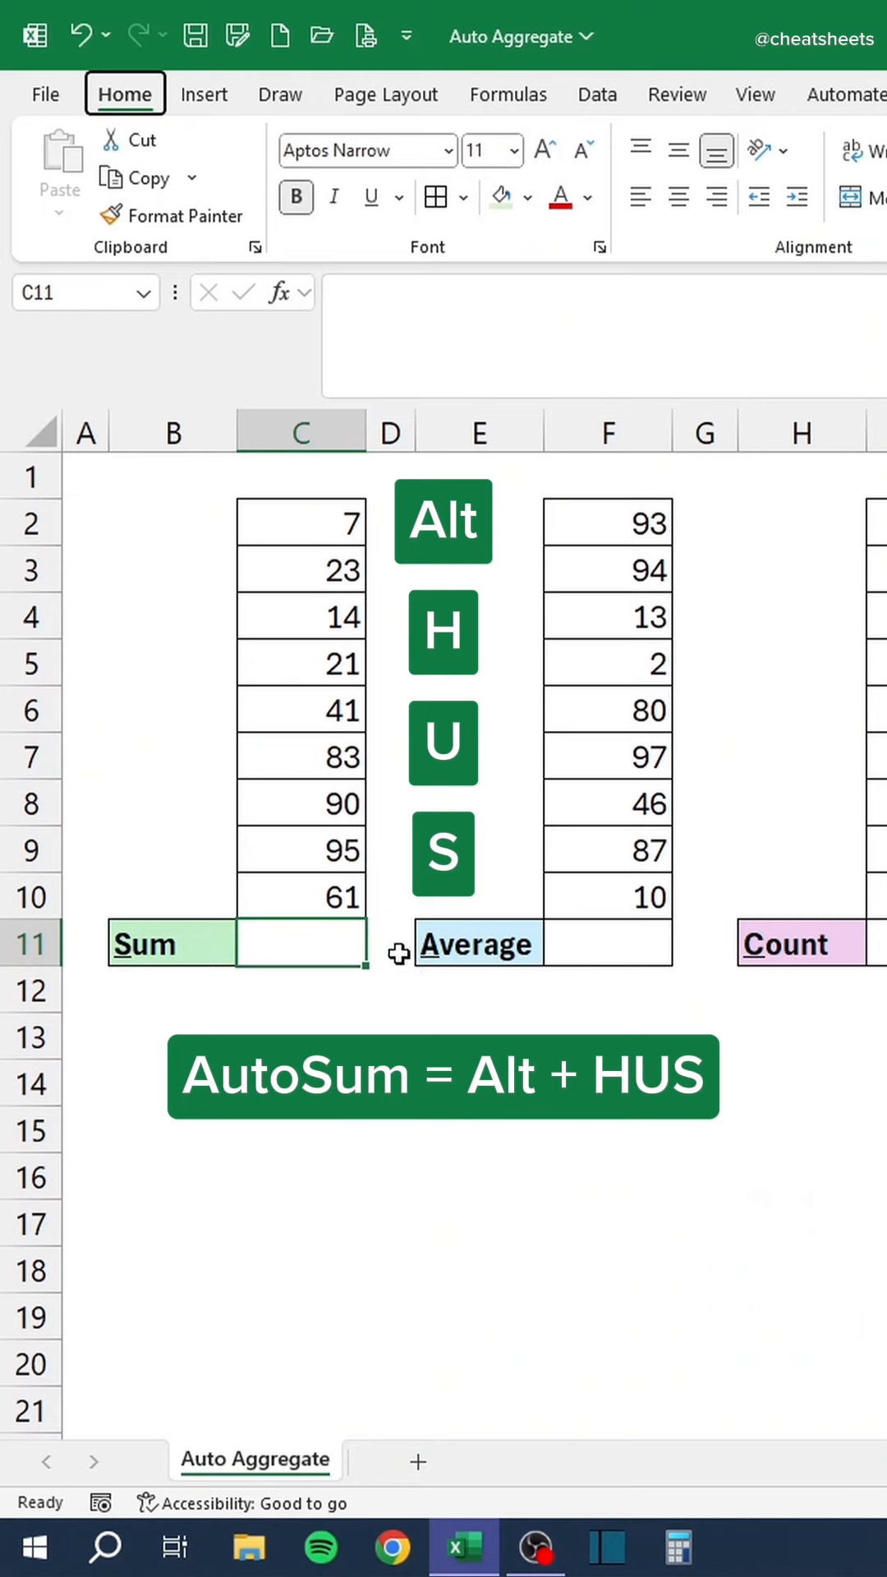
Insert an automatic Sum below column C using the Alt+H, U, S shortcut.
{"action": "key", "text": "Enter"}
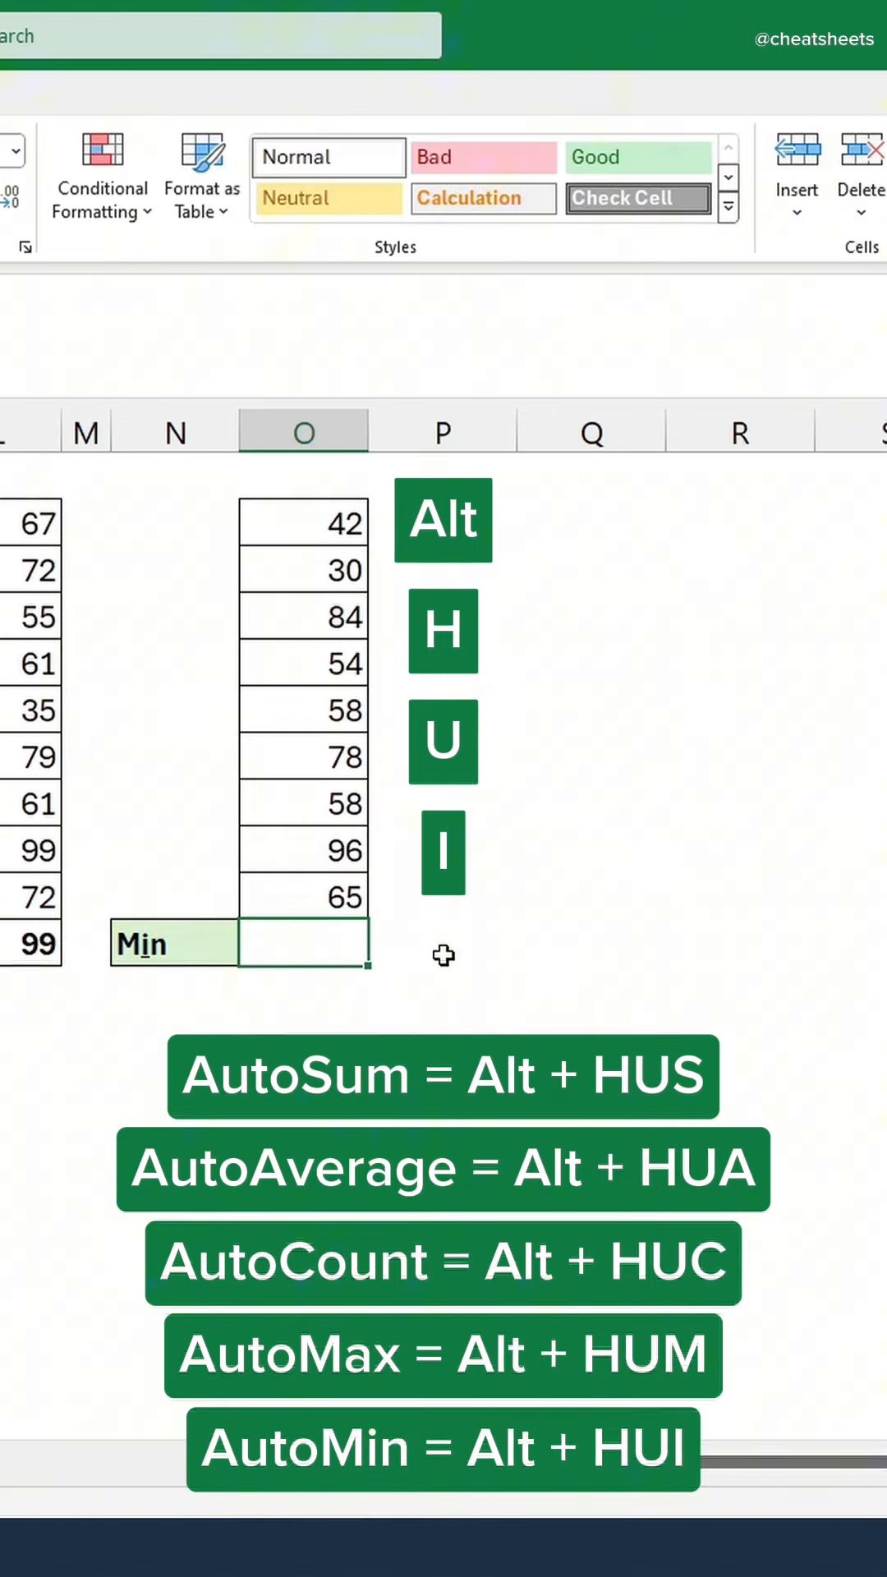
{"action": "mouse_move", "coordinate": [454, 966]}
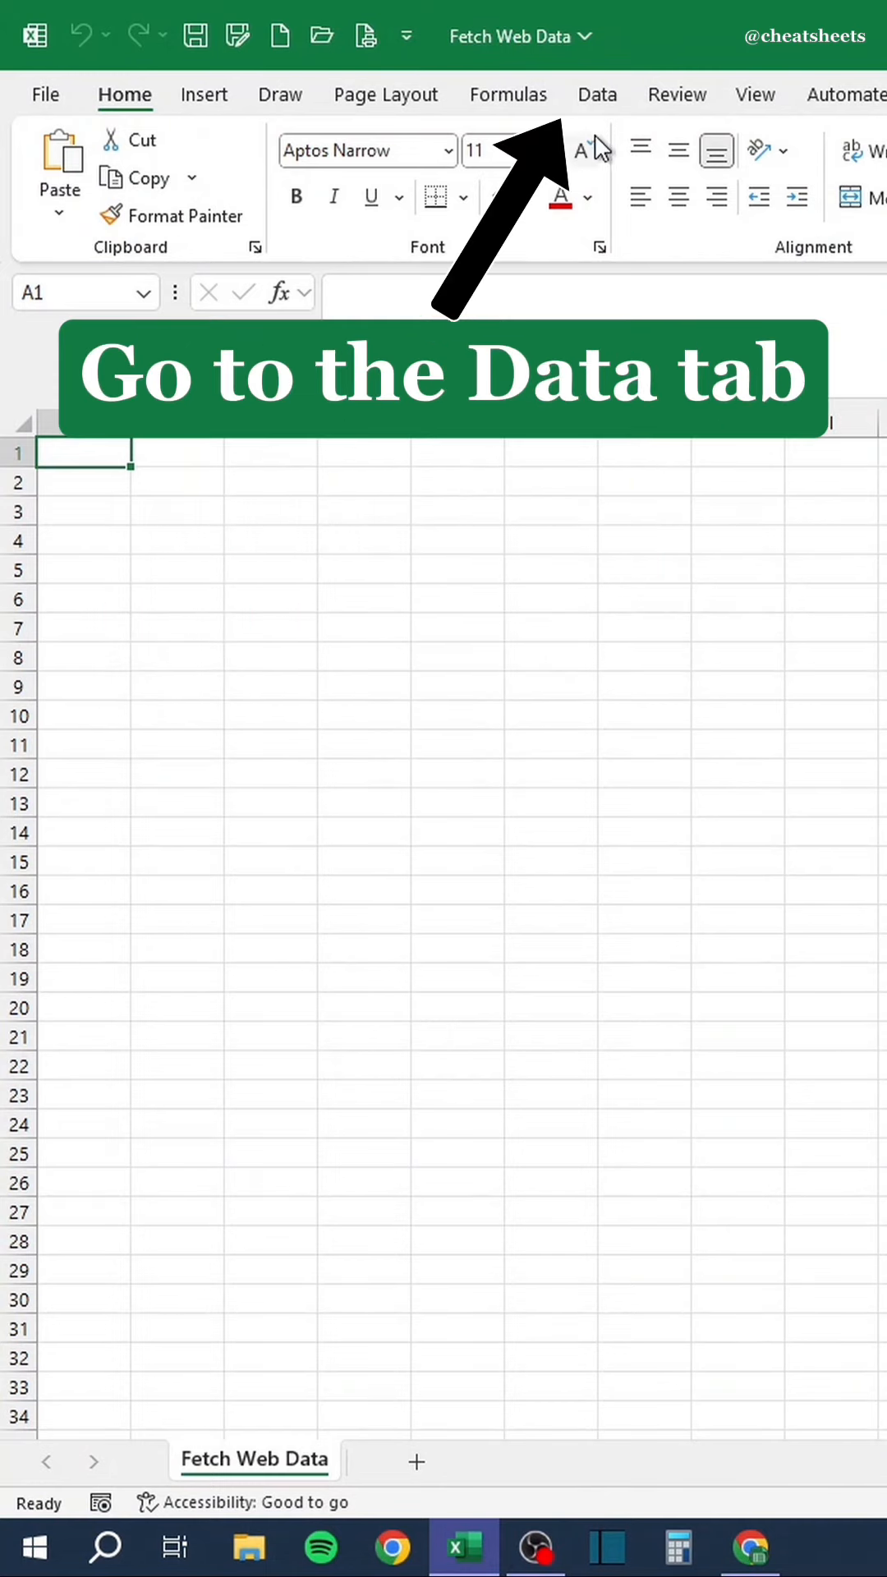
{"action": "left_click", "coordinate": [598, 95]}
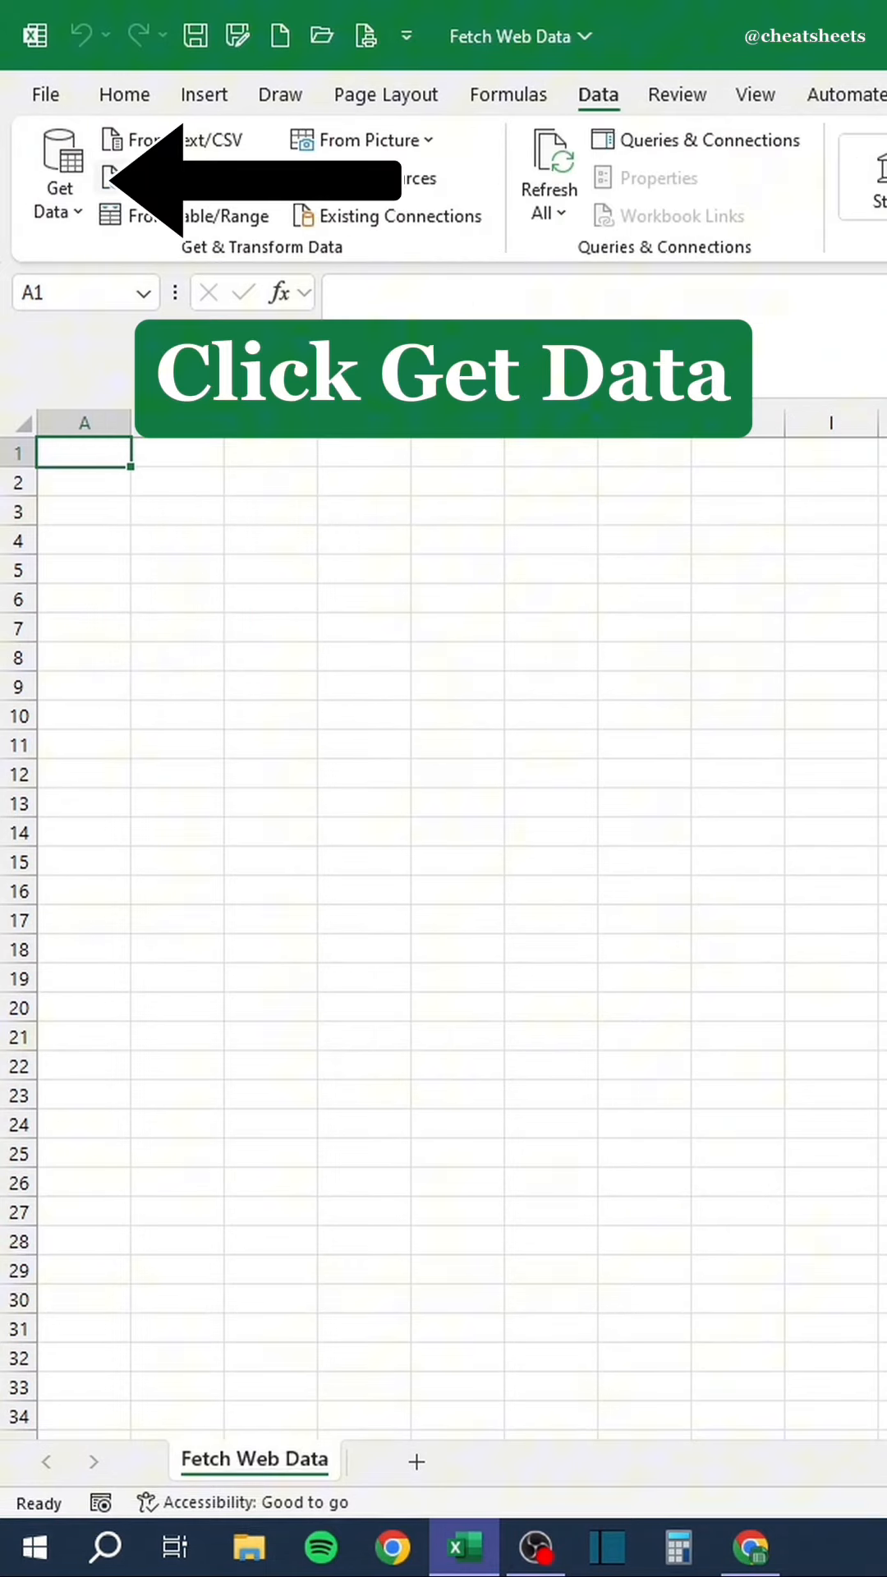
{"action": "left_click", "coordinate": [59, 181]}
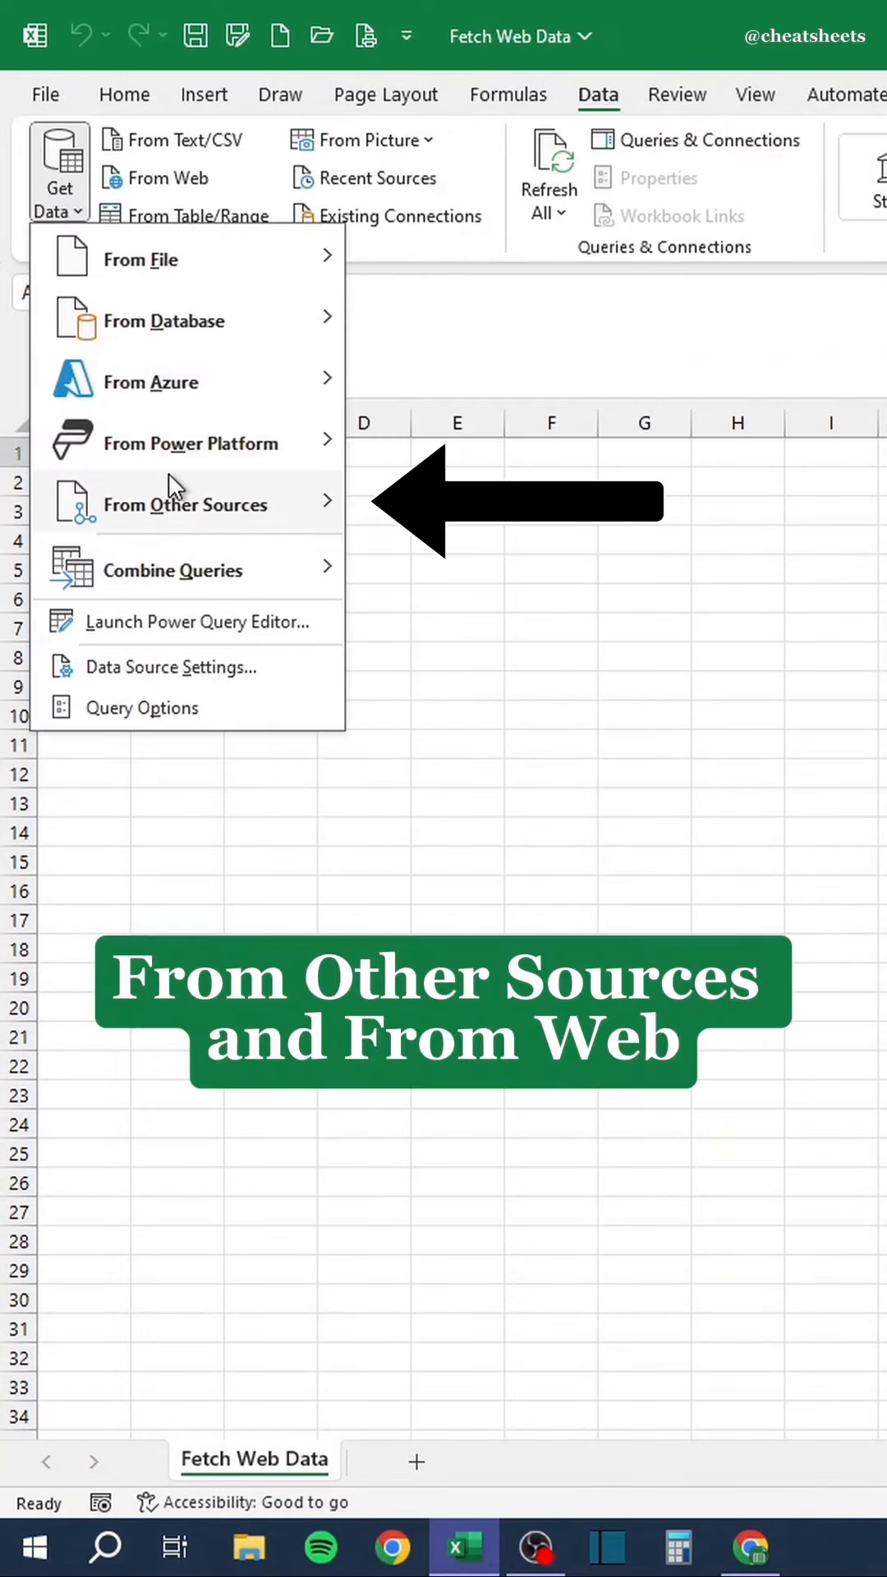
{"action": "mouse_move", "coordinate": [190, 504]}
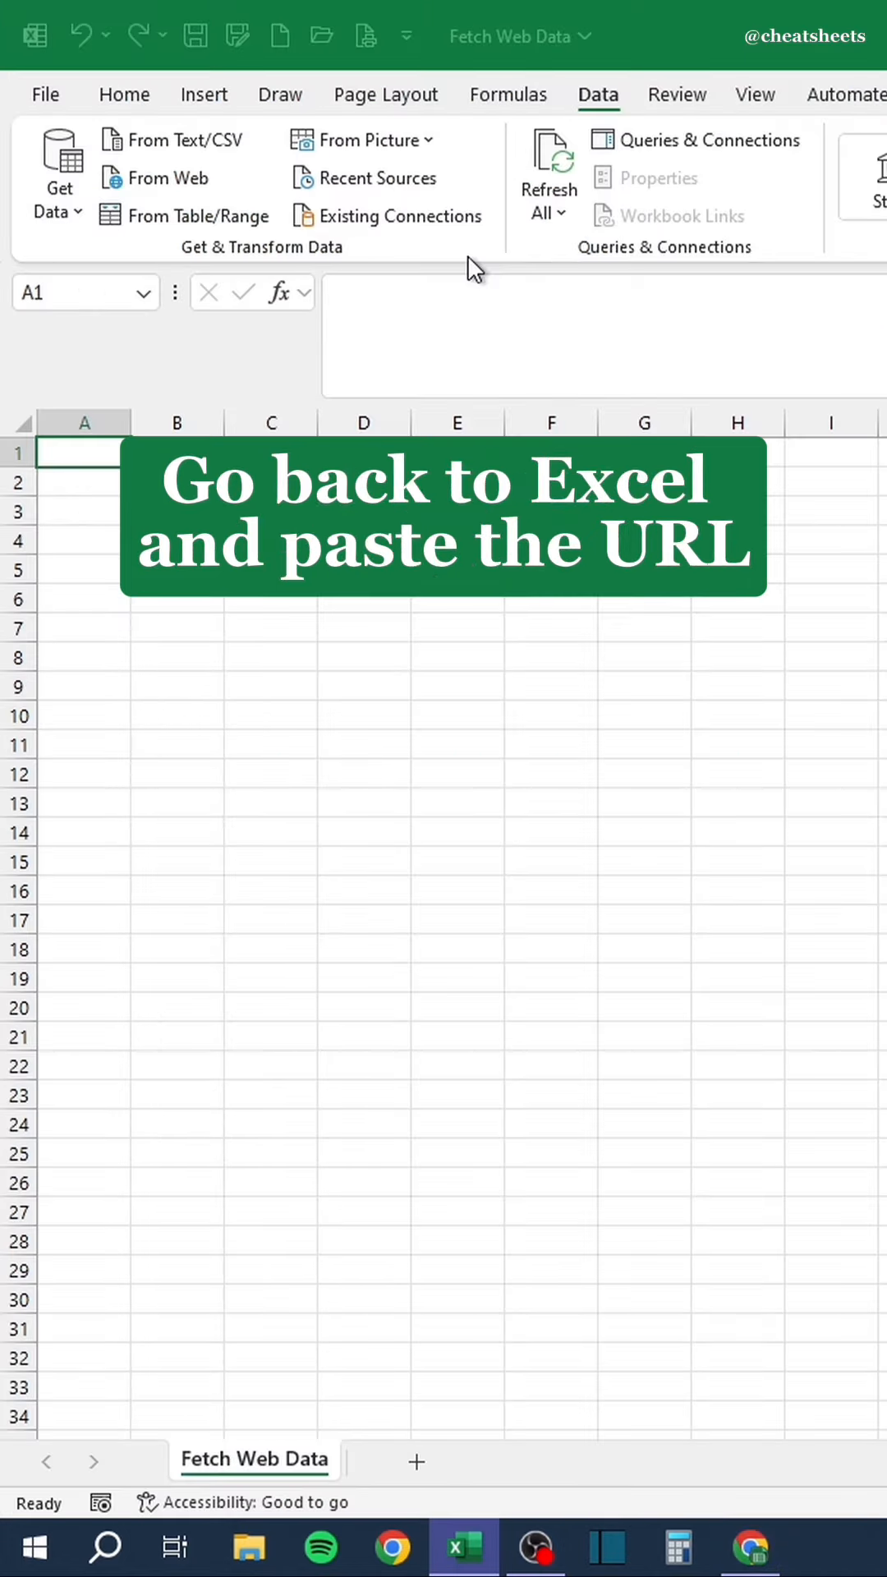
{"action": "left_click", "coordinate": [166, 177]}
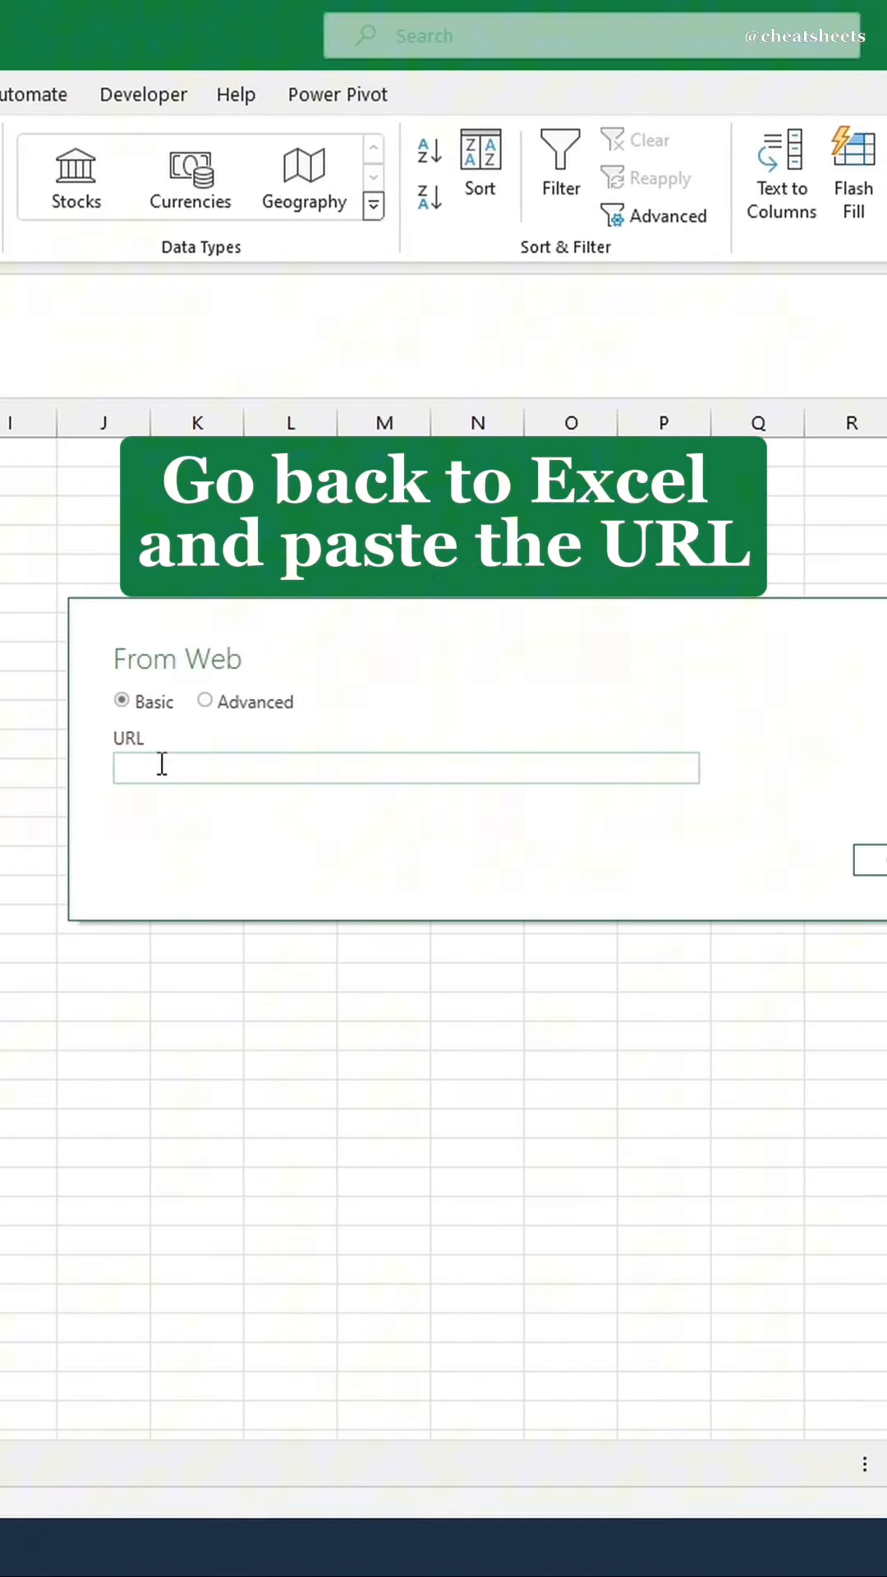
{"action": "type", "text": "https://en.wikipedia.org/wiki/World_population"}
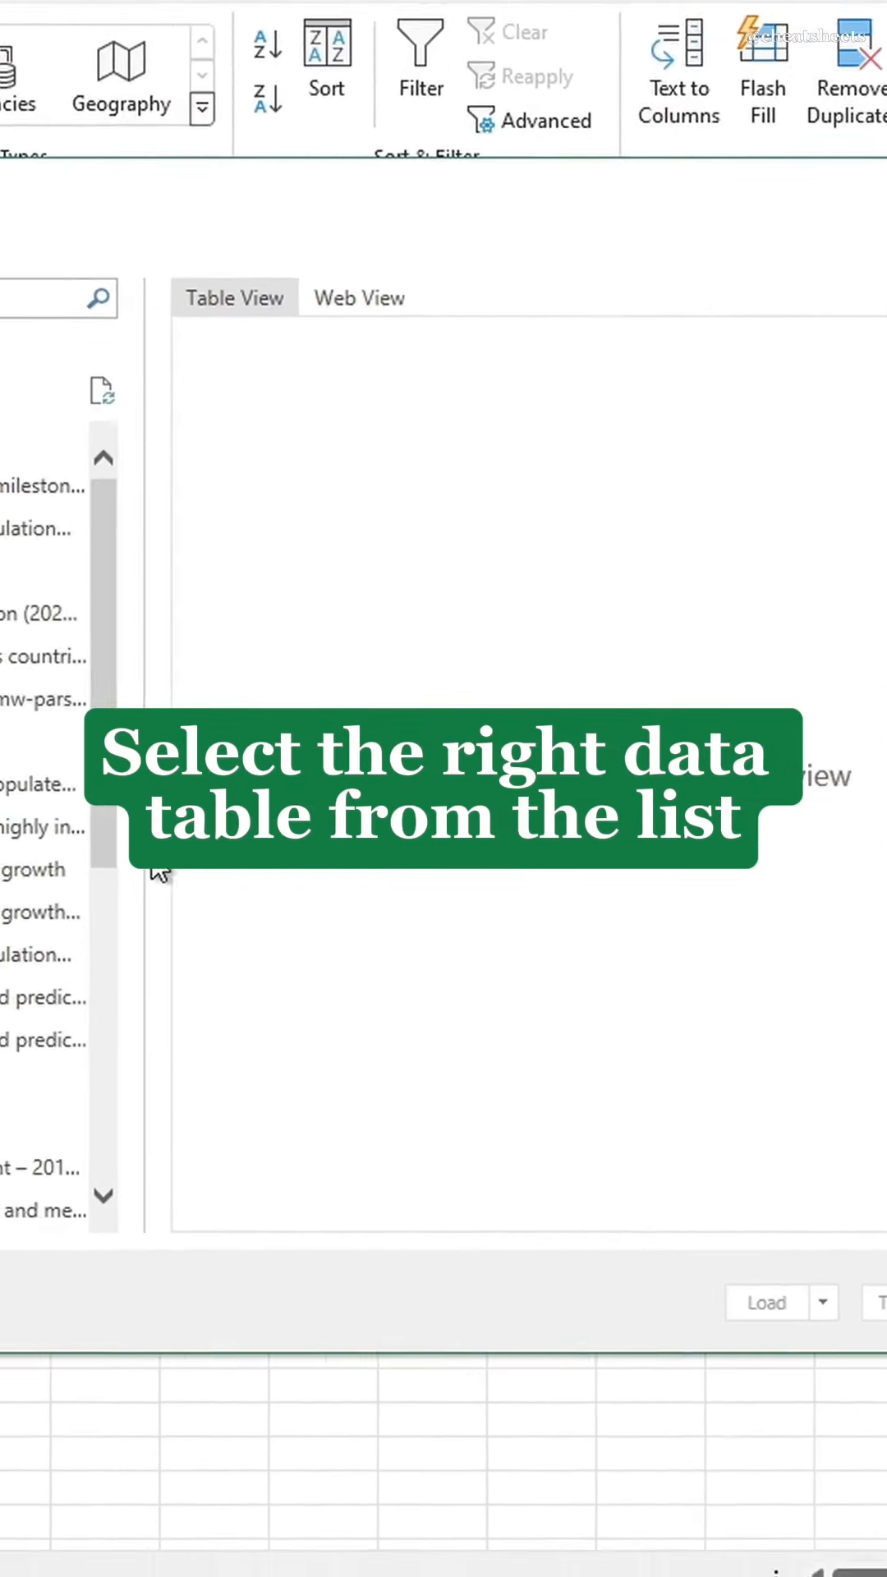
Load the Global annual population growth table to a new sheet and sort Year descending.
{"action": "left_click", "coordinate": [241, 930]}
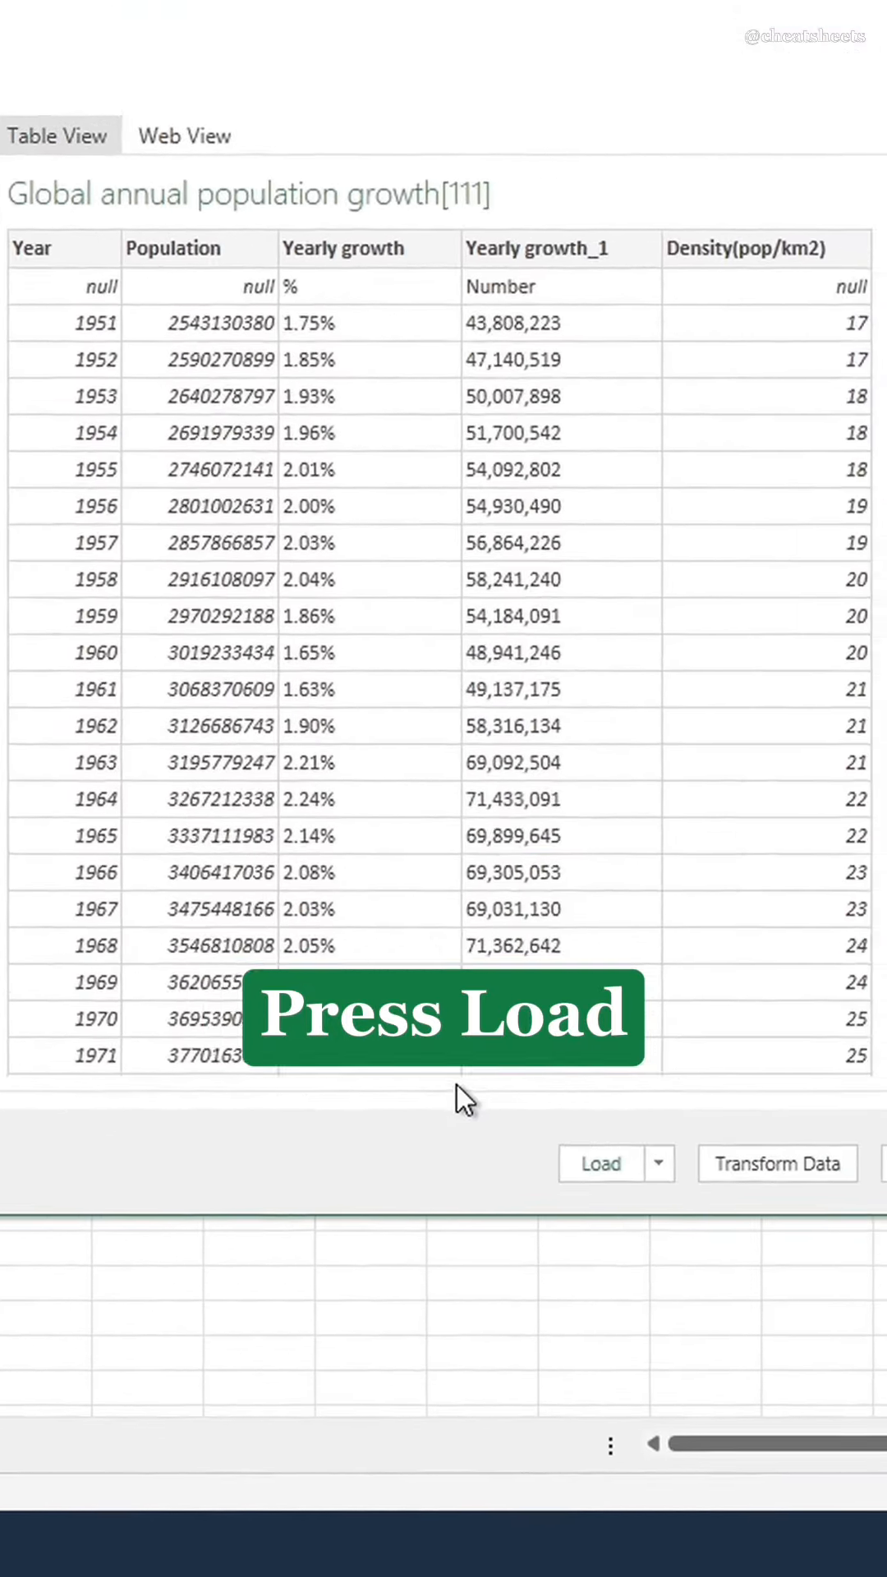
{"action": "left_click", "coordinate": [601, 1163]}
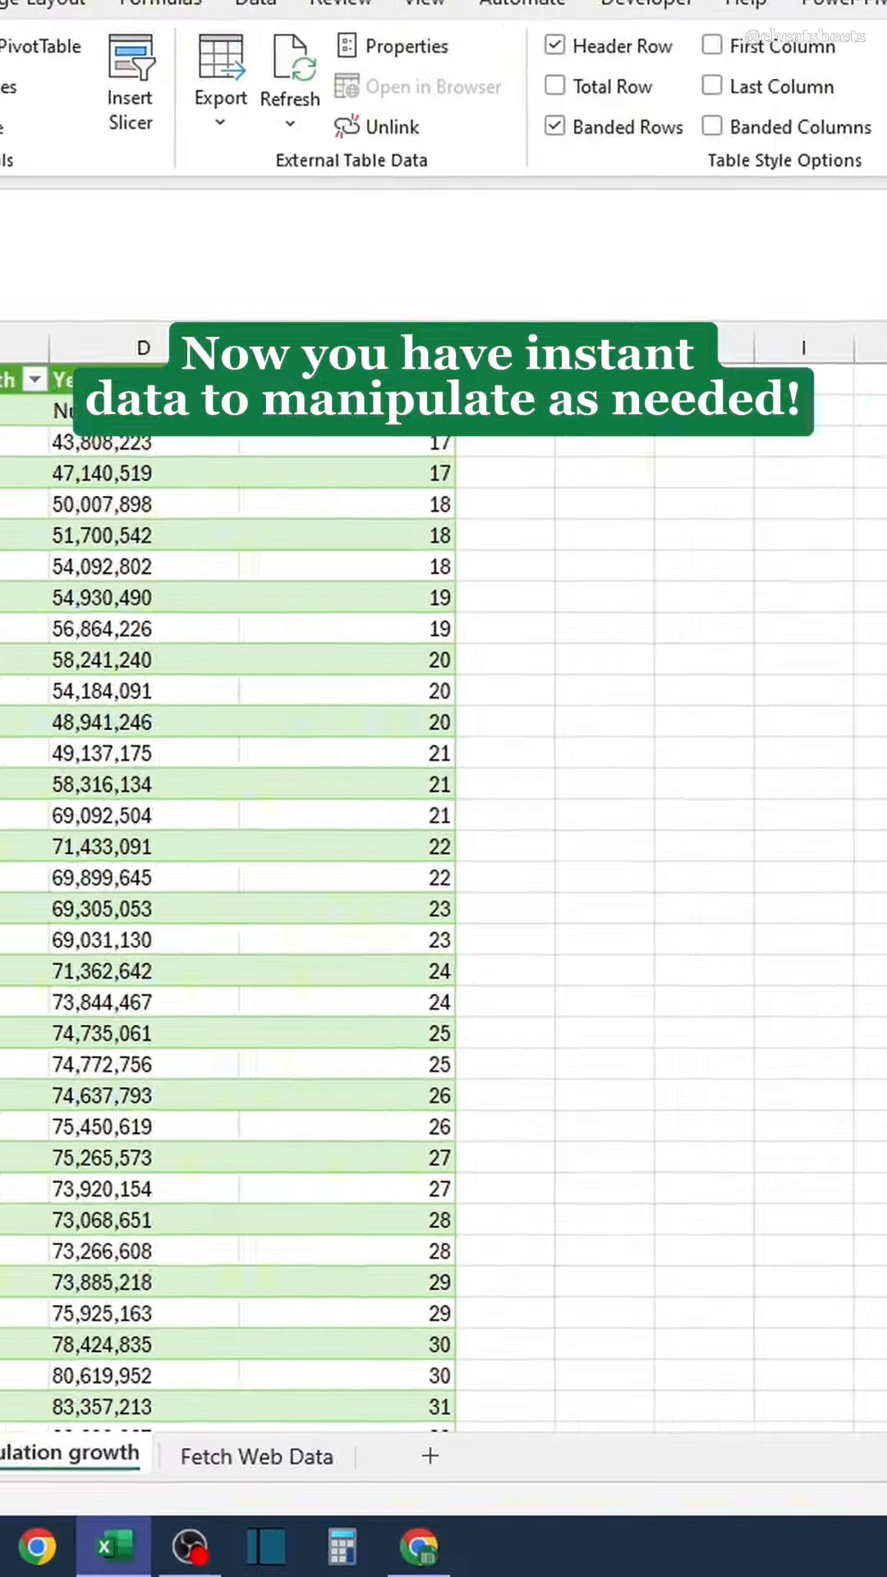
{"action": "left_click", "coordinate": [97, 454]}
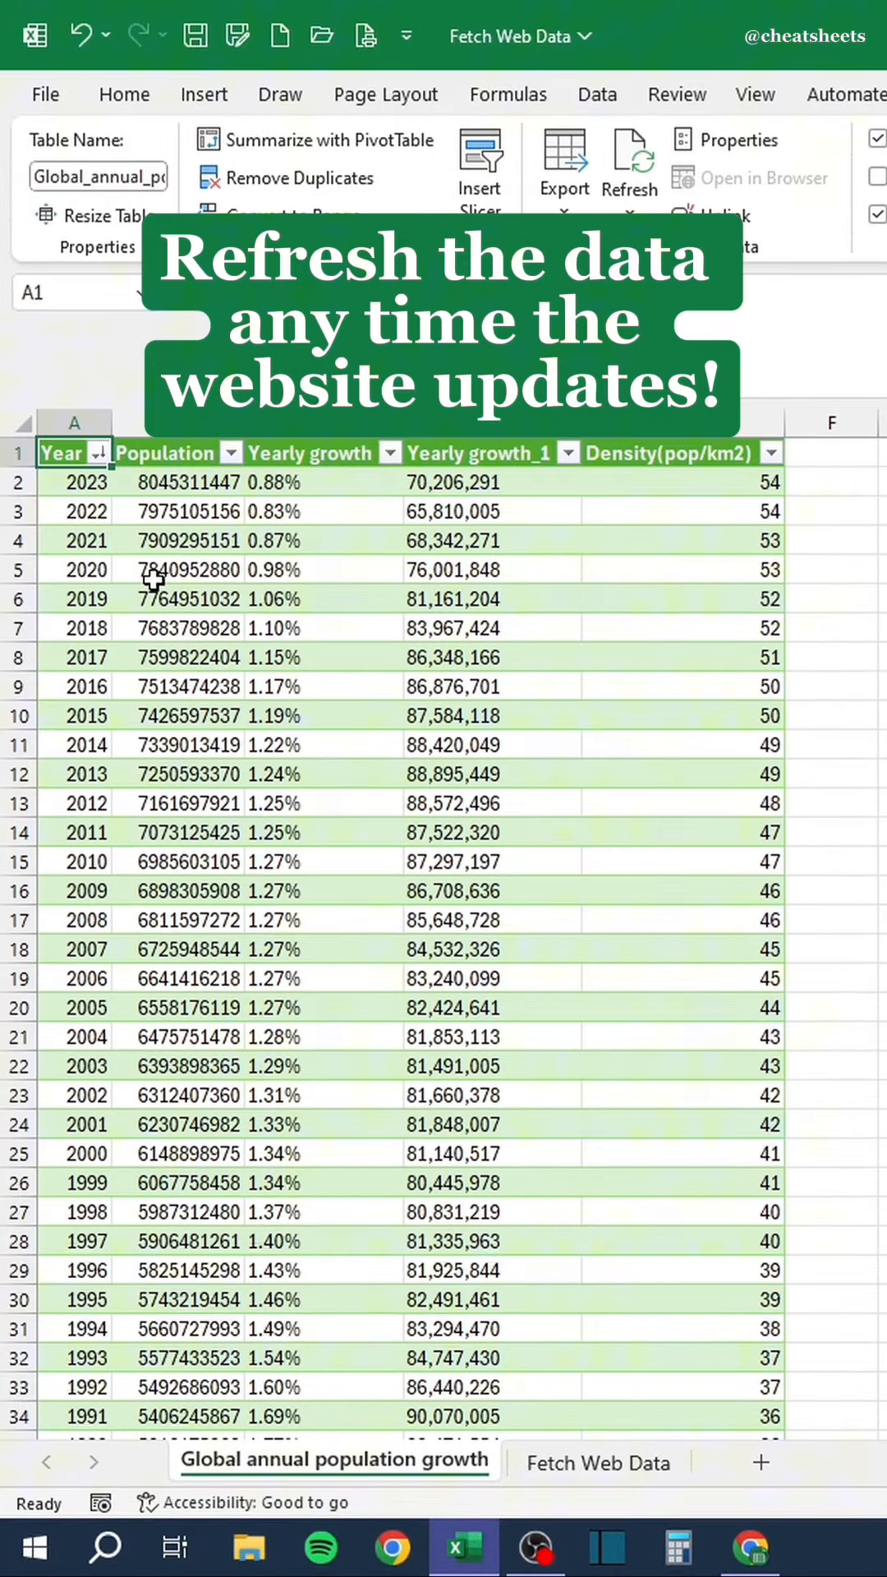
{"action": "left_click", "coordinate": [180, 598]}
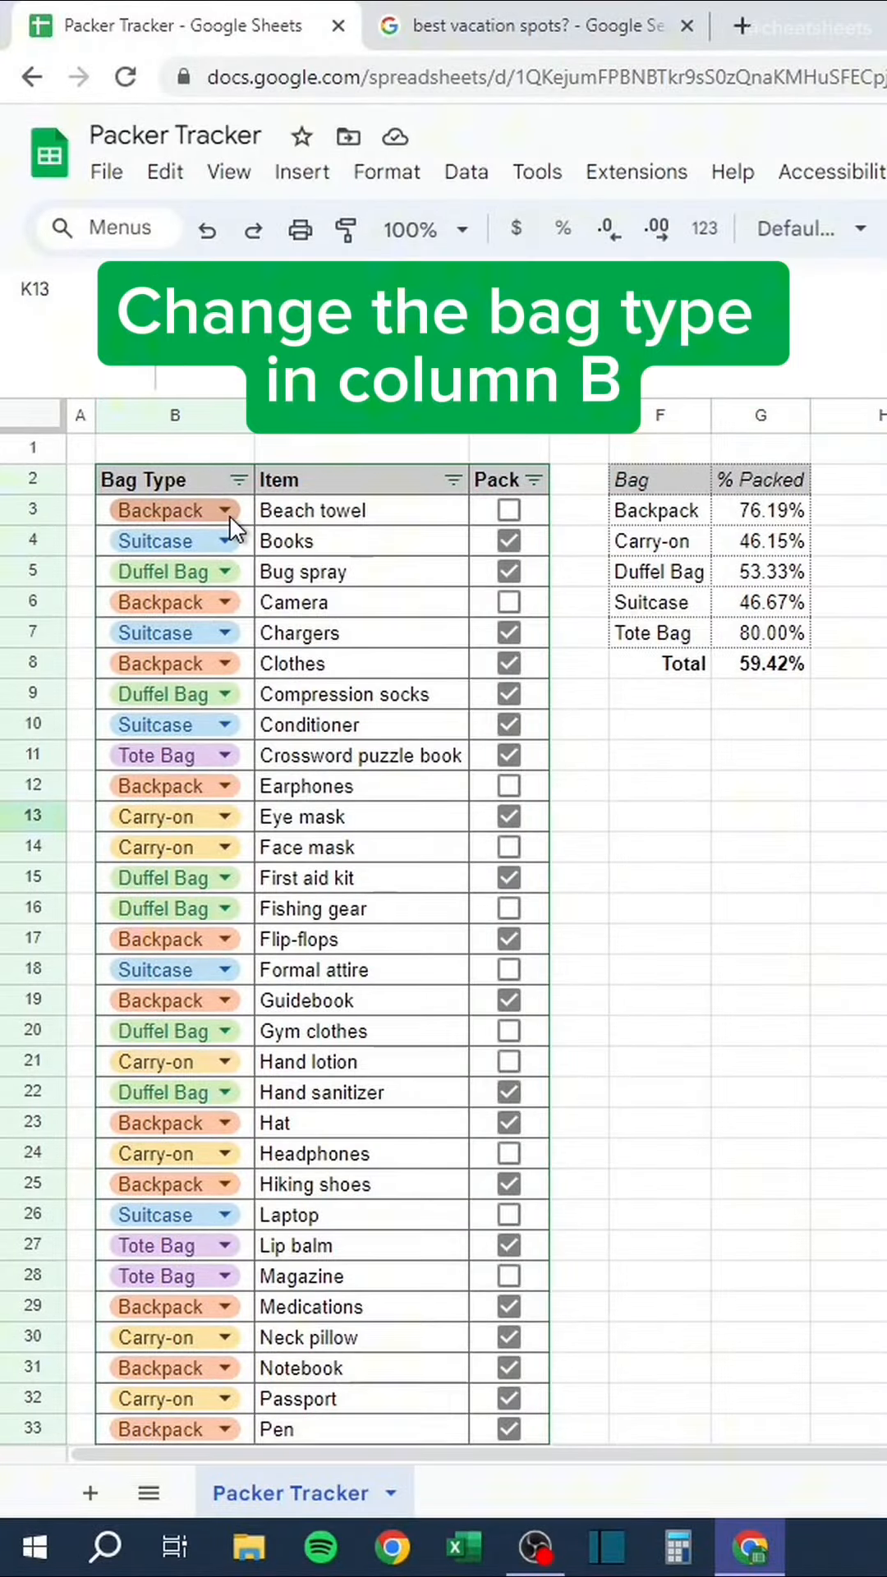
Set Beach towel's bag type to Backpack and tick more items as packed.
{"action": "left_click", "coordinate": [199, 511]}
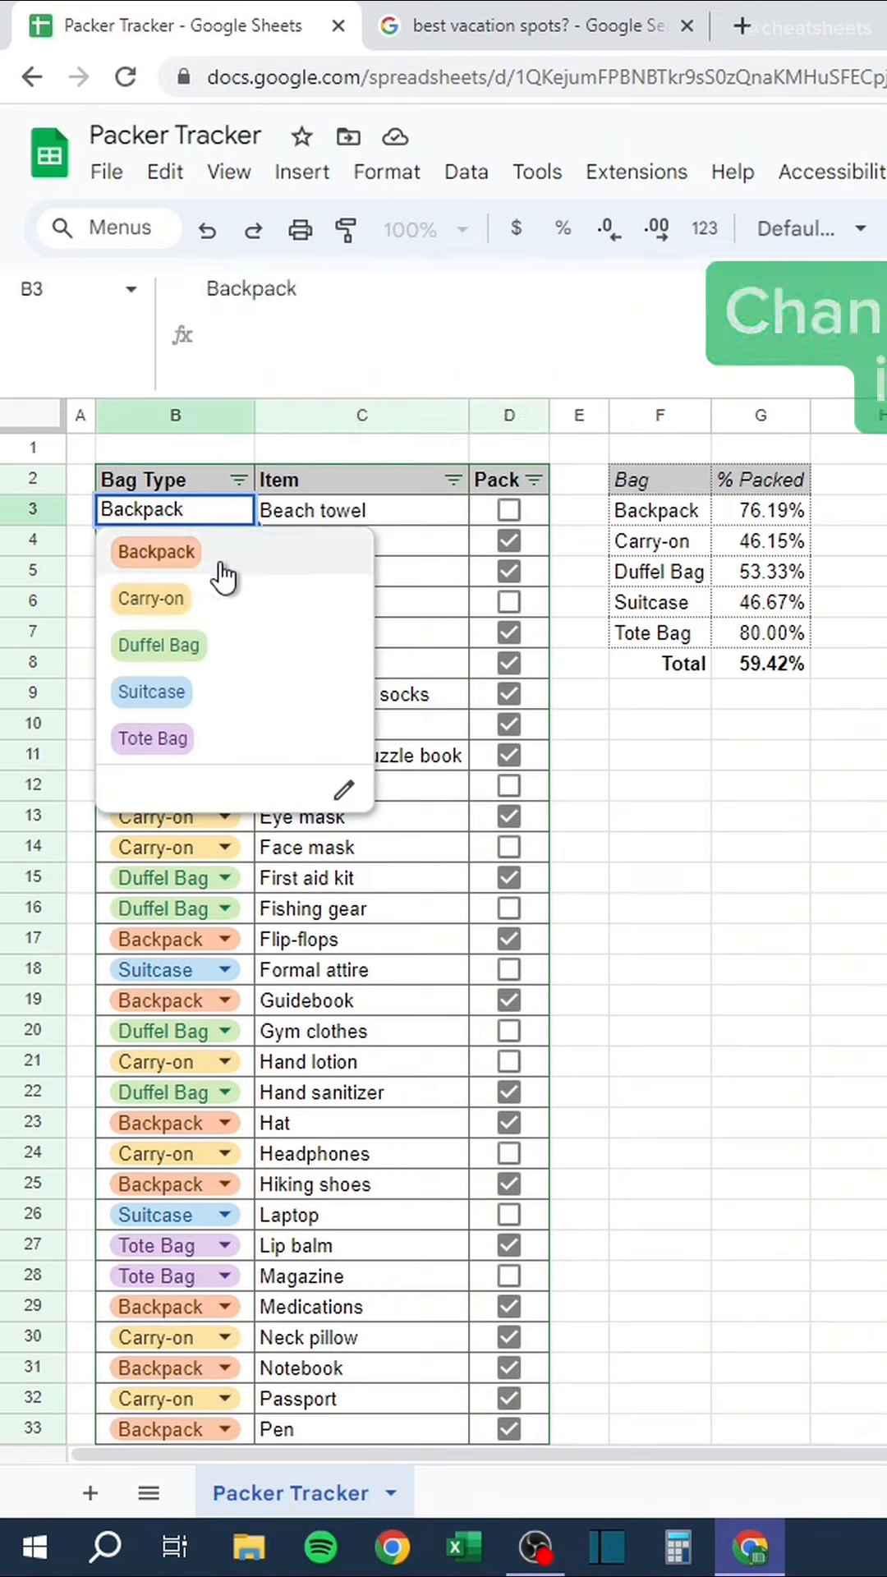
{"action": "left_click", "coordinate": [508, 509]}
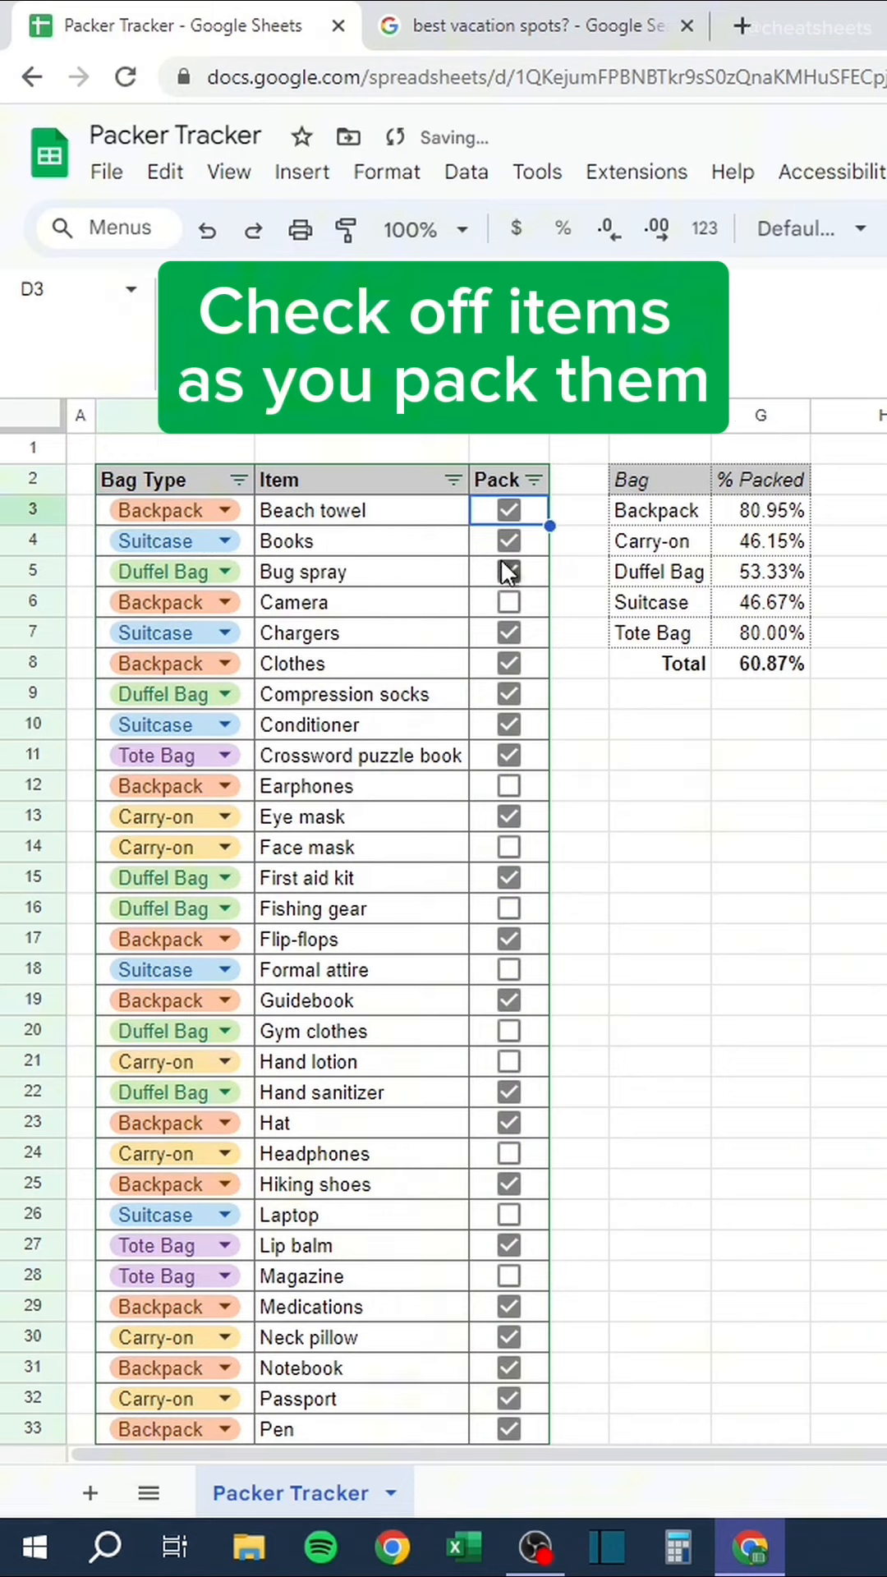
{"action": "left_click", "coordinate": [508, 785]}
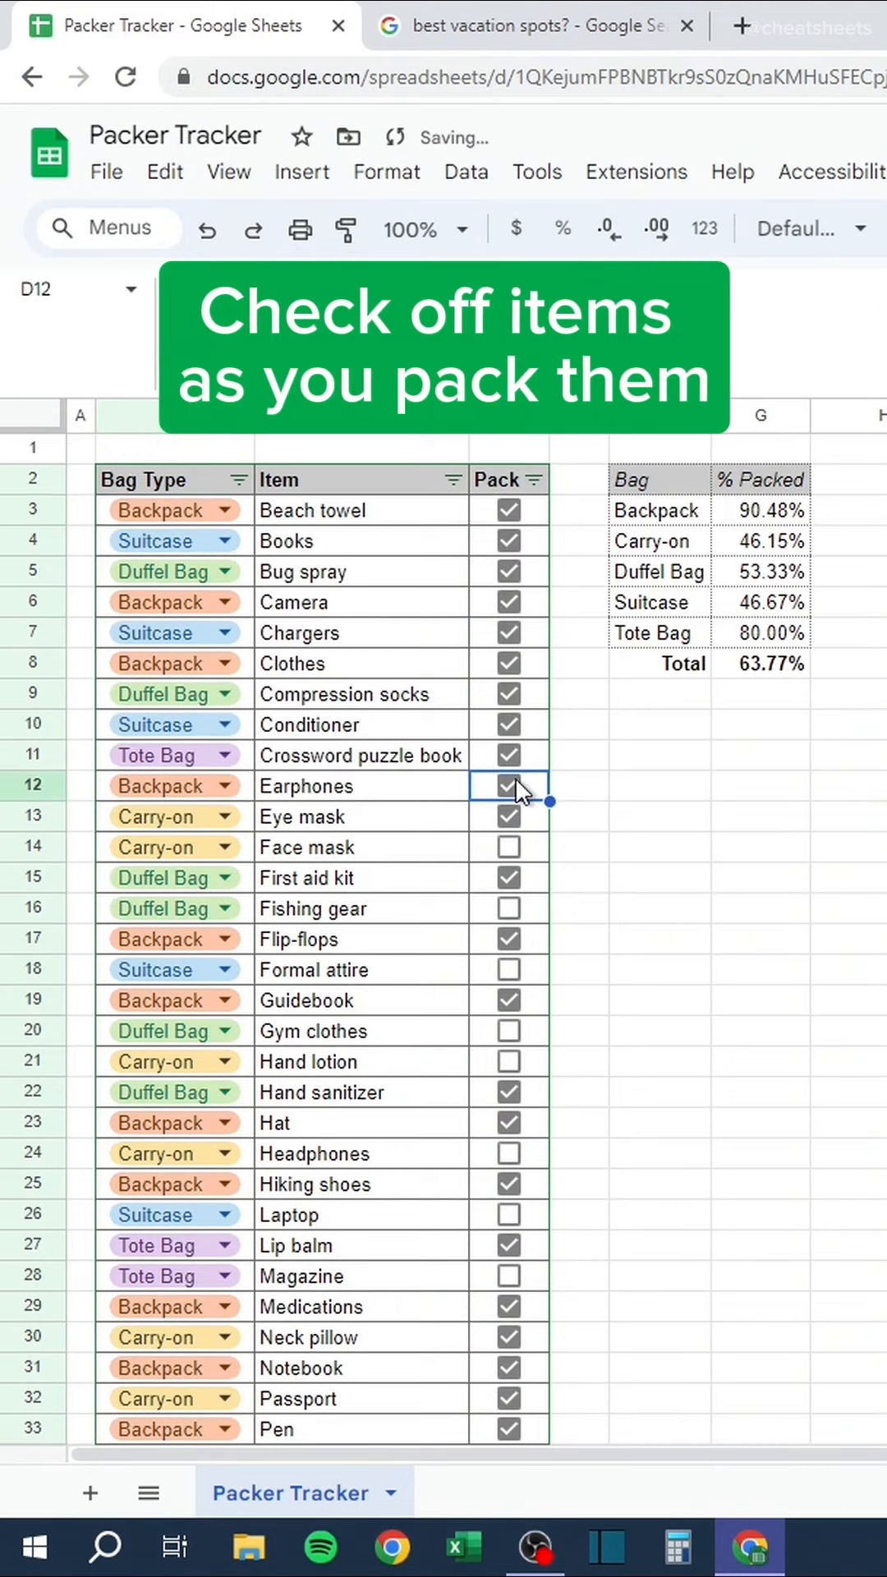
{"action": "left_click", "coordinate": [240, 478]}
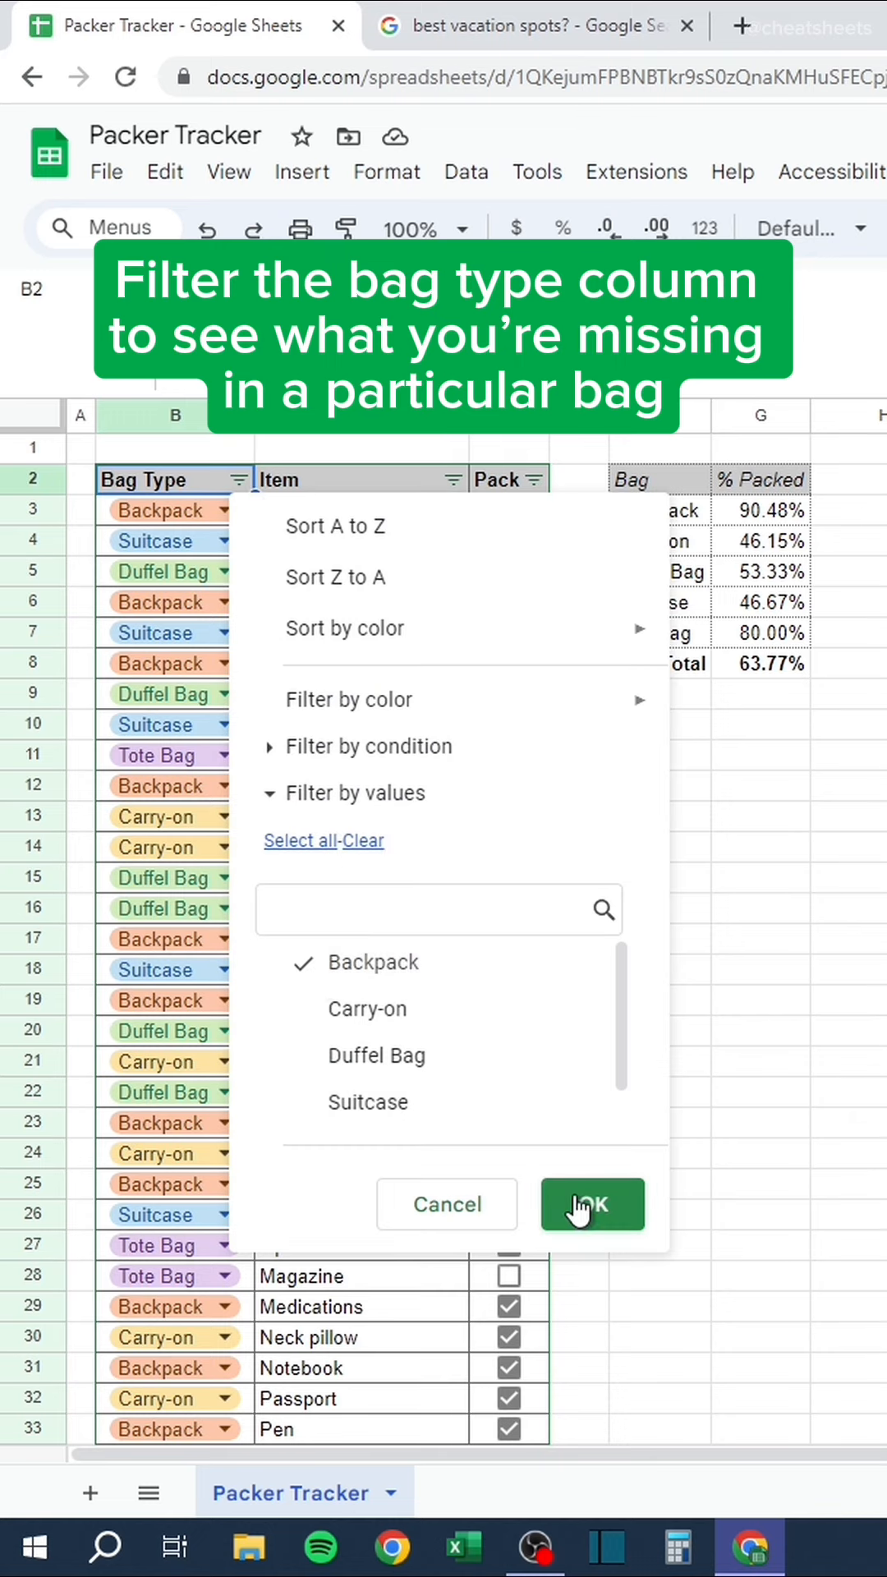
Filter to Backpack rows, check off the rest to reach 100%, then clear the filter.
{"action": "left_click", "coordinate": [591, 1204]}
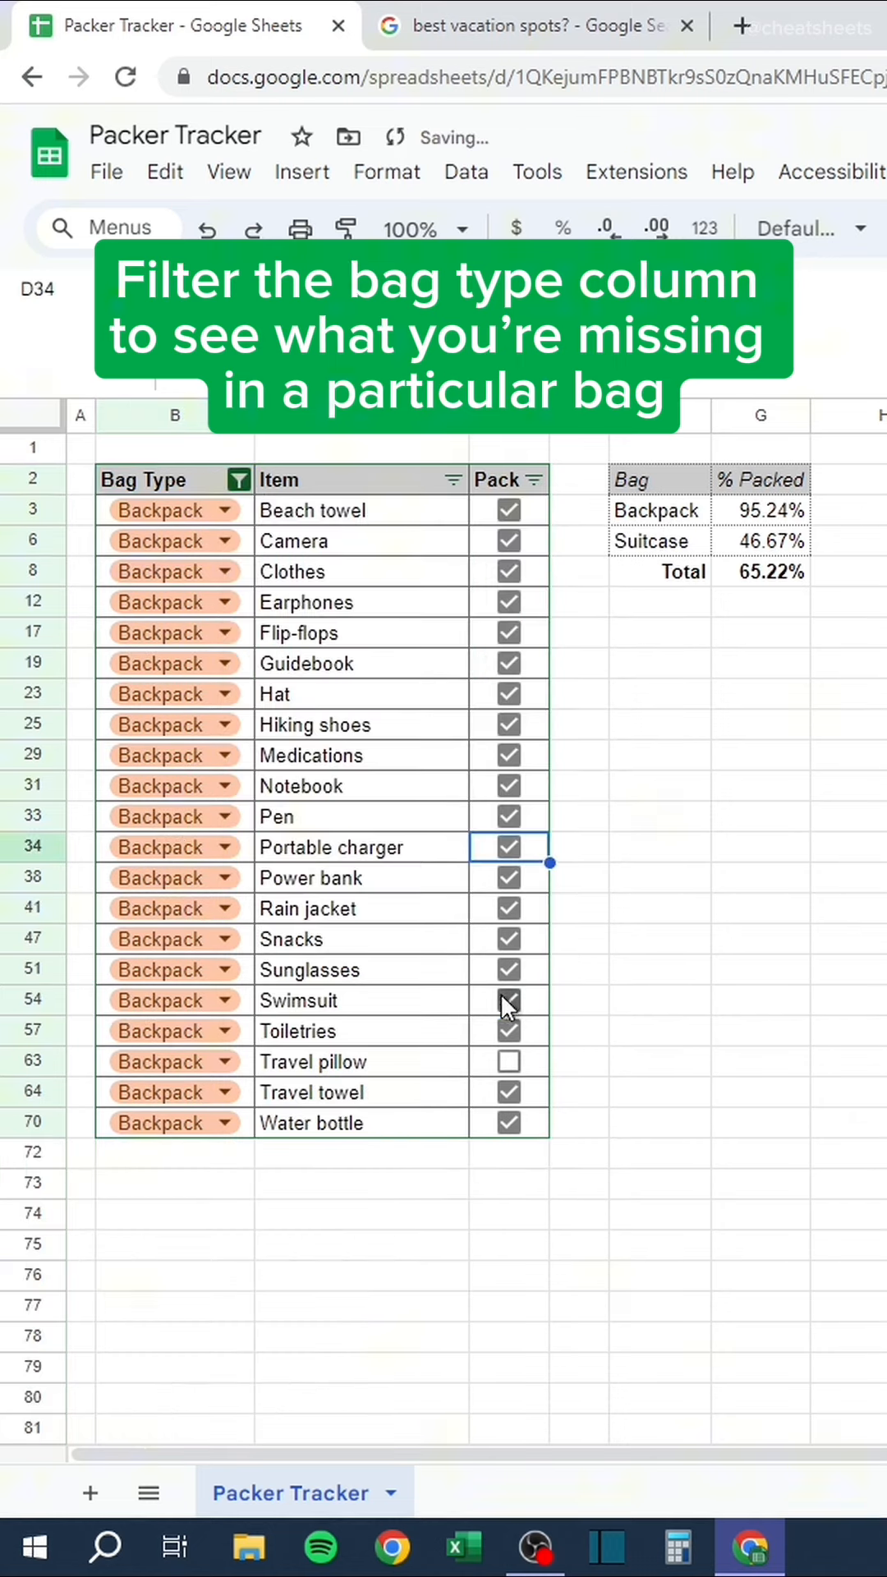
{"action": "left_click", "coordinate": [241, 478]}
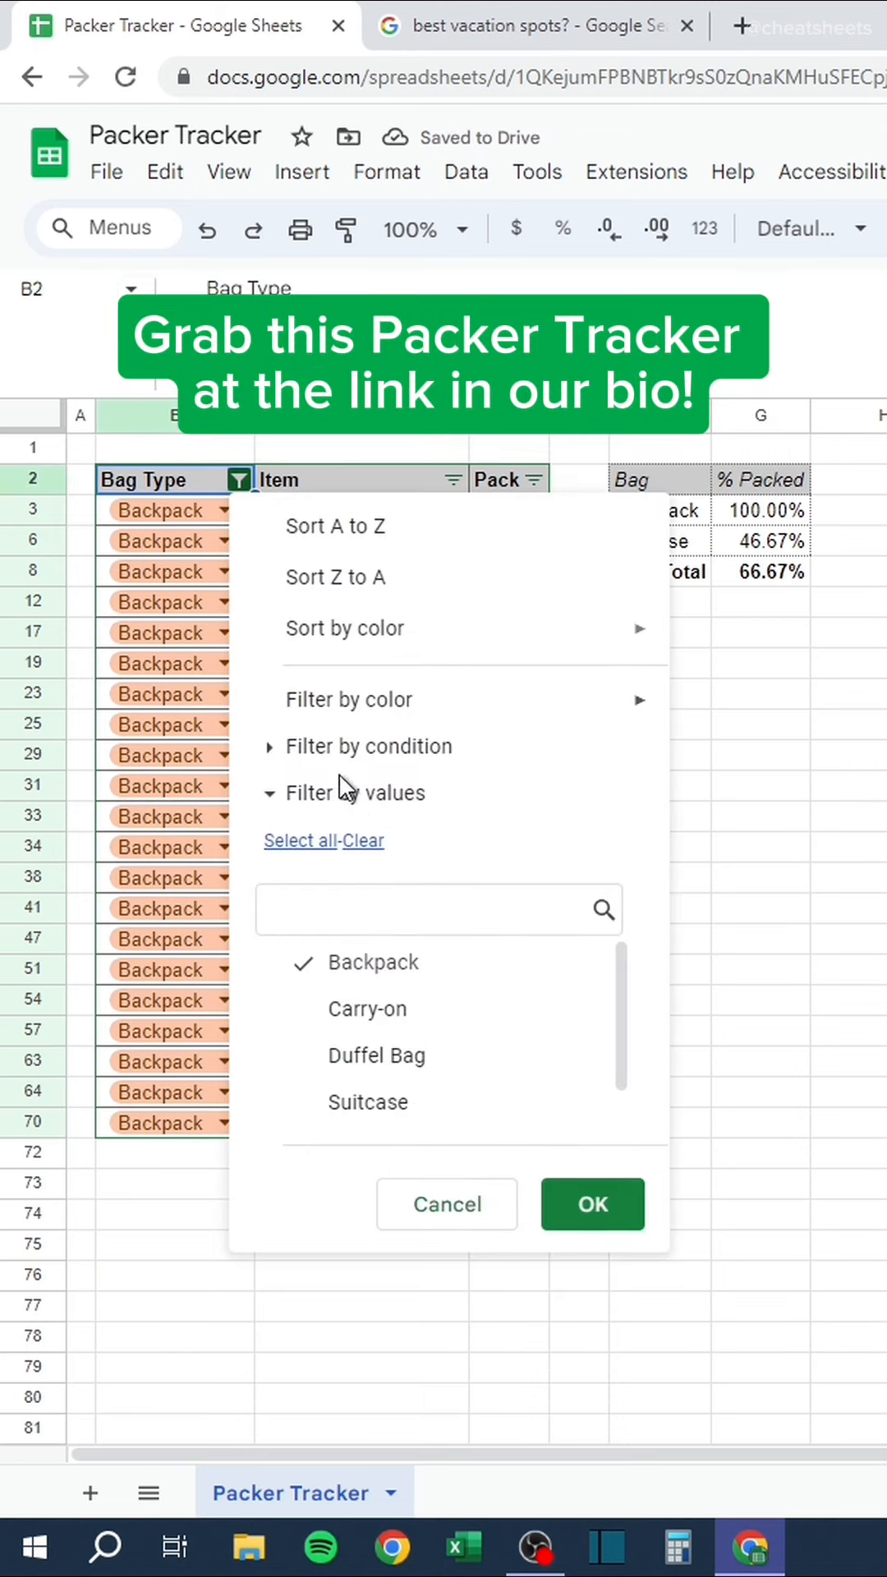
{"action": "left_click", "coordinate": [592, 1204]}
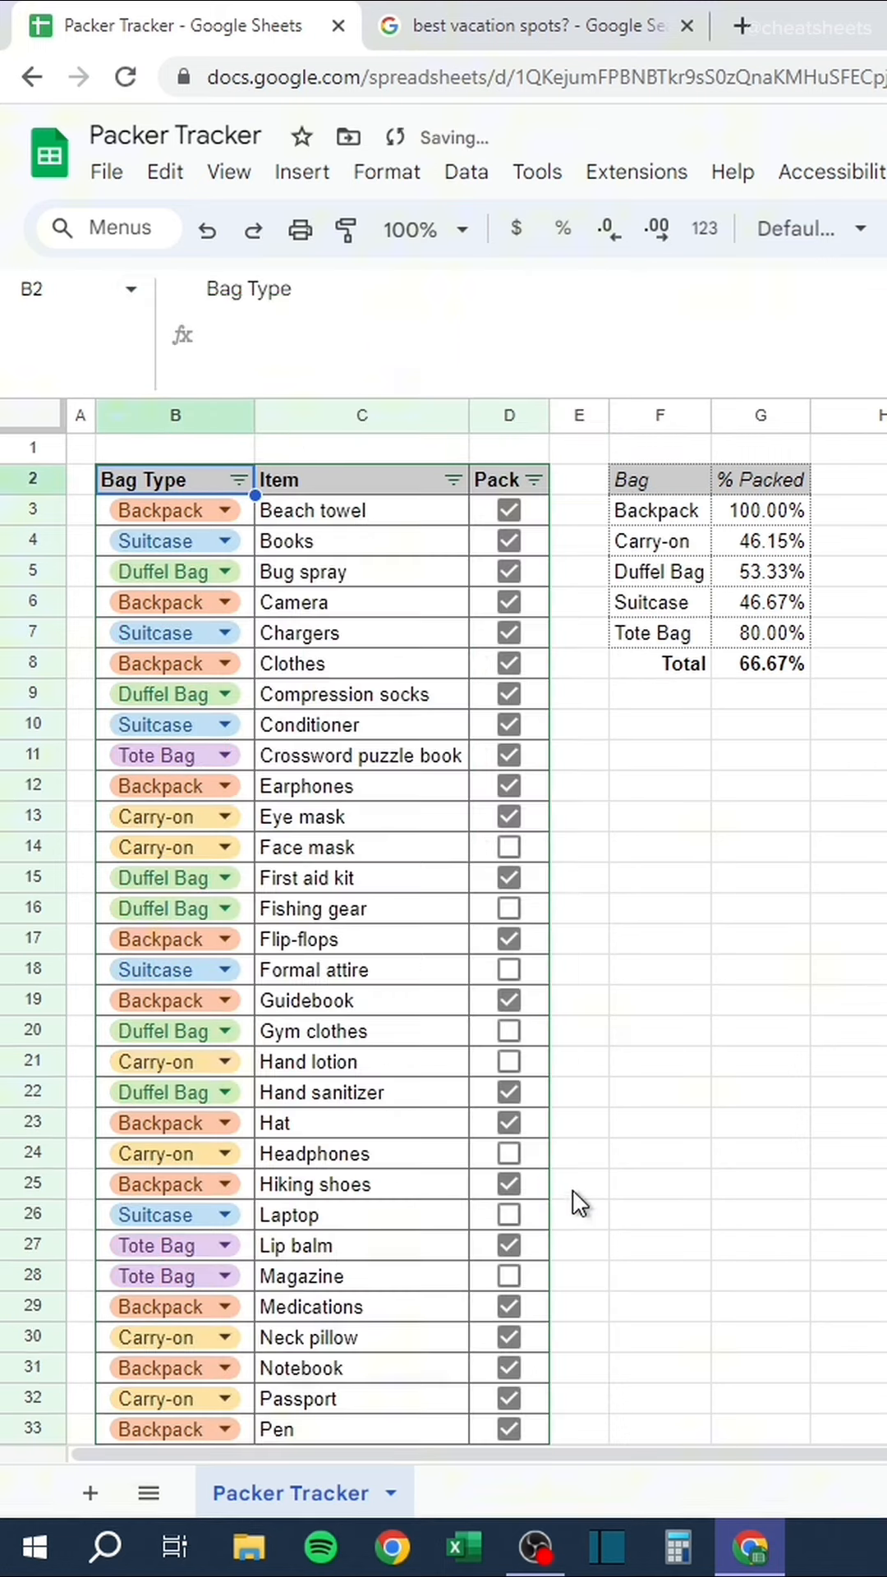
{"action": "left_click", "coordinate": [578, 878]}
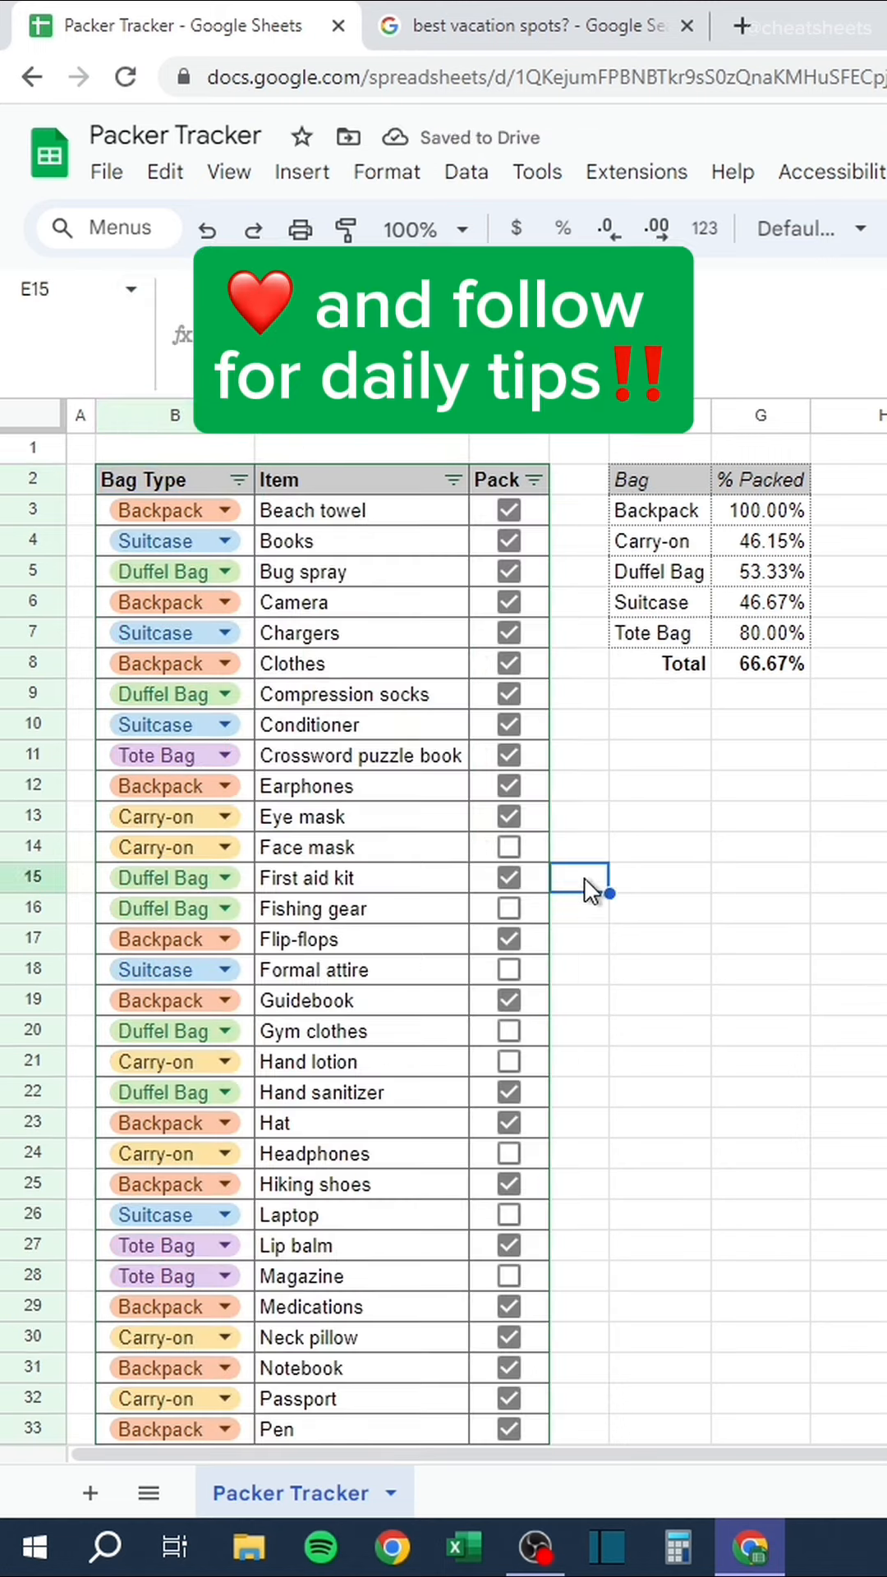
{"action": "left_click", "coordinate": [461, 1548]}
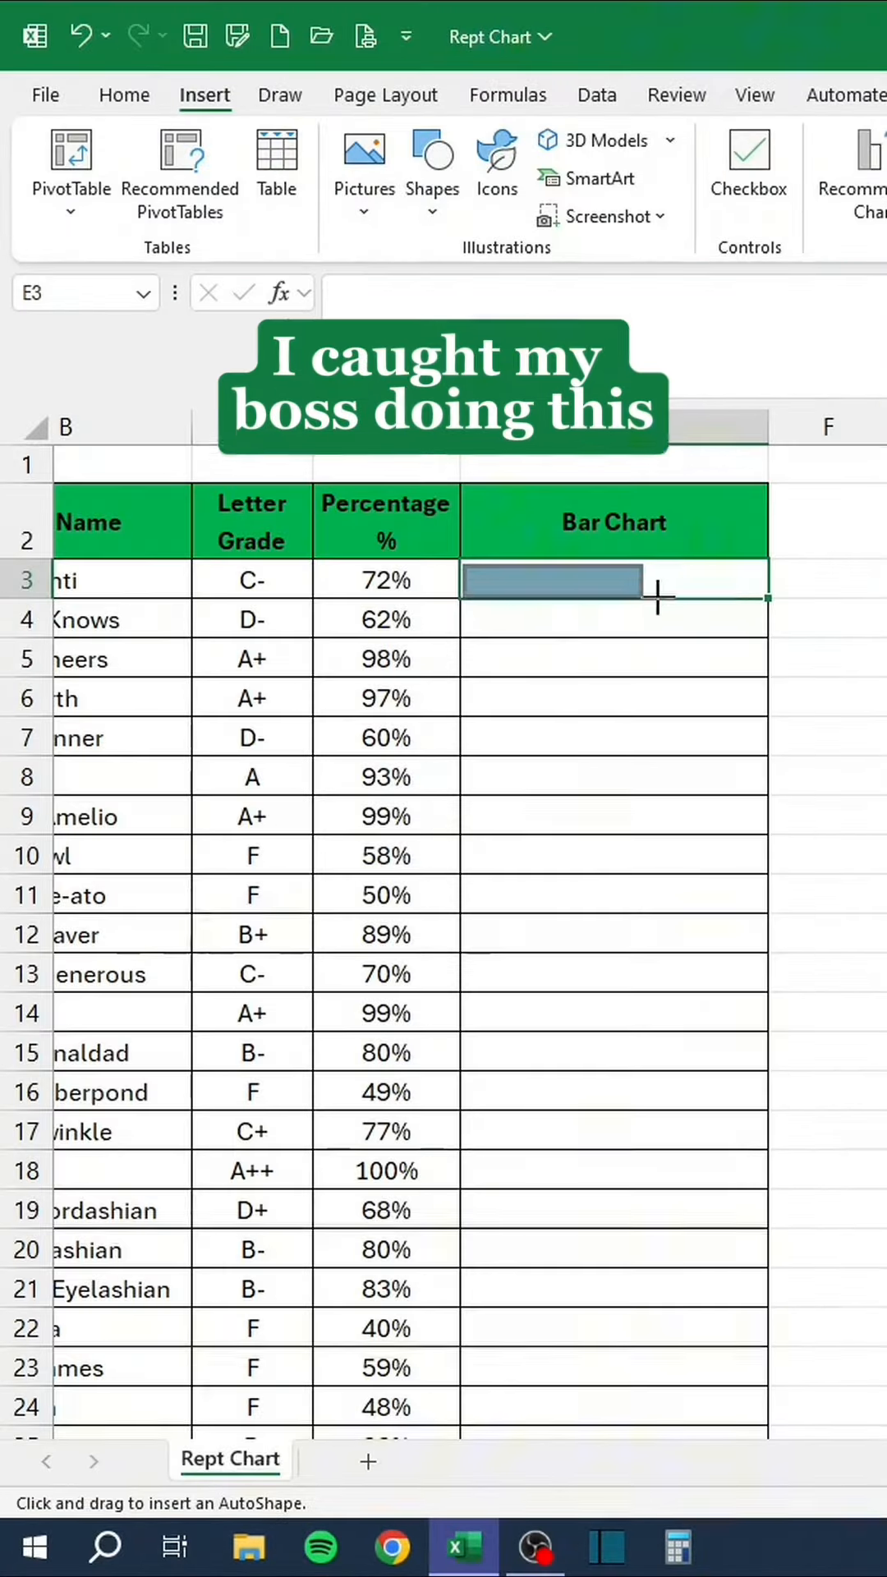
Build a REPT("|",D3*100) bar formula in E3, fill it down and set the font to Playbill.
{"action": "left_click_drag", "start_coordinate": [463, 603], "coordinate": [654, 635]}
{"action": "type", "text": "="}
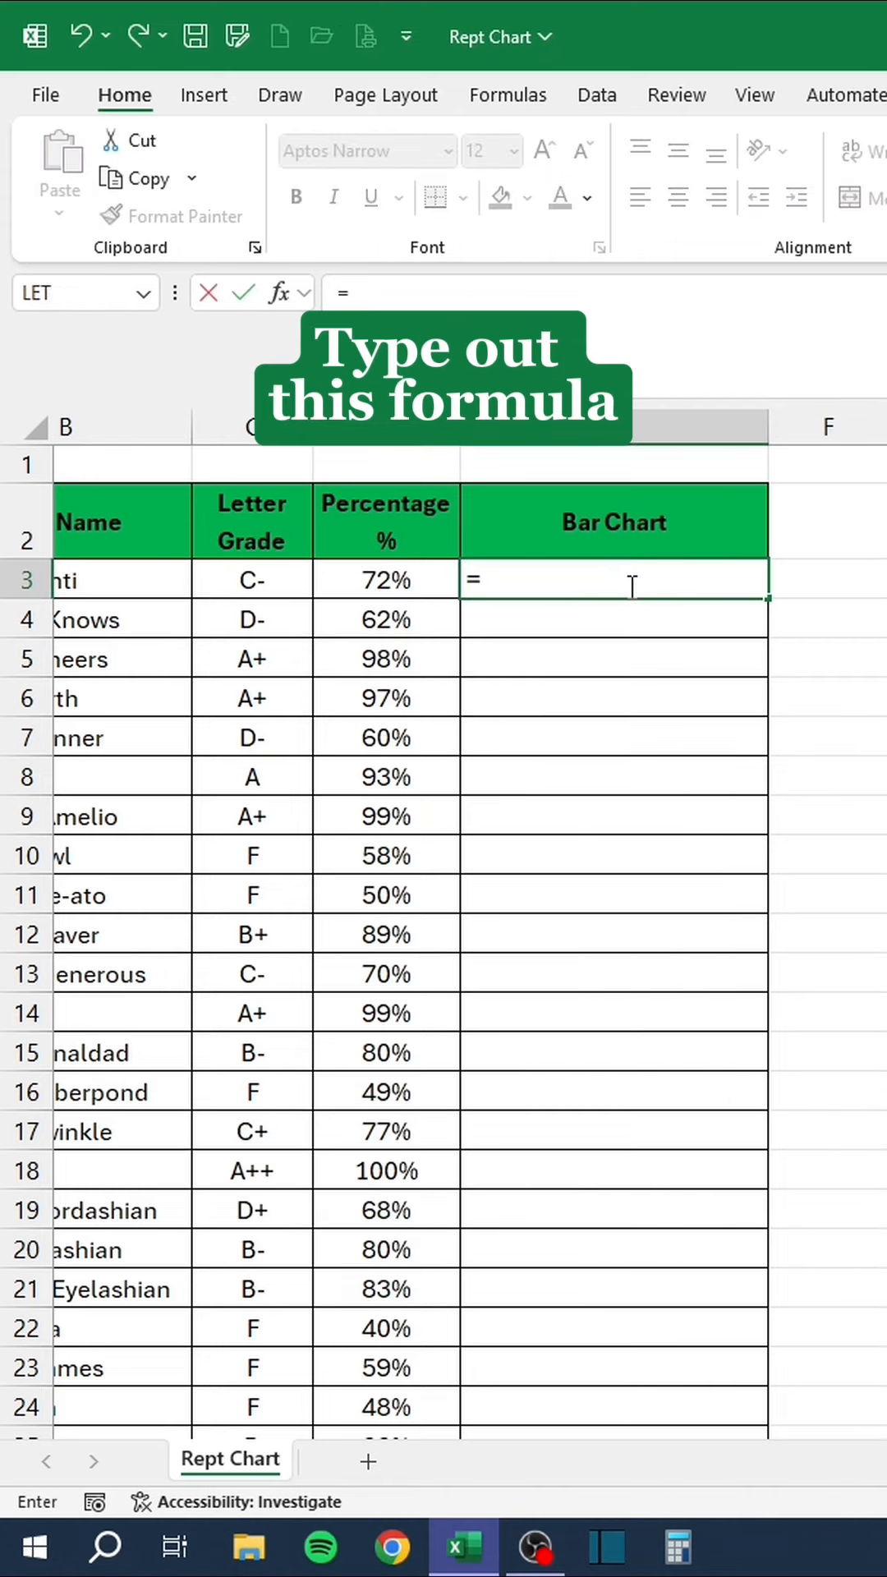
{"action": "type", "text": "REPT("}
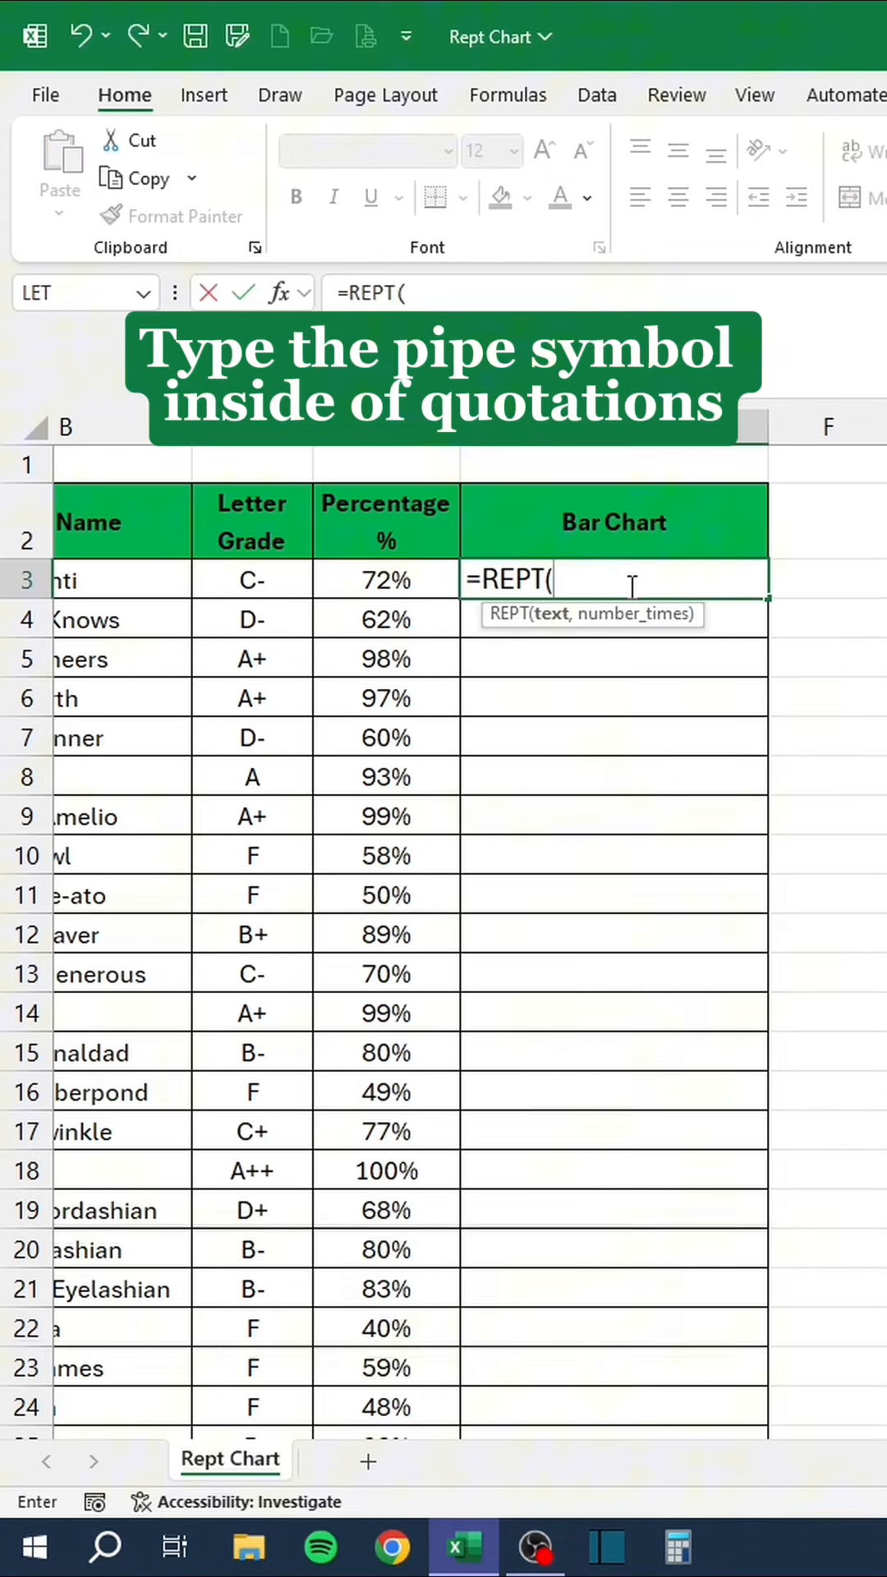
{"action": "type", "text": "\"|\""}
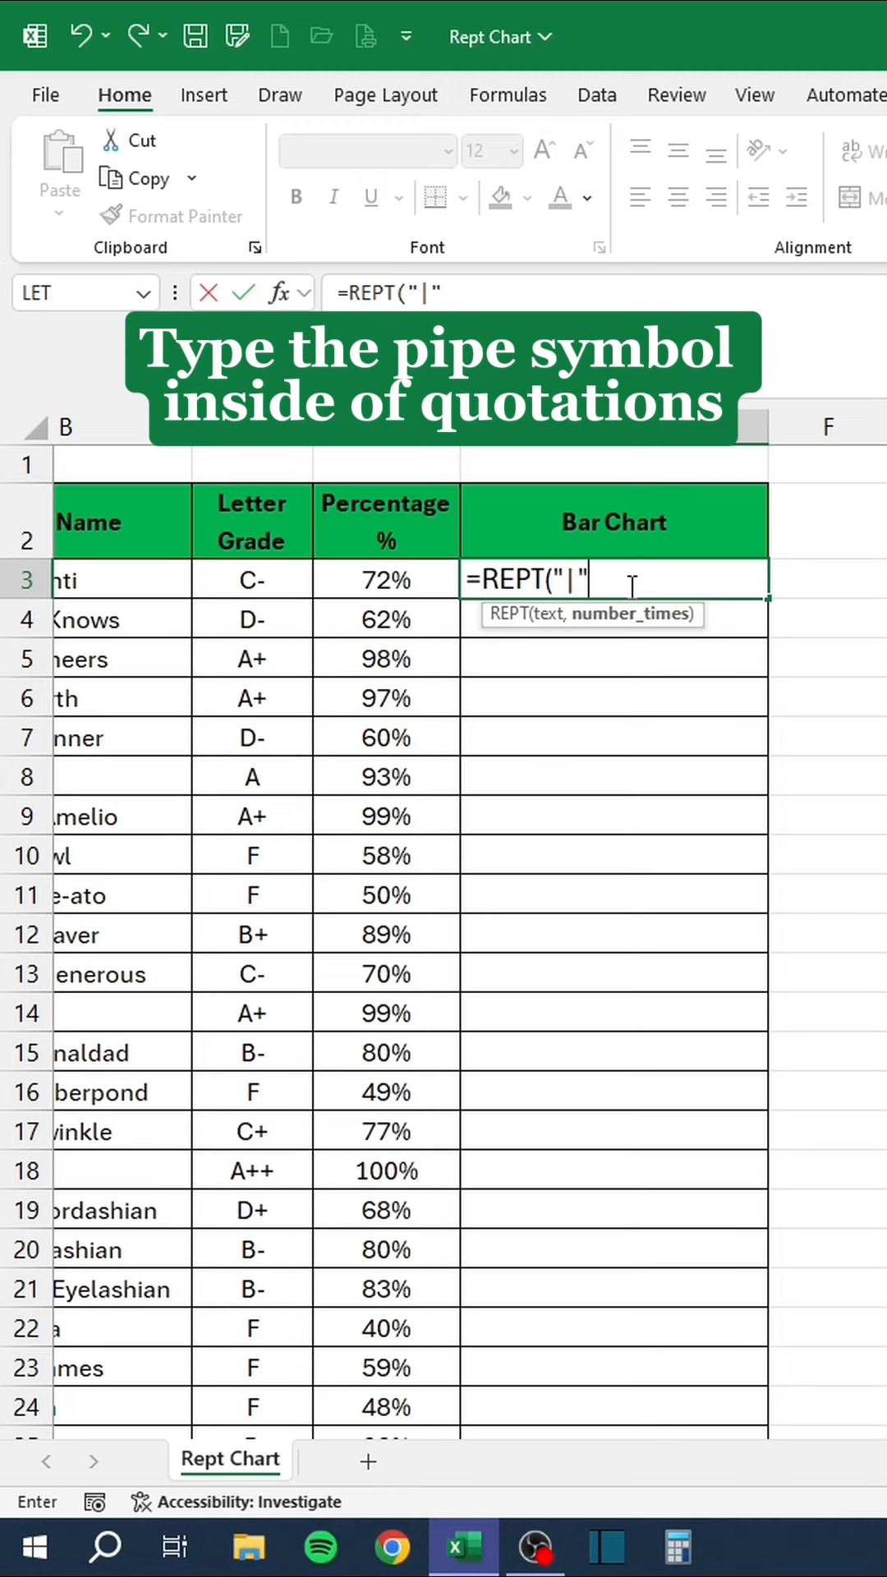
{"action": "left_click", "coordinate": [385, 580]}
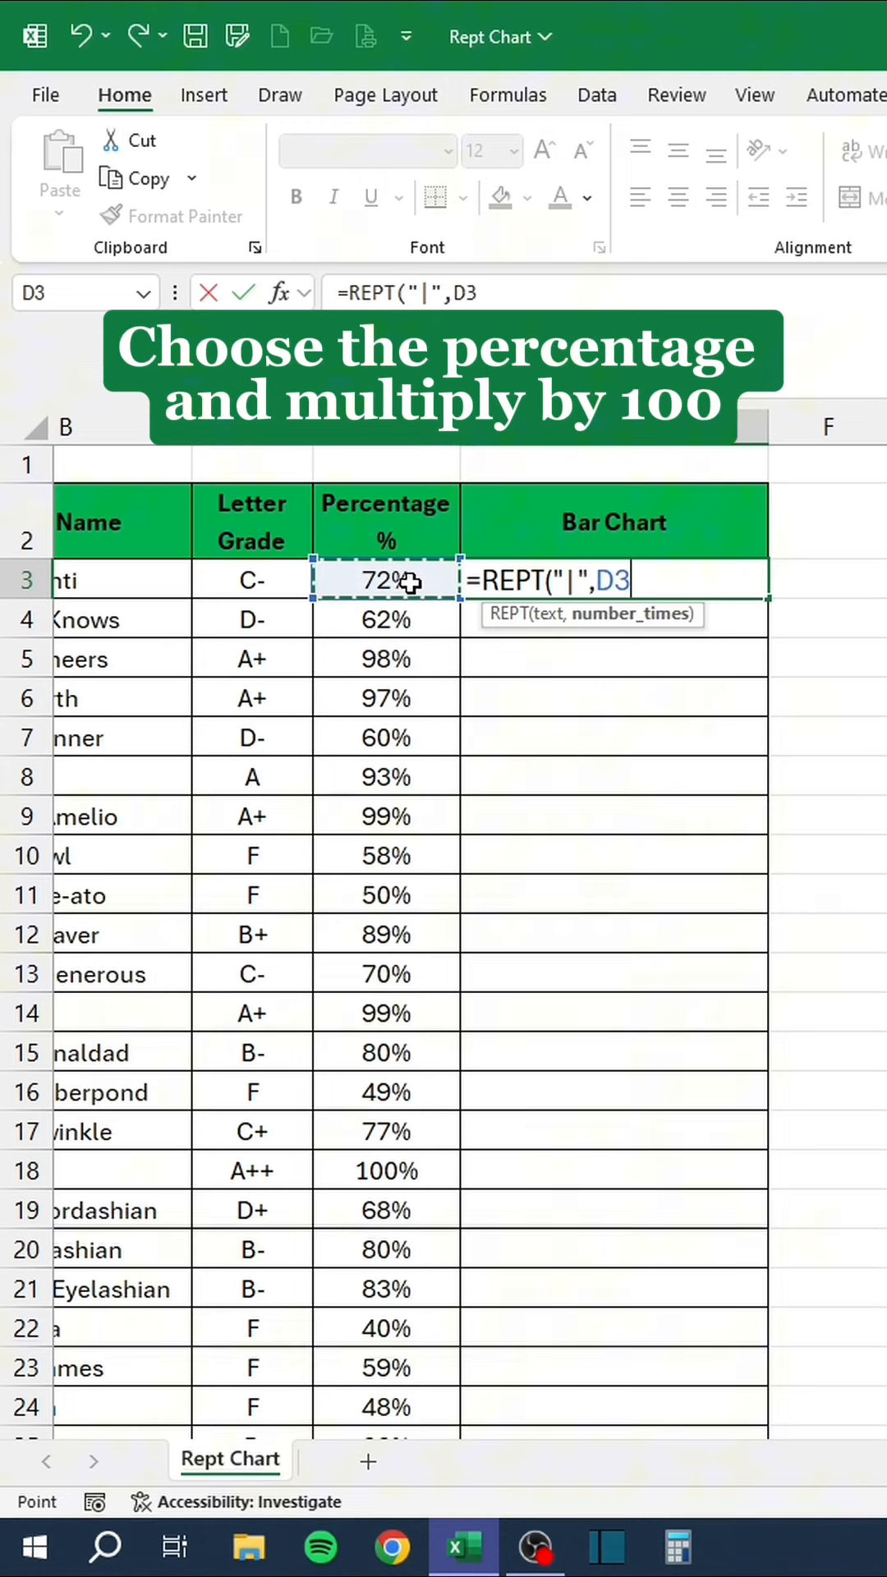
{"action": "type", "text": "*100"}
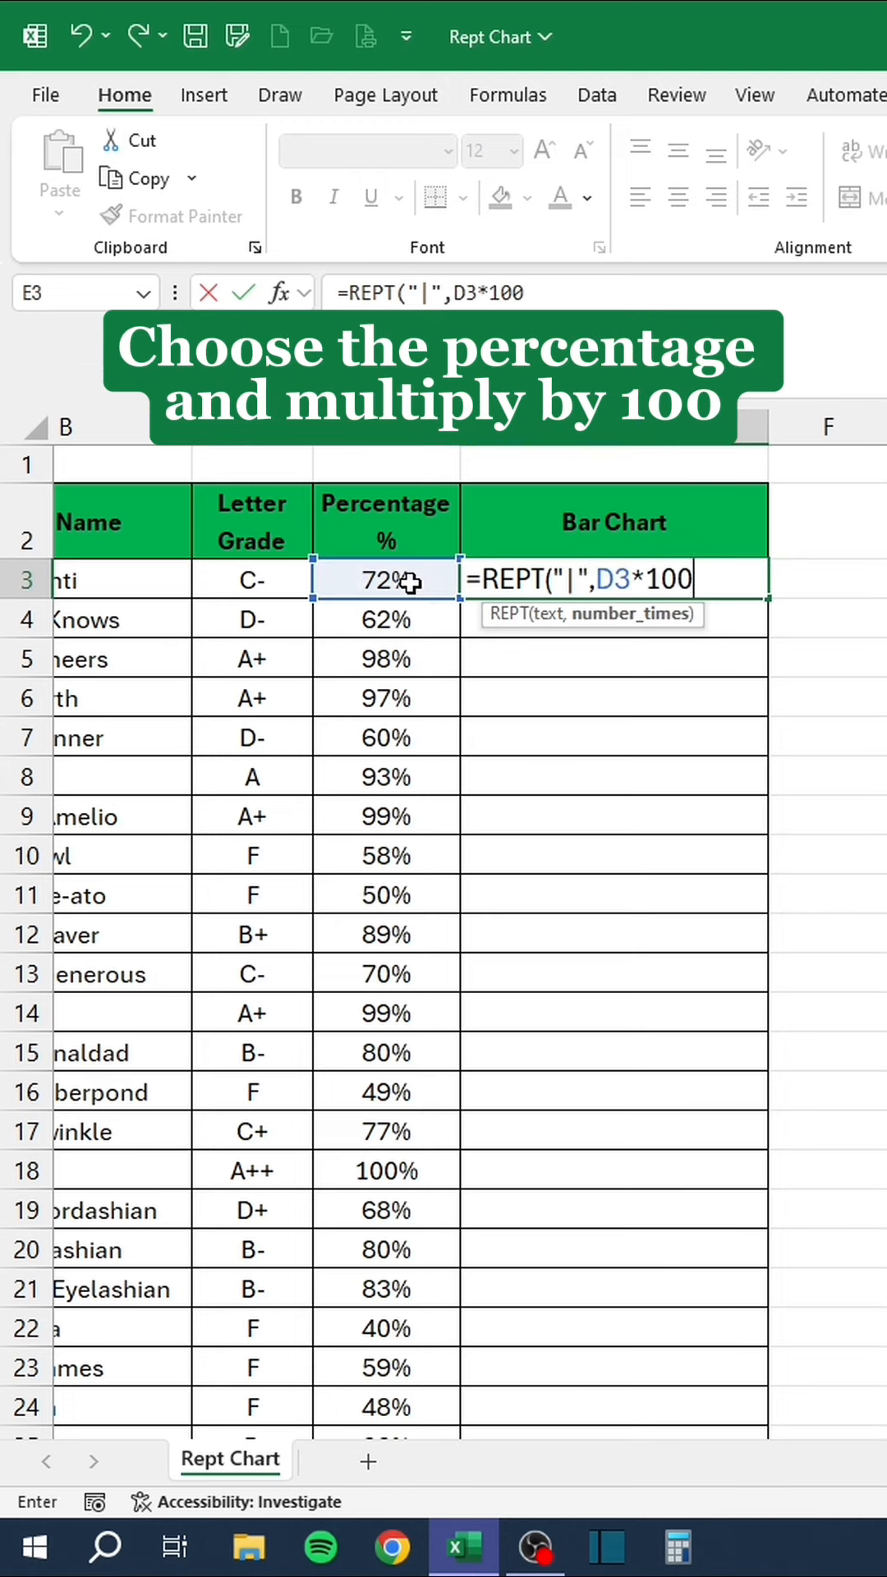
{"action": "key", "text": "enter"}
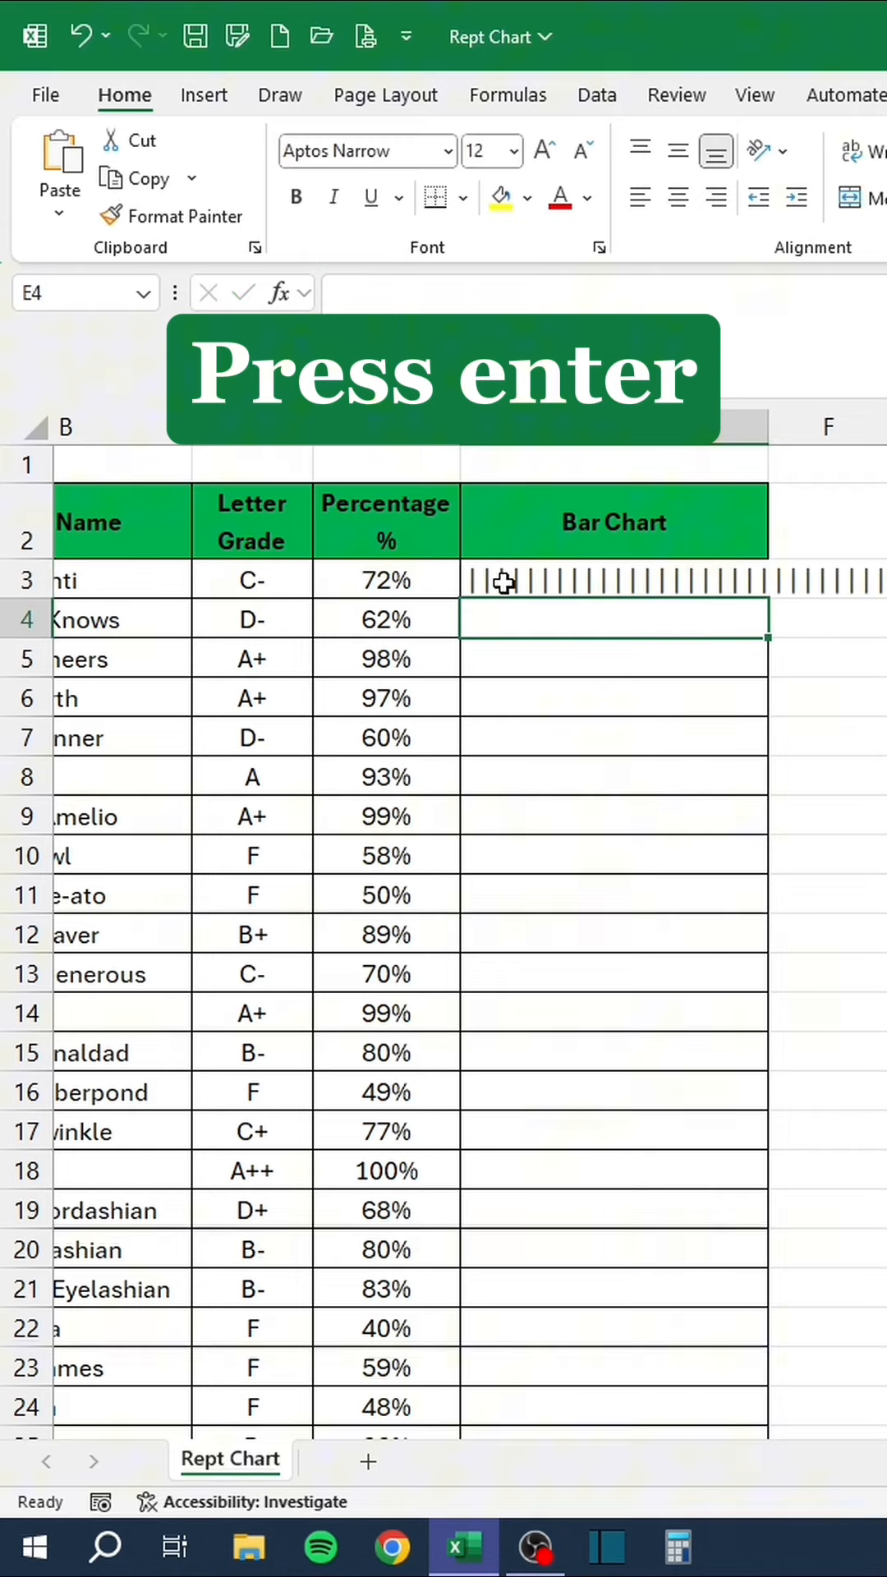
{"action": "key", "text": "enter"}
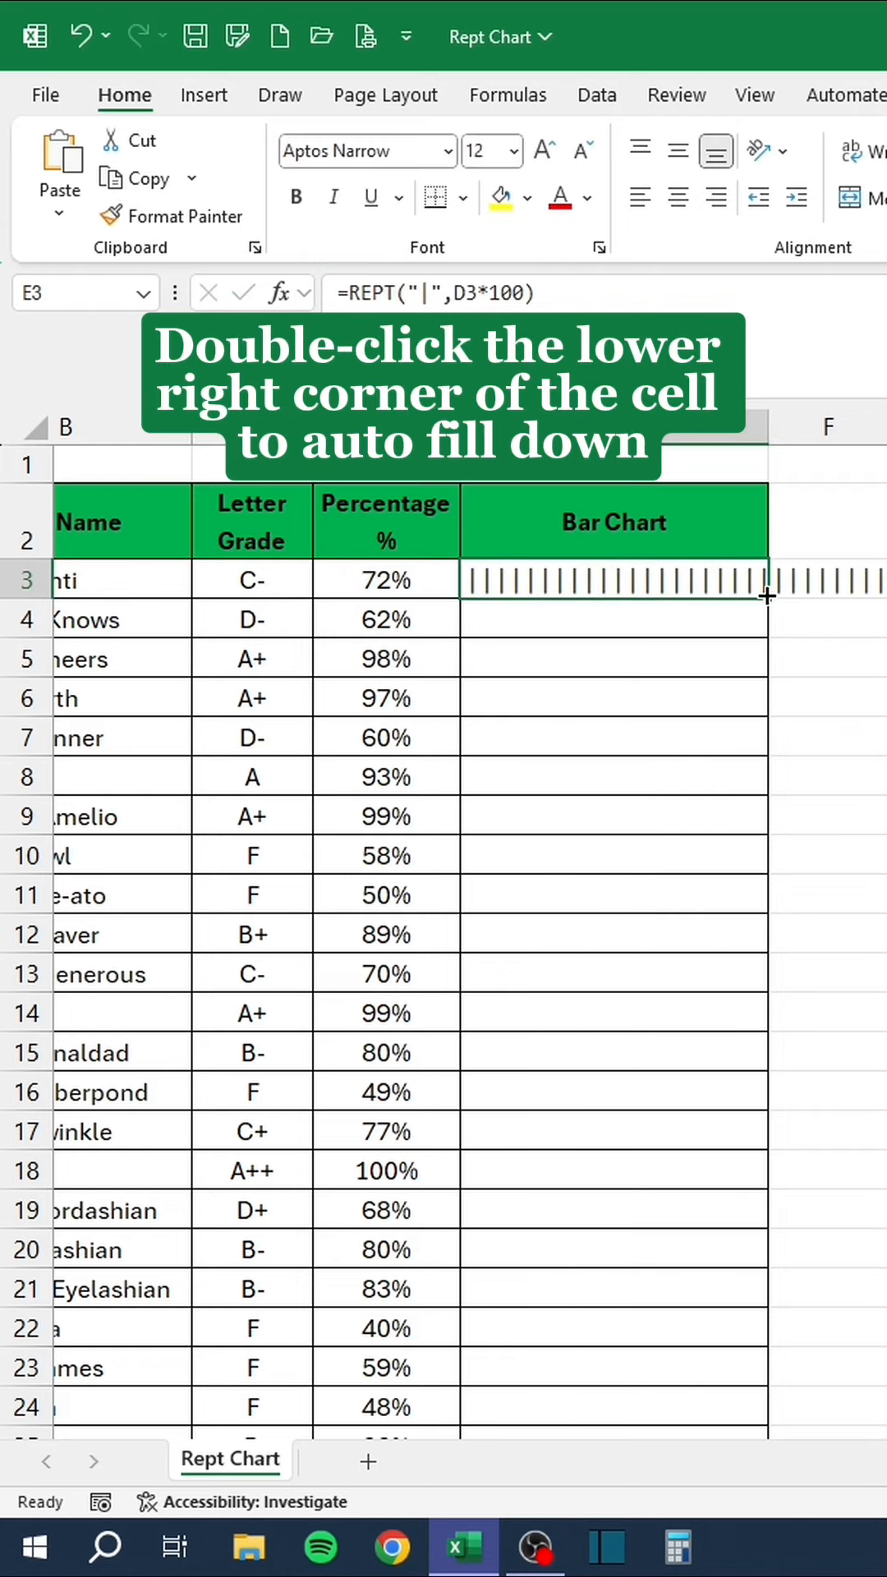
{"action": "double_click", "coordinate": [767, 598]}
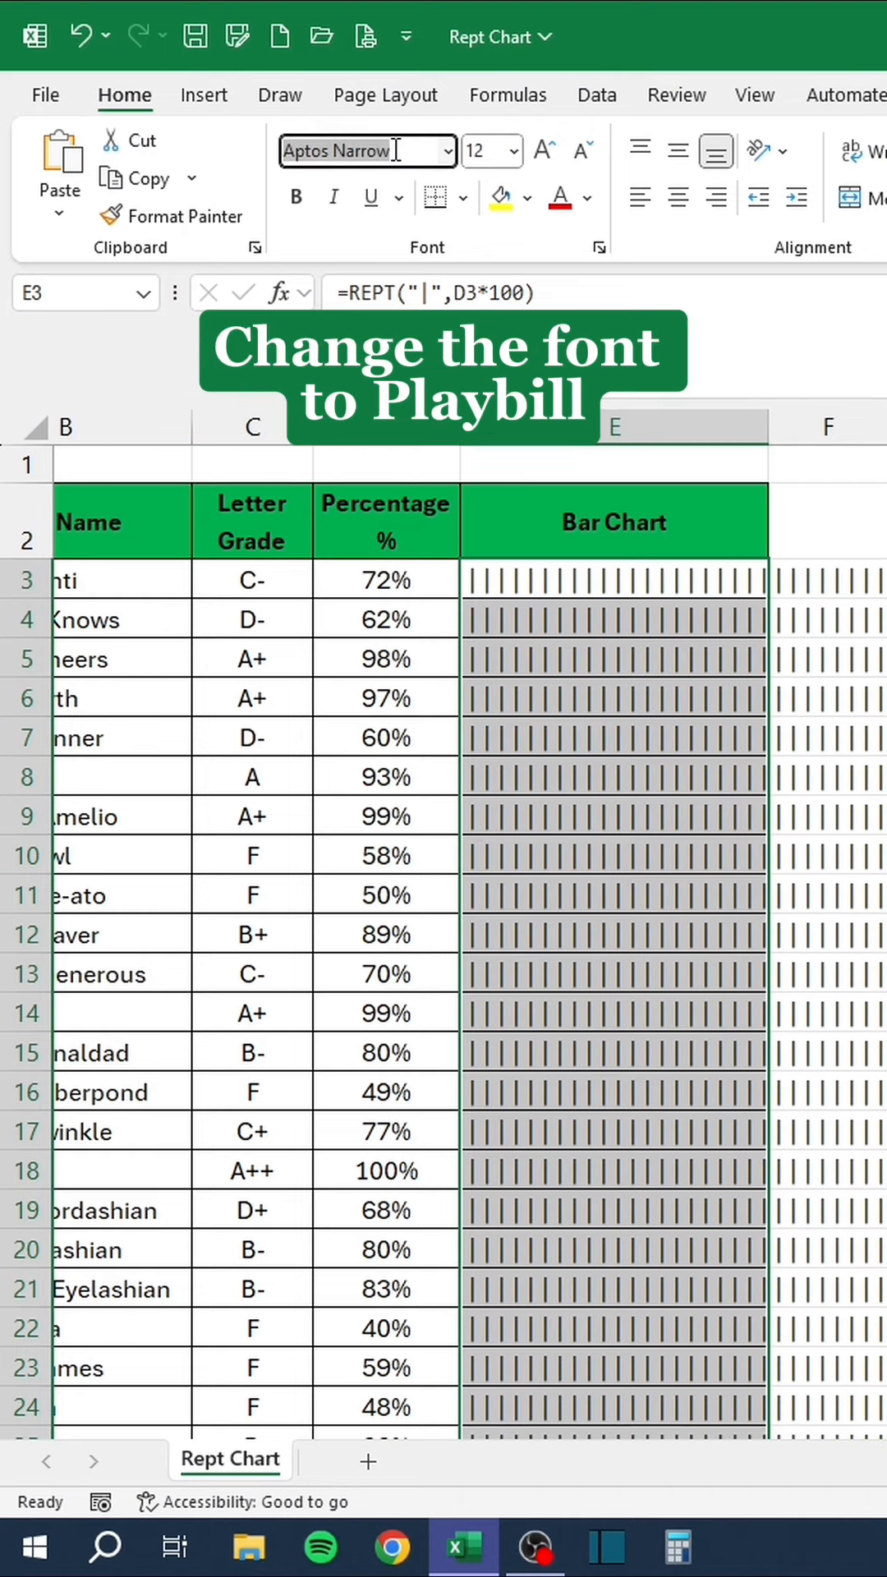
{"action": "type", "text": "Playbill"}
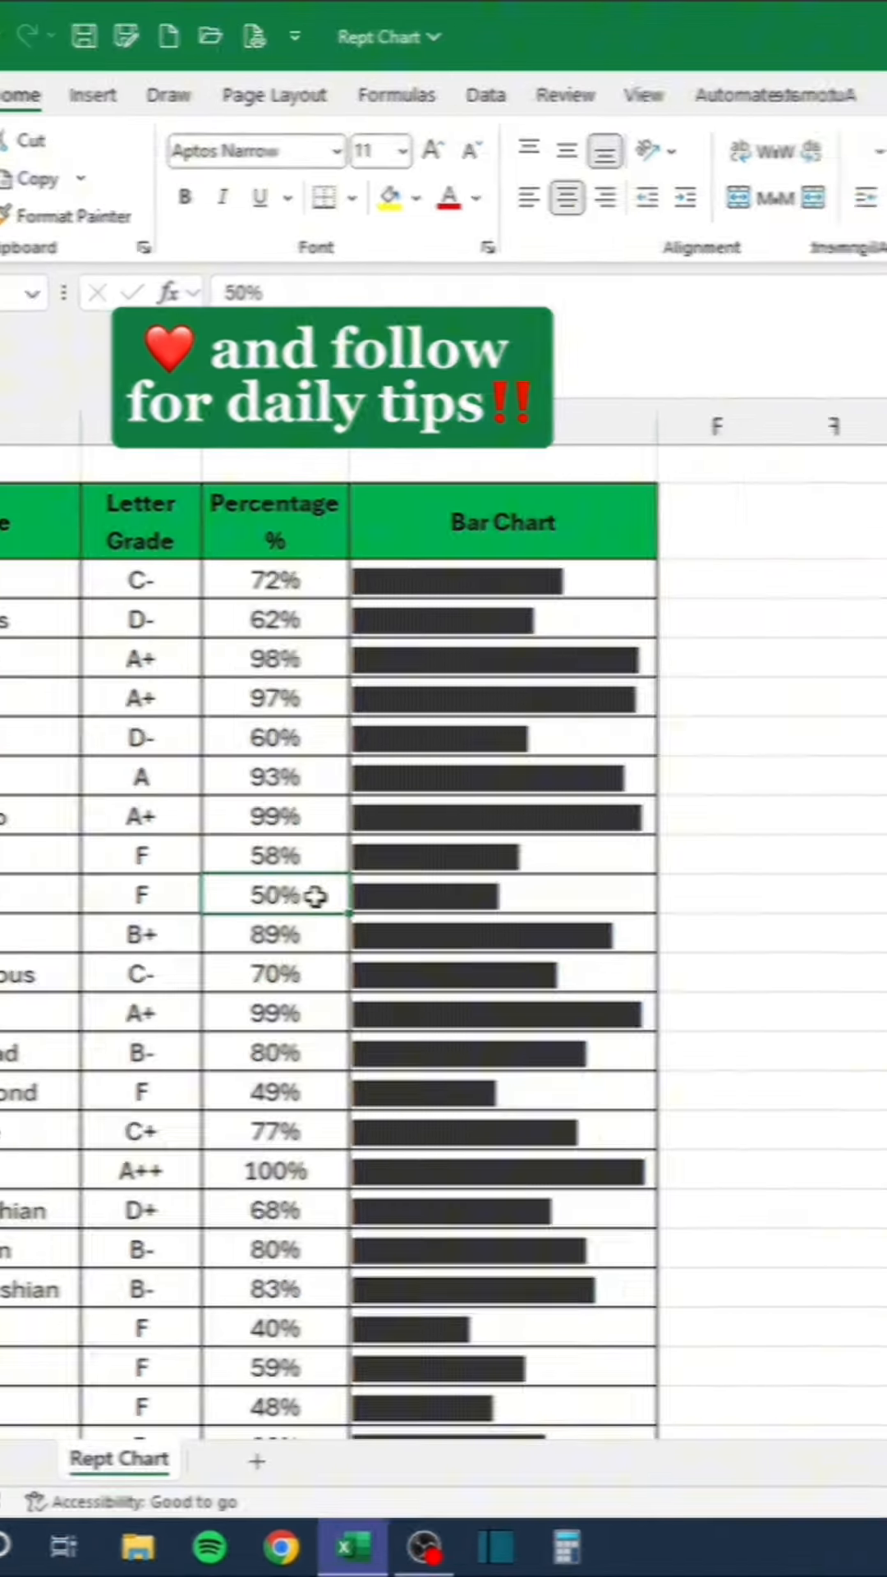
Enter =XLOOKUP(F3,B3:B34,D3:D34,"Not Found") in G3 to return the dial code.
{"action": "left_click", "coordinate": [236, 1459]}
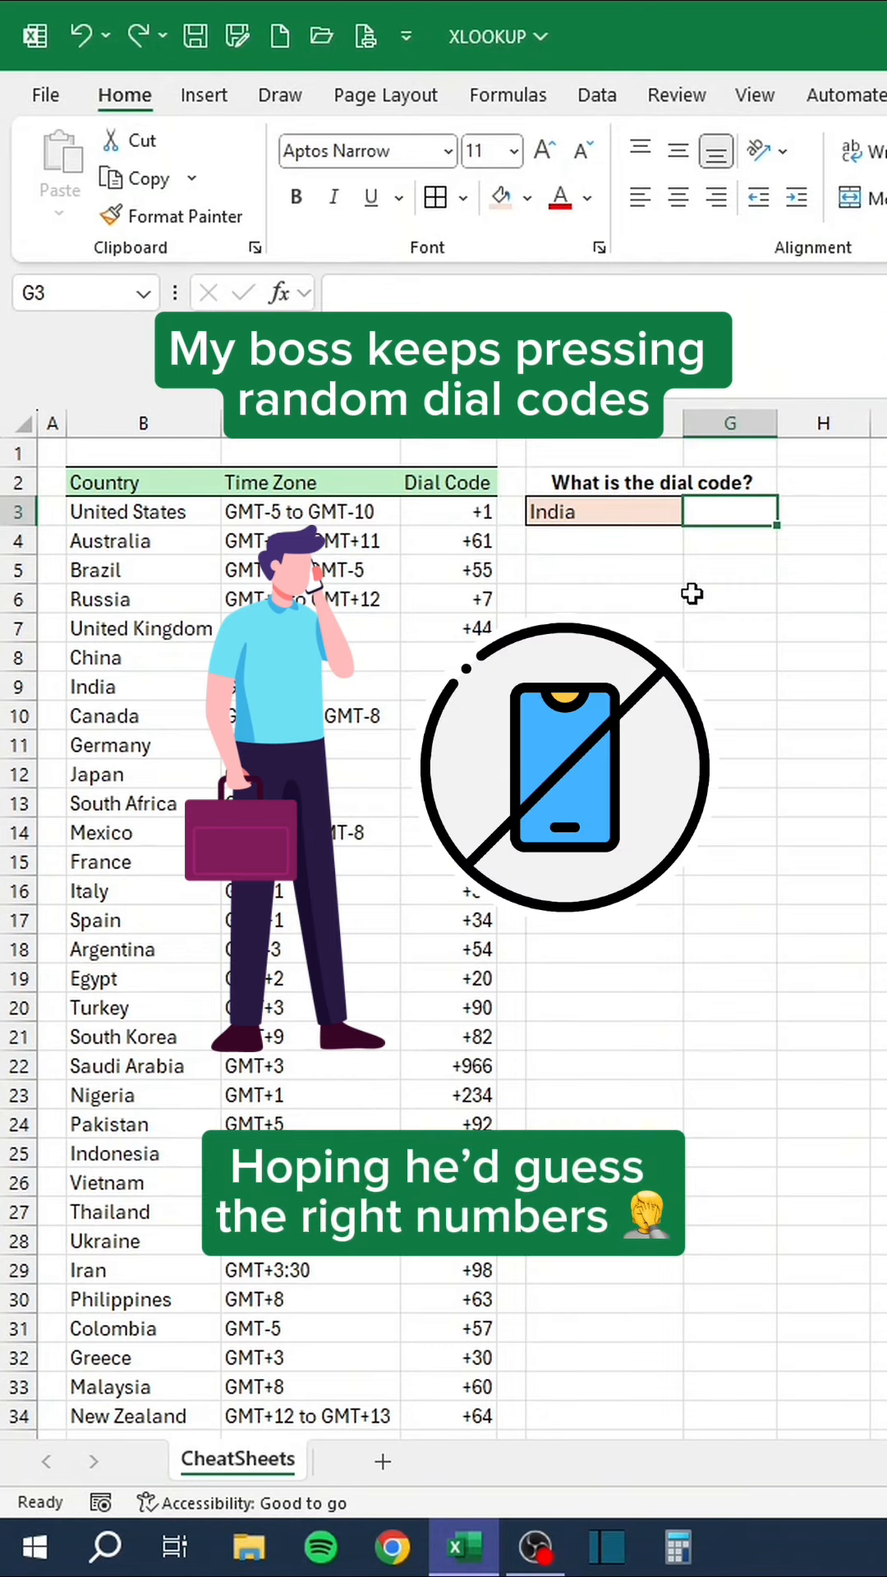
{"action": "type", "text": "=XLOOKUP("}
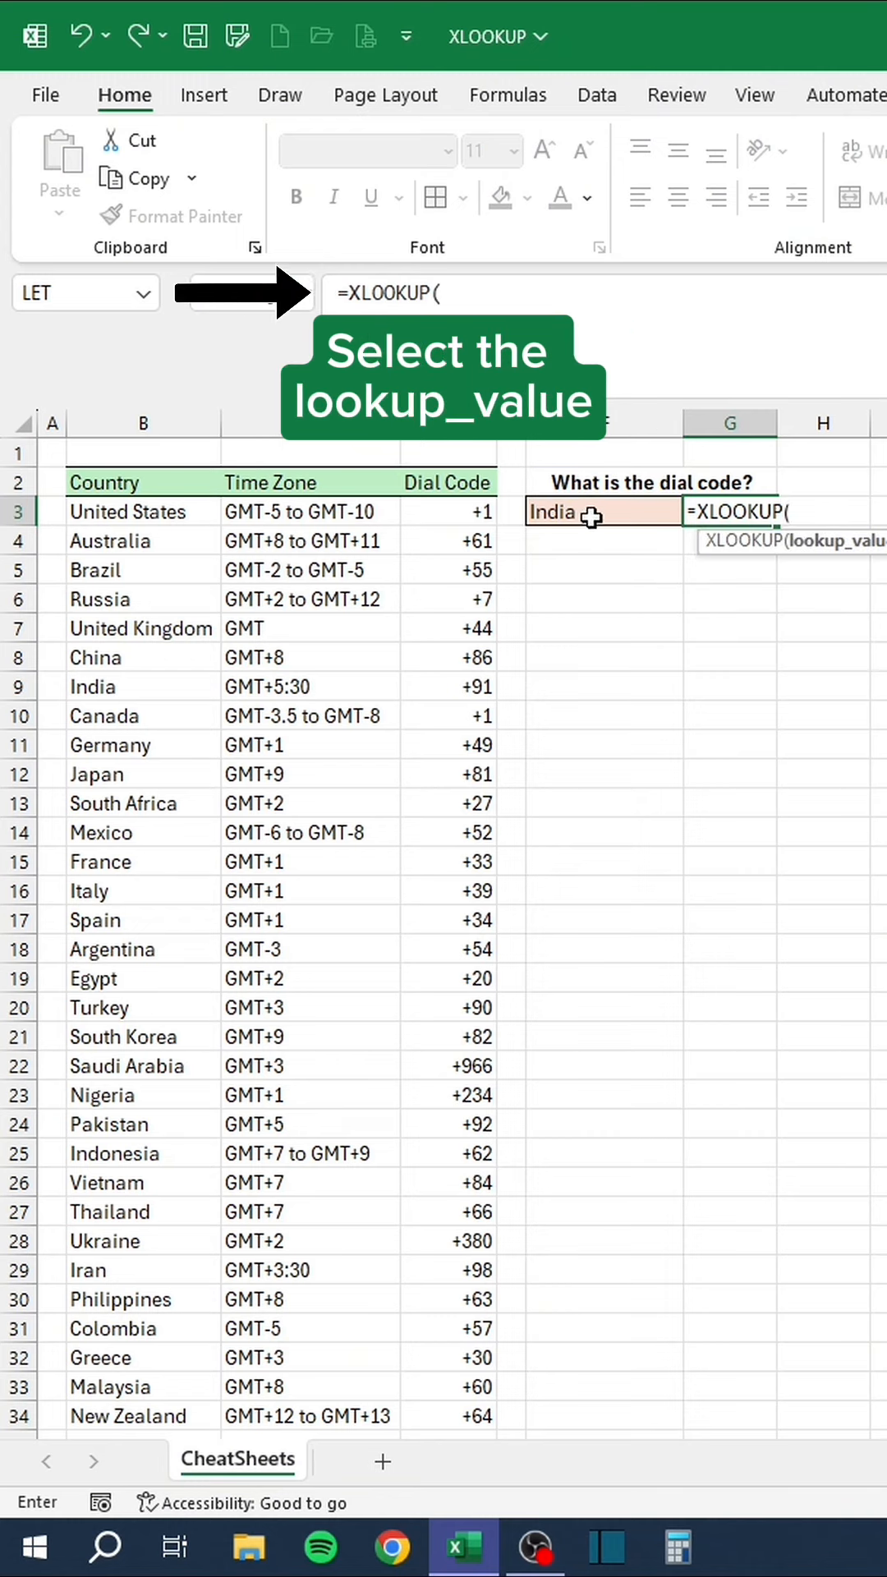
{"action": "left_click", "coordinate": [601, 511]}
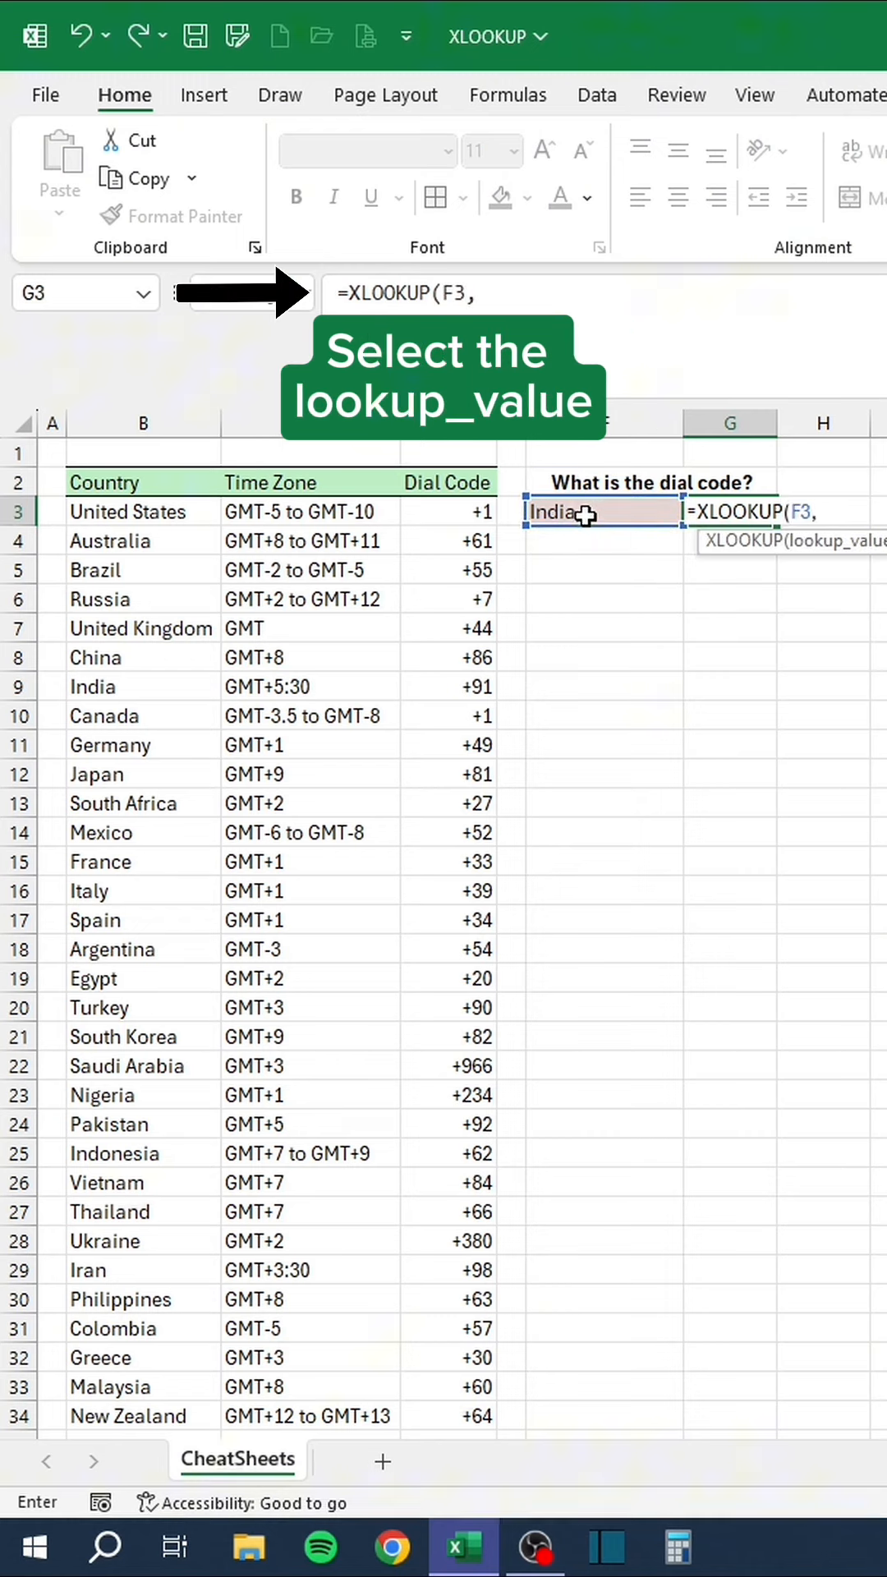
{"action": "left_click", "coordinate": [143, 511]}
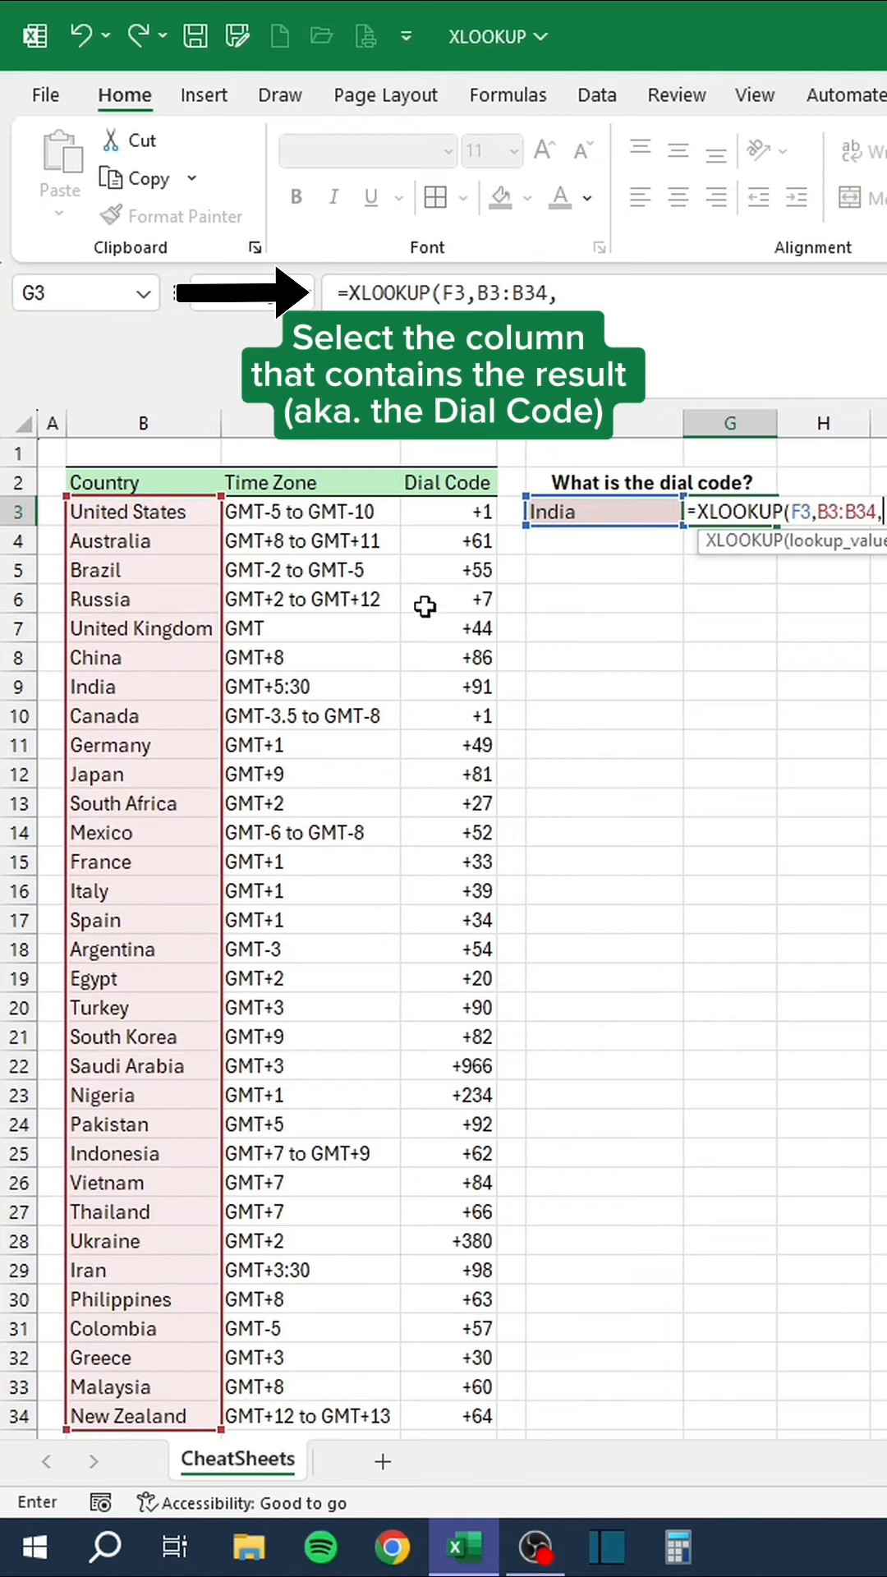
{"action": "left_click_drag", "start_coordinate": [447, 511], "coordinate": [447, 1270]}
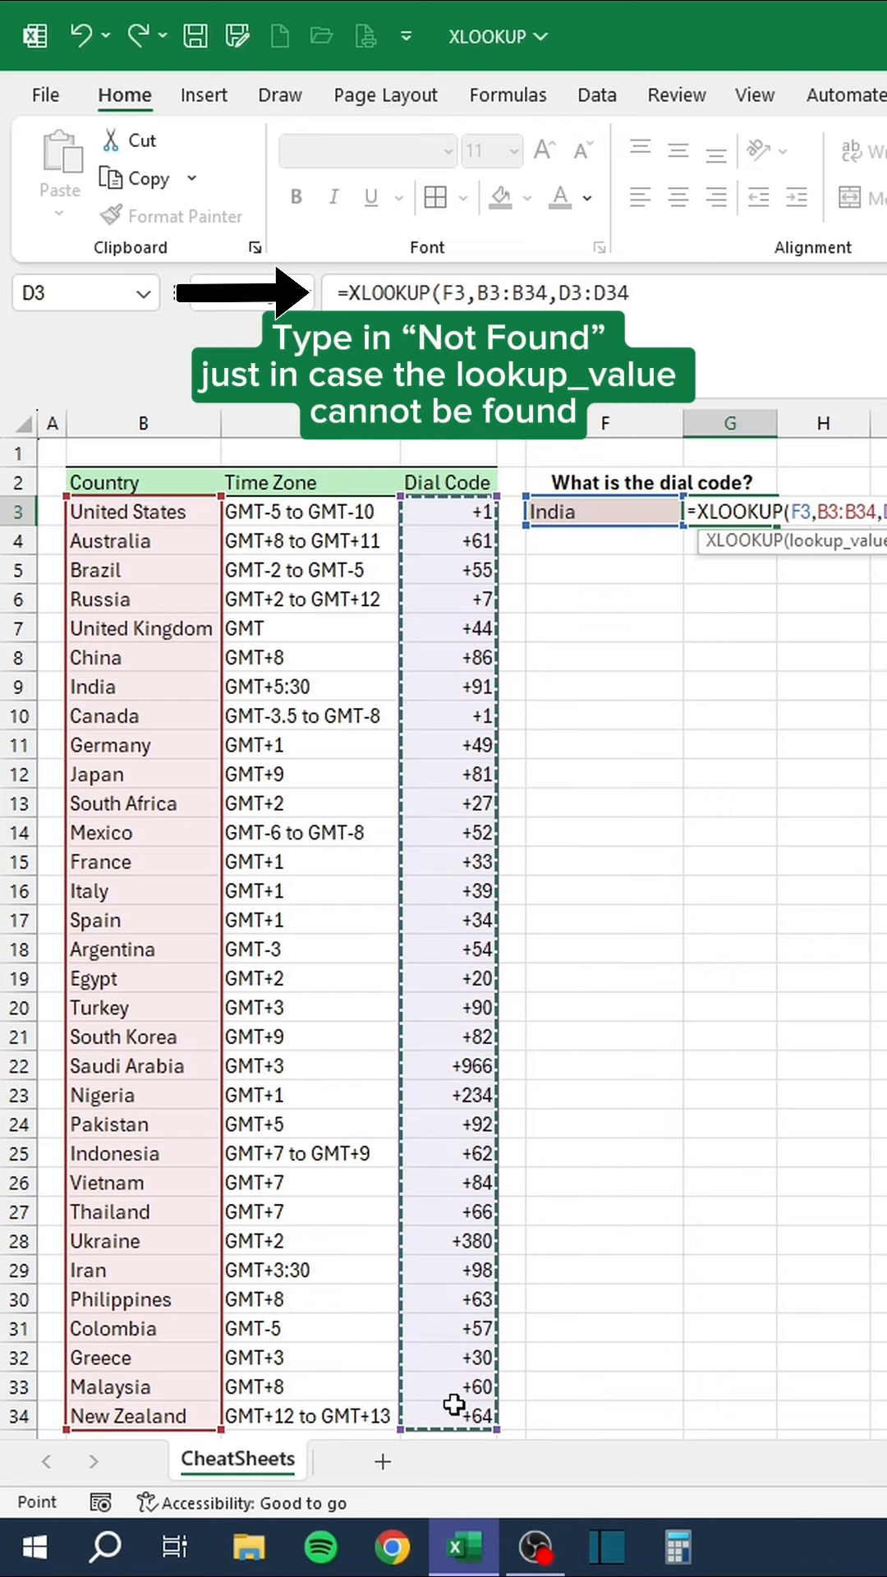
{"action": "type", "text": ",\"N"}
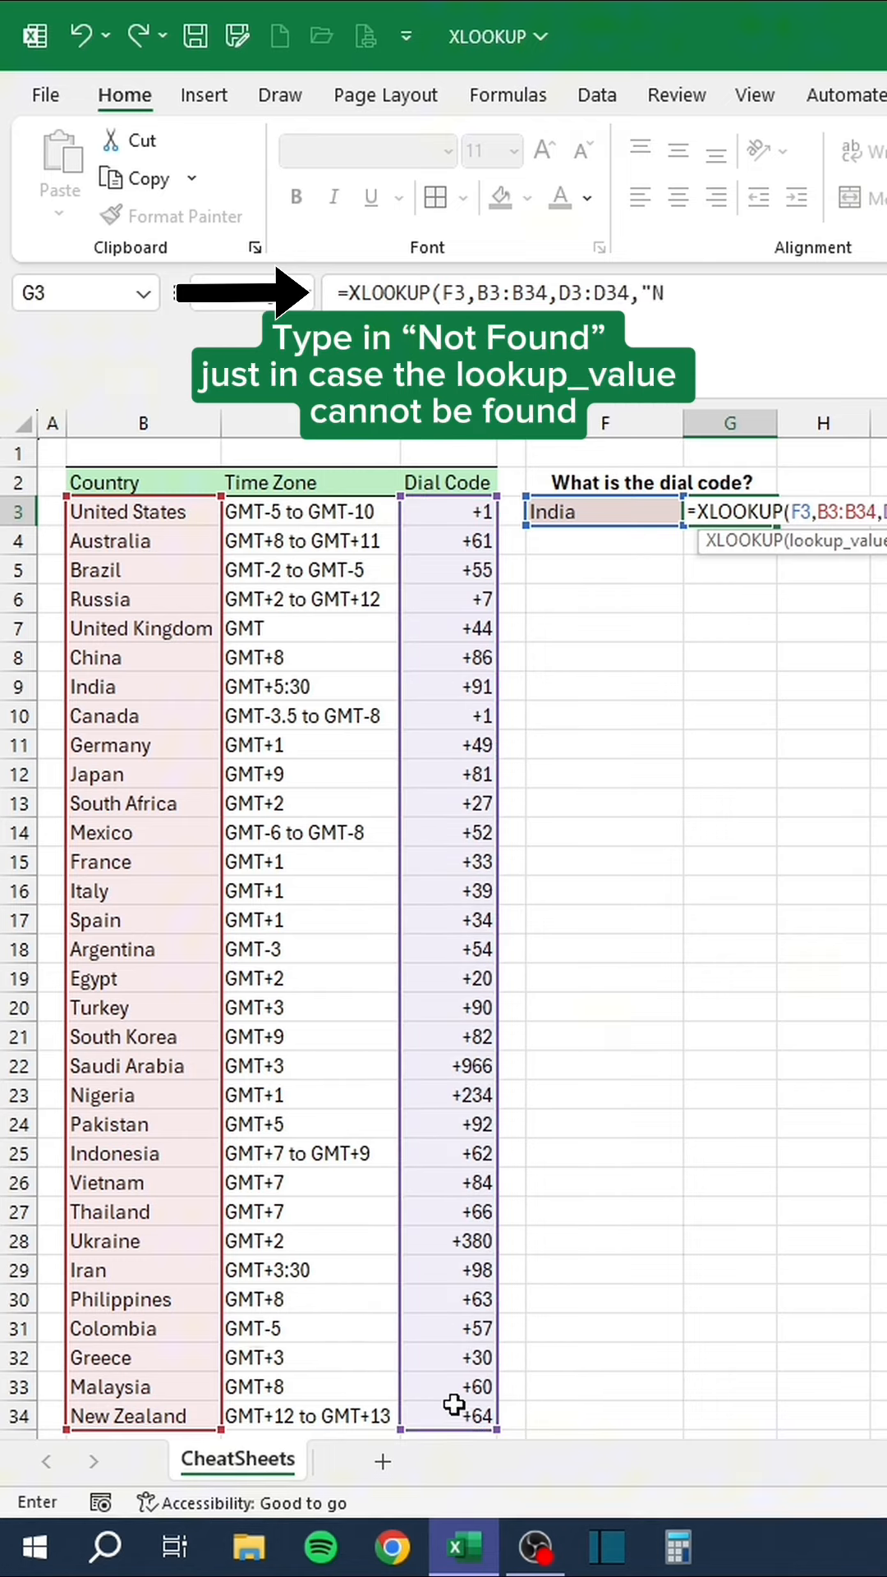
{"action": "type", "text": "ot Found\""}
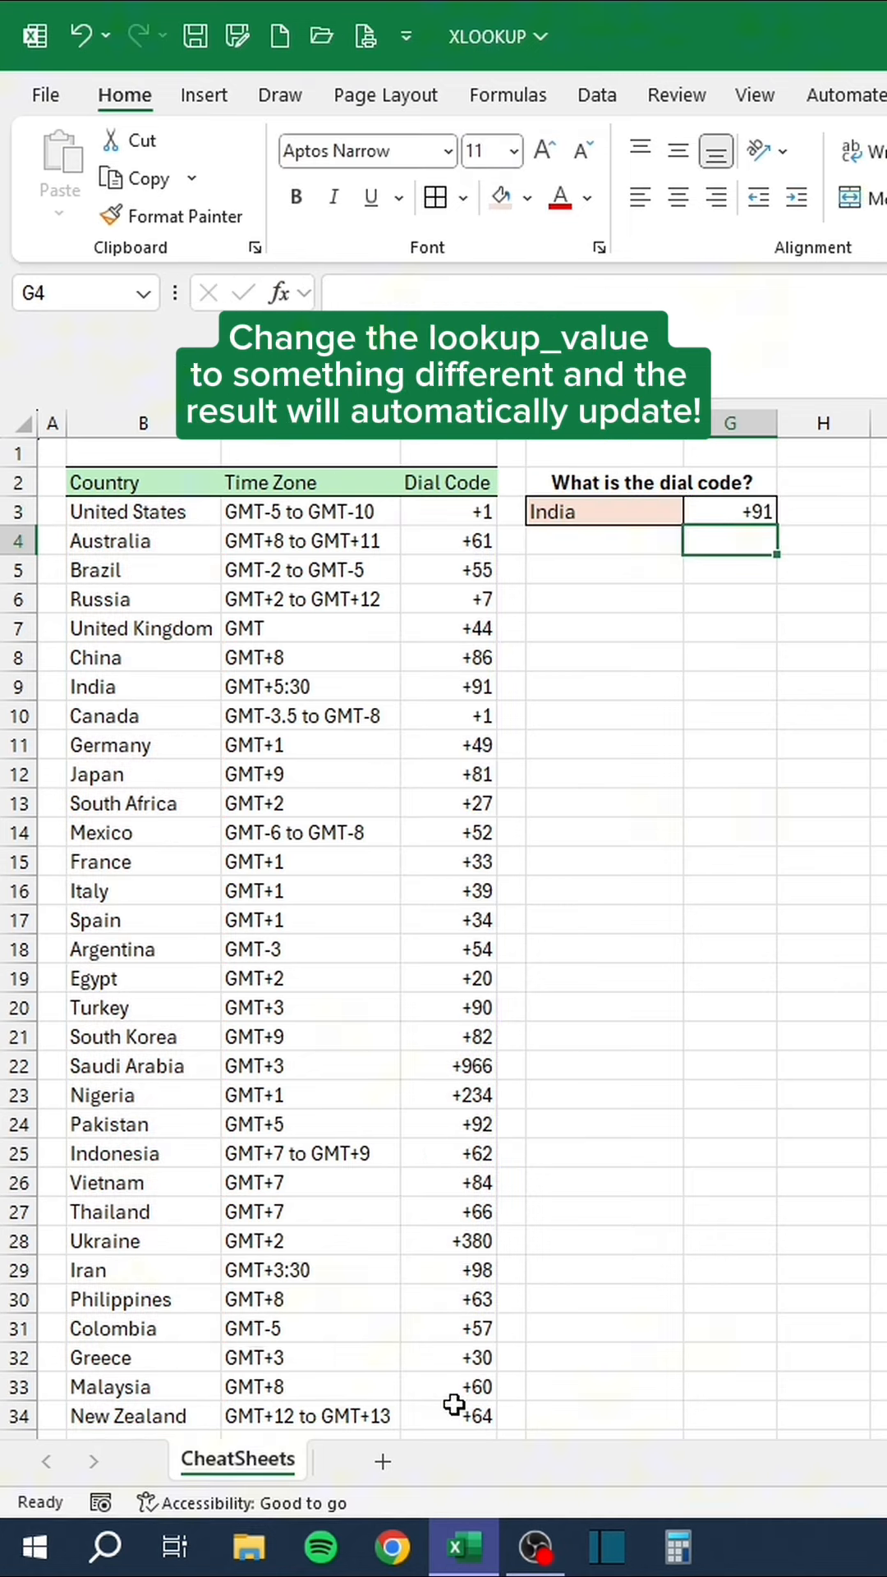
Choose South Africa from the F3 dropdown so G3 shows +27.
{"action": "left_click", "coordinate": [603, 511]}
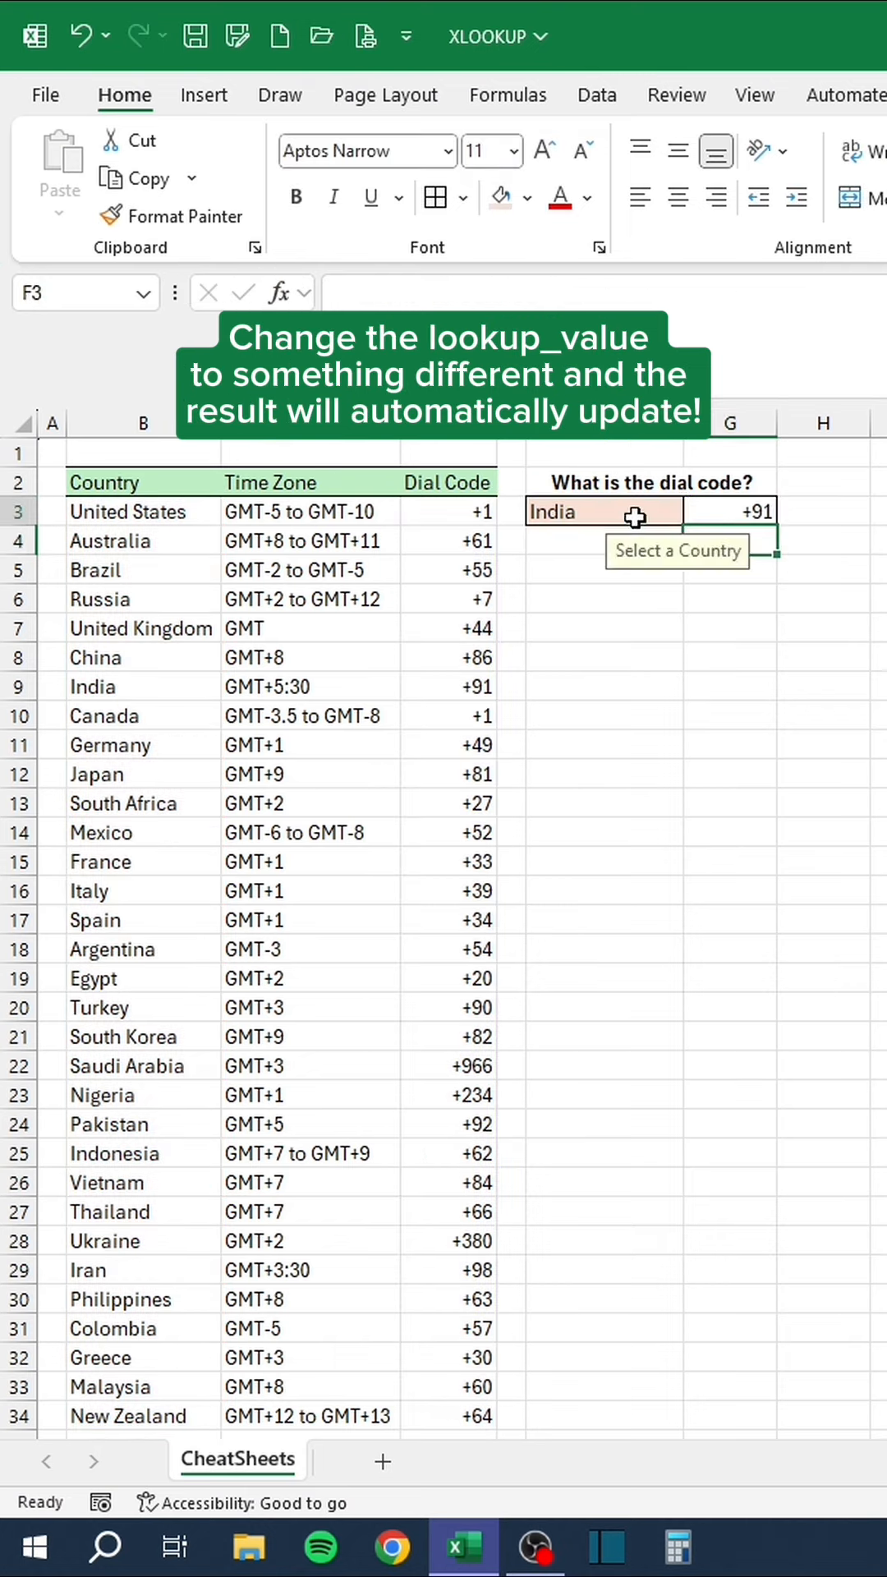
{"action": "left_click", "coordinate": [696, 513]}
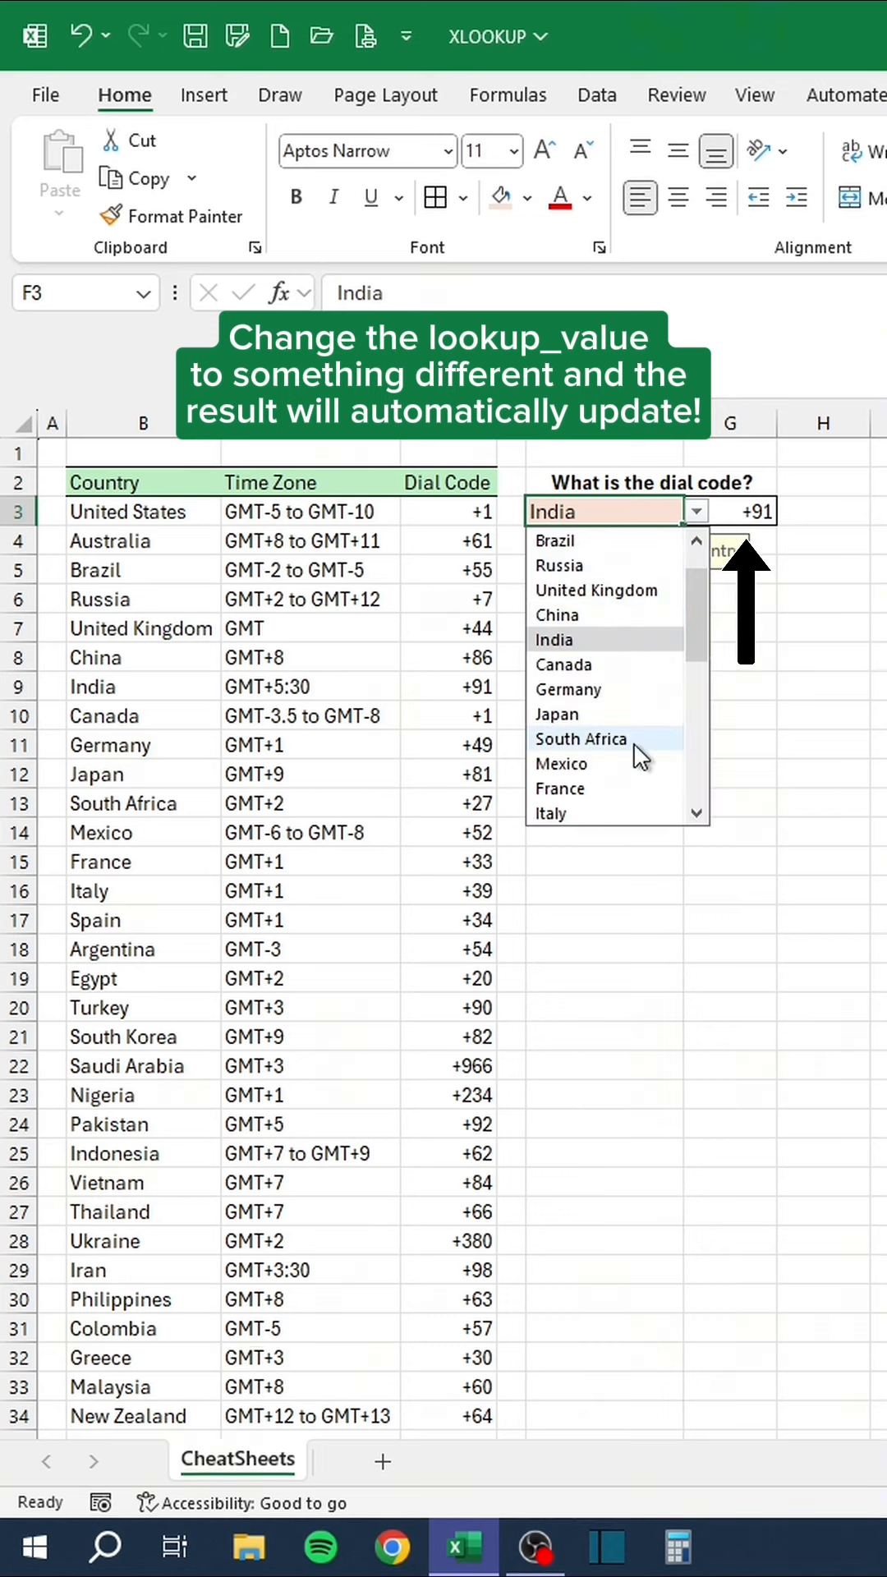
{"action": "left_click", "coordinate": [580, 739]}
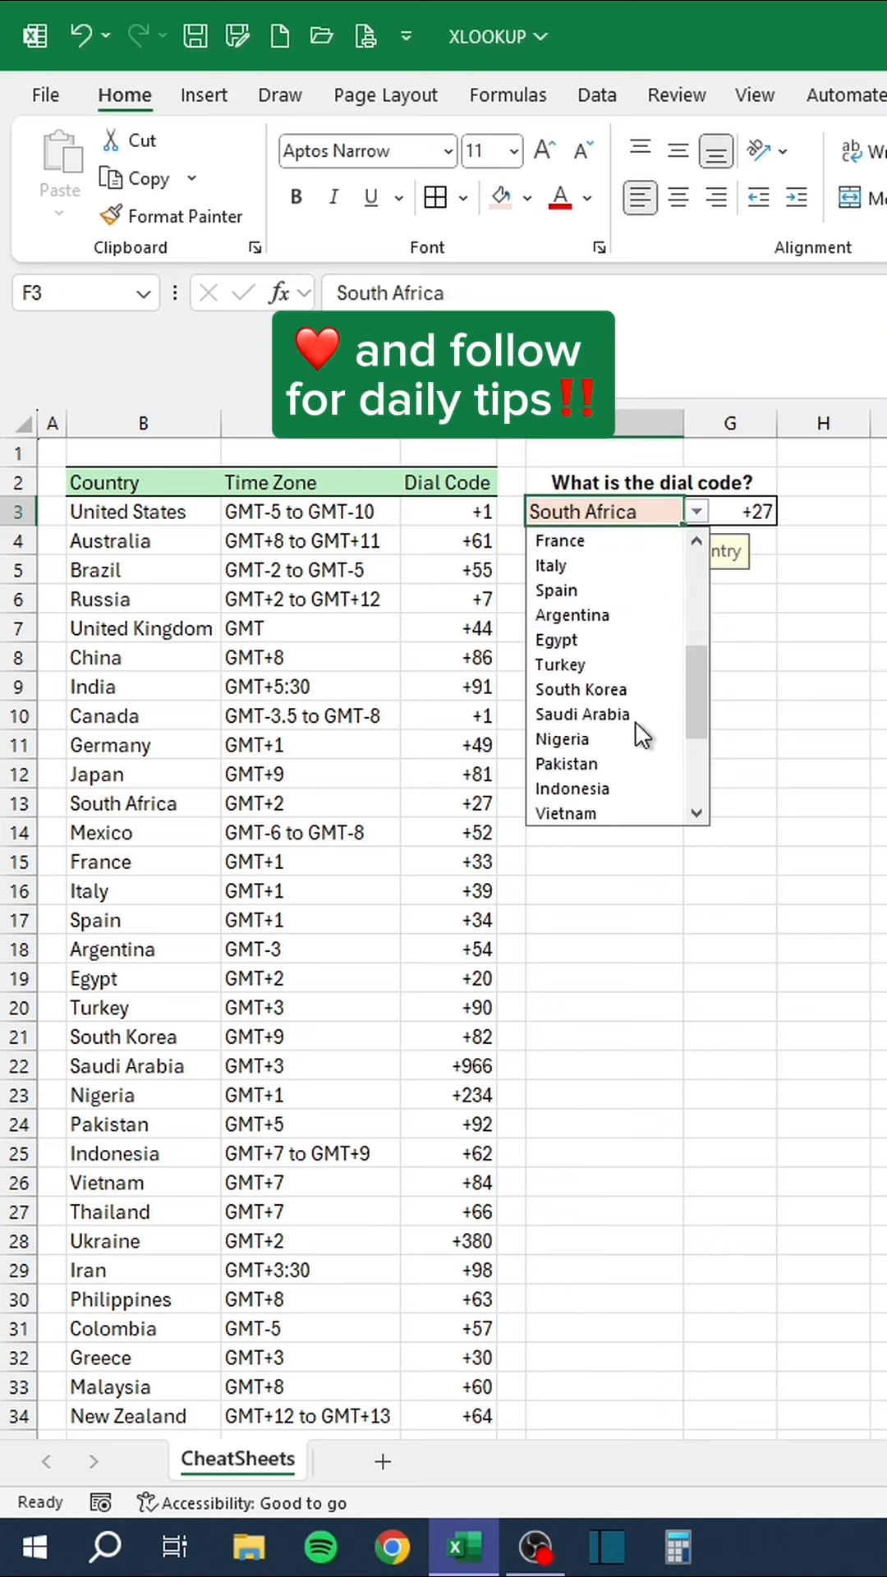
{"action": "left_click", "coordinate": [582, 663]}
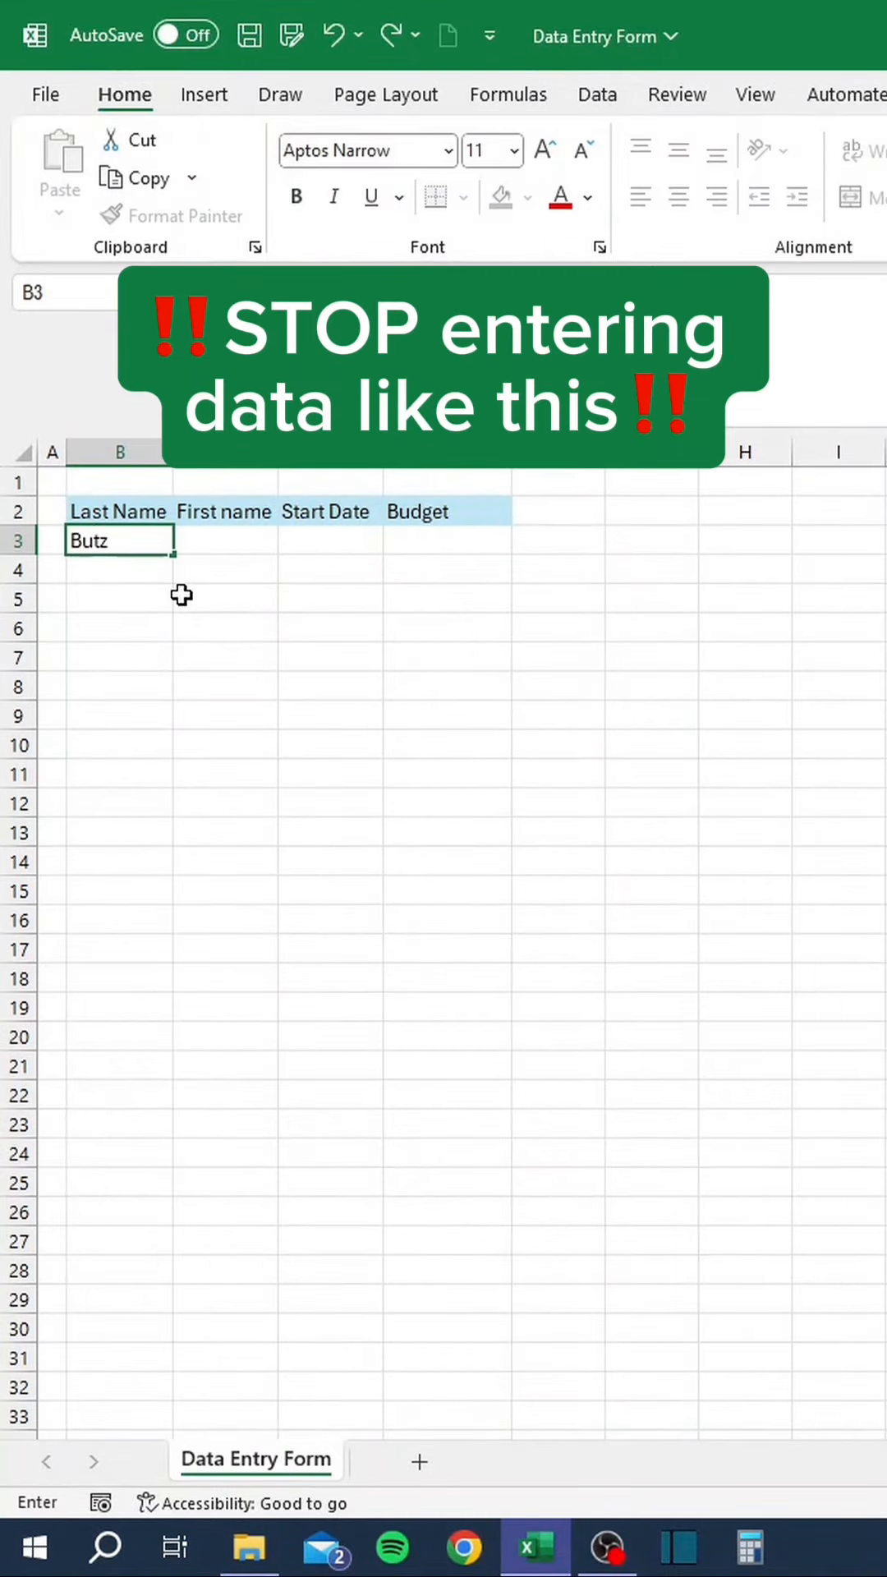
Enter start date 10/29/2023 and budget $1,000,000 to complete the first record in row 3.
{"action": "type", "text": "10/"}
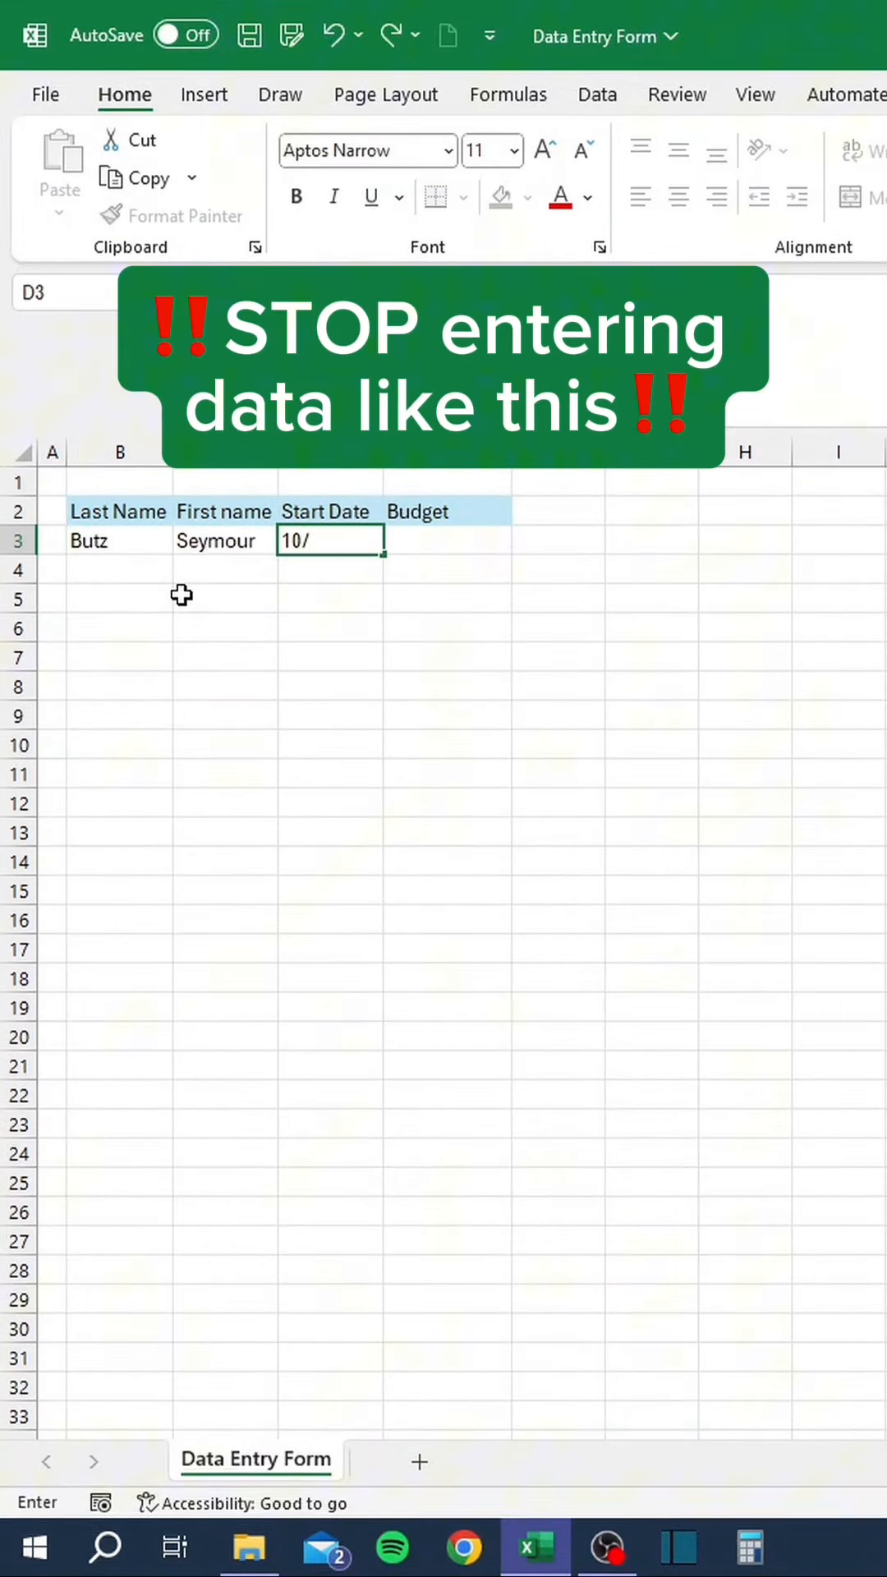
{"action": "type", "text": "1000"}
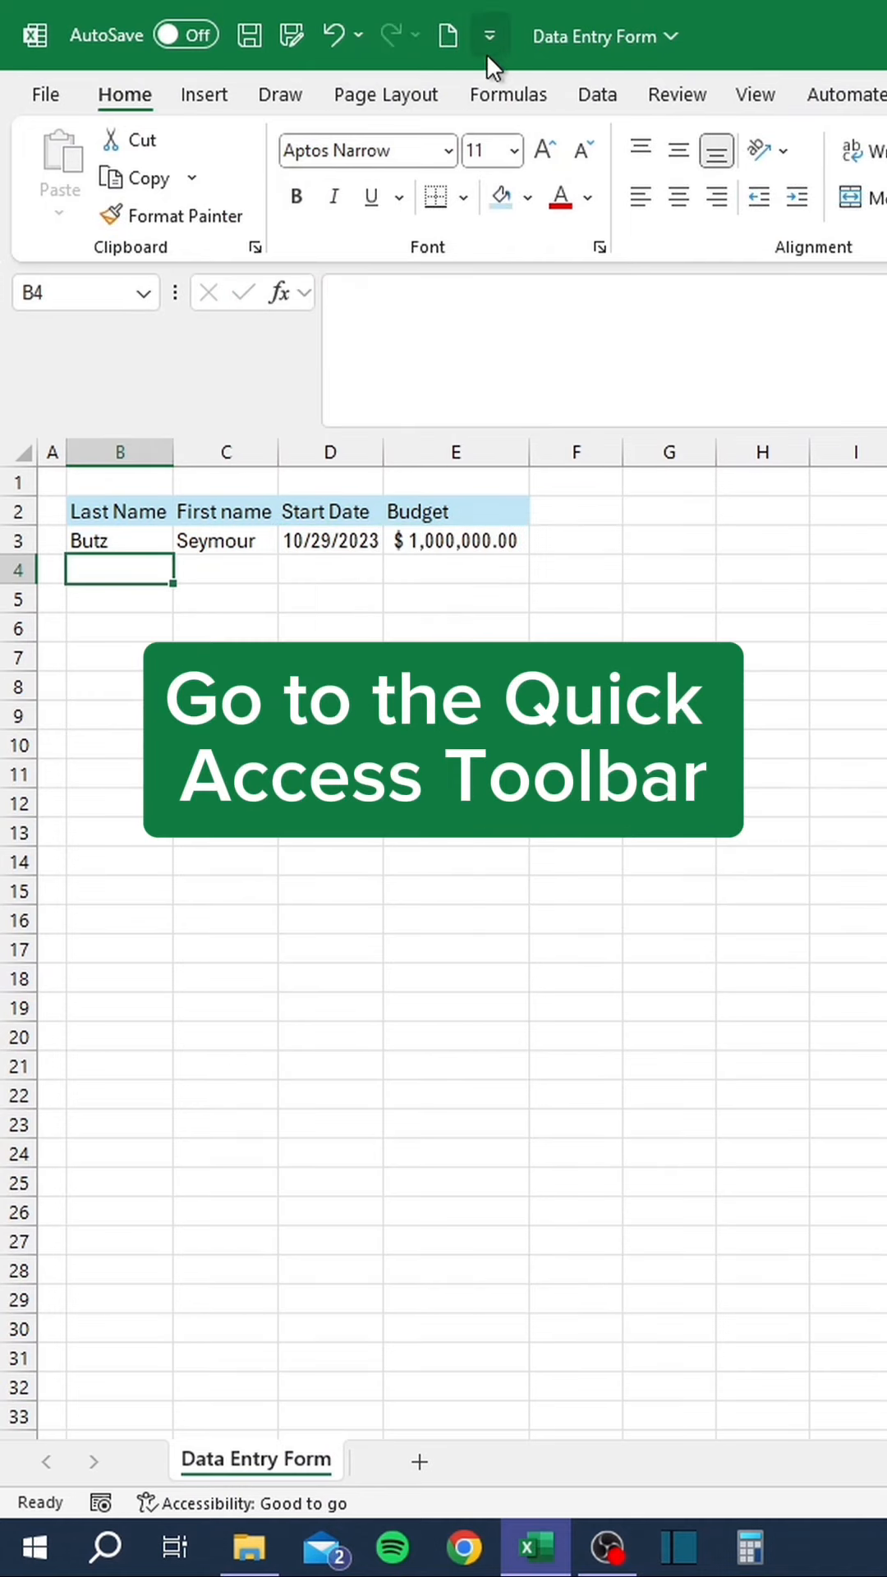
{"action": "left_click", "coordinate": [490, 34]}
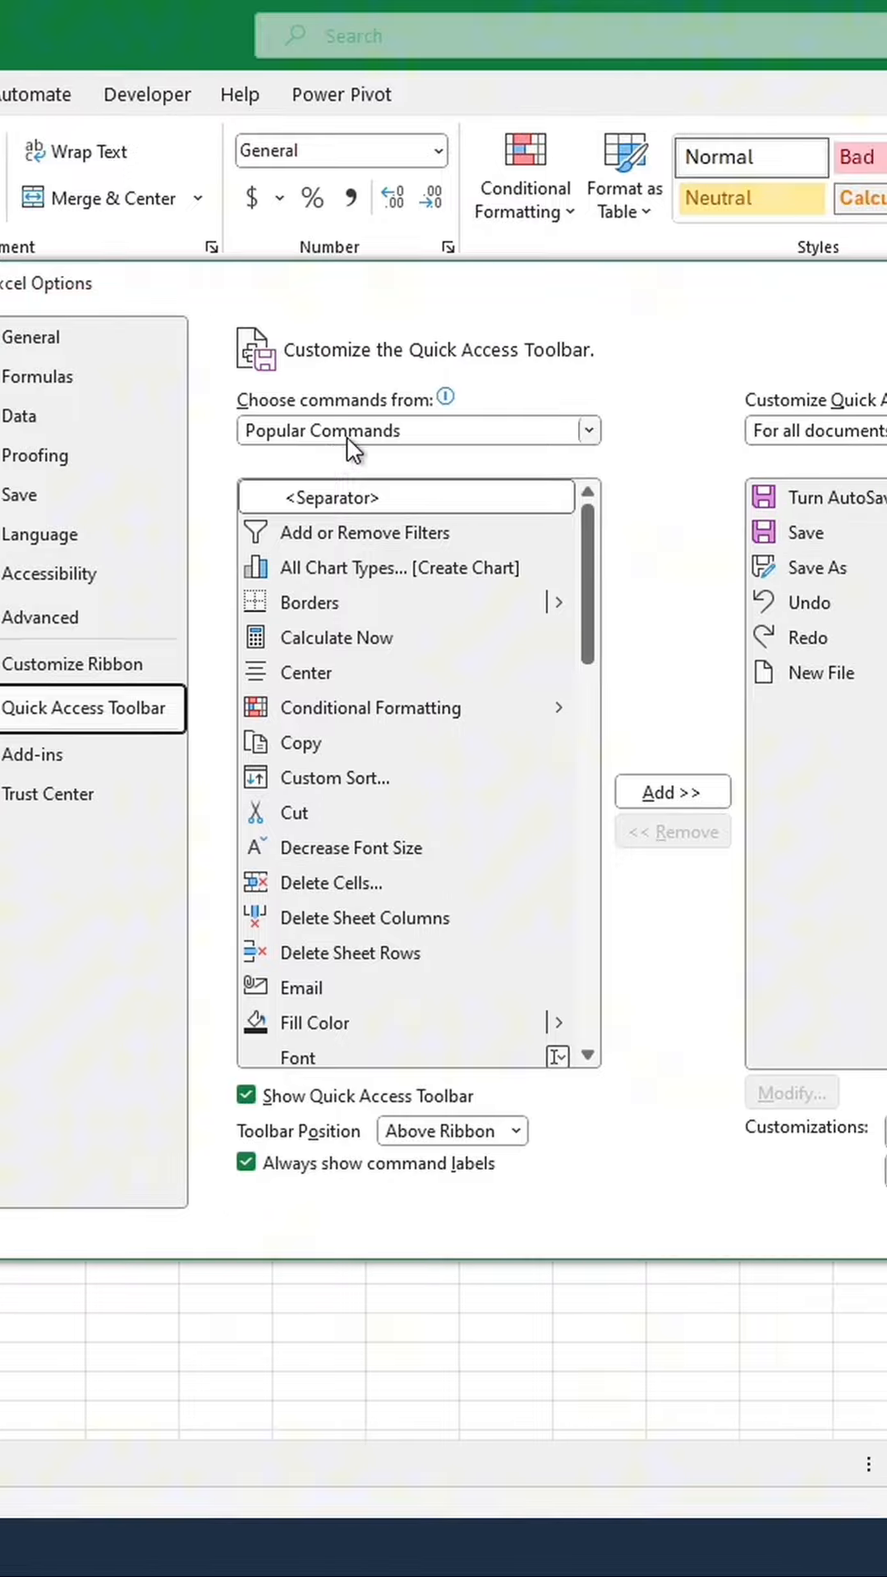
Add the Form… command from All Commands to the Quick Access Toolbar.
{"action": "left_click", "coordinate": [417, 430]}
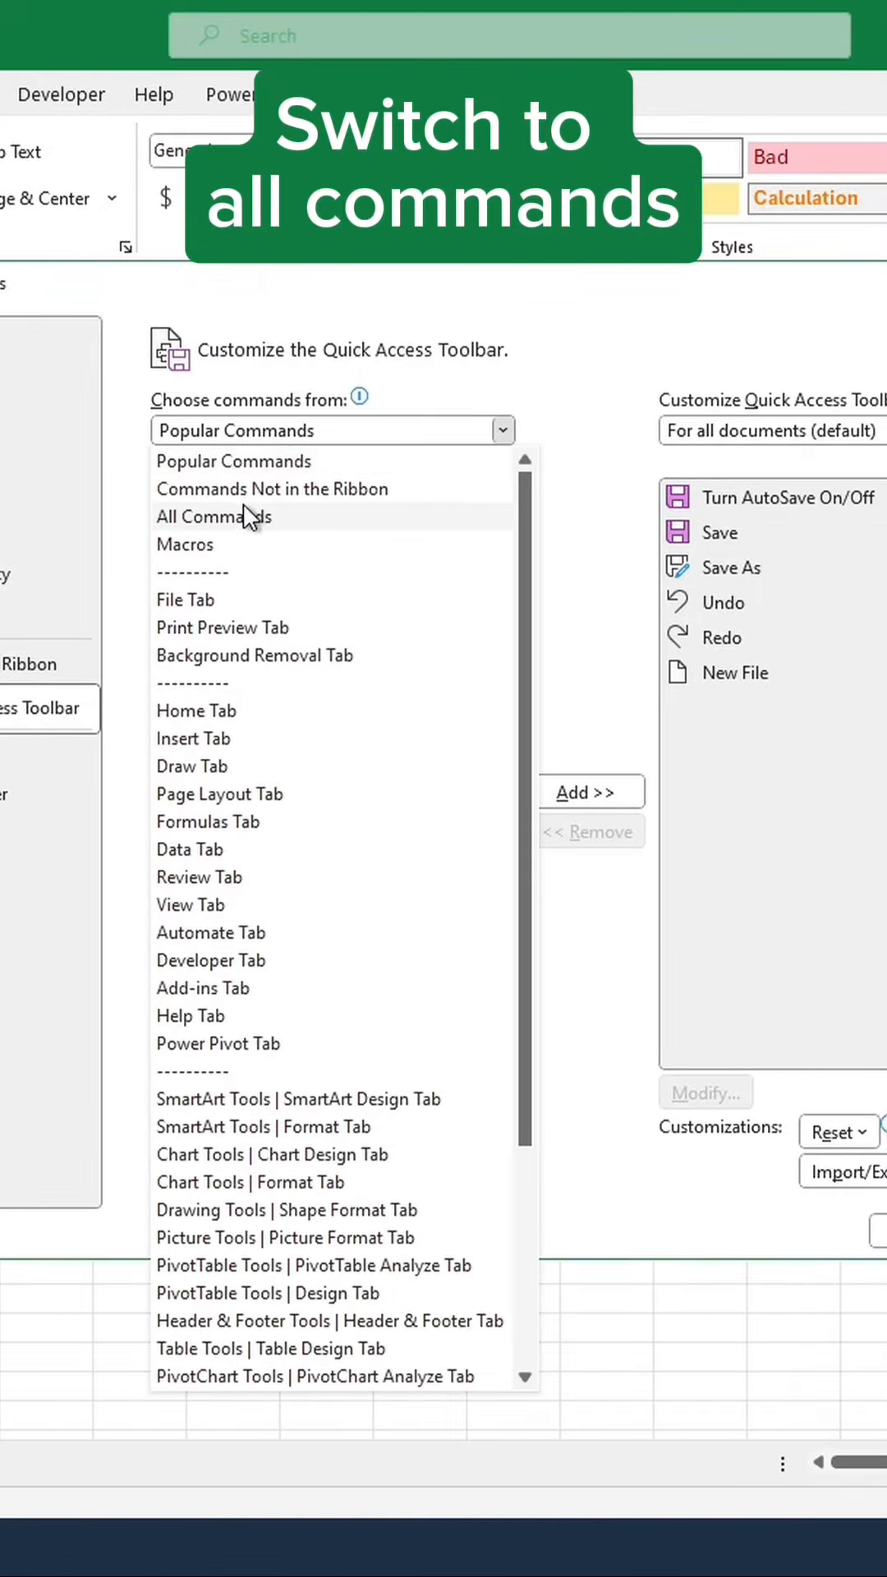
{"action": "left_click", "coordinate": [212, 516]}
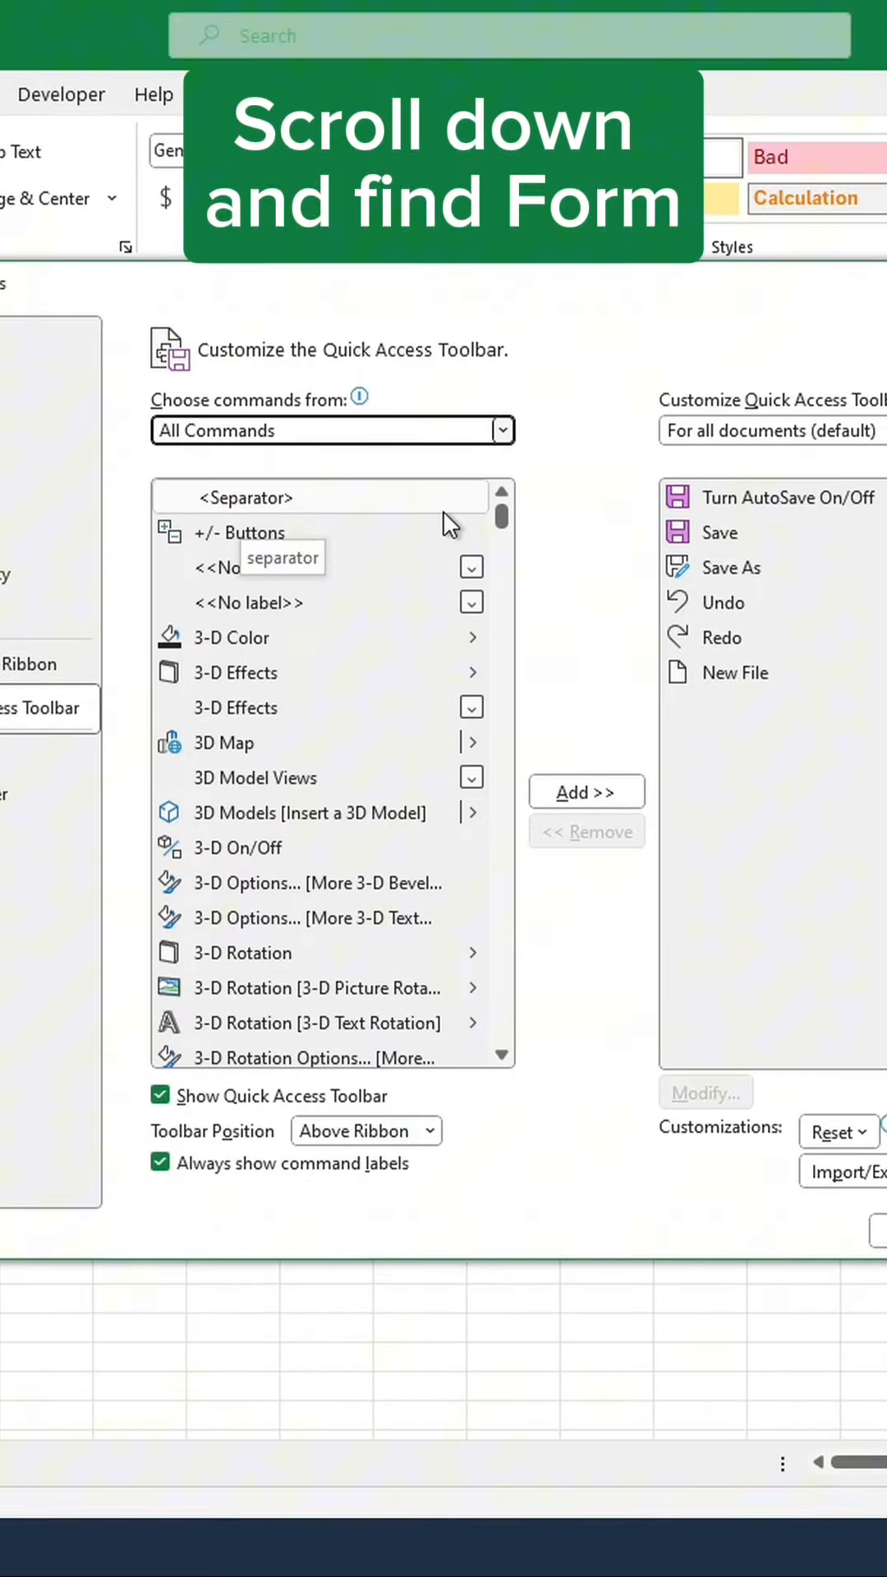
{"action": "scroll", "scroll_direction": "down", "scroll_amount": 3}
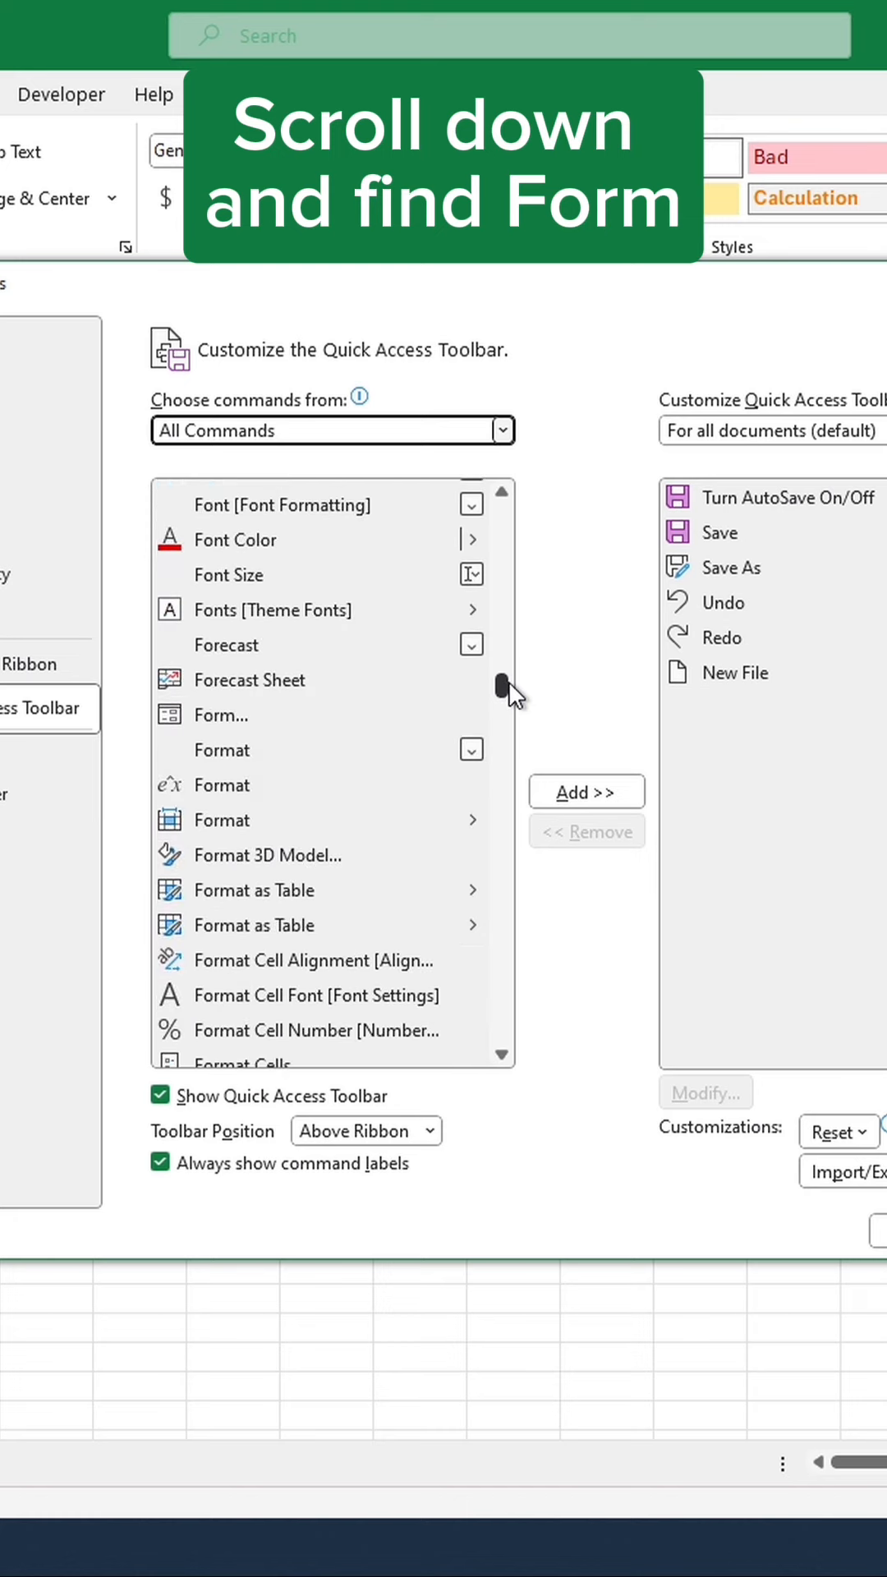
{"action": "mouse_move", "coordinate": [326, 729]}
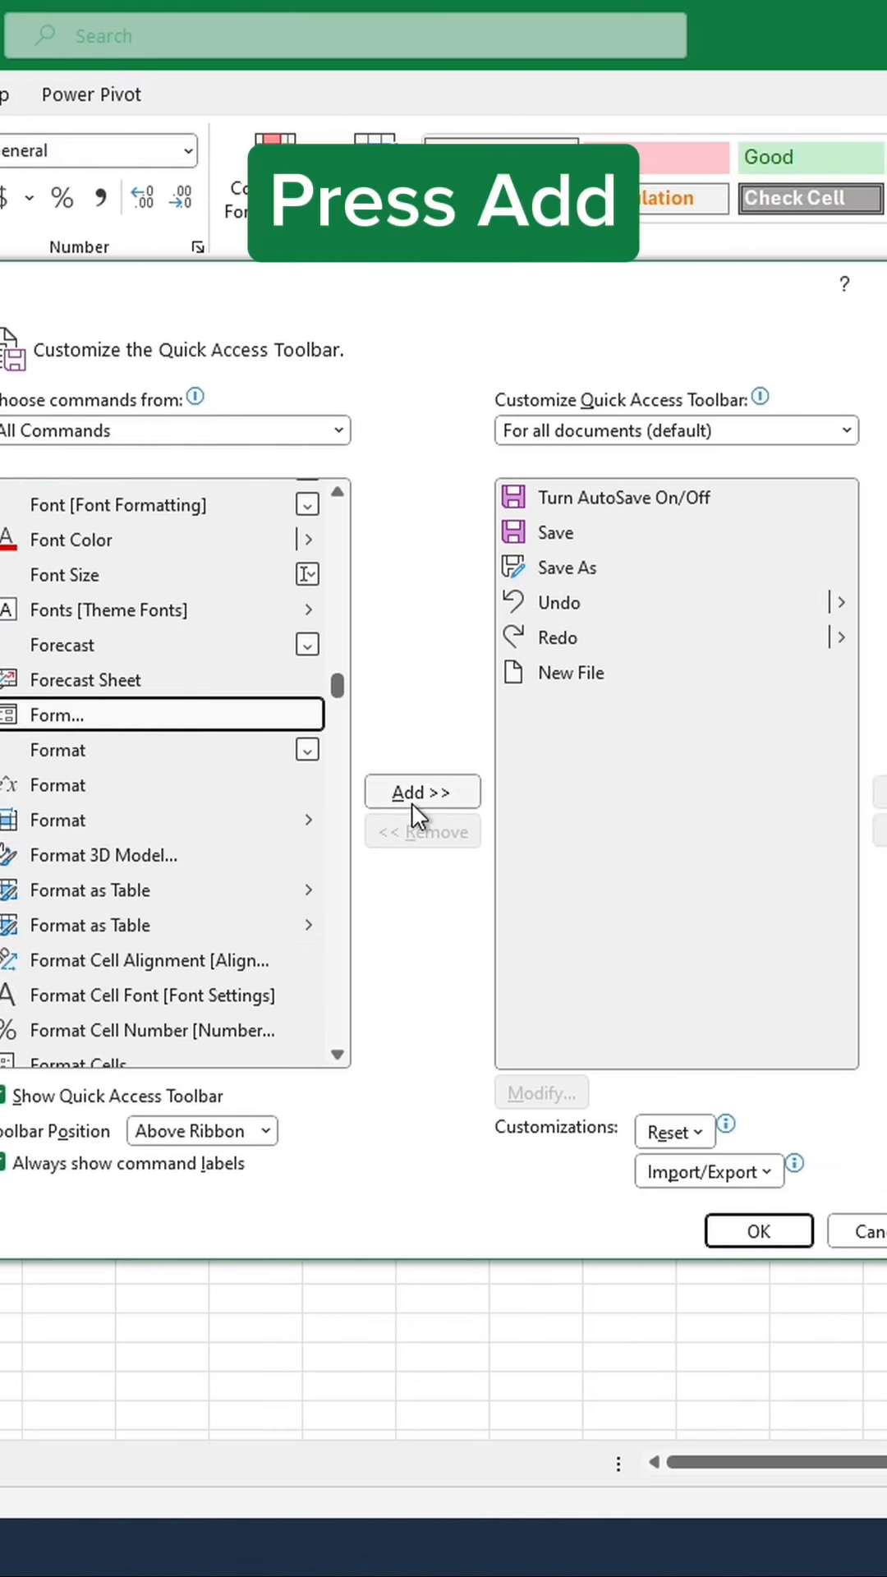
{"action": "left_click", "coordinate": [422, 790]}
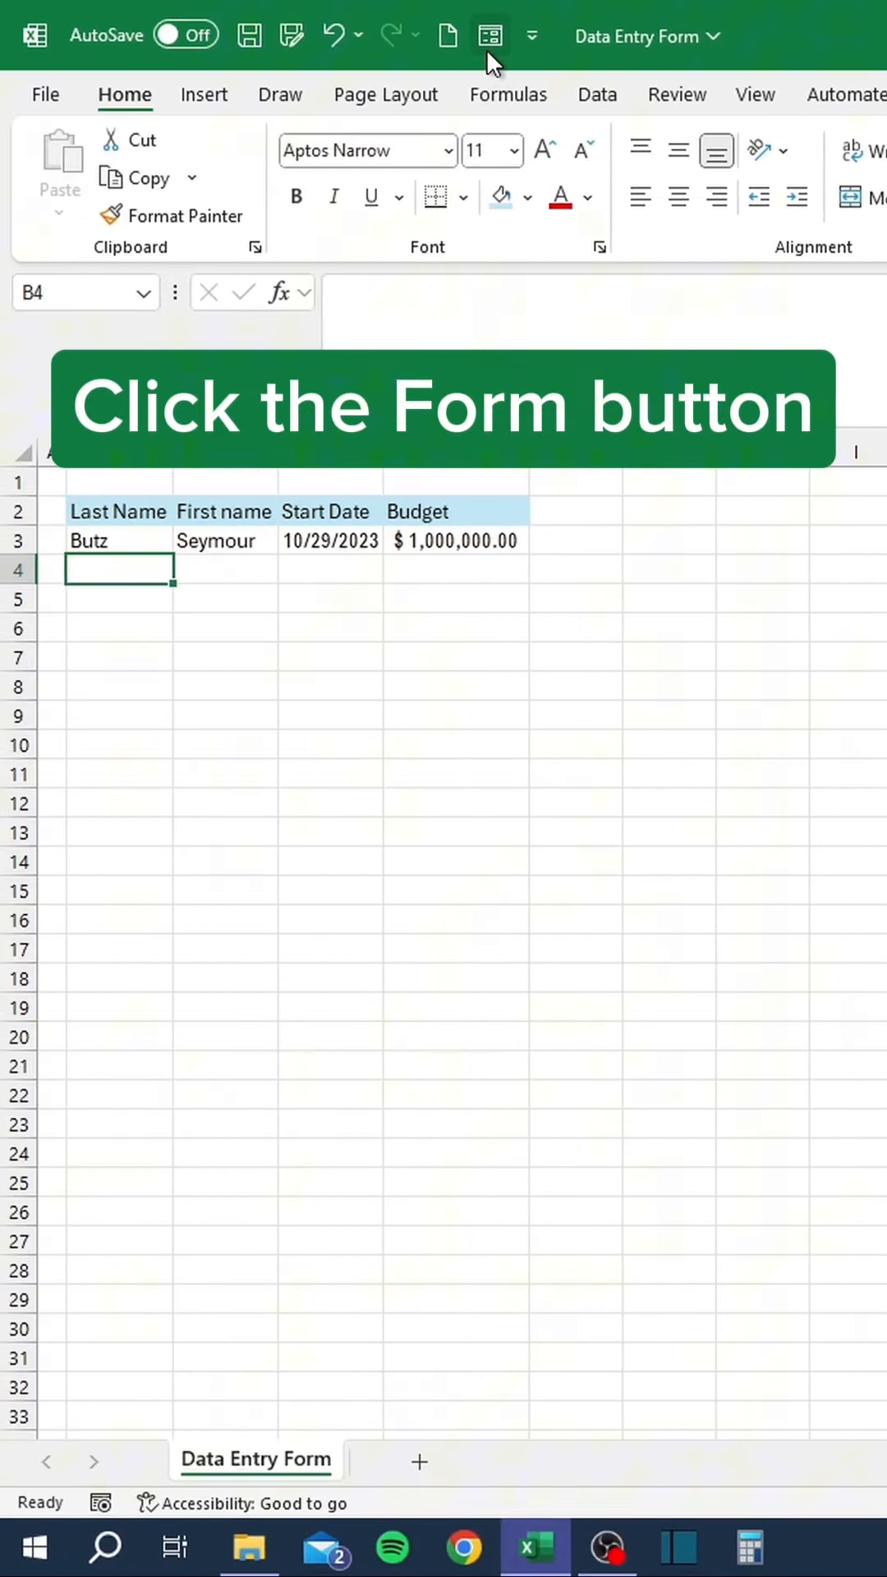
Use the Form to add a record for Bath, Anita, 10/30/2023 with a $125,000 budget.
{"action": "left_click", "coordinate": [489, 36]}
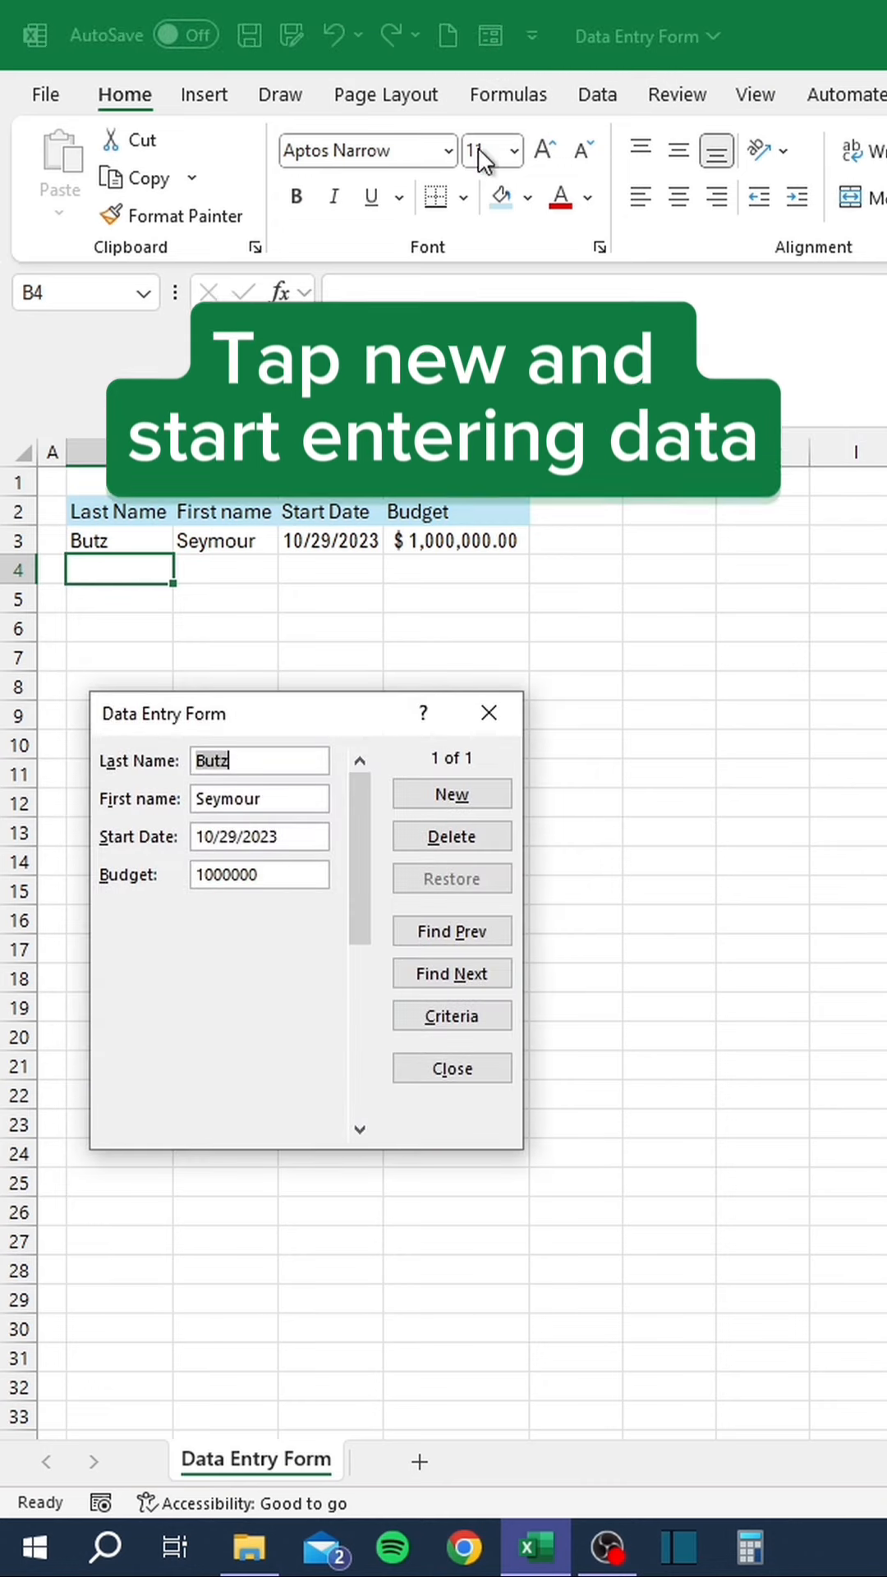
{"action": "left_click", "coordinate": [450, 794]}
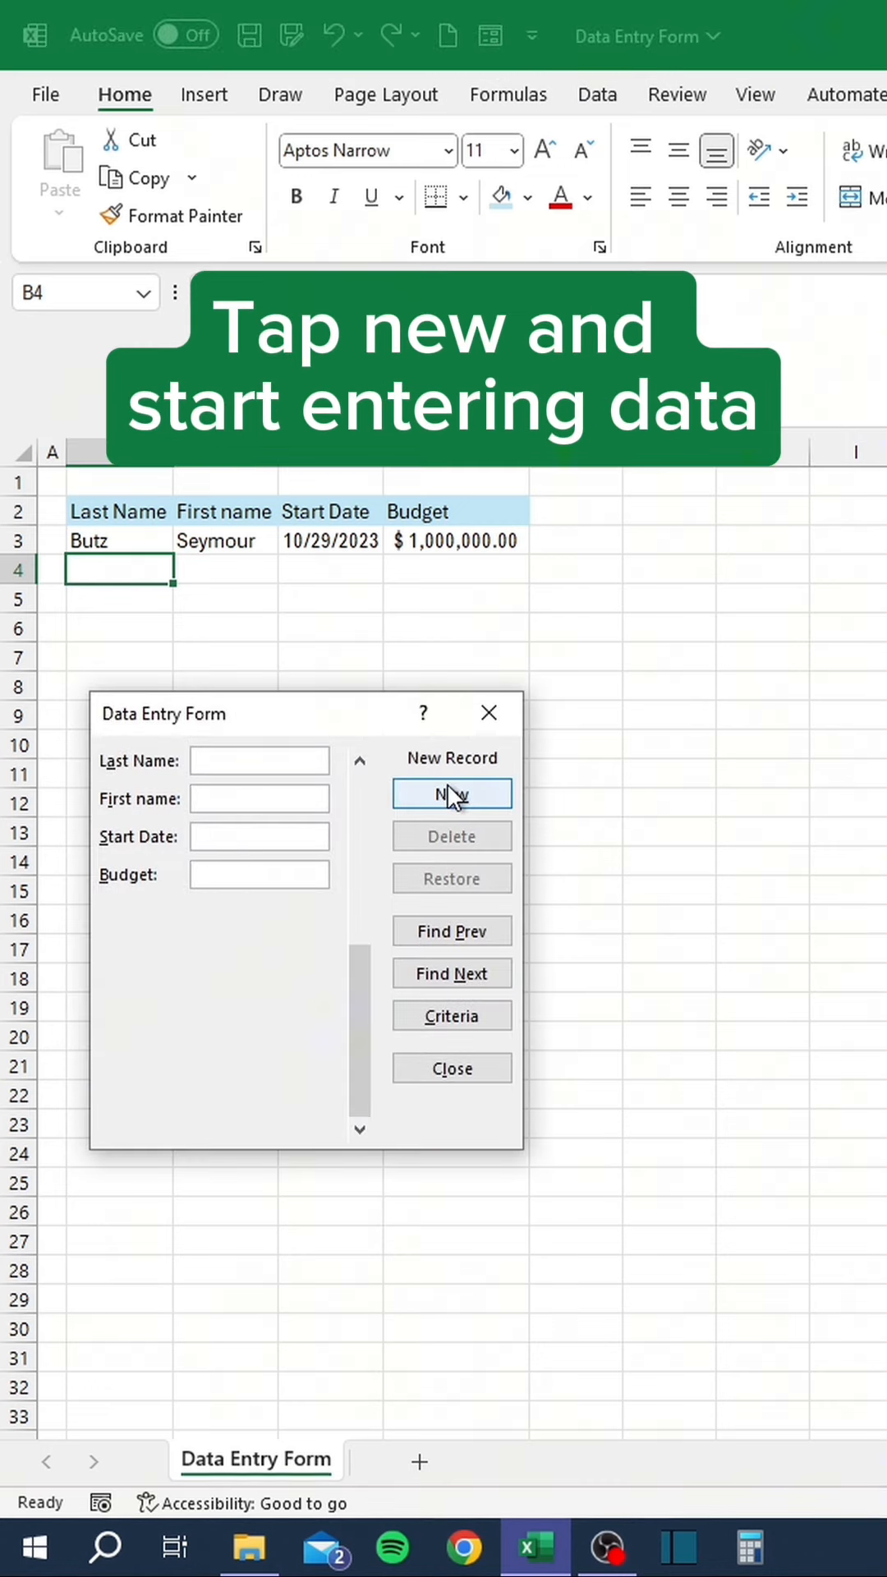
{"action": "type", "text": "Bath"}
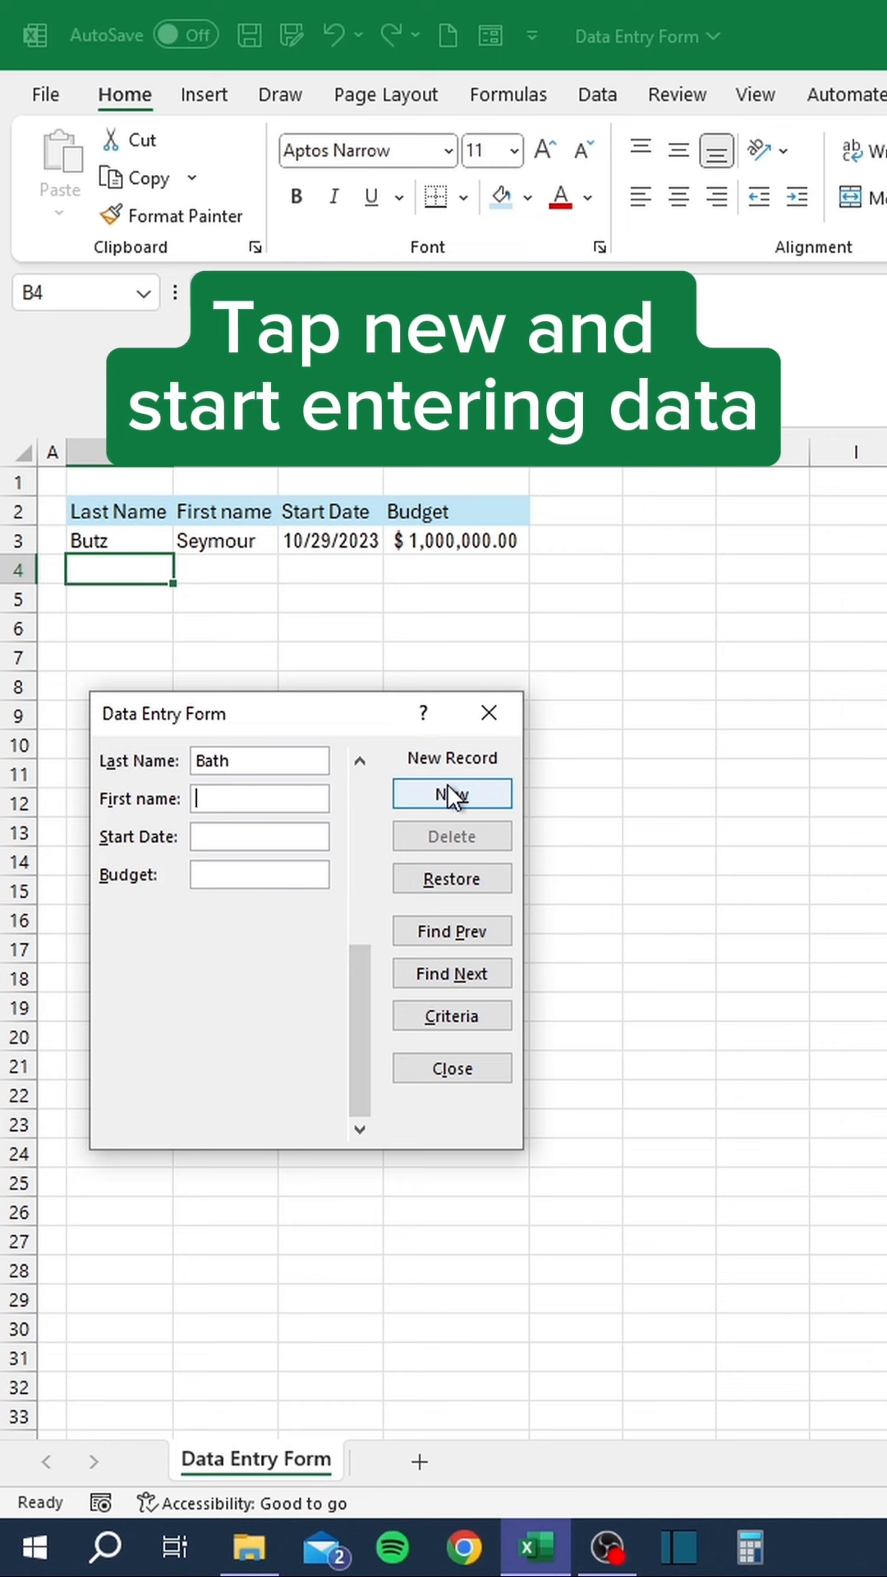
{"action": "type", "text": "Anita"}
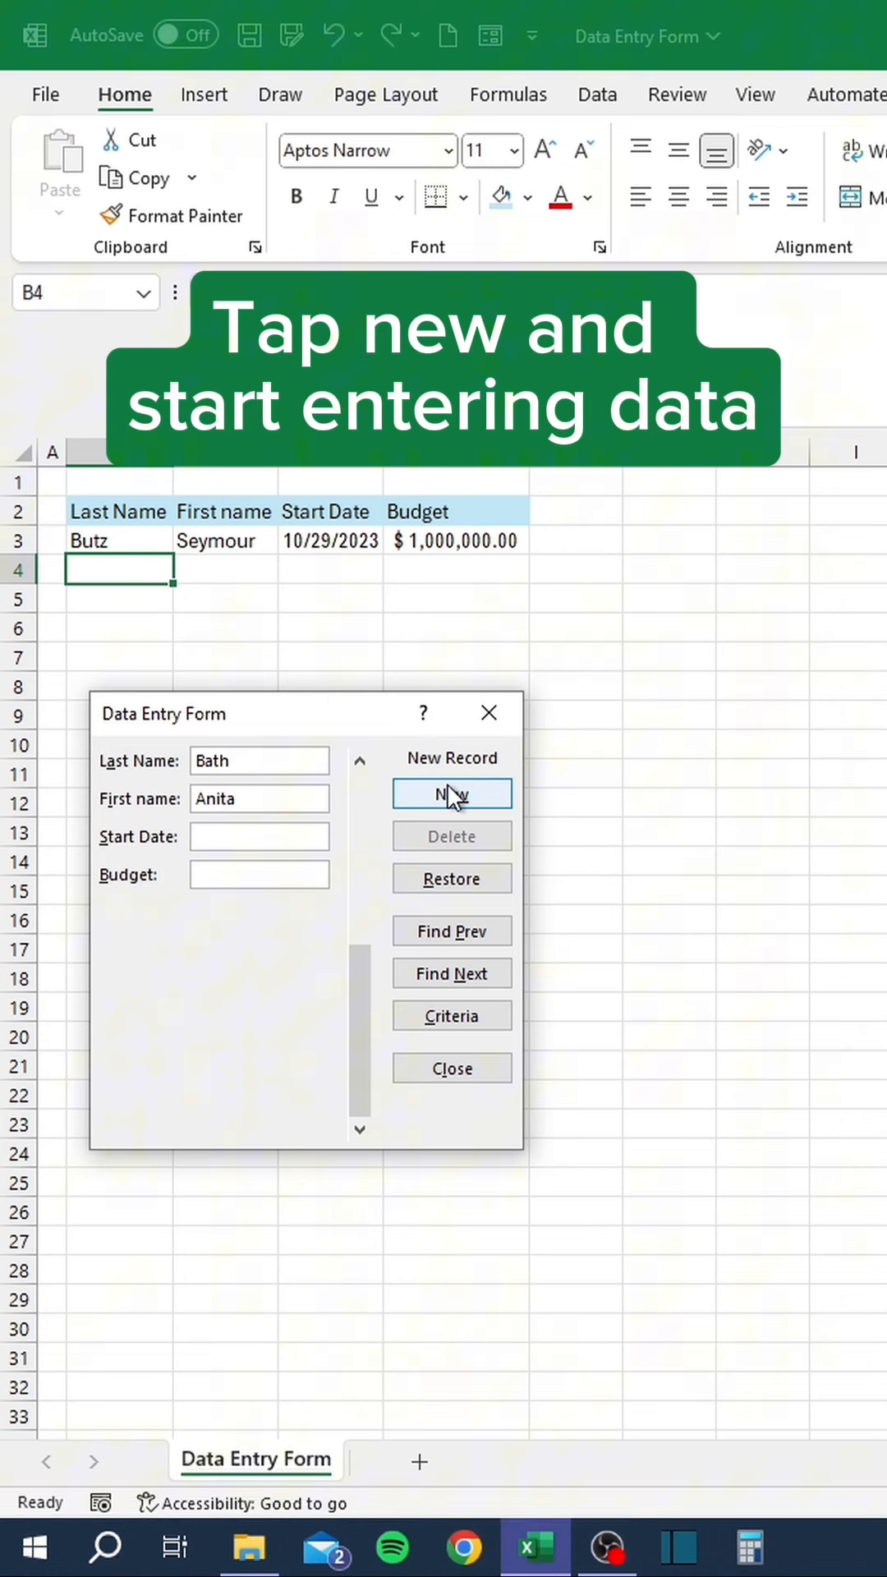
{"action": "type", "text": "10/30/2023"}
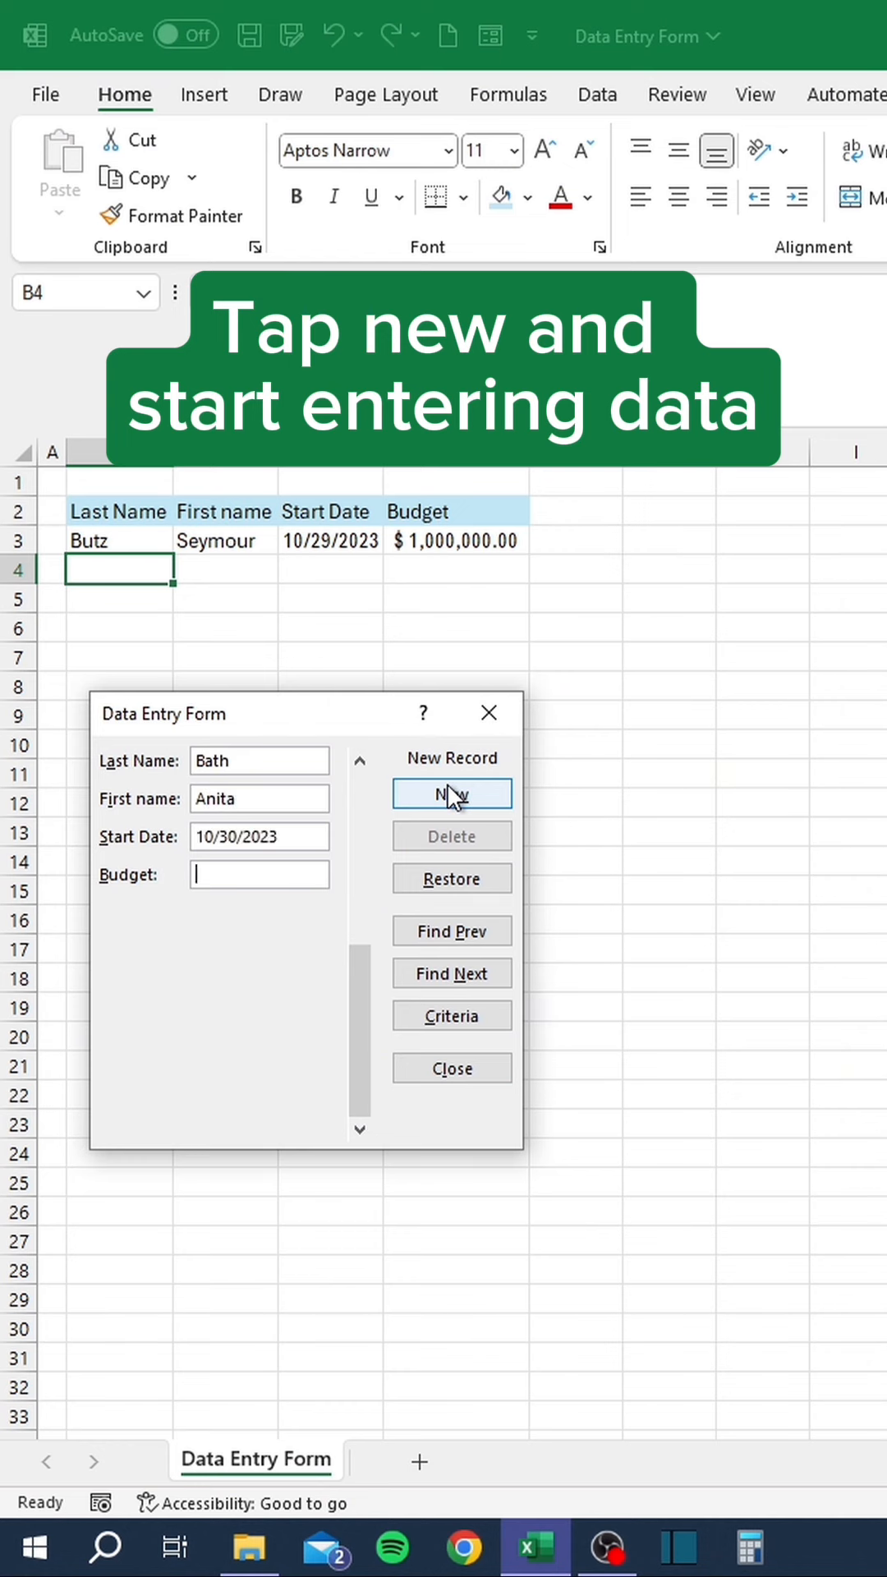
{"action": "type", "text": "125000"}
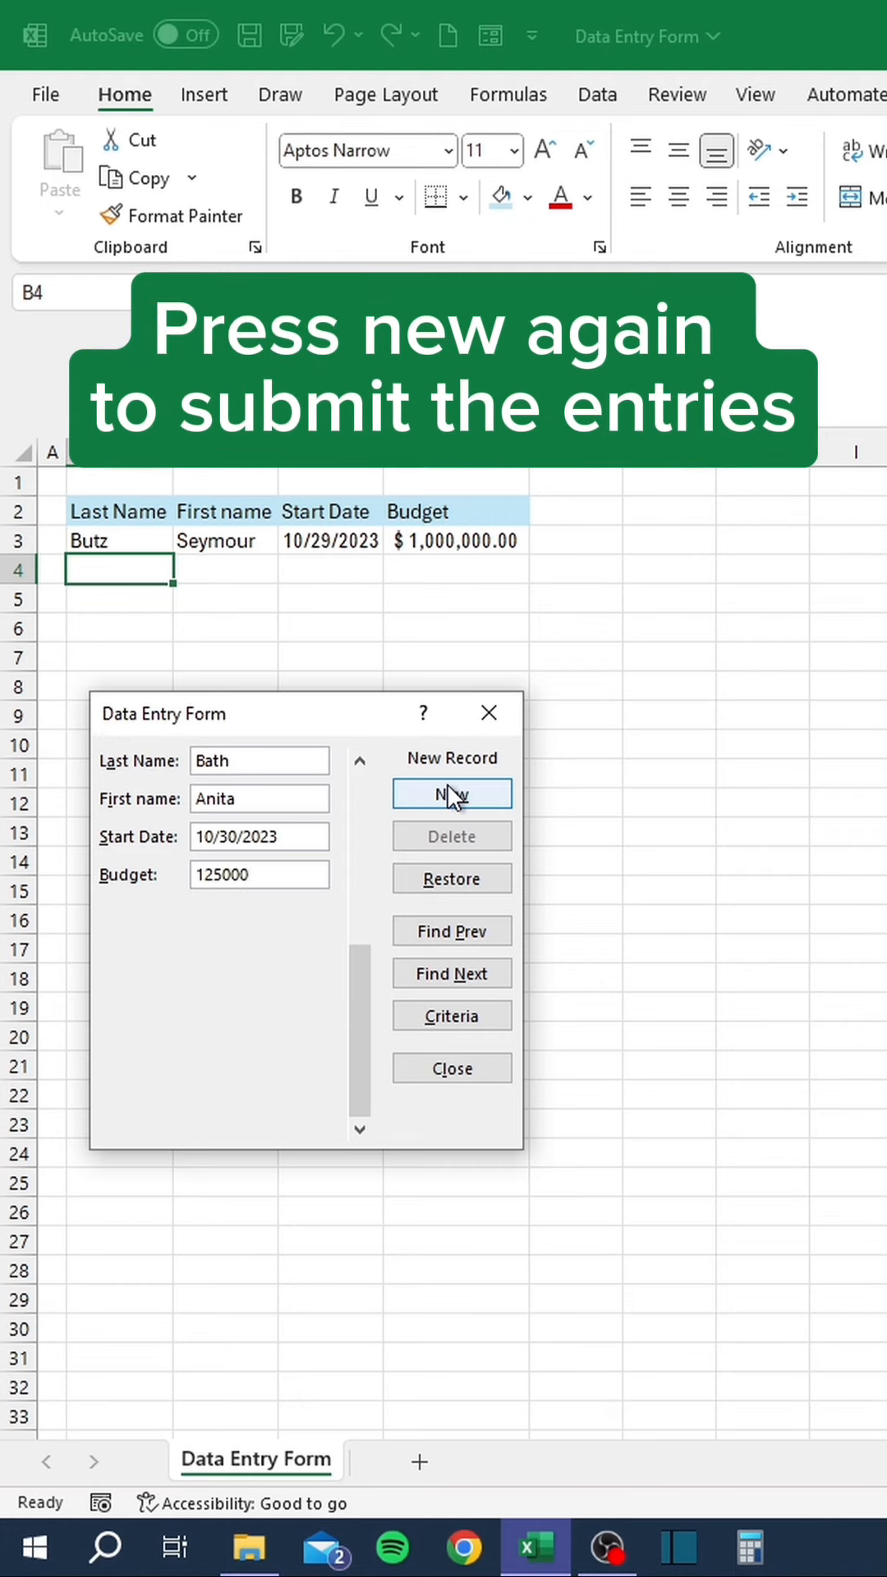
{"action": "left_click", "coordinate": [451, 794]}
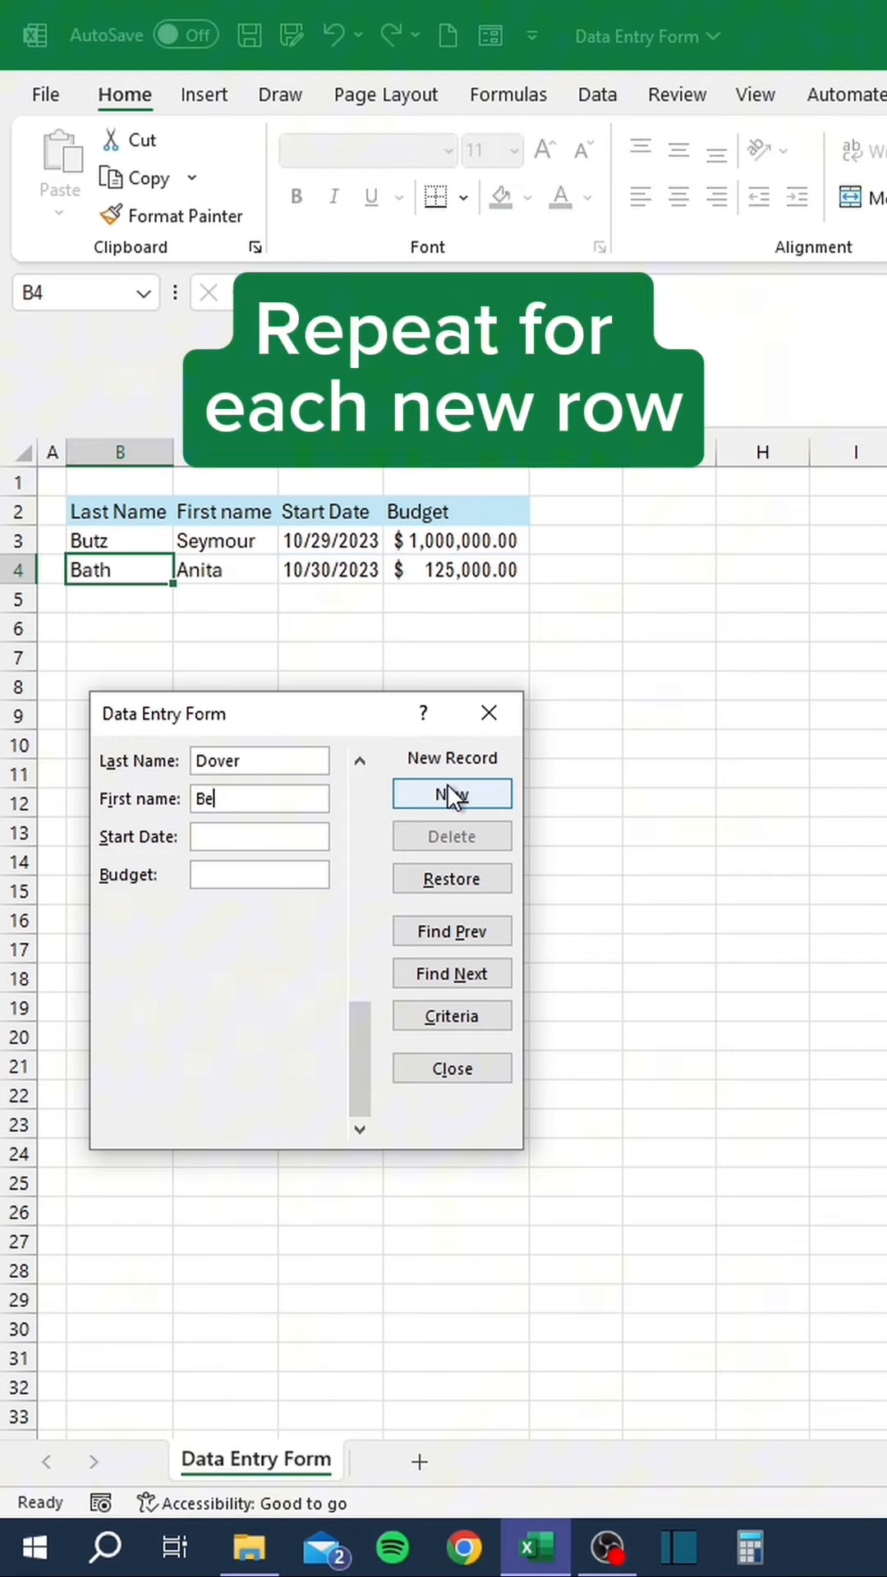
{"action": "left_click", "coordinate": [450, 793]}
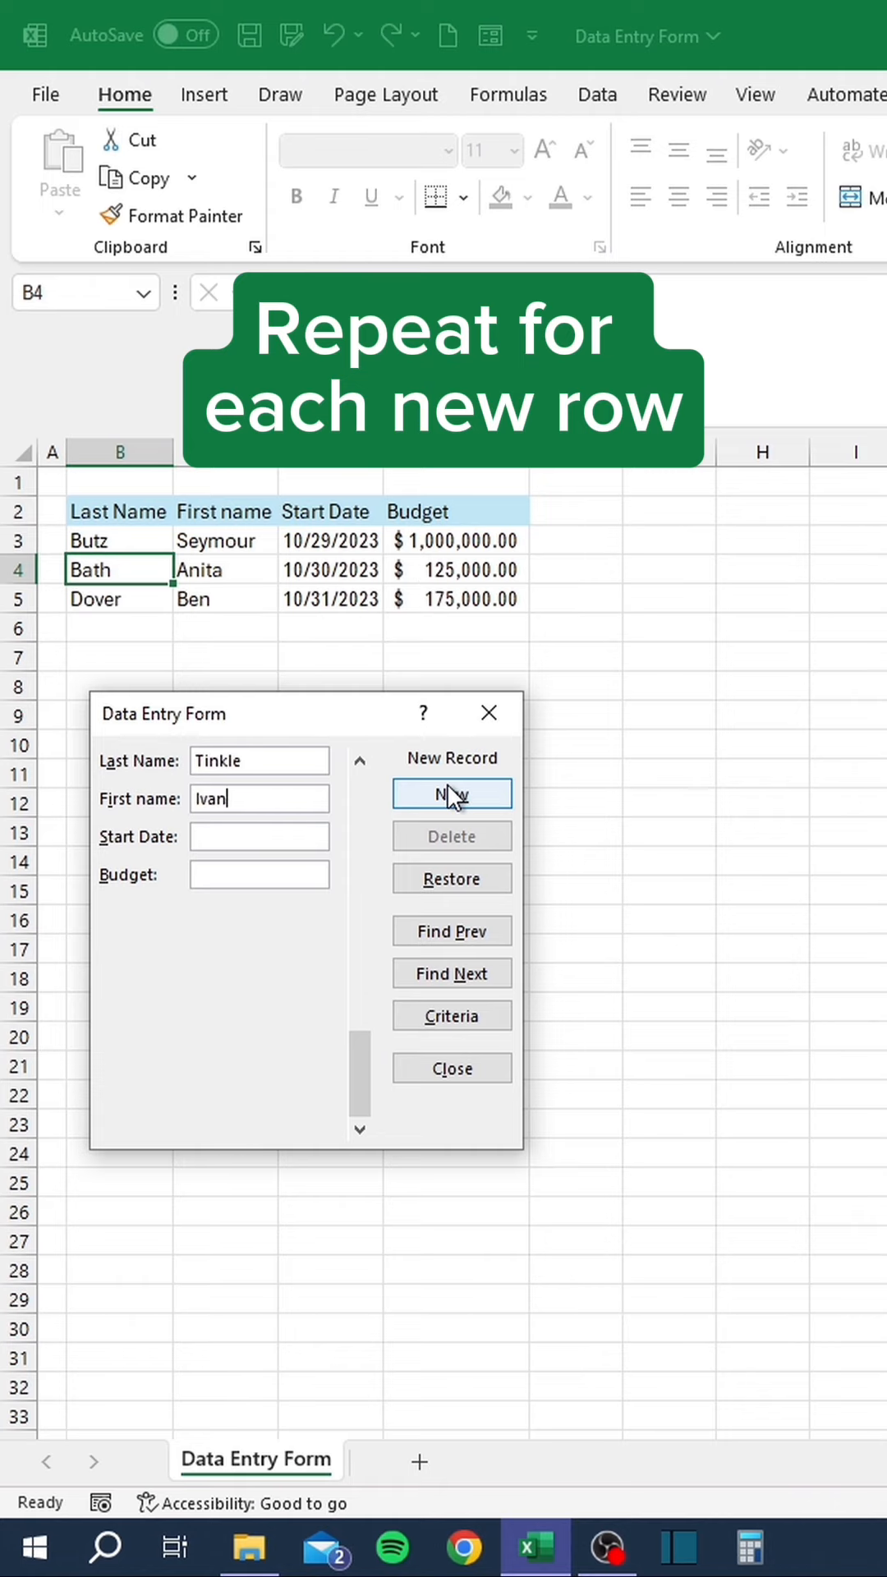
{"action": "left_click", "coordinate": [452, 794]}
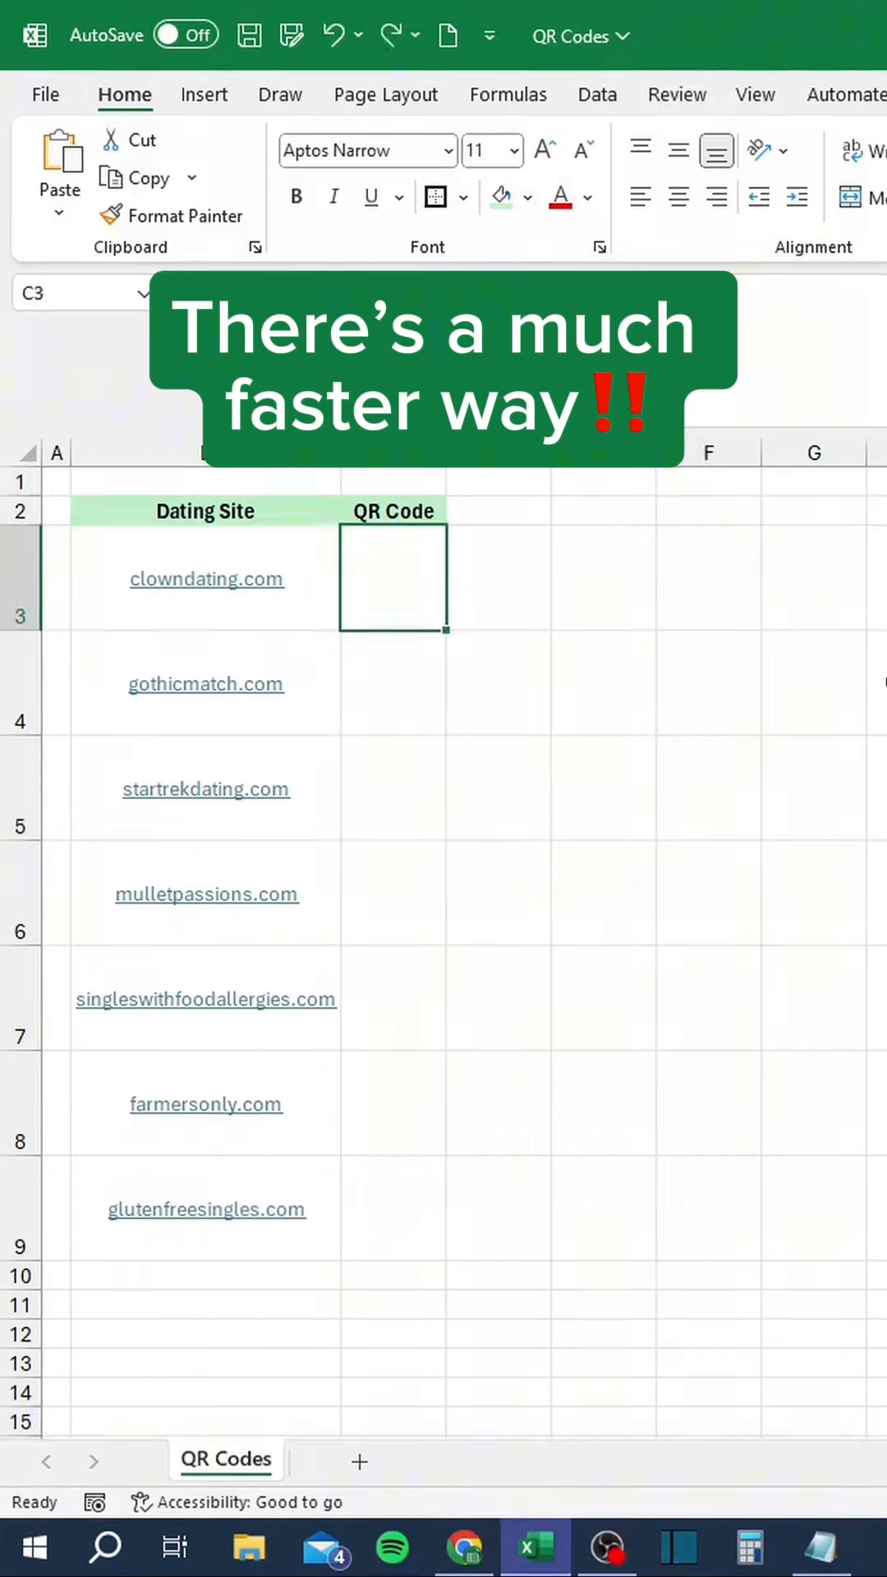
Enter the QR-code API URL formula in the QR Code cell and begin wrapping it in IMAGE().
{"action": "type", "text": "=\"https://api.qrserver.com/v1/create-qr-code/?size=150x150&data=Example_Here\""}
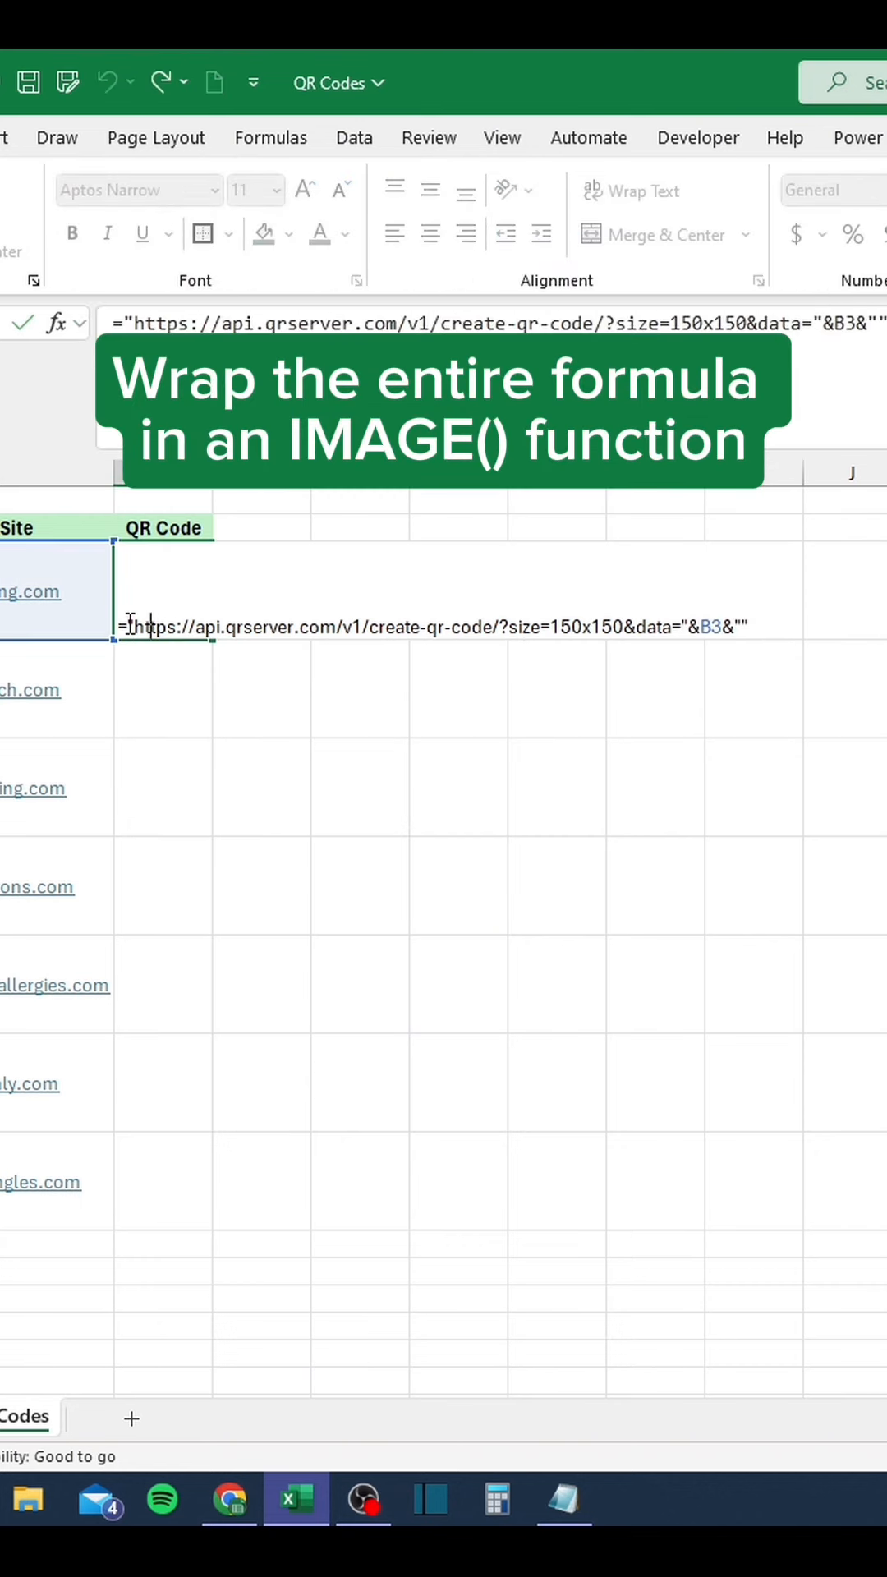
{"action": "type", "text": "IMA"}
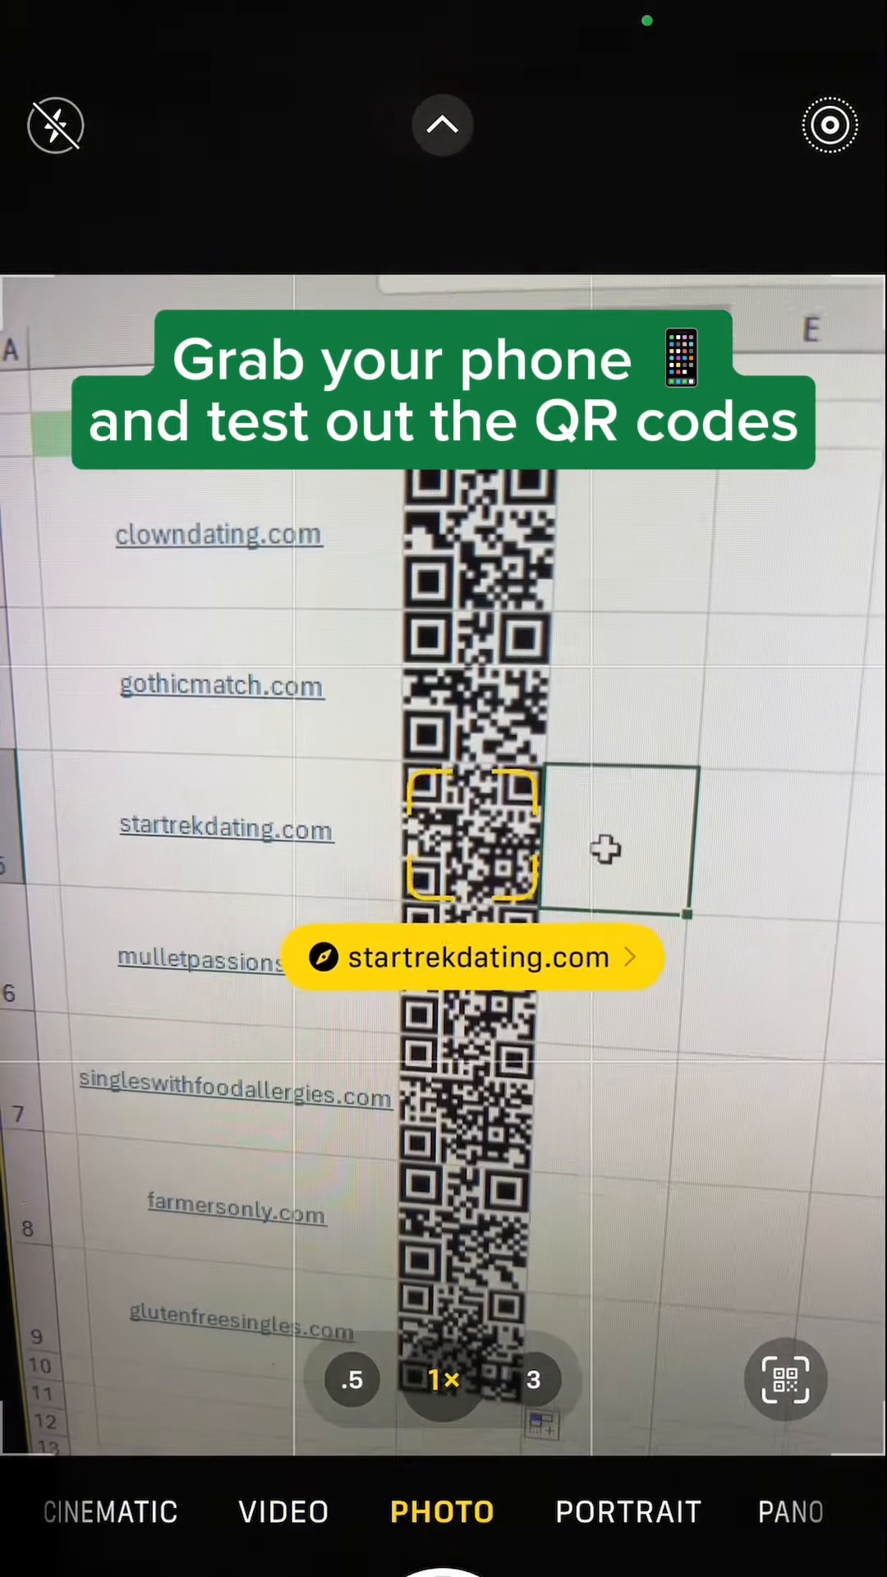
Follow the startrekdating.com link decoded from the on-screen QR code.
{"action": "left_click", "coordinate": [474, 957]}
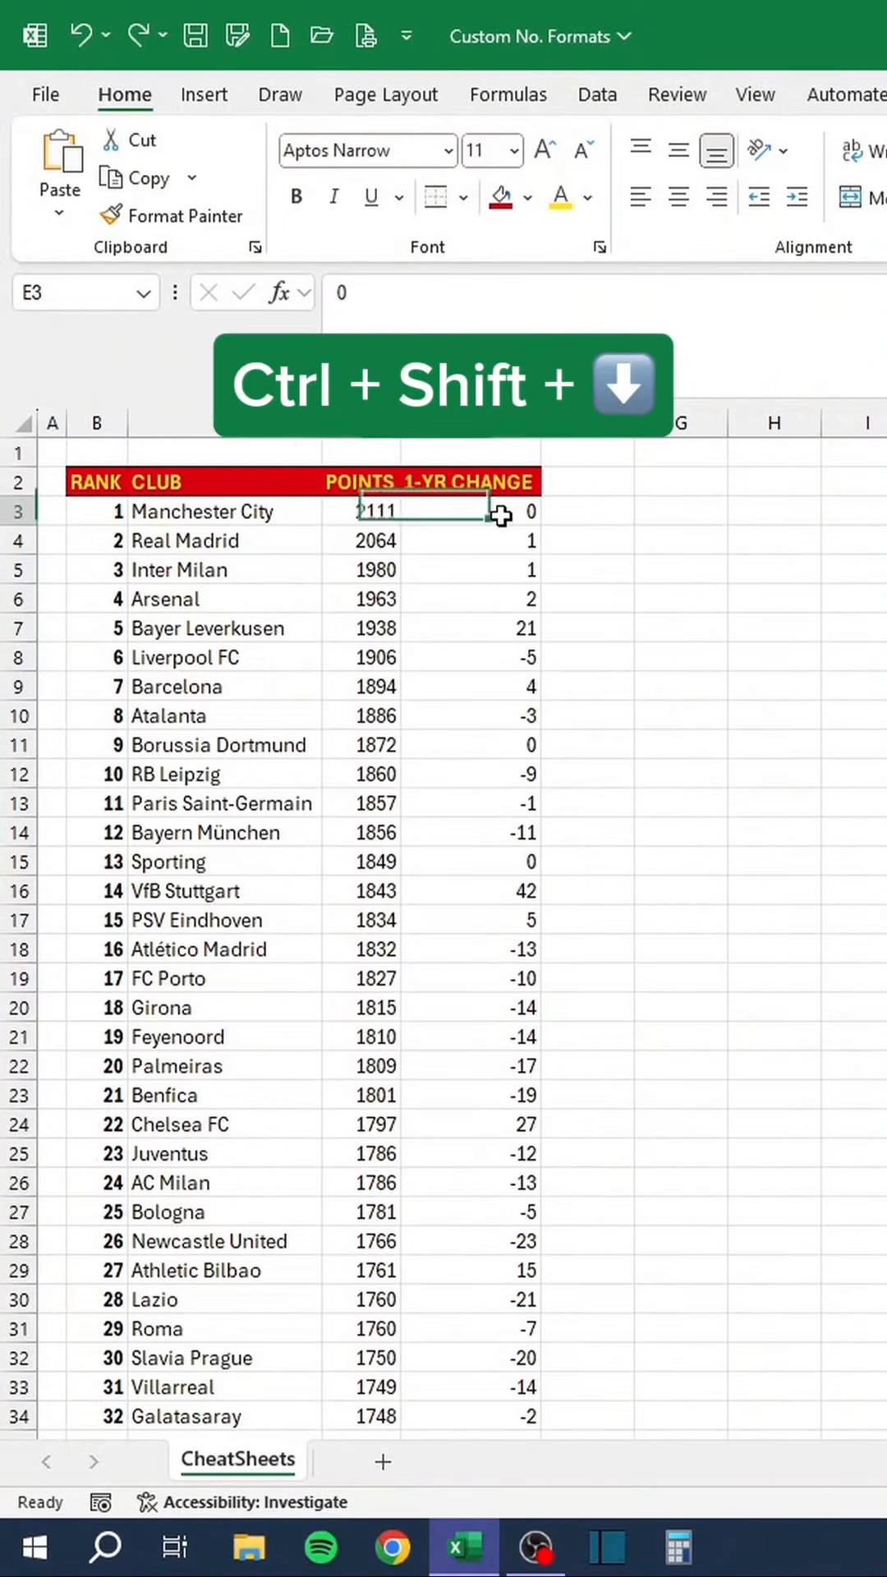
Apply custom format [Color10]0 ▲;[Color3]0 ▼;[Color44]0 ◄► to the 1-YR CHANGE column.
{"action": "key", "text": "ctrl+shift+down"}
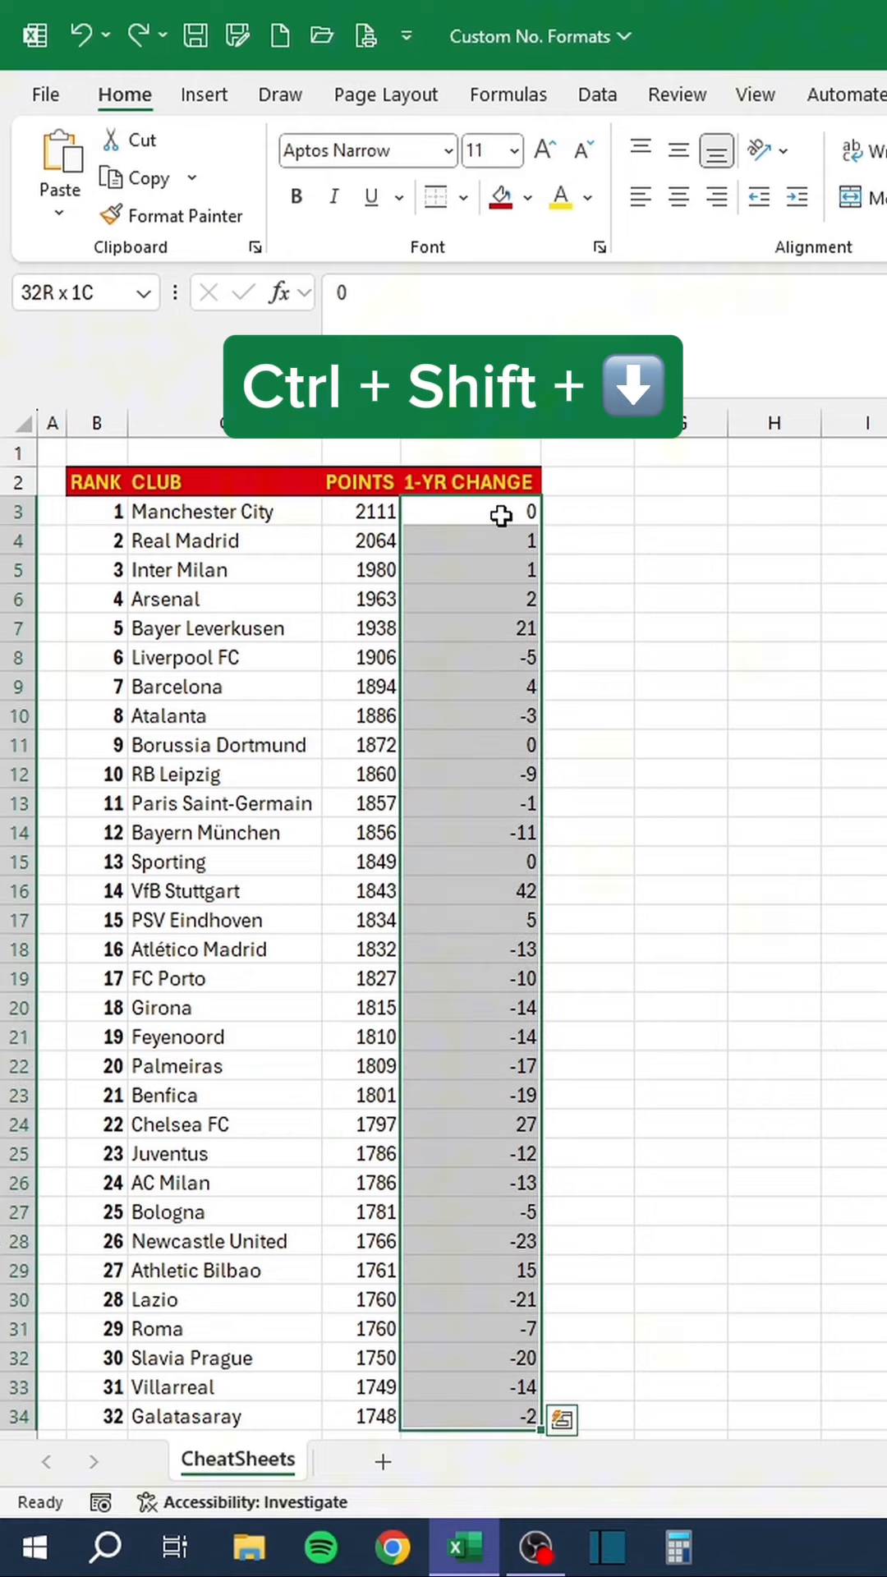
{"action": "key", "text": "ctrl+1"}
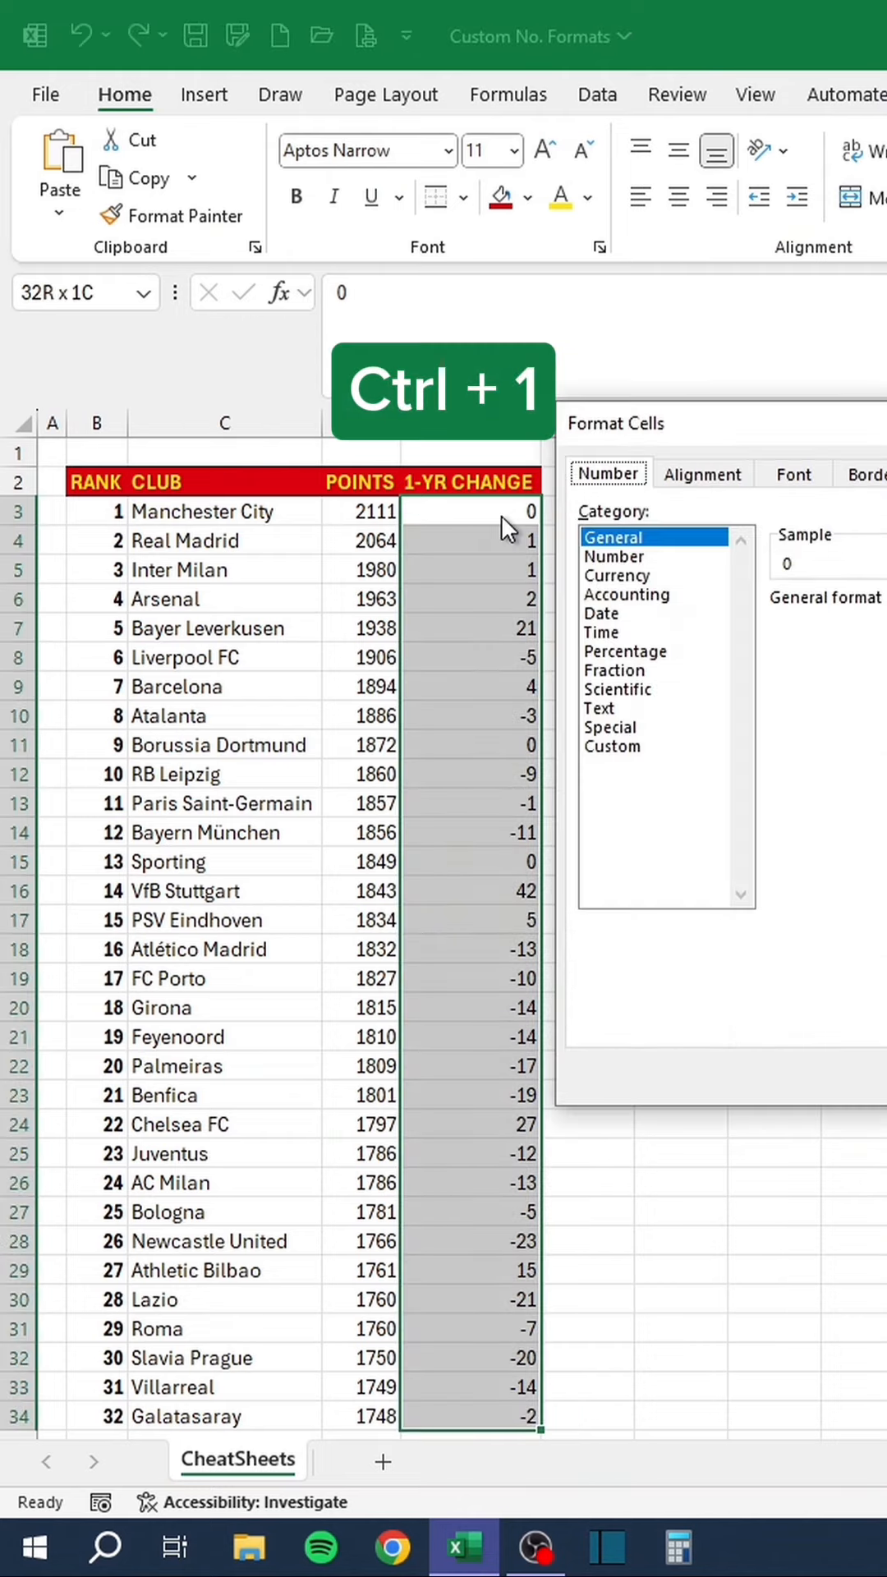
{"action": "left_click", "coordinate": [120, 746]}
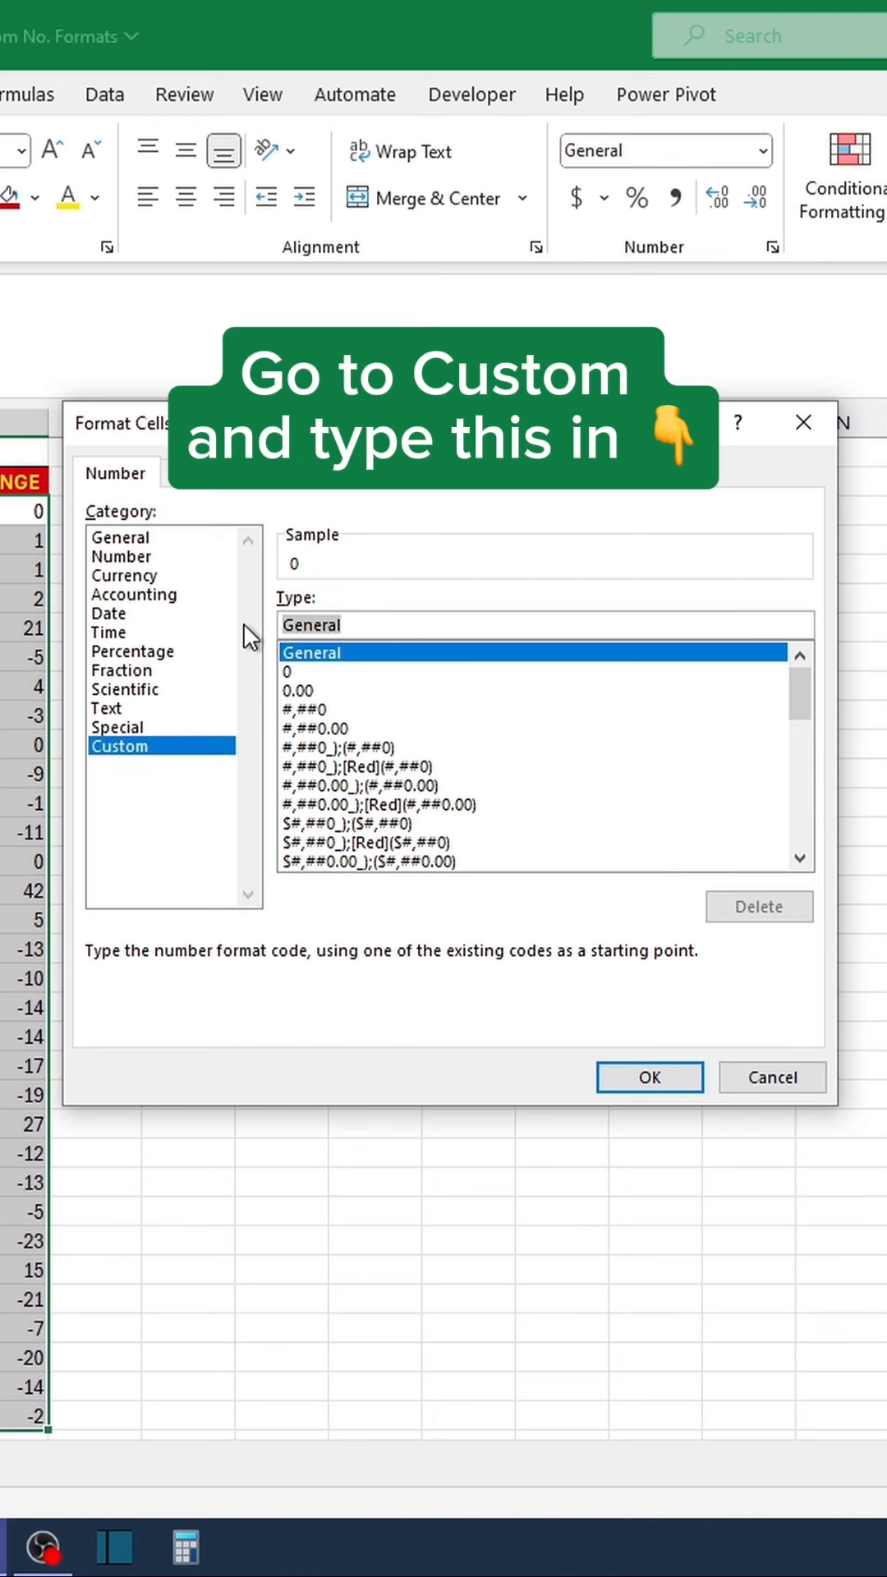
{"action": "type", "text": "[Color10"}
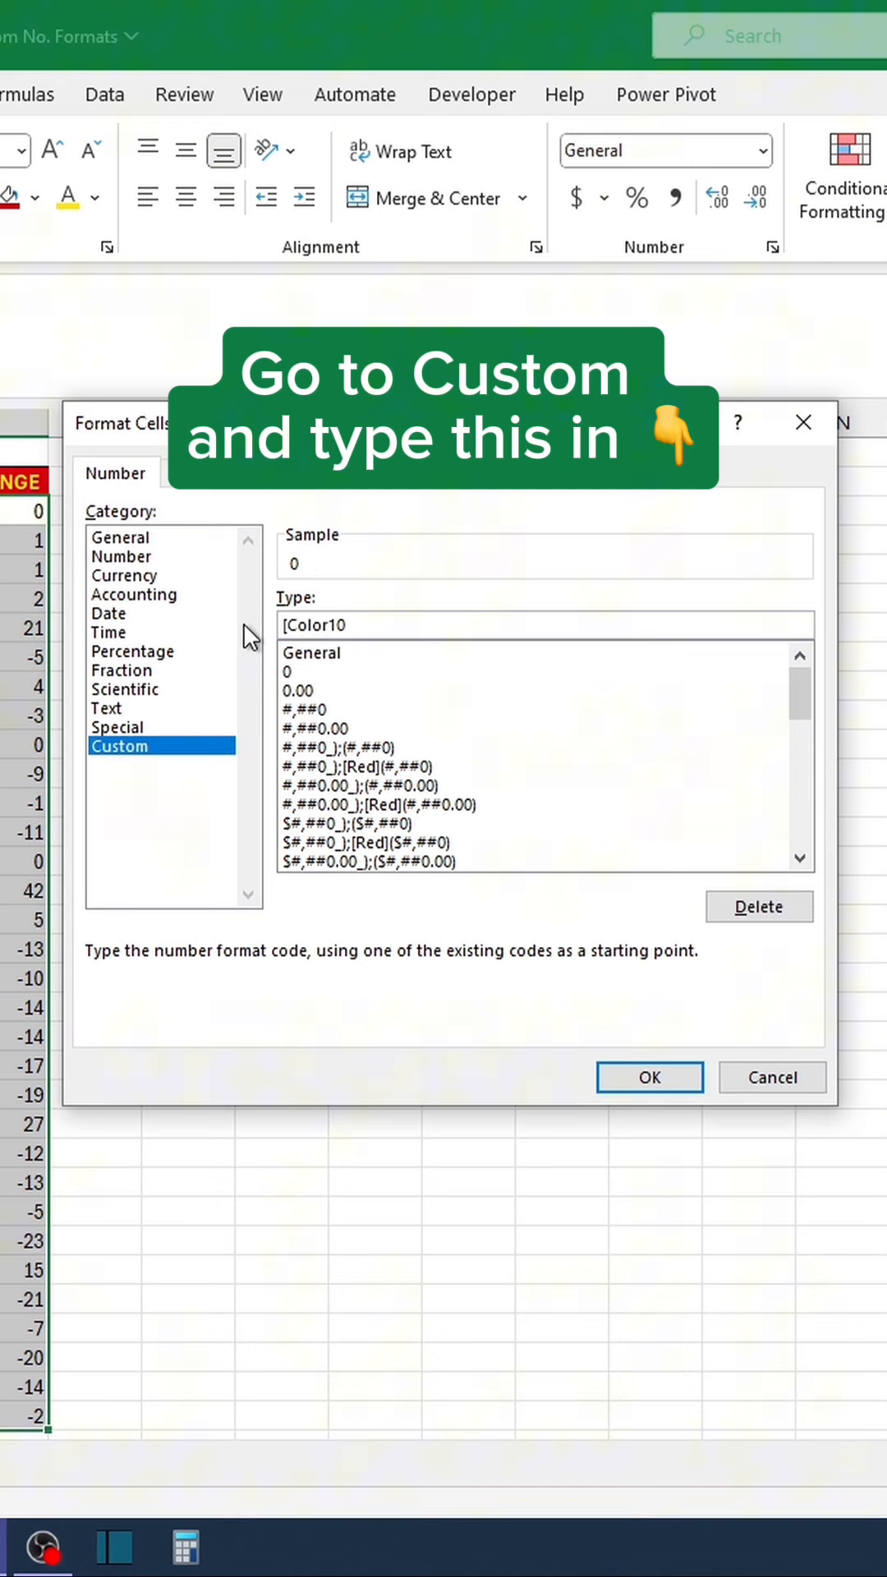
{"action": "type", "text": "0▲"}
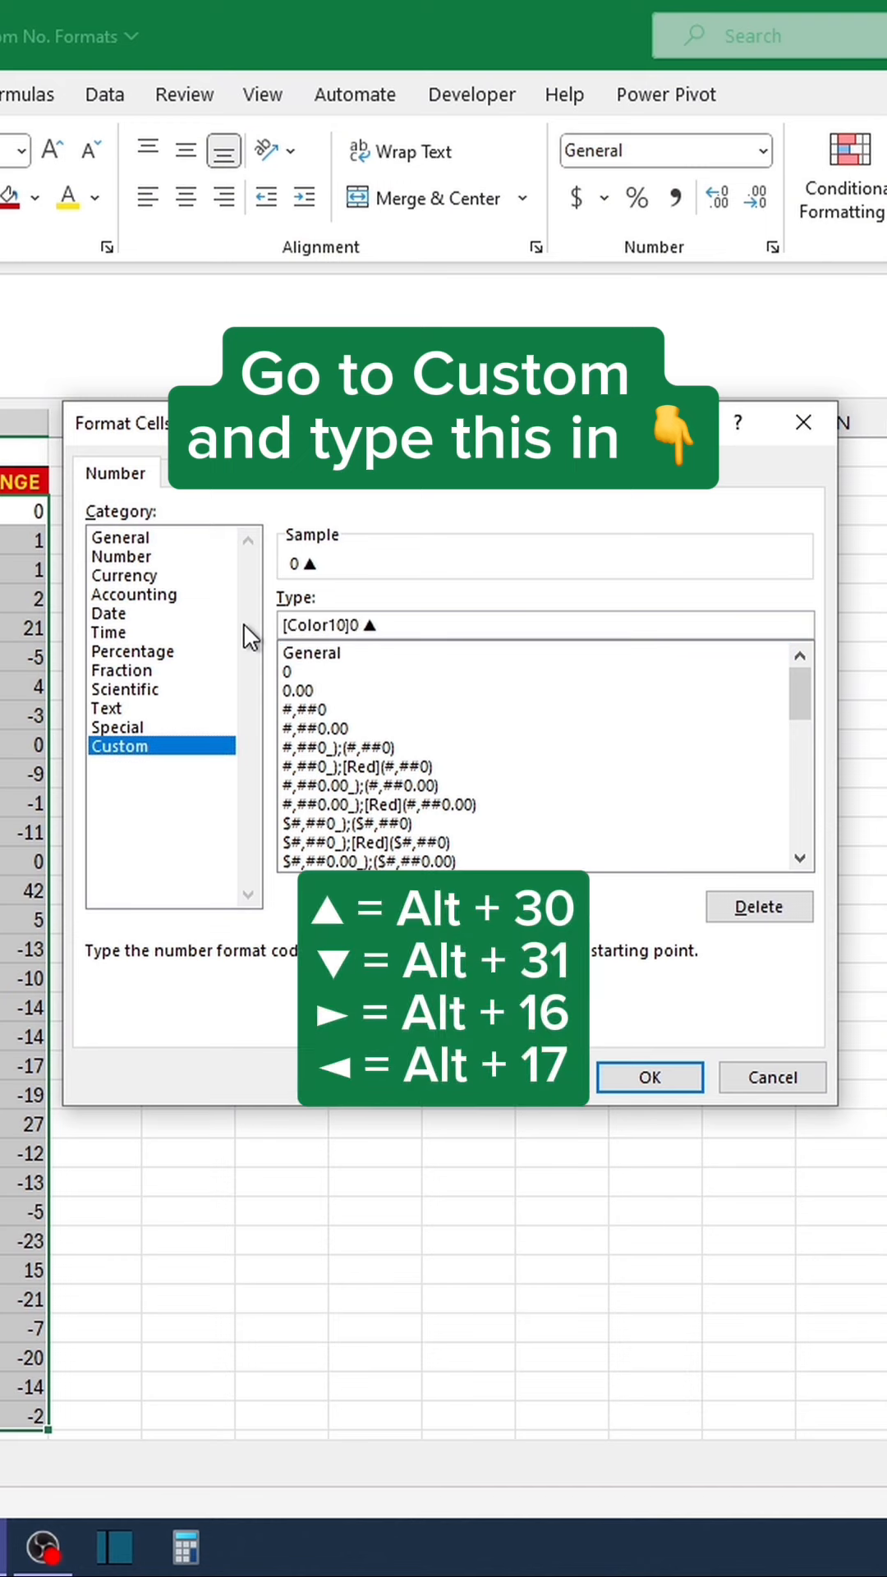
{"action": "type", "text": ";[Color3]"}
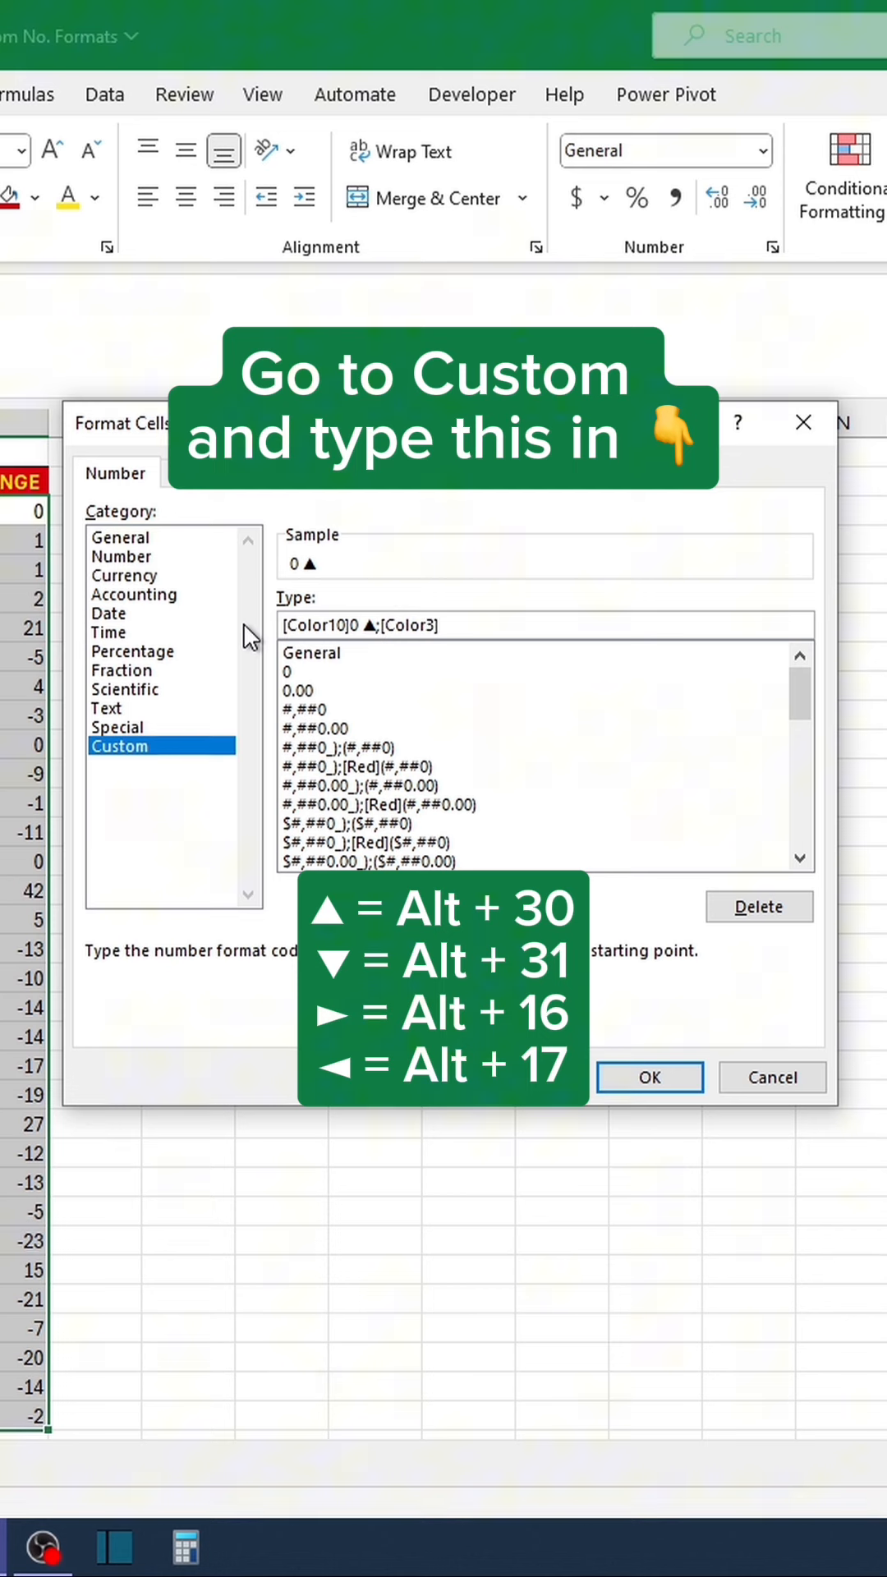
{"action": "type", "text": "0 ▼;"}
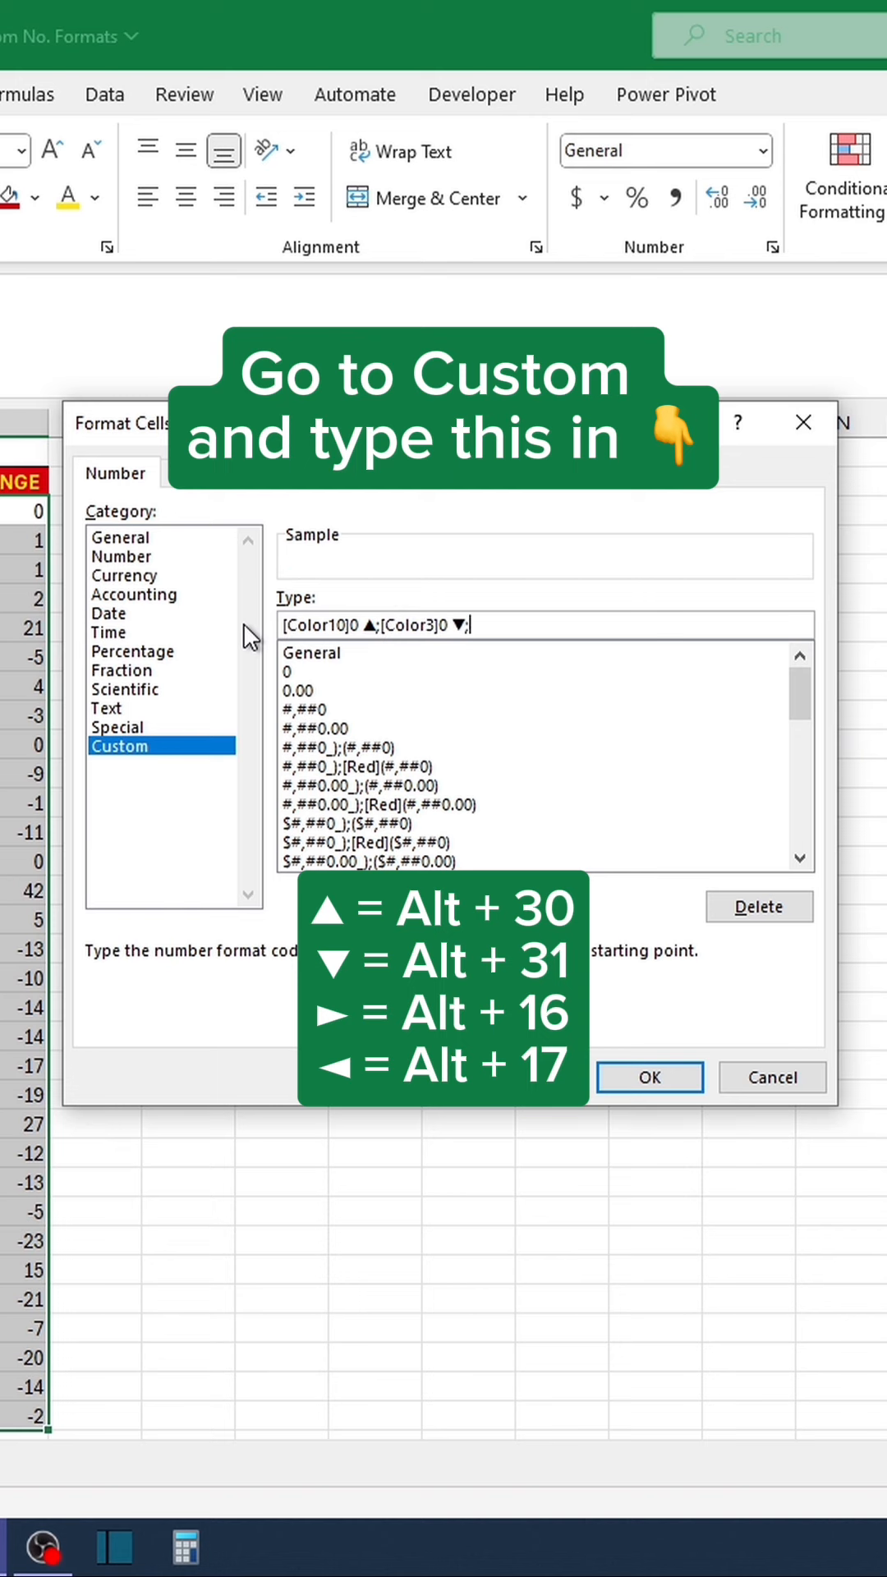
{"action": "type", "text": "[Color44]"}
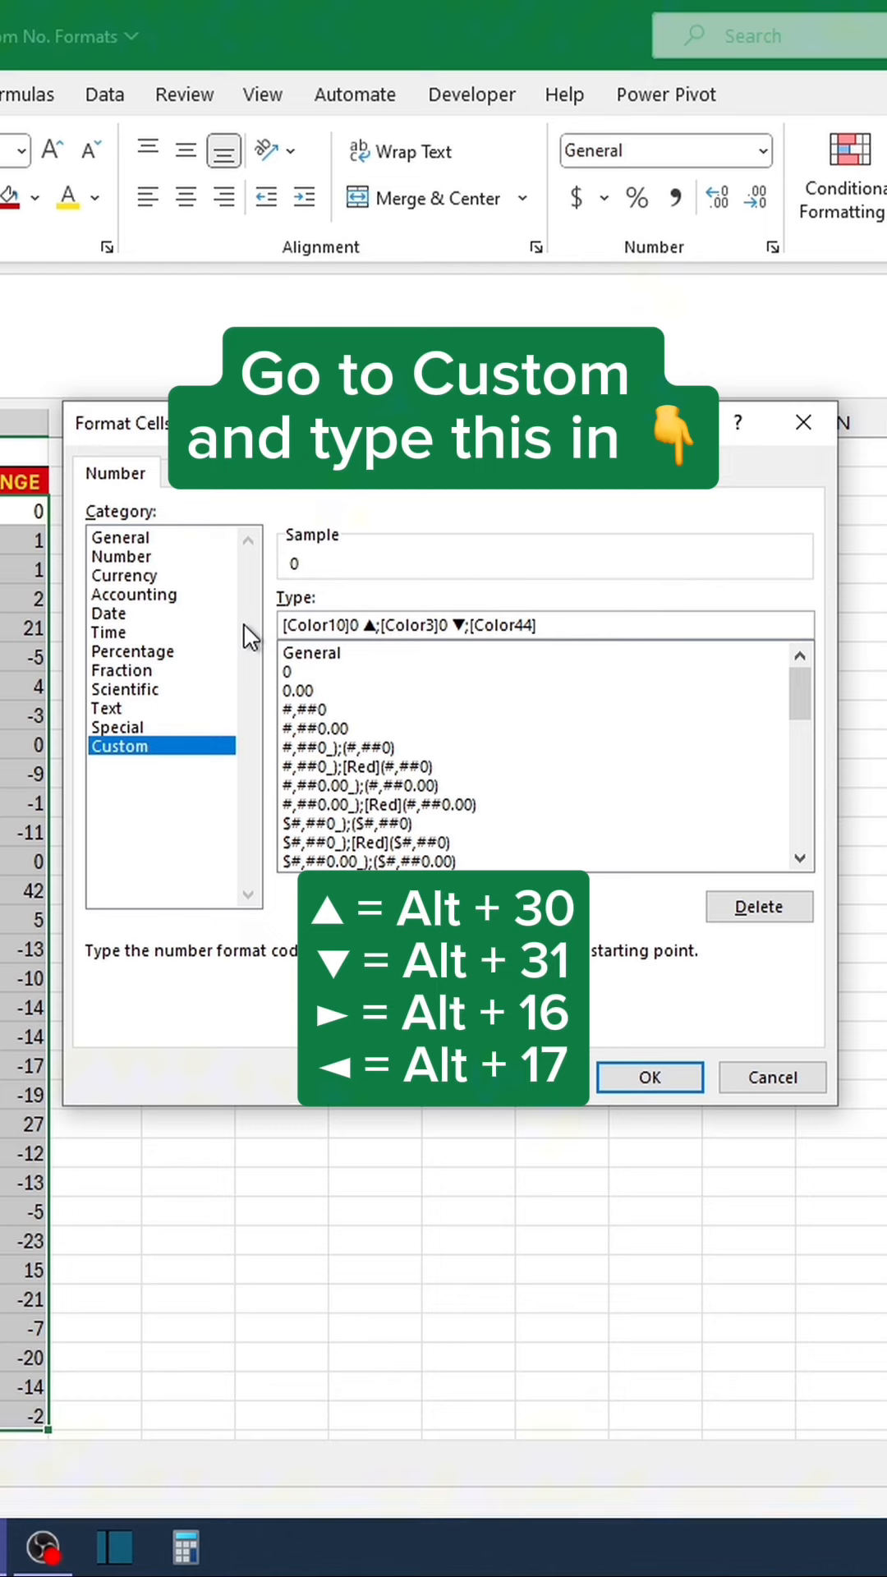
{"action": "type", "text": "◄►"}
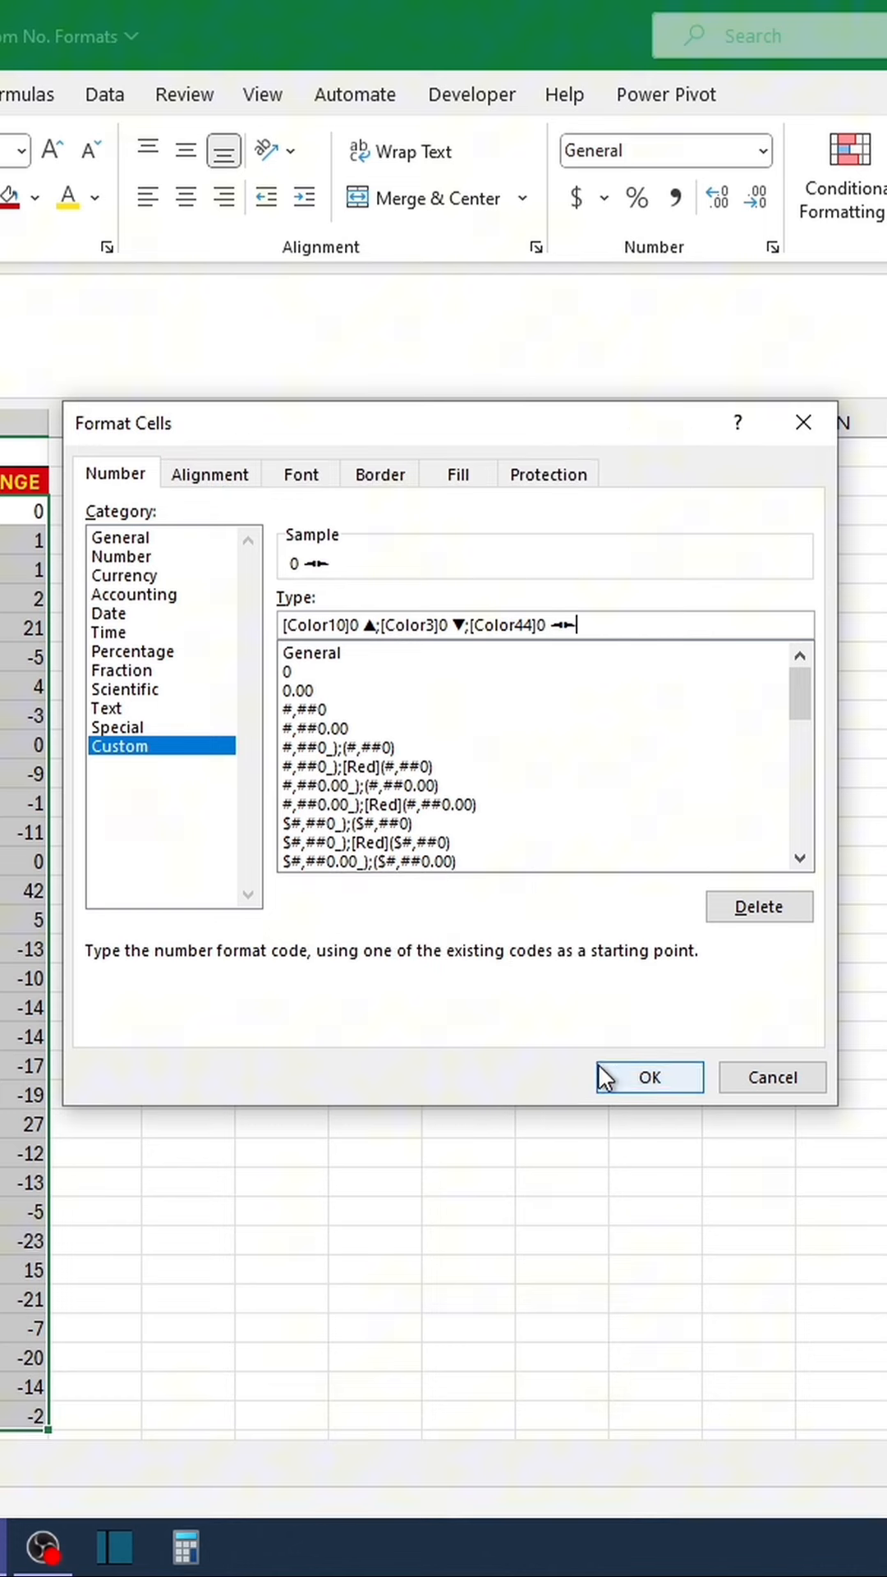
{"action": "left_click", "coordinate": [648, 1078]}
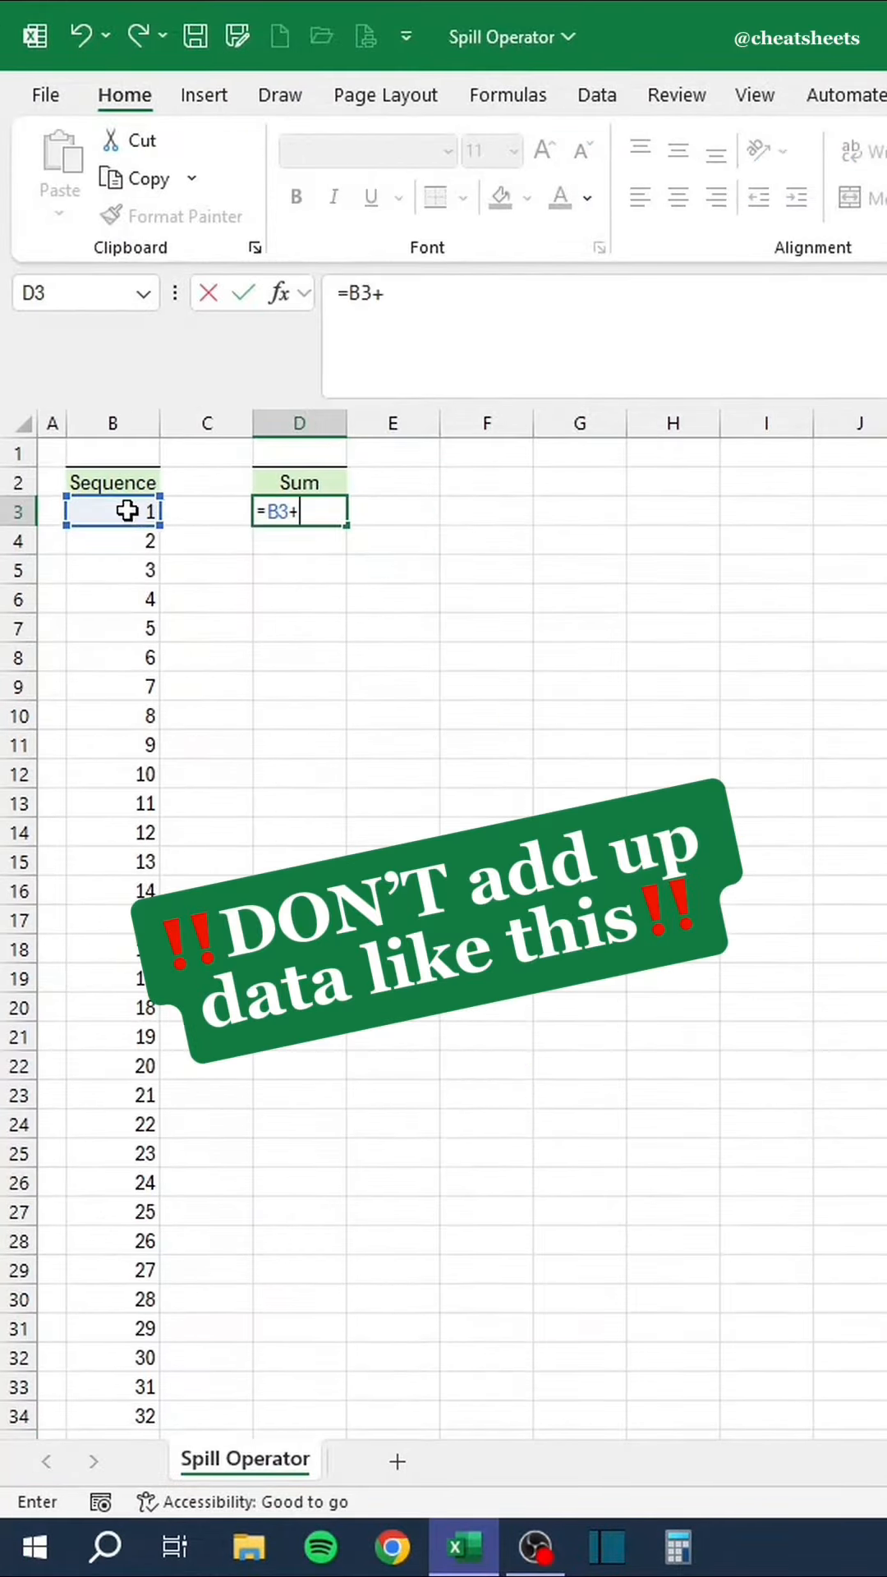
Replace the cell-by-cell addition in D3 with =SUM(B3#) over the spilled Sequence.
{"action": "left_click", "coordinate": [112, 570]}
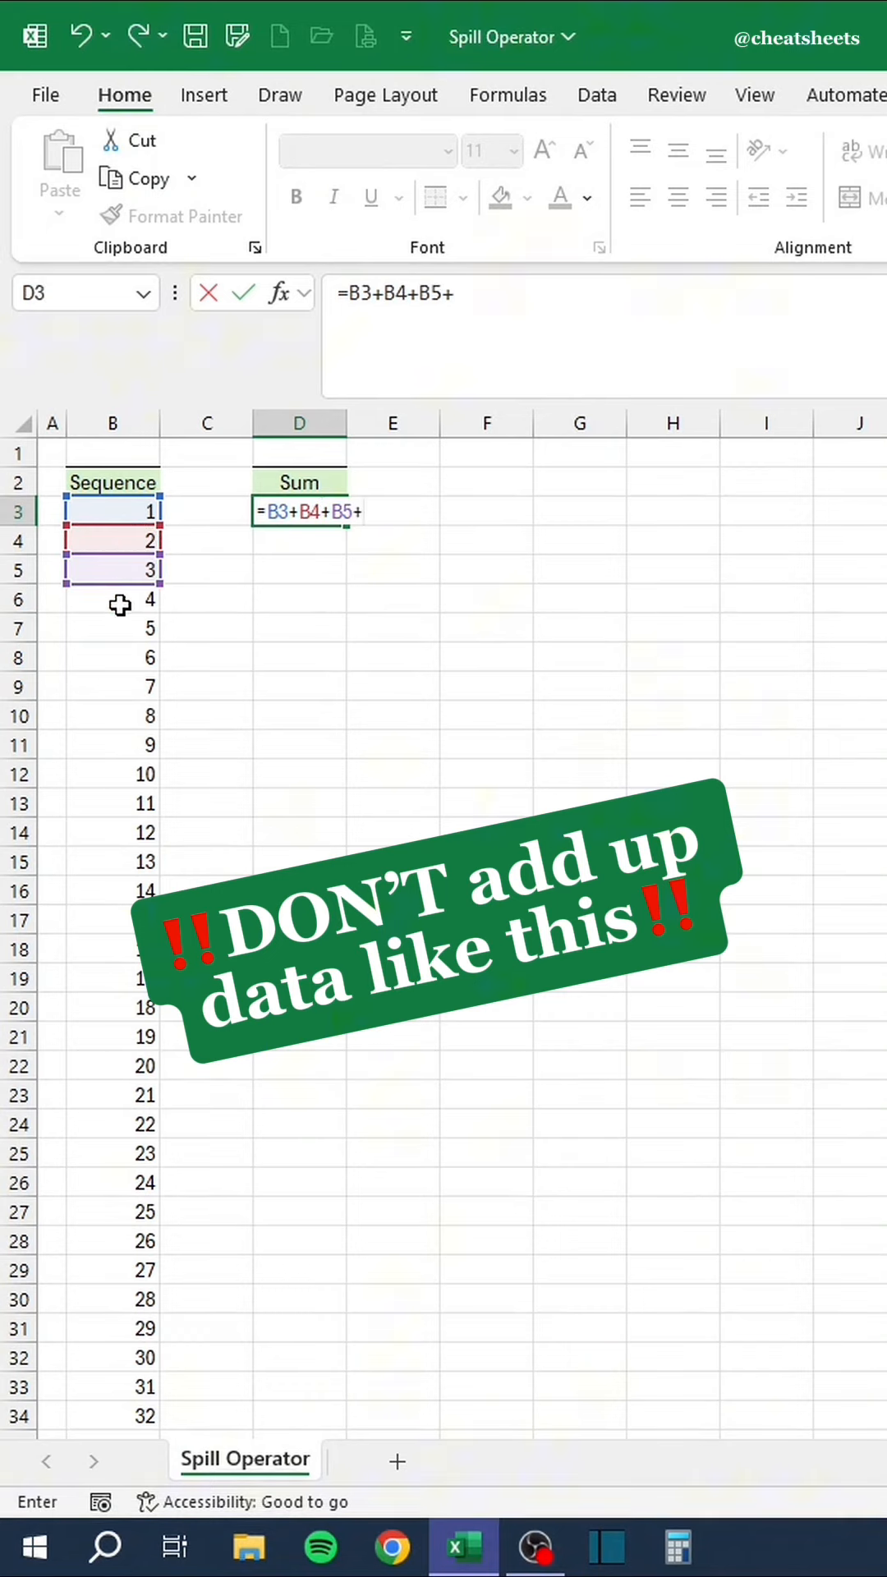
{"action": "left_click", "coordinate": [113, 628]}
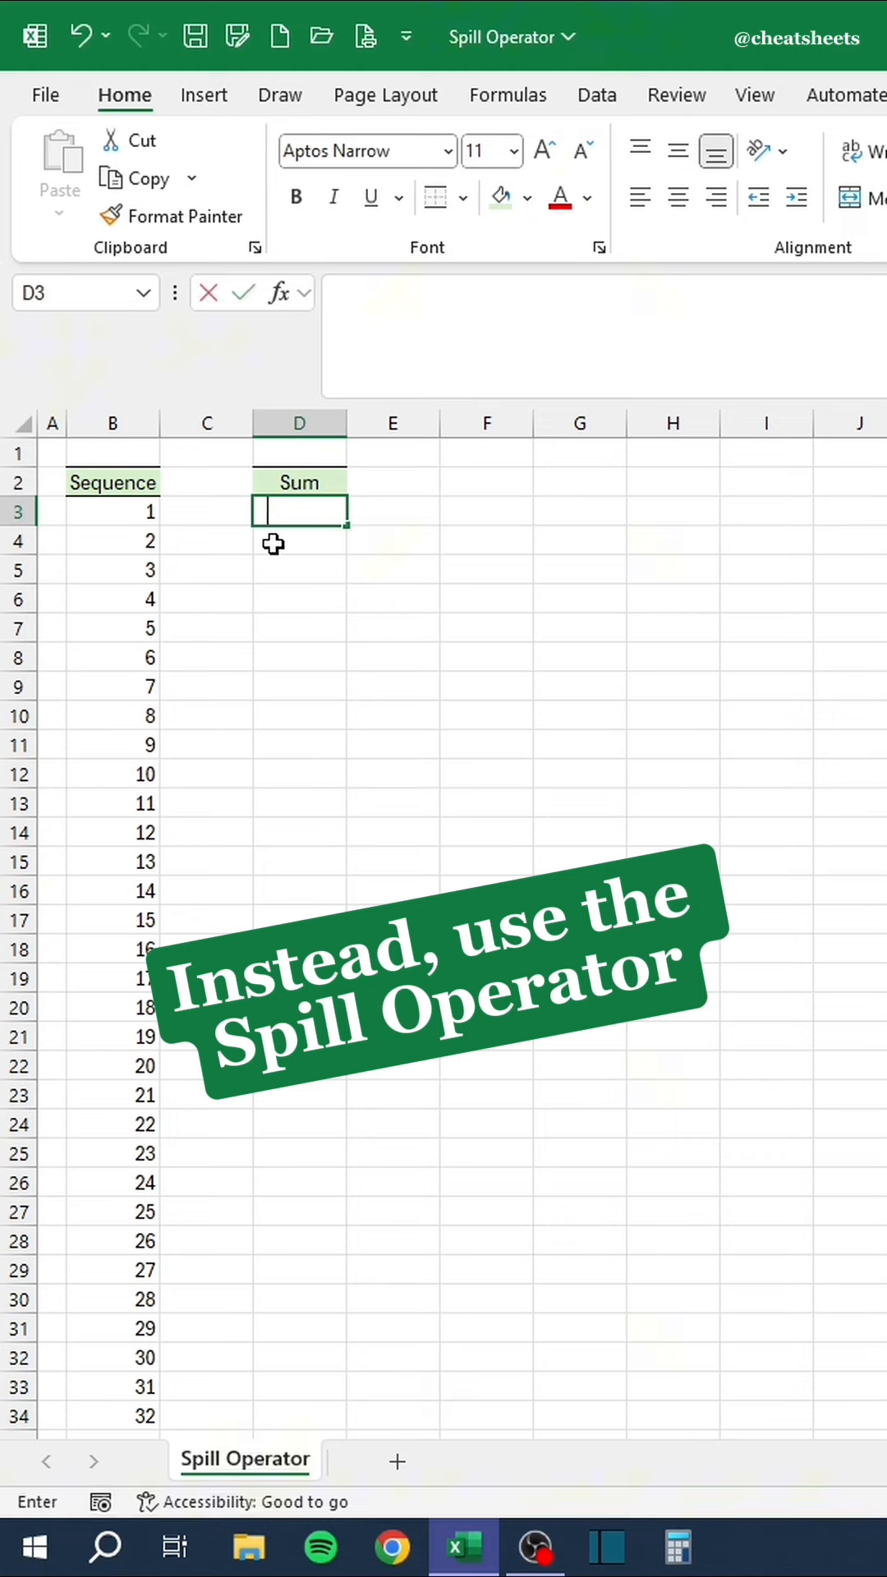
{"action": "type", "text": "=SUM("}
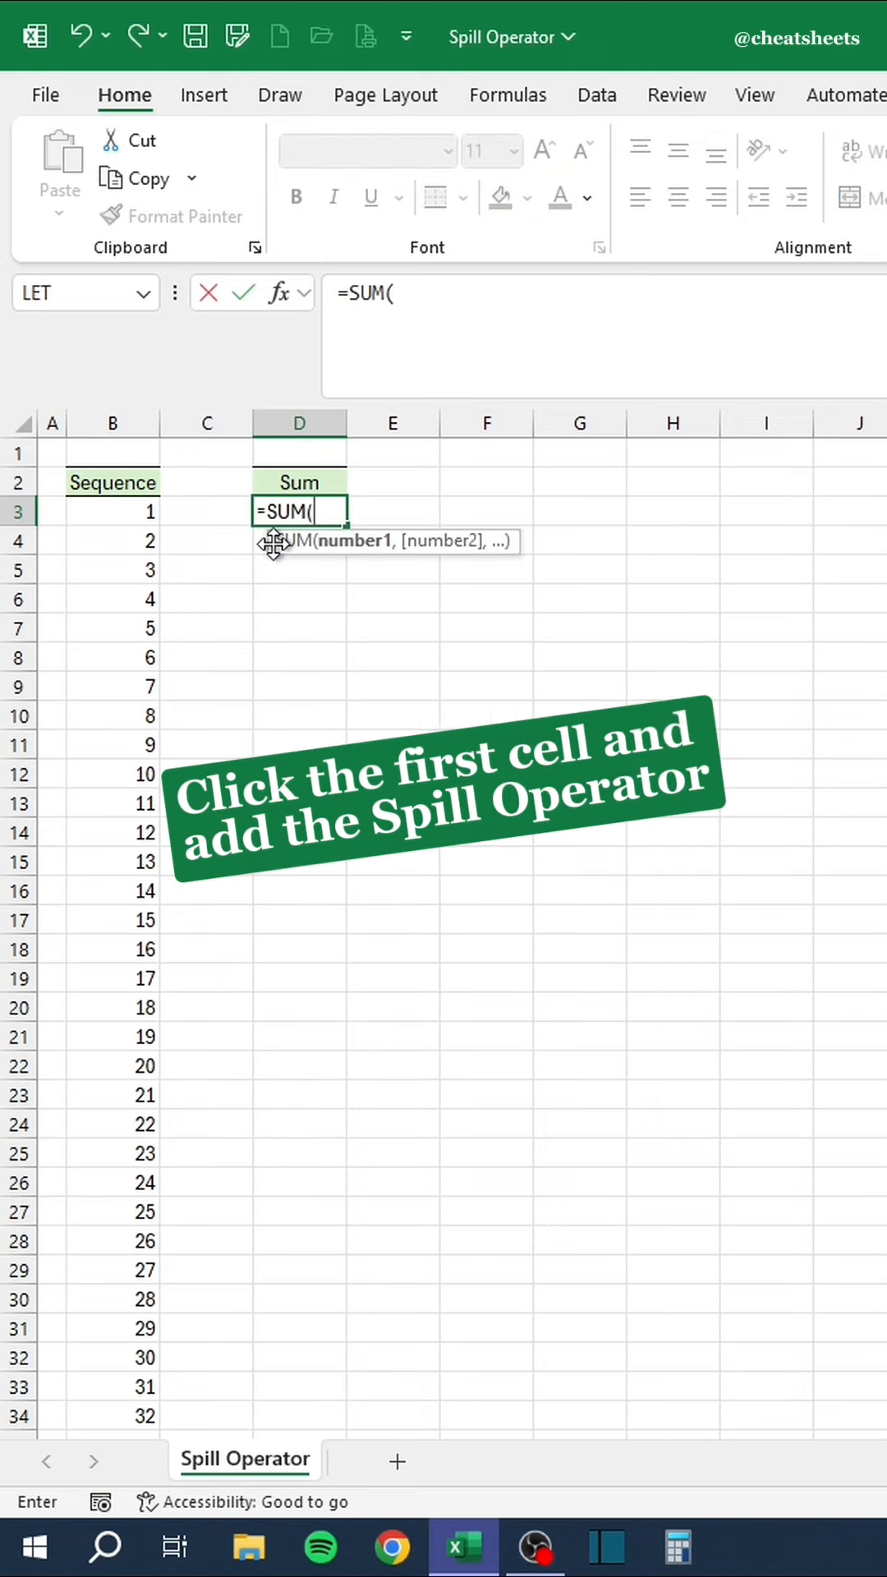
{"action": "left_click", "coordinate": [111, 511]}
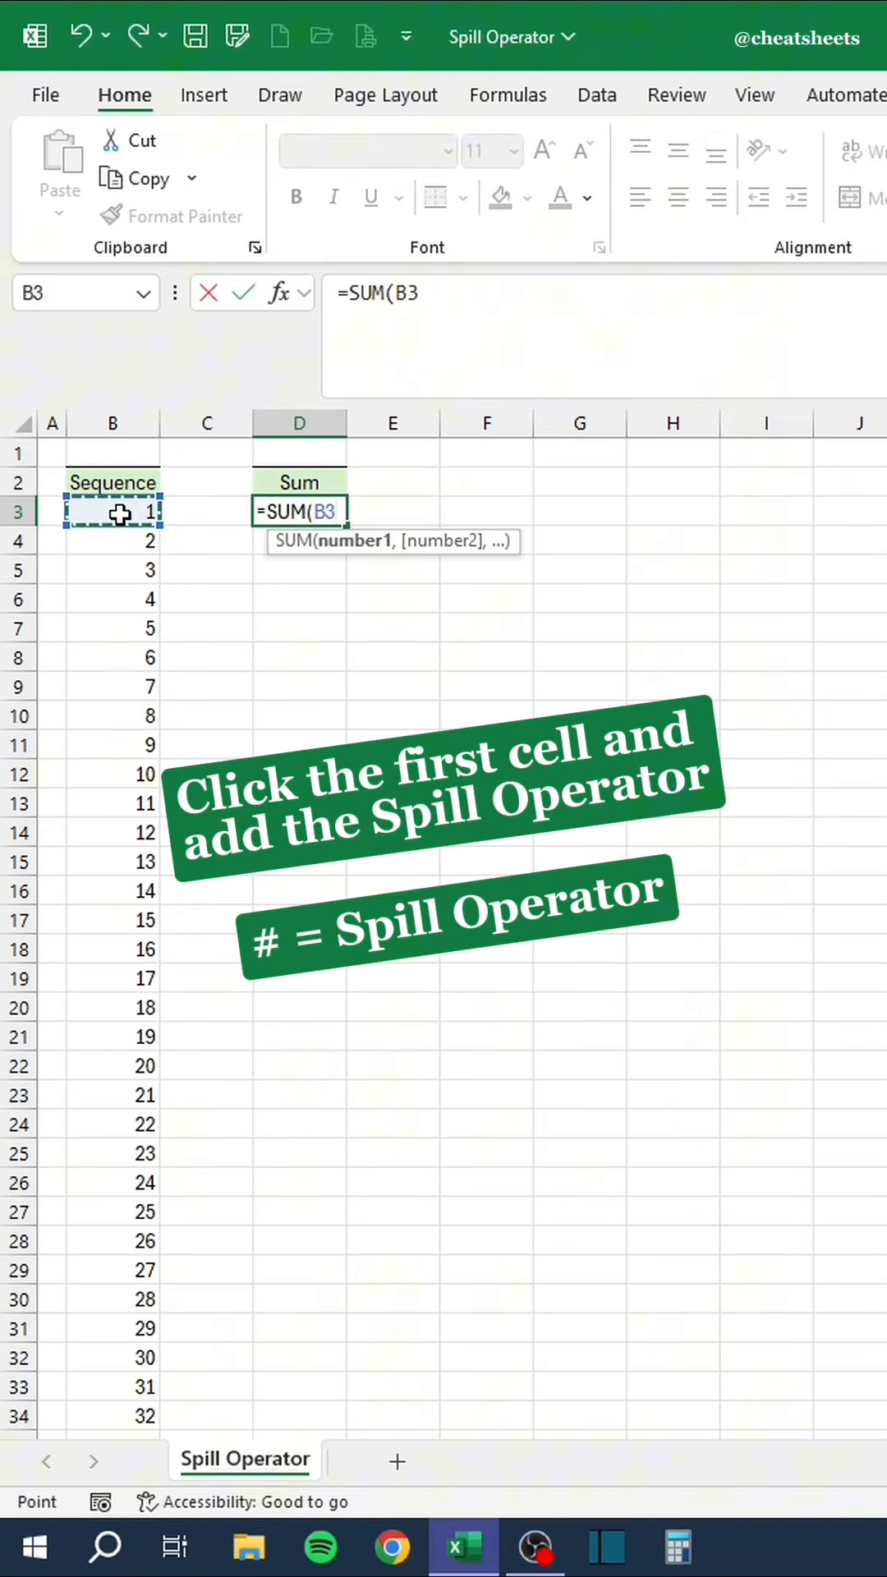
{"action": "type", "text": "#"}
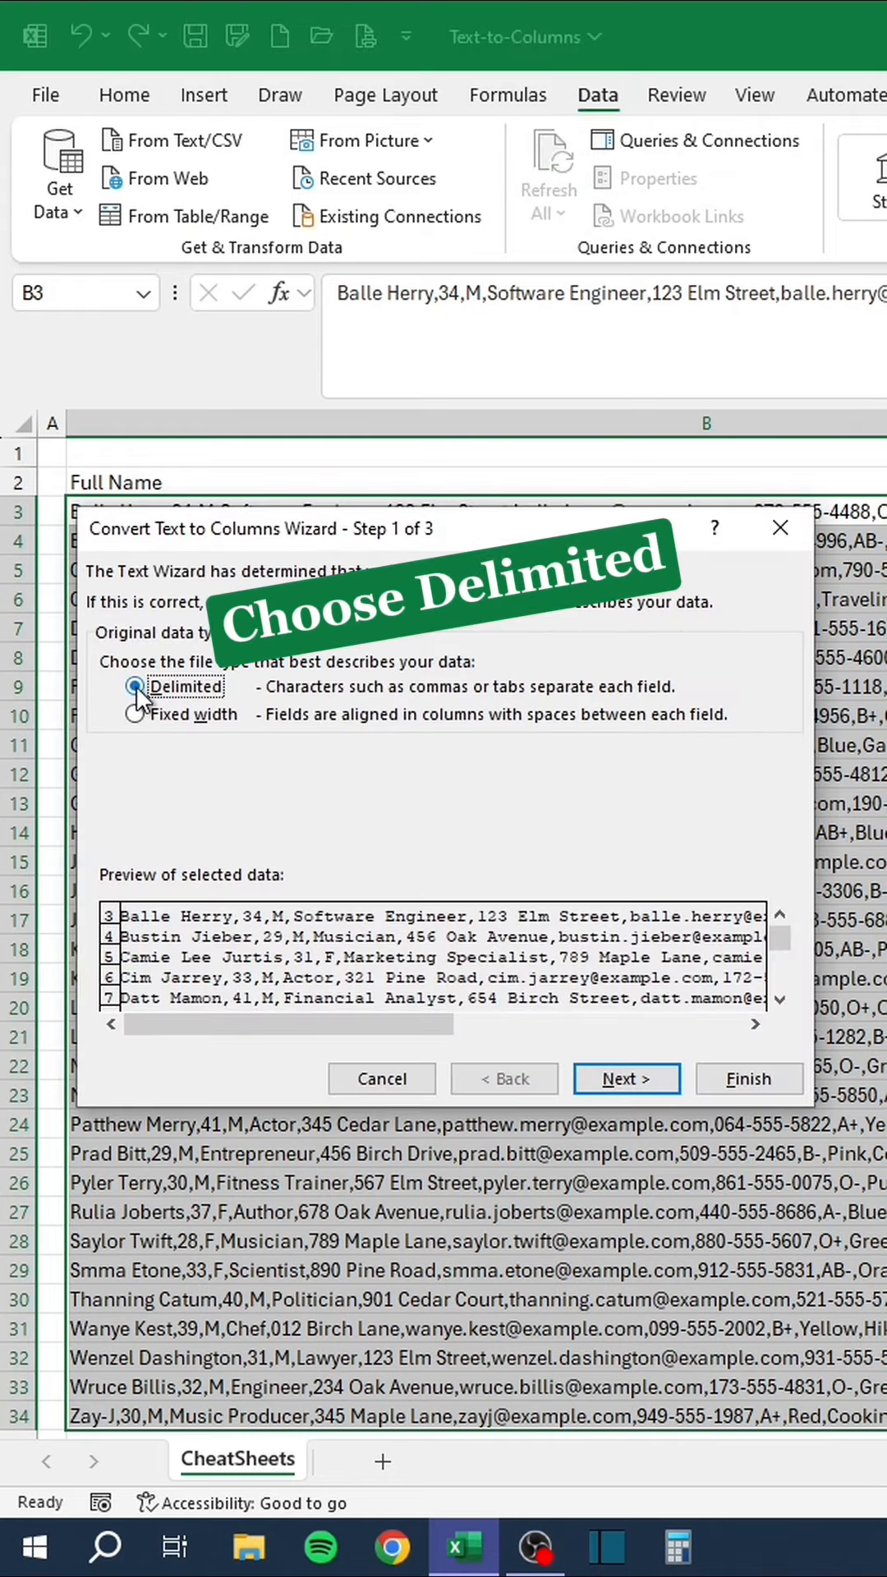
Split the records at each comma into Full Name, Age, Gender and Occupation columns.
{"action": "left_click", "coordinate": [625, 1078]}
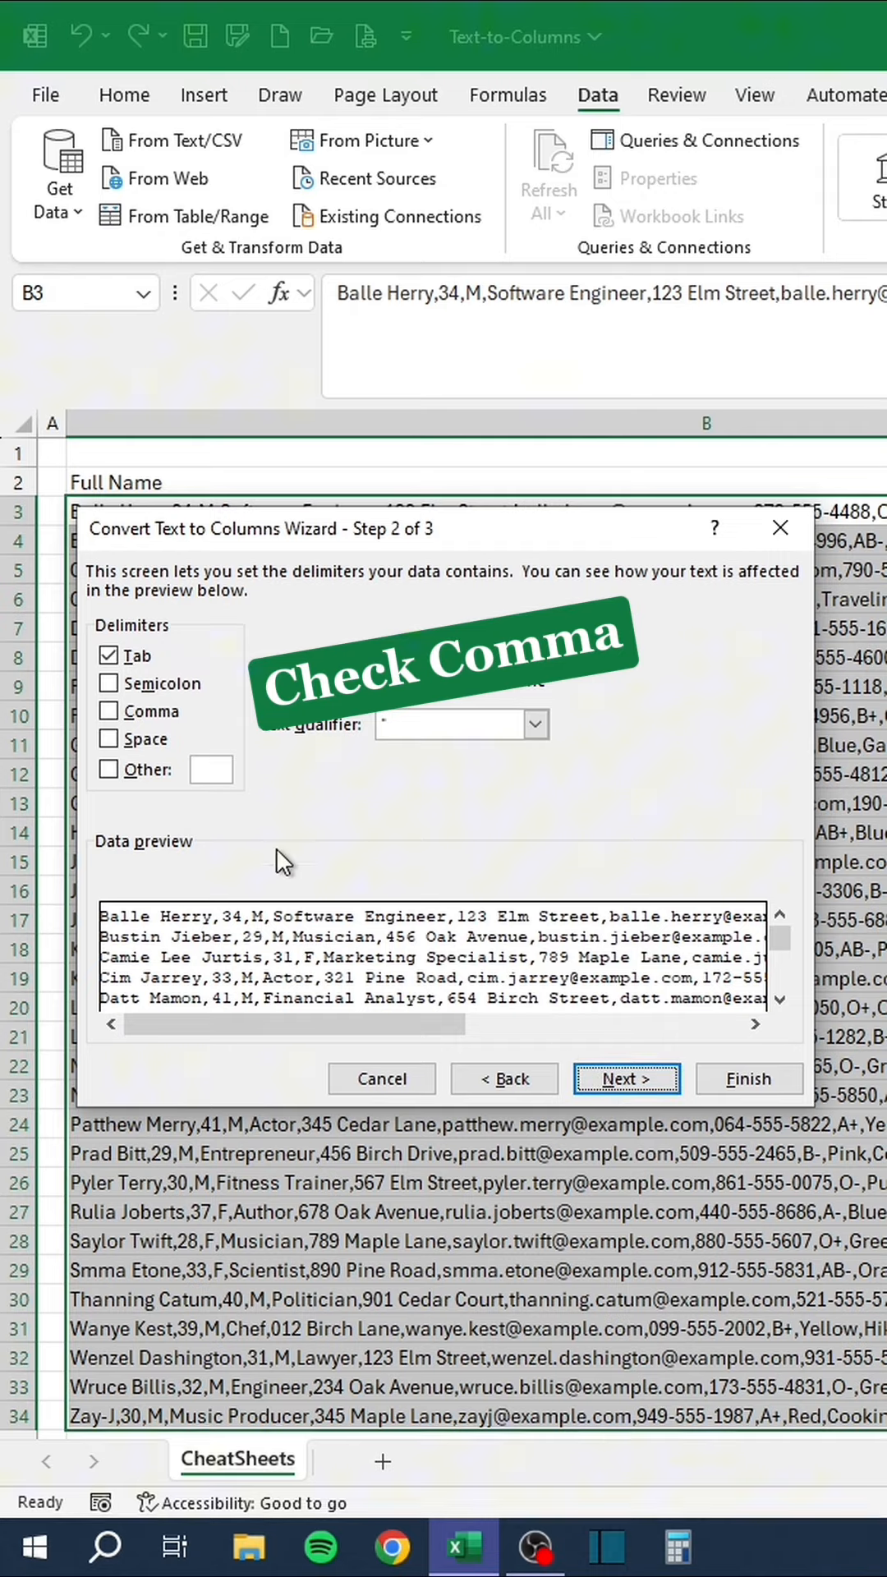
{"action": "left_click", "coordinate": [109, 710]}
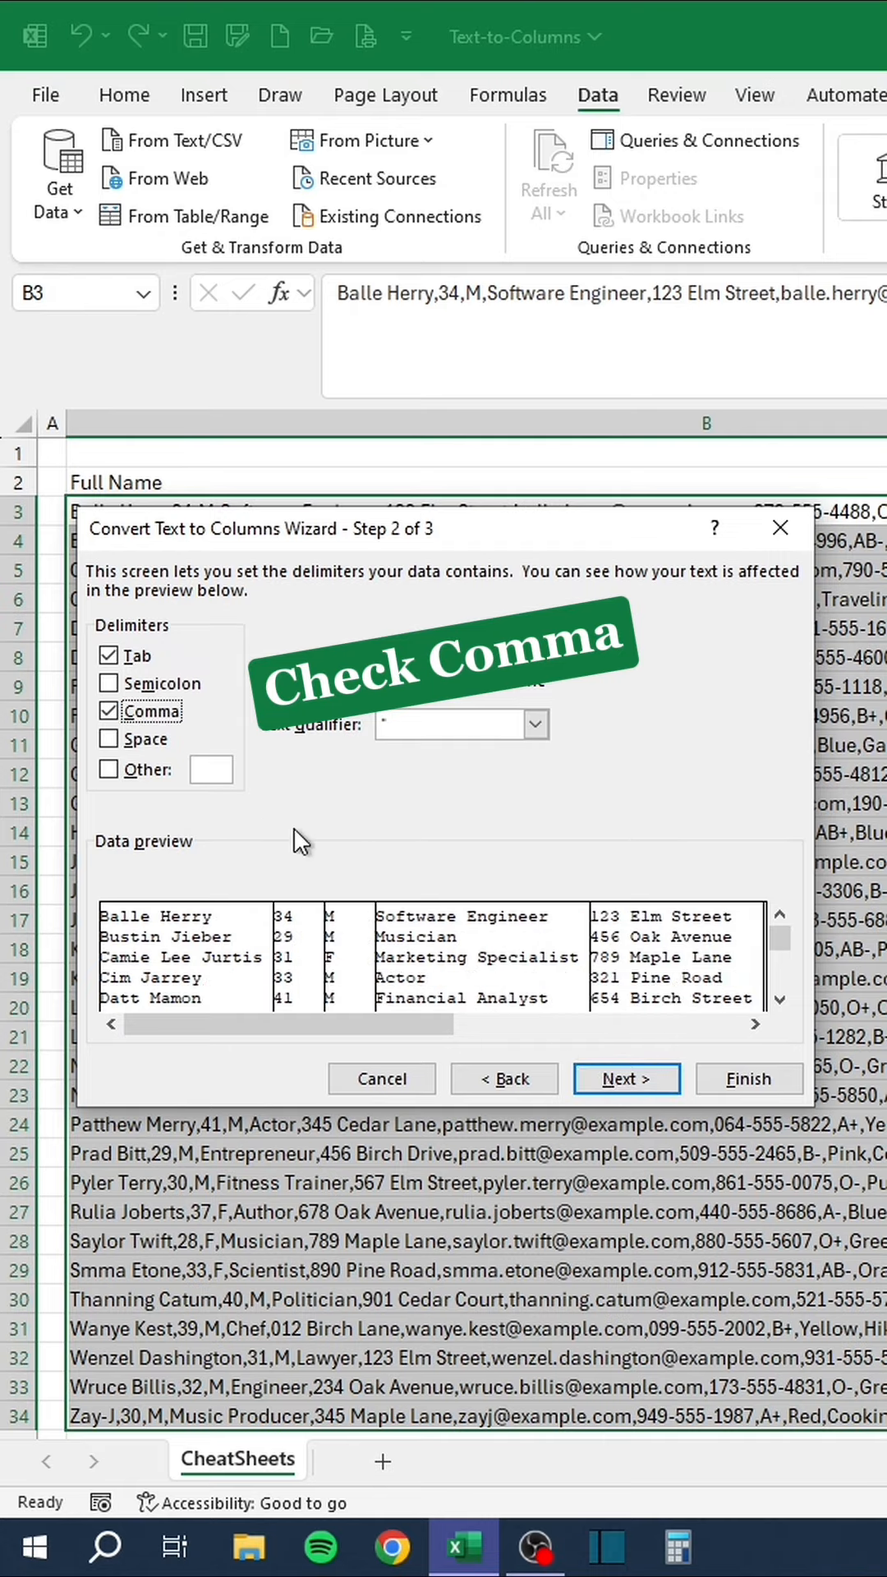
{"action": "left_click", "coordinate": [747, 1078]}
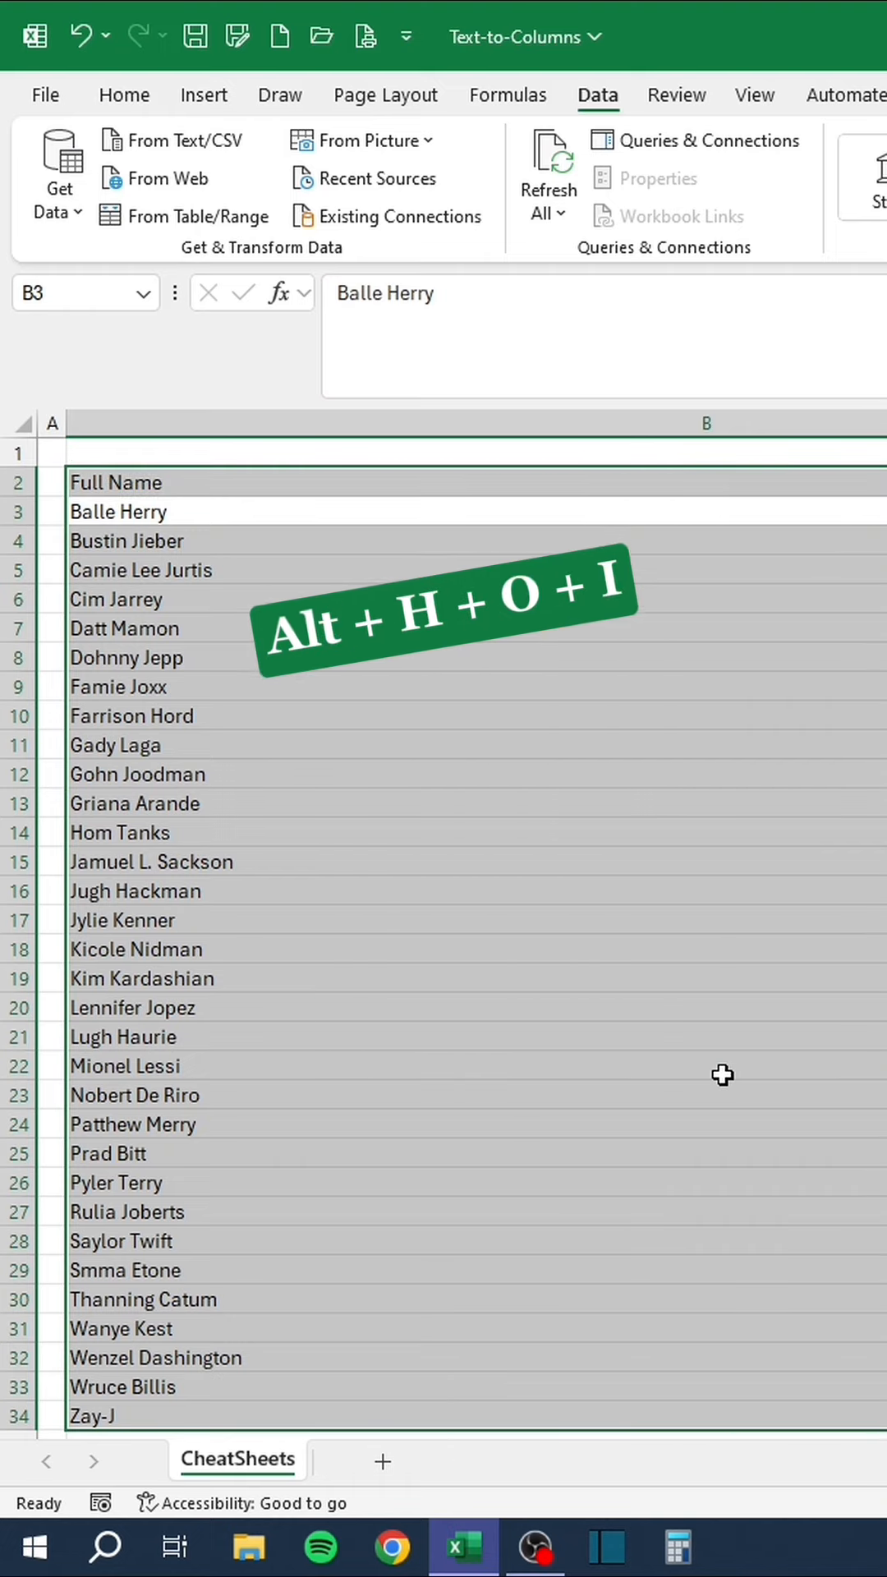
{"action": "left_click", "coordinate": [124, 93]}
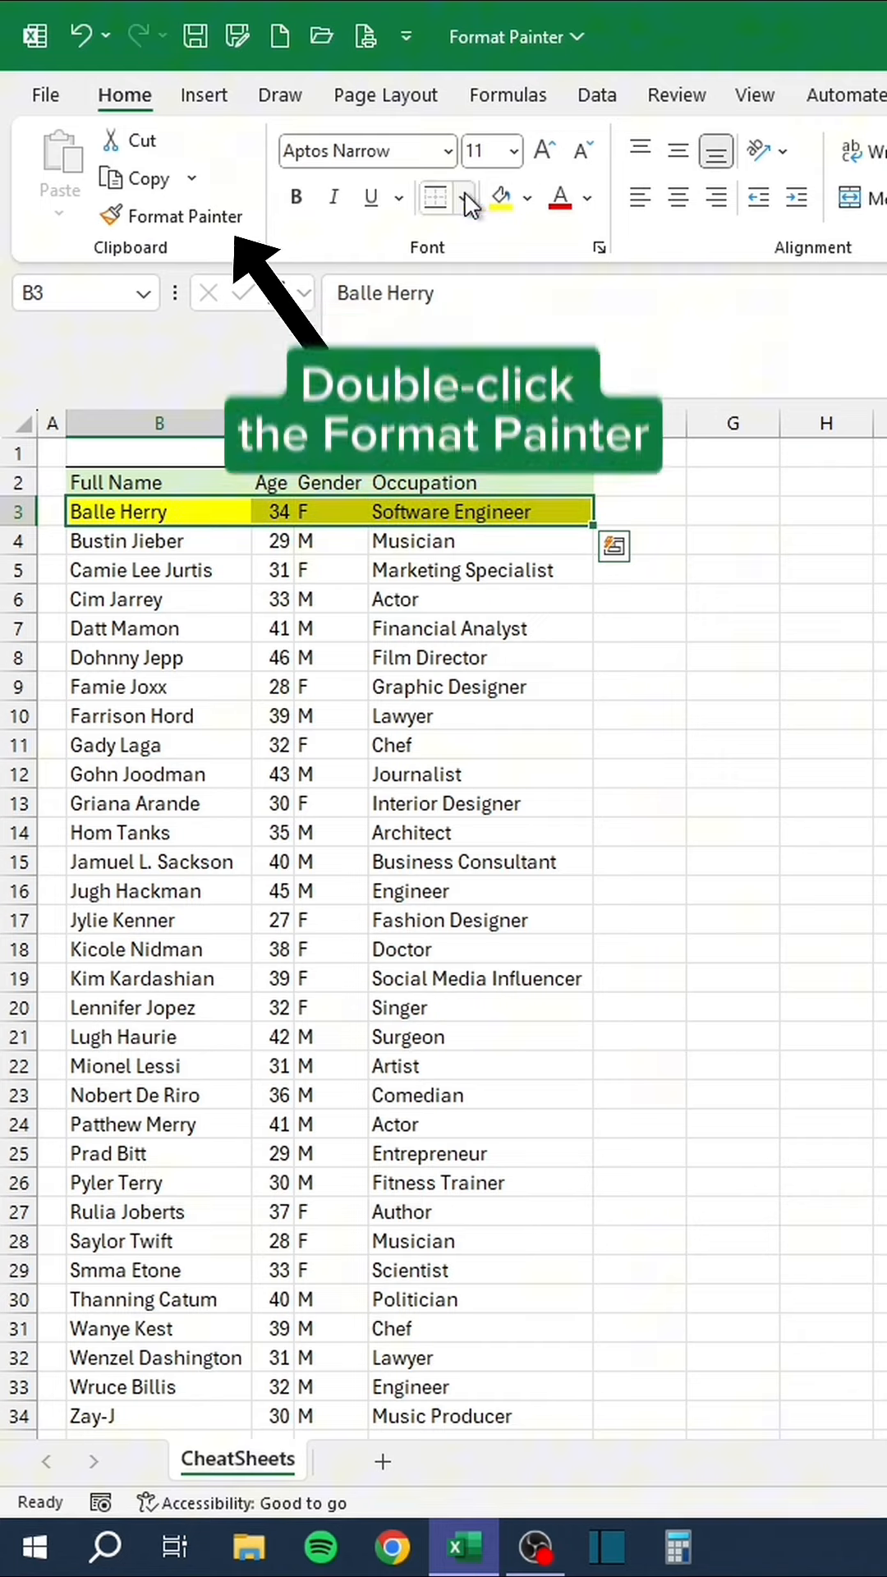
Paint row 3's yellow highlight onto further rows with a locked Format Painter.
{"action": "double_click", "coordinate": [171, 217]}
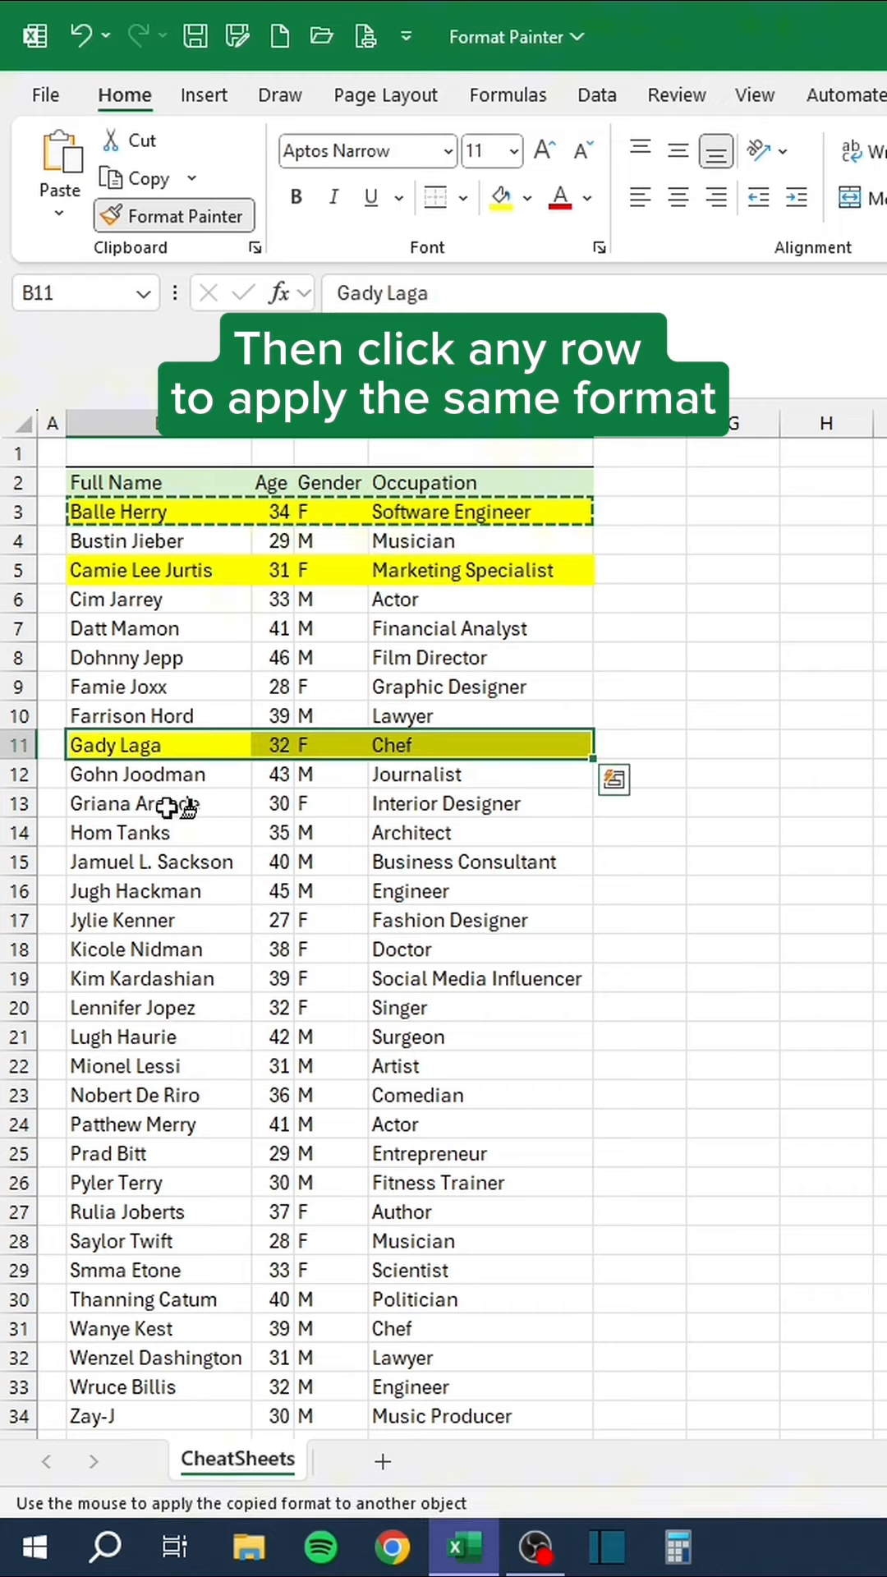
{"action": "left_click", "coordinate": [141, 1007]}
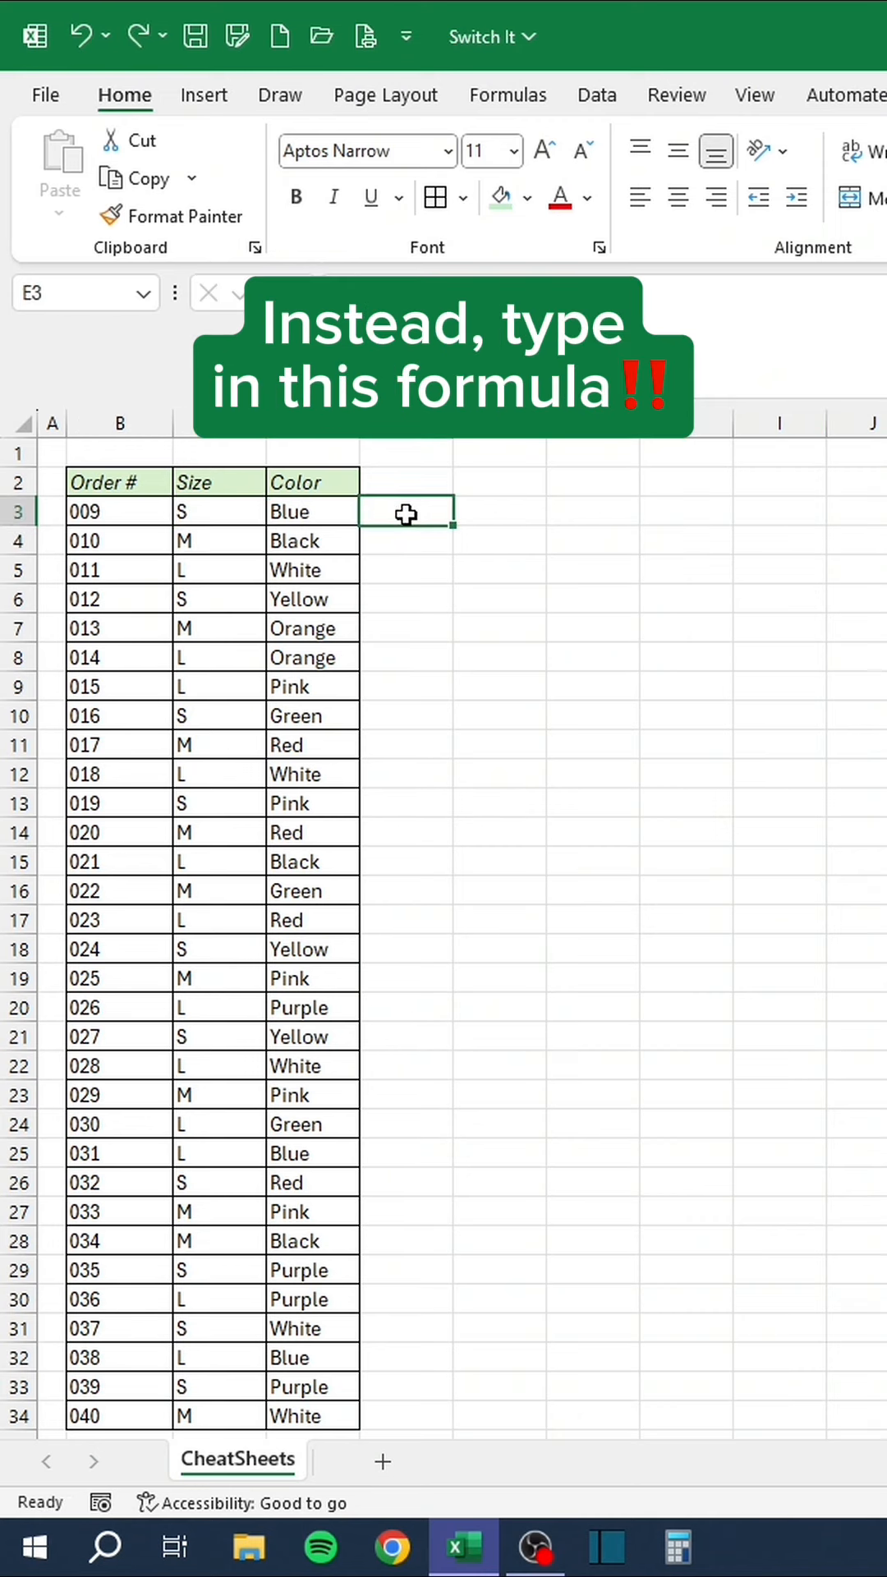
Enter =SWITCH(C3,"S","Small","M","Medium","L","Large") and fill it down the Size column.
{"action": "type", "text": "=SWITCH"}
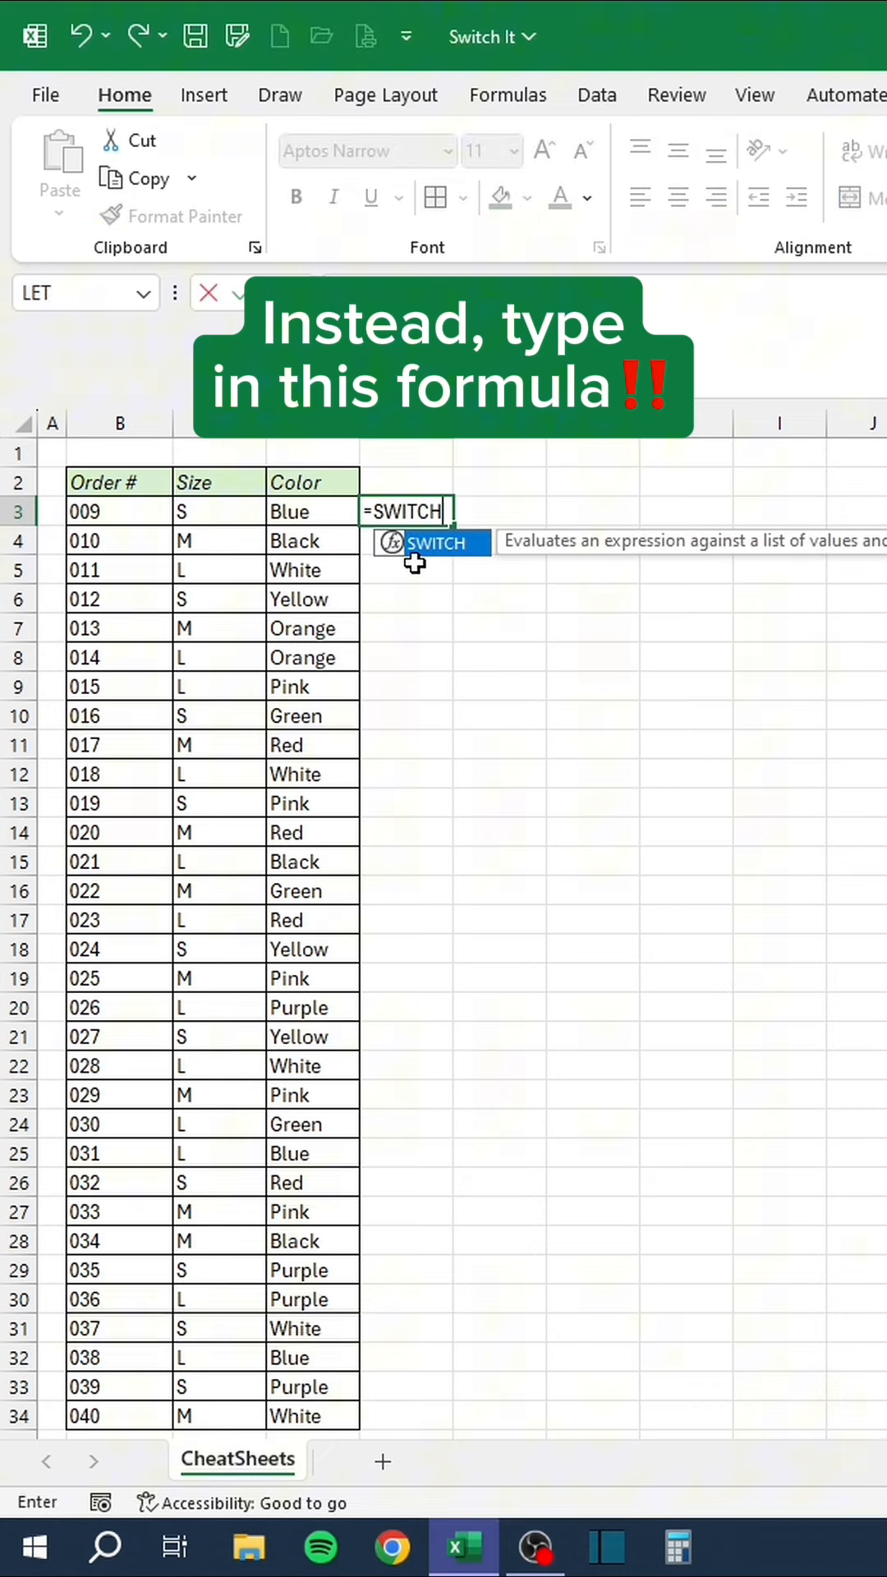
{"action": "type", "text": "("}
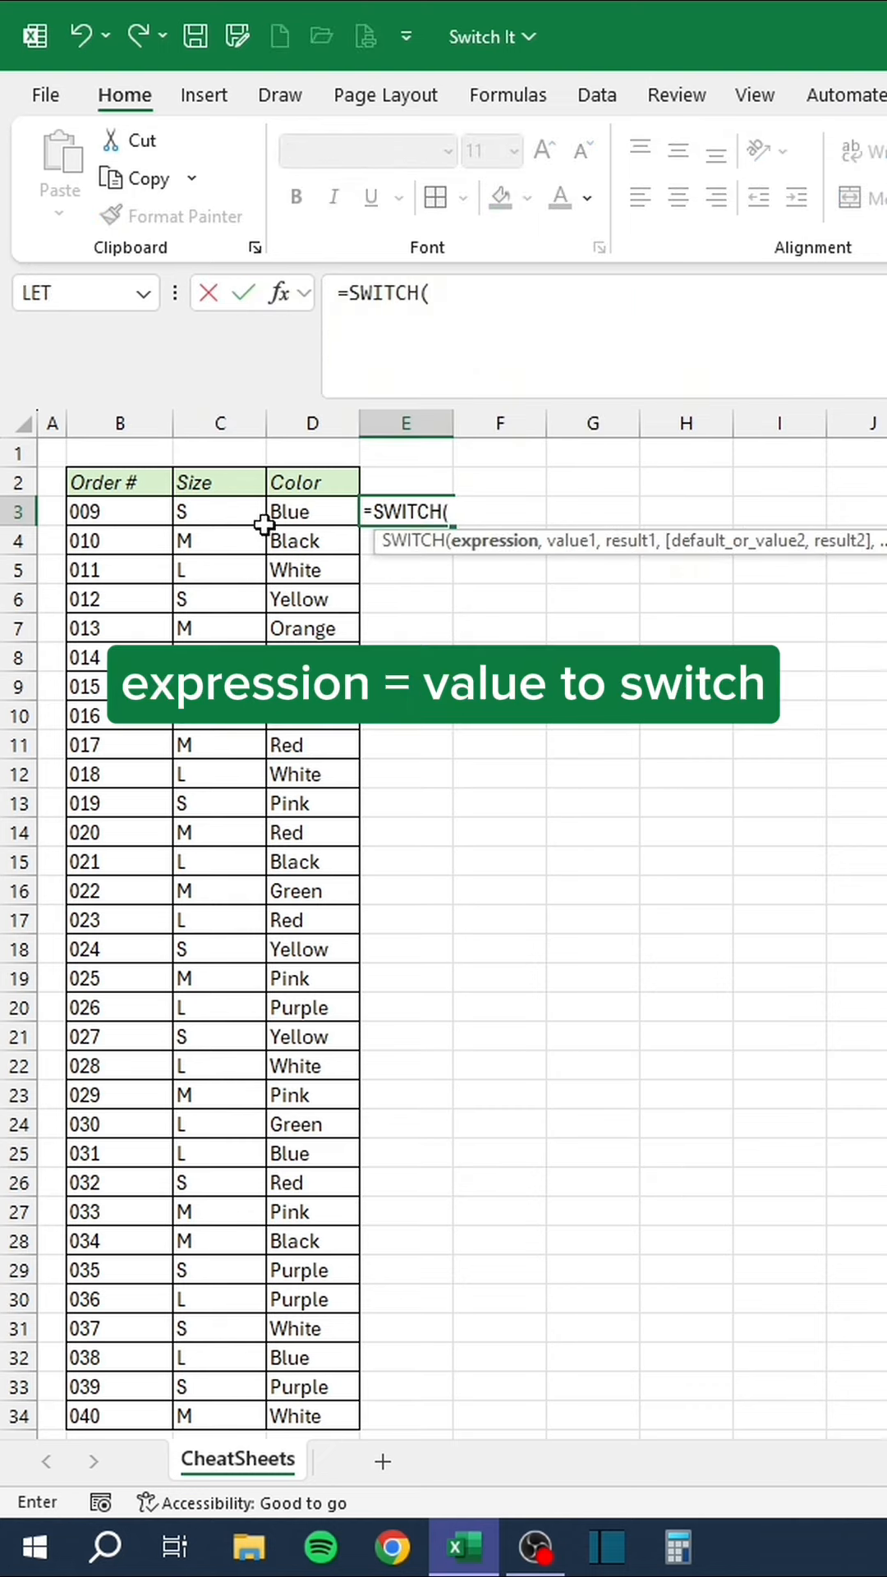
{"action": "left_click", "coordinate": [219, 512]}
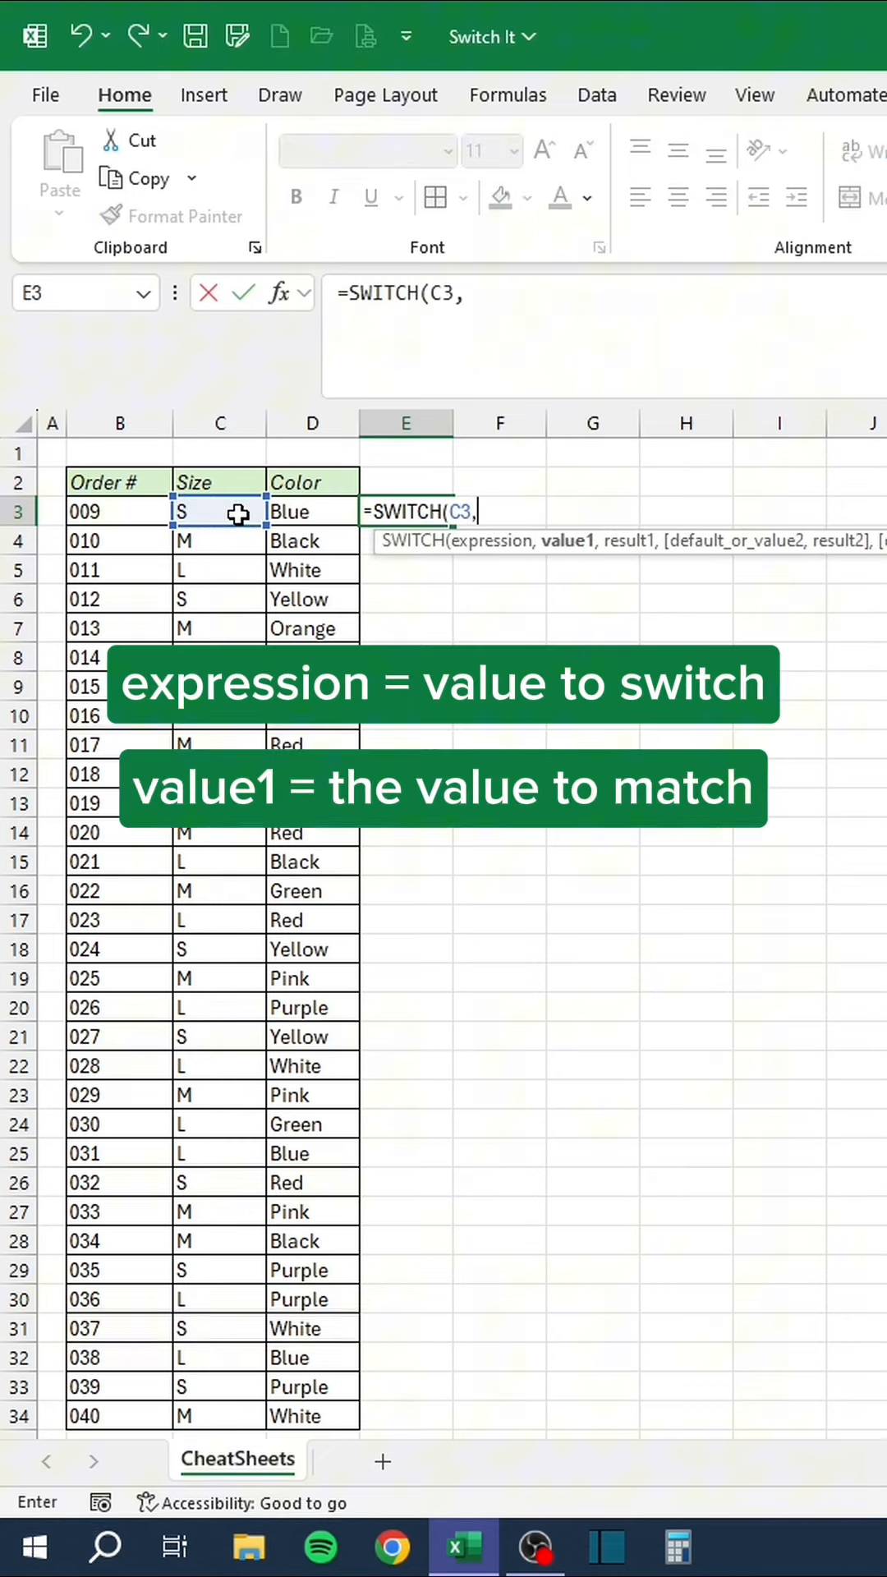
{"action": "type", "text": "\"S\""}
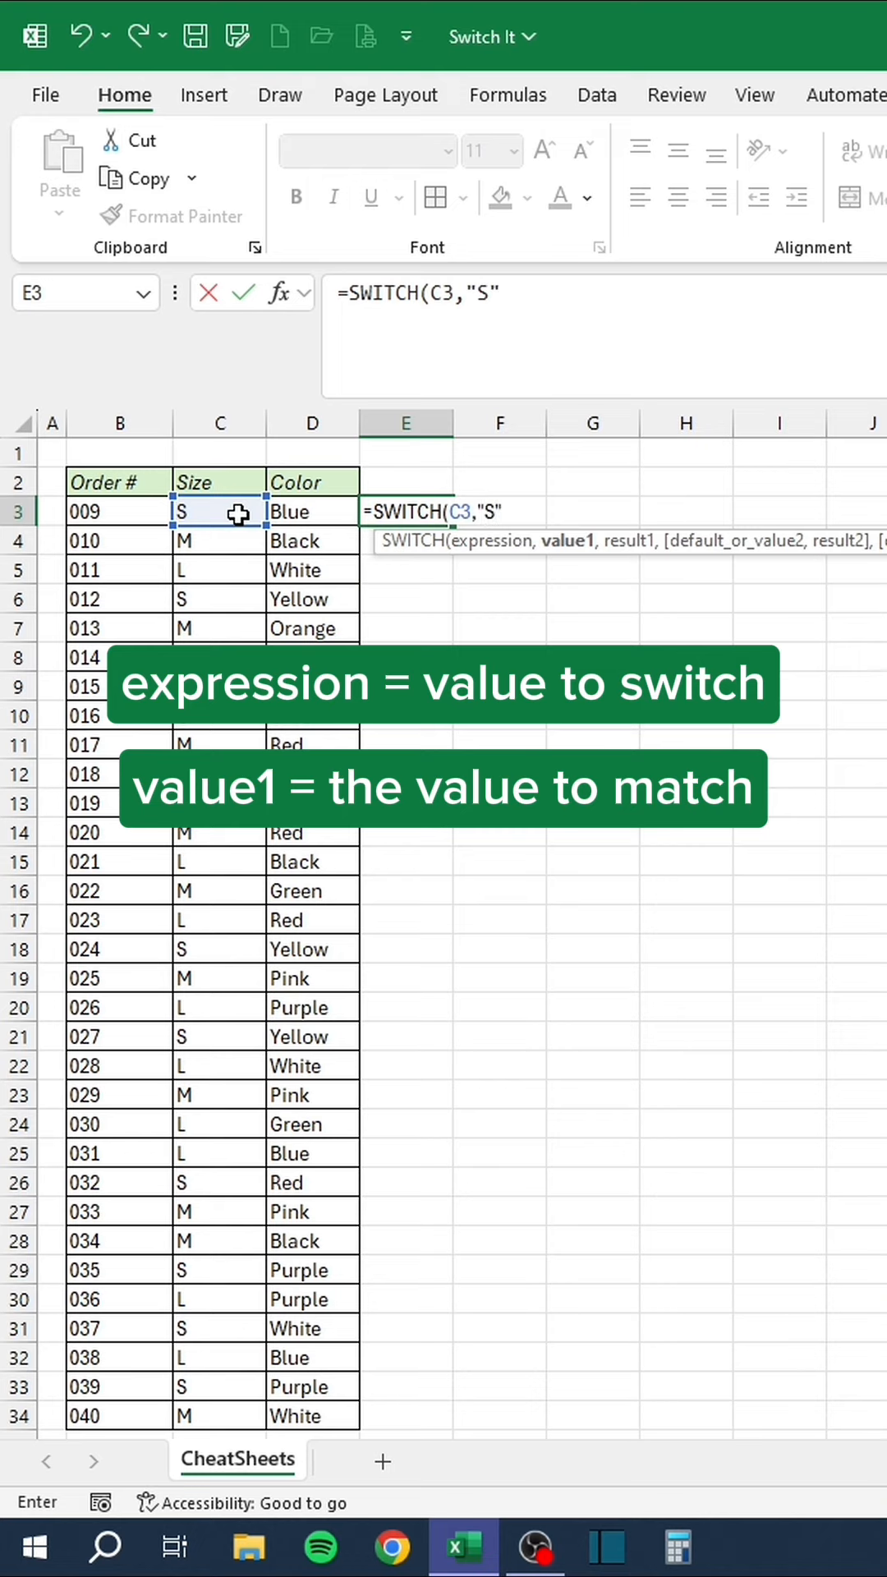
{"action": "type", "text": ",\"Small\","}
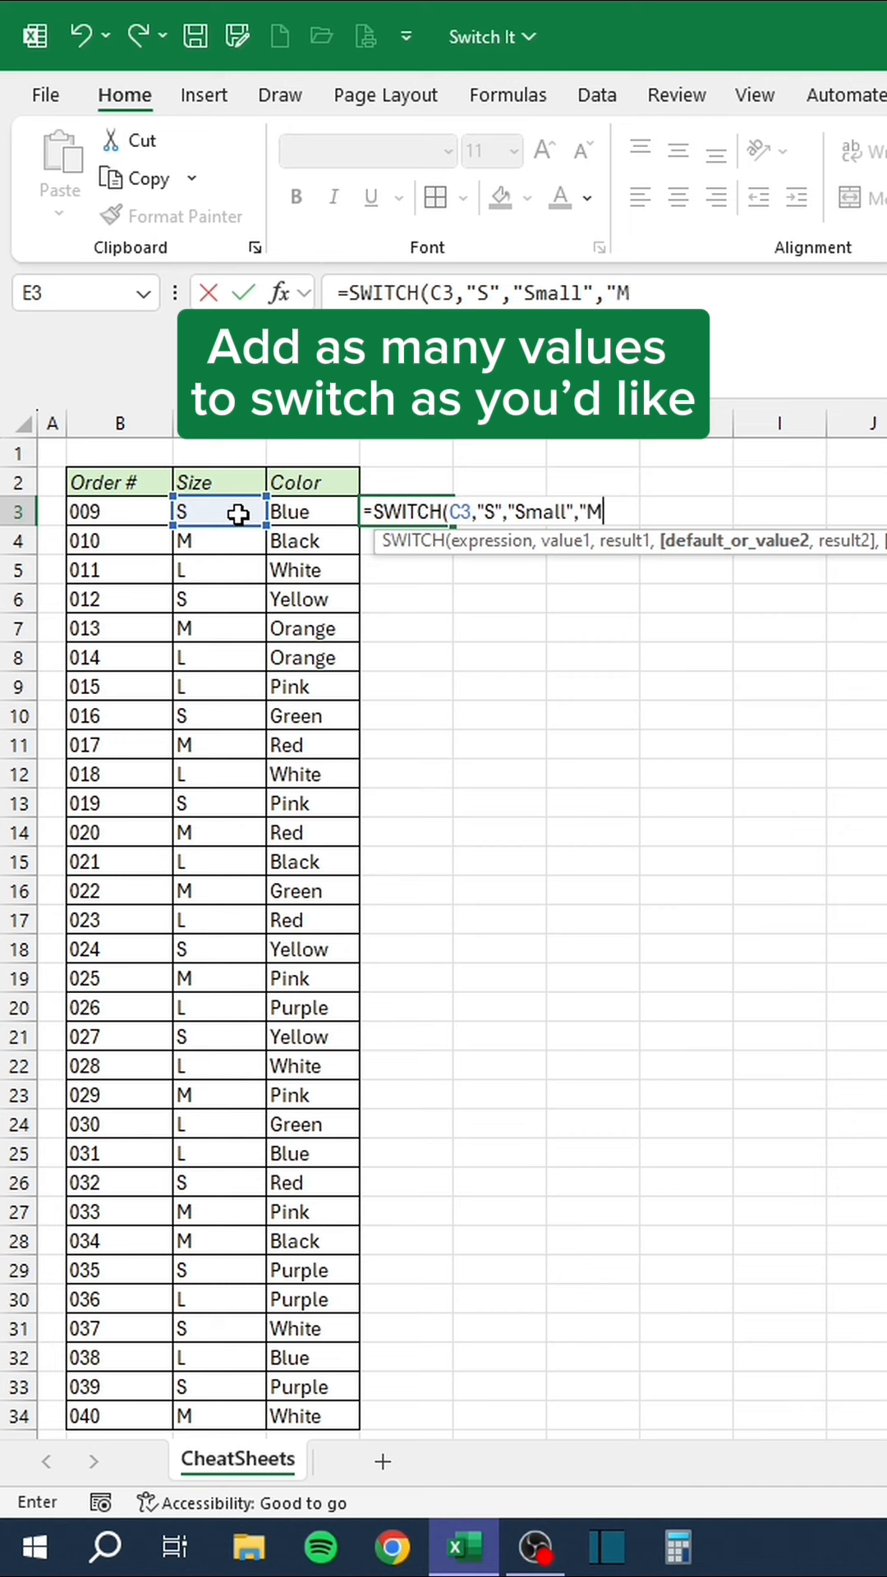
{"action": "type", "text": "\"Medium\",\""}
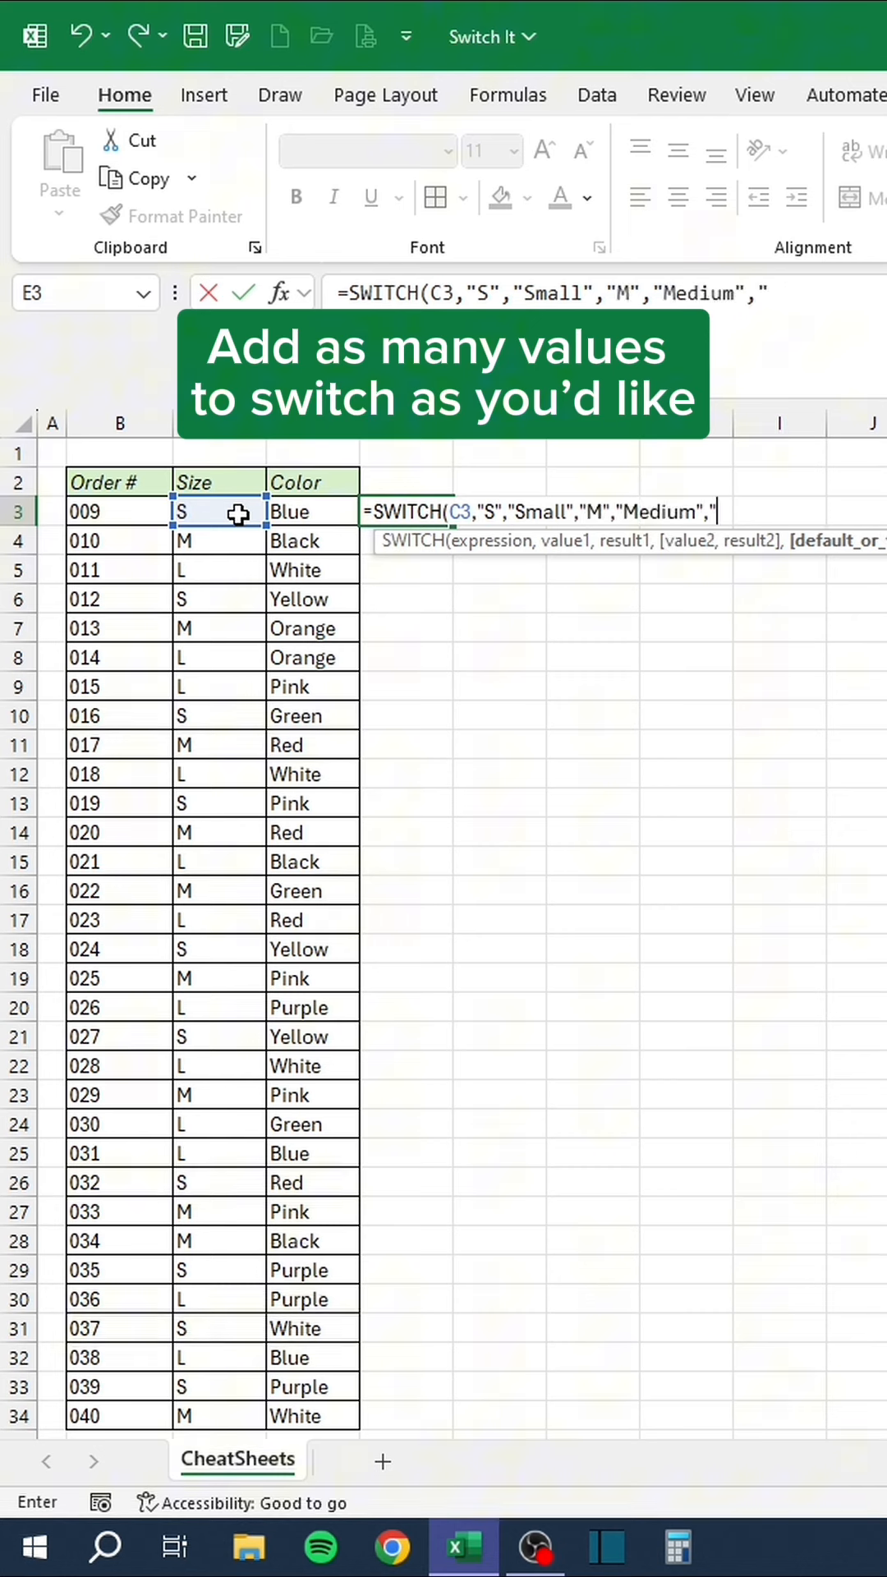
{"action": "type", "text": "\"L\",\"Large\")"}
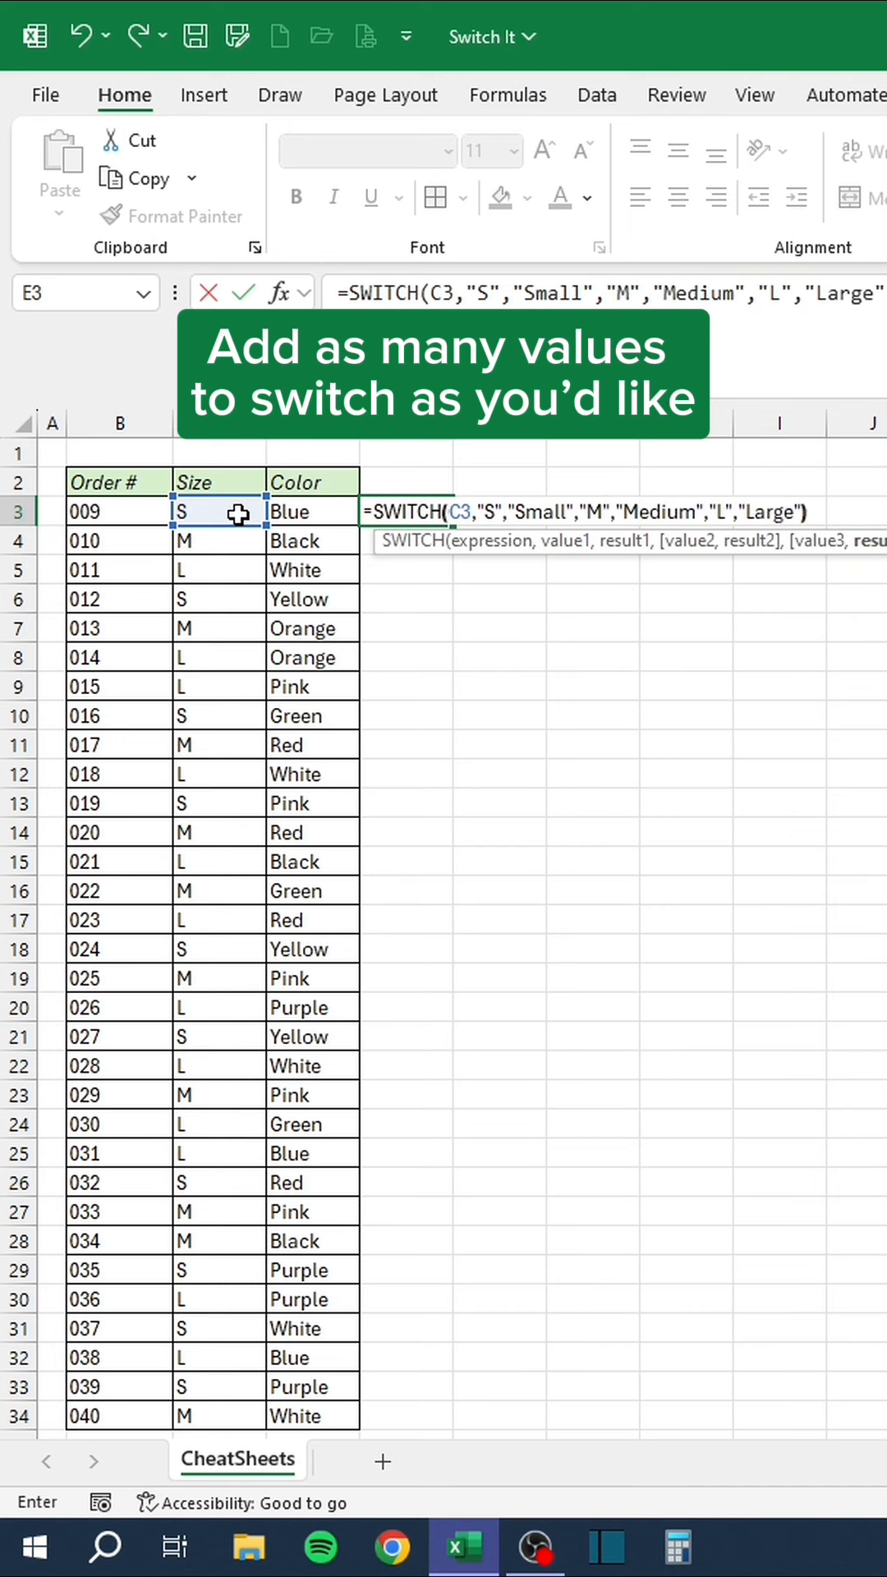
{"action": "key", "text": "enter"}
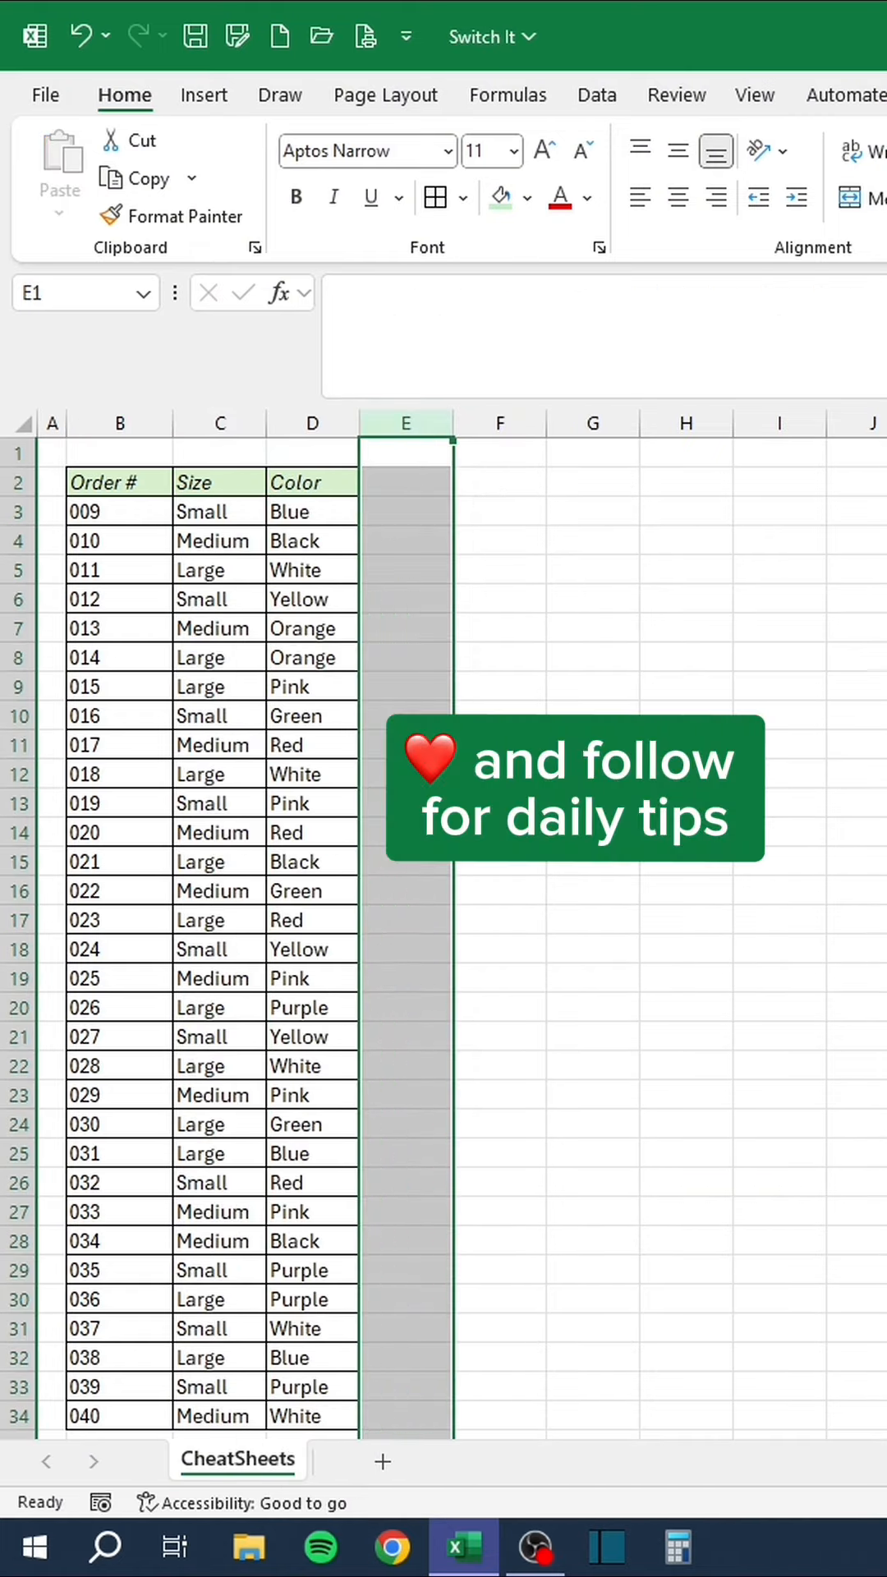
{"action": "left_click", "coordinate": [406, 774]}
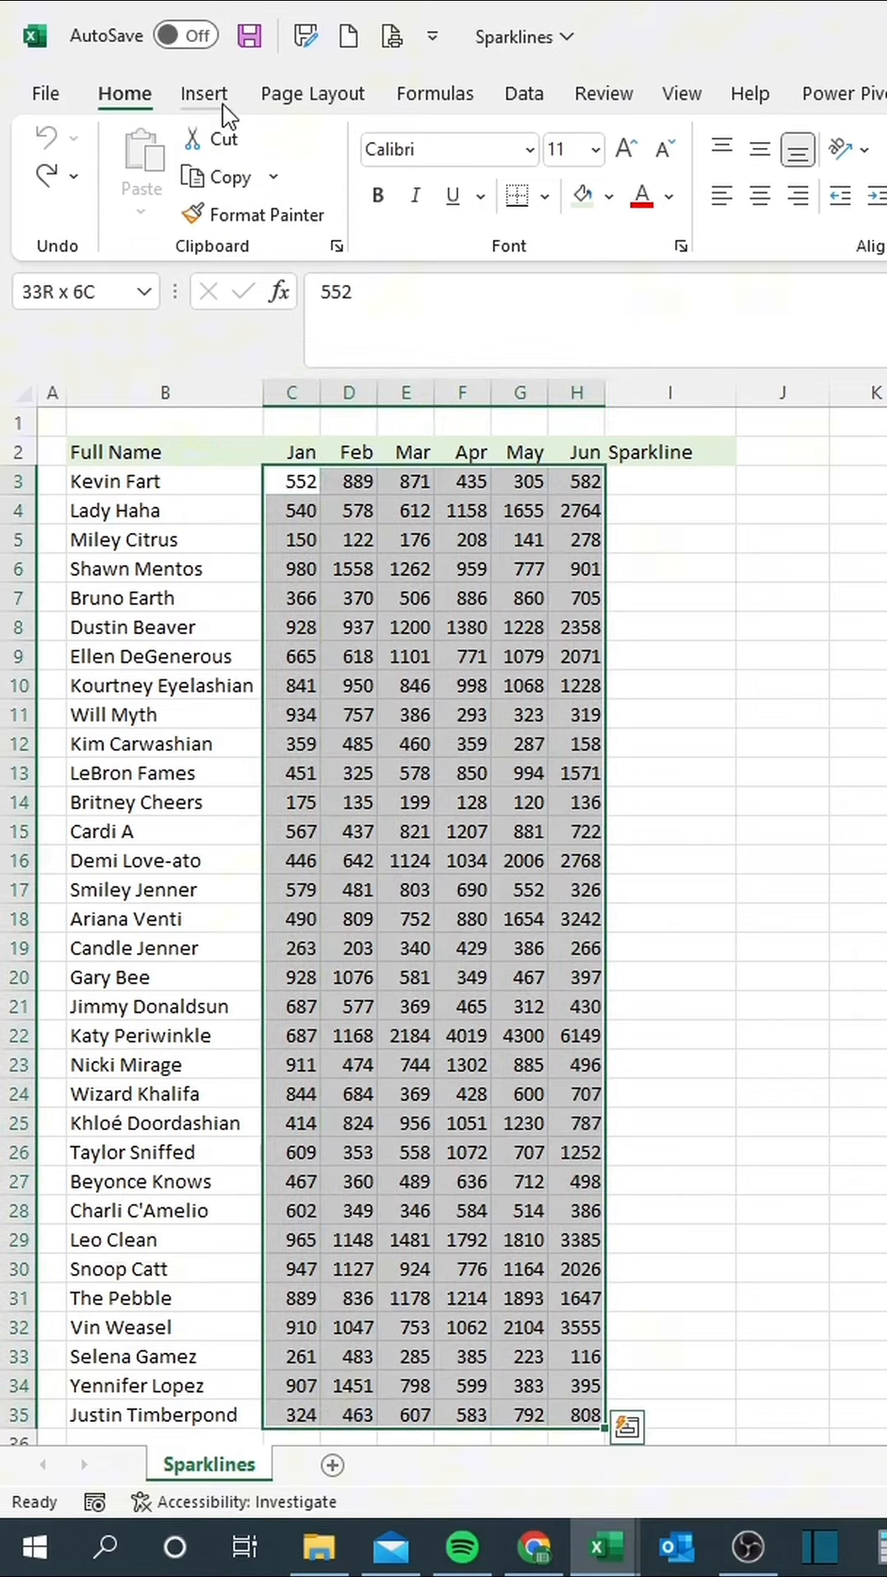
Insert line sparklines for C3:H35 placed in I3:I35.
{"action": "left_click", "coordinate": [204, 92]}
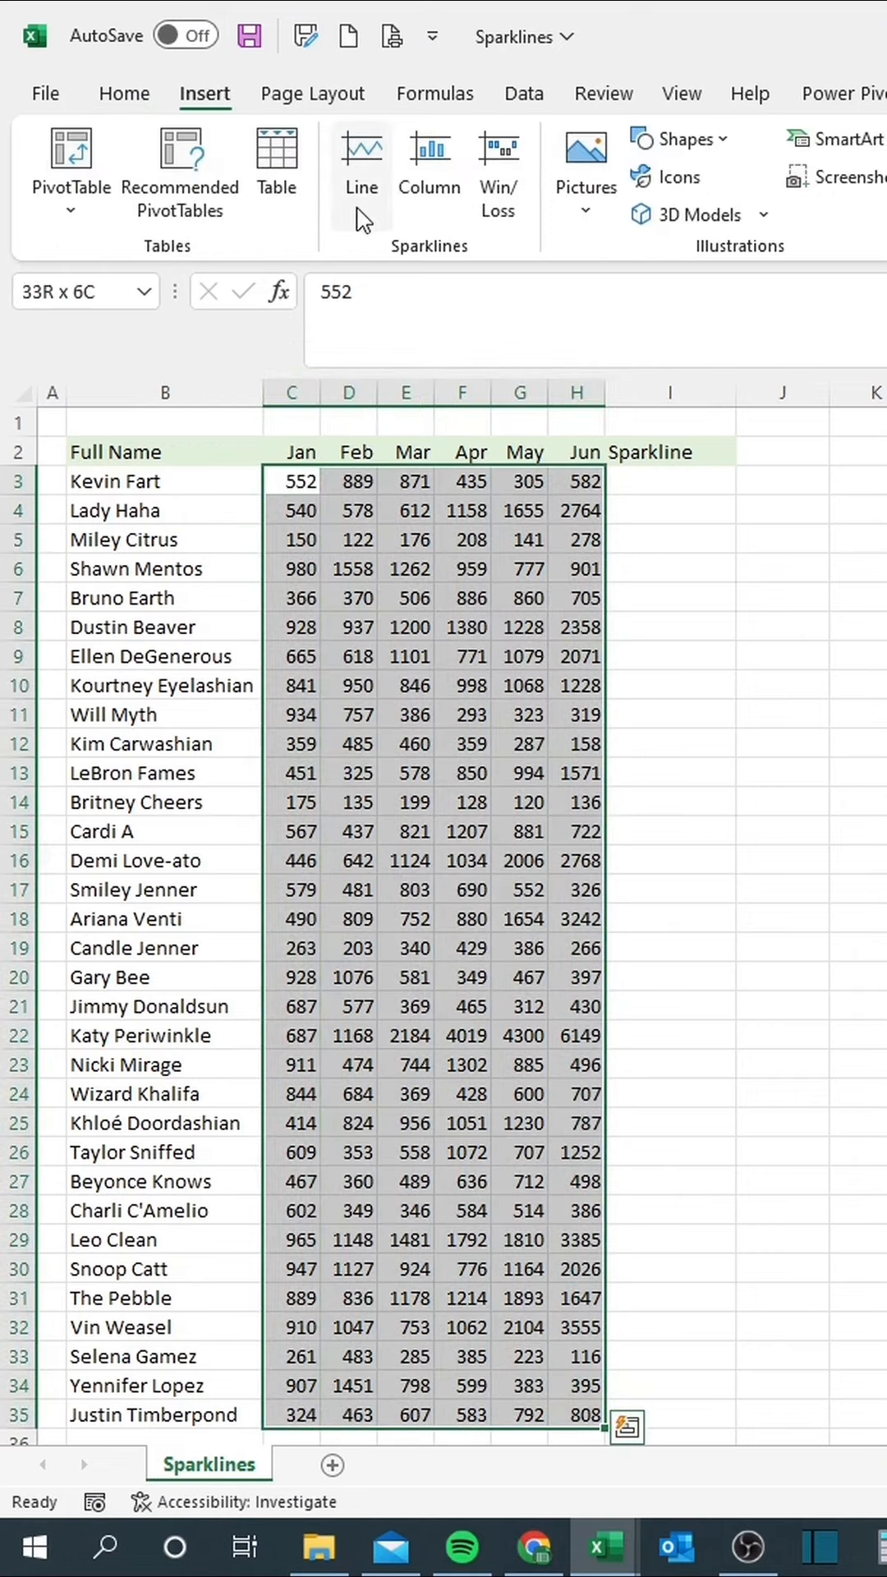
{"action": "left_click", "coordinate": [360, 151]}
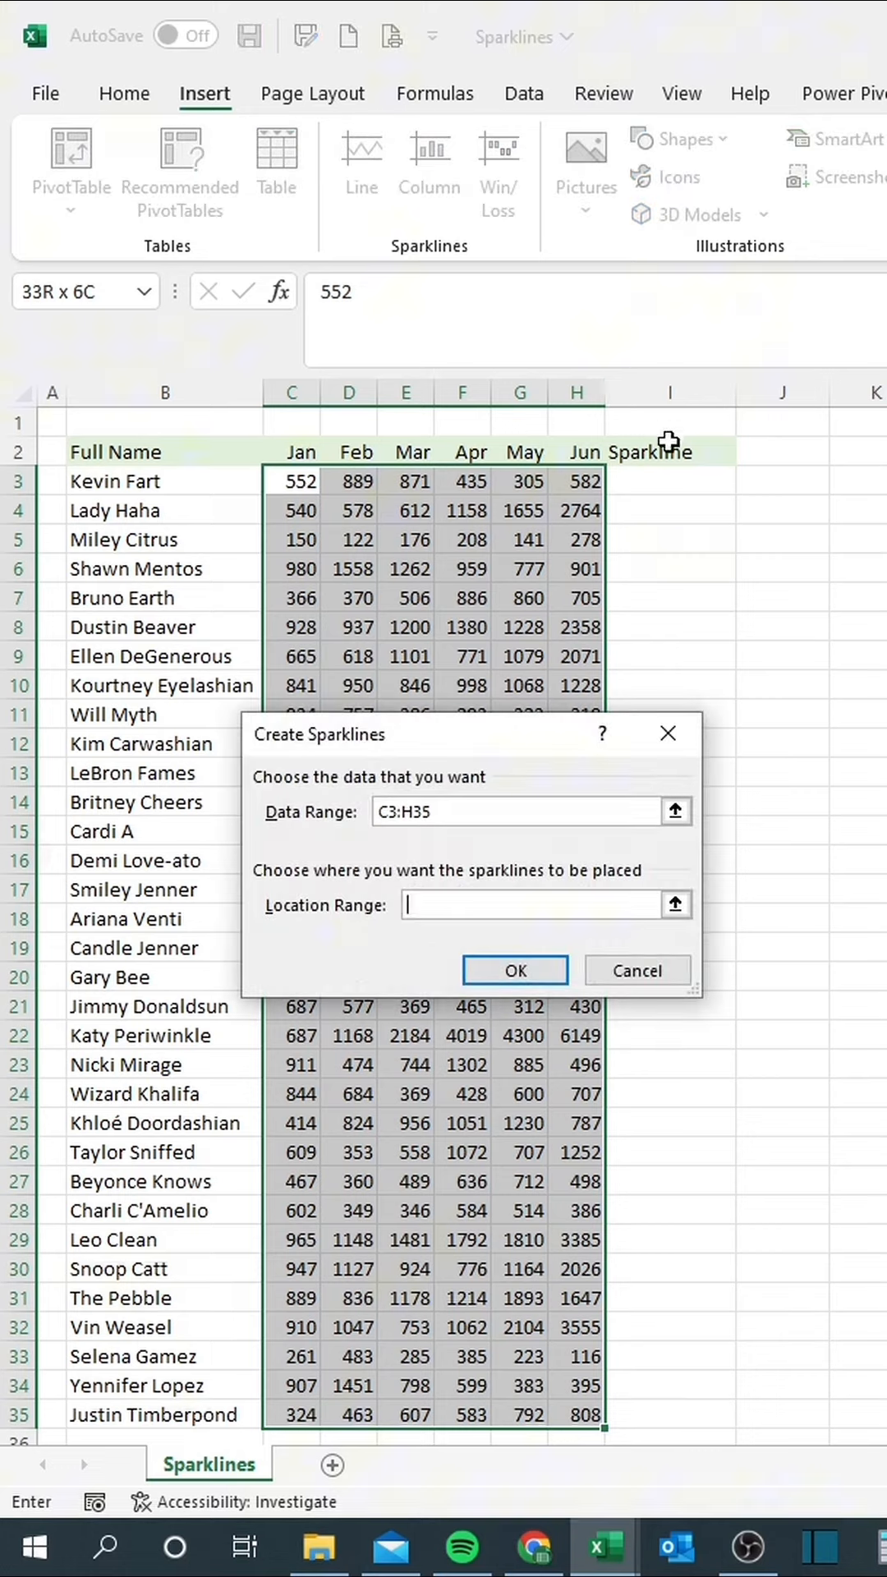
{"action": "left_click_drag", "start_coordinate": [669, 480], "coordinate": [669, 1420]}
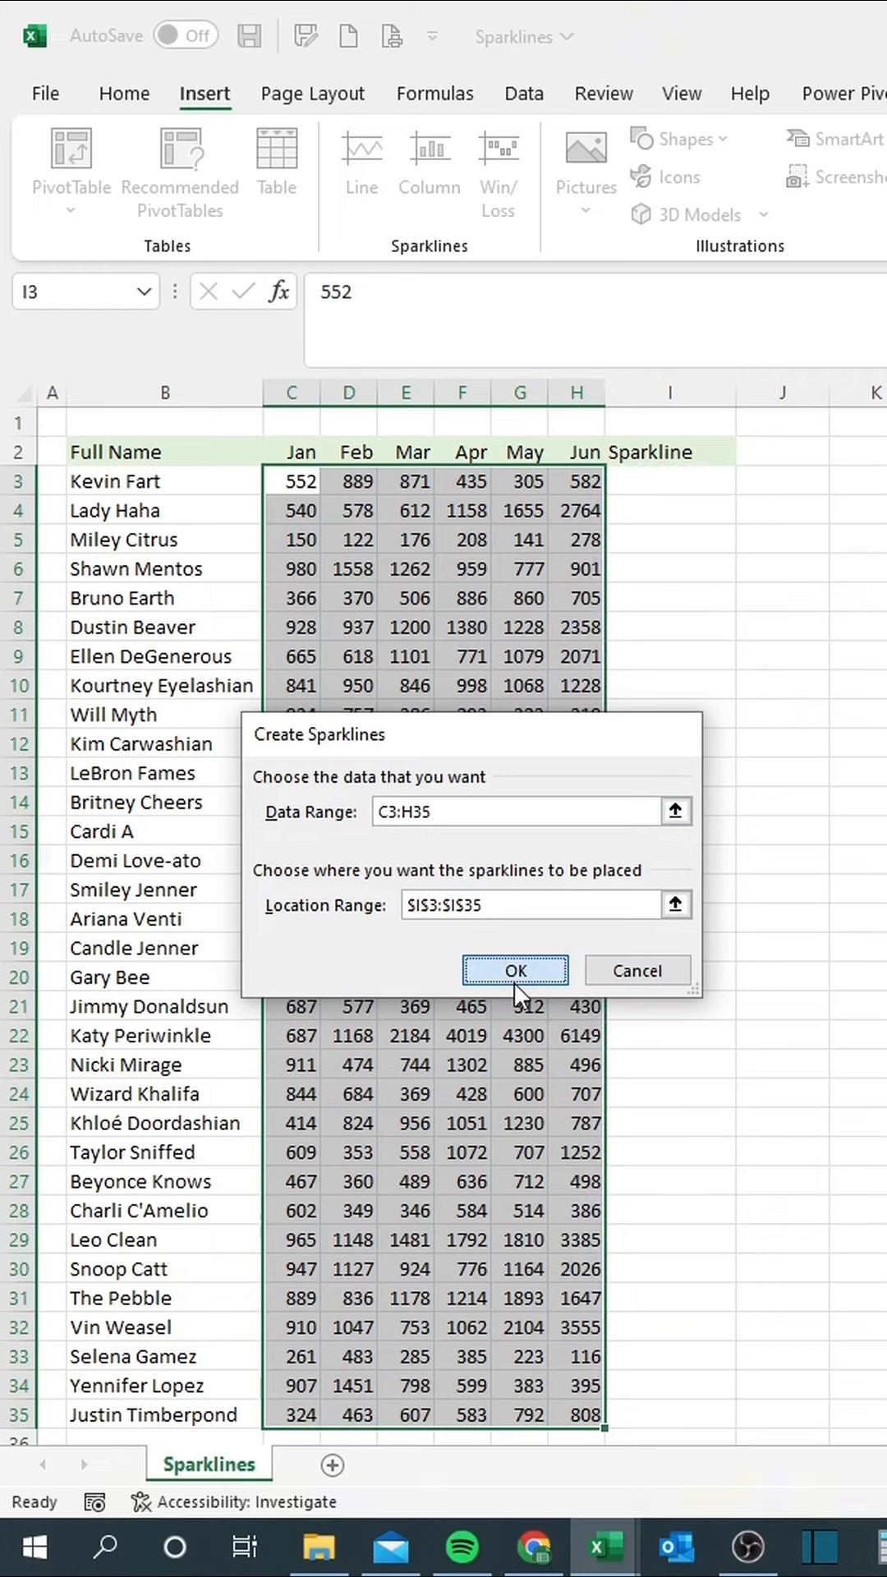
{"action": "left_click", "coordinate": [514, 970]}
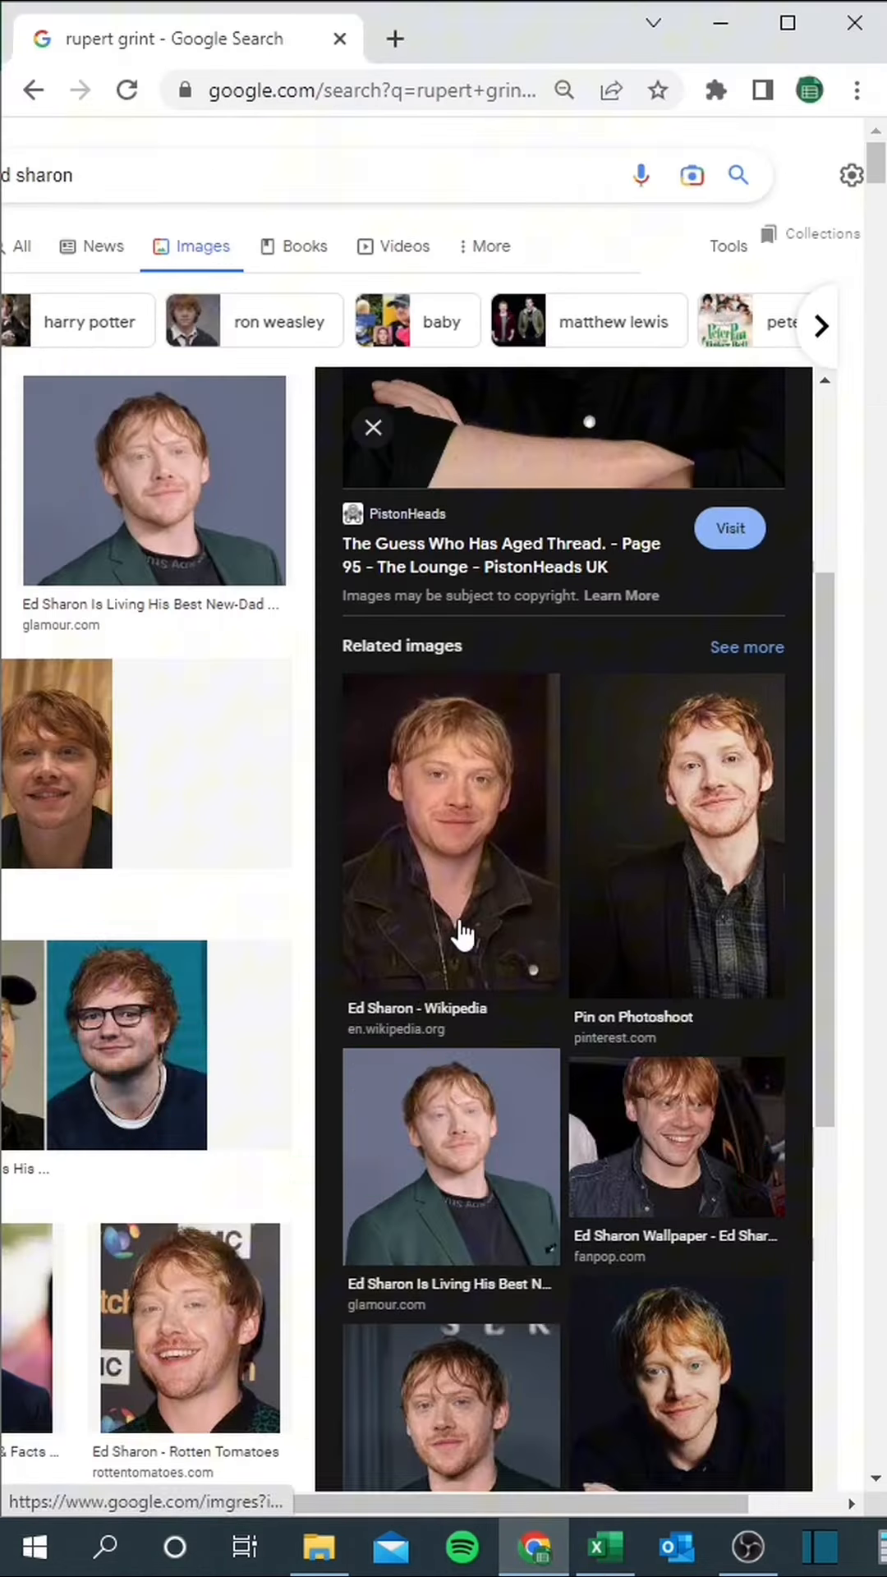
{"action": "mouse_move", "coordinate": [449, 1285]}
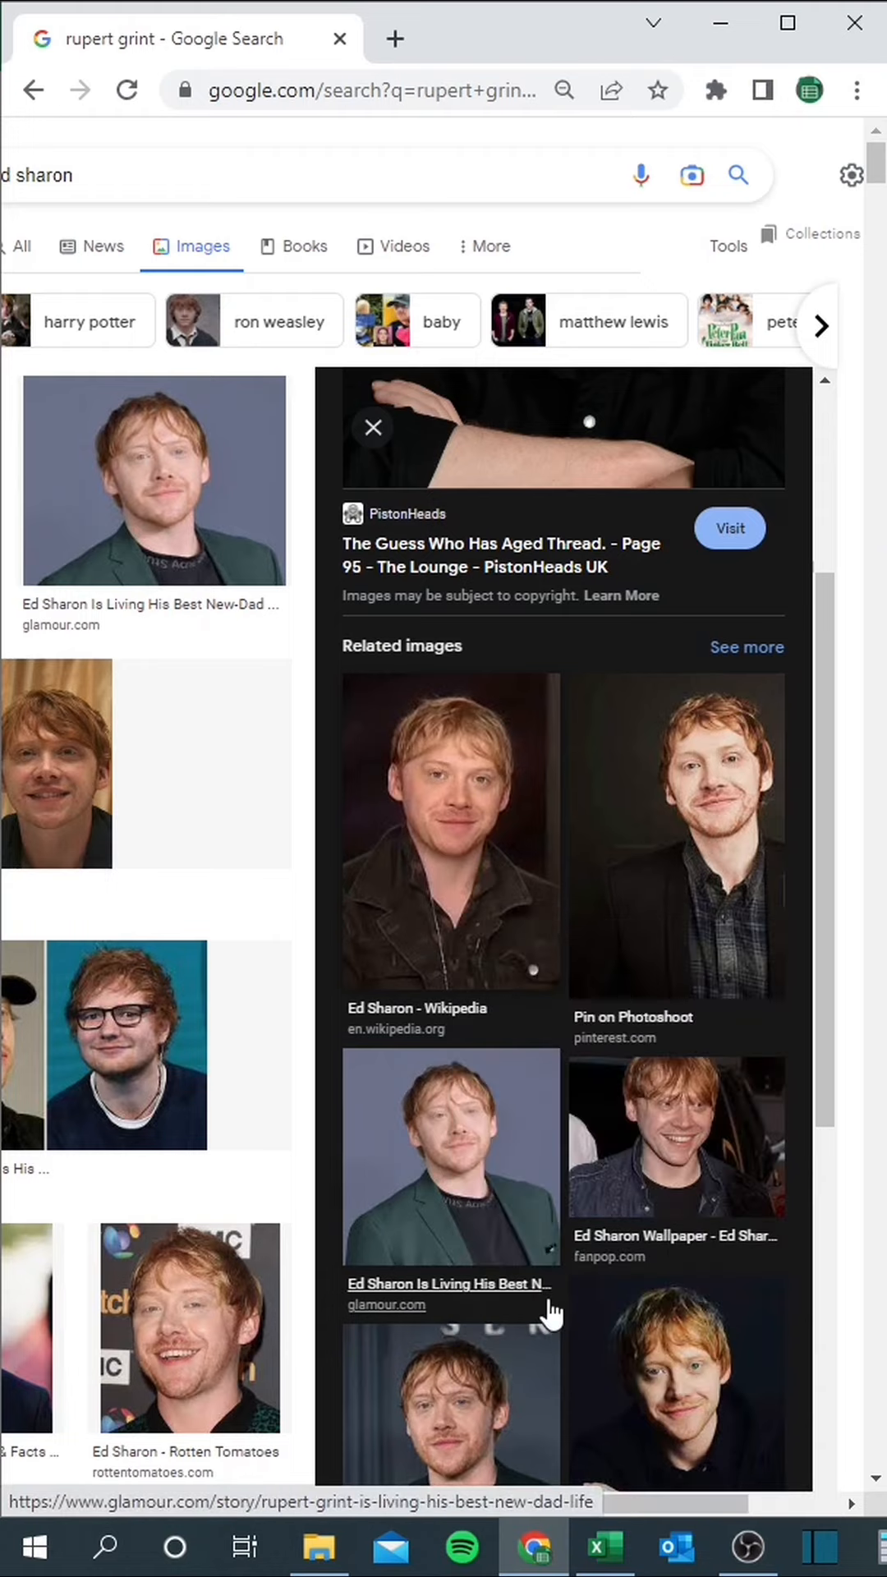
Choose a related photo of the actor in the Google Images preview.
{"action": "left_click", "coordinate": [602, 1548]}
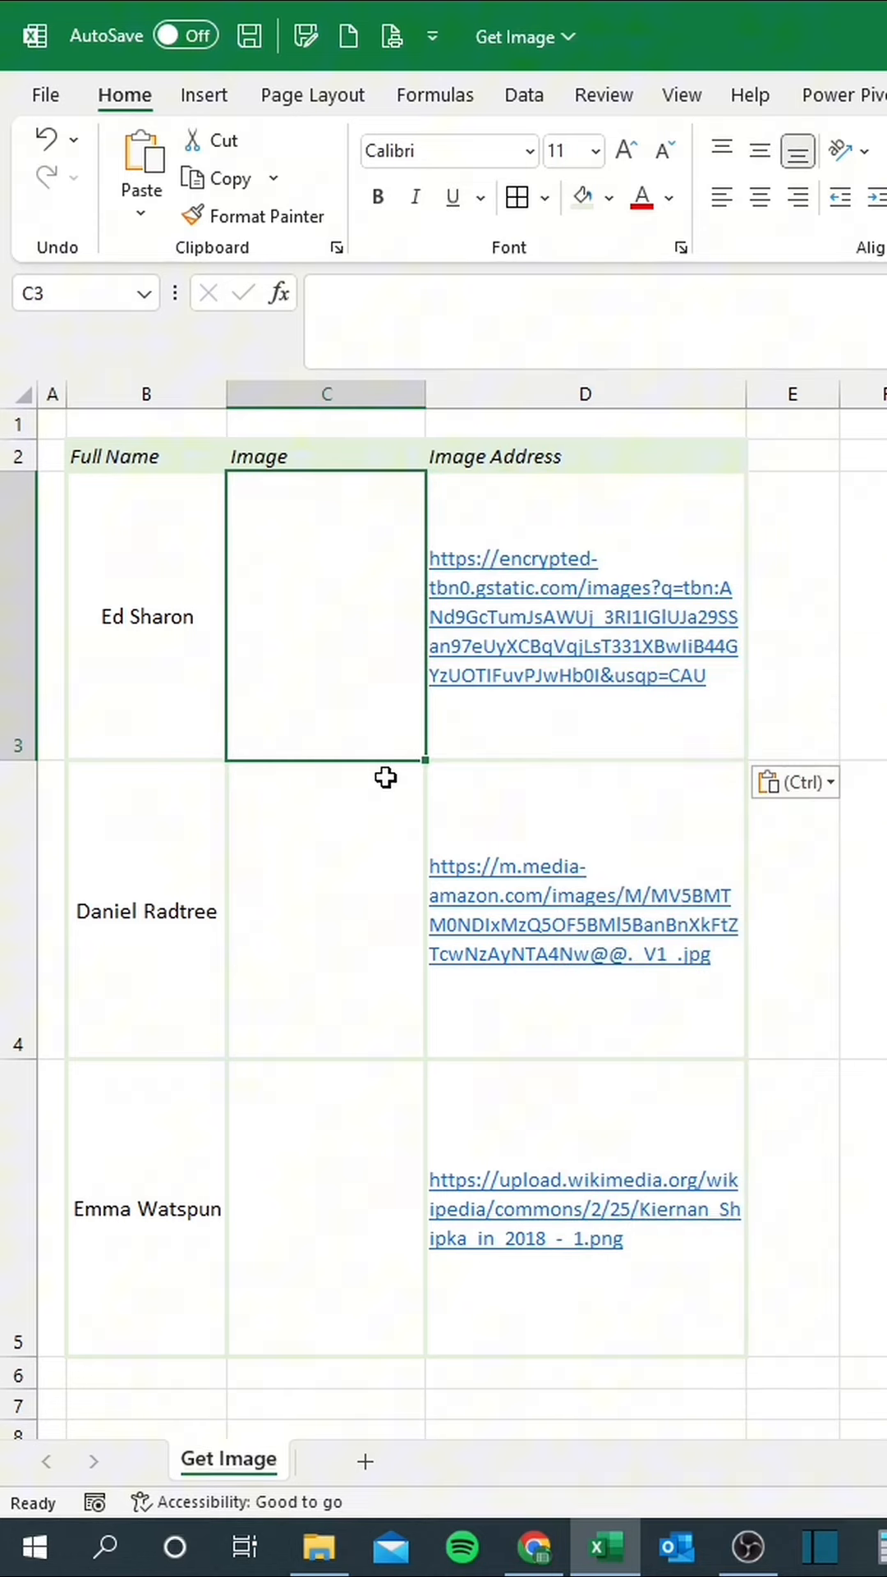
Enter =IMAGE(D3) in C3 and copy it down to C5.
{"action": "type", "text": "=image"}
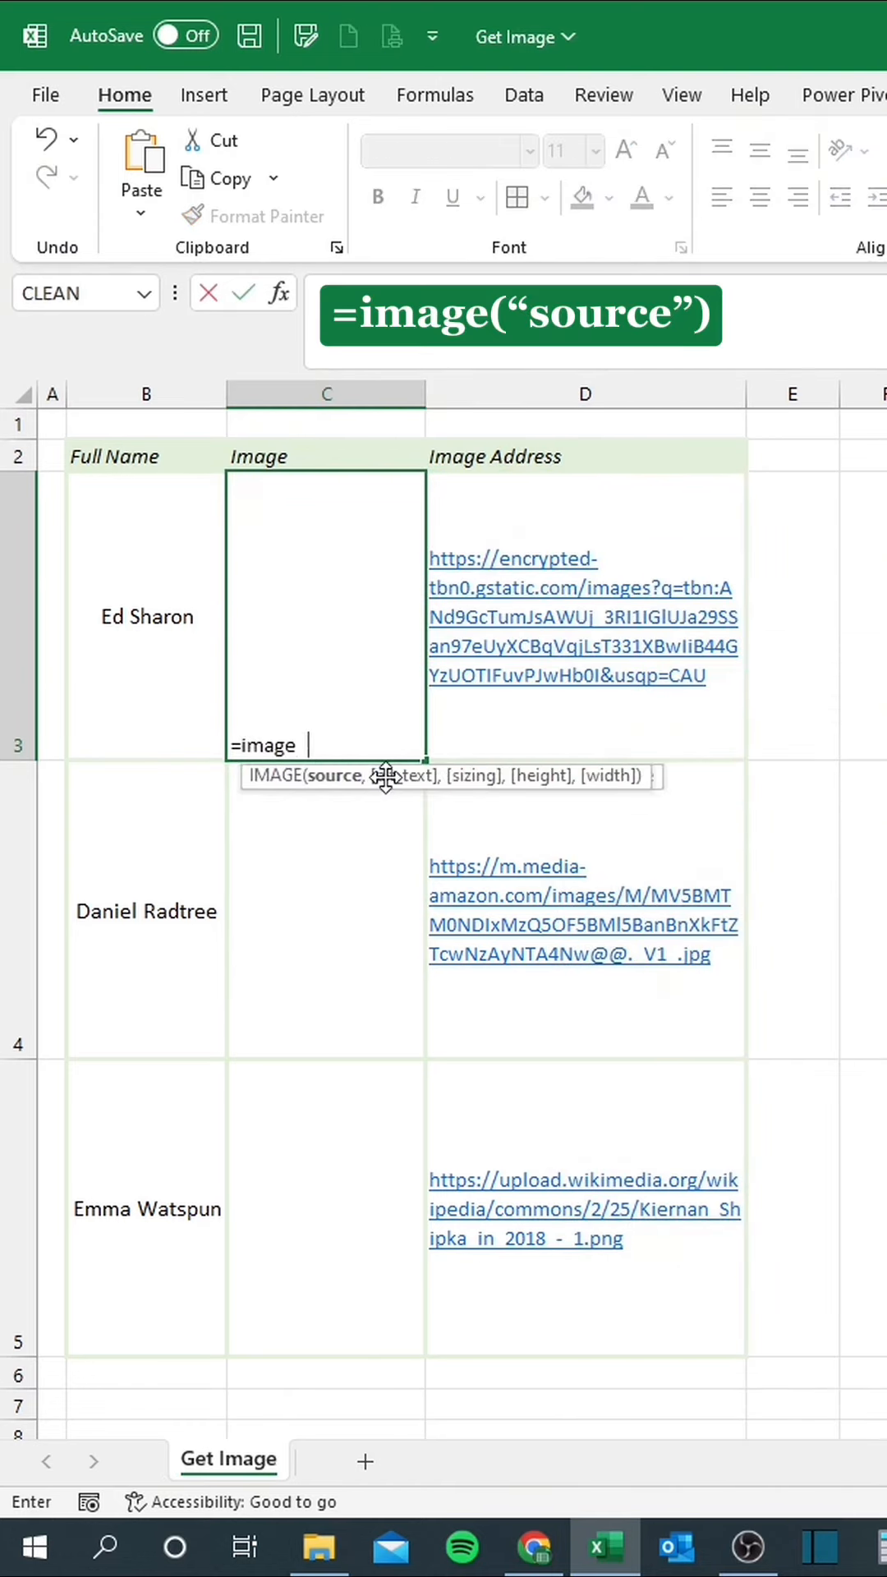
{"action": "left_click", "coordinate": [585, 616]}
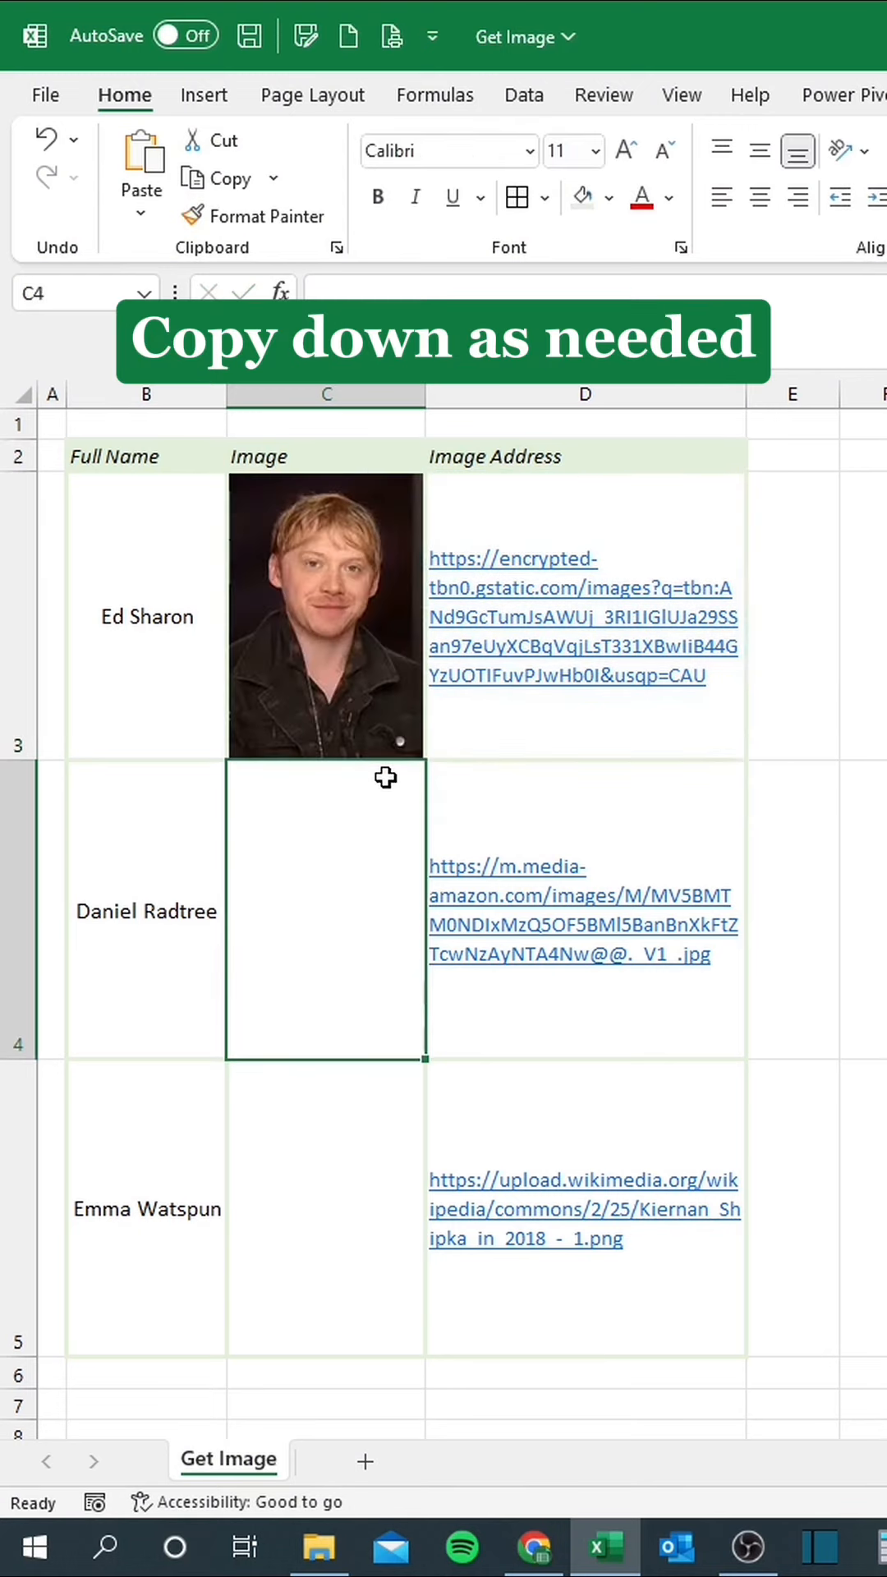
{"action": "left_click", "coordinate": [325, 616]}
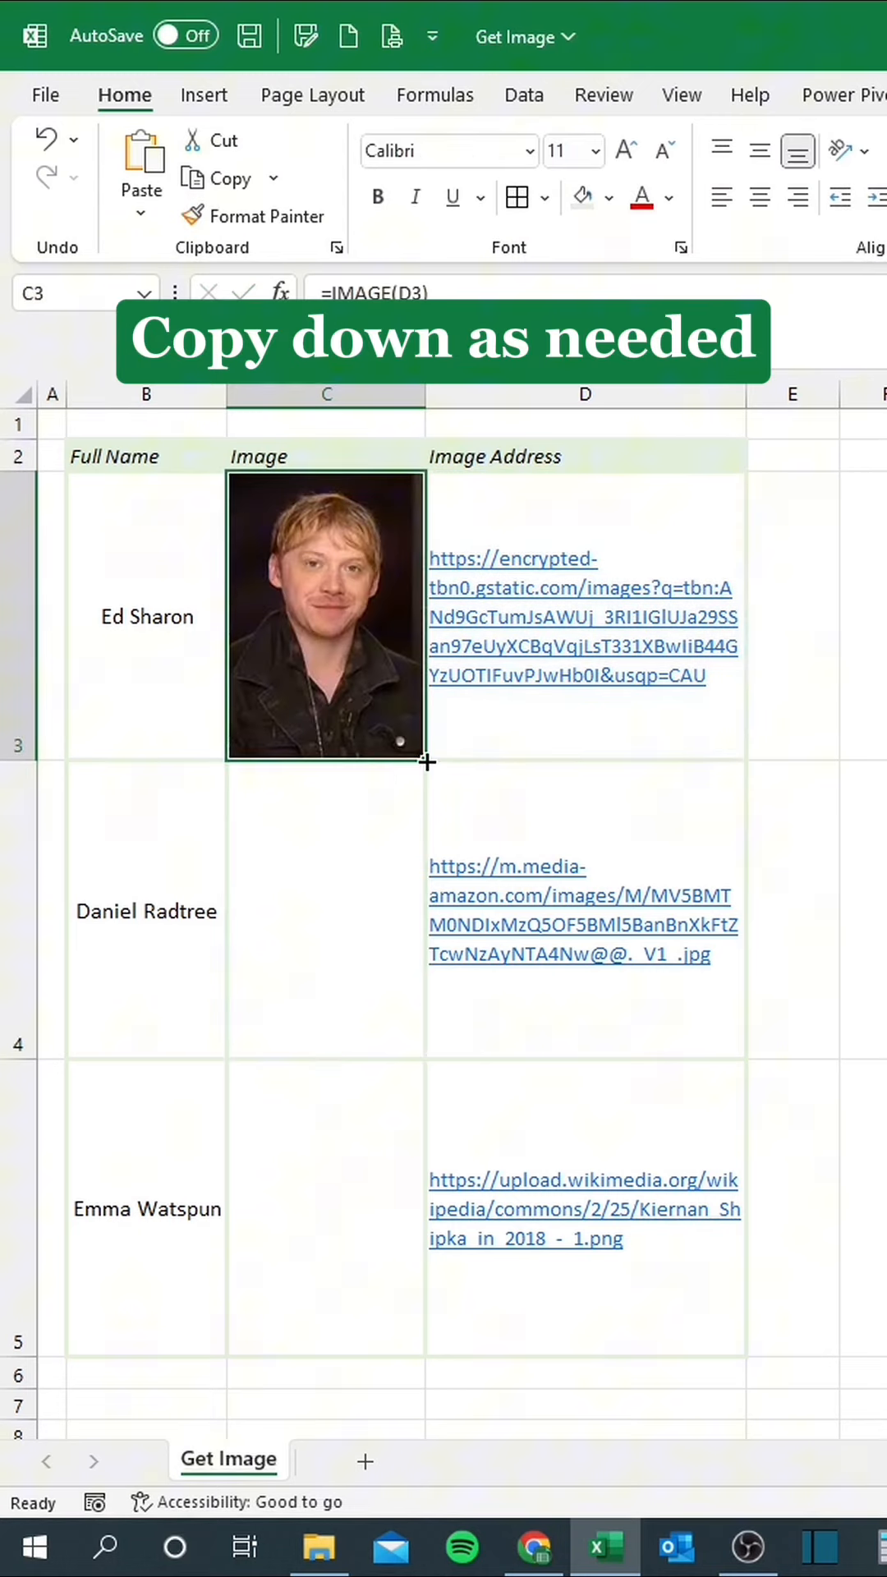
{"action": "left_click_drag", "start_coordinate": [427, 760], "coordinate": [424, 1352]}
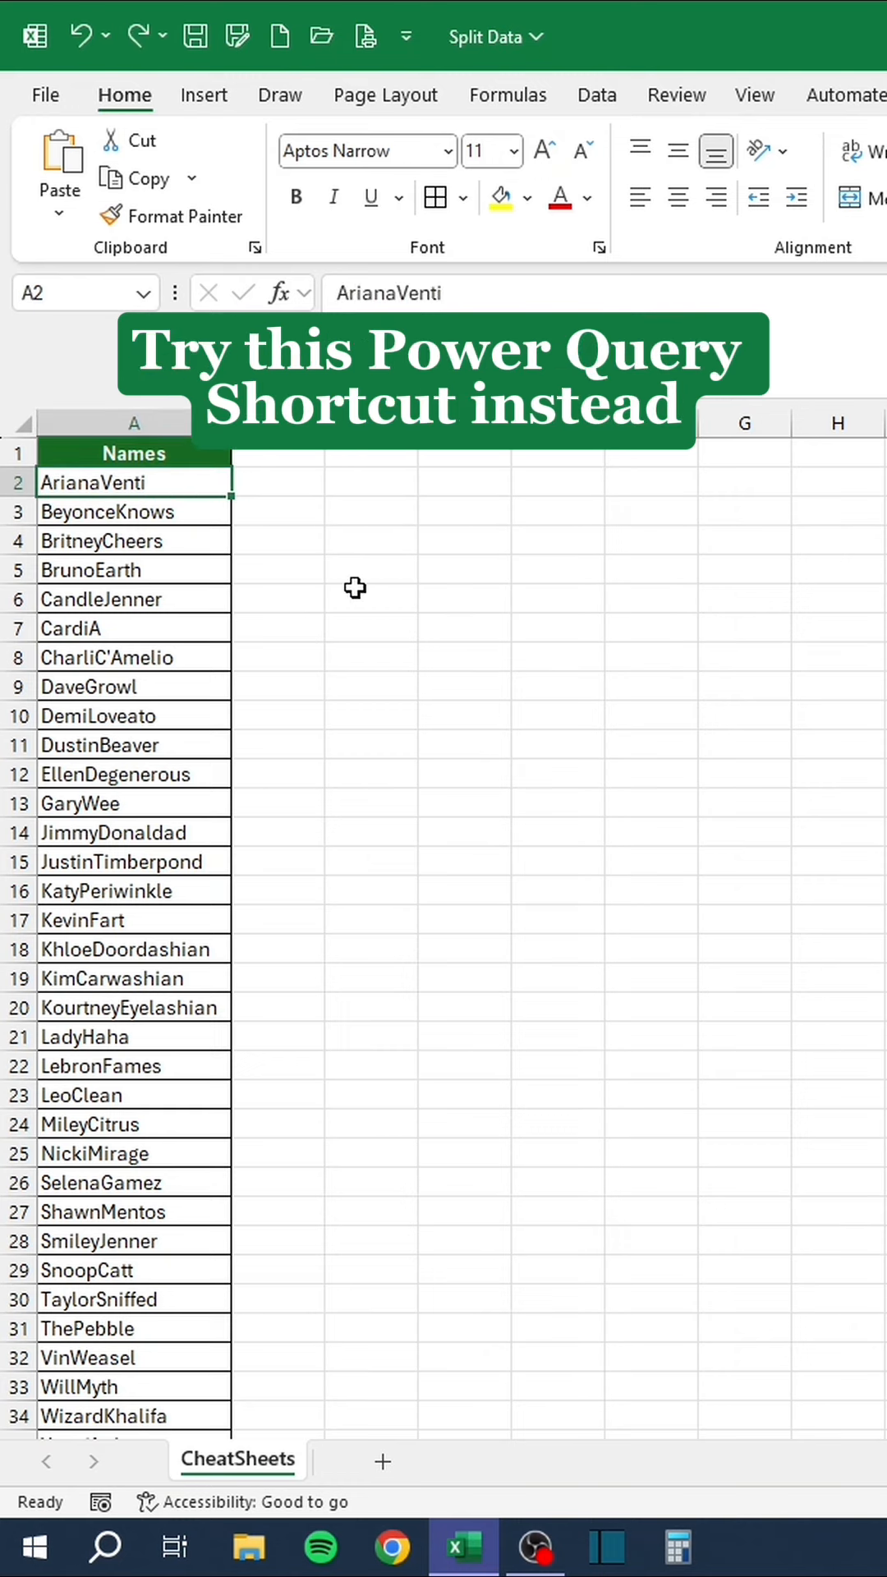
Create a Power Query from the Names range A1:A35 with headers.
{"action": "left_click", "coordinate": [595, 96]}
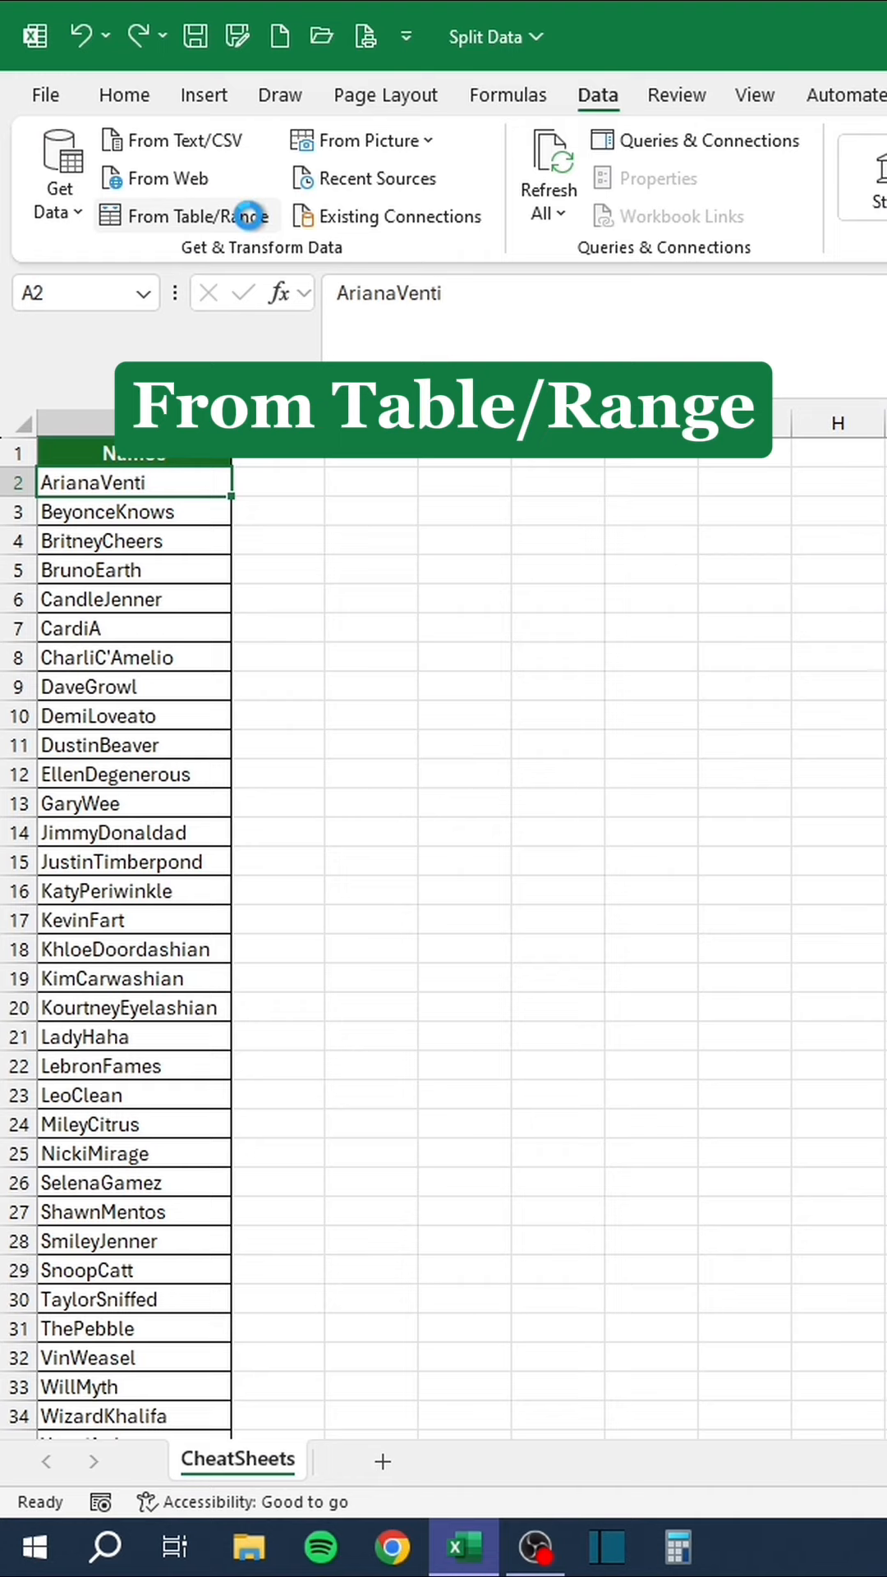
{"action": "left_click", "coordinate": [199, 216]}
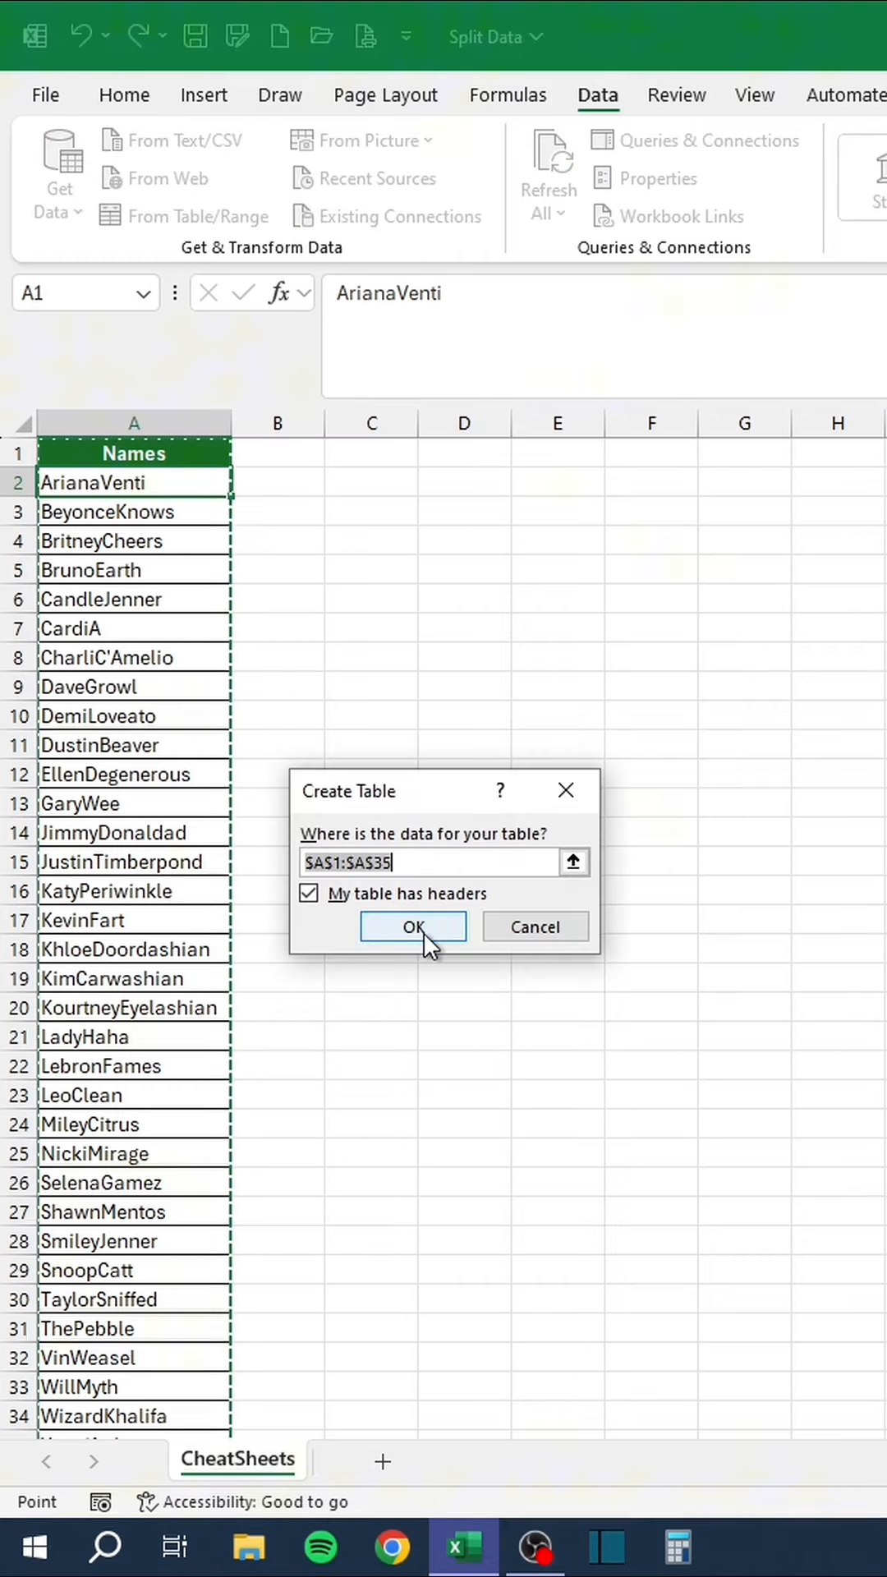
{"action": "left_click", "coordinate": [413, 926]}
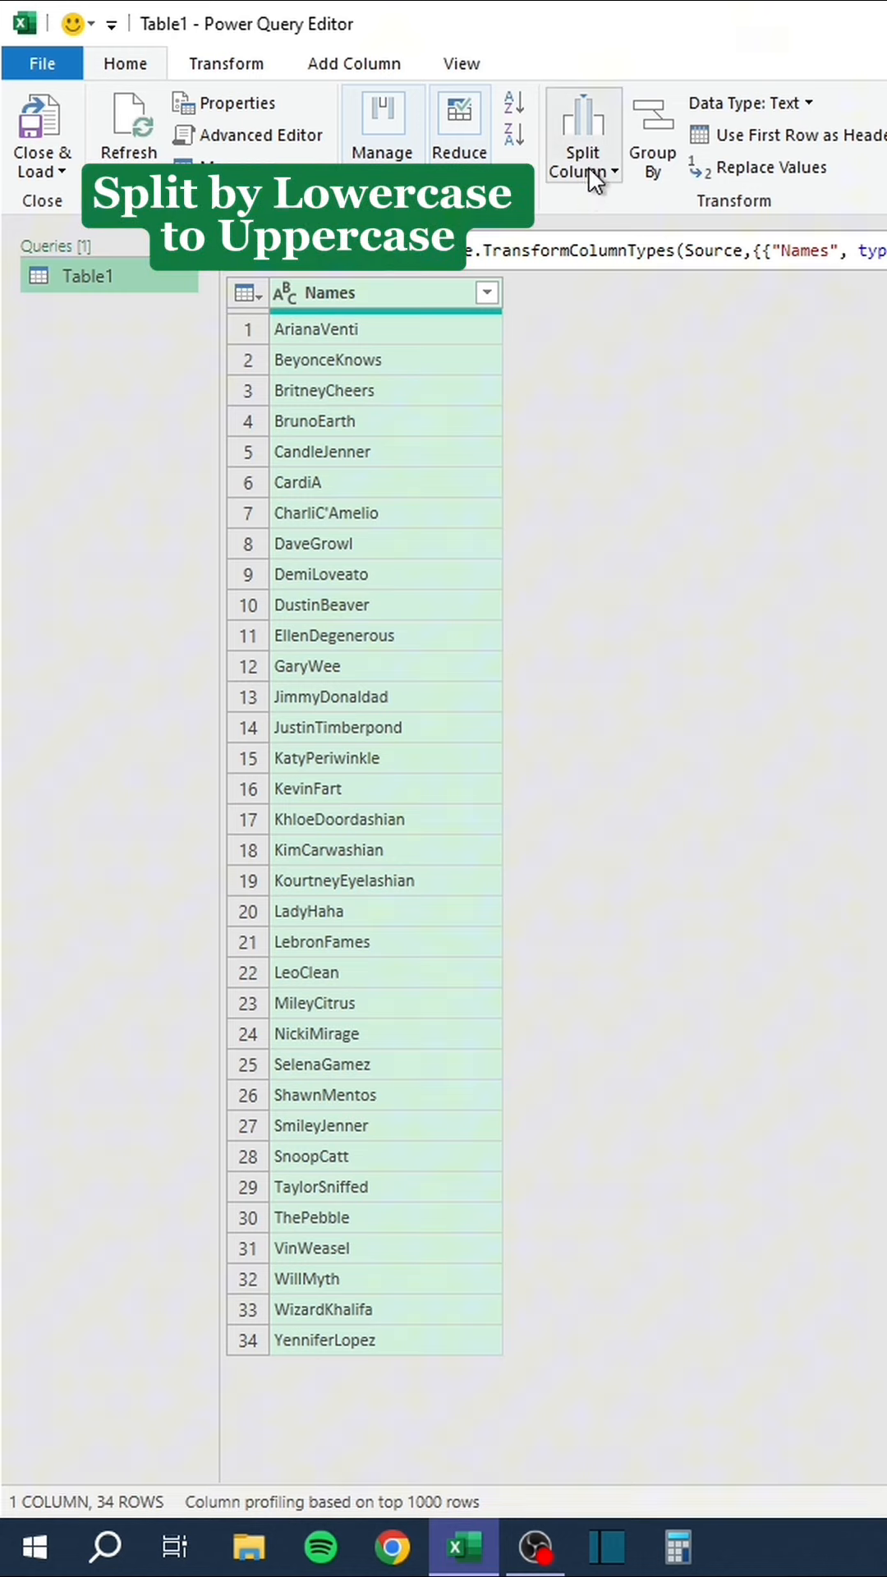
Split the names by lowercase-to-uppercase and Close & Load back to the workbook.
{"action": "left_click", "coordinate": [581, 137]}
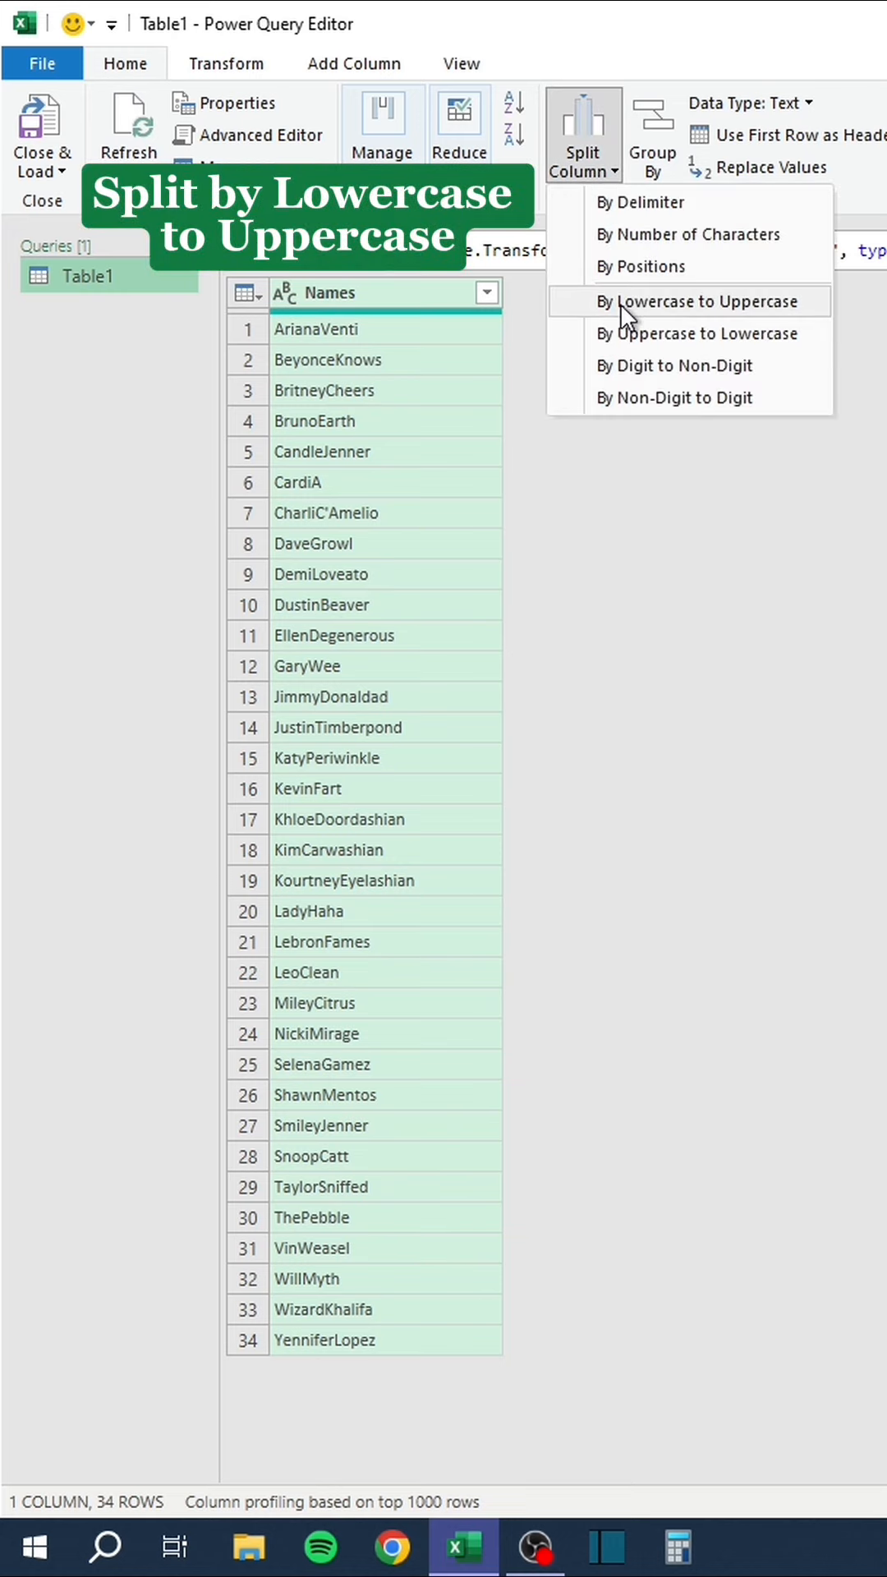
{"action": "left_click", "coordinate": [698, 300]}
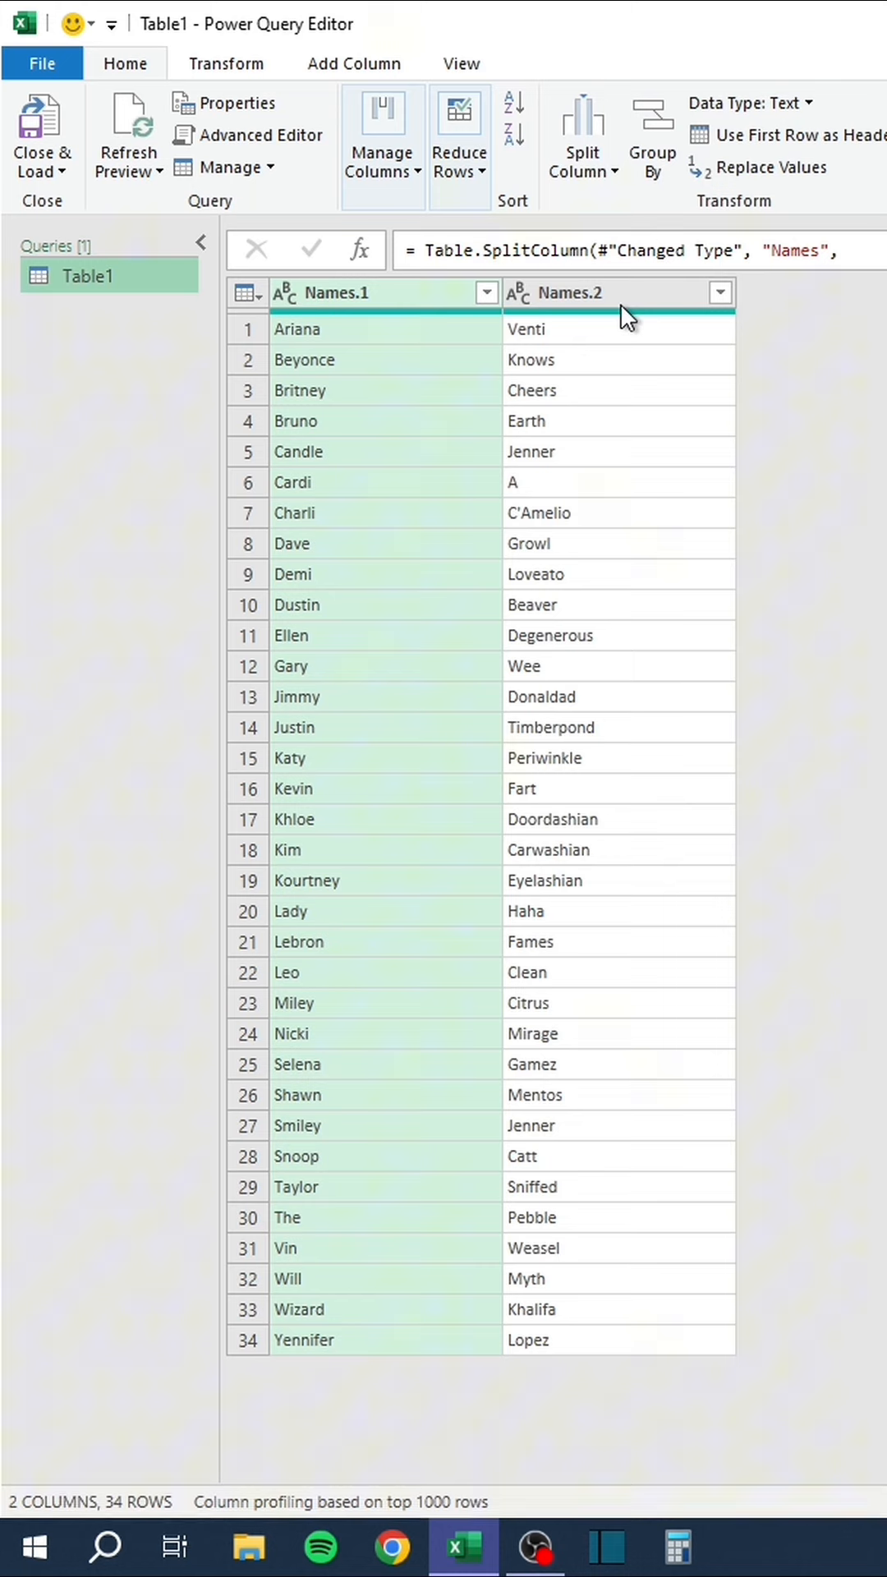
{"action": "left_click", "coordinate": [40, 136]}
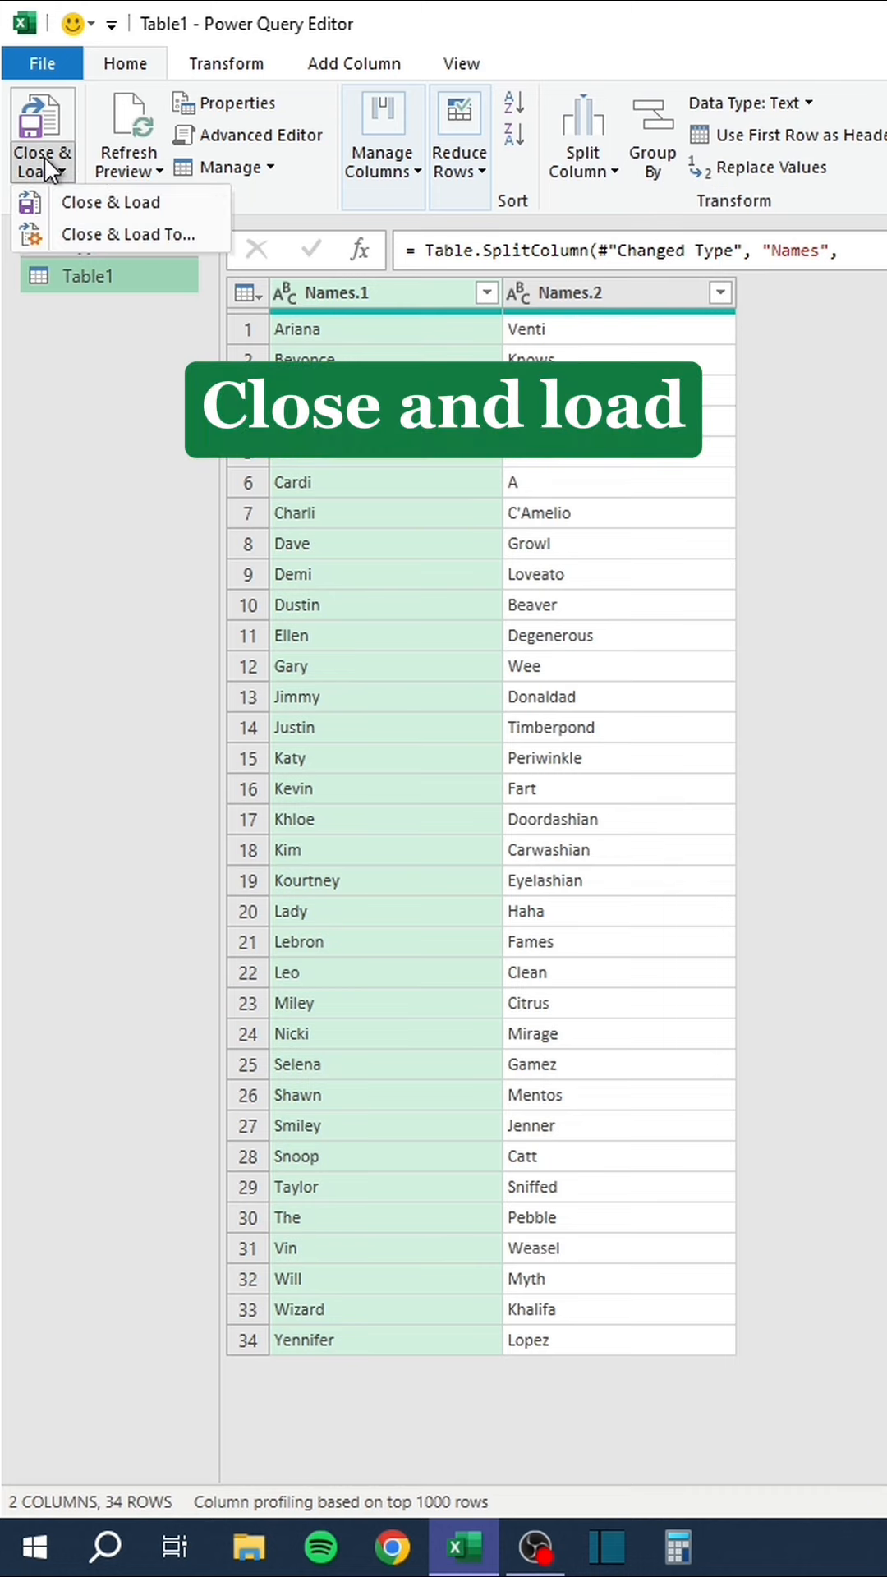
{"action": "left_click", "coordinate": [110, 200]}
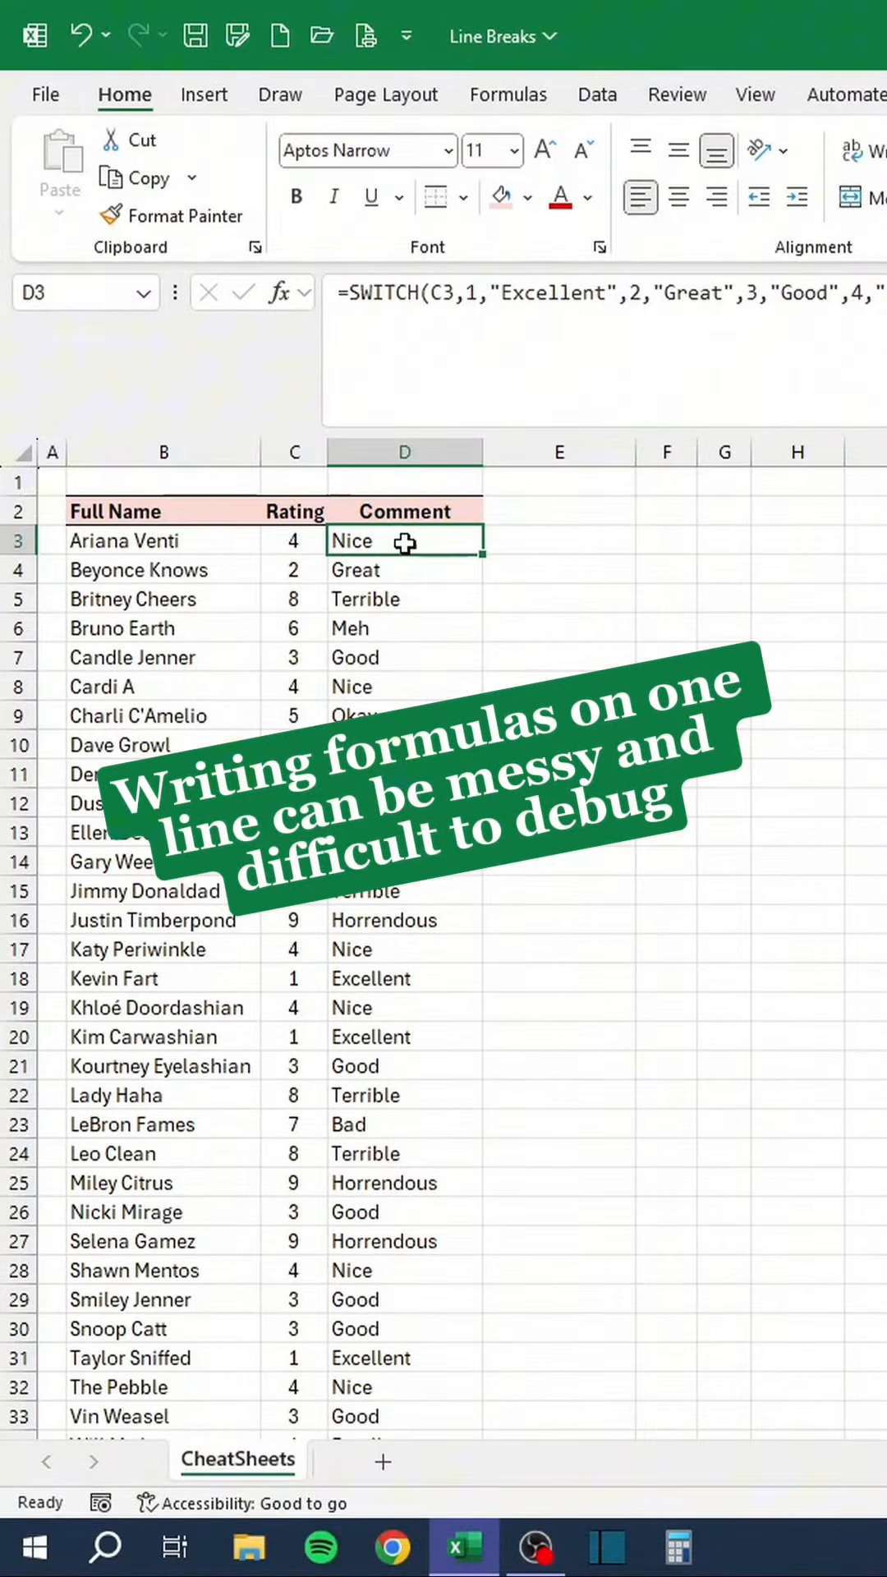
Split the SWITCH formula in D3 onto separate lines after C3 with Alt+Enter line breaks.
{"action": "double_click", "coordinate": [403, 541]}
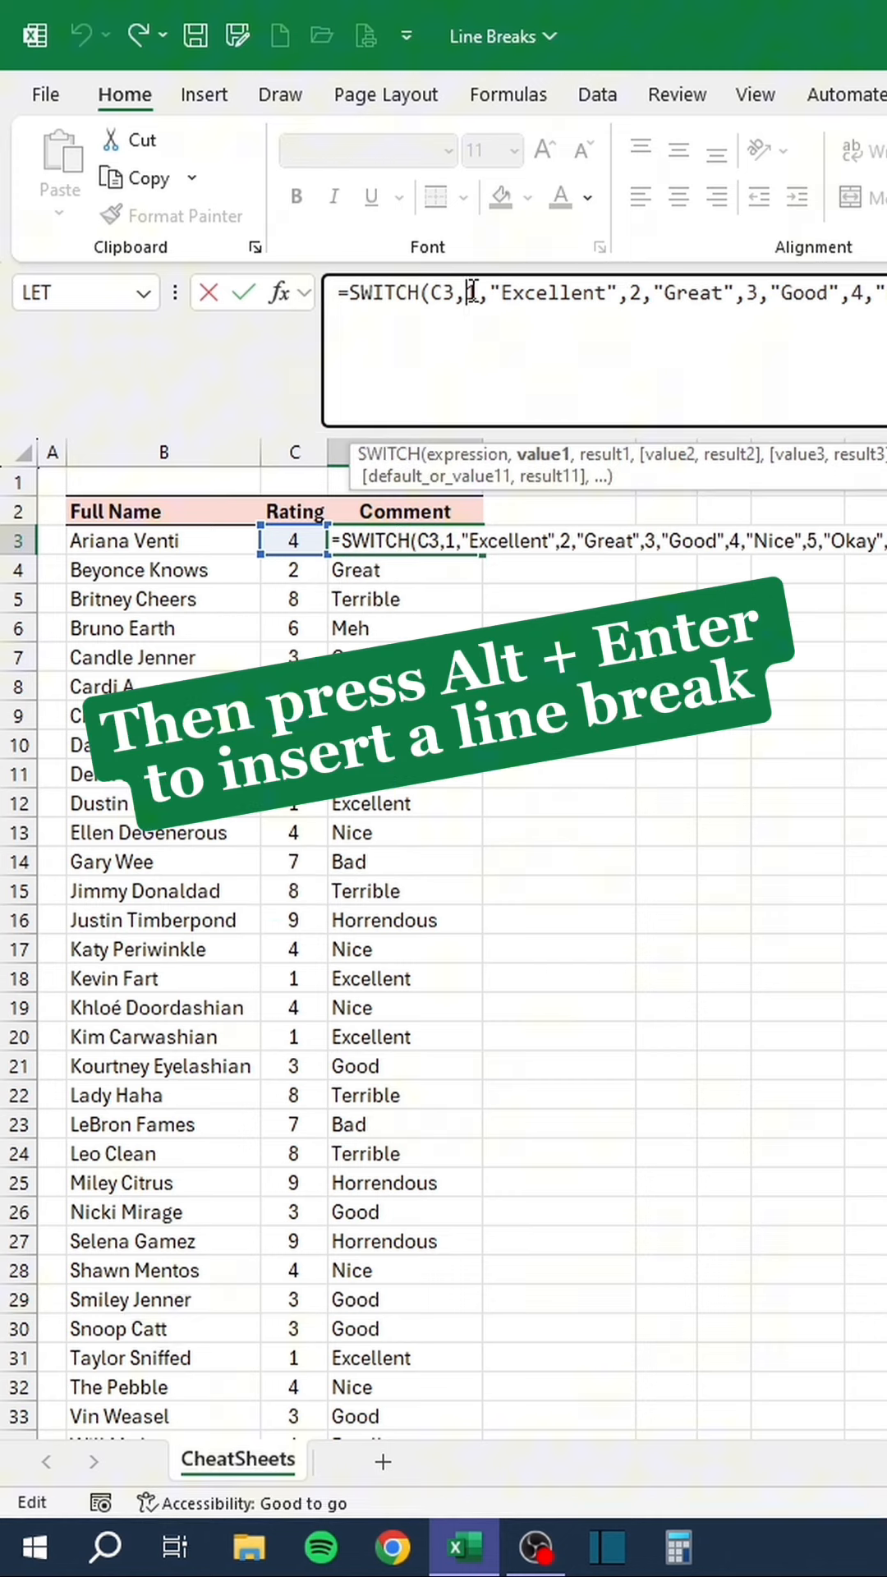
{"action": "key", "text": "alt+enter"}
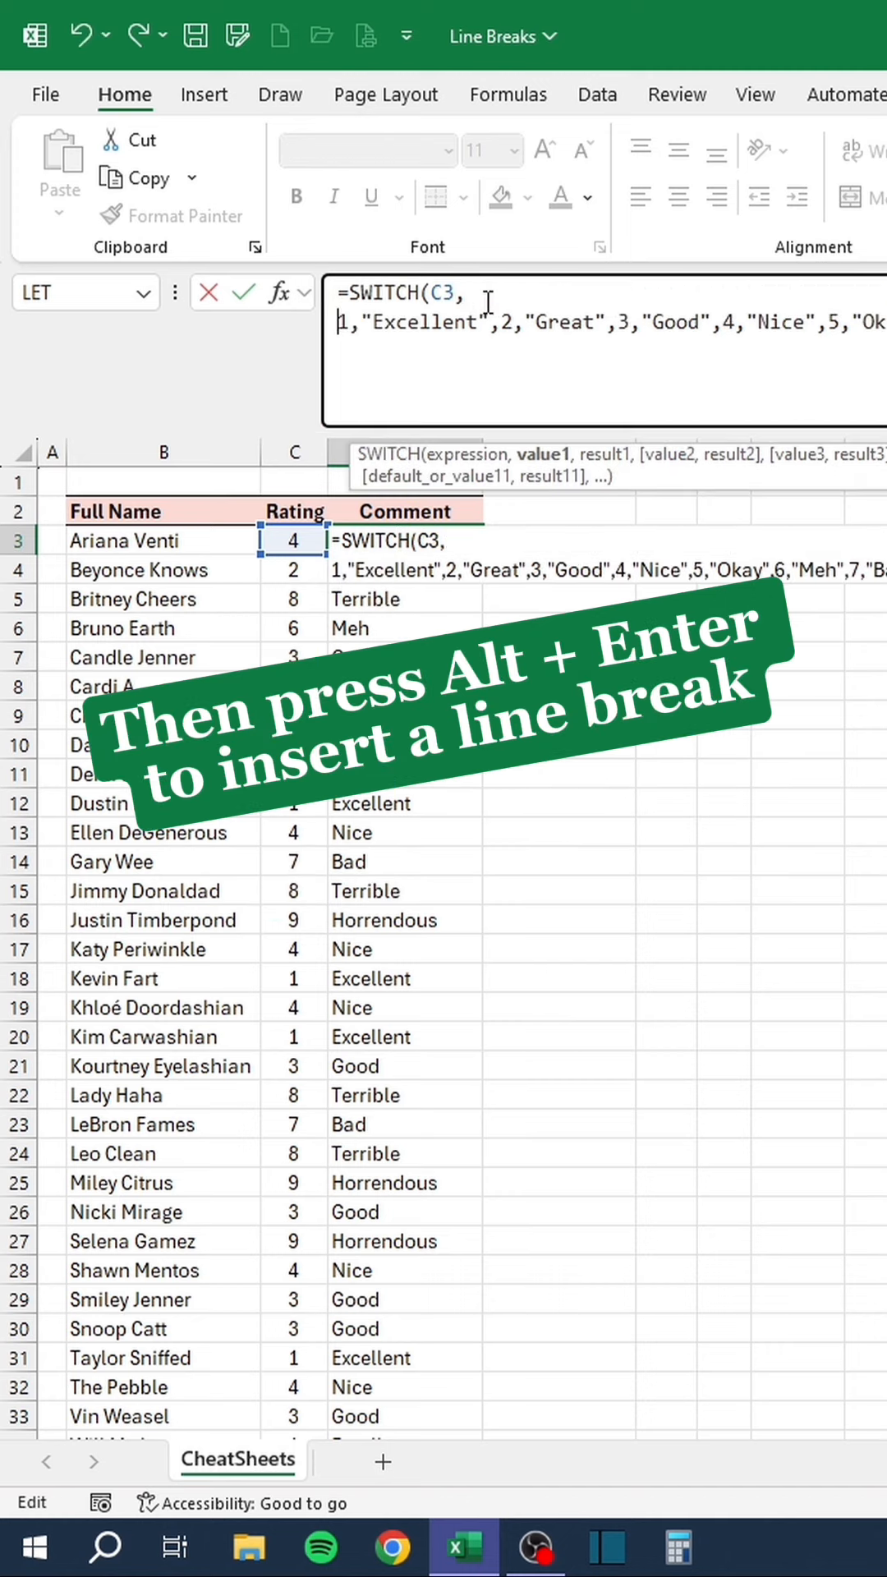
{"action": "key", "text": "alt+enter"}
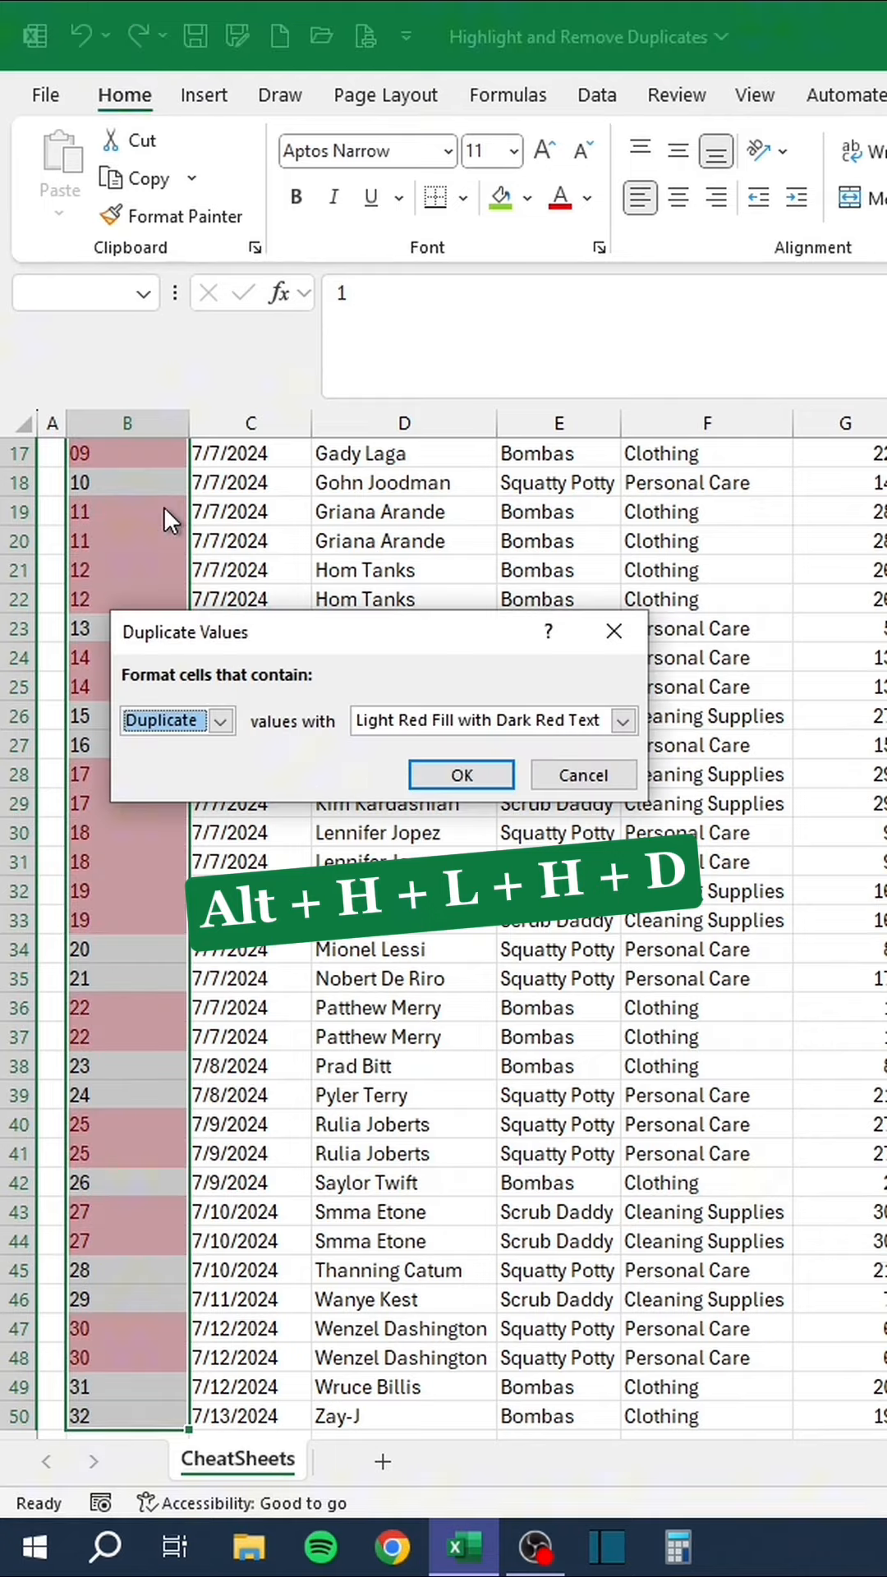
Highlight duplicate purchase IDs red, then remove duplicate rows across all columns, leaving 32 unique records.
{"action": "left_click", "coordinate": [460, 774]}
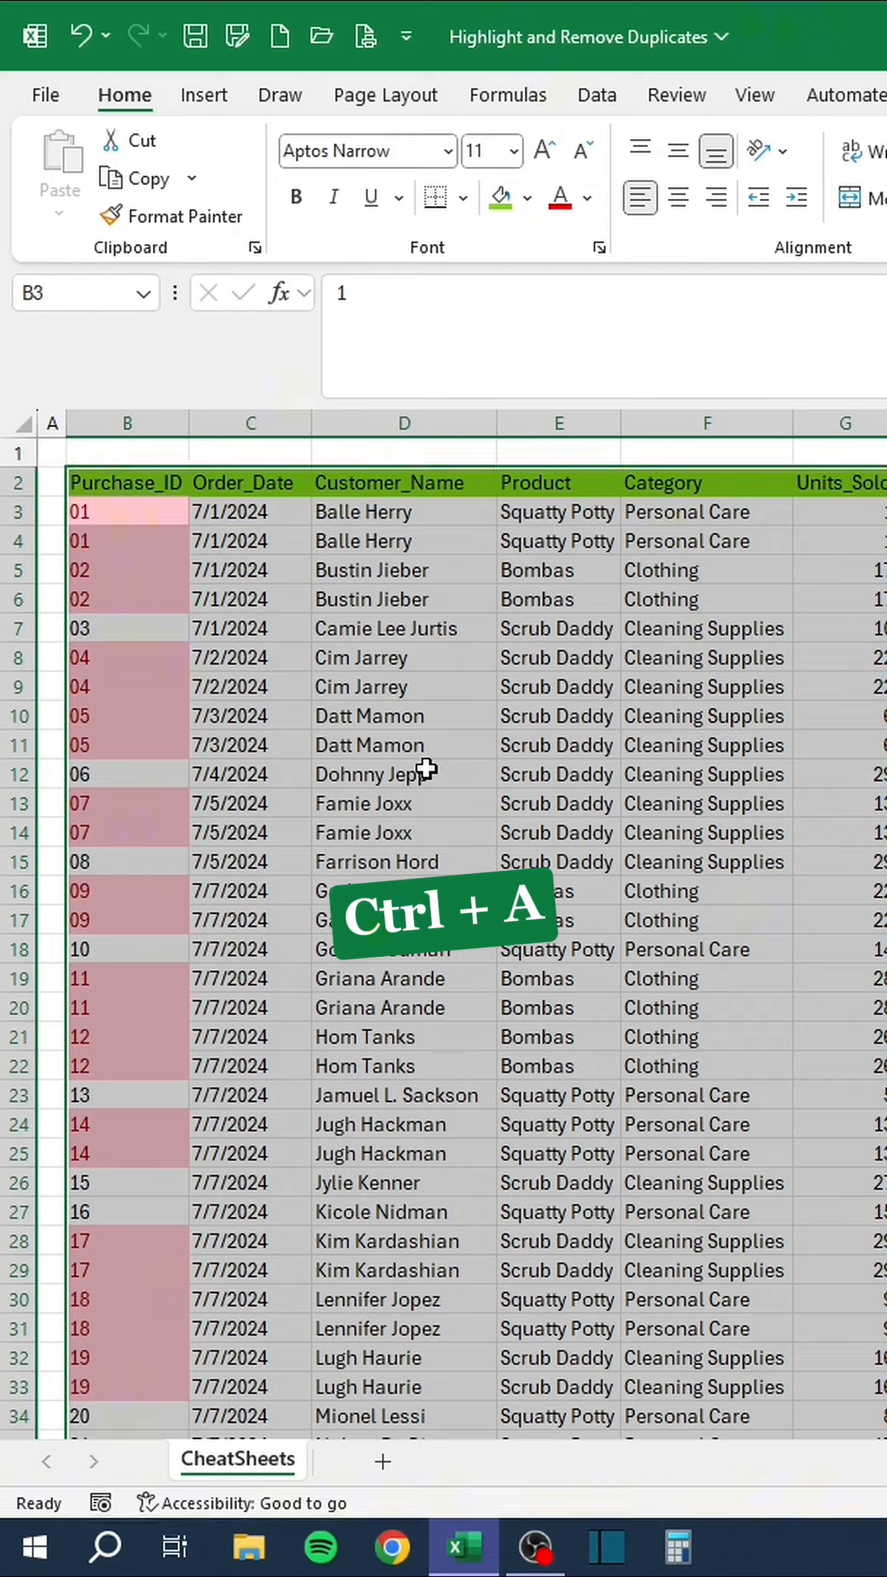
{"action": "left_click", "coordinate": [596, 96]}
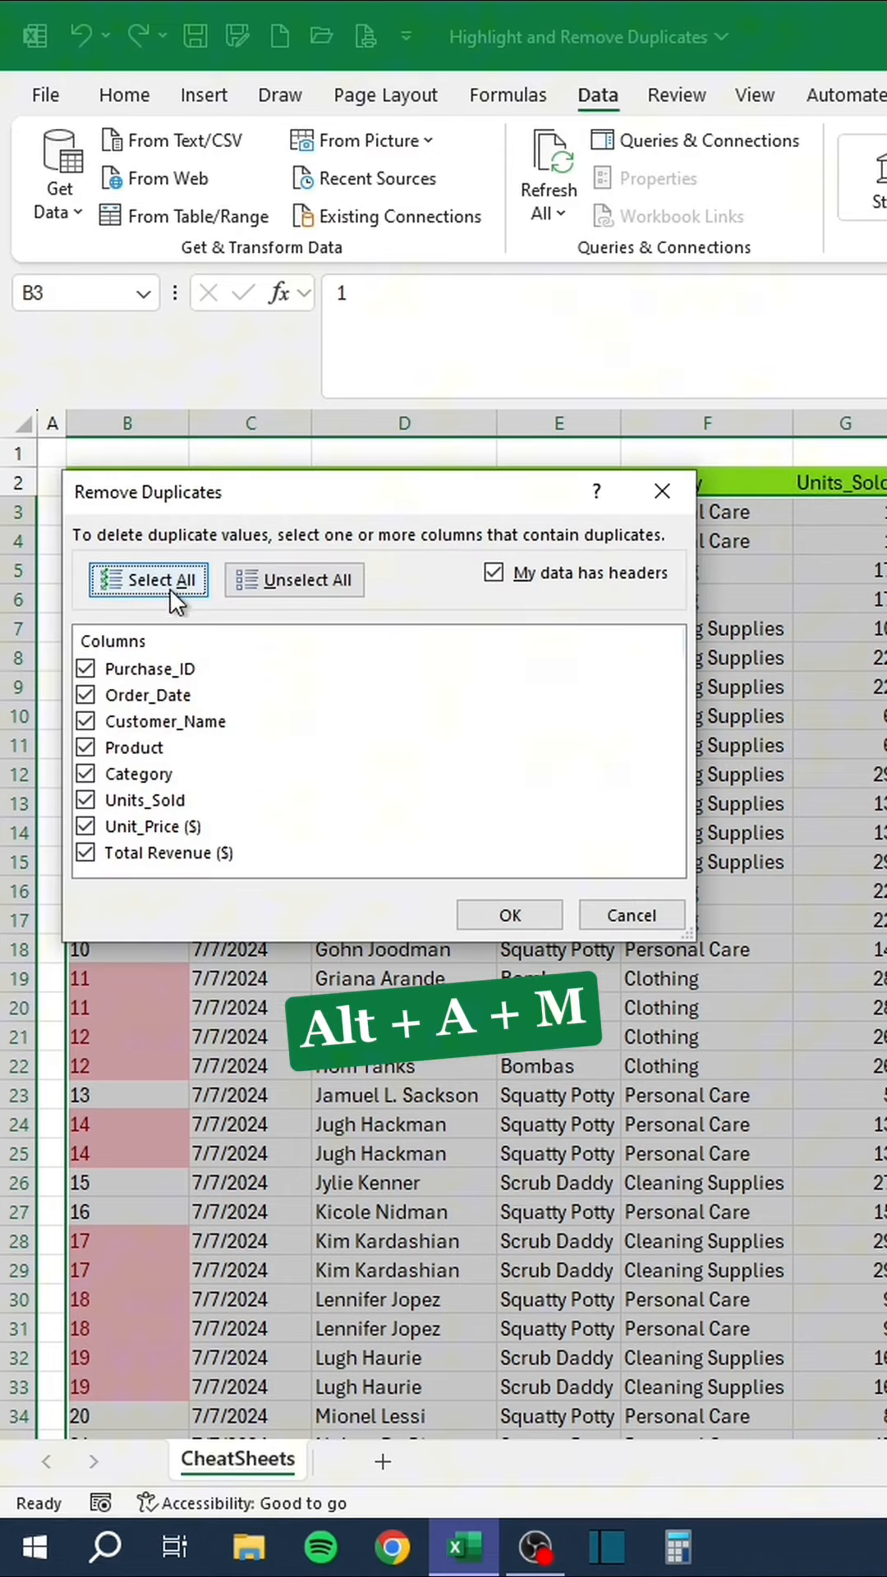
{"action": "left_click", "coordinate": [509, 915]}
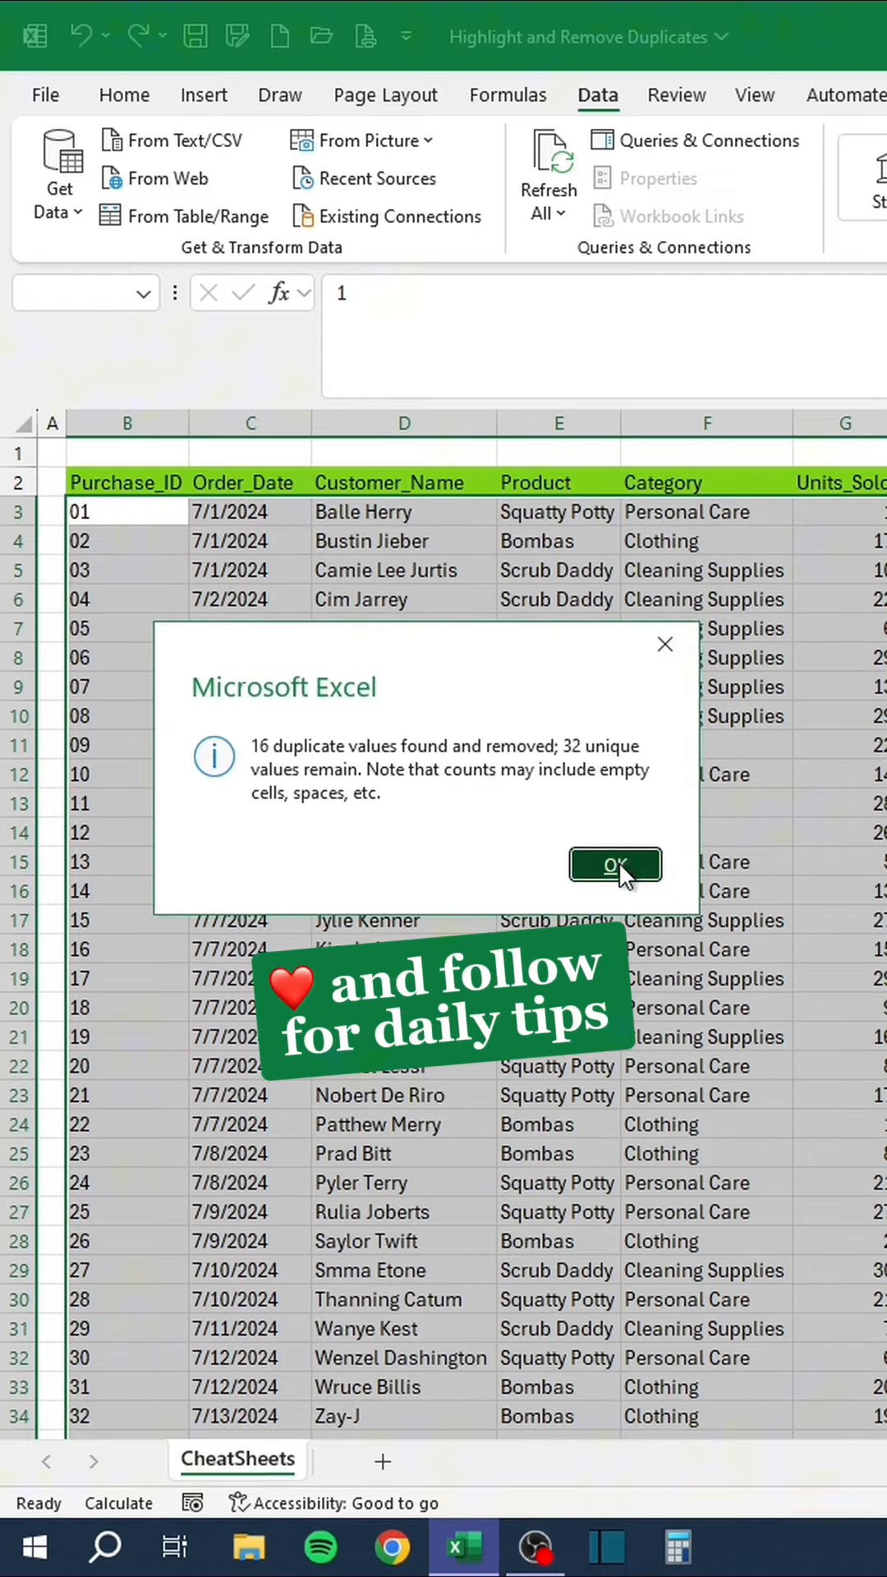
{"action": "left_click", "coordinate": [614, 866]}
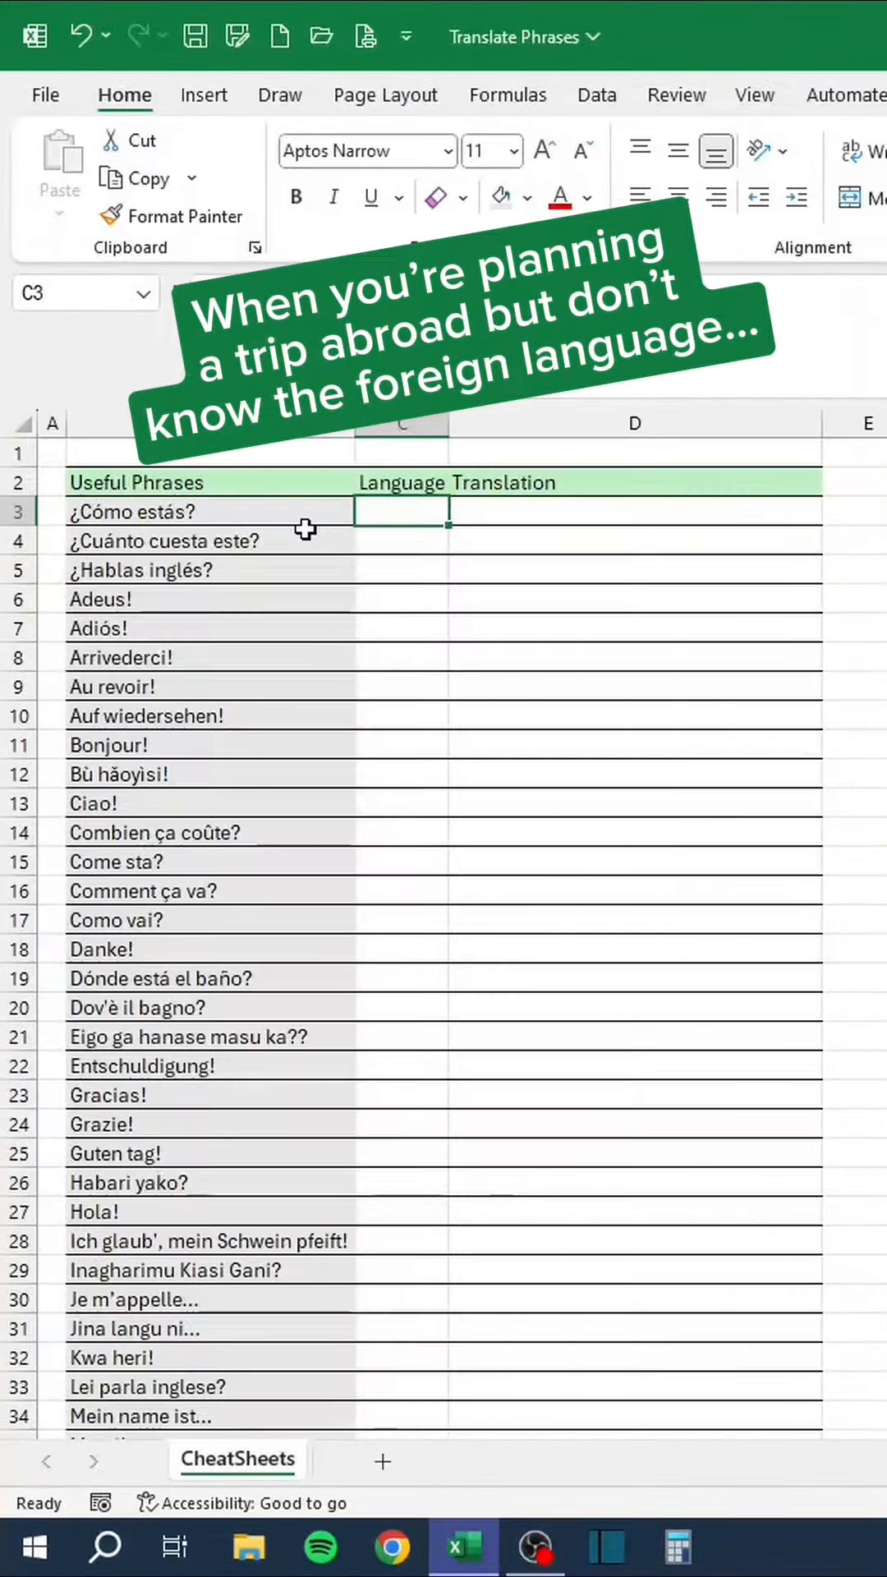
Enter =DETECTLANGUAGE(B3) in C3 to detect the first phrase's language.
{"action": "scroll", "scroll_direction": "down", "scroll_amount": 3}
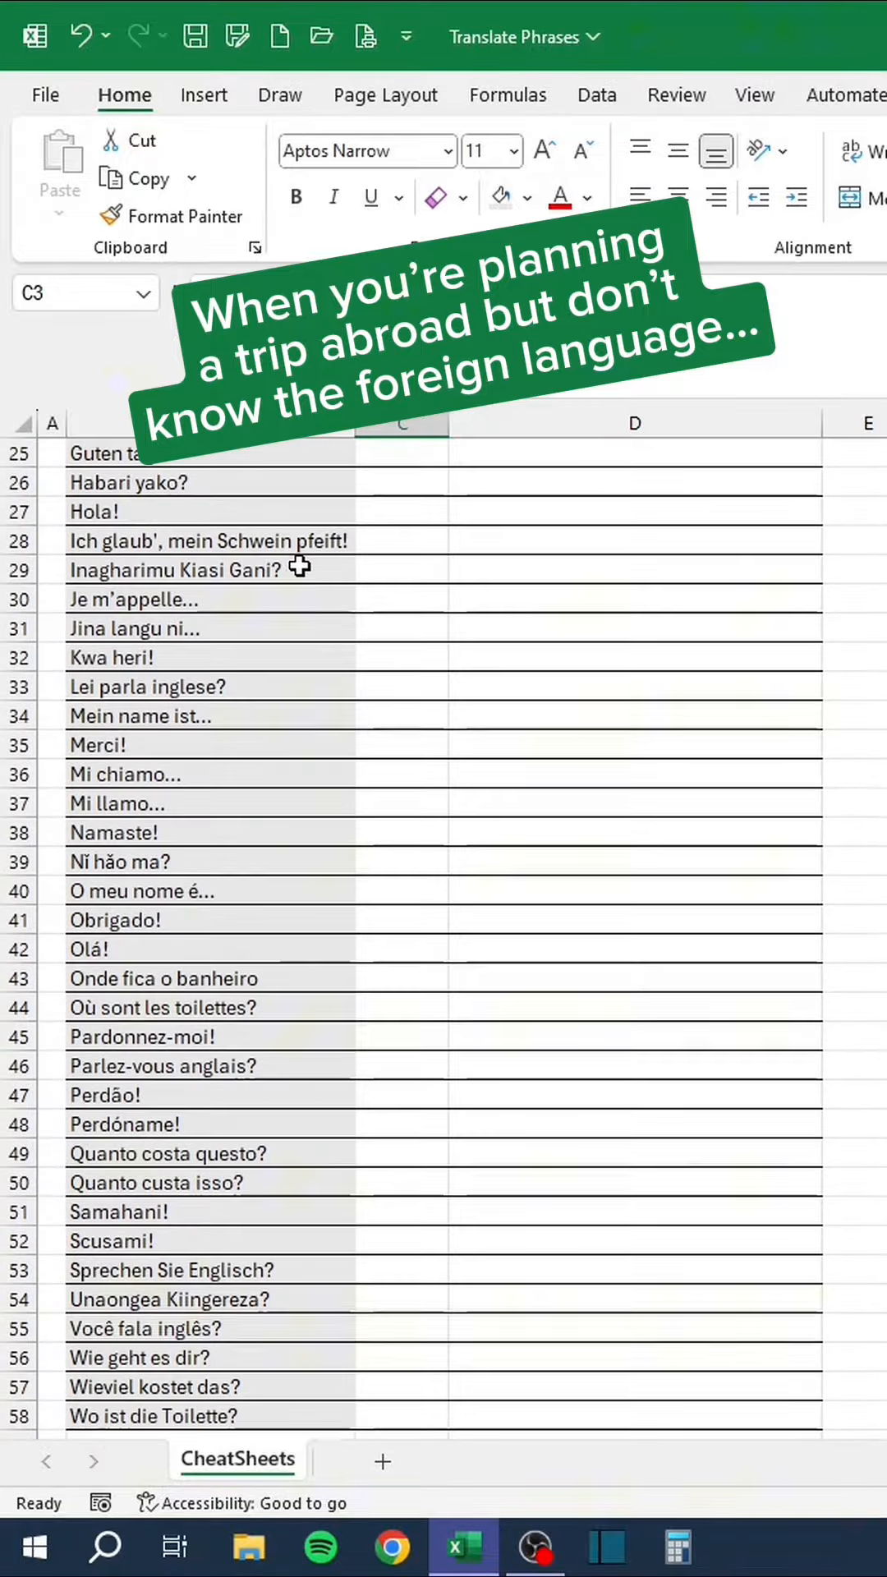
{"action": "scroll", "scroll_direction": "down", "scroll_amount": 3}
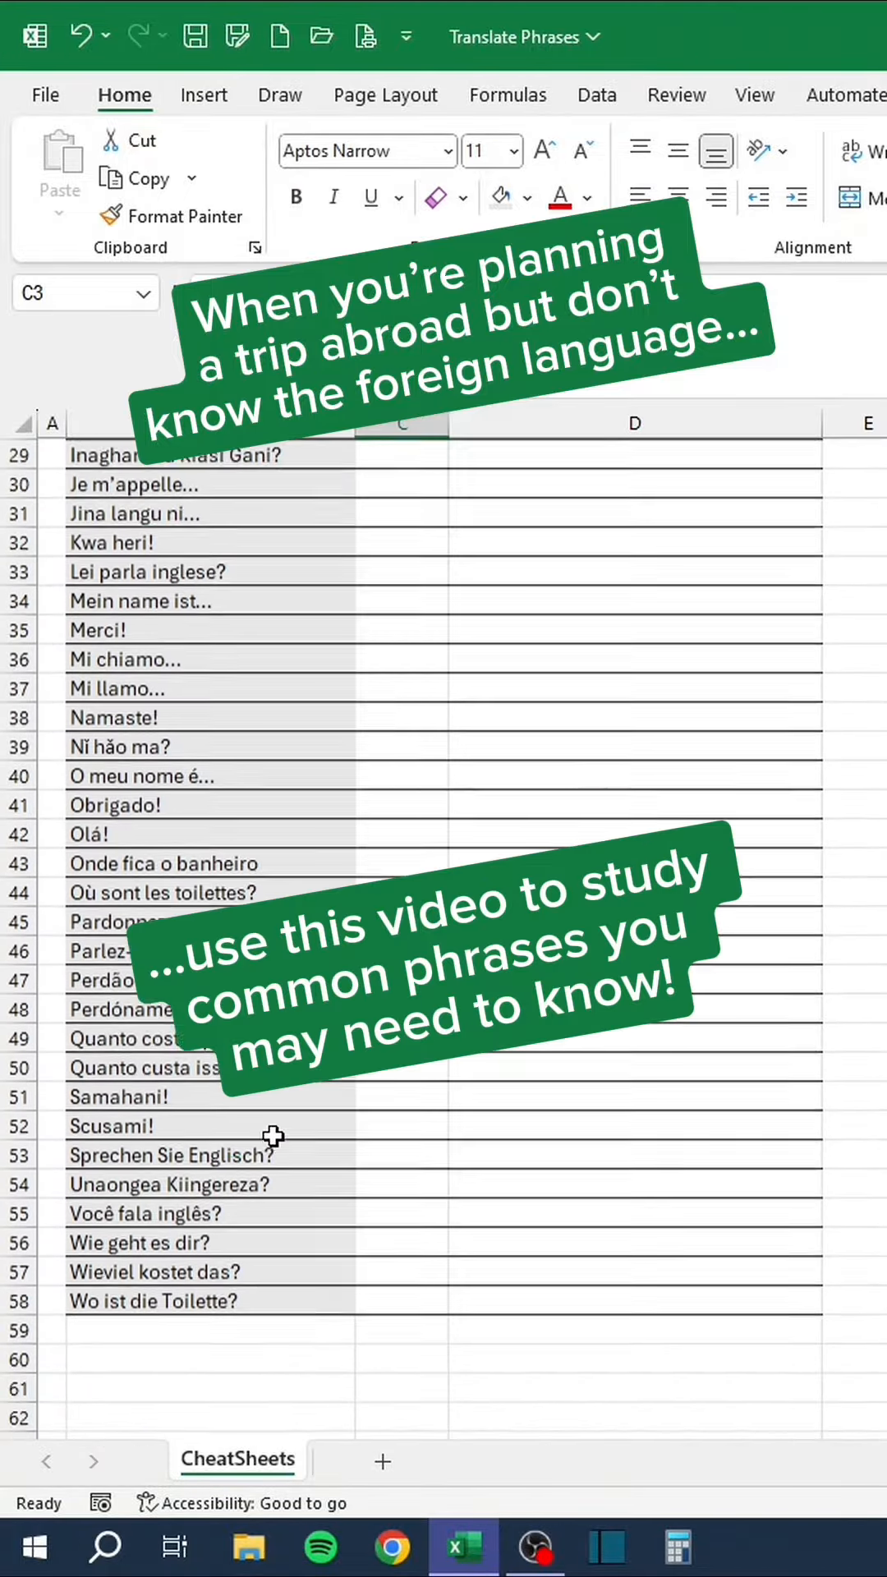
{"action": "scroll", "scroll_direction": "up", "scroll_amount": 3}
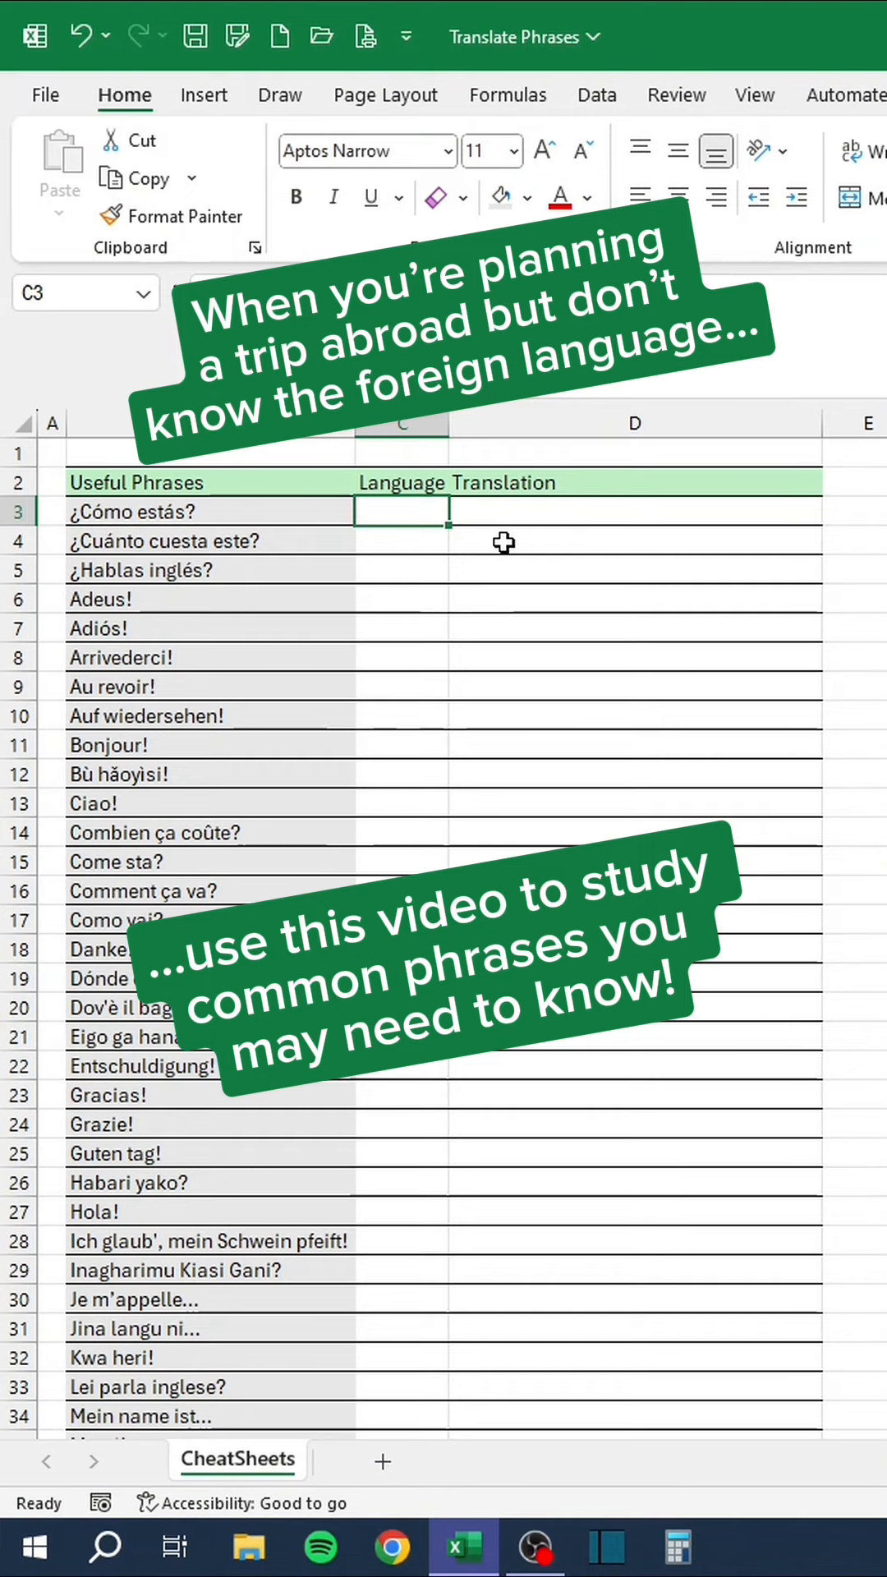
{"action": "type", "text": "=detectlang"}
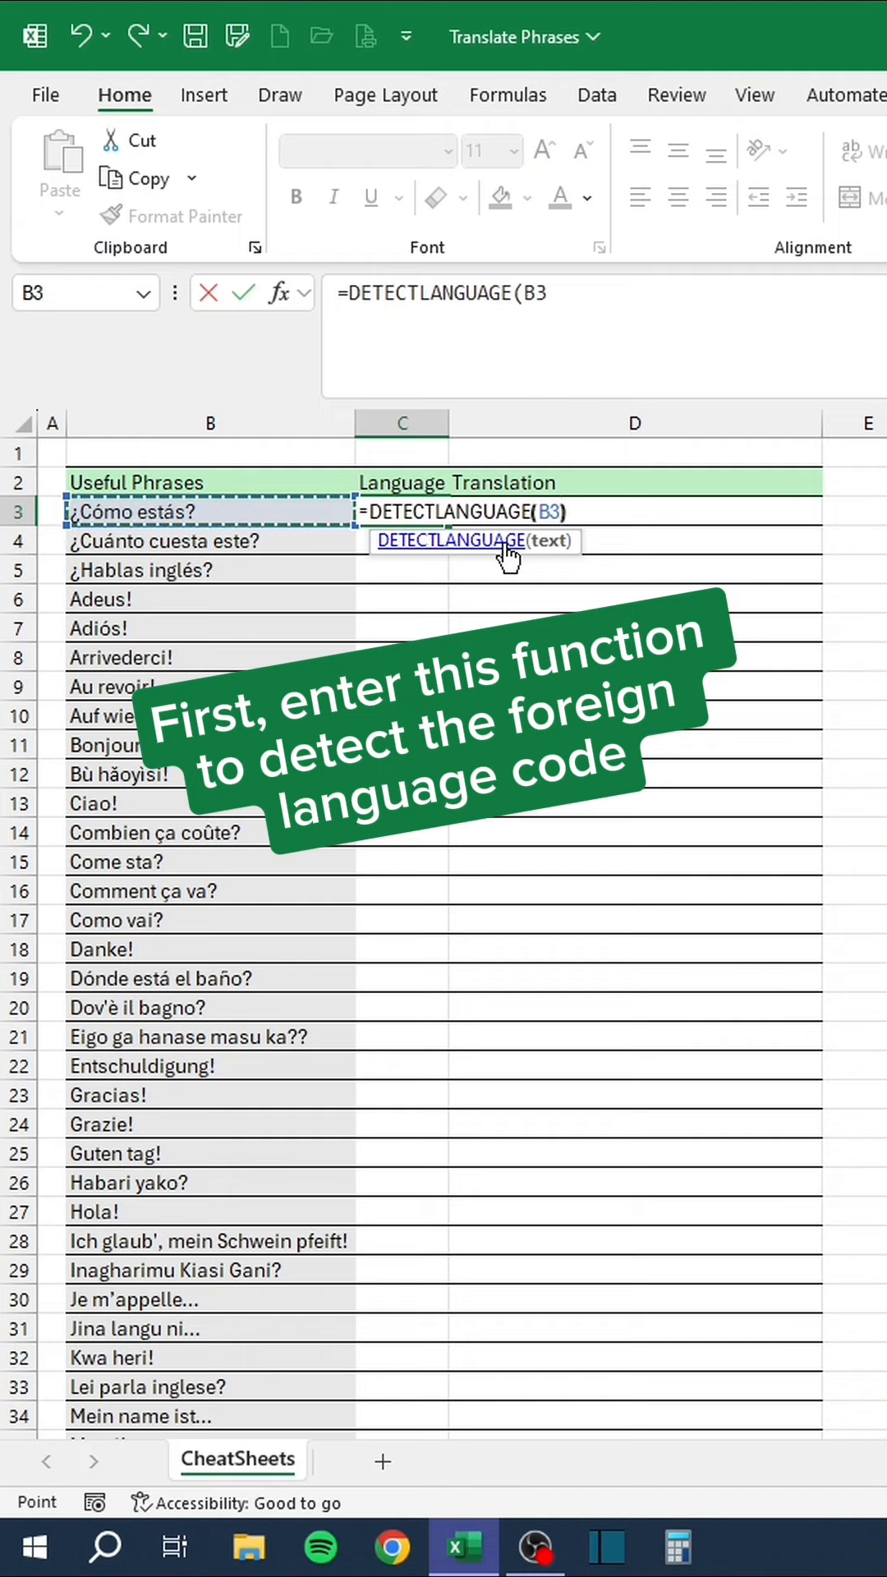
{"action": "key", "text": "Enter"}
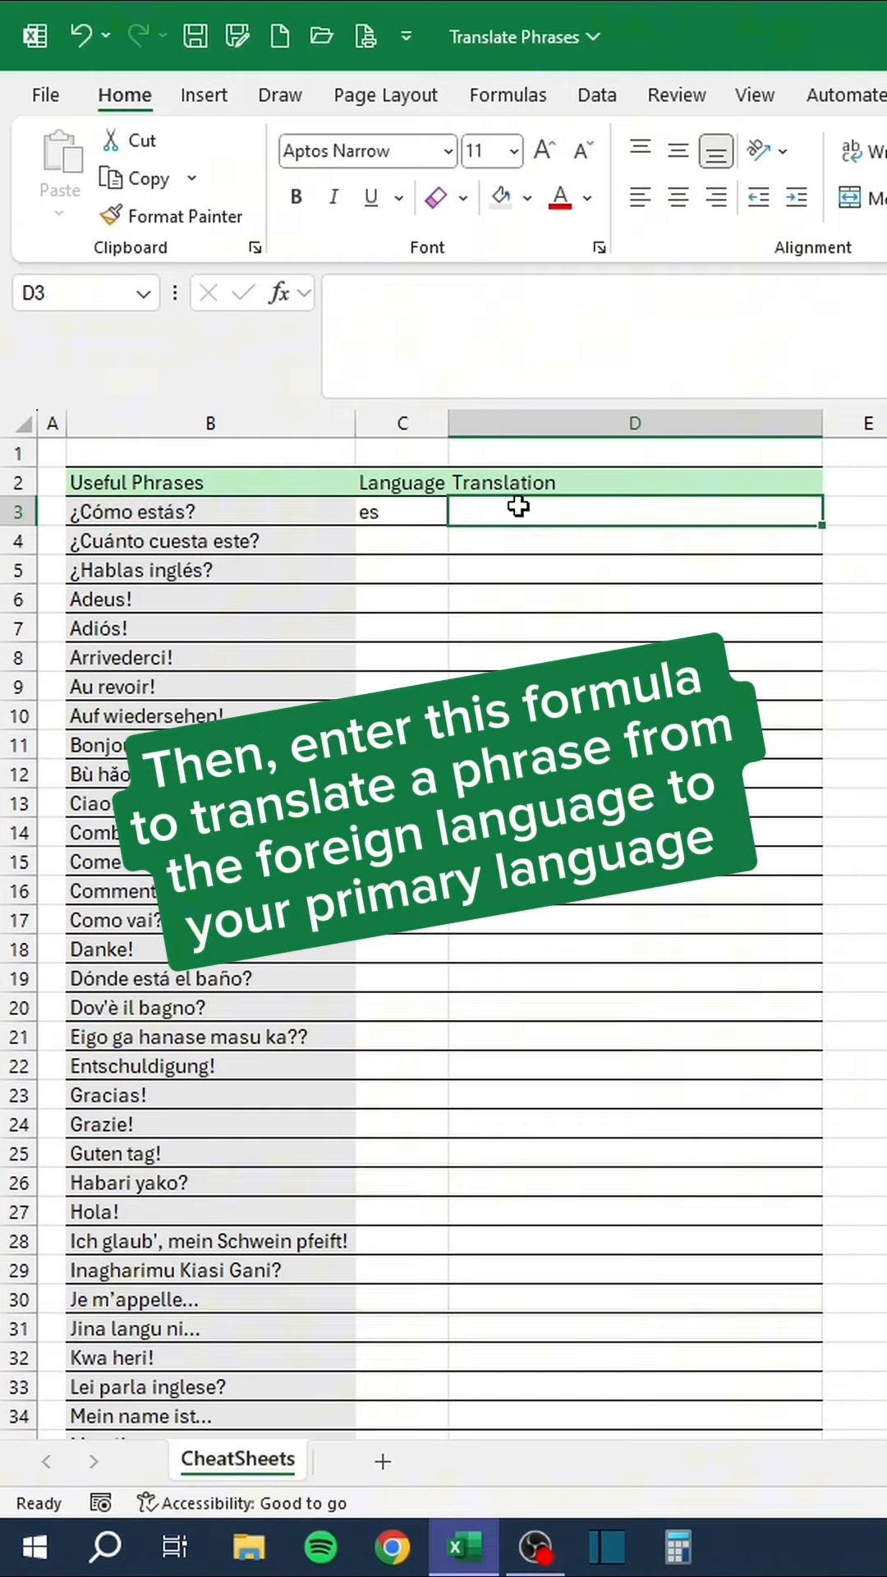
Enter =TRANSLATE(B3,C3,"en") in D3 and fill both formulas down the phrase table.
{"action": "type", "text": "=translate"}
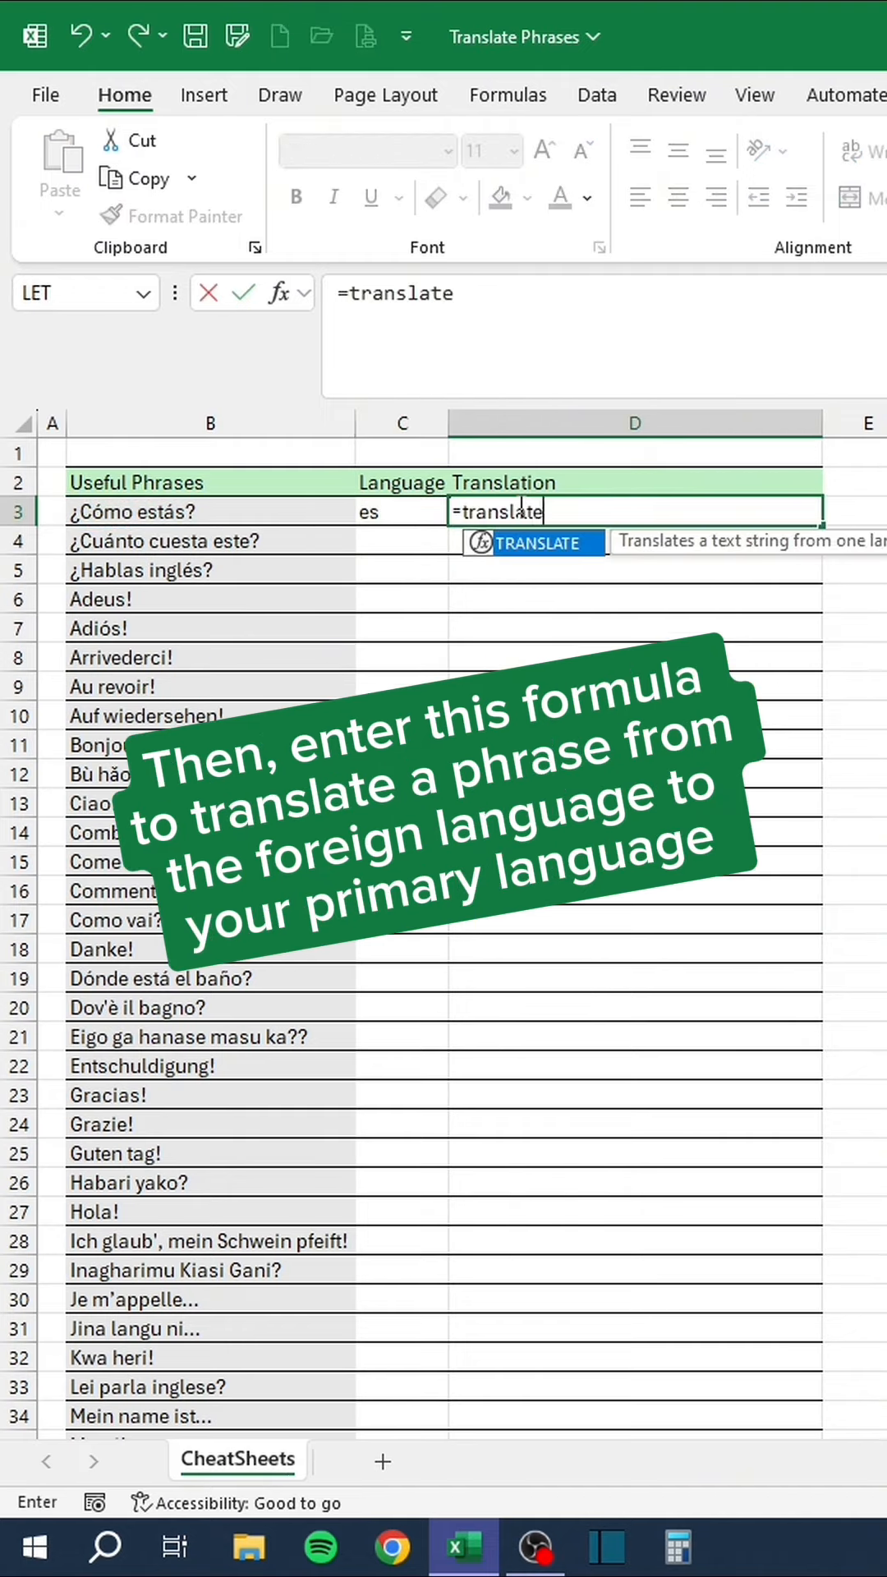
{"action": "type", "text": "(B3,"}
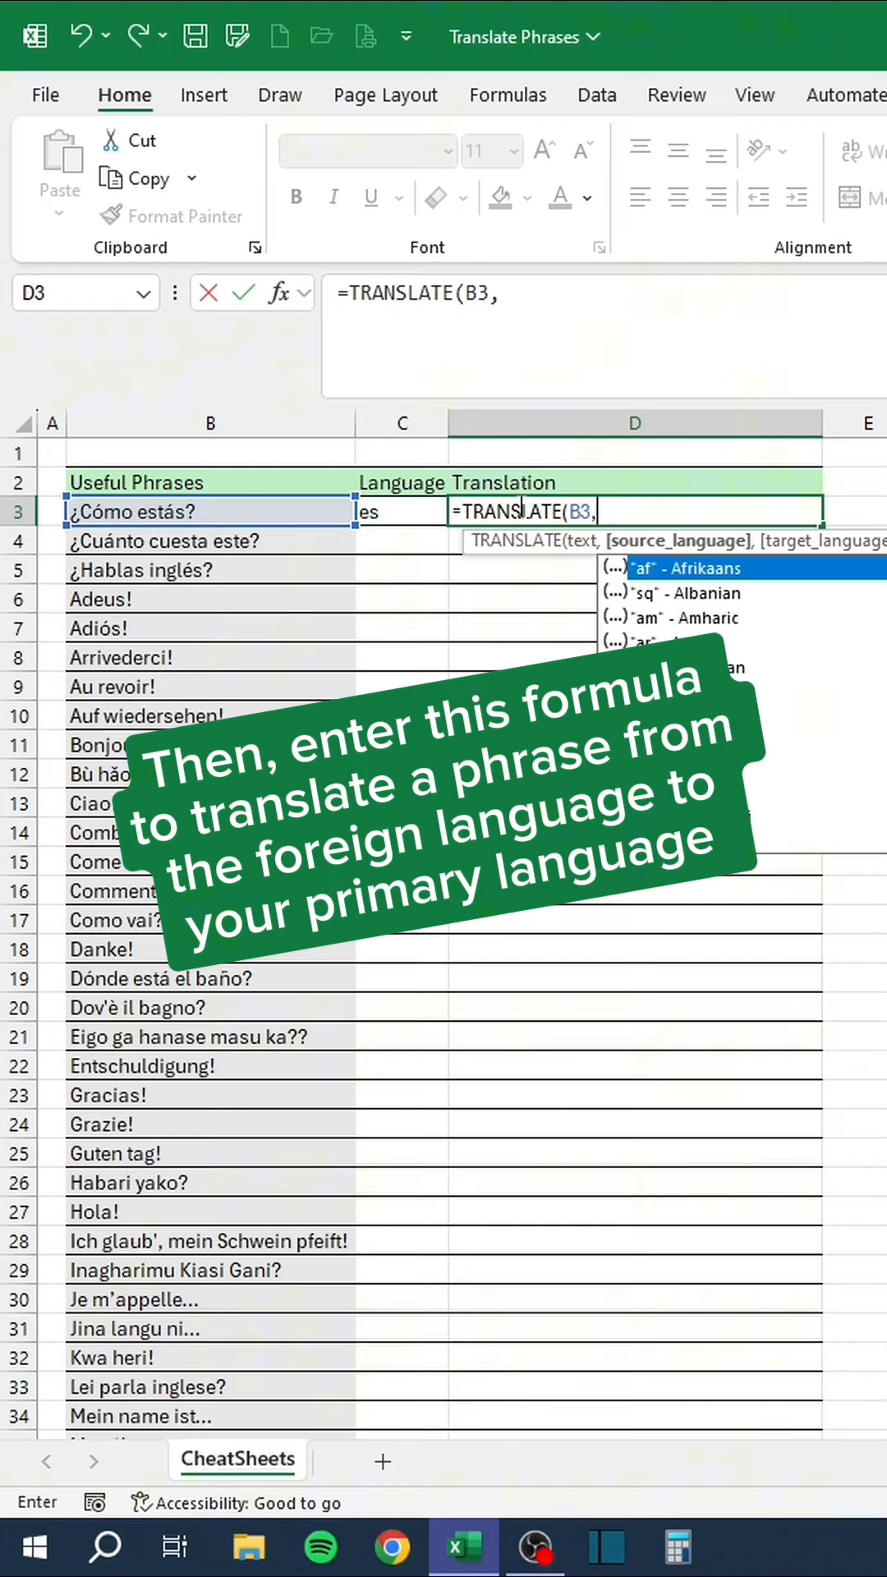
{"action": "type", "text": "C3,\"en"}
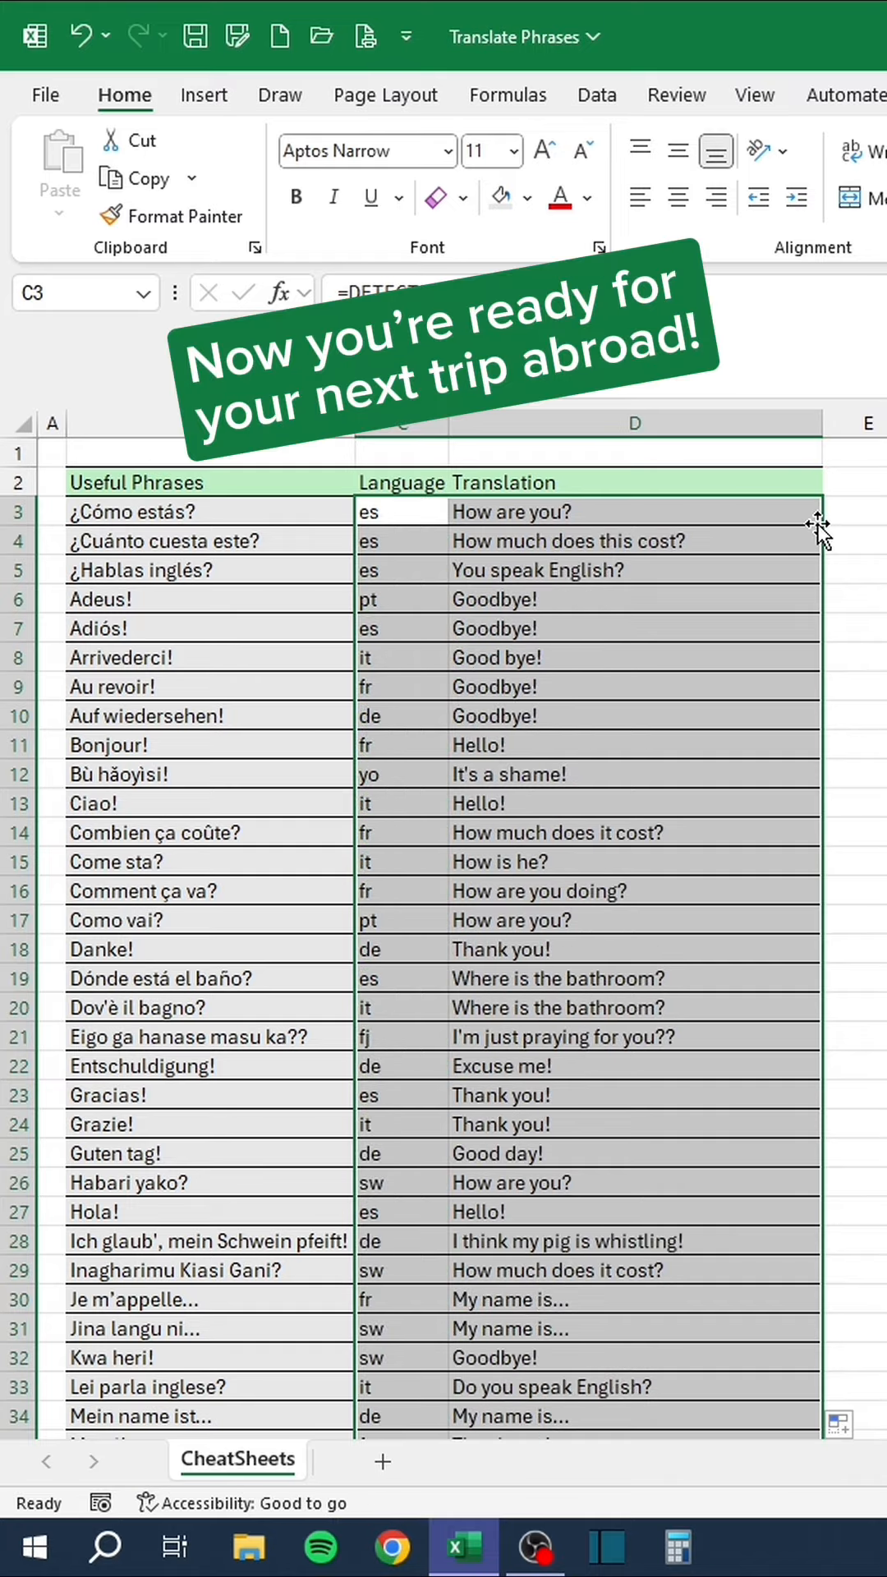
{"action": "scroll", "scroll_direction": "down", "scroll_amount": 3}
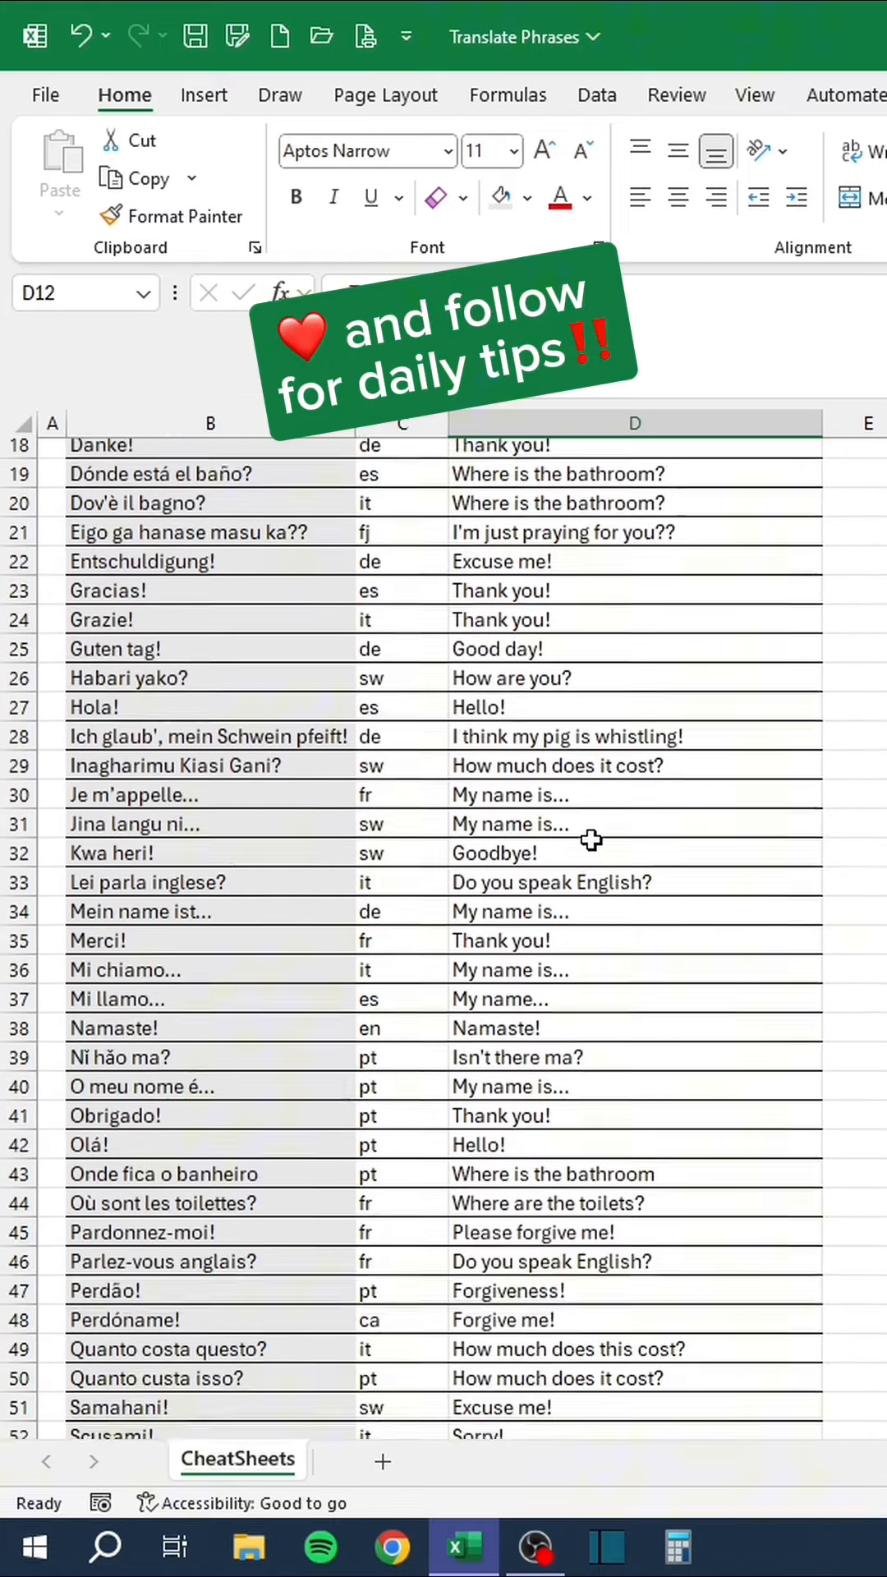
{"action": "scroll", "scroll_direction": "down", "scroll_amount": 3}
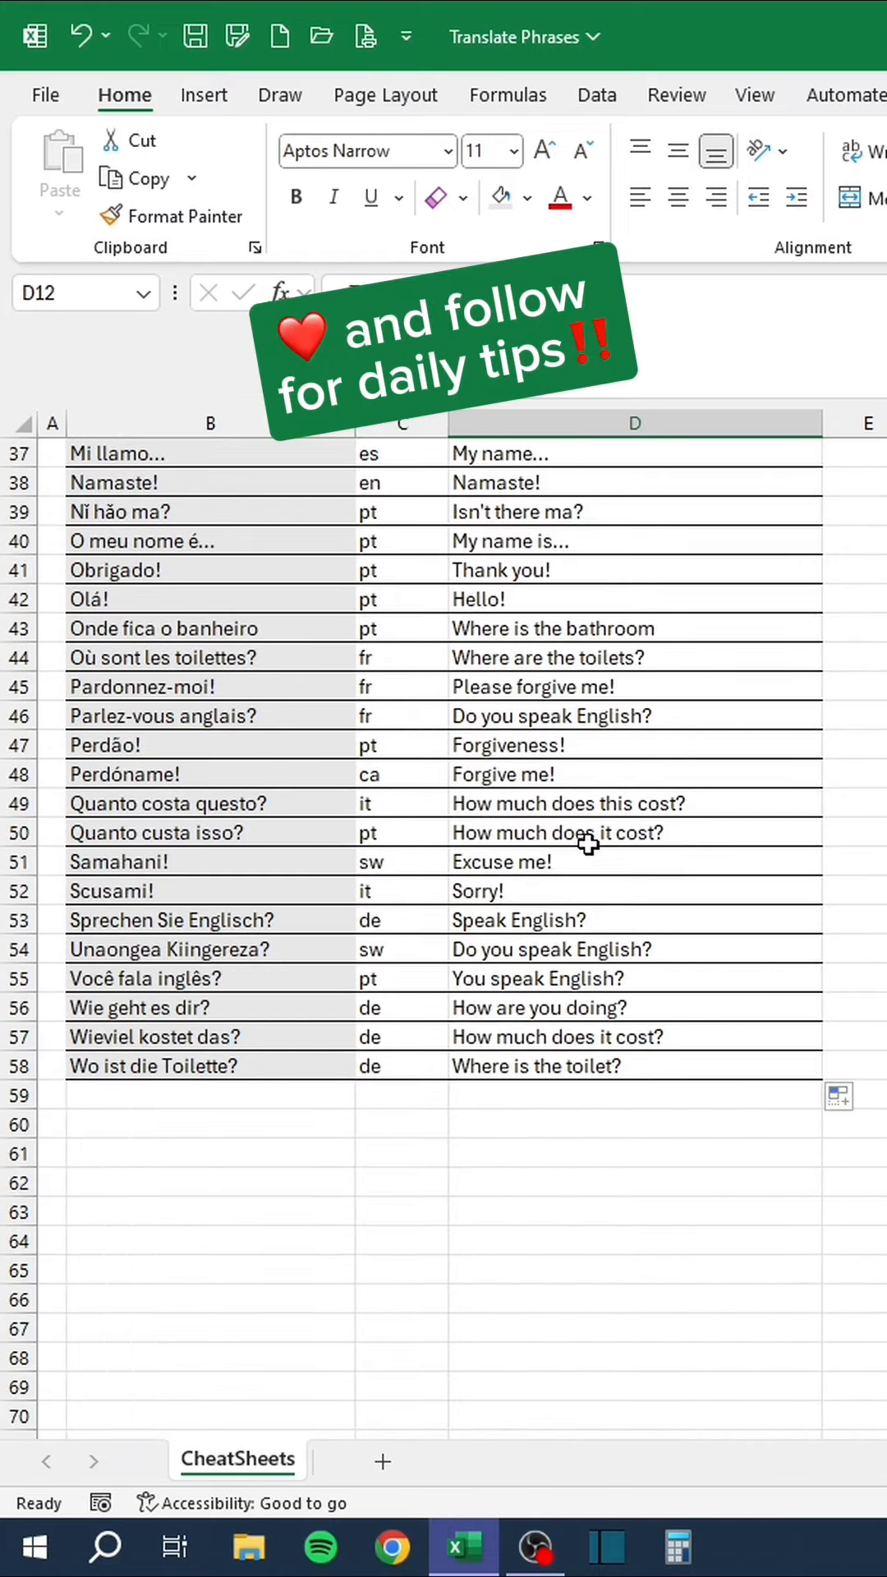
{"action": "left_click", "coordinate": [219, 1459]}
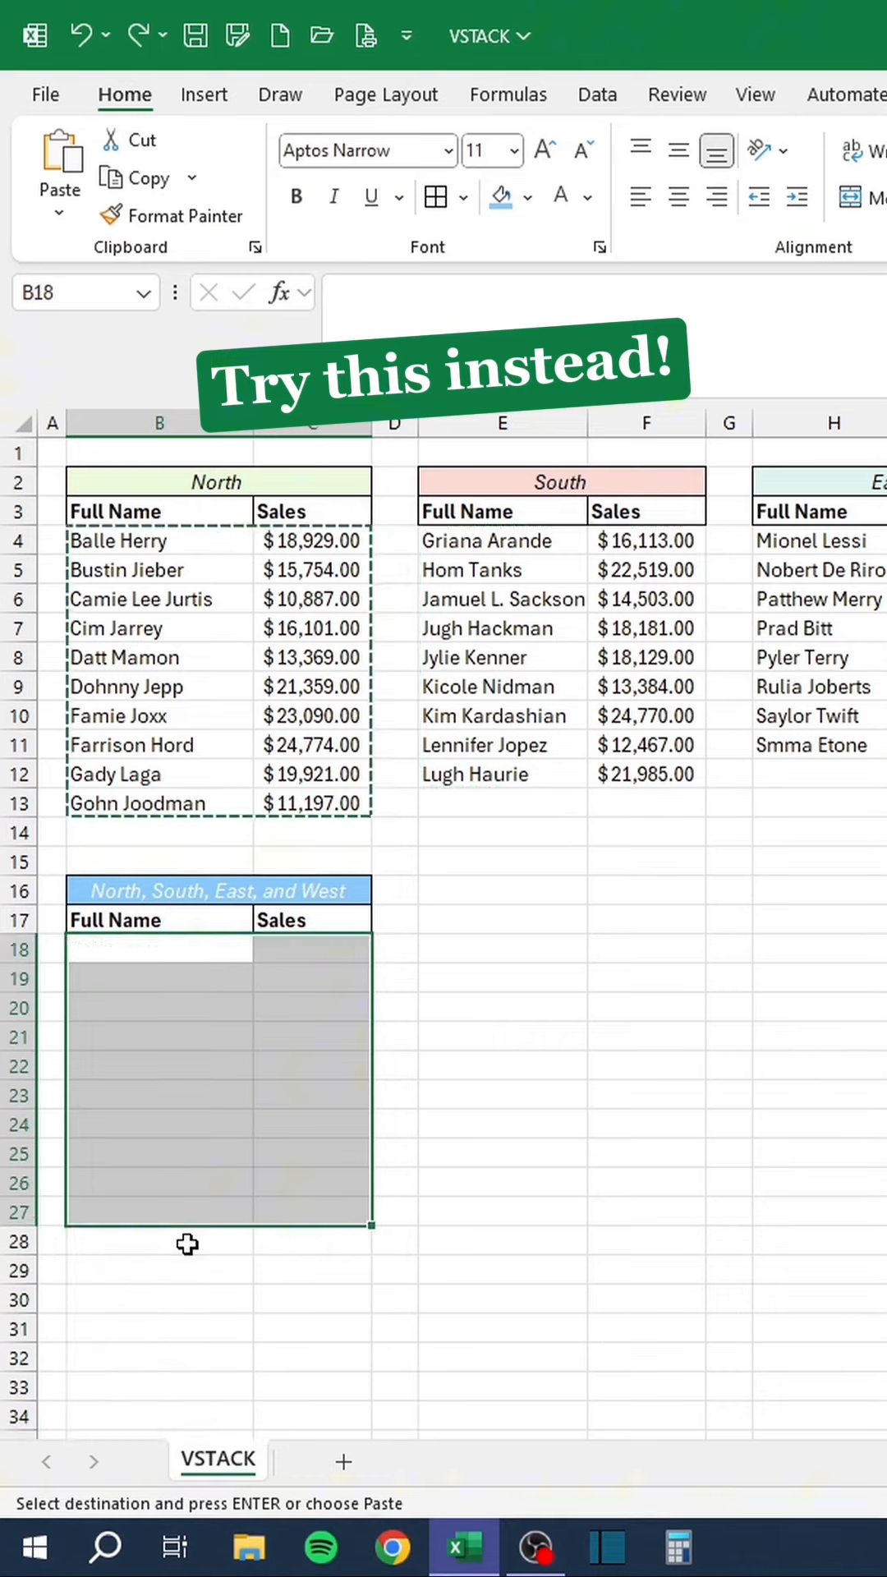
Enter =VSTACK(B4:C13,E4:F12,H4:I11,K4:L8) in B18 to stack the four regional sales tables.
{"action": "left_click", "coordinate": [158, 948]}
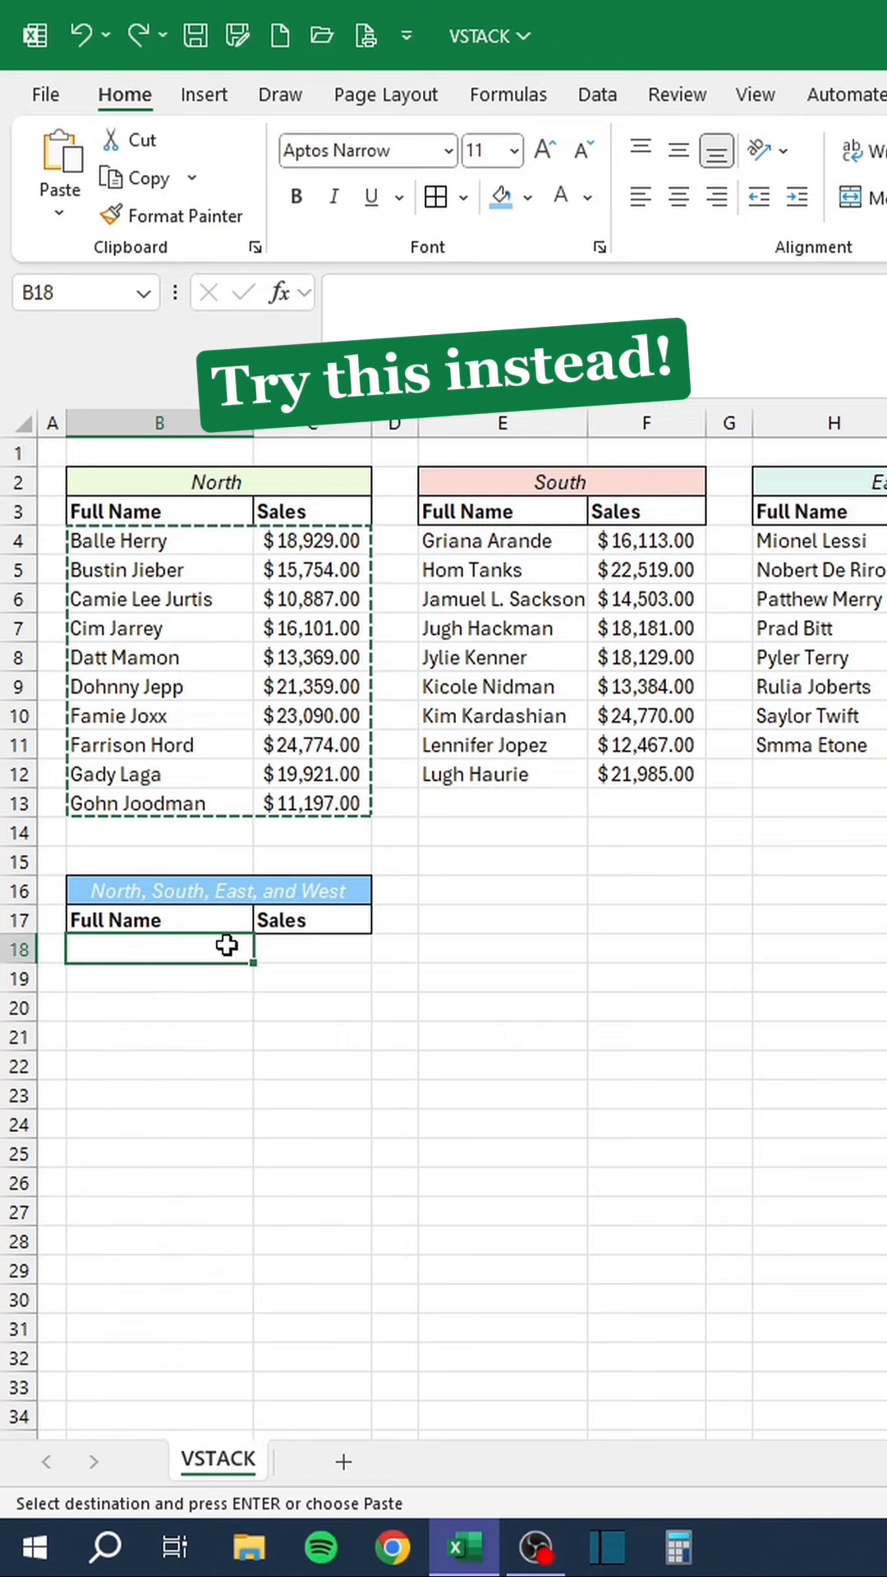
{"action": "type", "text": "=VSTACK(B4:C13,E4:F12,H4:I11,K4:L8"}
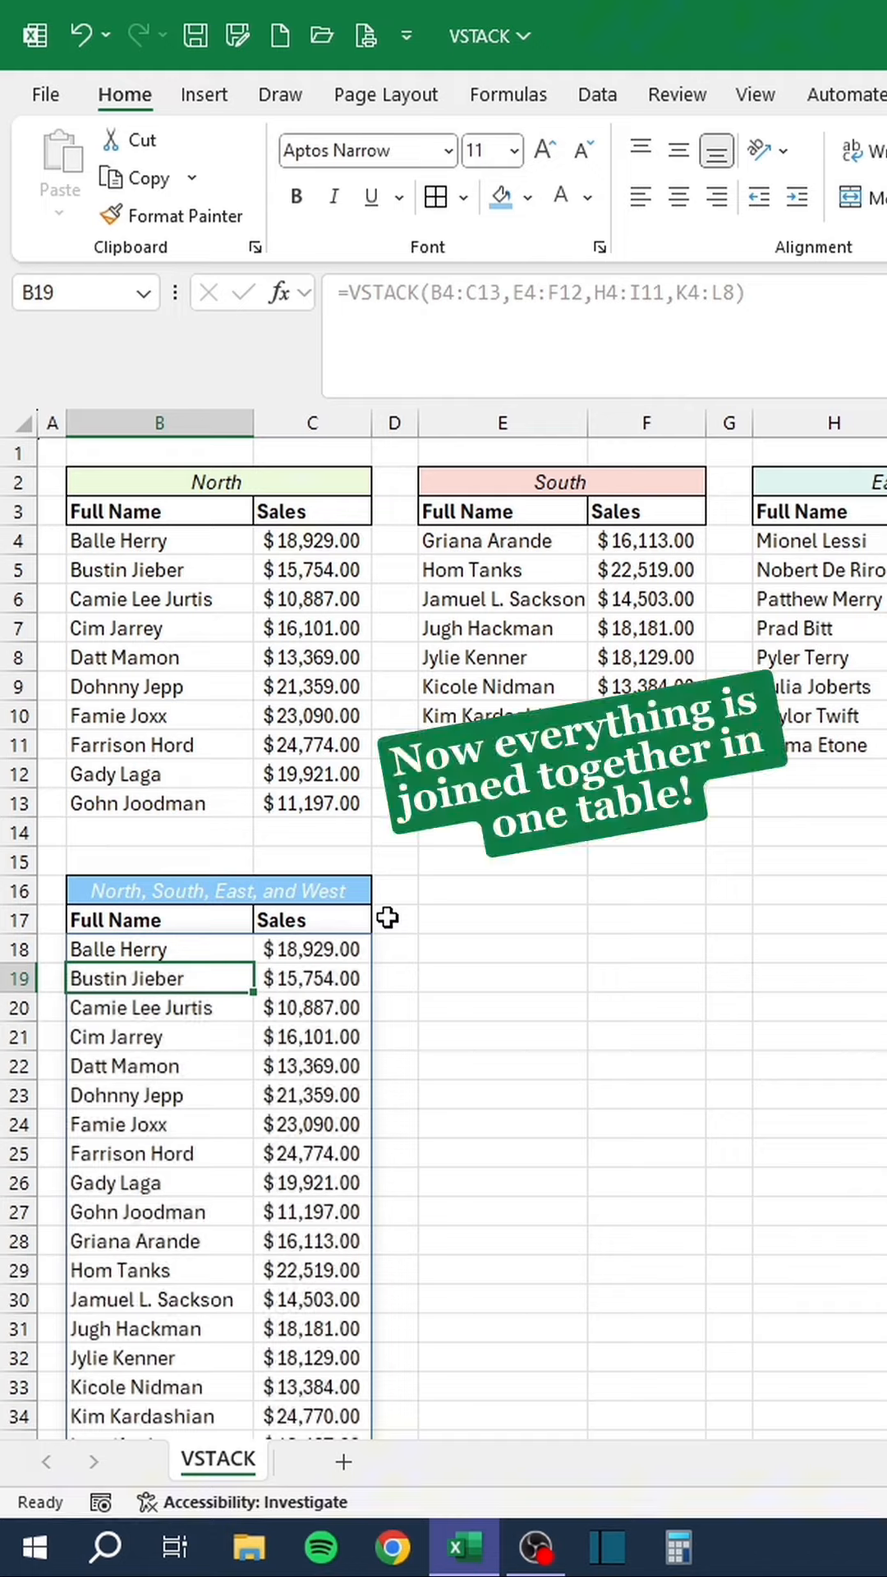
{"action": "scroll", "scroll_direction": "down", "scroll_amount": 3}
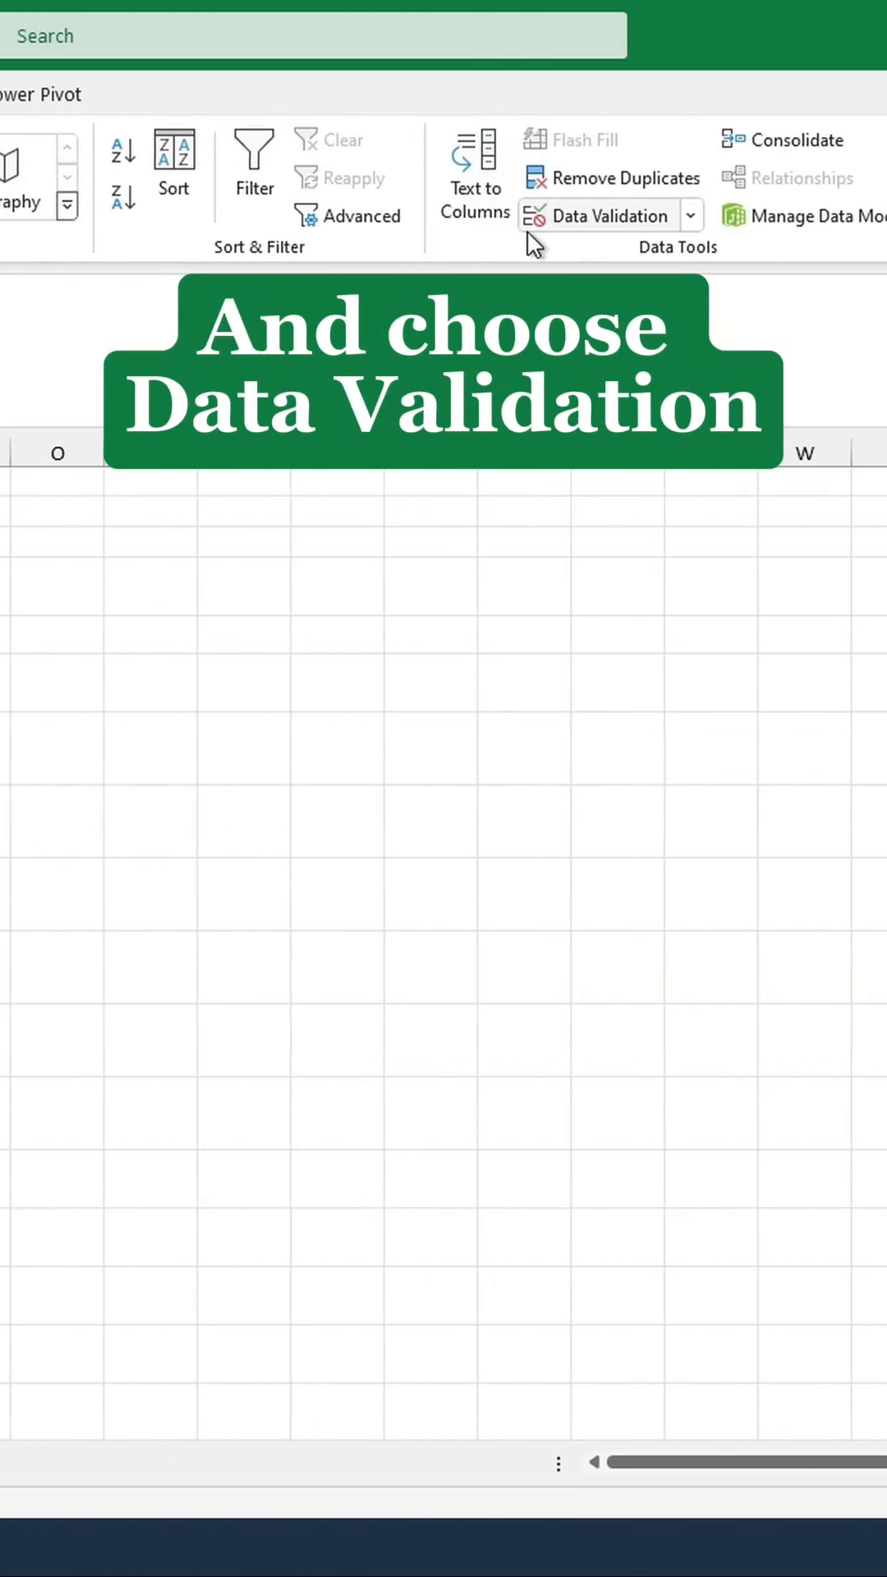
Set data validation to a List whose source is the month names January through December.
{"action": "left_click", "coordinate": [608, 215]}
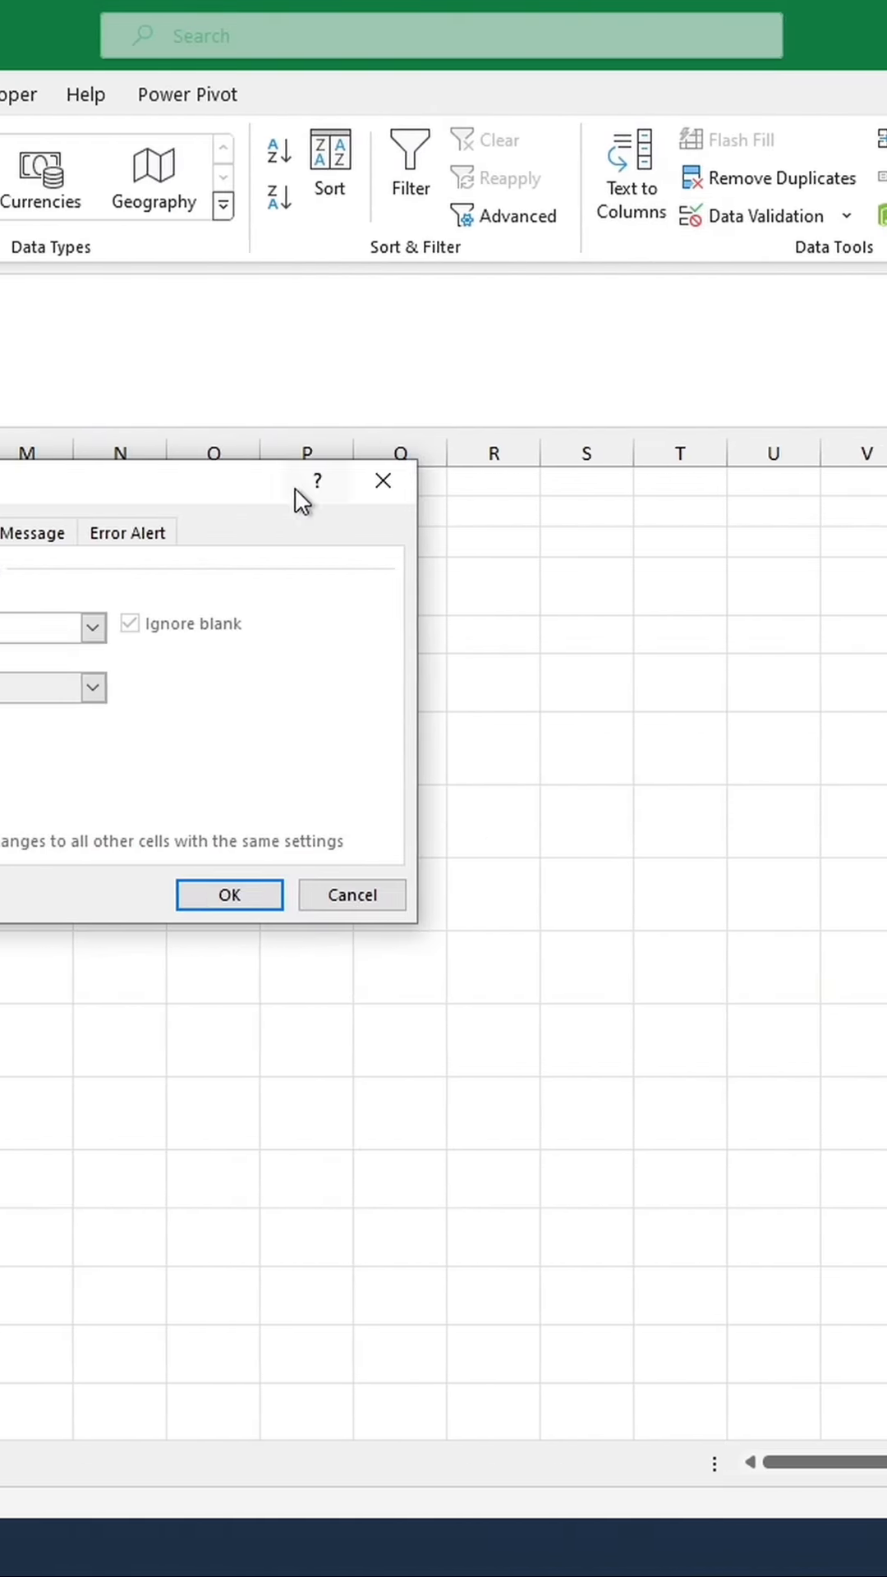
{"action": "left_click", "coordinate": [367, 628]}
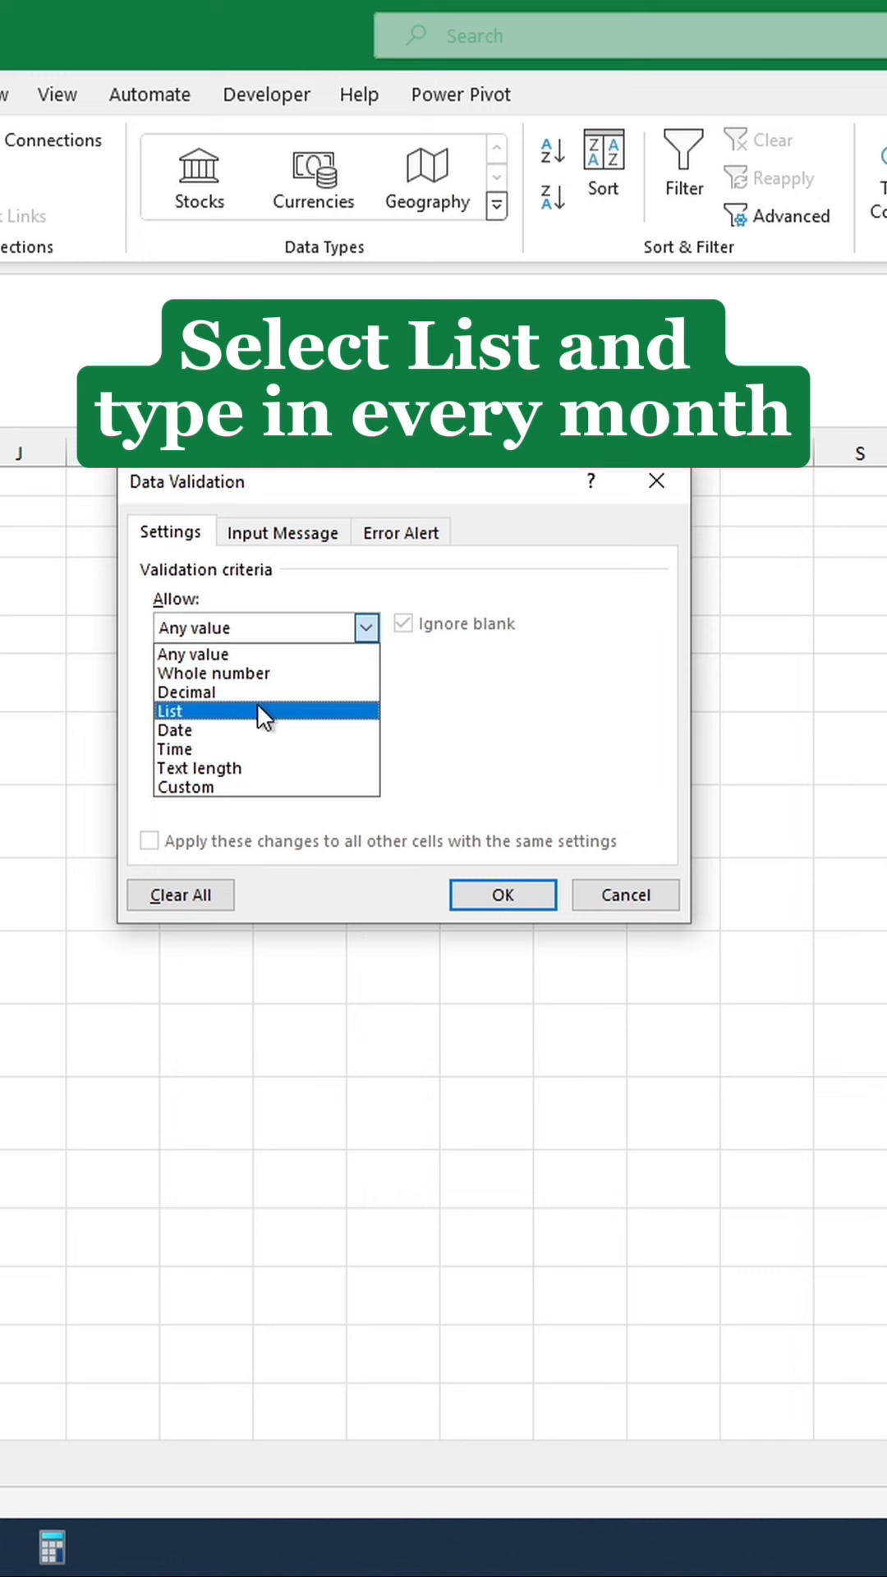
{"action": "left_click", "coordinate": [170, 711]}
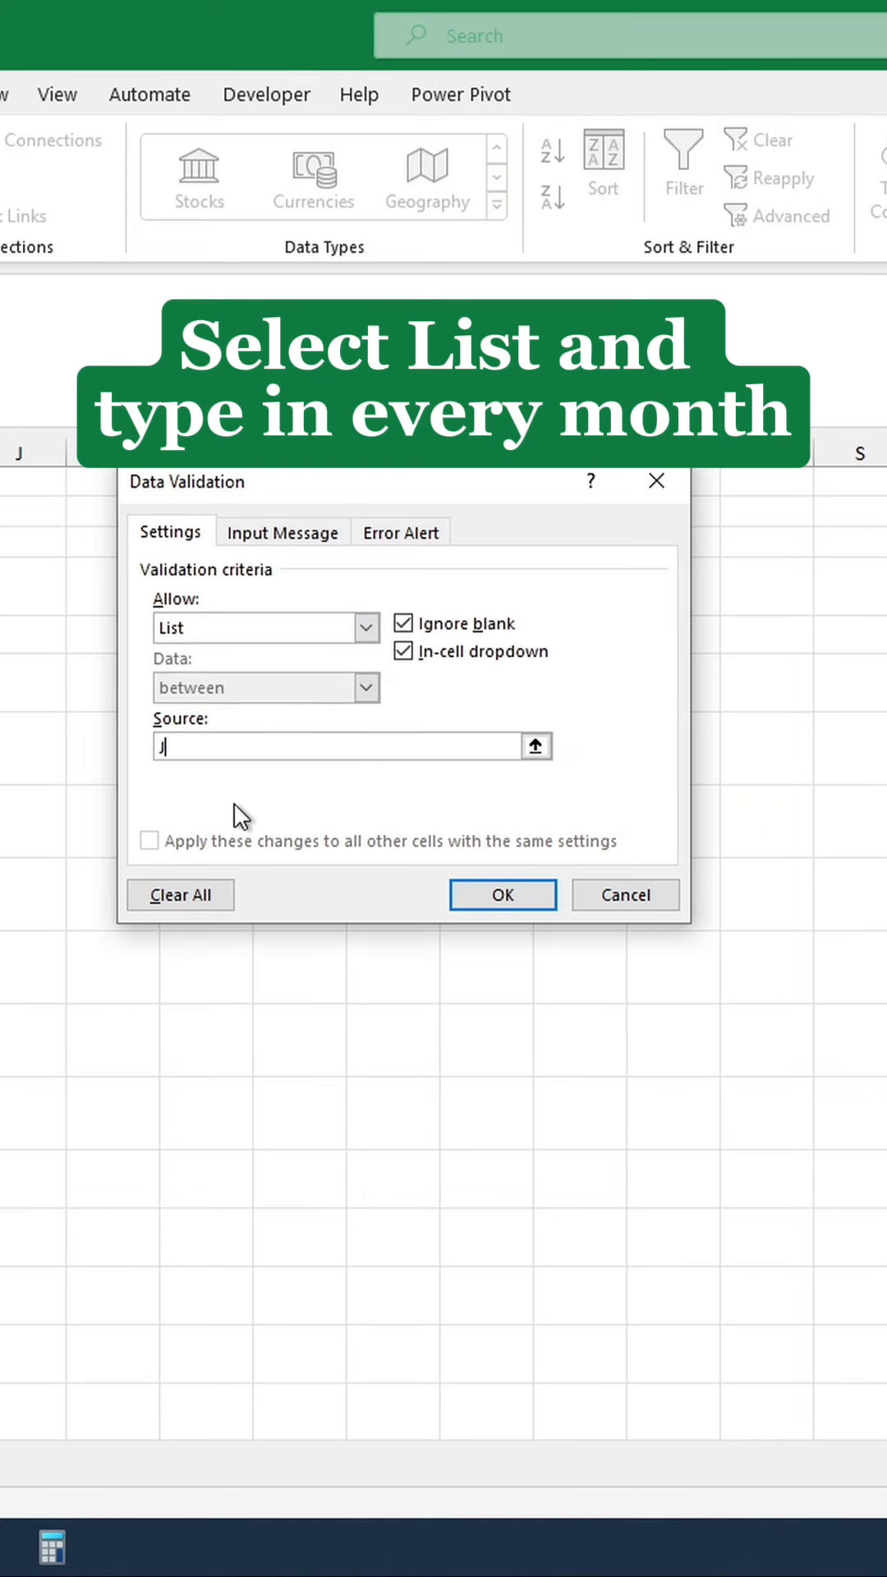
{"action": "type", "text": "anuary, February, March, April, May, June,"}
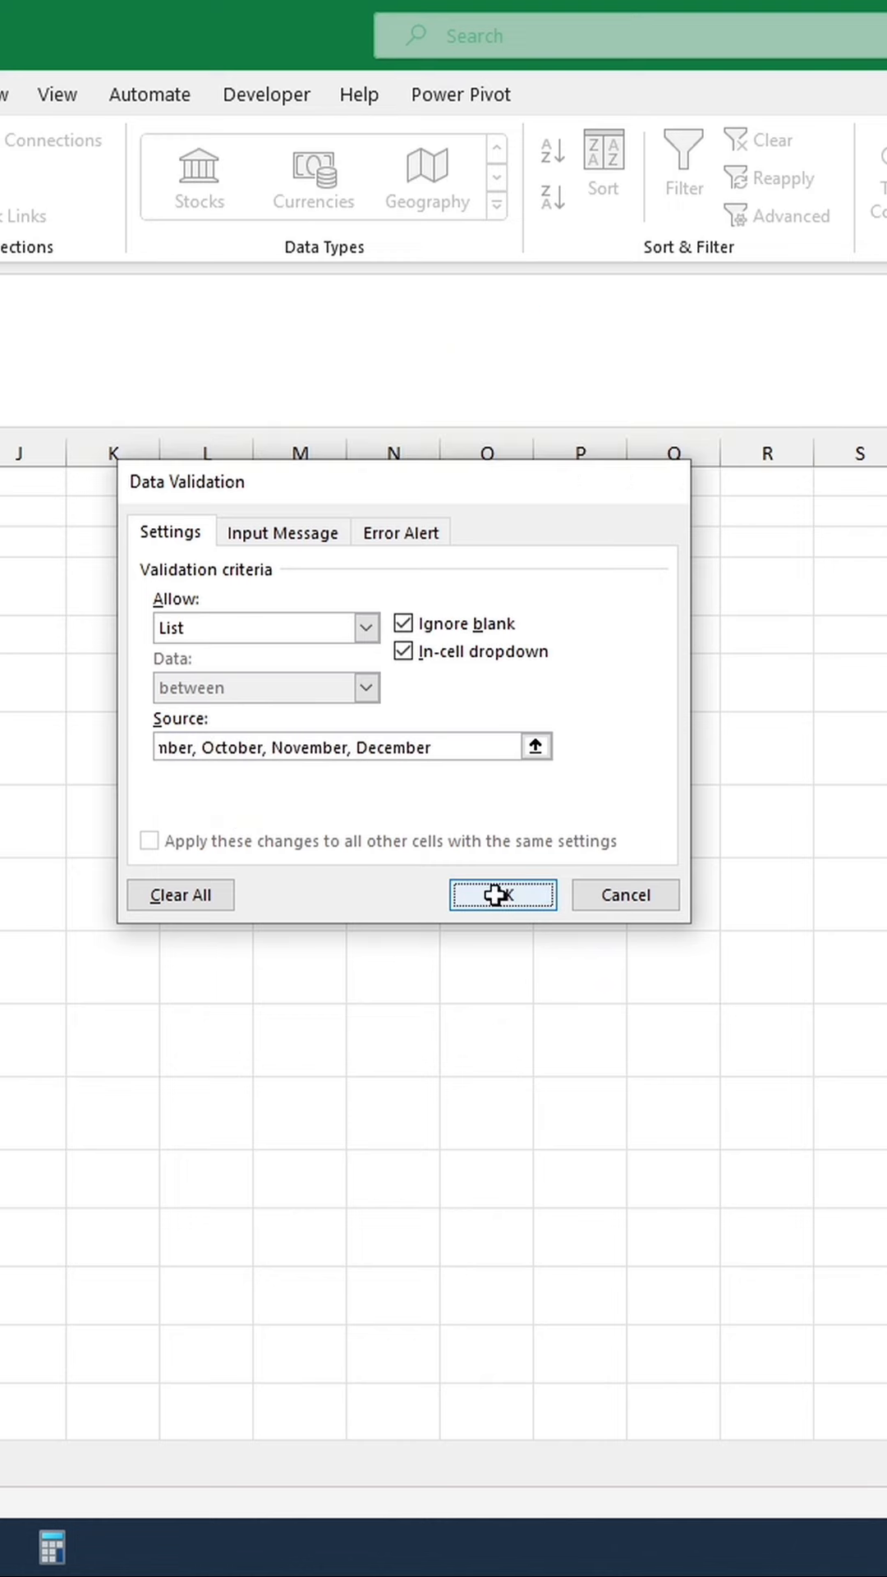
Confirm the month list, choose January 2024, and build the title date with =DATEVALUE(1&D2&D3) in B5.
{"action": "left_click", "coordinate": [503, 896]}
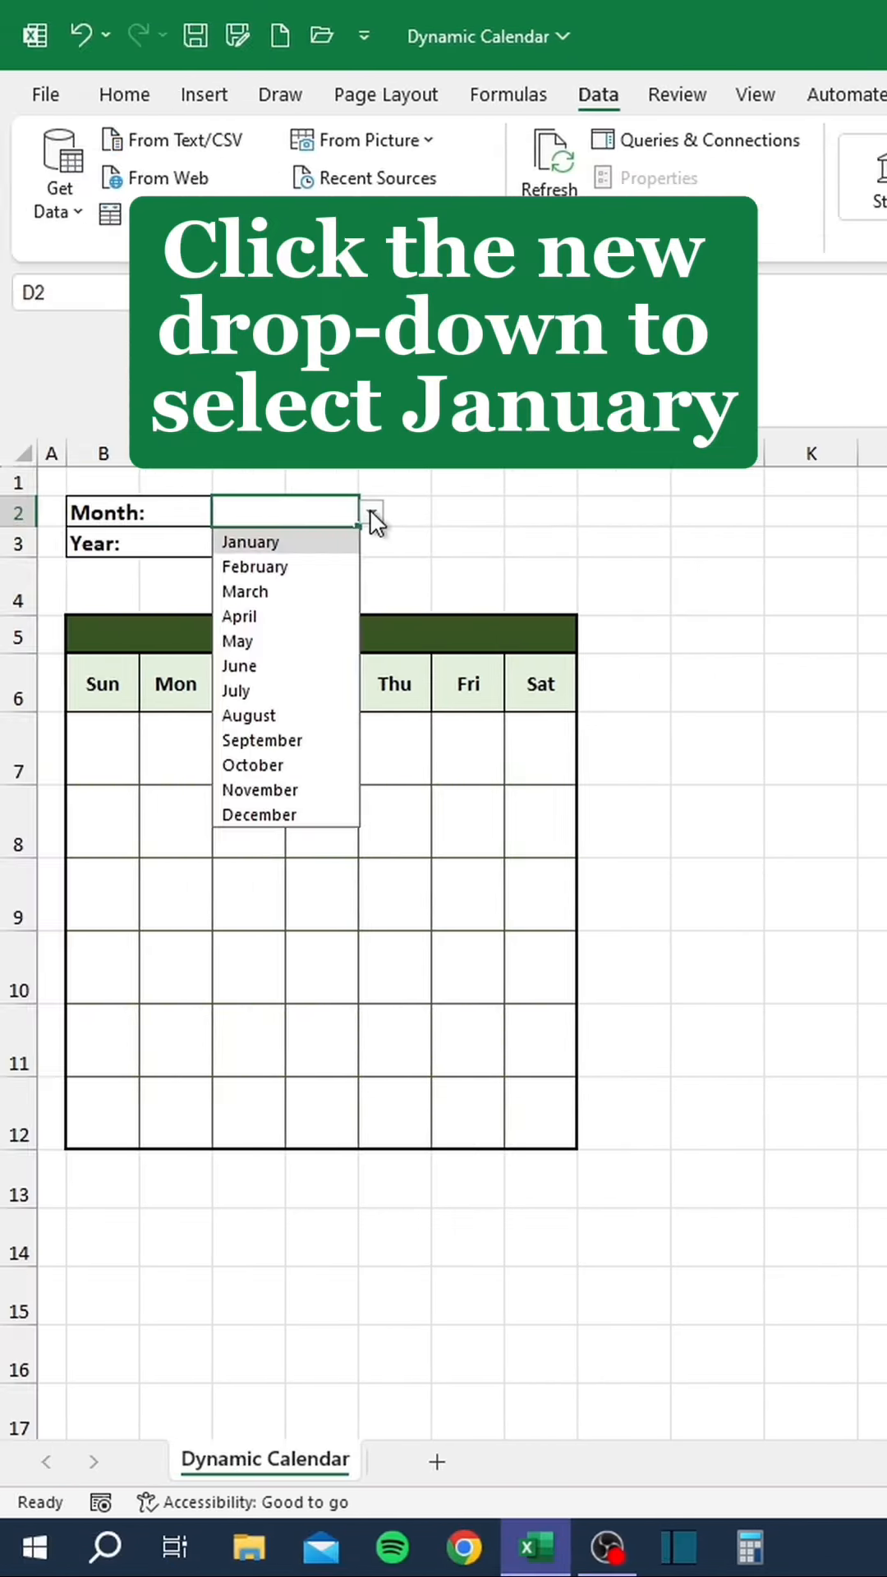
{"action": "left_click", "coordinate": [250, 541]}
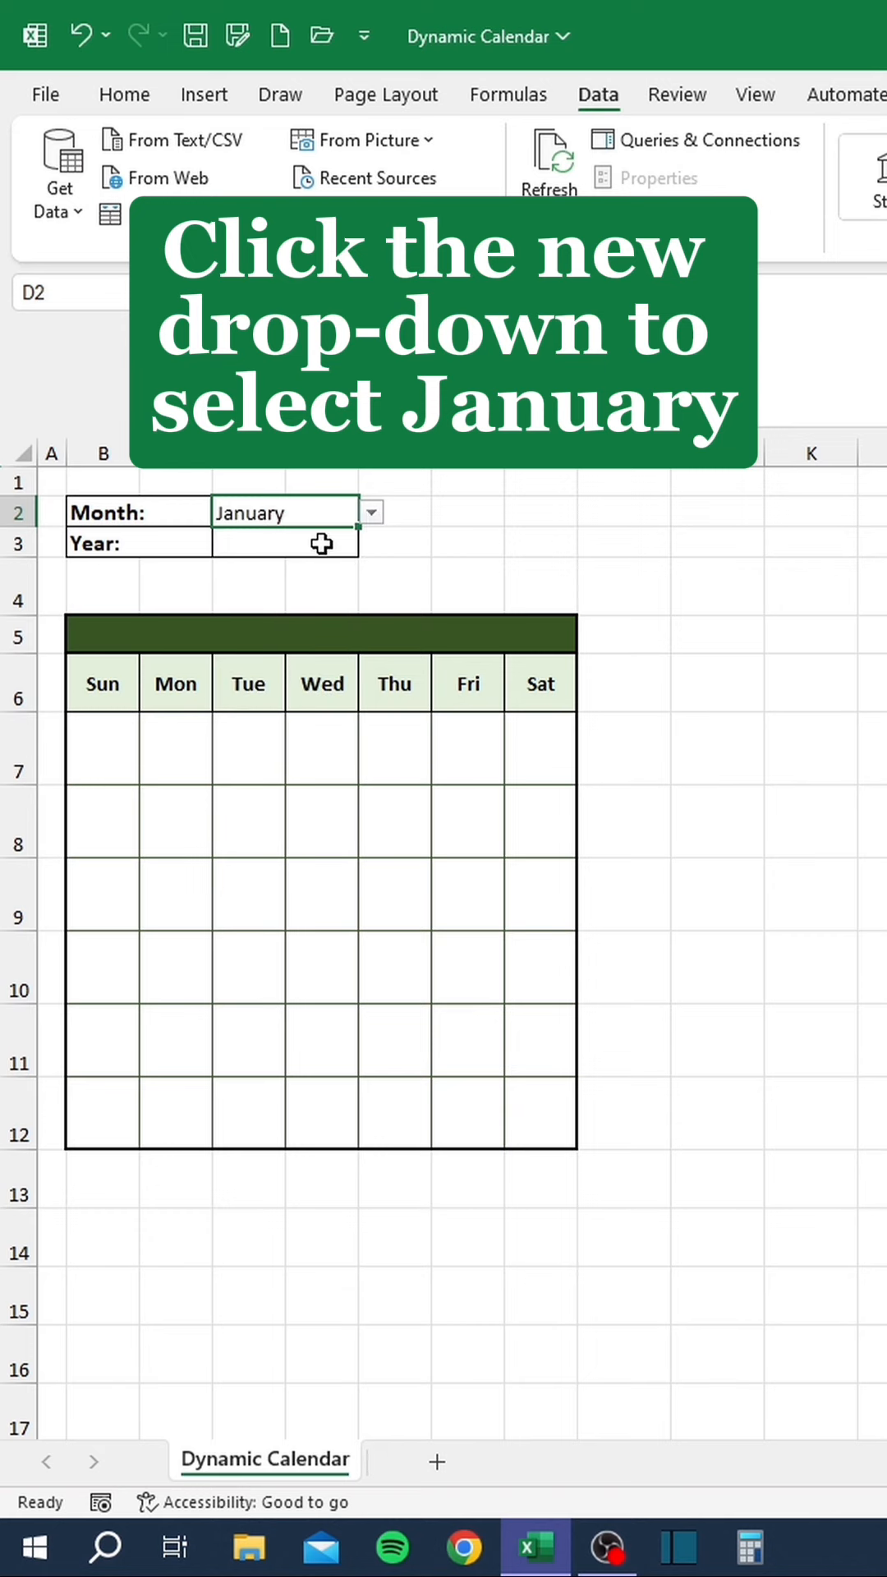
{"action": "type", "text": "2024"}
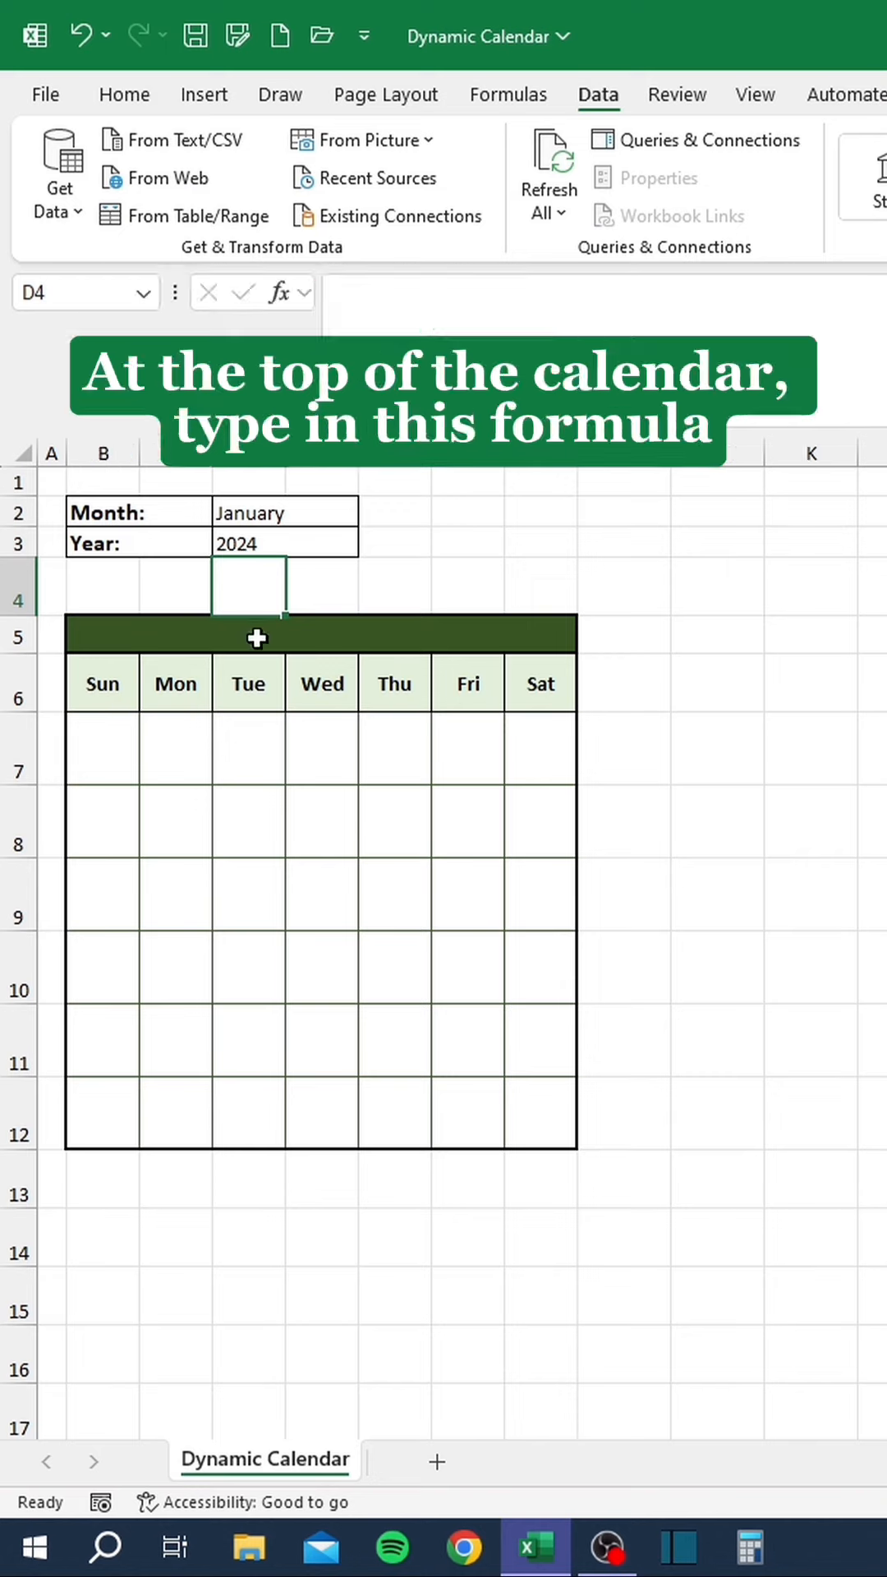
{"action": "type", "text": "=DATEVALUE"}
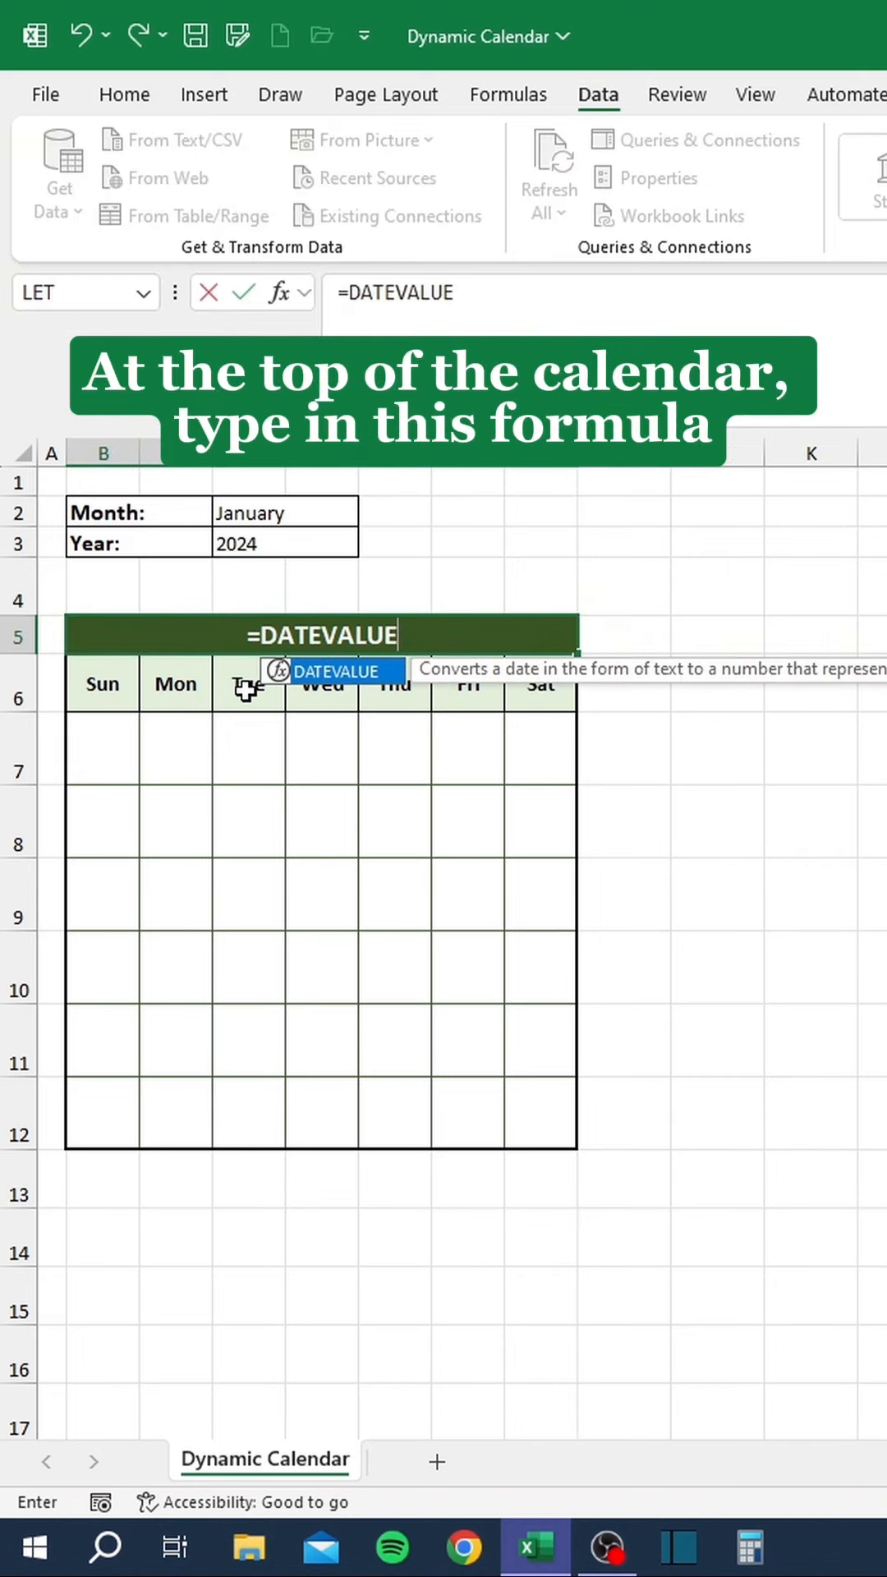
{"action": "type", "text": "(1&"}
{"action": "left_click", "coordinate": [102, 747]}
{"action": "type", "text": "="}
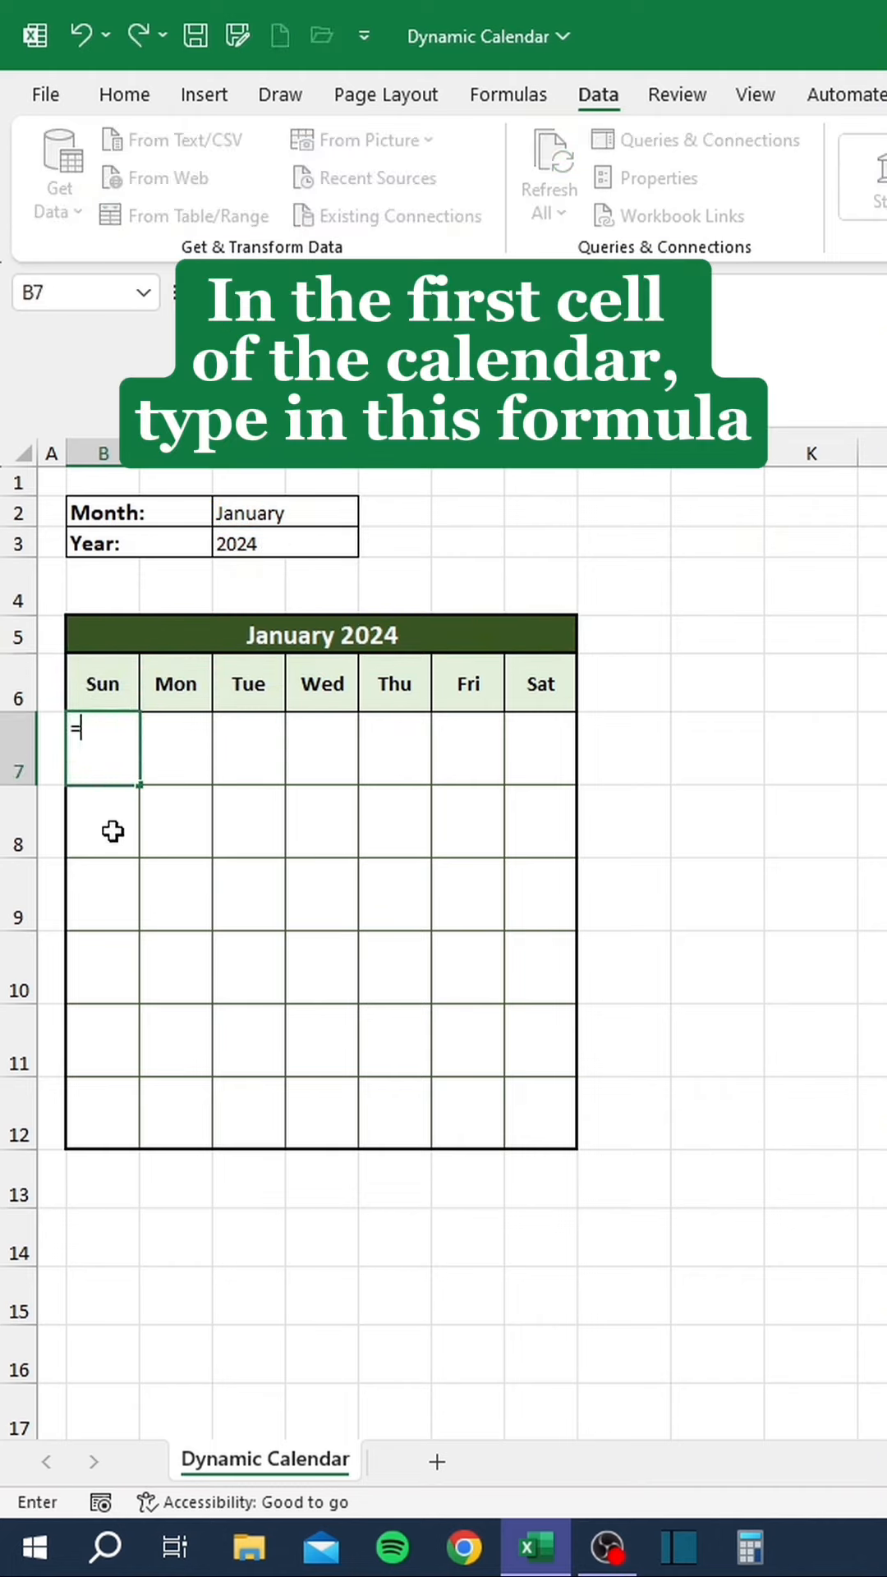
Fill the six-week calendar grid from B7 with =SEQUENCE(6,7,$B$5-WEEKDAY($B$5,1)+1,1).
{"action": "type", "text": "SEQUENCE(6,"}
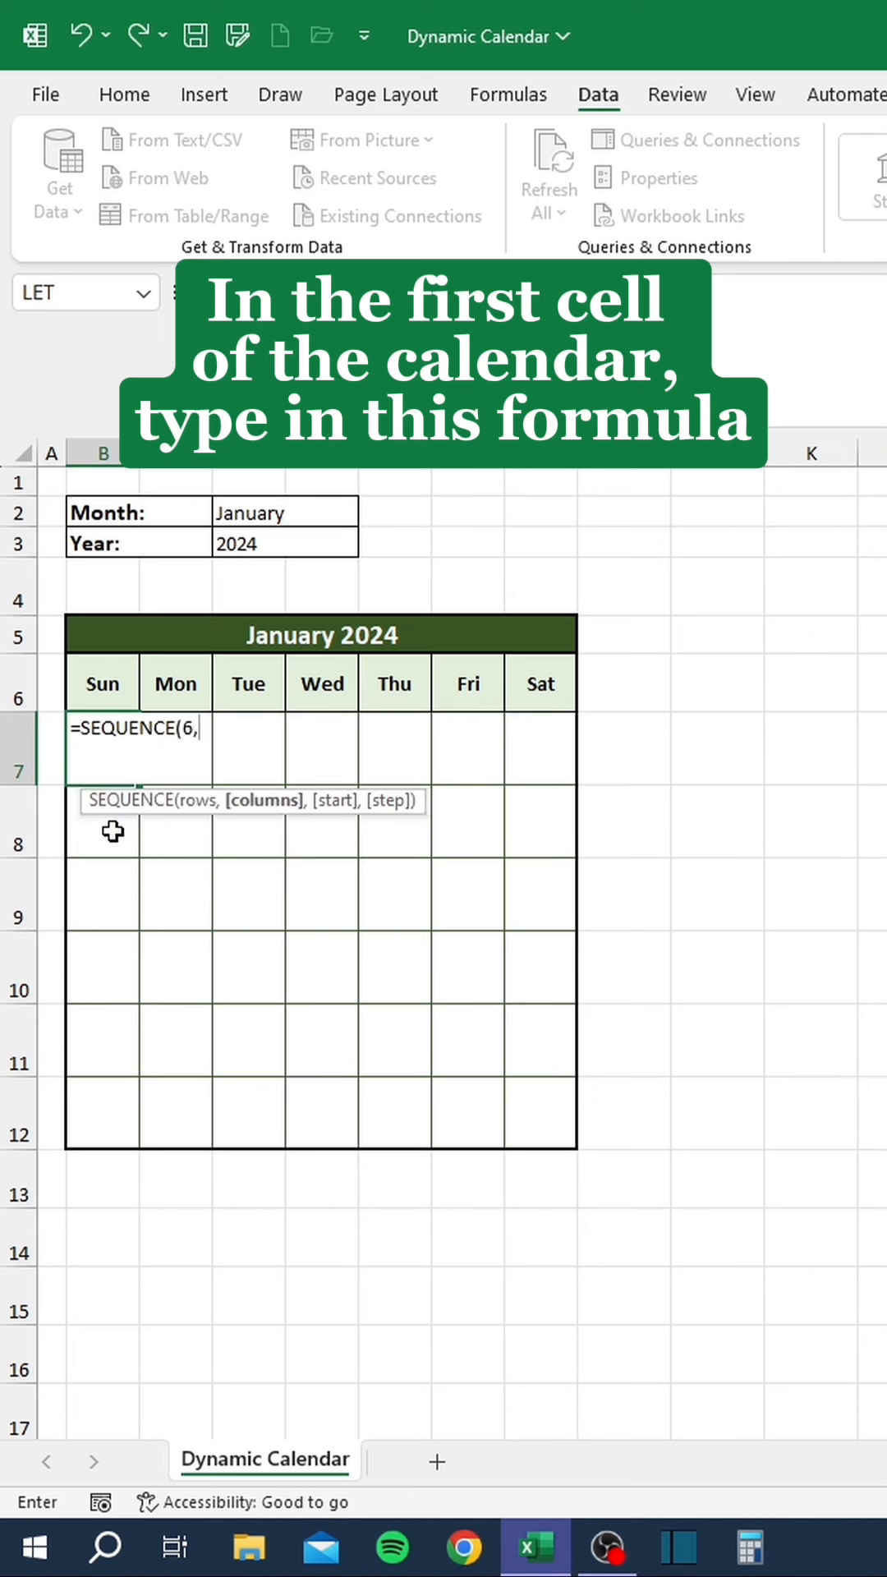
{"action": "left_click", "coordinate": [322, 634]}
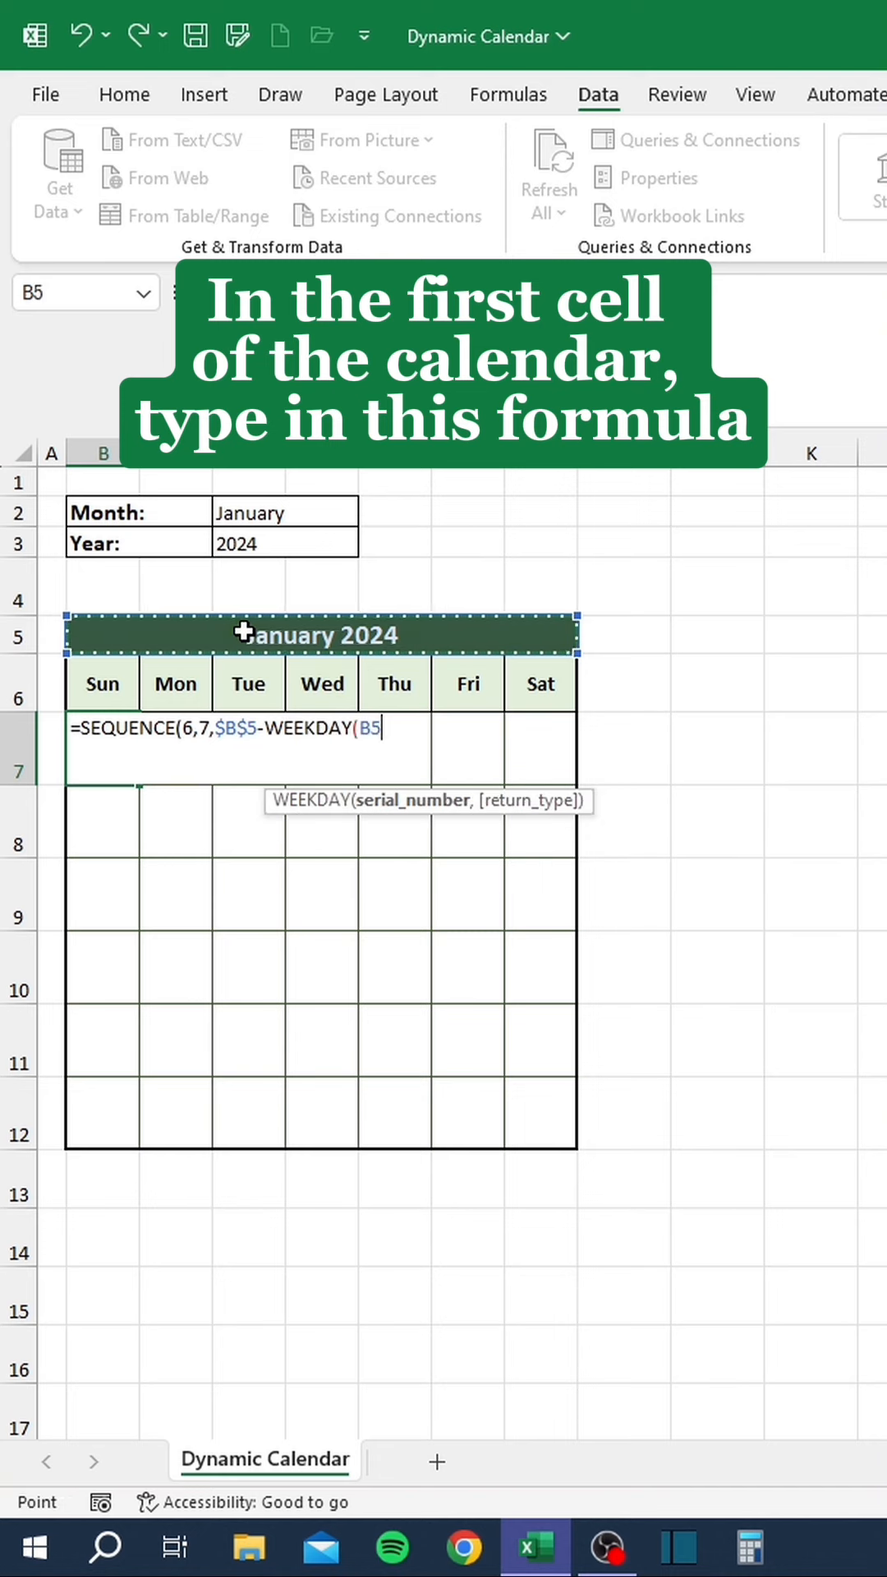
{"action": "type", "text": "$B$5,1)+"}
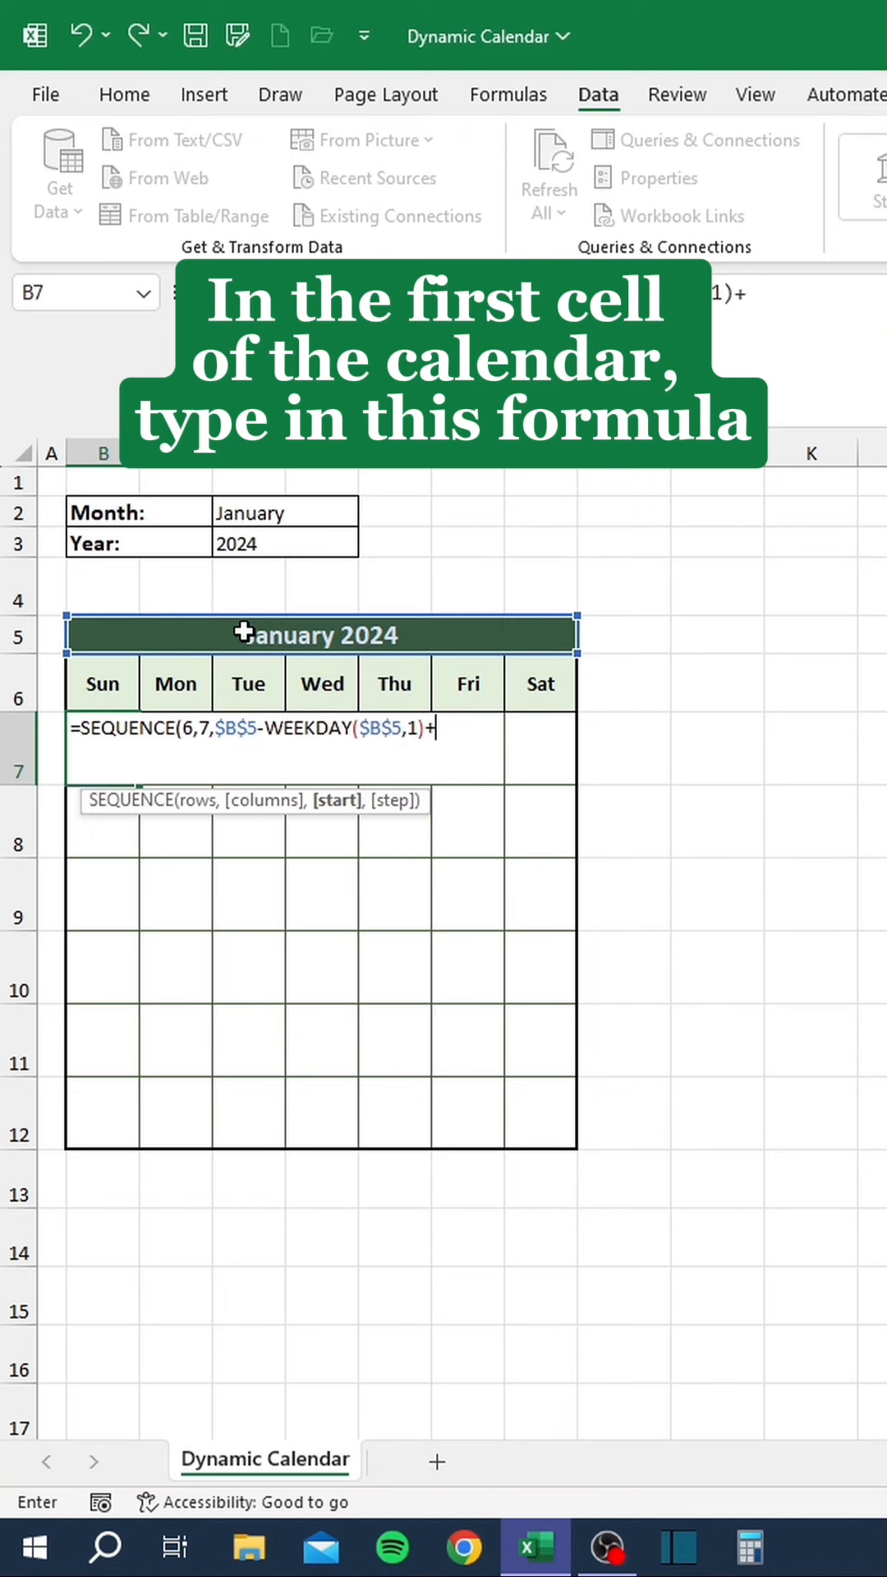
{"action": "key", "text": "Enter"}
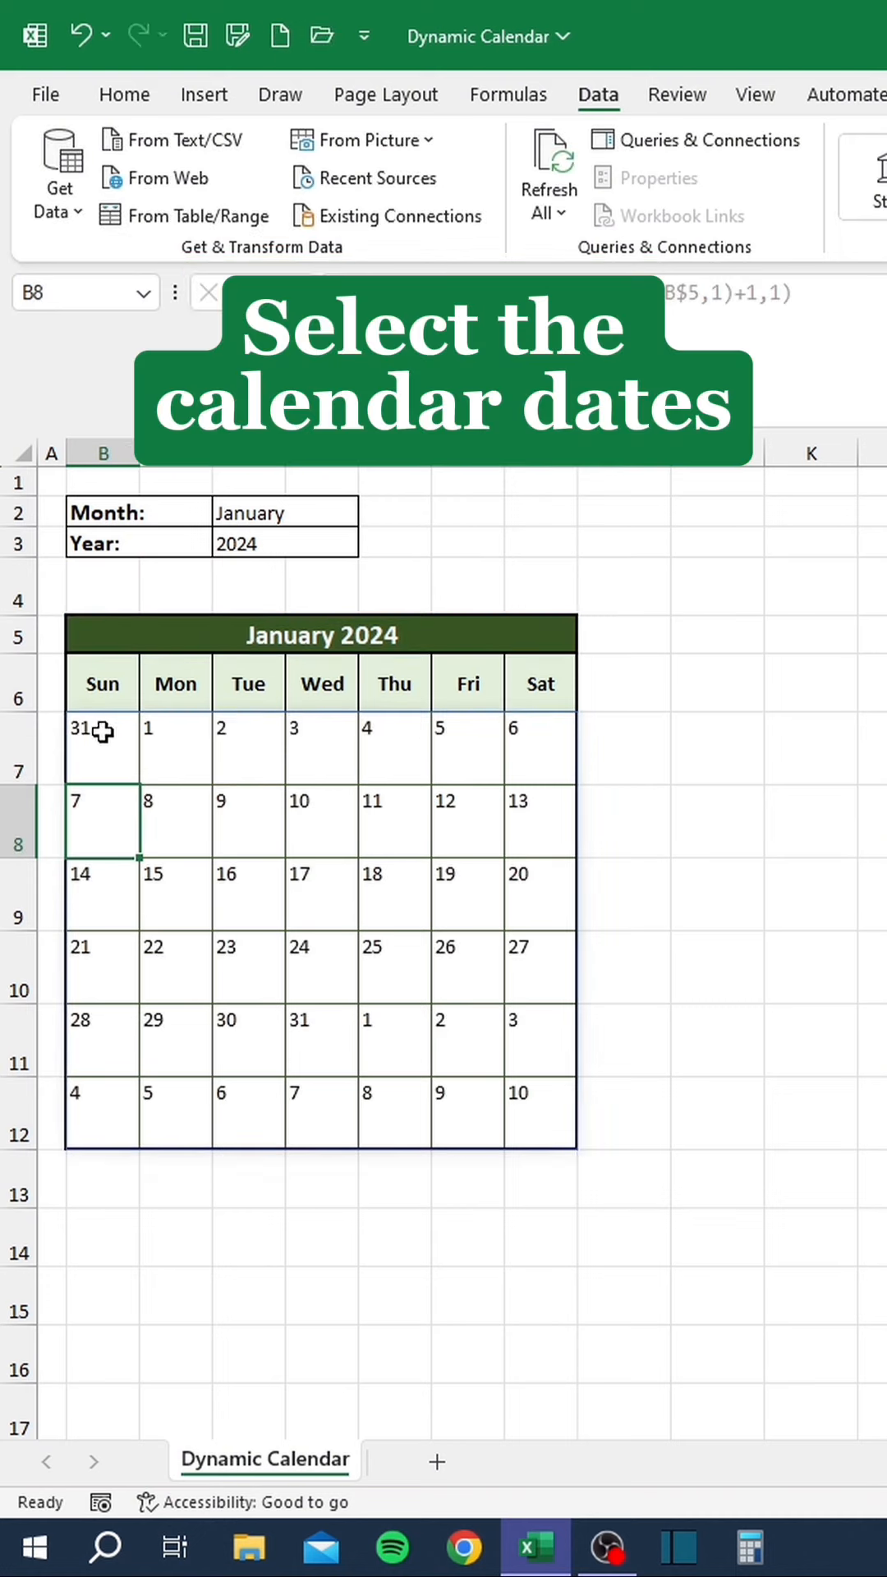
Select the calendar dates B7:H12 and start a new conditional formatting rule.
{"action": "left_click_drag", "start_coordinate": [100, 745], "coordinate": [541, 1112]}
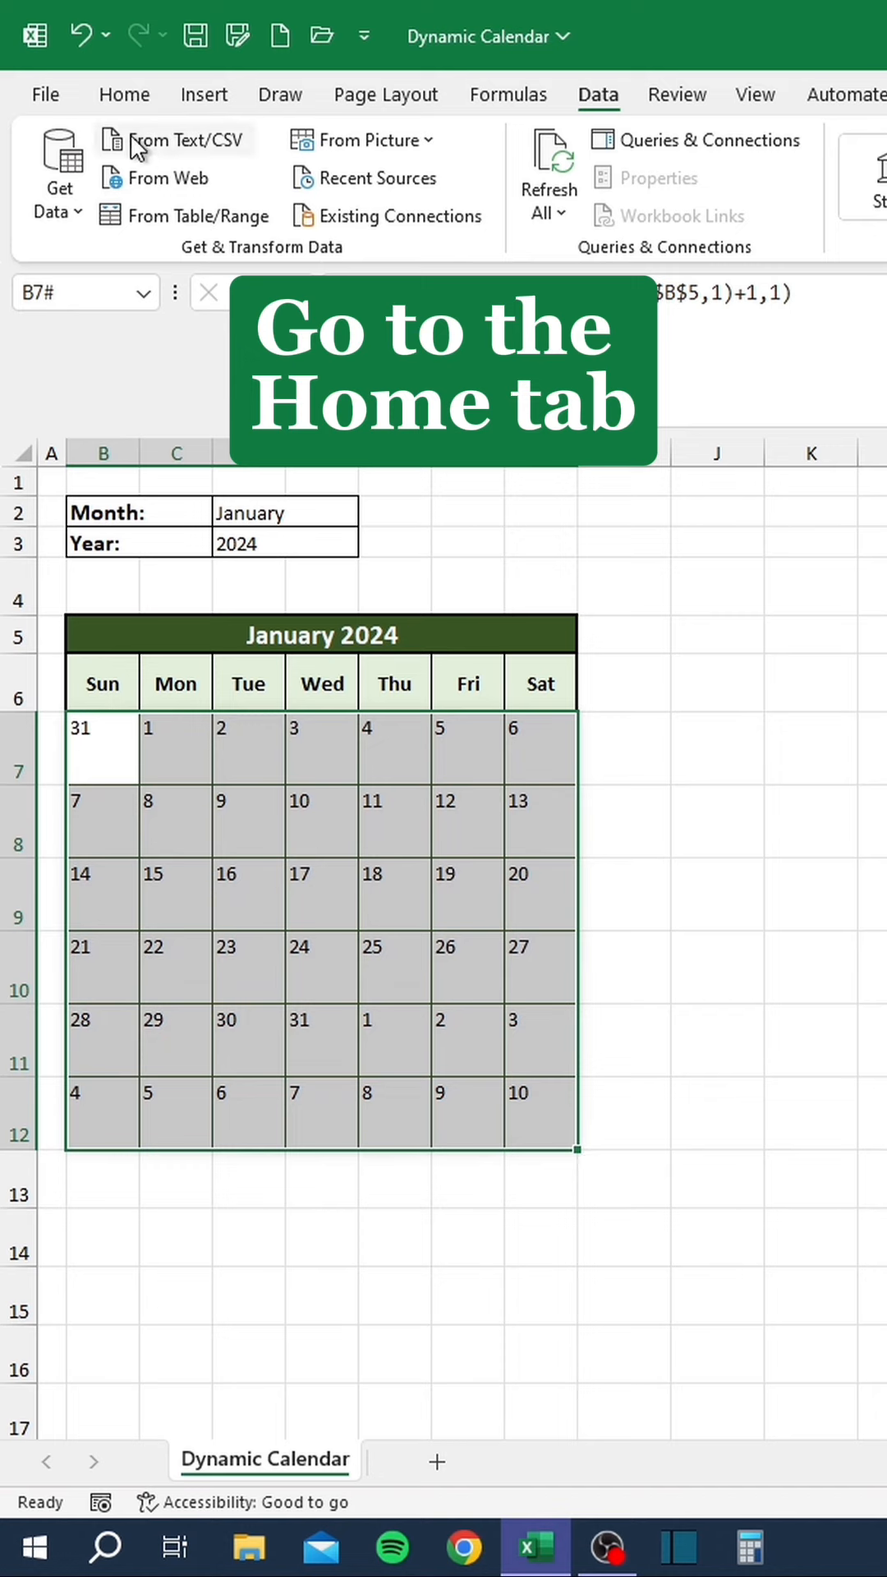
{"action": "left_click", "coordinate": [123, 93]}
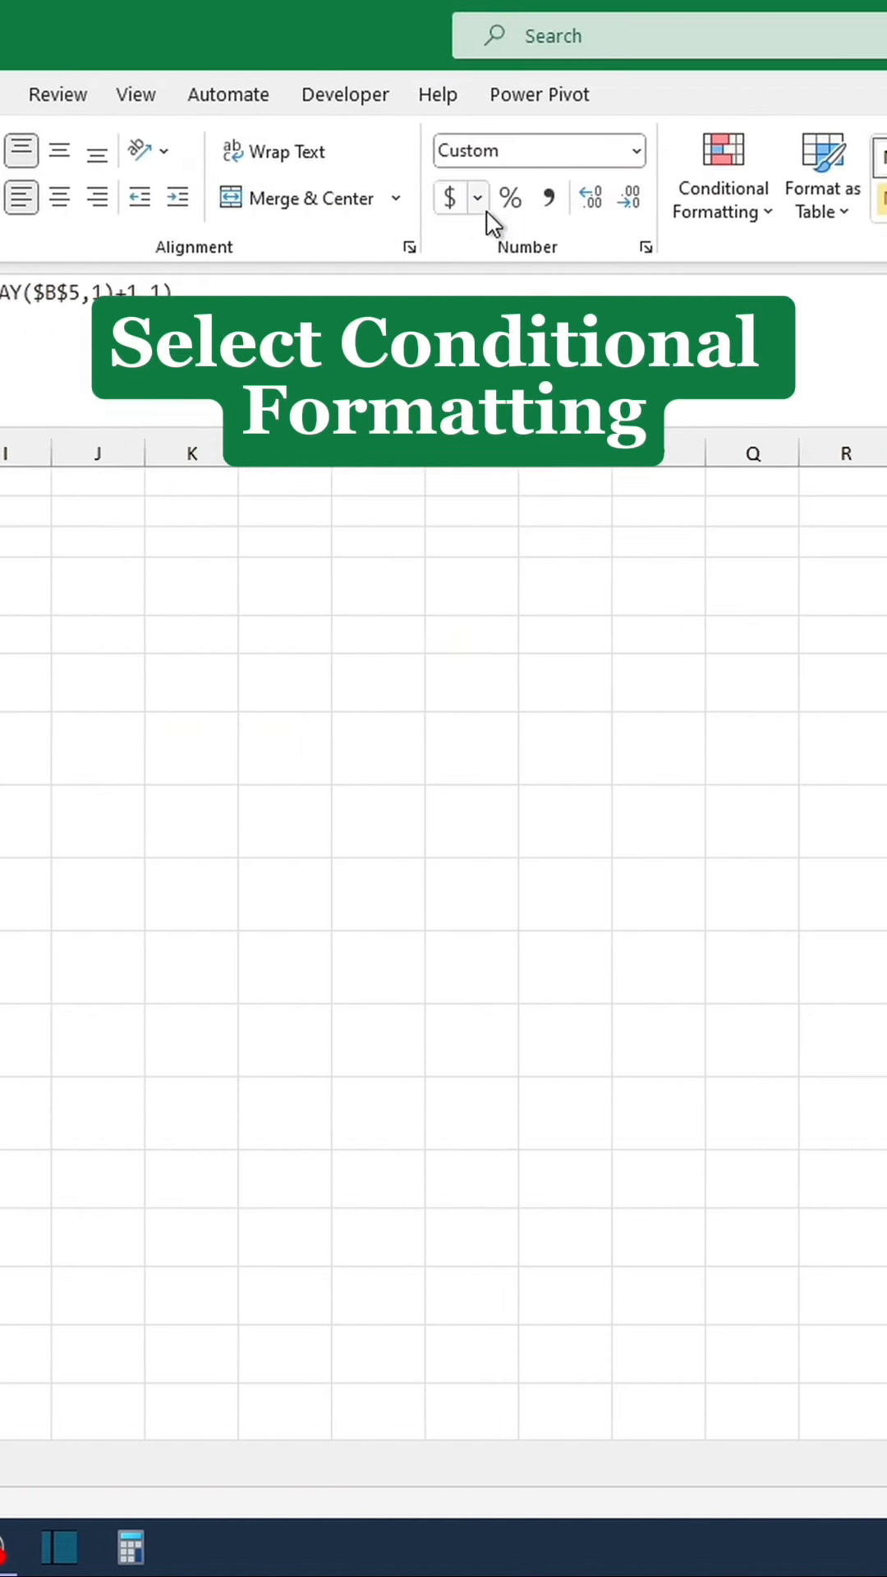
{"action": "left_click", "coordinate": [719, 175]}
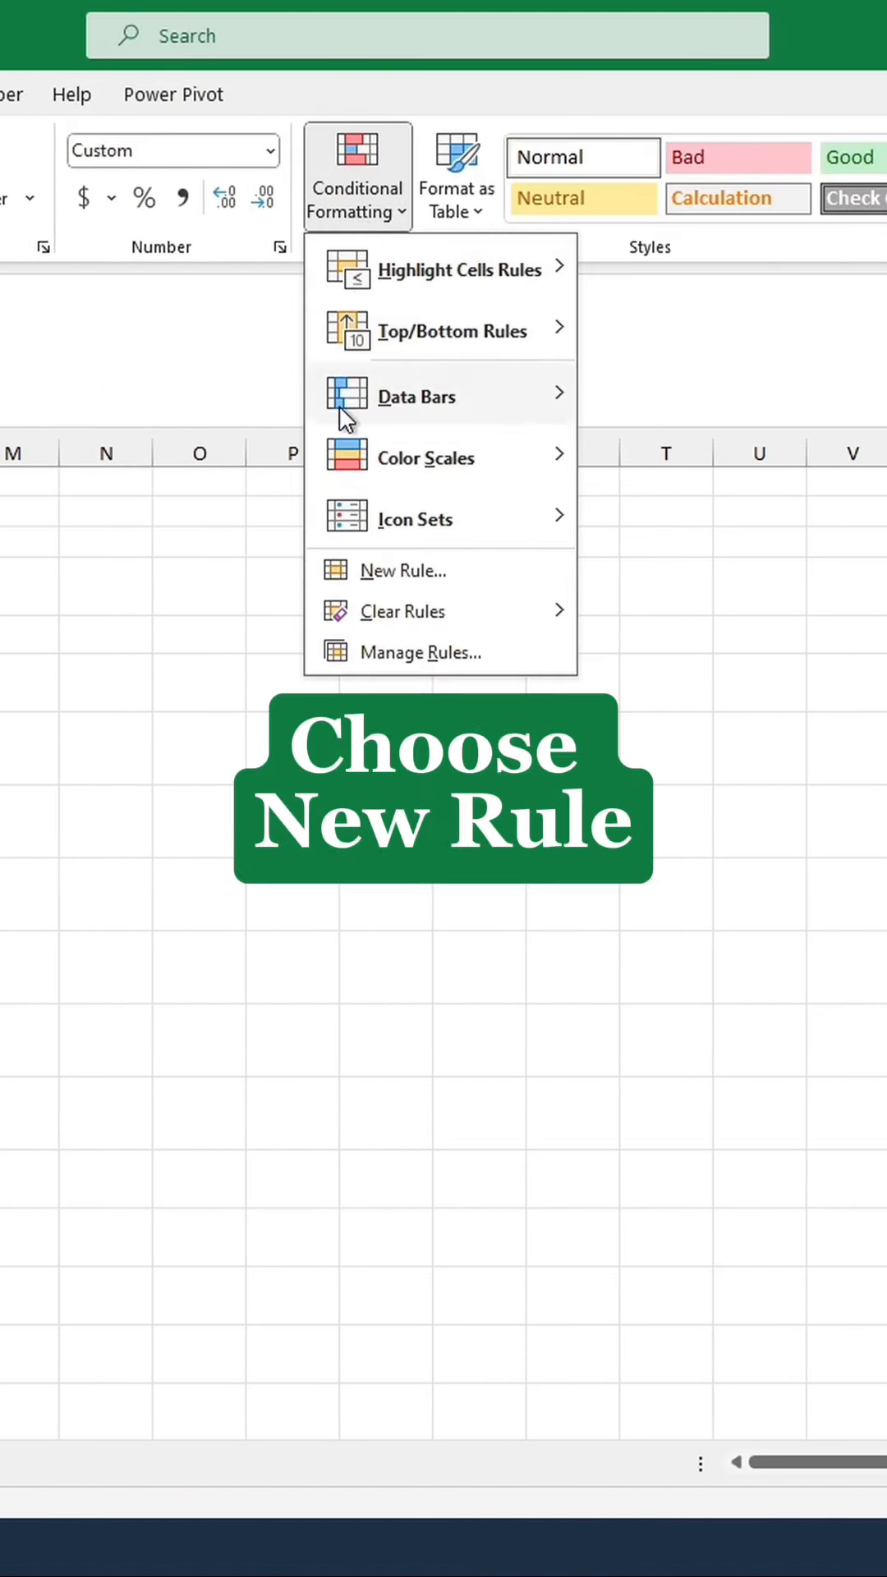
{"action": "left_click", "coordinate": [401, 570]}
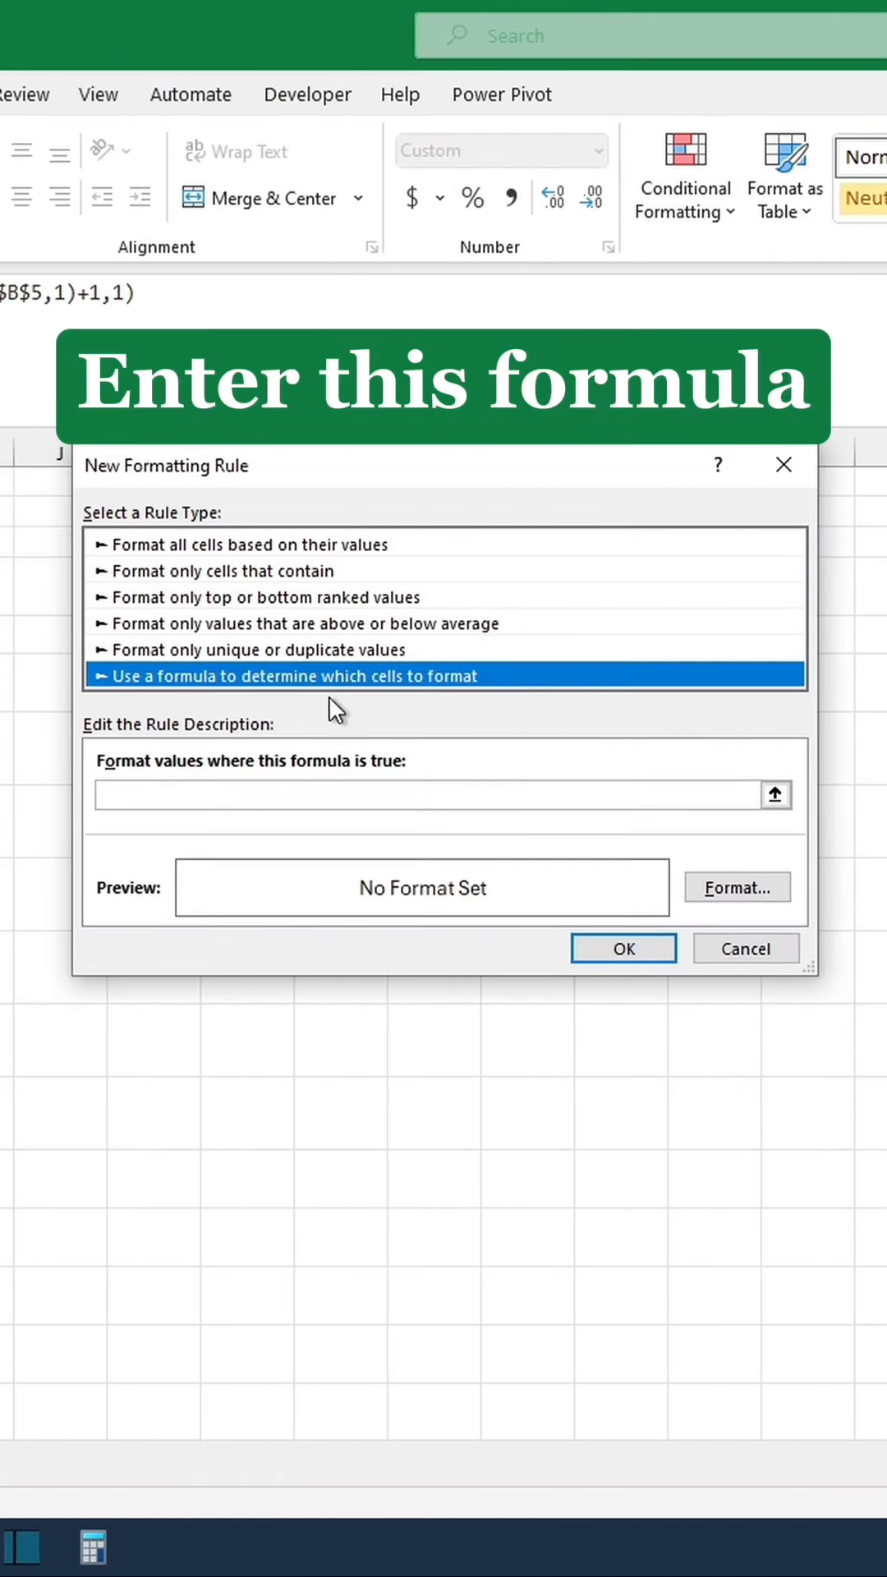
Write the rule formula =MONTH(B7)<>MONTH($B$5) for dates outside the title month.
{"action": "type", "text": "="}
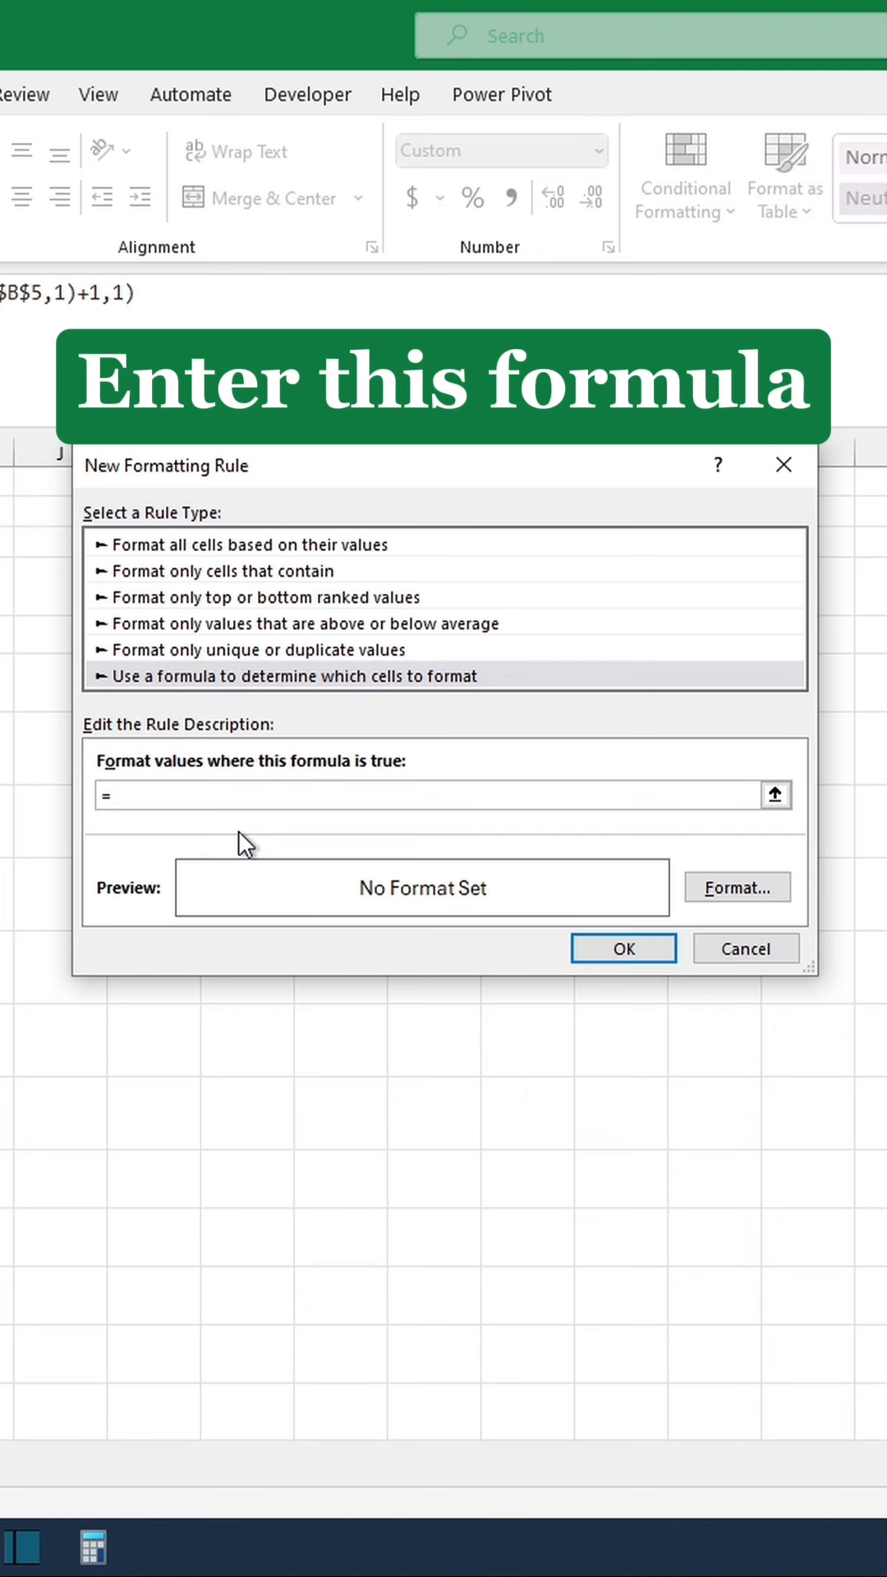
{"action": "type", "text": "MONTH(B7)"}
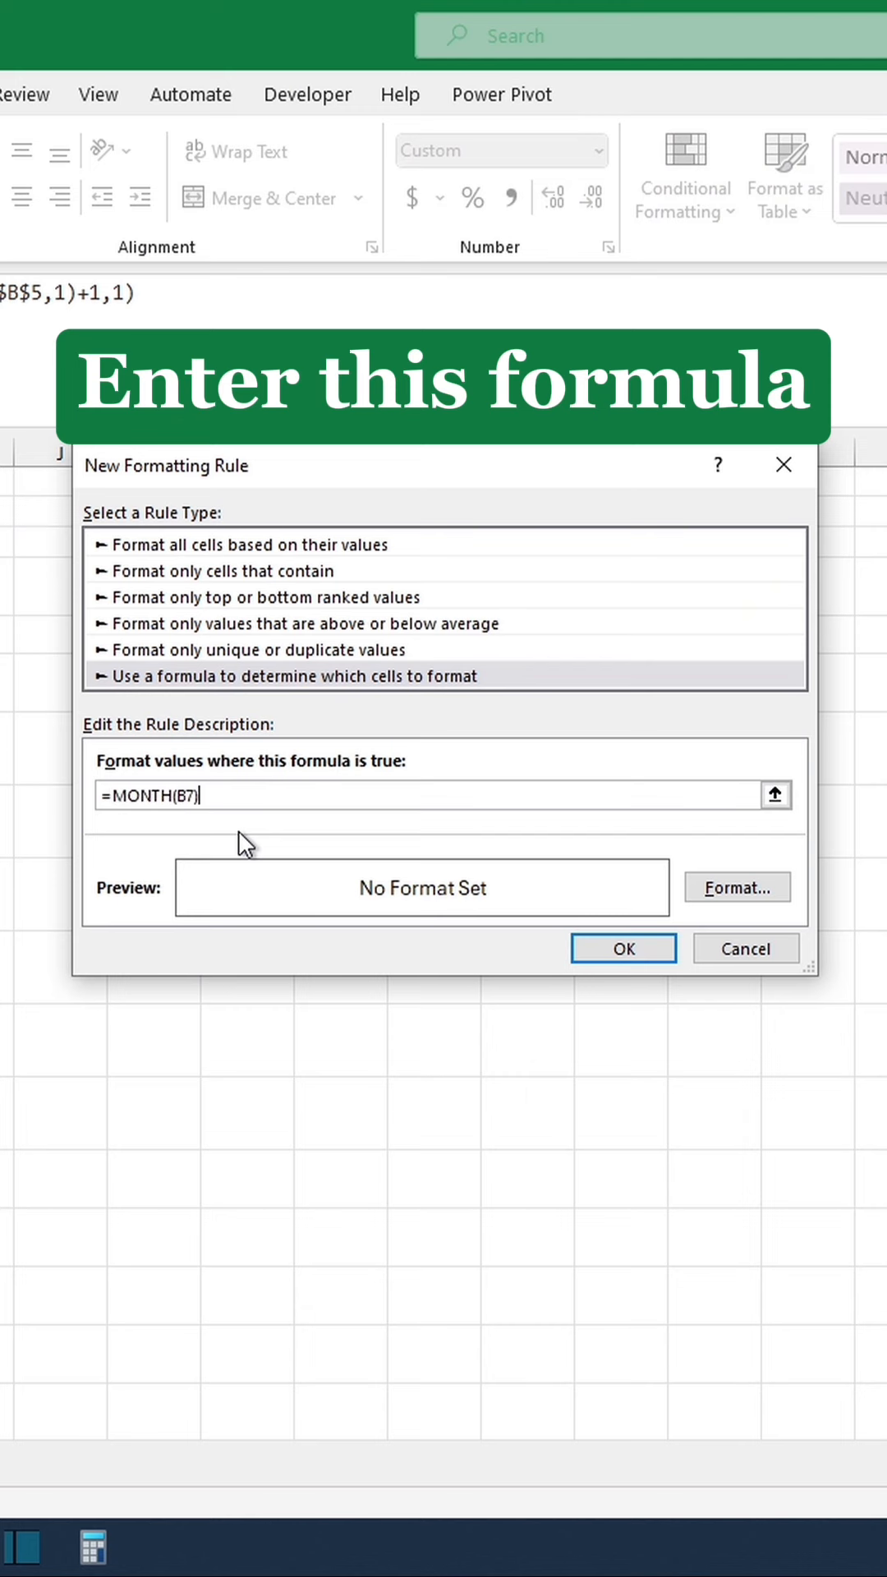
{"action": "type", "text": "<>MONTH("}
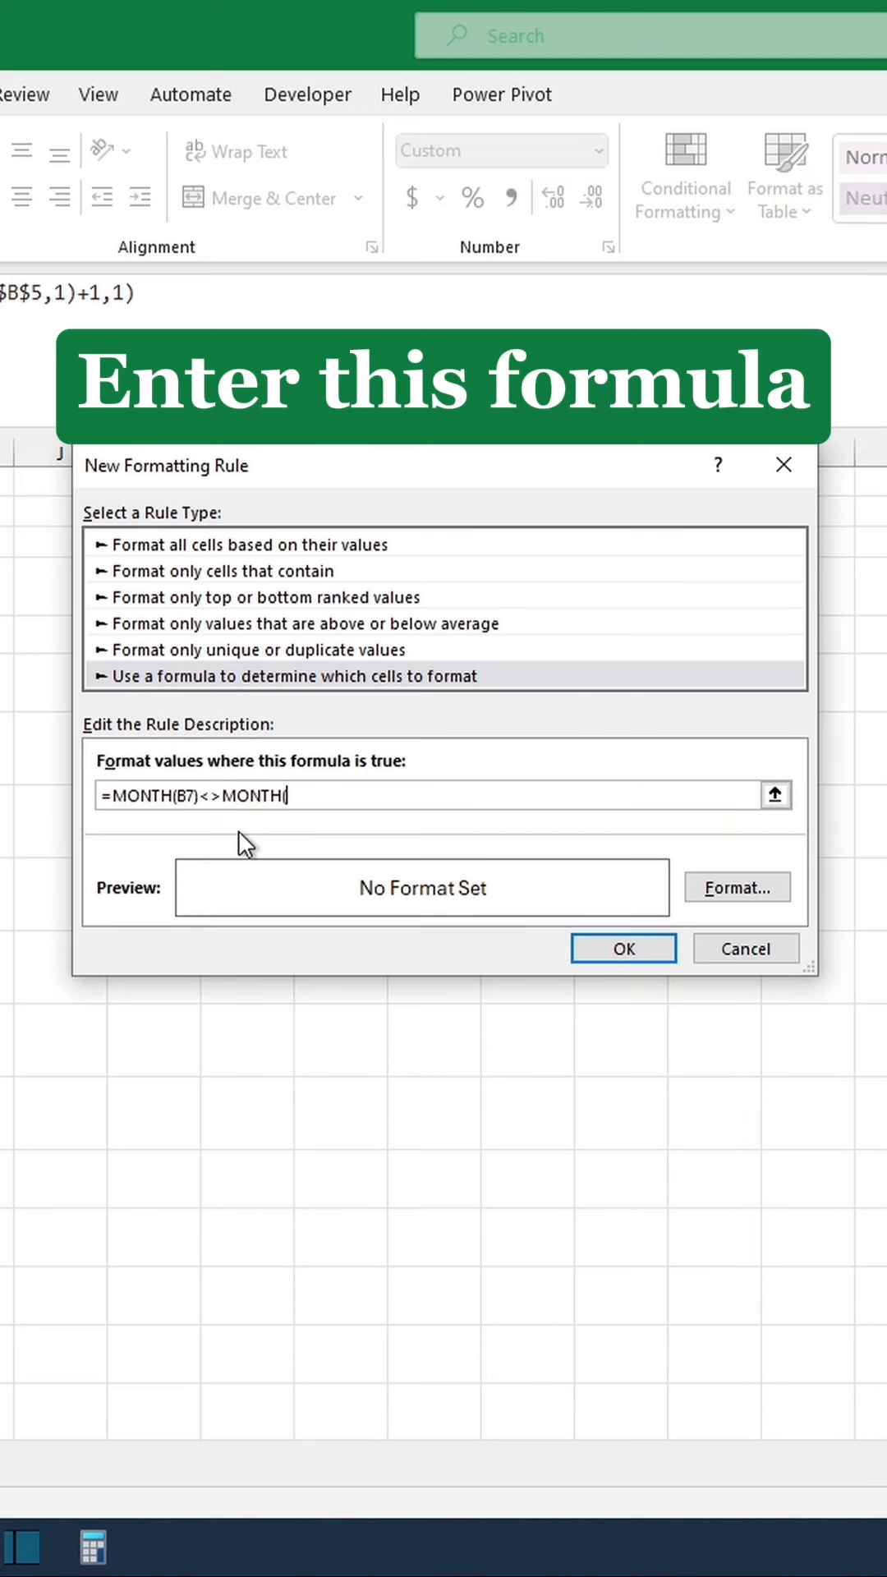
{"action": "type", "text": "$B$5"}
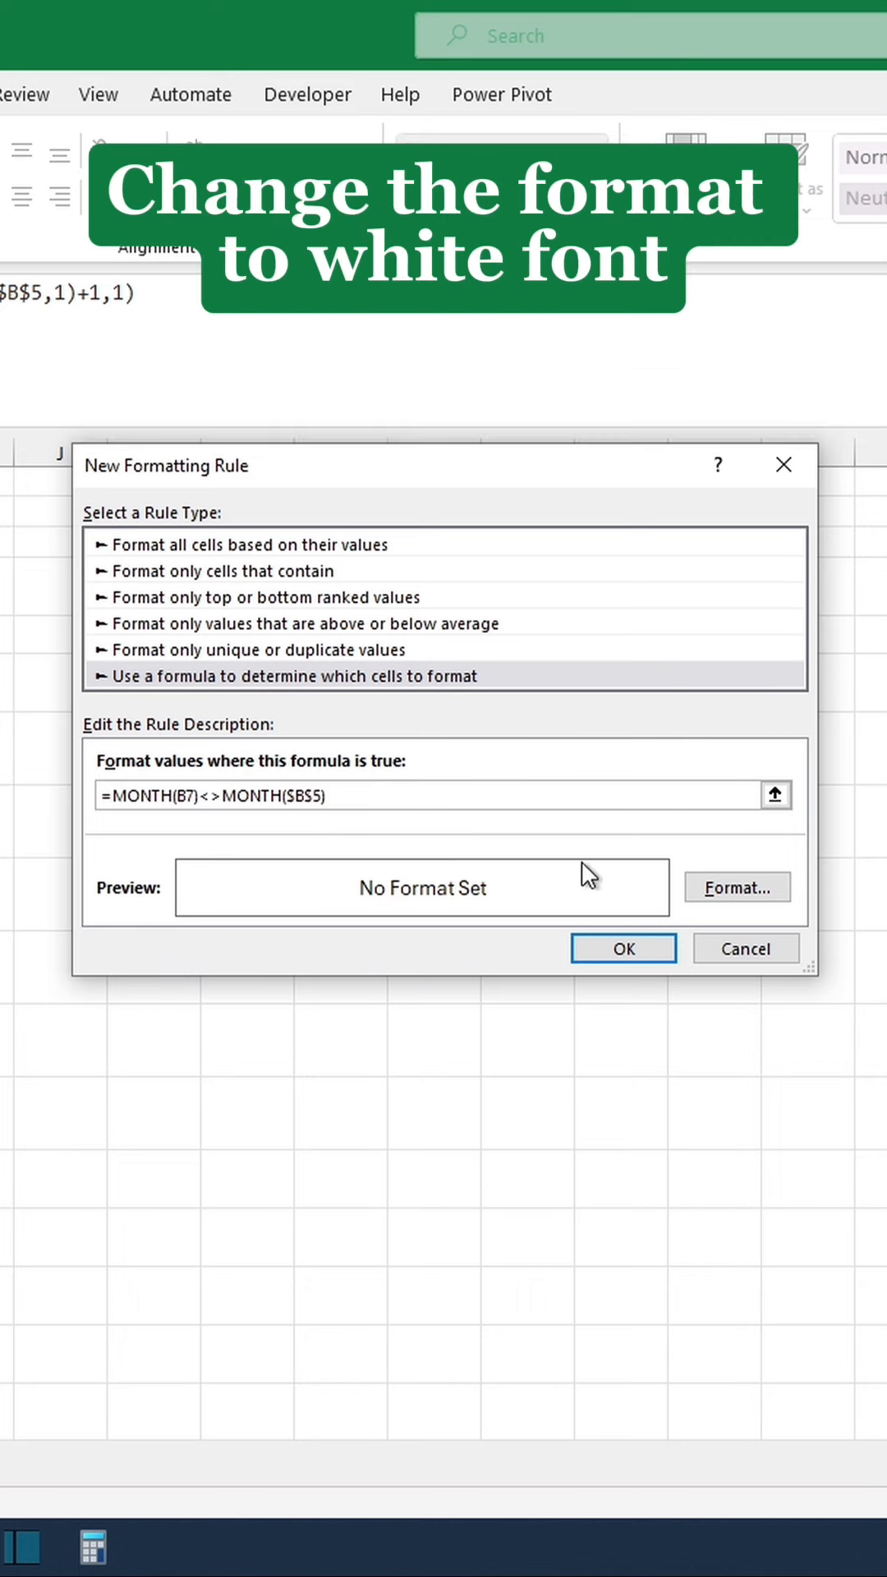
Format matching dates with white font, apply the rule, and switch the calendar to February.
{"action": "left_click", "coordinate": [736, 887]}
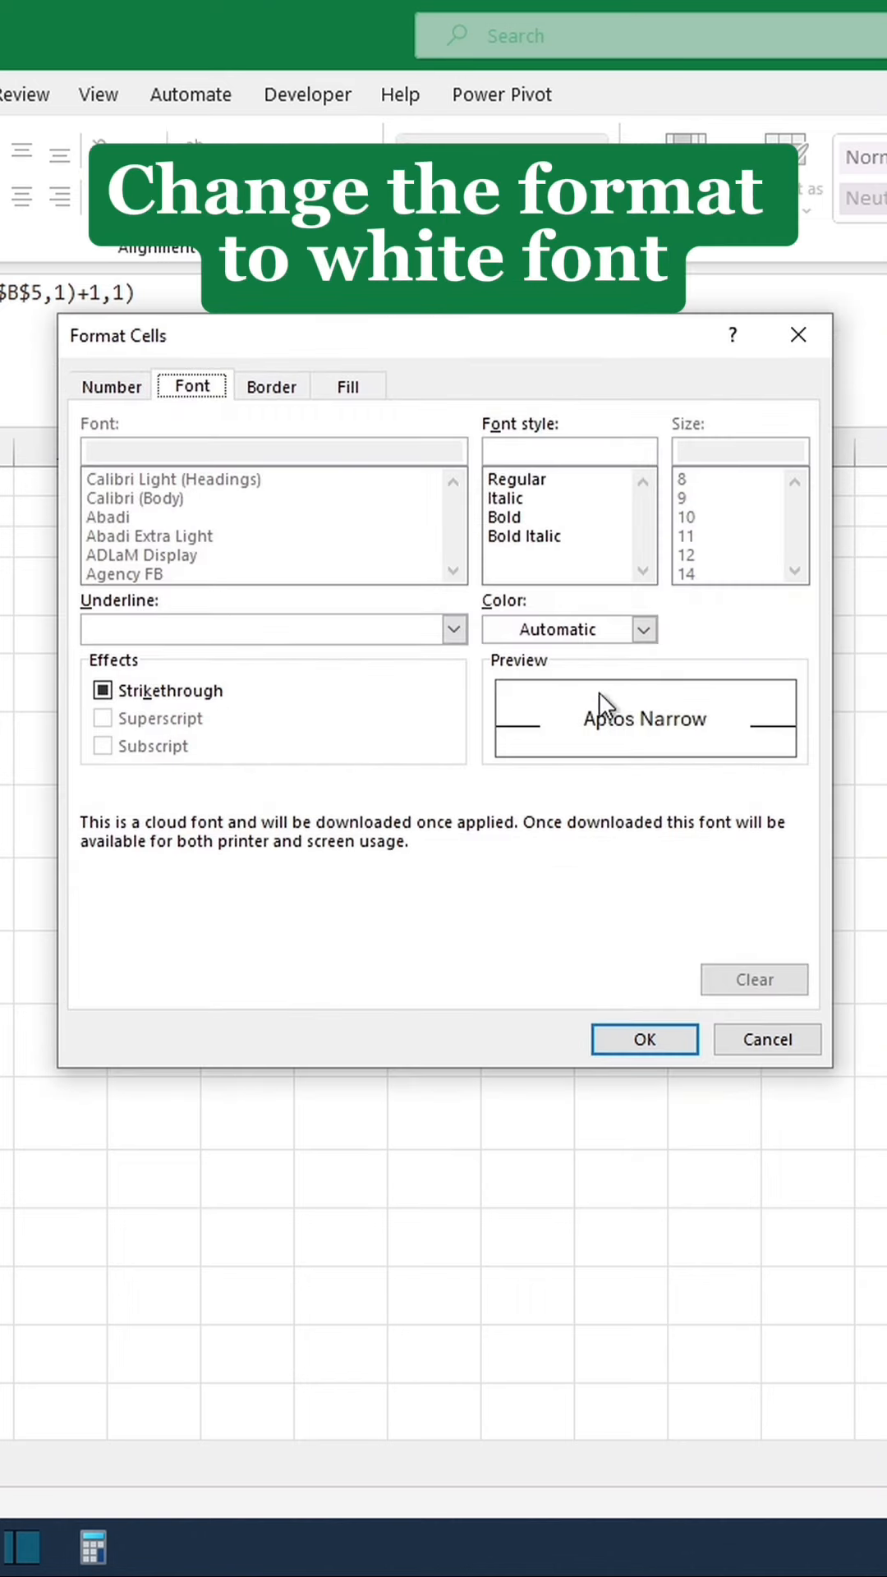
{"action": "left_click", "coordinate": [558, 630]}
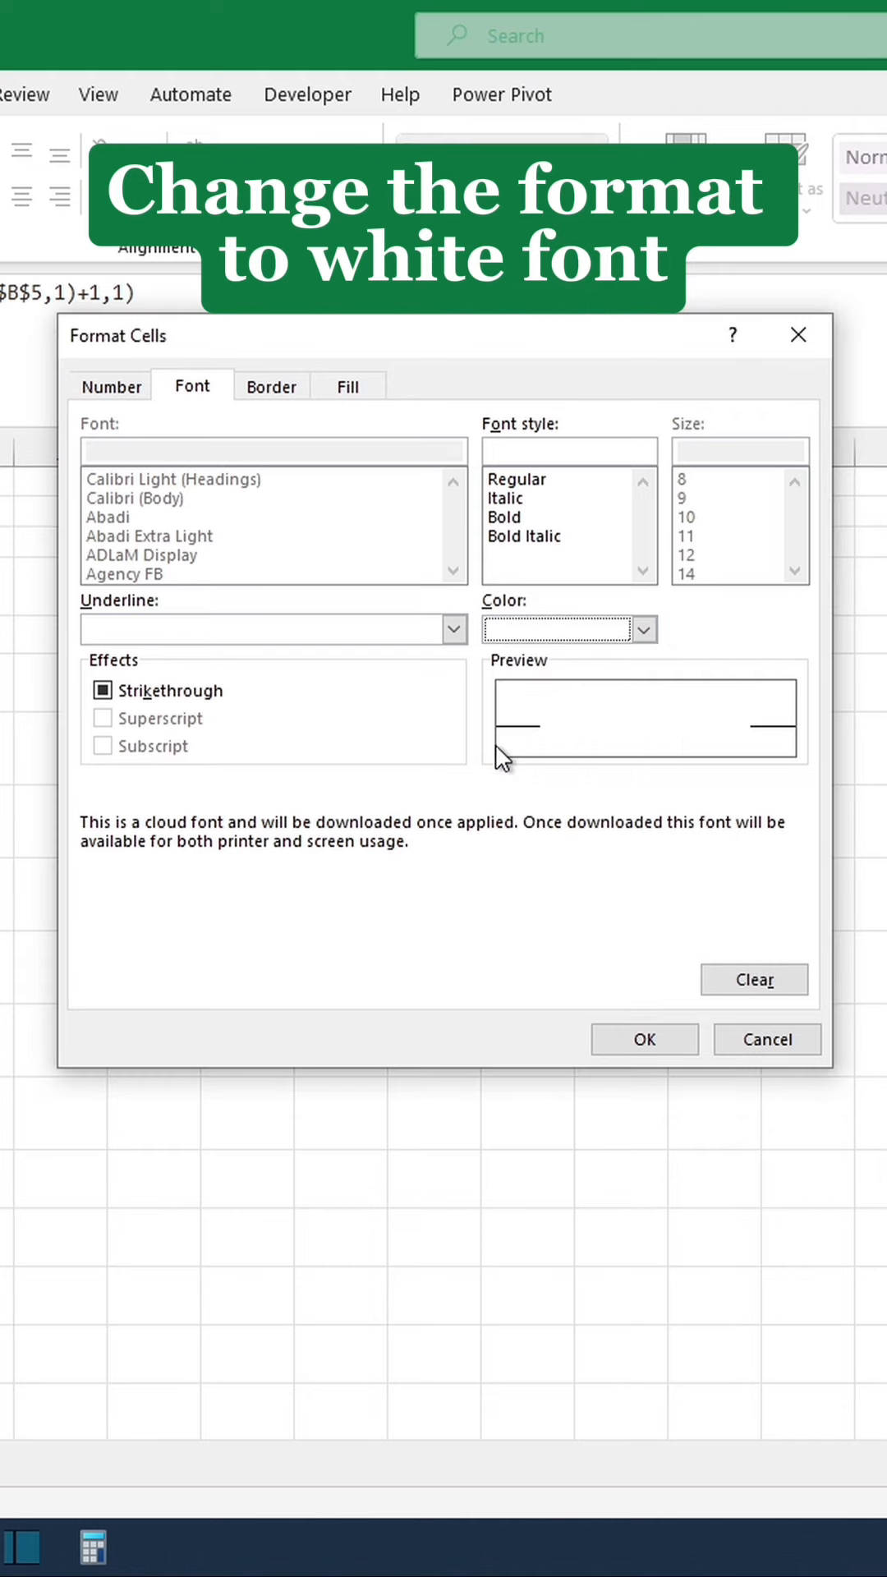
{"action": "left_click", "coordinate": [644, 1038]}
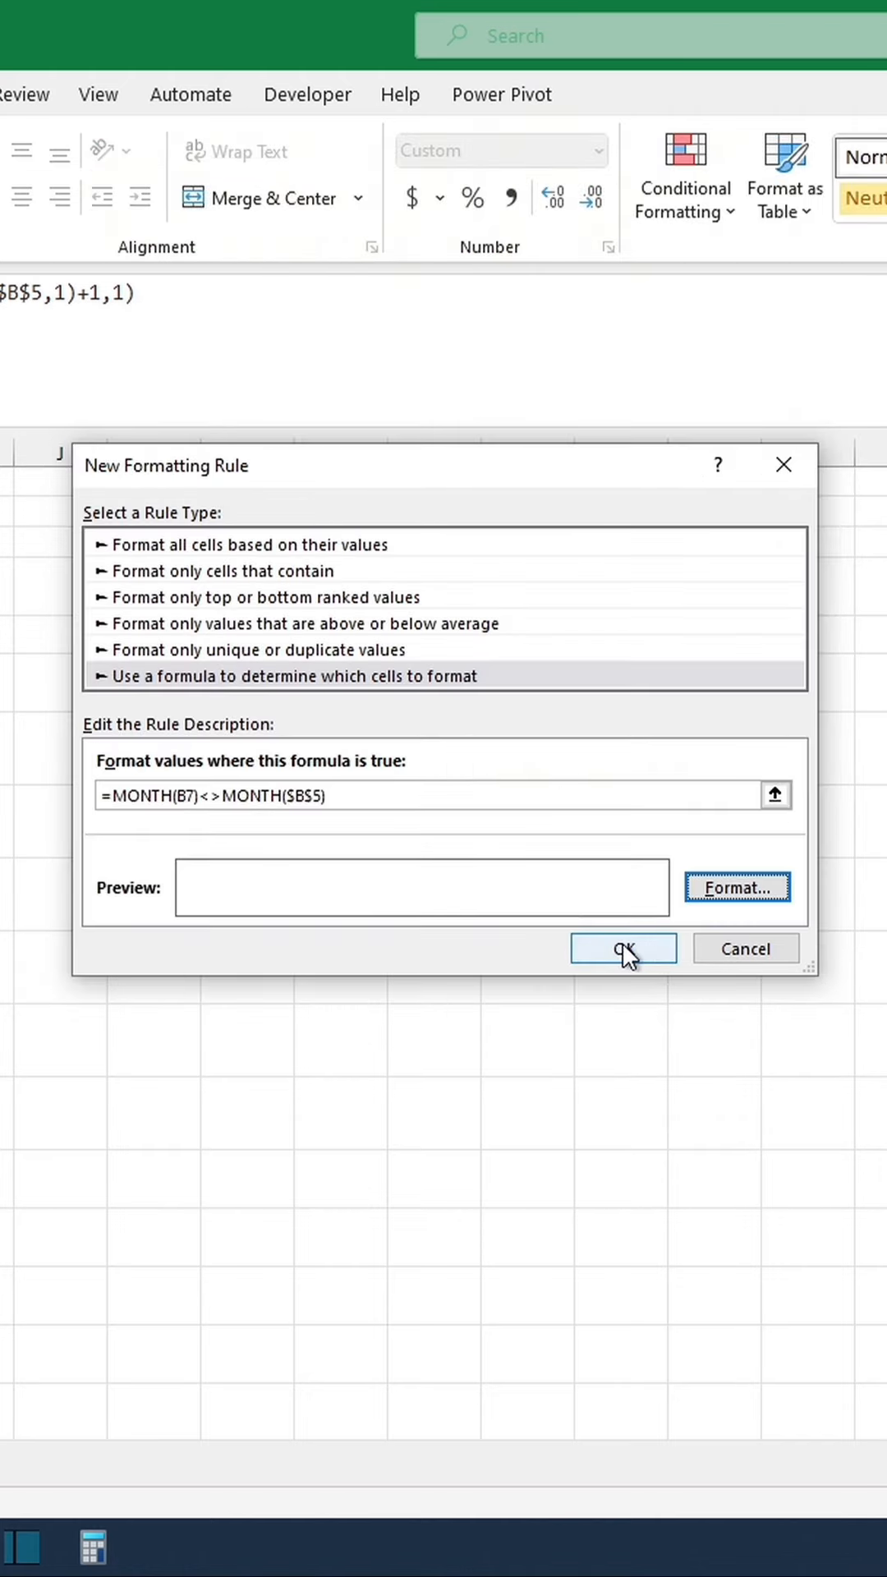
{"action": "left_click", "coordinate": [623, 948]}
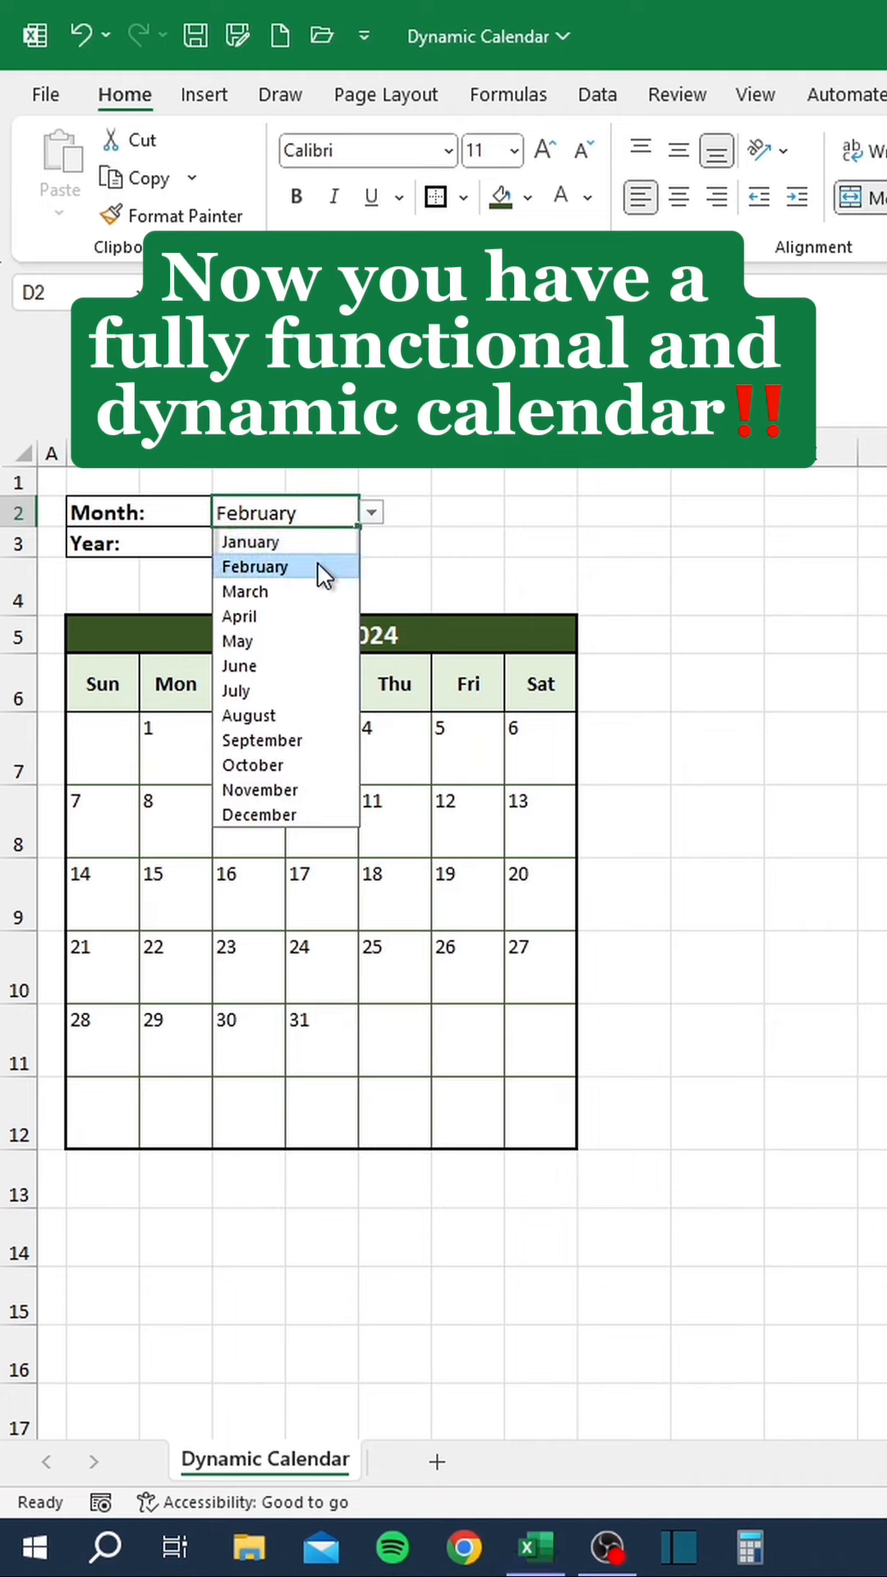
{"action": "left_click", "coordinate": [244, 591]}
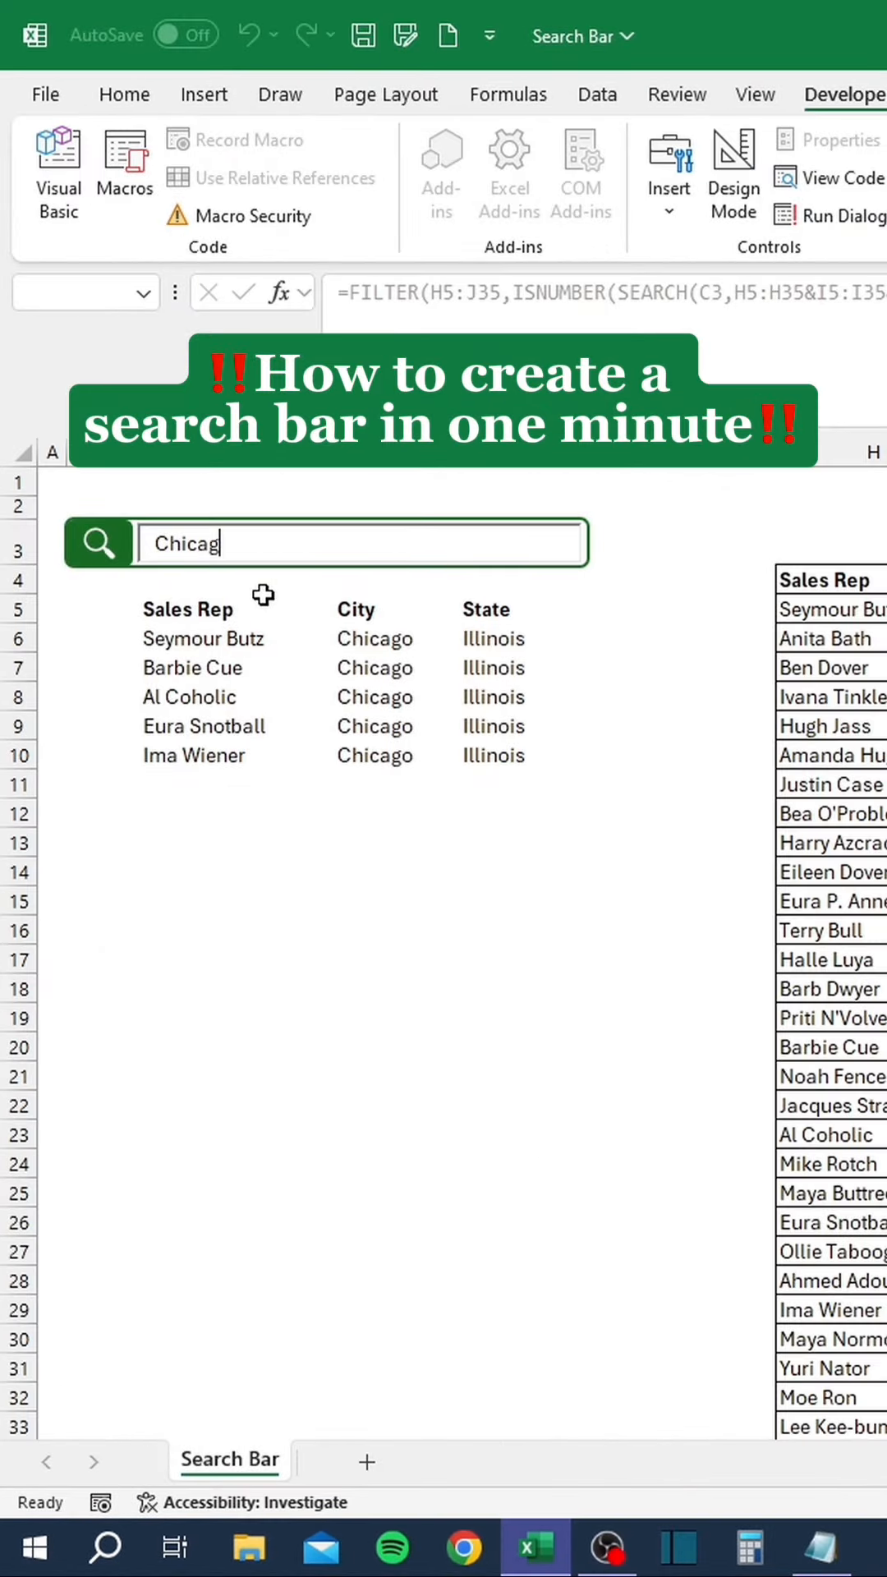
Test the search box with 'Pennsylva', then turn on Developer design mode to edit it.
{"action": "type", "text": "Pennsylva"}
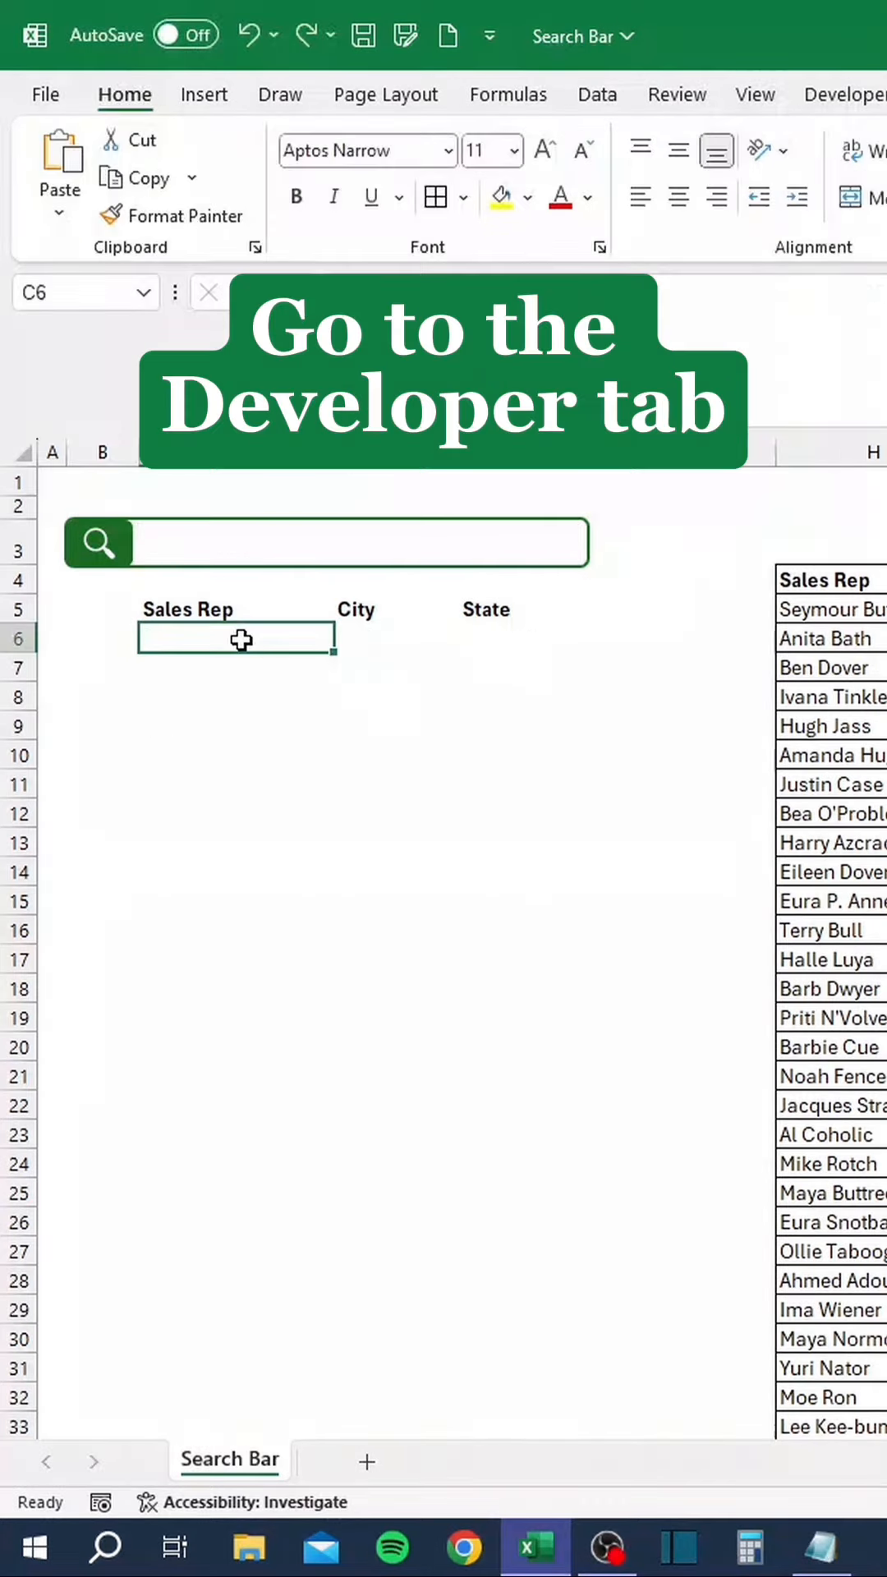
{"action": "left_click", "coordinate": [601, 94]}
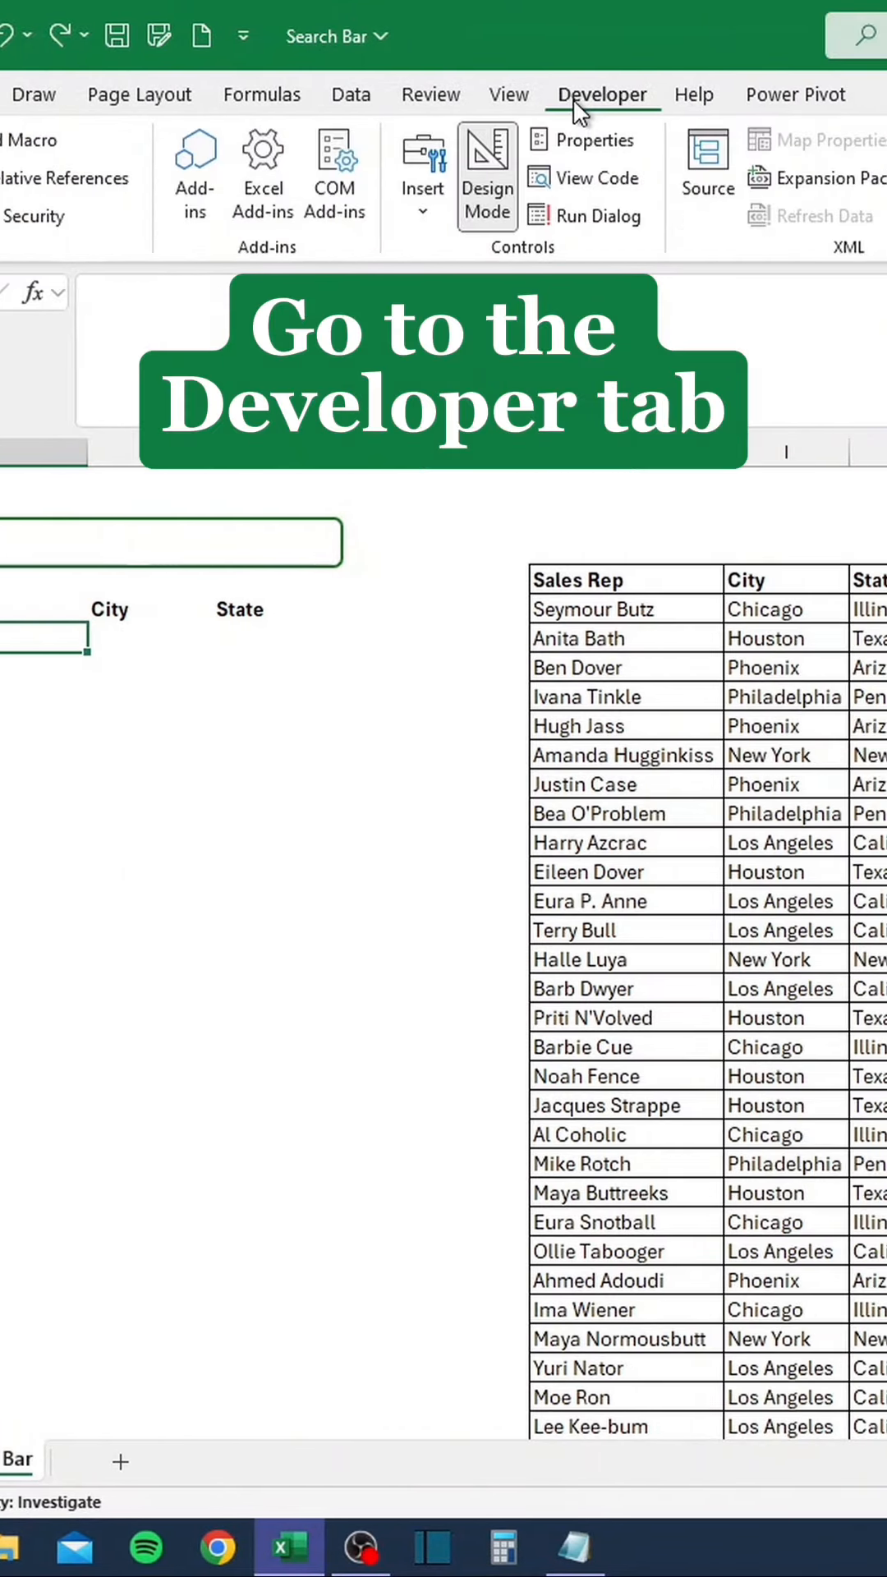
{"action": "left_click", "coordinate": [422, 186]}
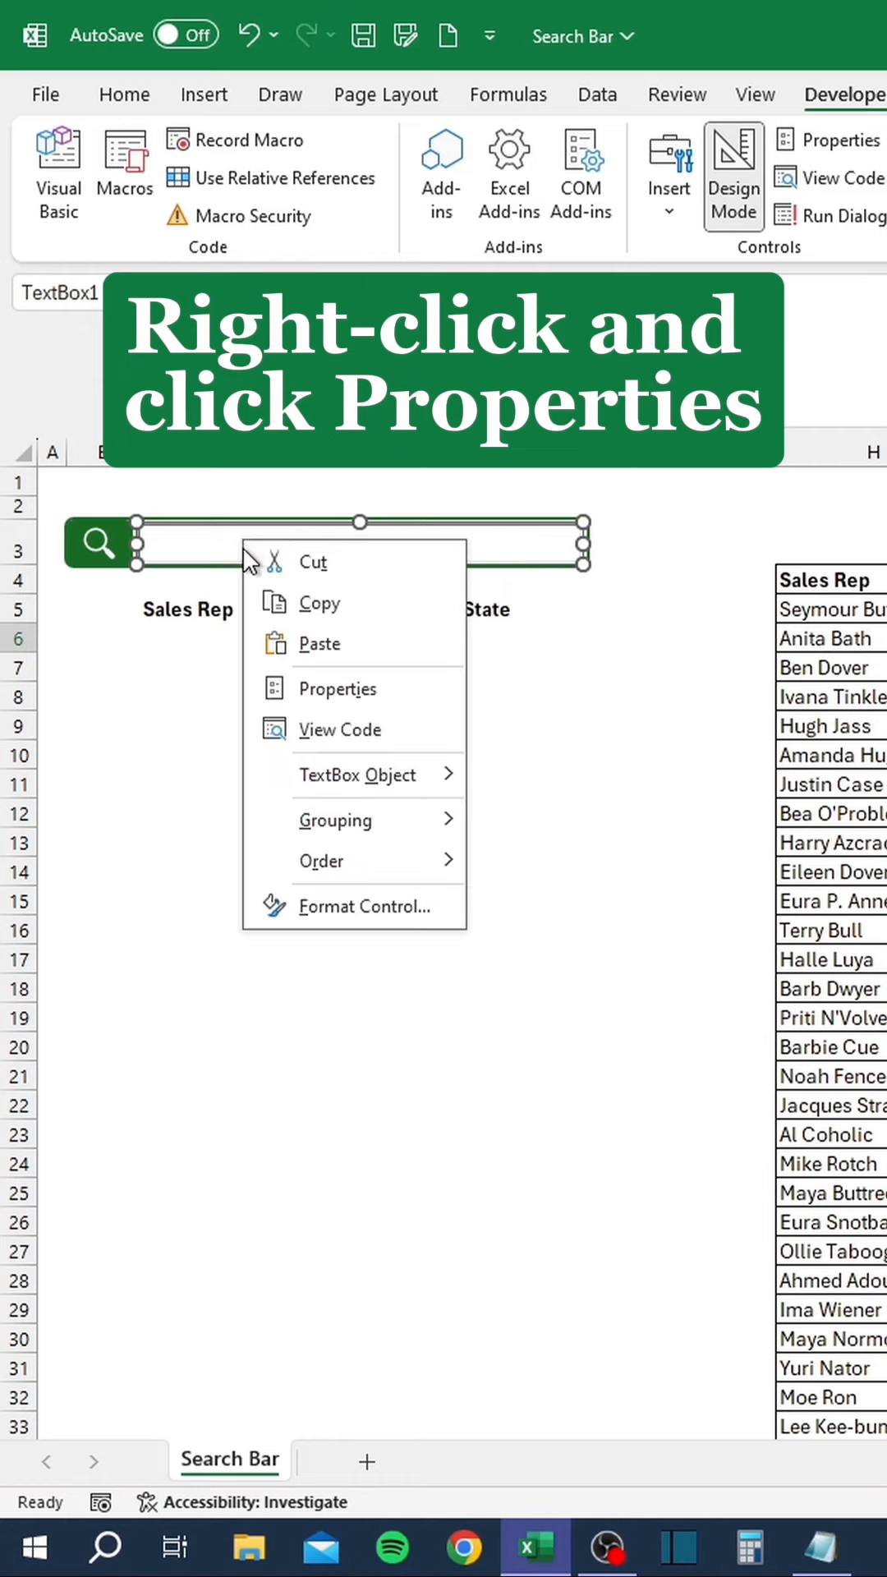
Set the search text box's LinkedCell property to C3 and close the Properties window.
{"action": "left_click", "coordinate": [337, 689]}
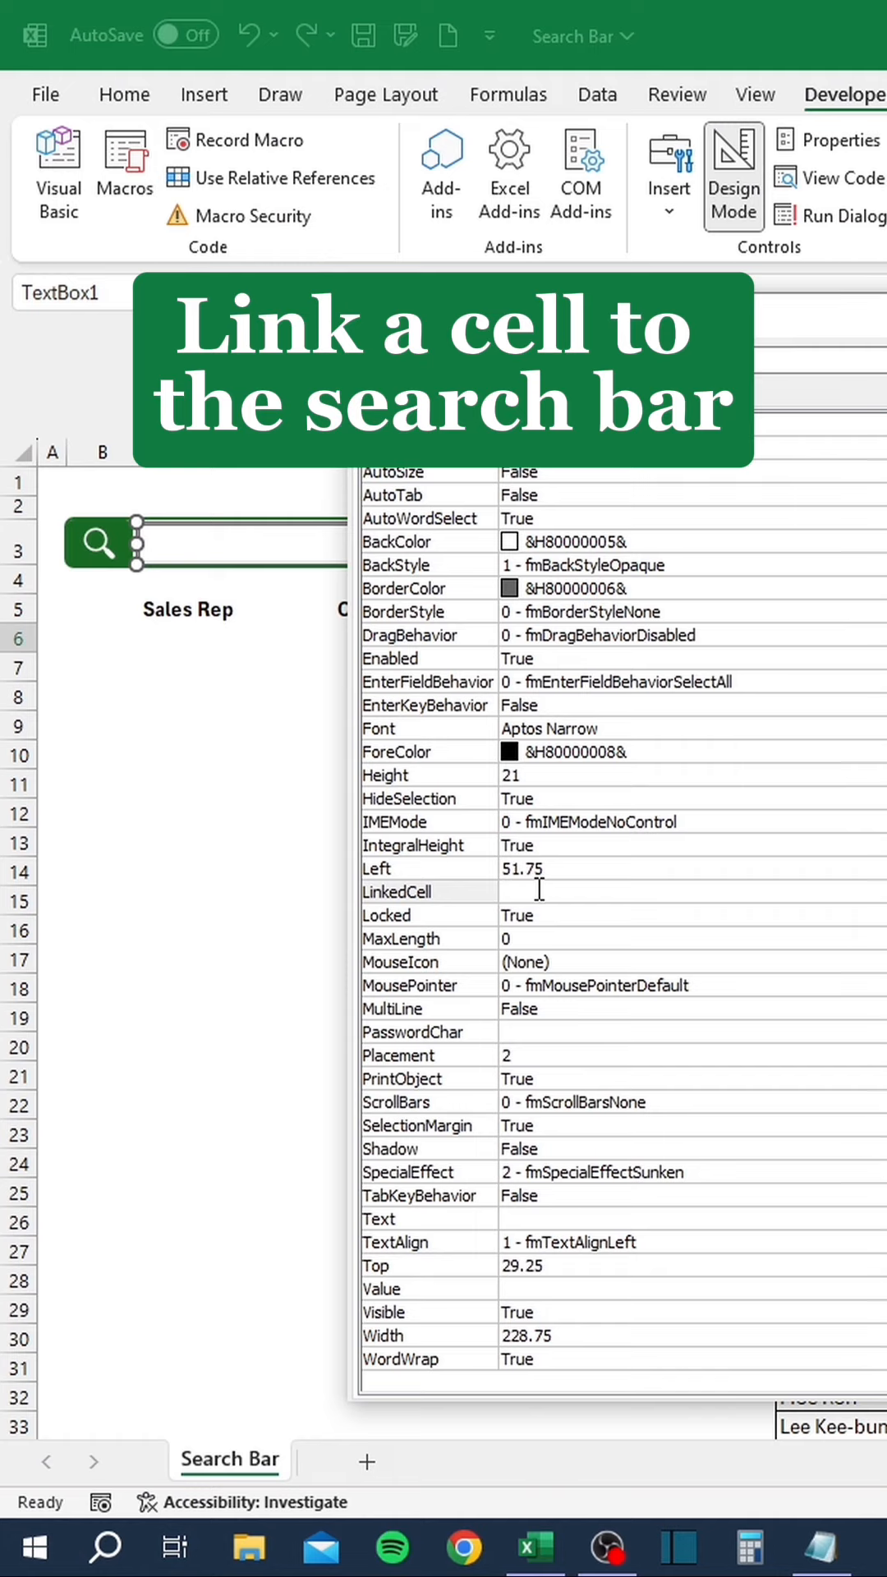
{"action": "type", "text": "C3"}
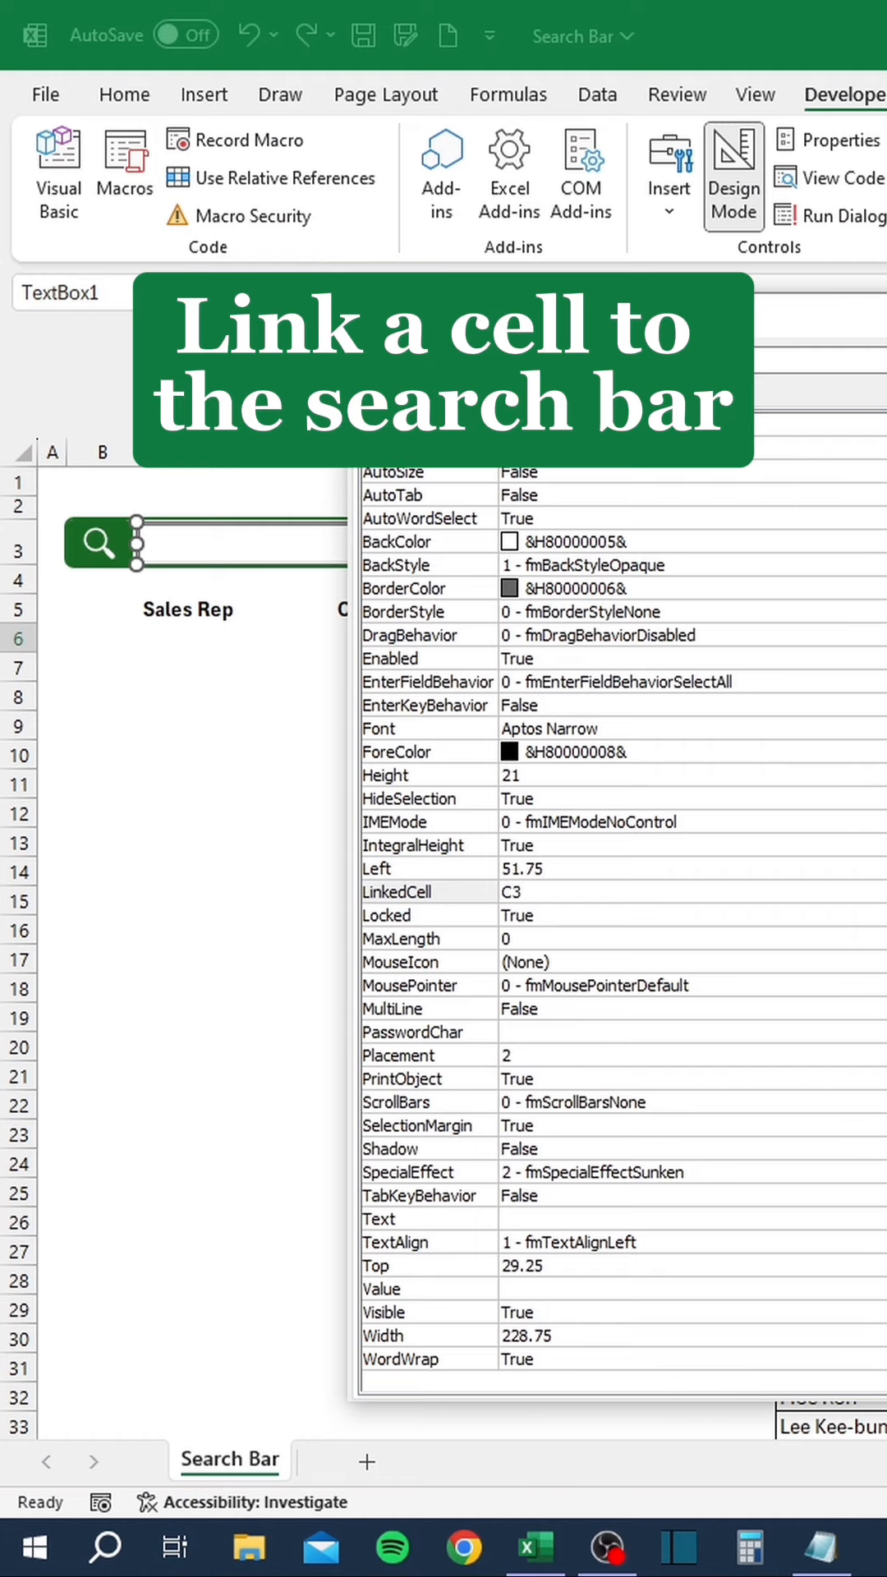
{"action": "left_click", "coordinate": [427, 891]}
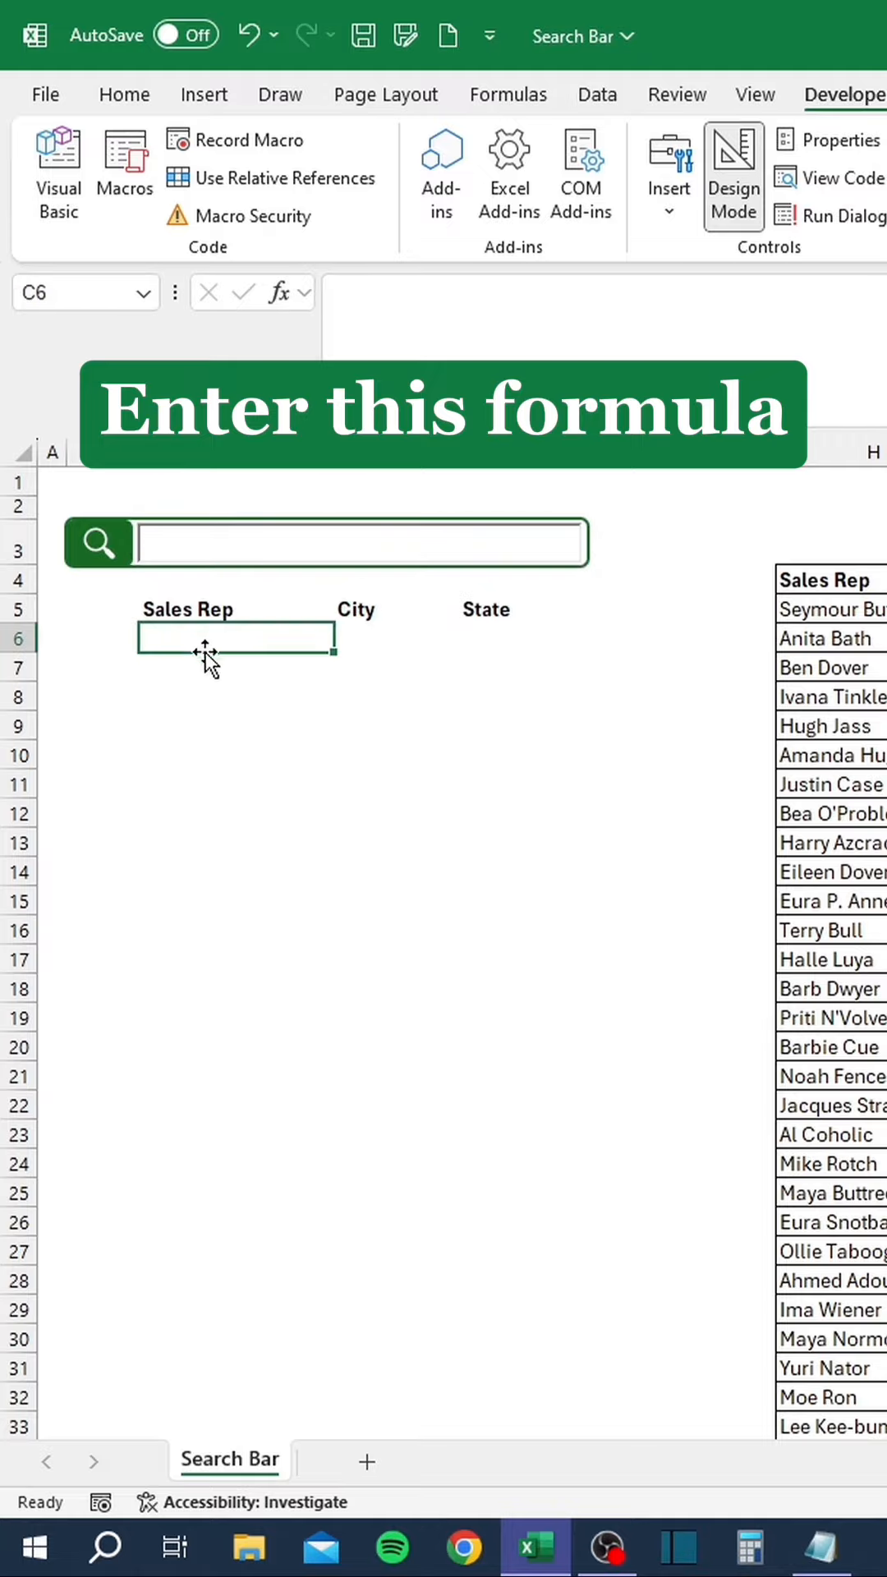
Enter =FILTER(H5:J35,ISNUMBER(SEARCH(C3,H5:H35&I5:I35&J5:J35)),"") in C6 to spill matching sales reps.
{"action": "type", "text": "=FILTER(H5:I34"}
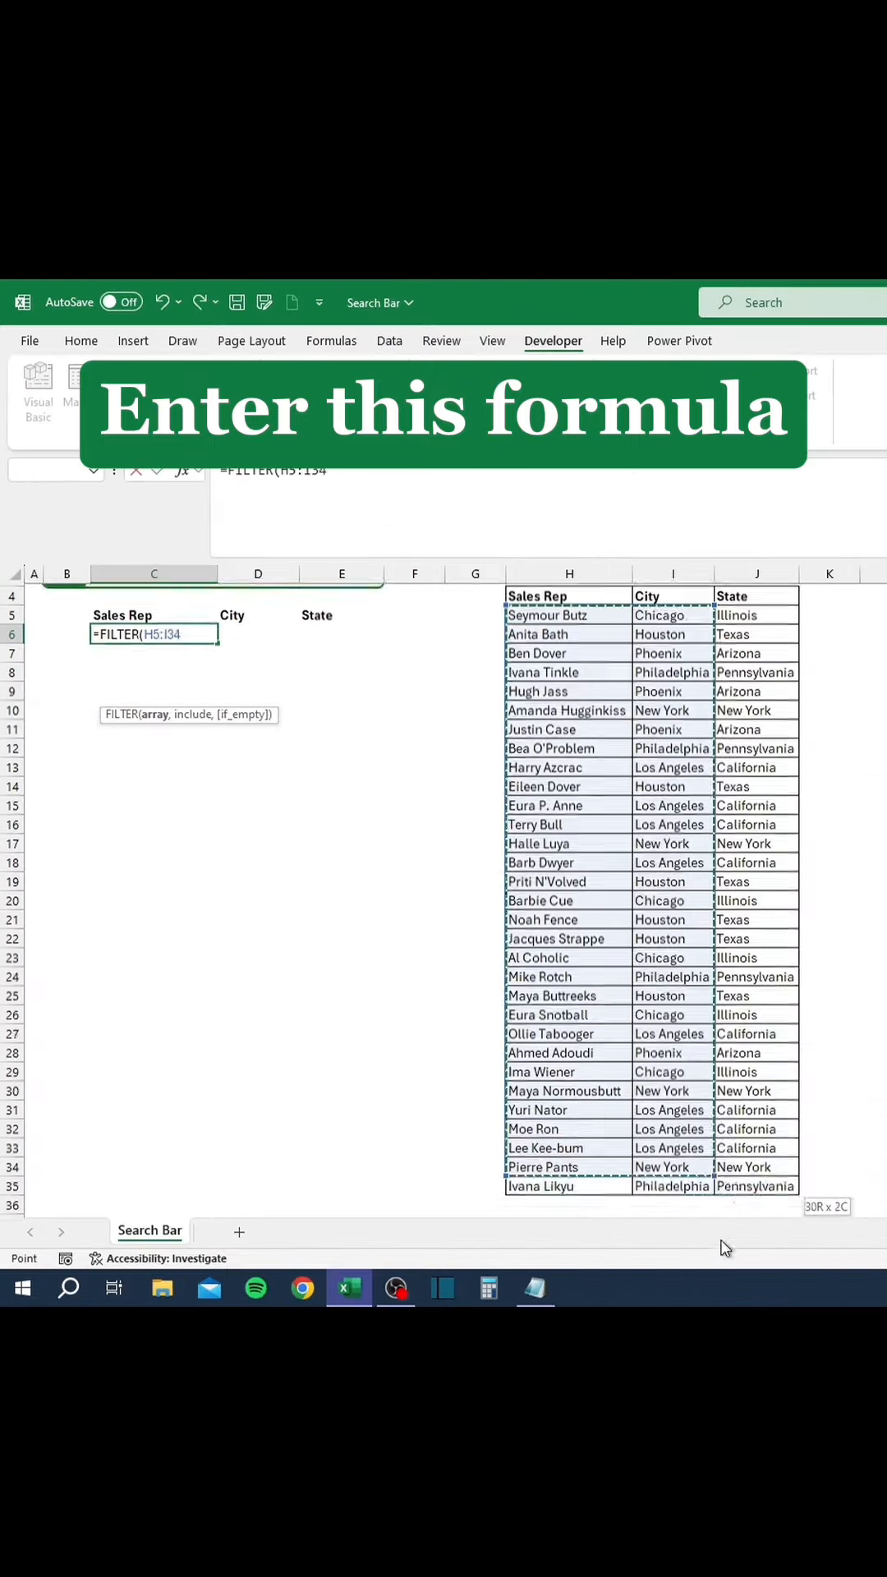
{"action": "type", "text": ",ISNUMBER(SEARCH(C3,H5:H35&I5:I35&J5:J35"}
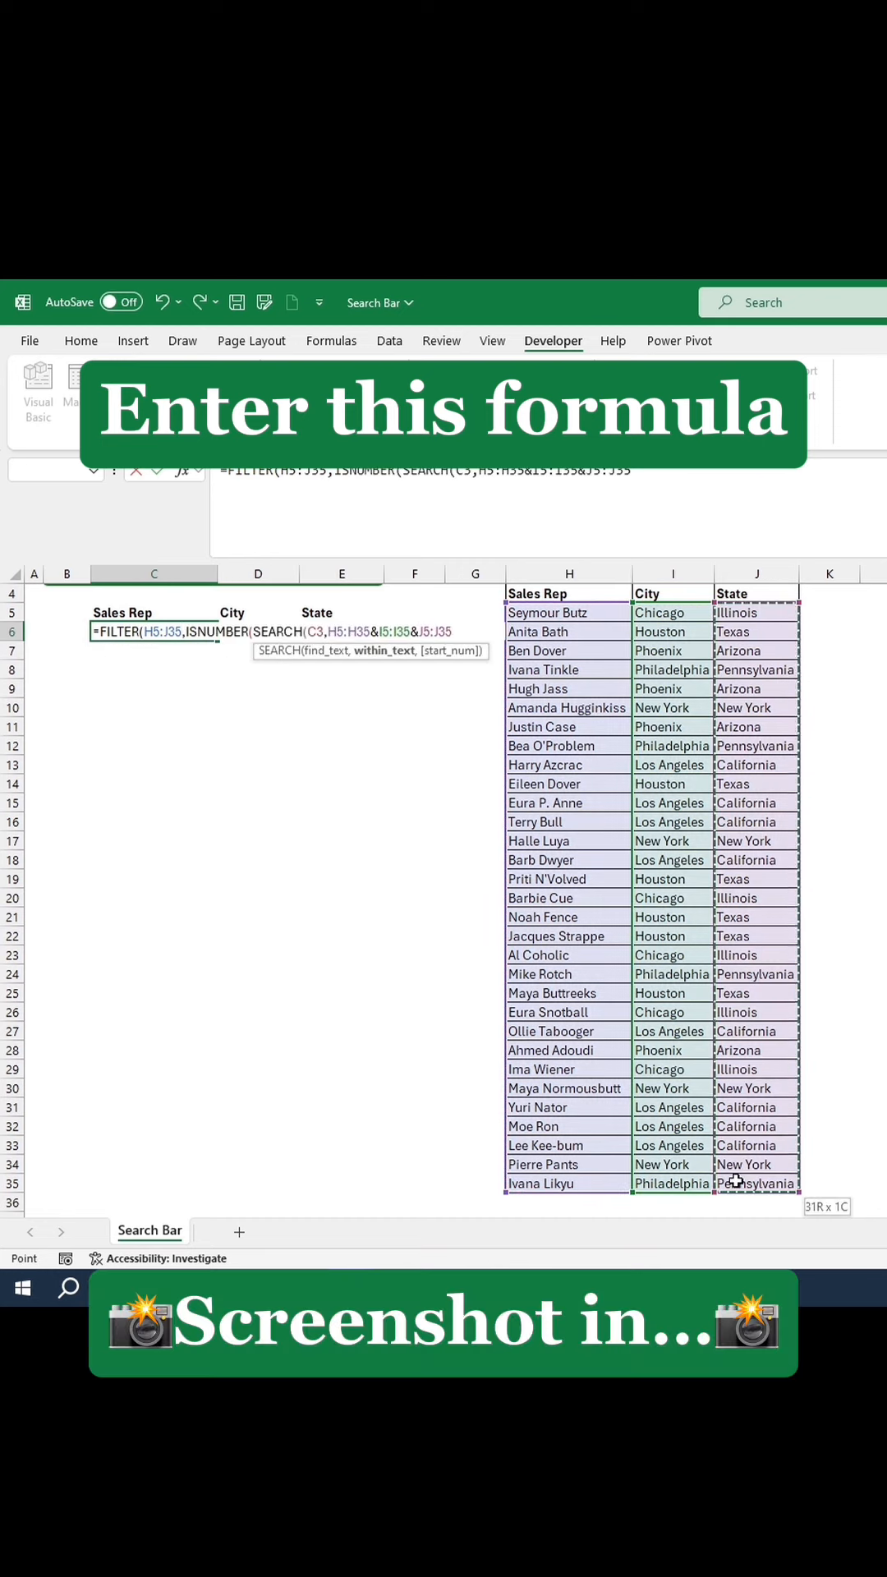
{"action": "type", "text": "))"}
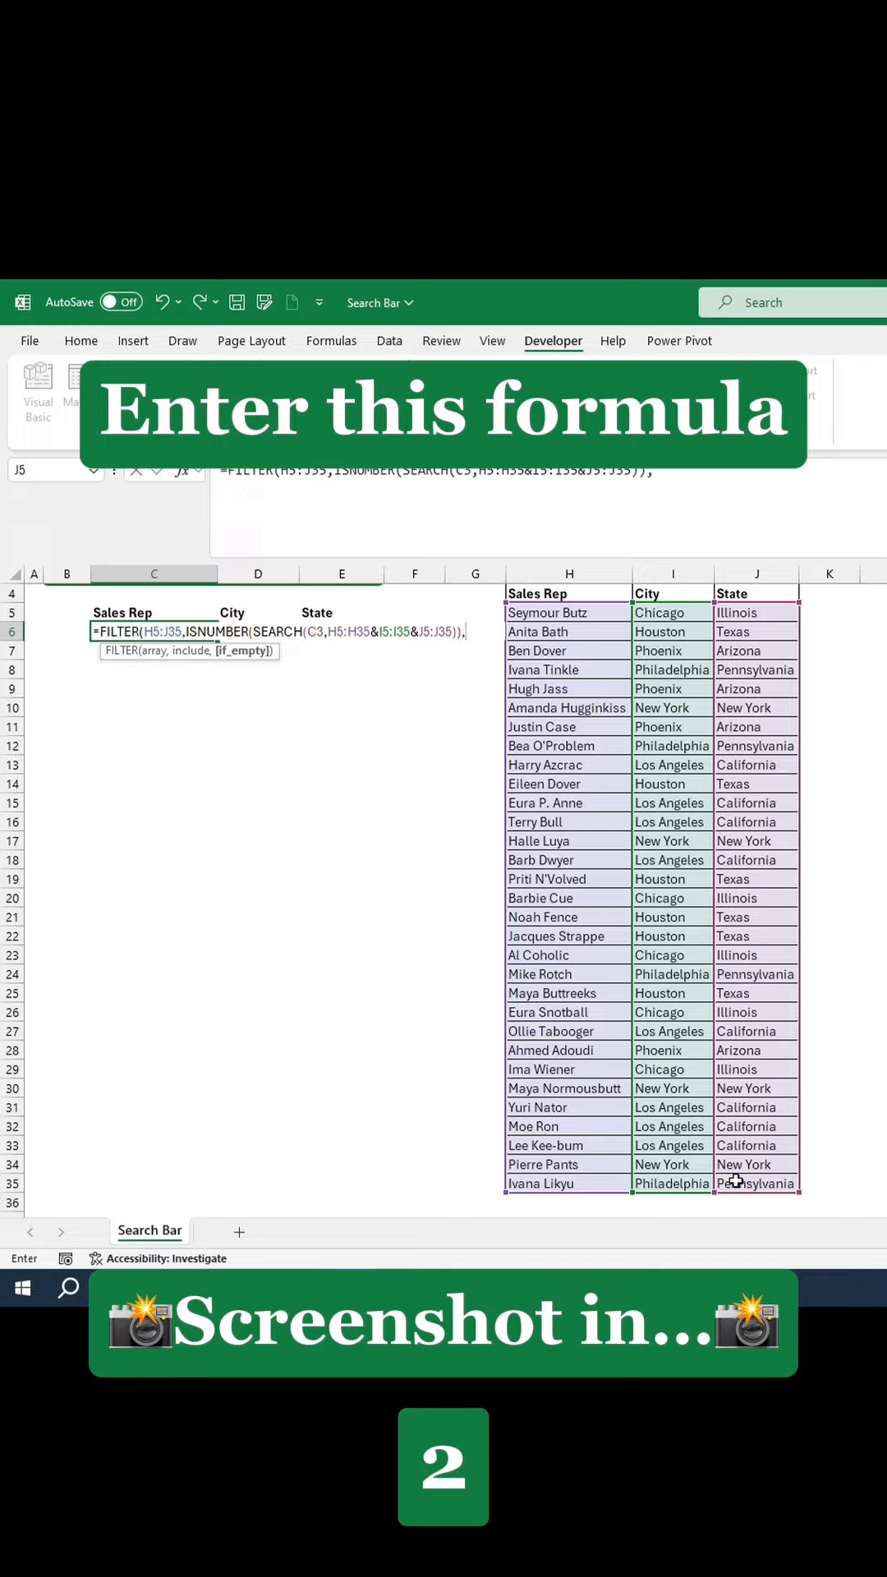
{"action": "type", "text": ",\"\""}
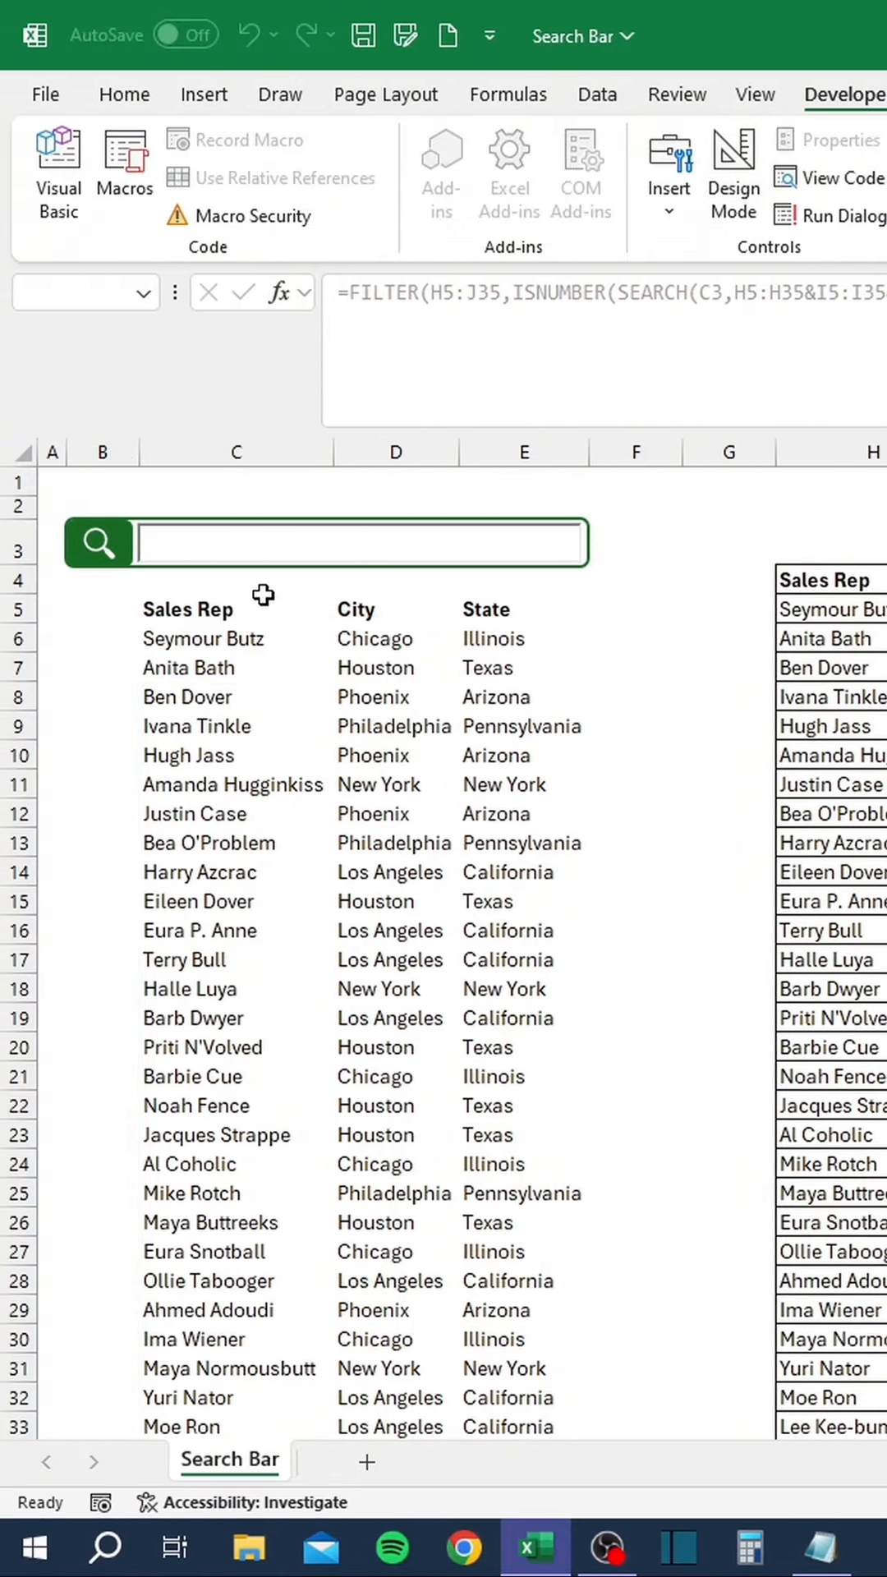
Test the search bar with the query 'May' before moving to the shipment workbook.
{"action": "type", "text": "May"}
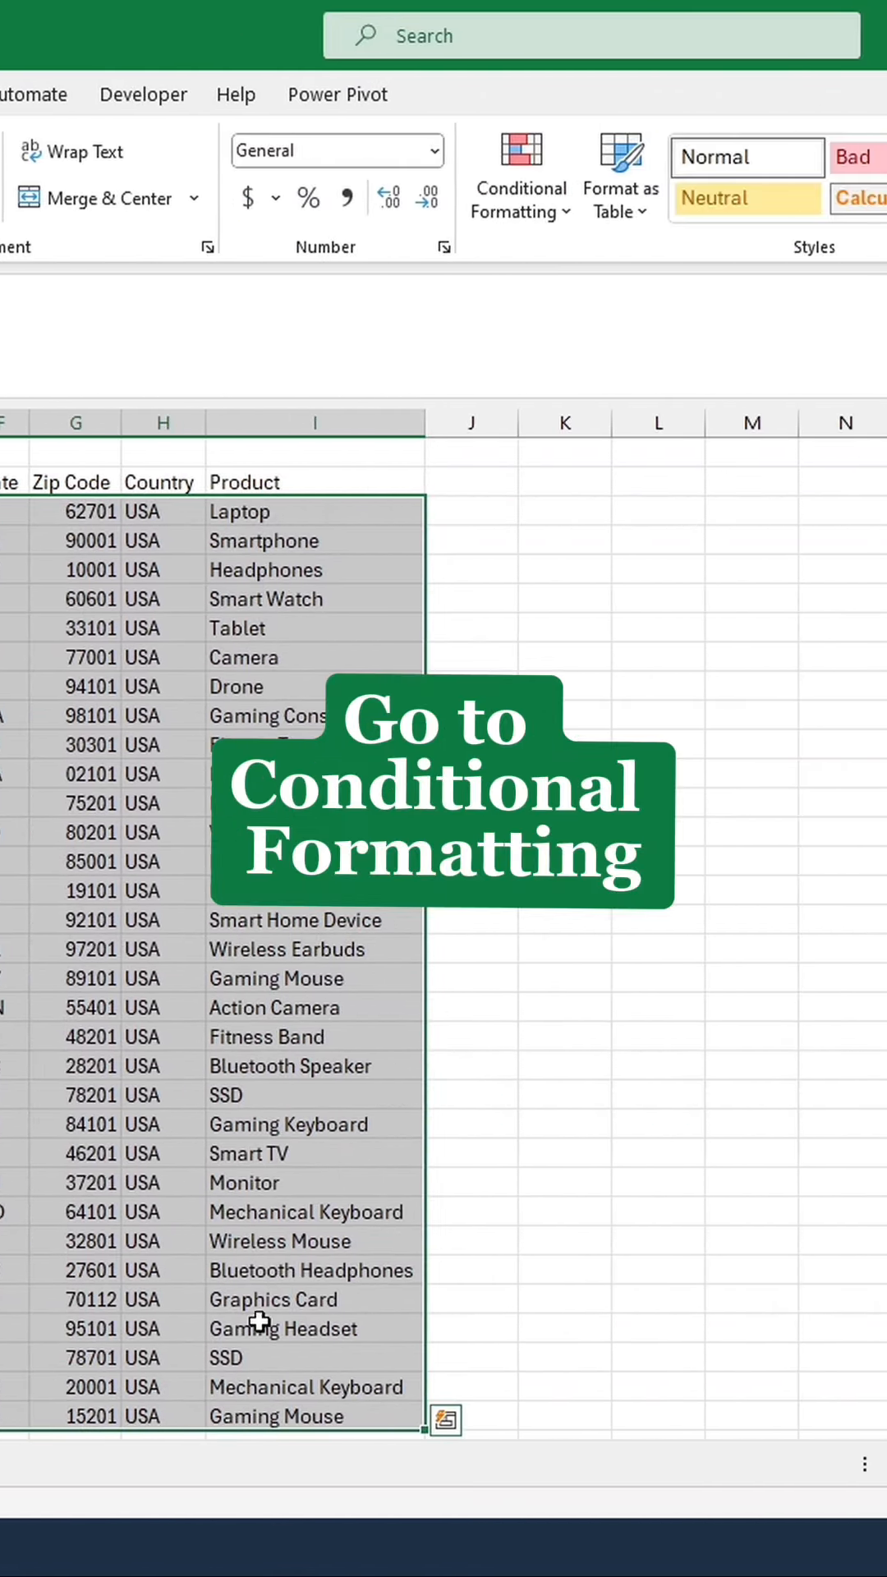
Create a conditional formatting rule =$B3="SHIPPED" with a yellow fill.
{"action": "left_click", "coordinate": [521, 186]}
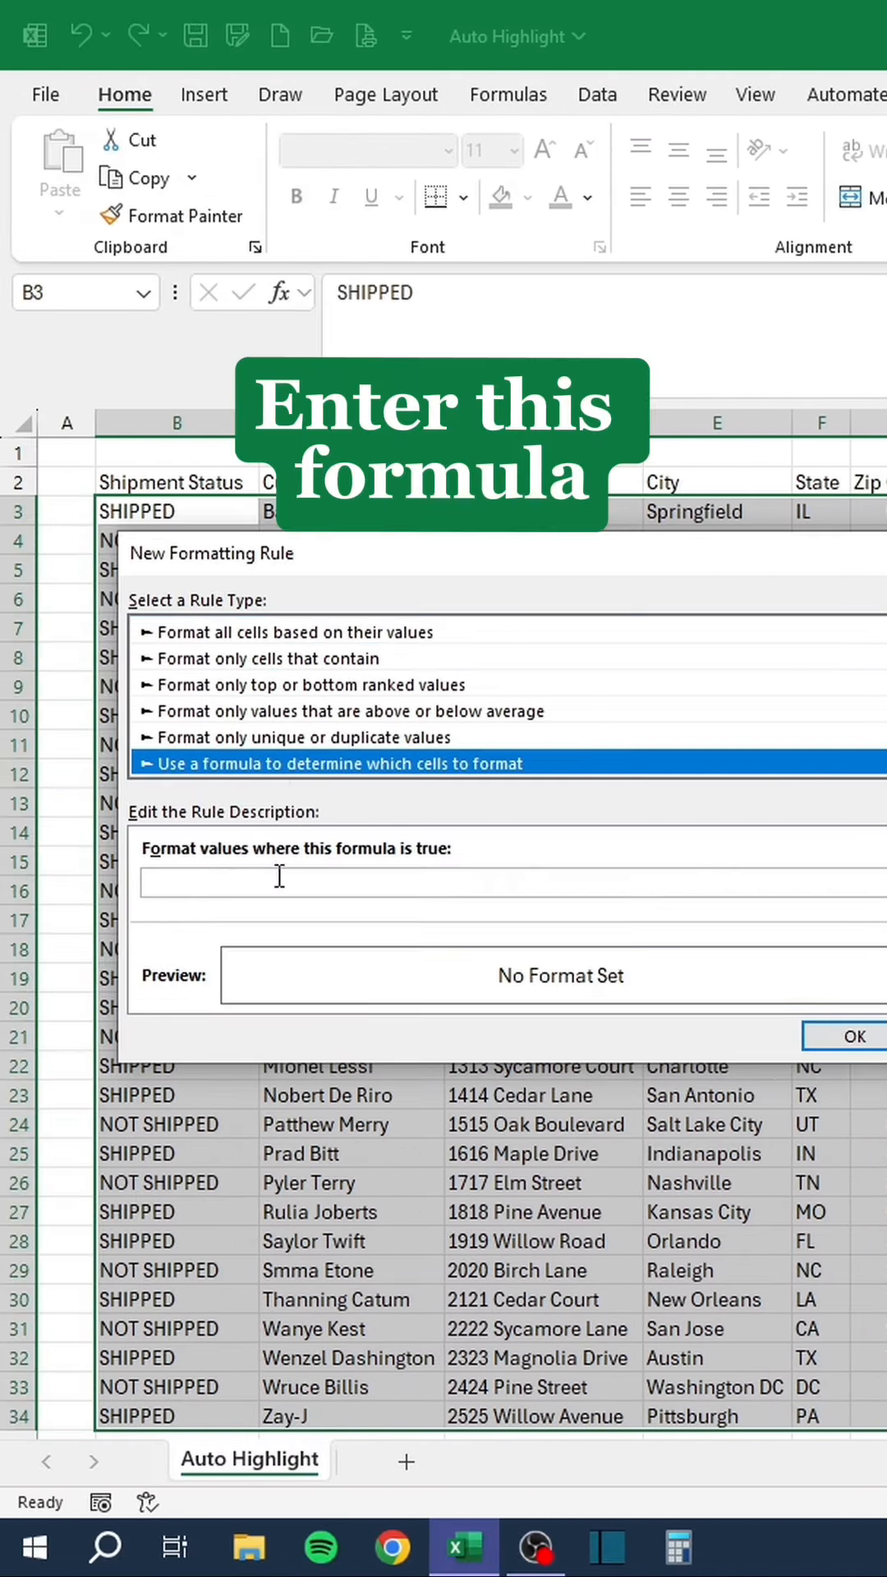
{"action": "type", "text": "=$B3"}
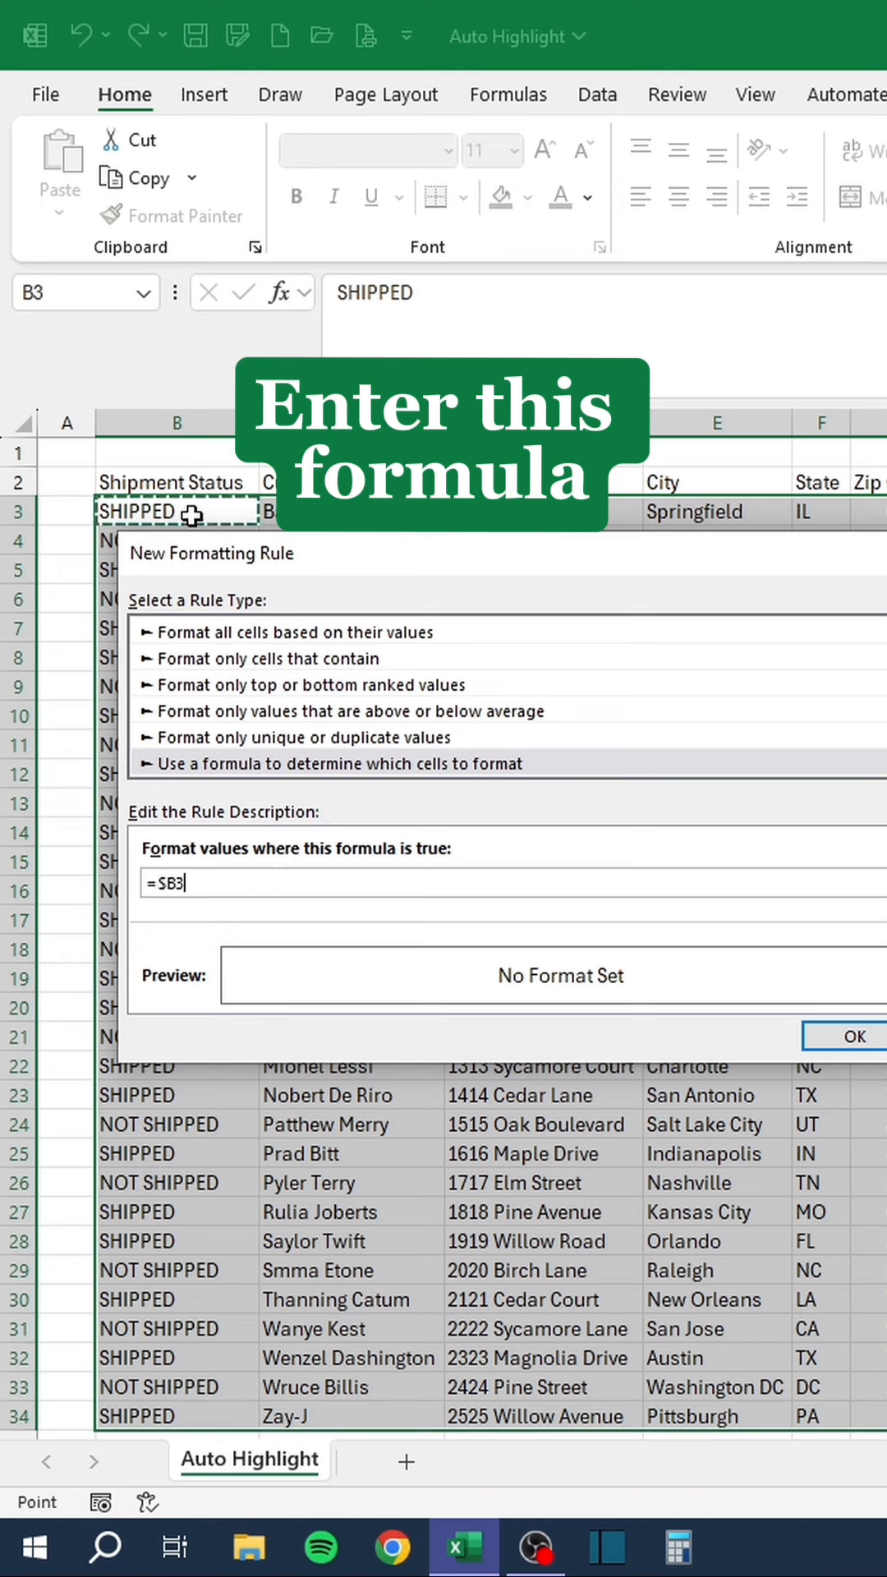
{"action": "type", "text": "=\"SHIPPED"}
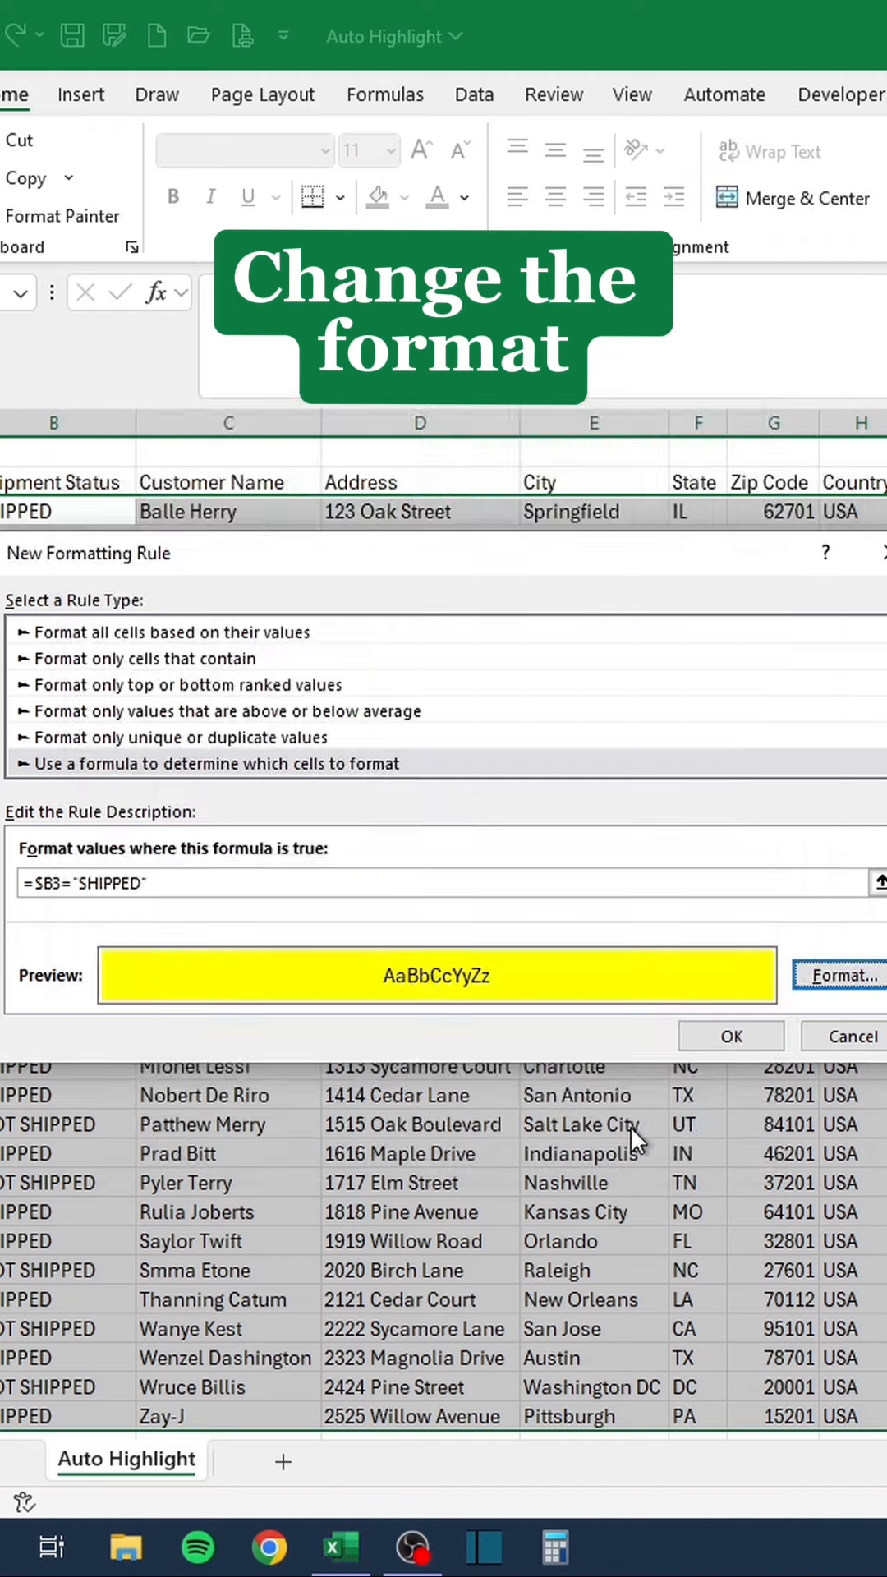
{"action": "left_click", "coordinate": [729, 1037]}
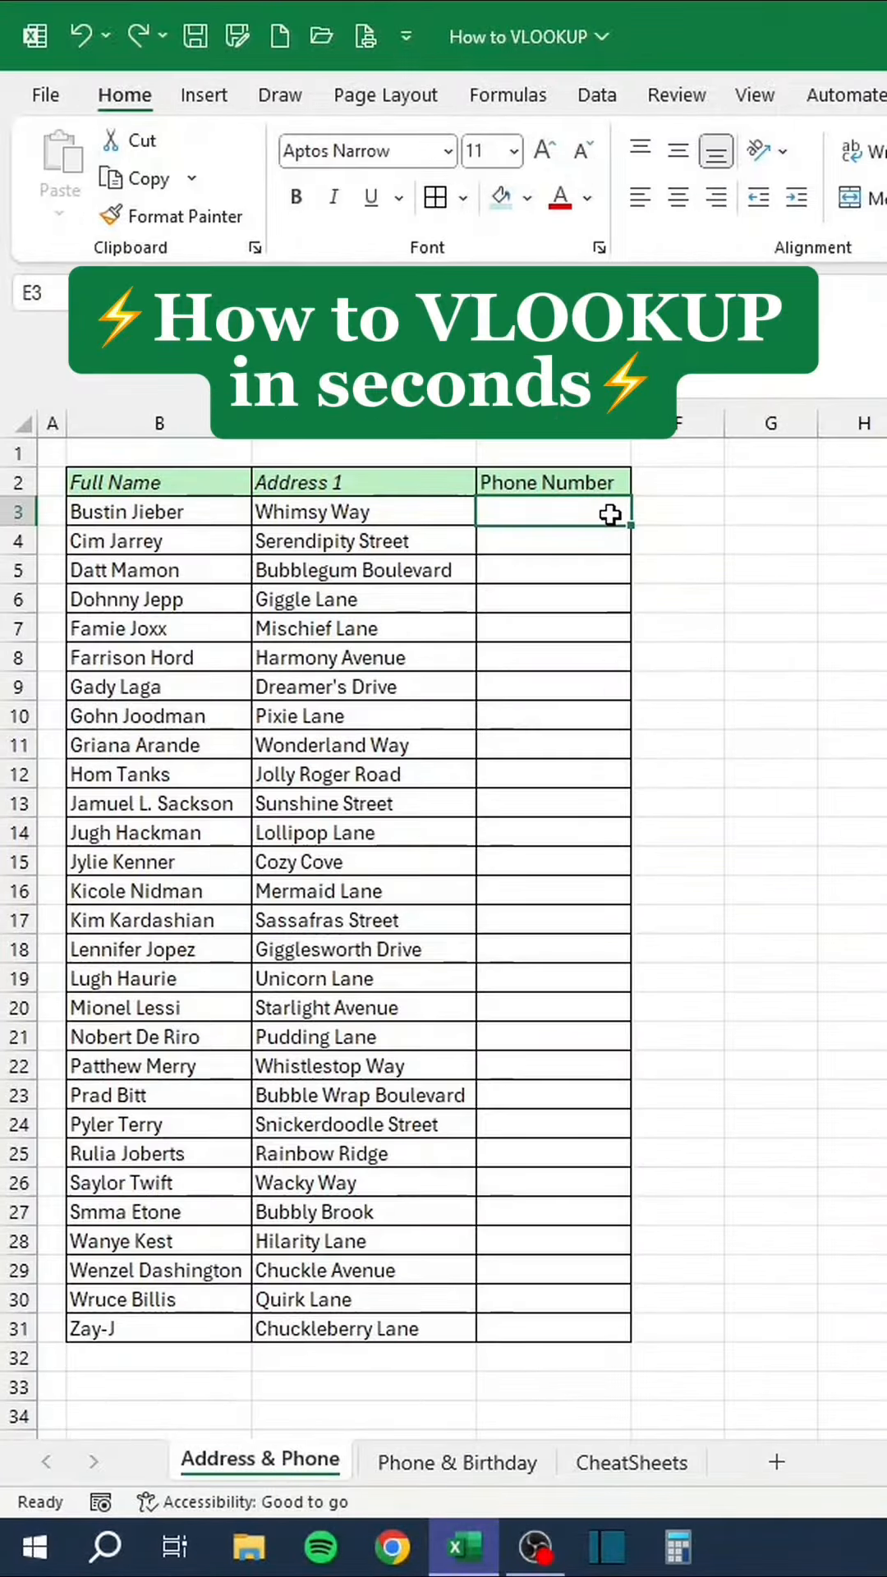
Start =VLOOKUP( with B3 as lookup value and the Phone & Birthday sheet's range.
{"action": "type", "text": "=VLOOKUP("}
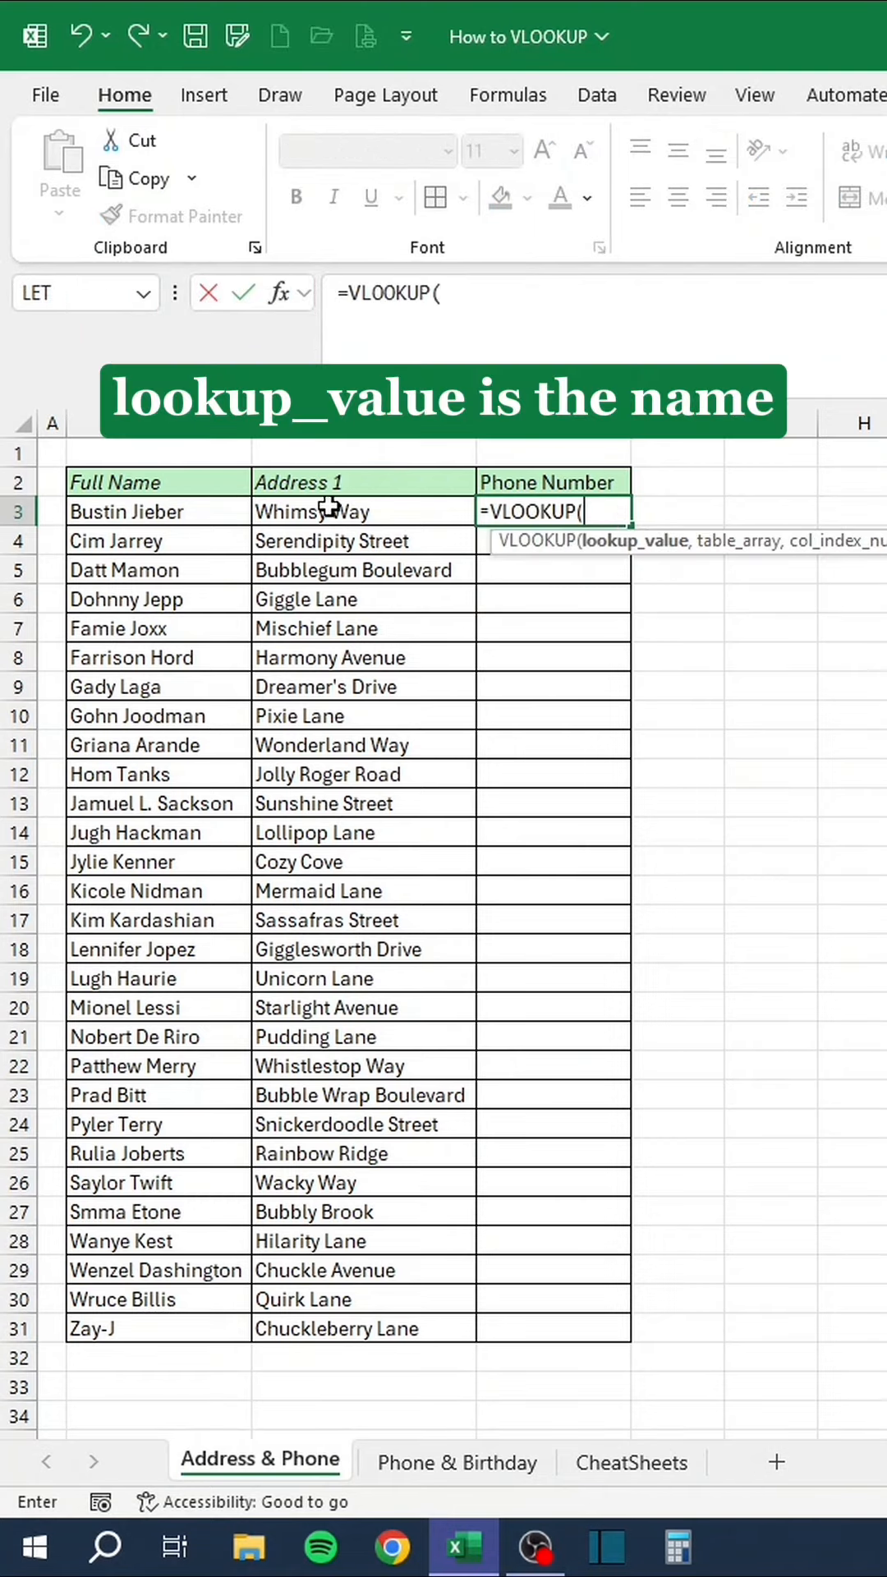
{"action": "left_click", "coordinate": [156, 511]}
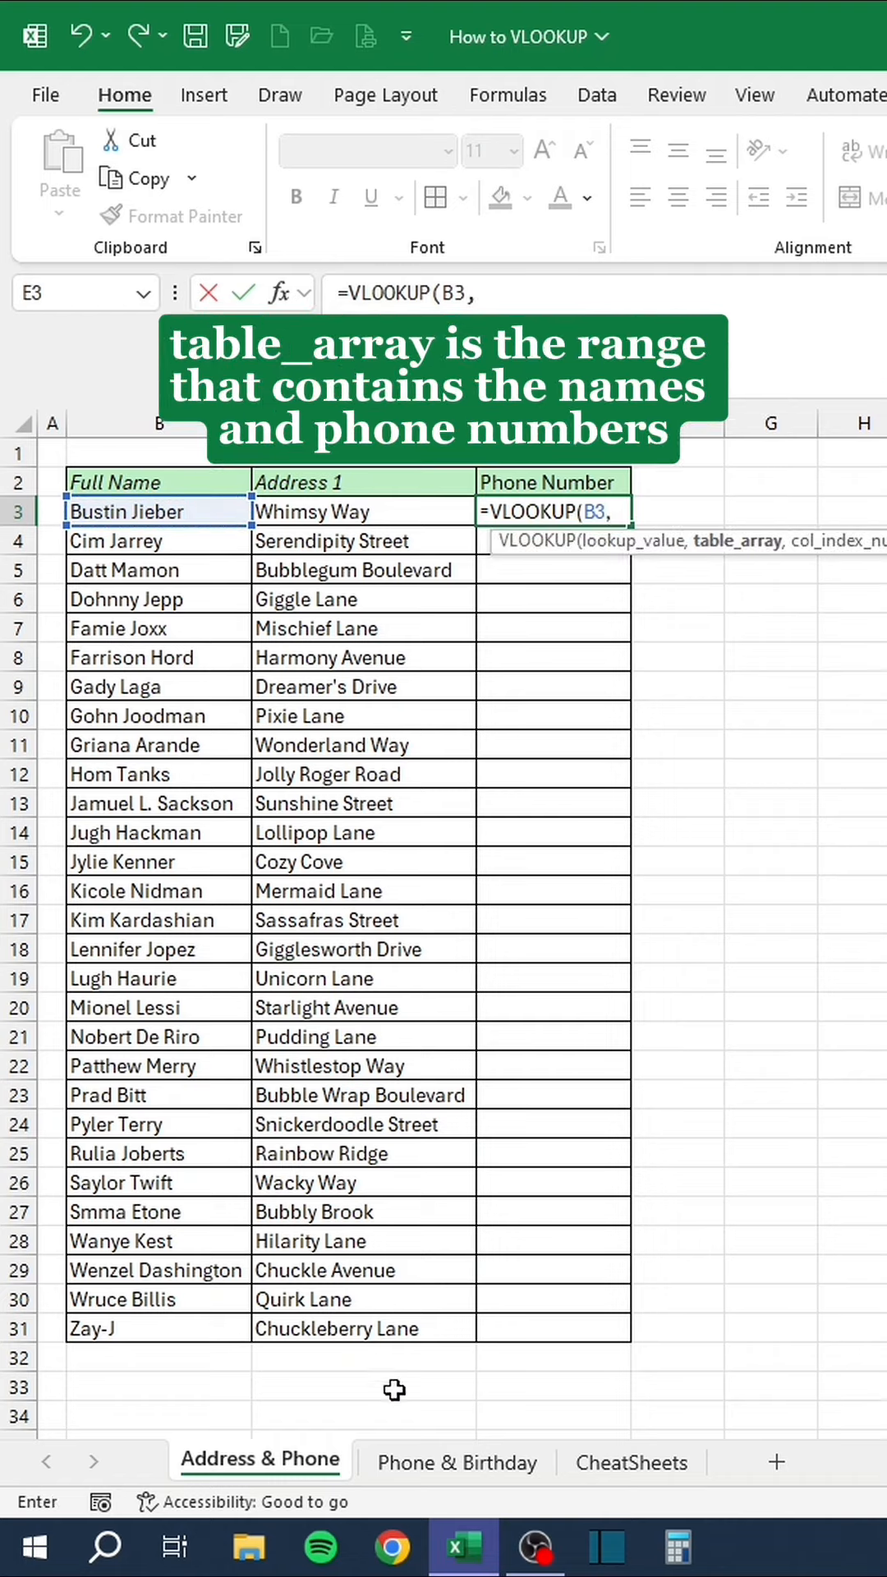
{"action": "left_click", "coordinate": [455, 1459]}
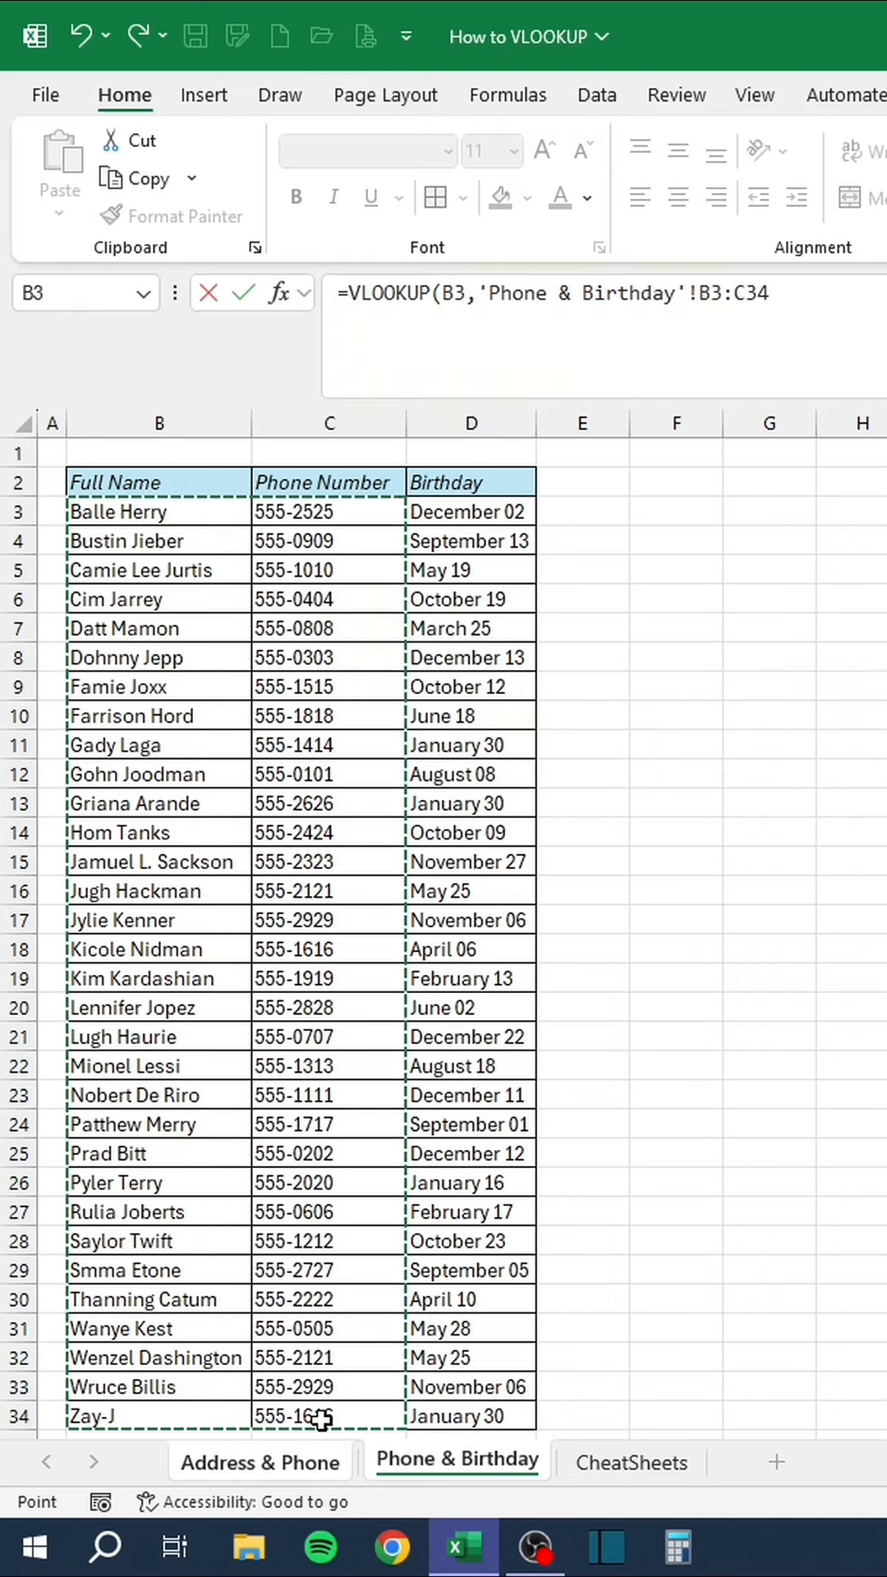
Lock the VLOOKUP range with F4, add column 2 and FALSE, then switch to the XLOOKUP workbook.
{"action": "key", "text": "f4"}
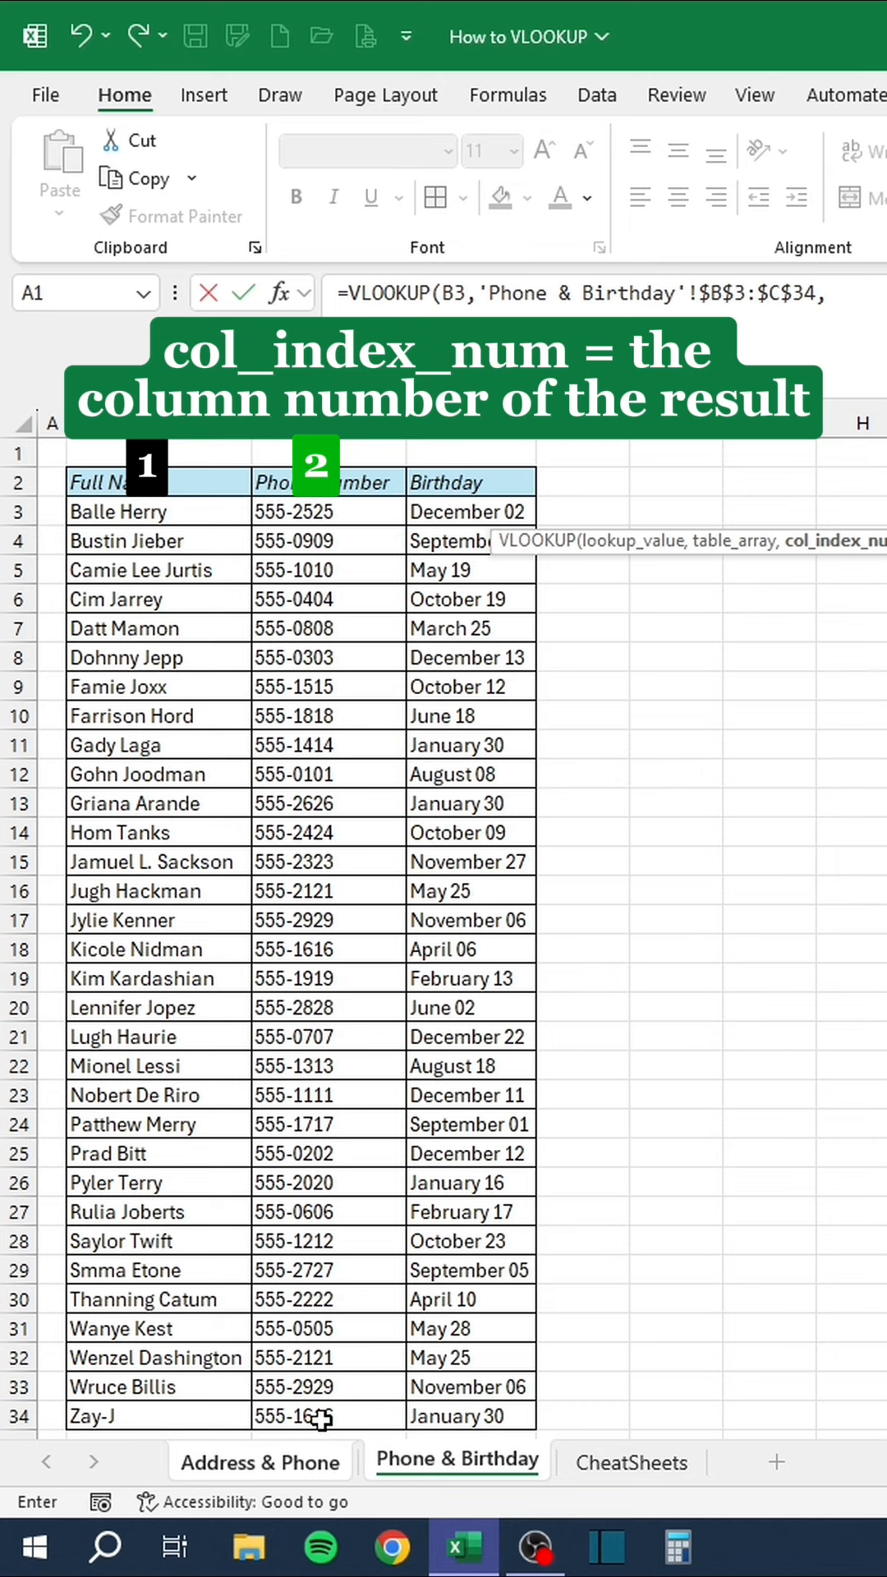
{"action": "type", "text": "2"}
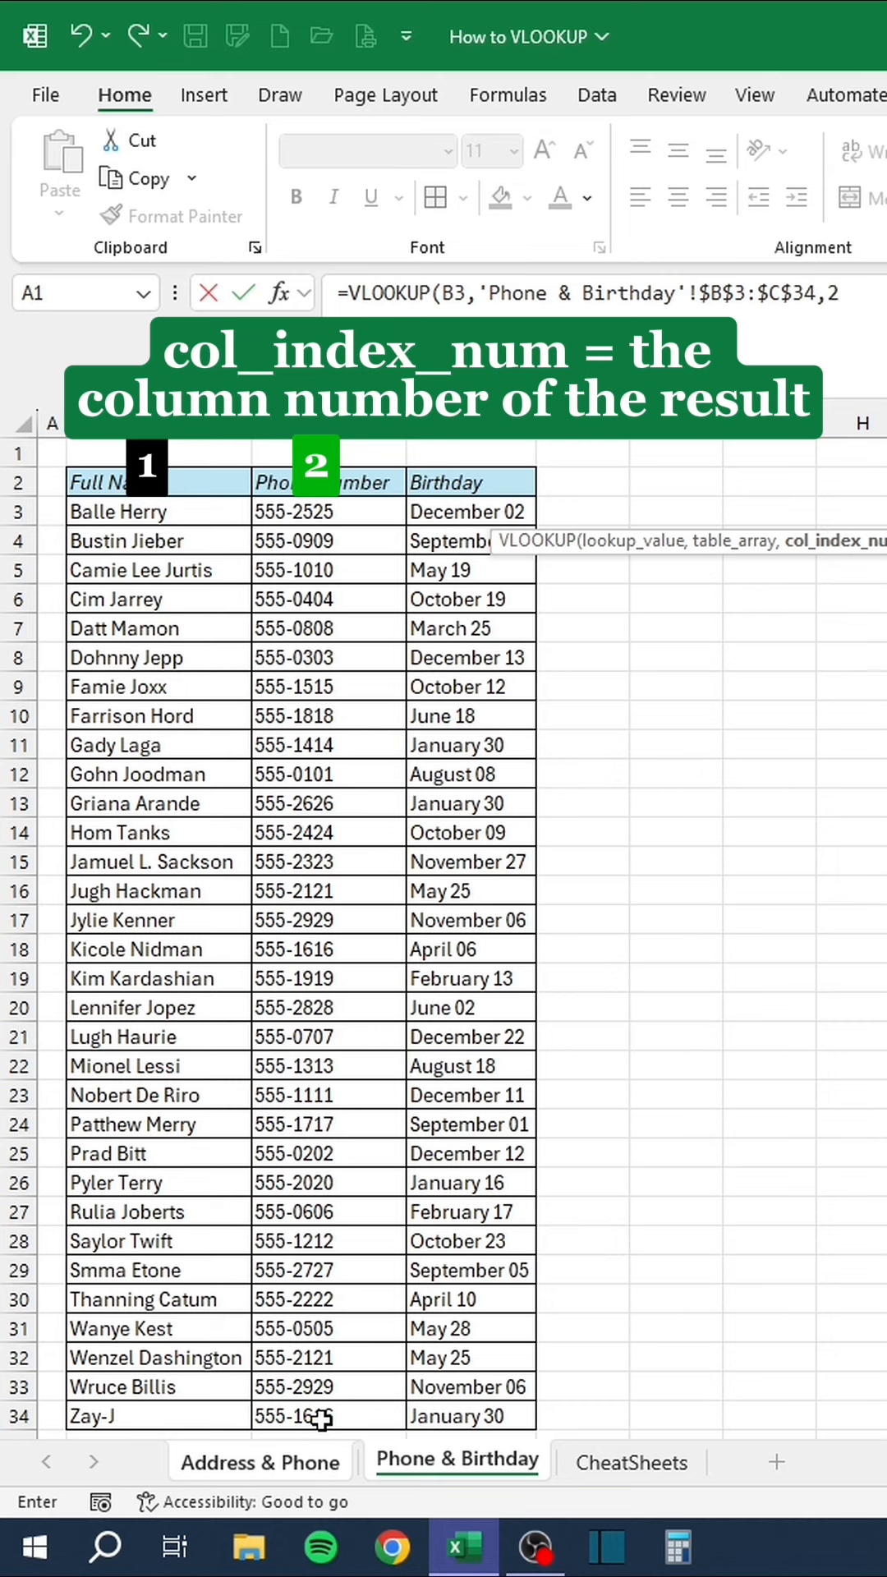
{"action": "type", "text": ","}
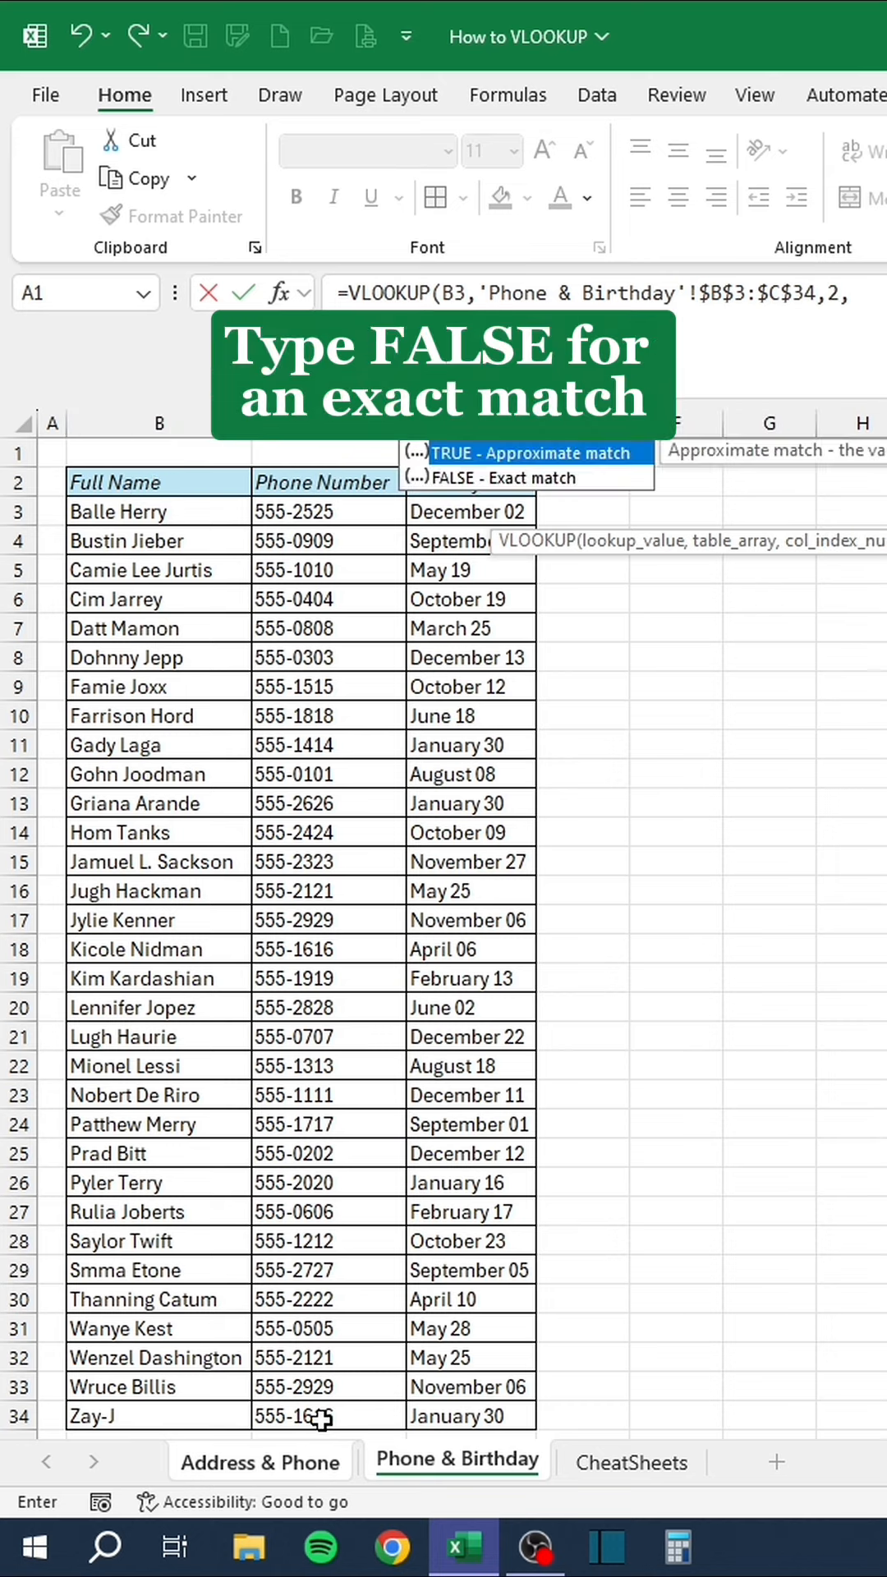
{"action": "type", "text": "FAL"}
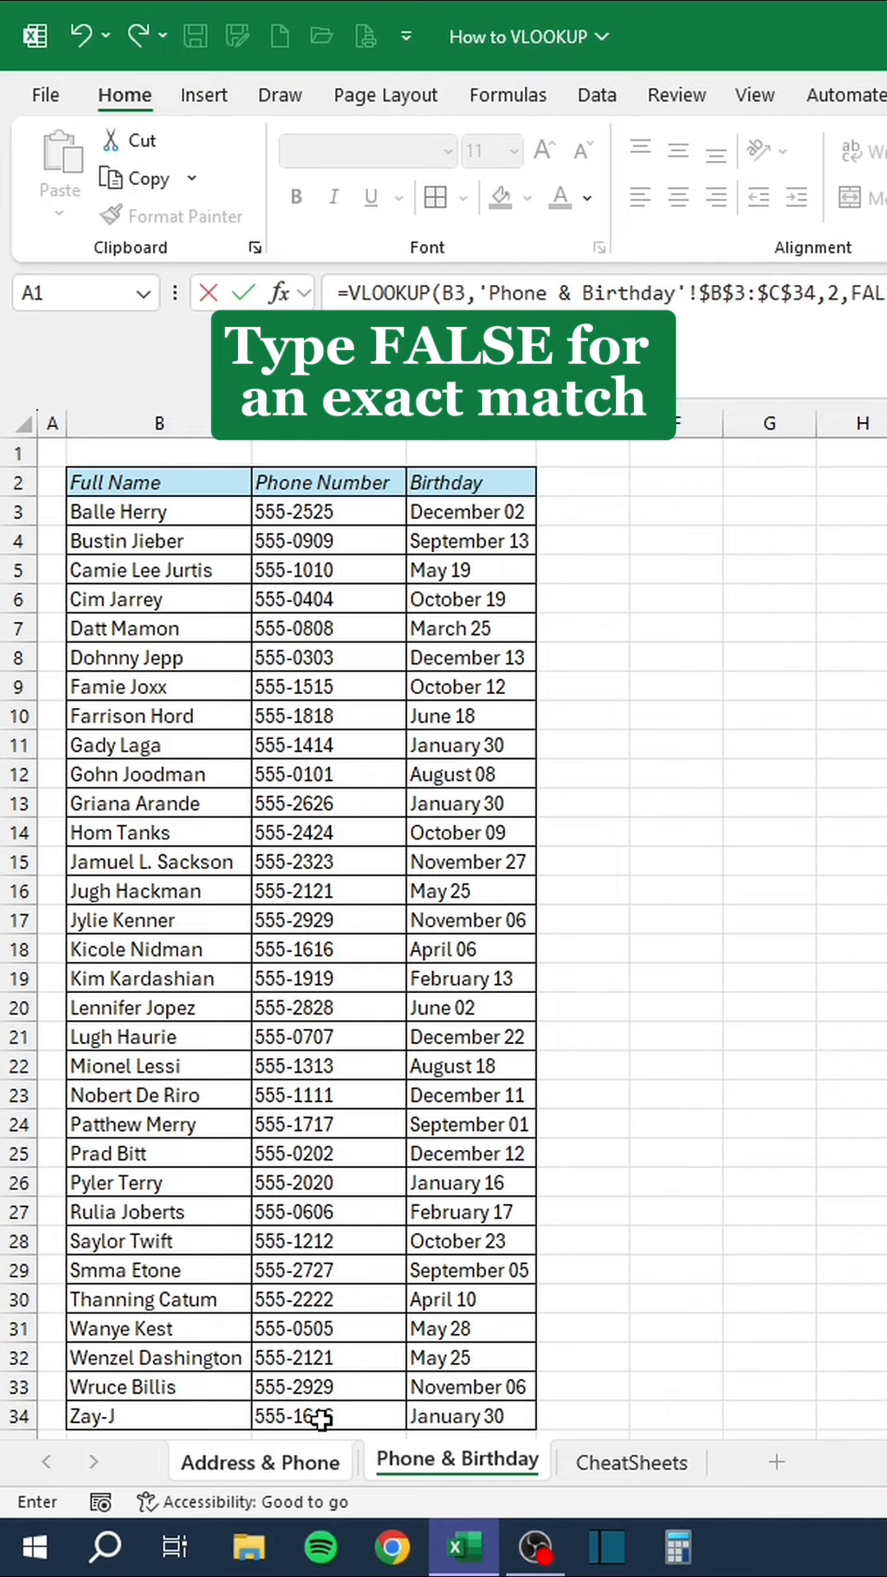
{"action": "left_click", "coordinate": [261, 1459]}
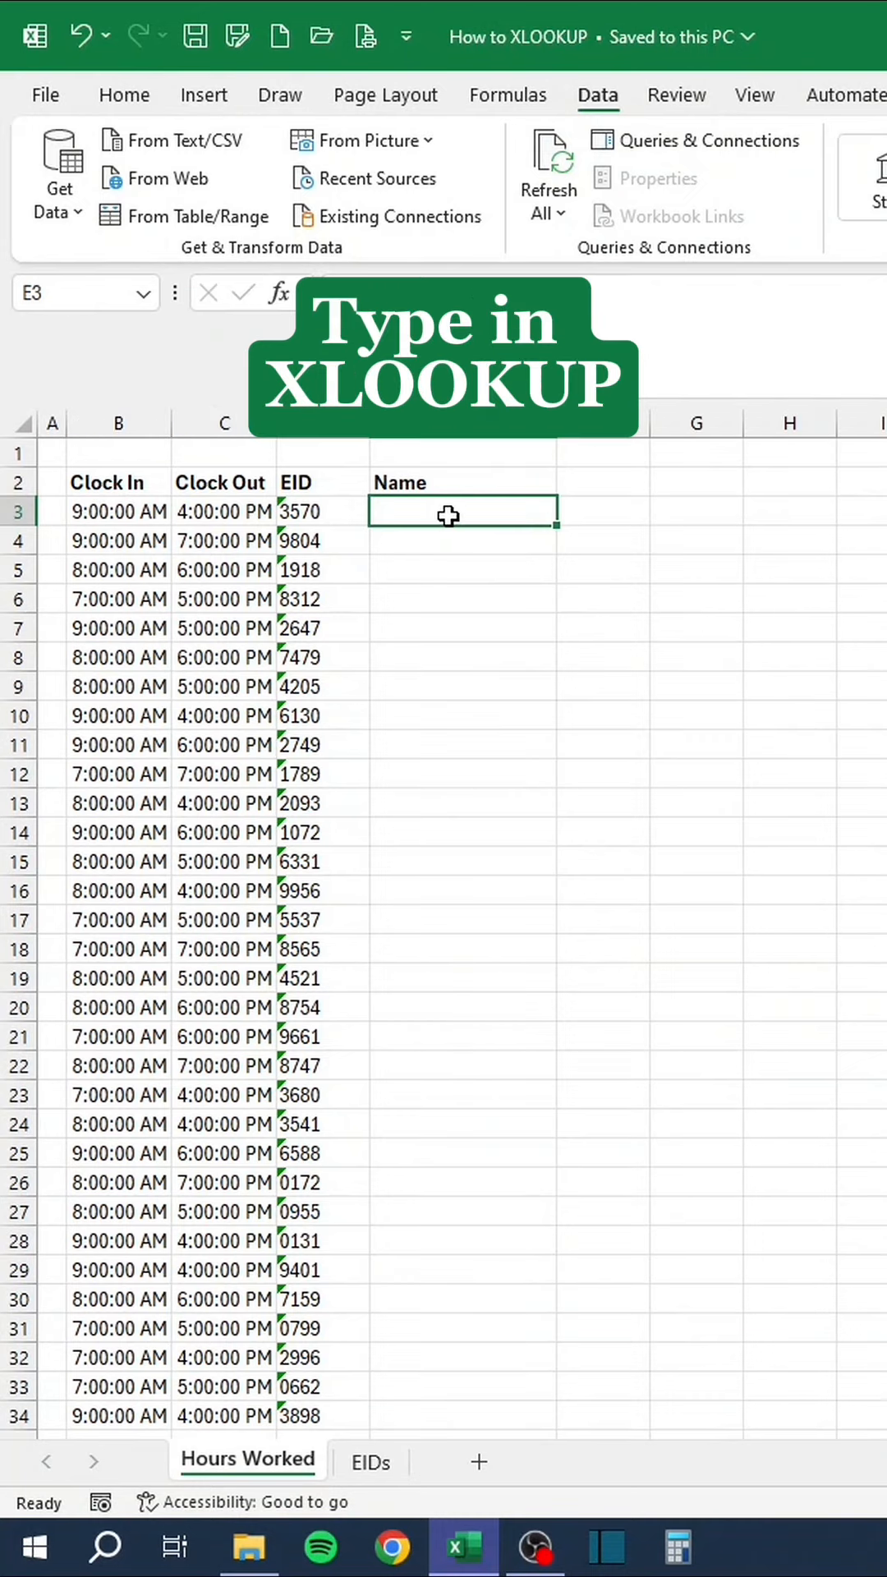
Start =XLOOKUP( in E3 using the EID in D3, then move to the EIDs sheet.
{"action": "type", "text": "=XLOOKUP("}
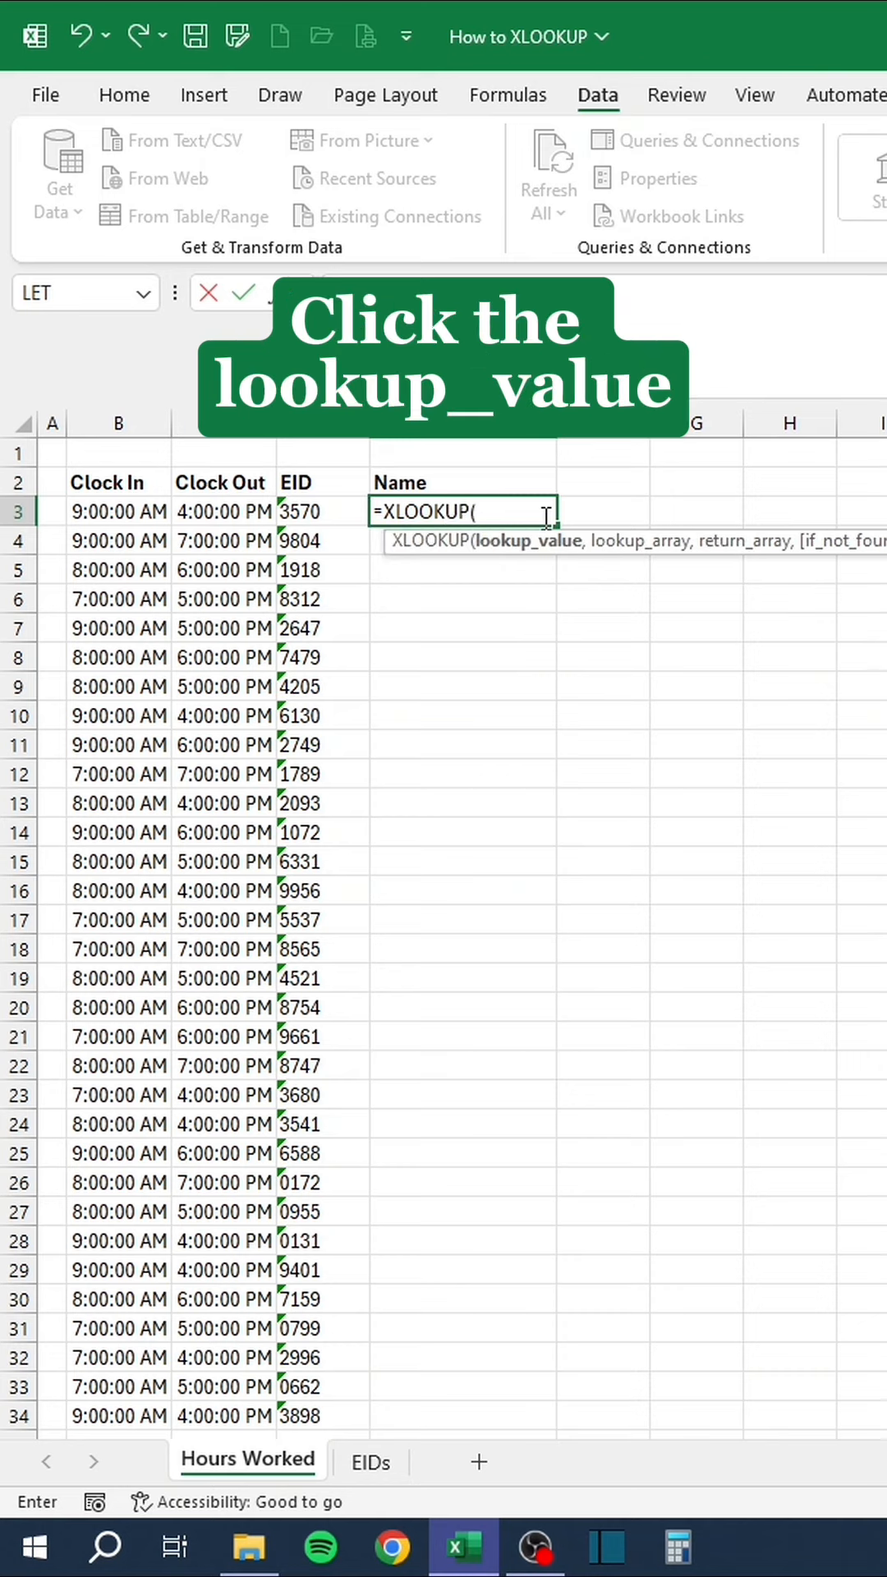
{"action": "left_click", "coordinate": [317, 511]}
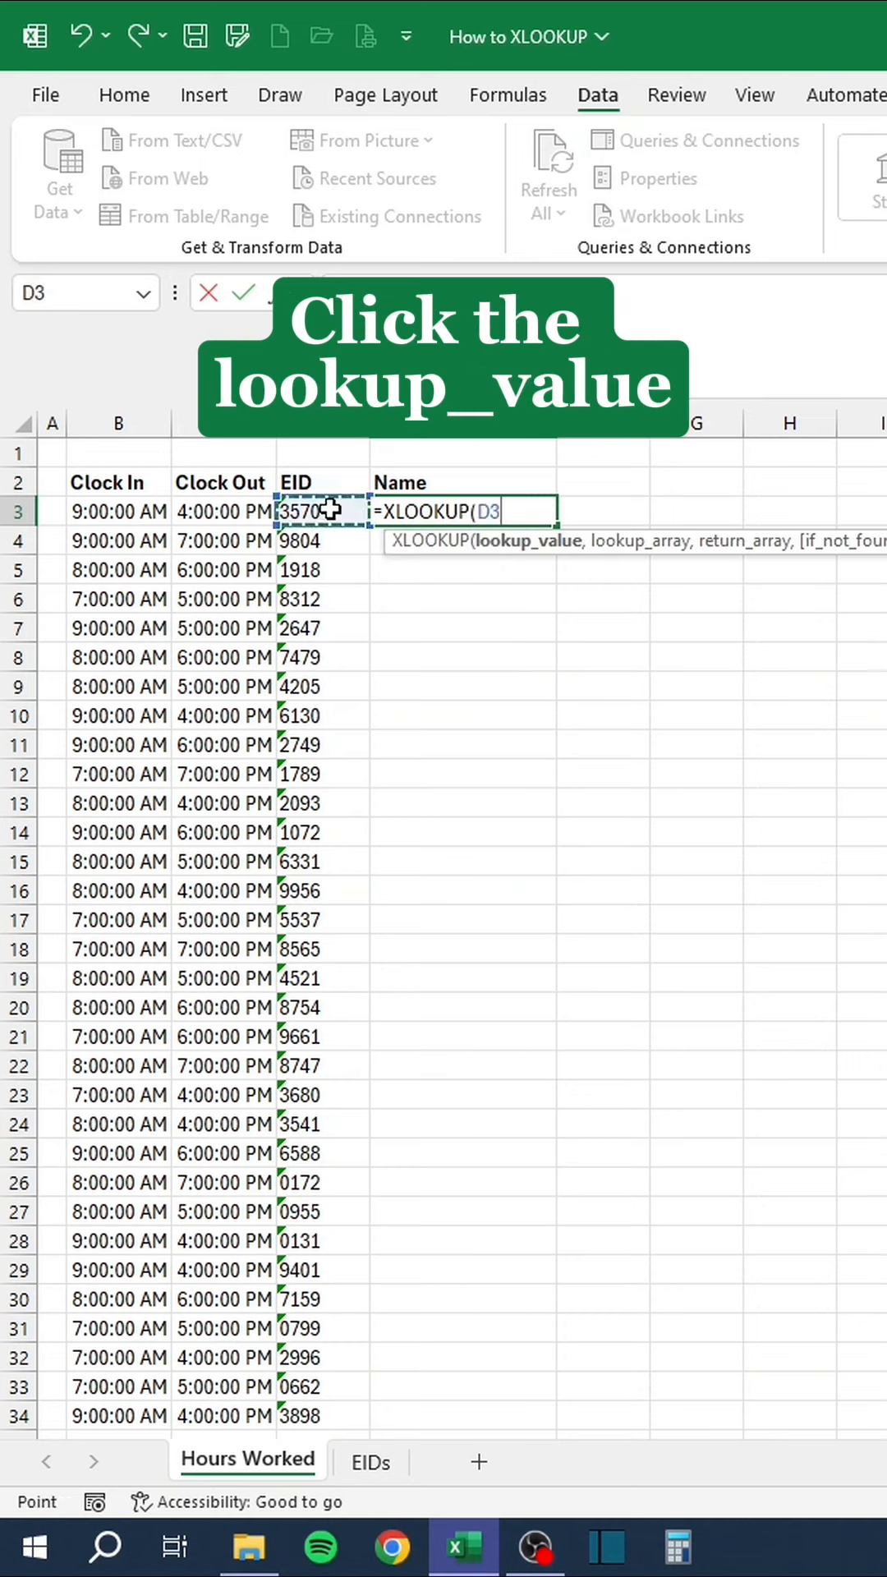
{"action": "left_click", "coordinate": [320, 511]}
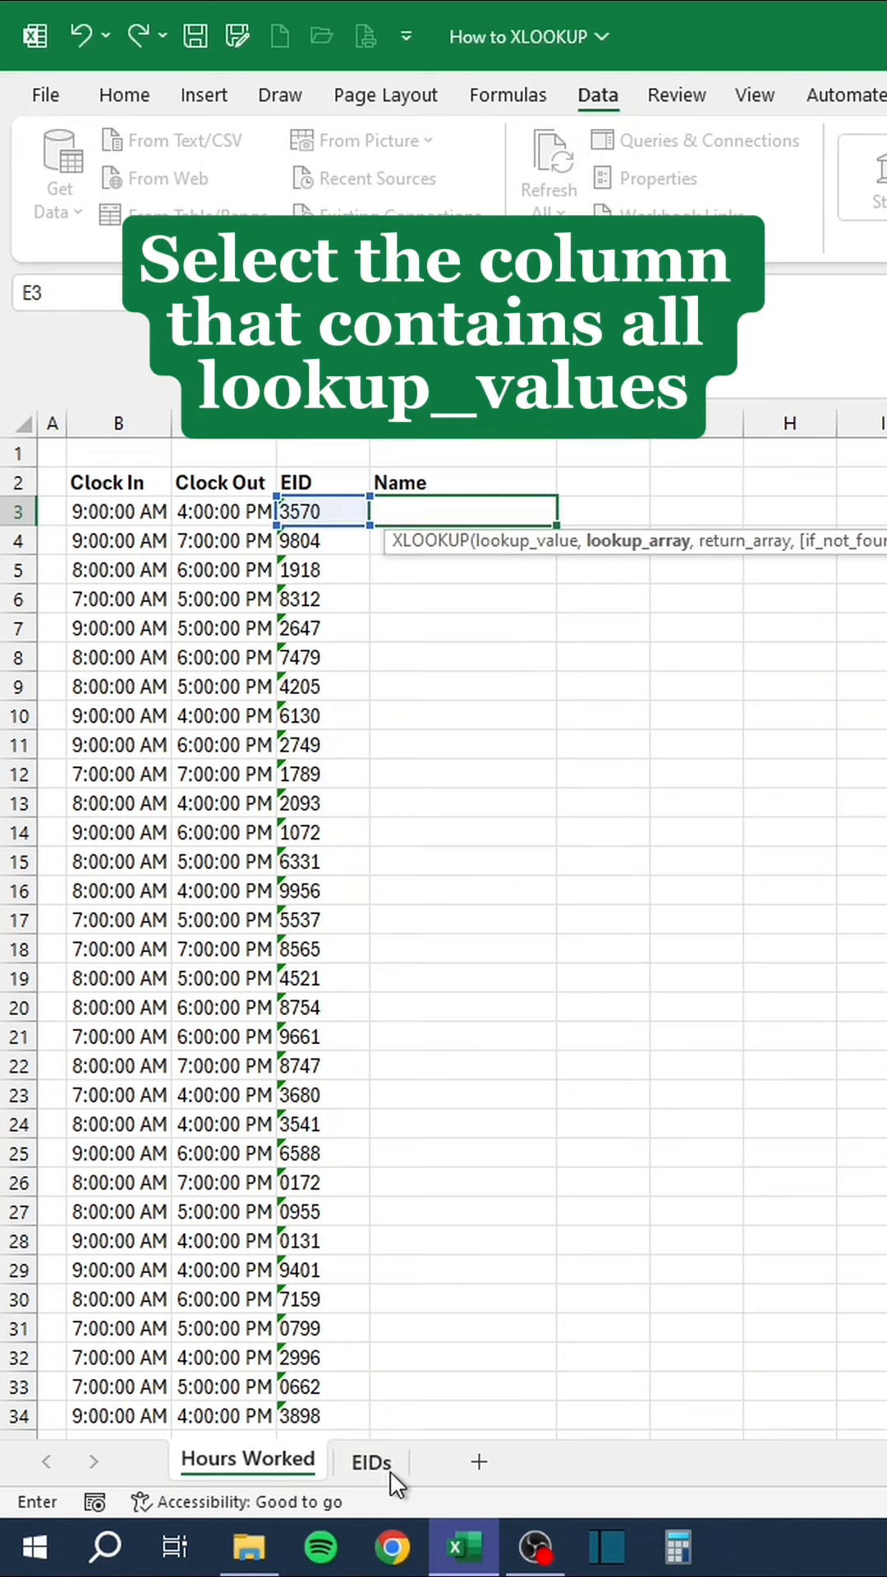
{"action": "left_click", "coordinate": [372, 1462]}
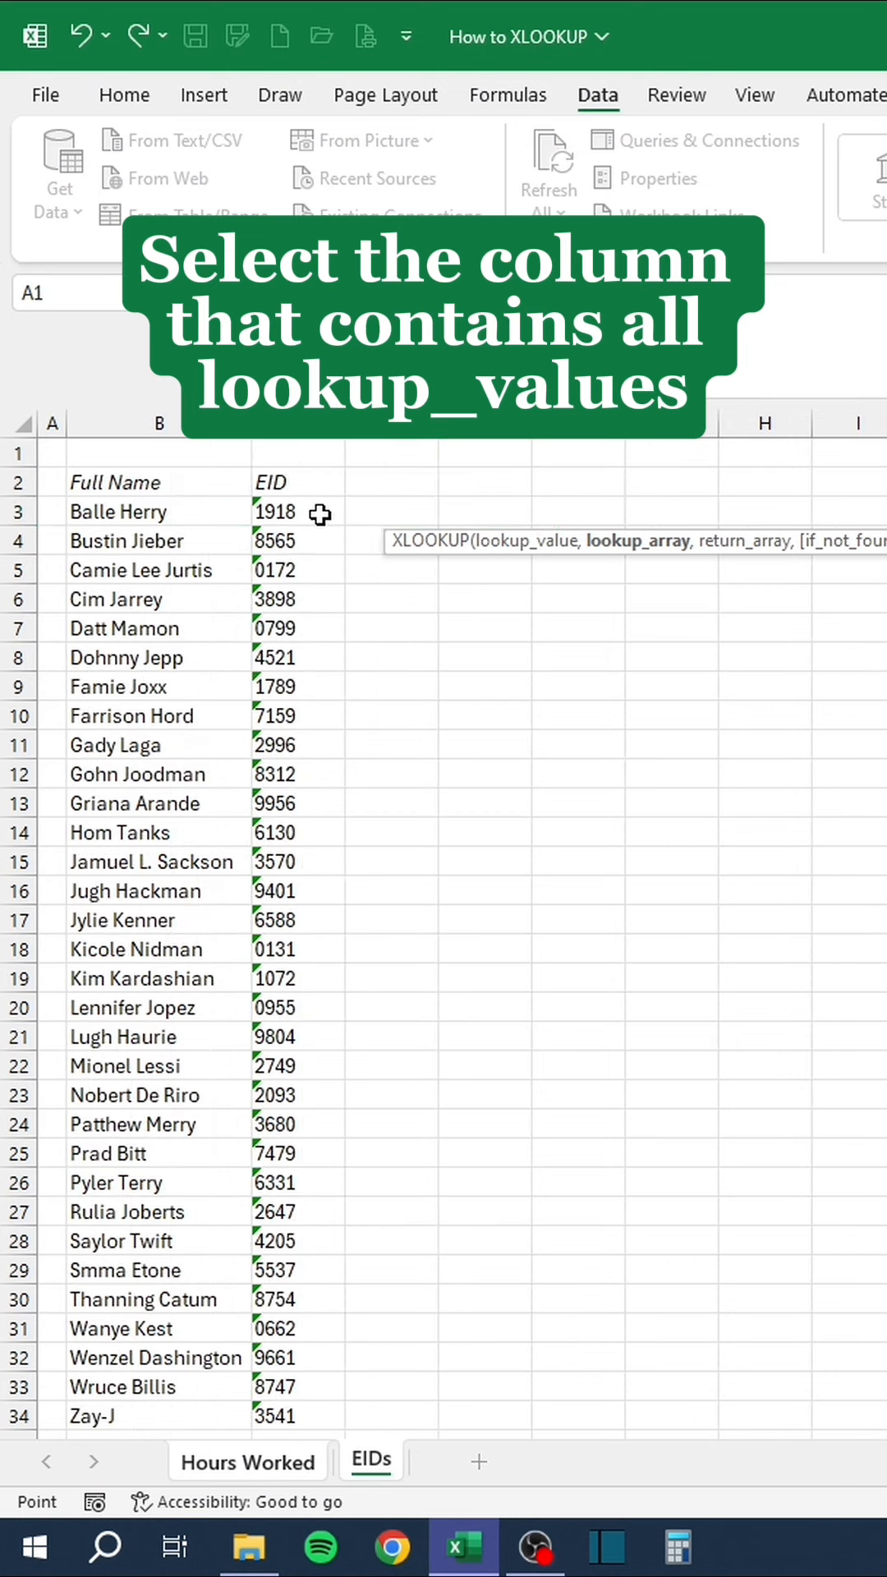
Set absolute EIDs lookup range C3:C34 and return range B3:B34 for the XLOOKUP.
{"action": "left_click_drag", "start_coordinate": [297, 511], "coordinate": [297, 1417]}
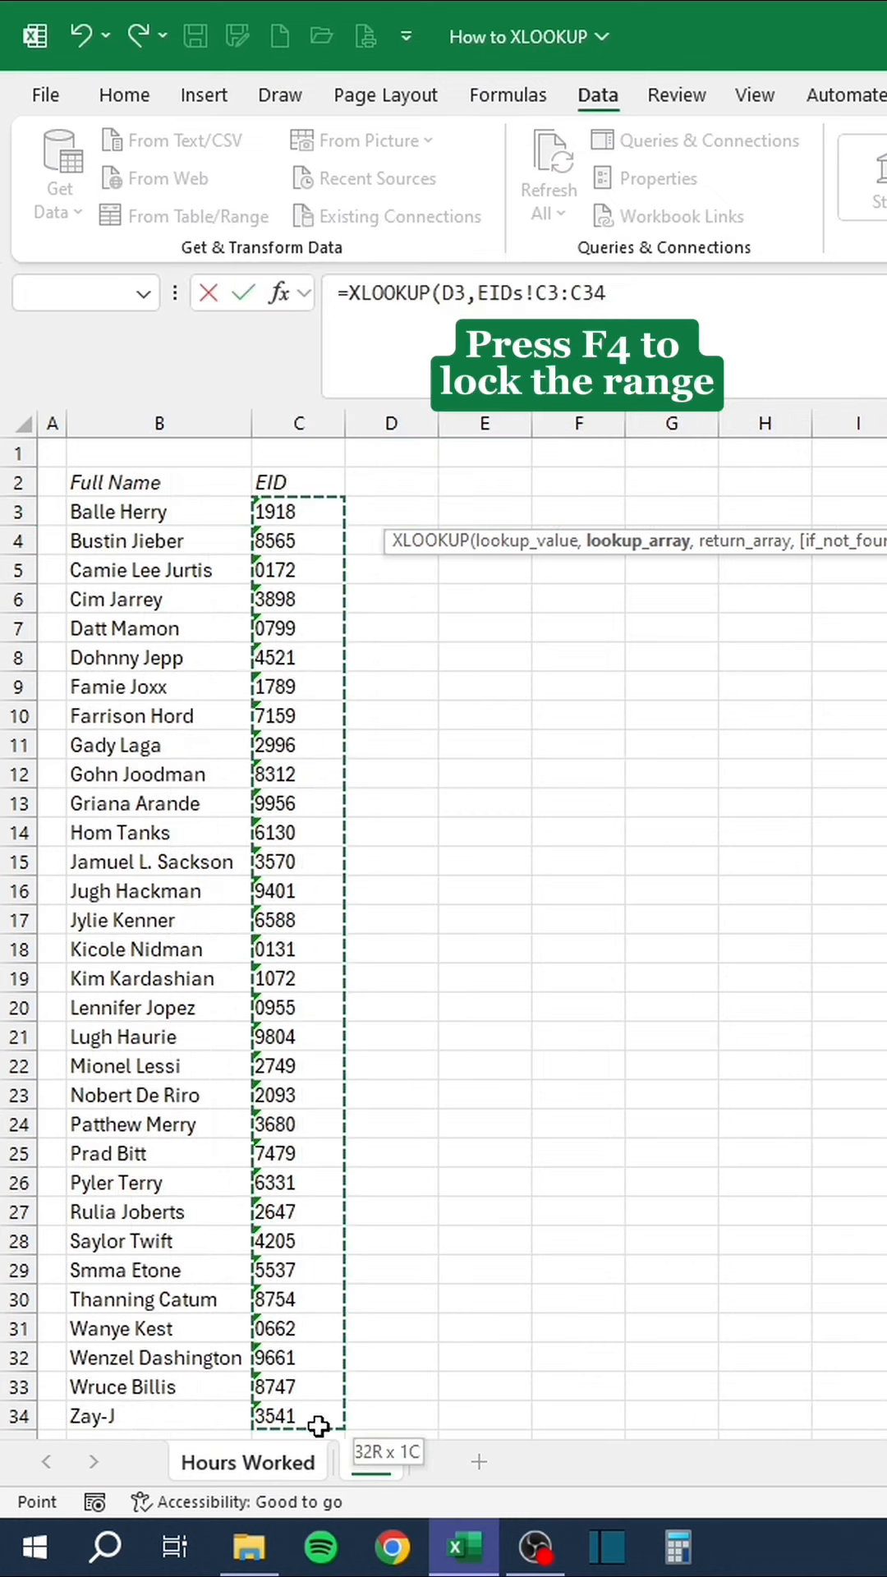
{"action": "key", "text": "f4"}
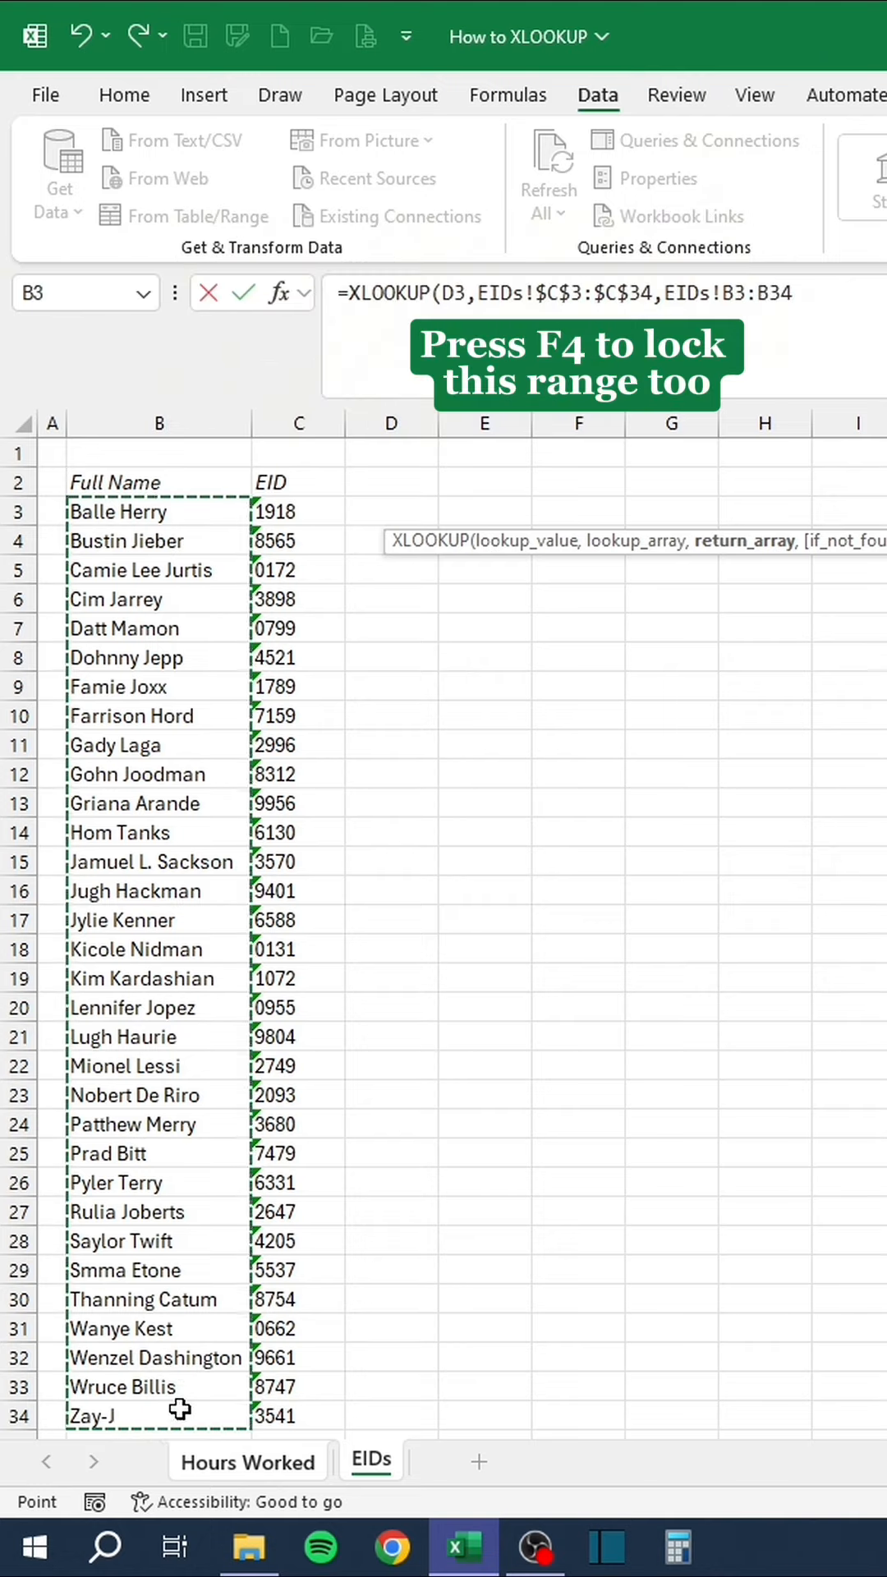
{"action": "key", "text": "f4"}
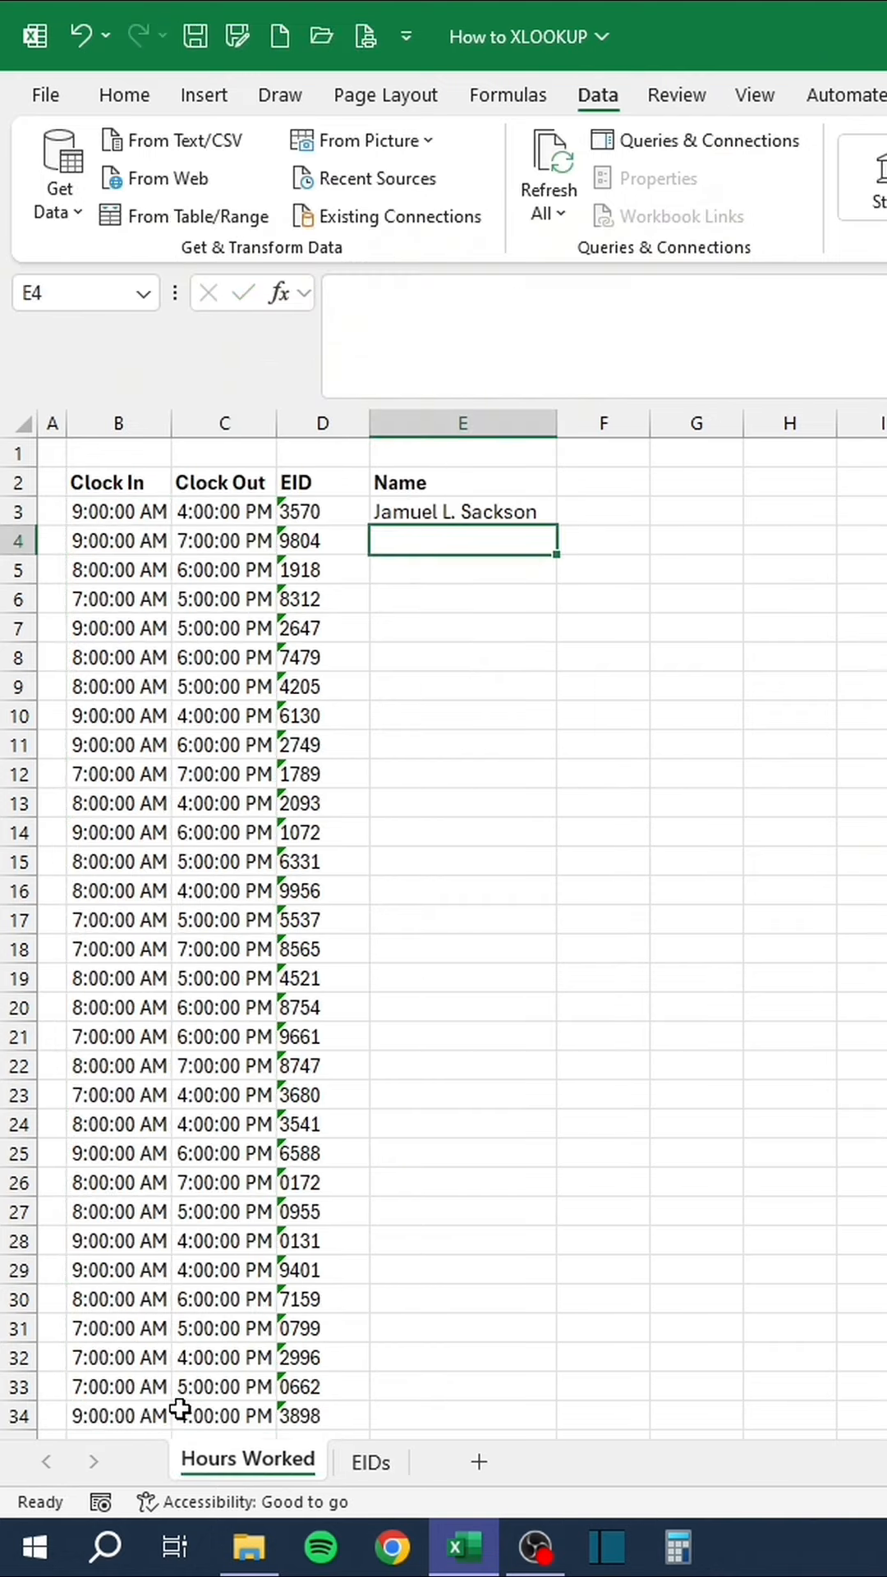
Fill the XLOOKUP down the Name column from E3.
{"action": "left_click", "coordinate": [461, 511]}
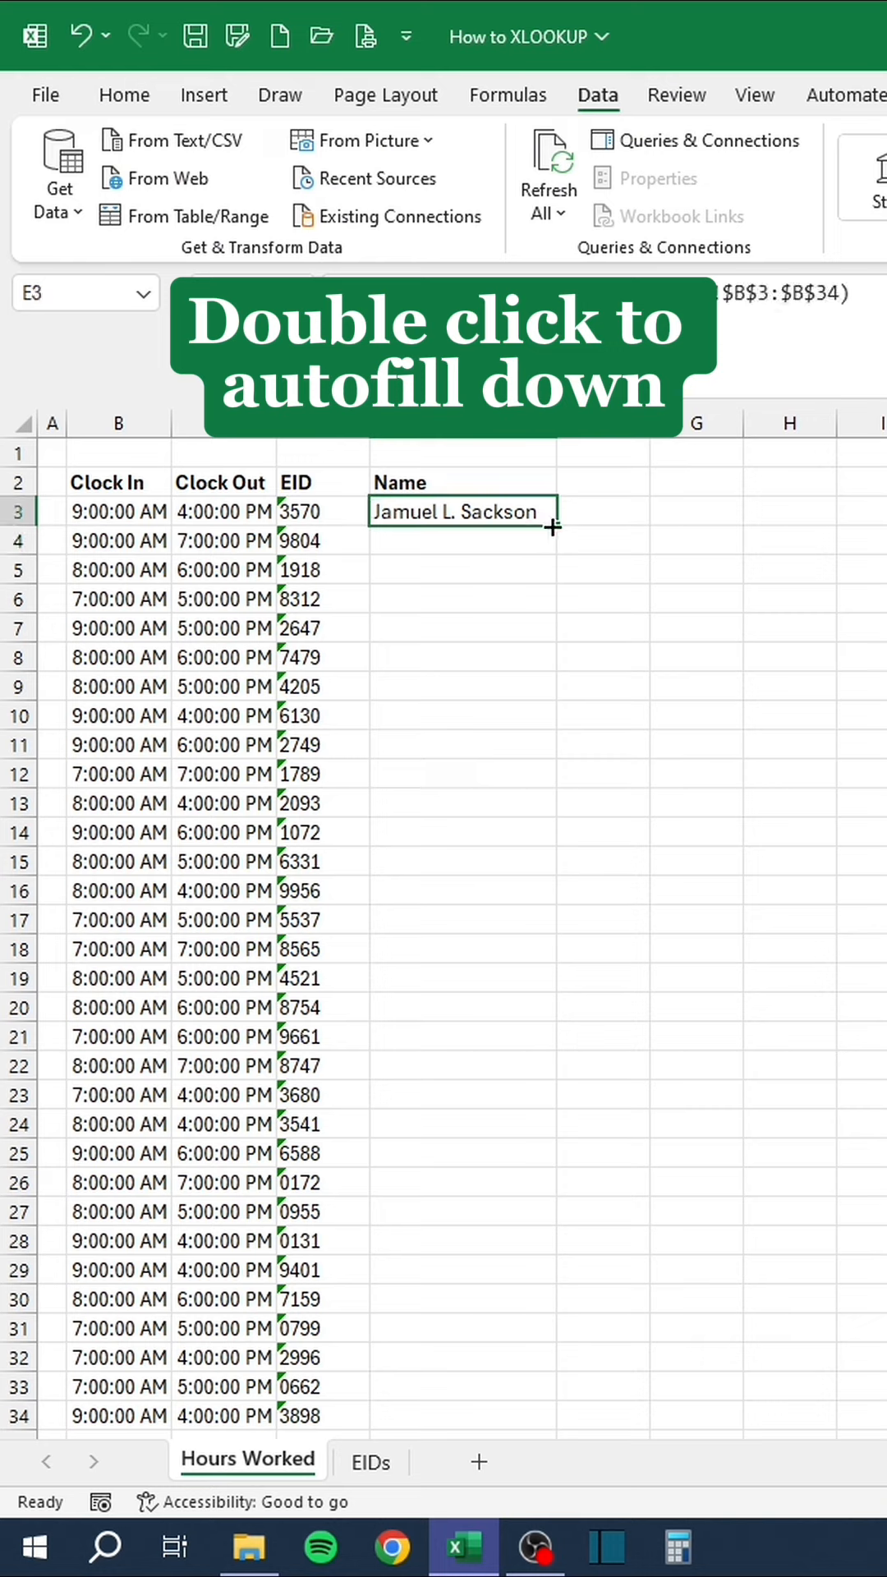
{"action": "double_click", "coordinate": [551, 528]}
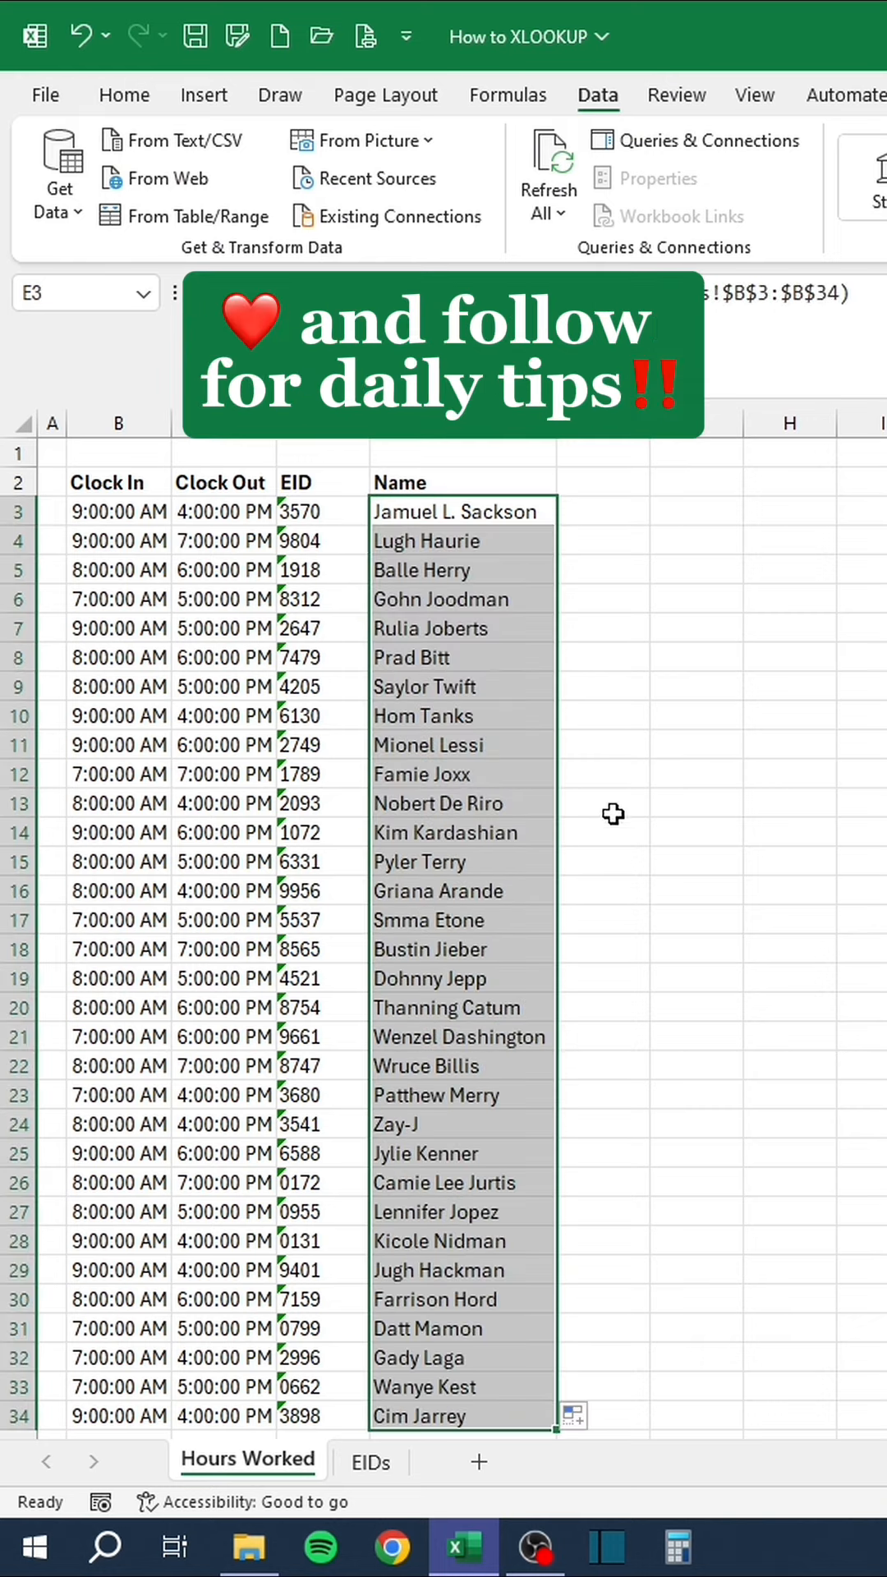
{"action": "left_click", "coordinate": [593, 891]}
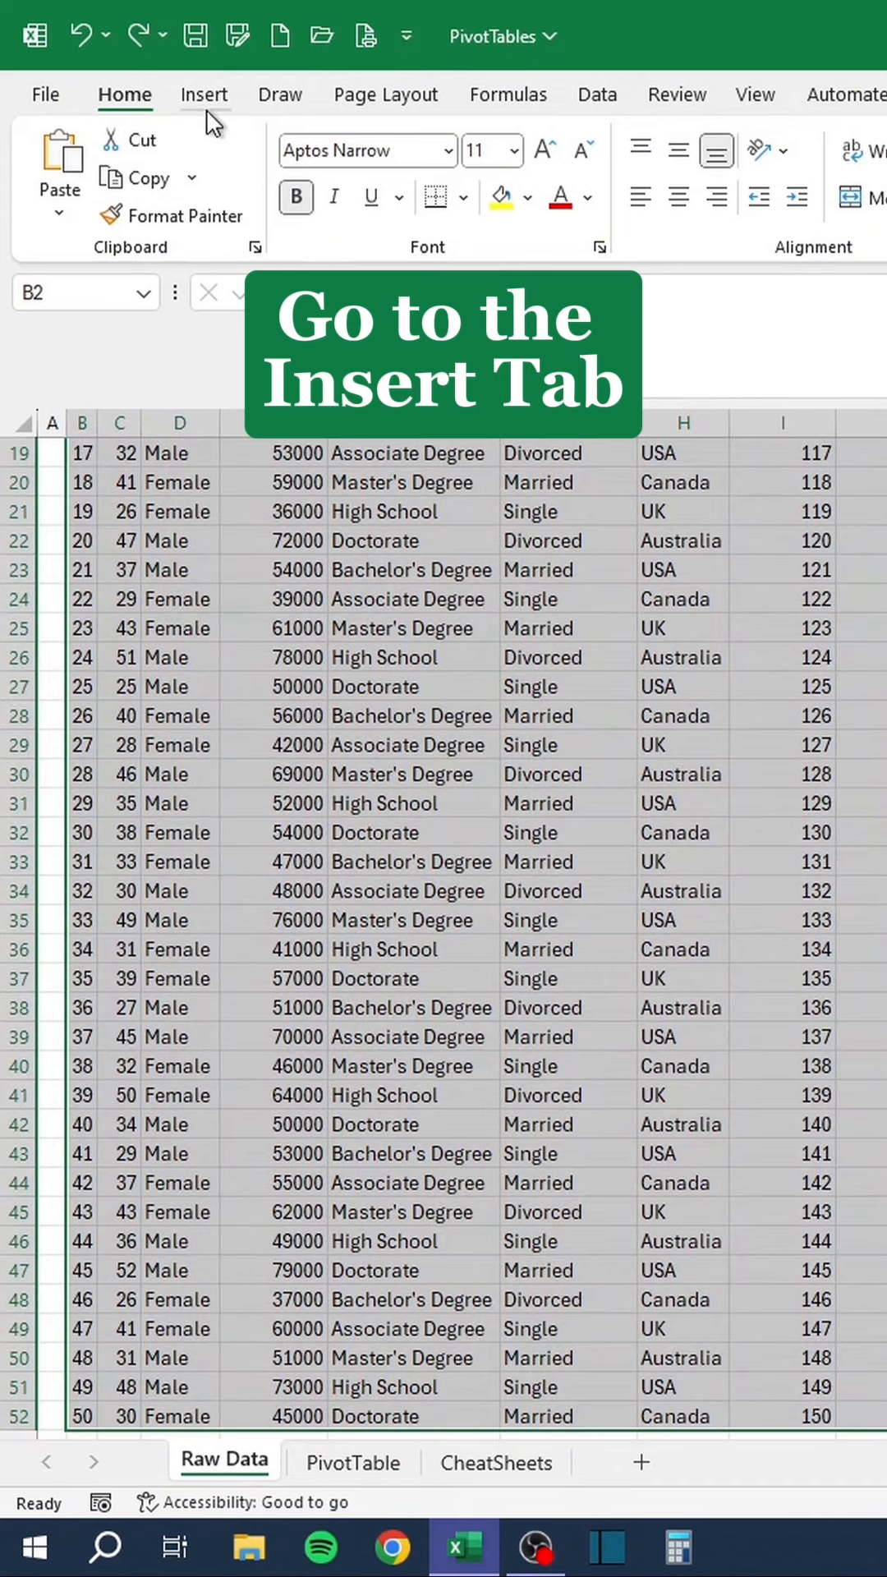
Insert a PivotTable from the data range onto the existing worksheet at the chosen cell.
{"action": "left_click", "coordinate": [204, 93]}
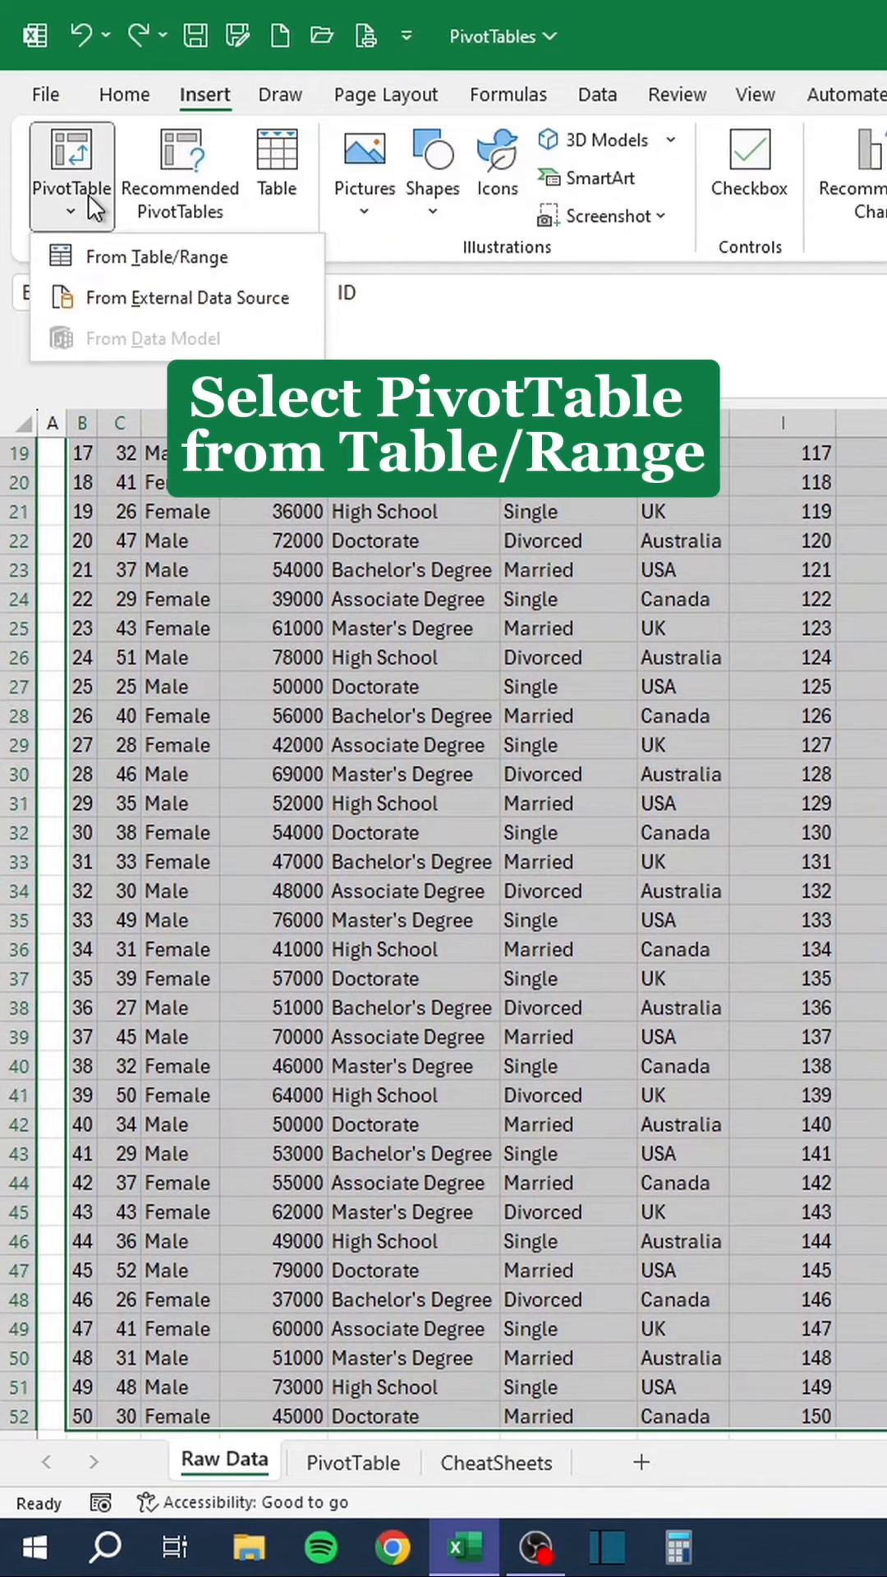
{"action": "left_click", "coordinate": [169, 257]}
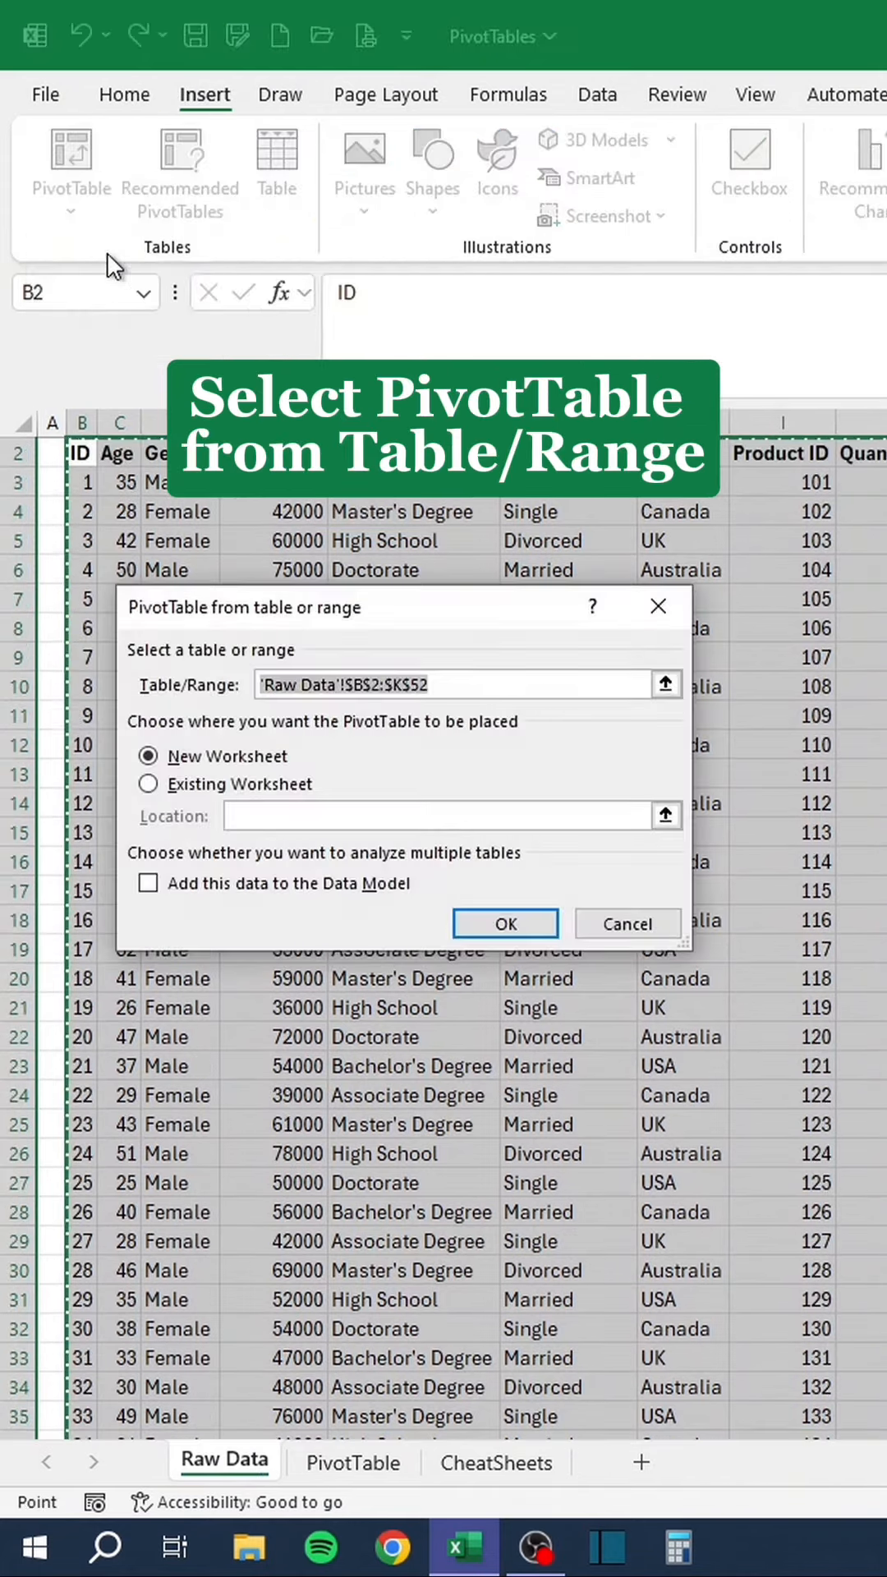
{"action": "left_click", "coordinate": [148, 784]}
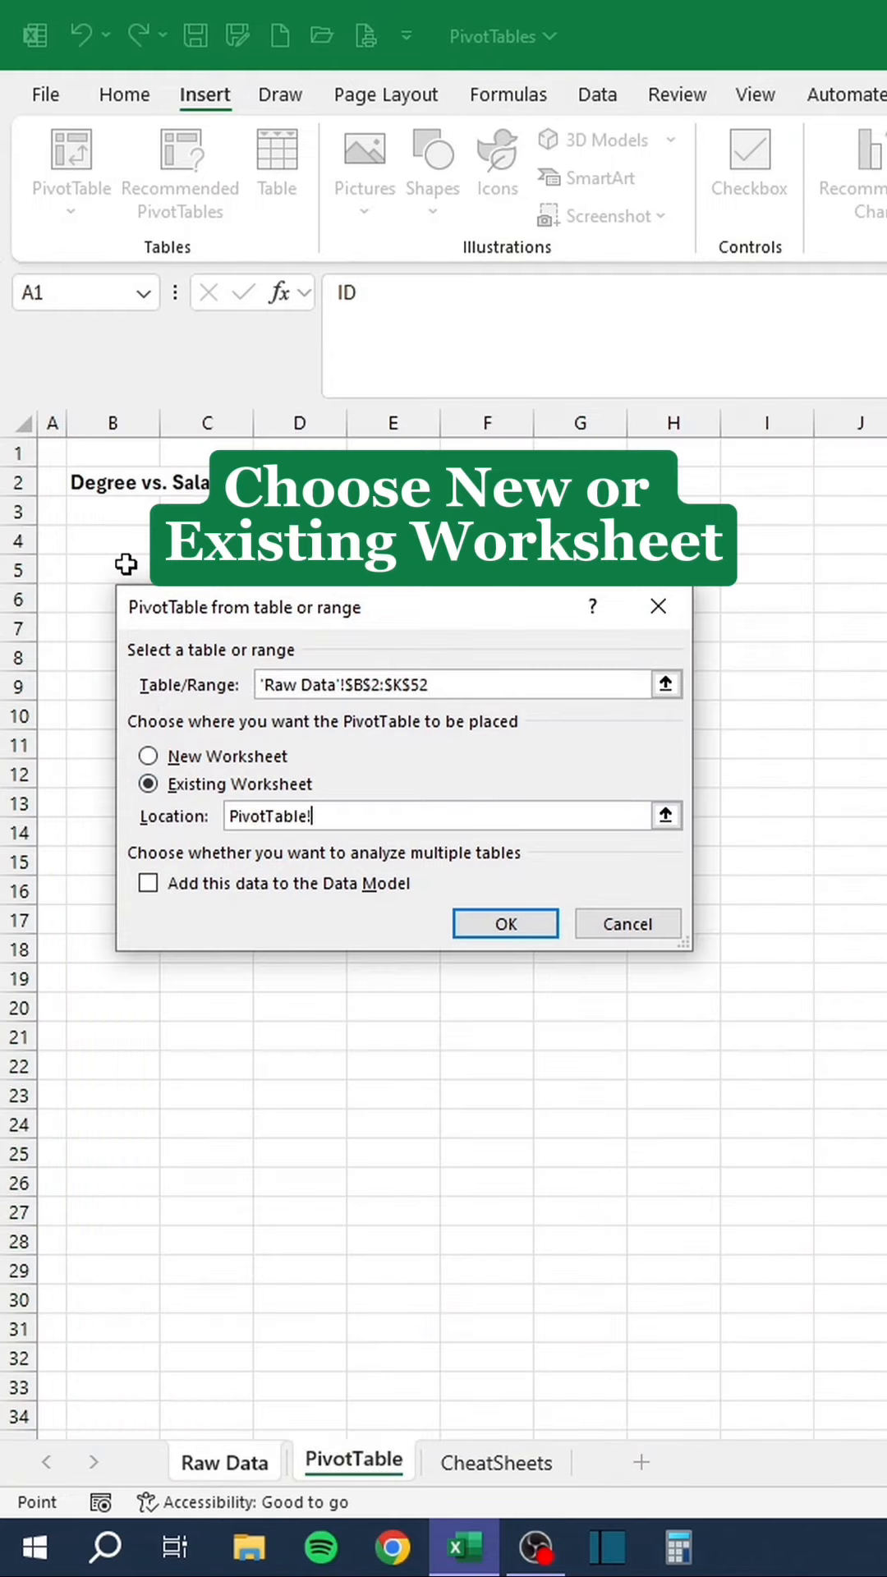
{"action": "left_click", "coordinate": [504, 923]}
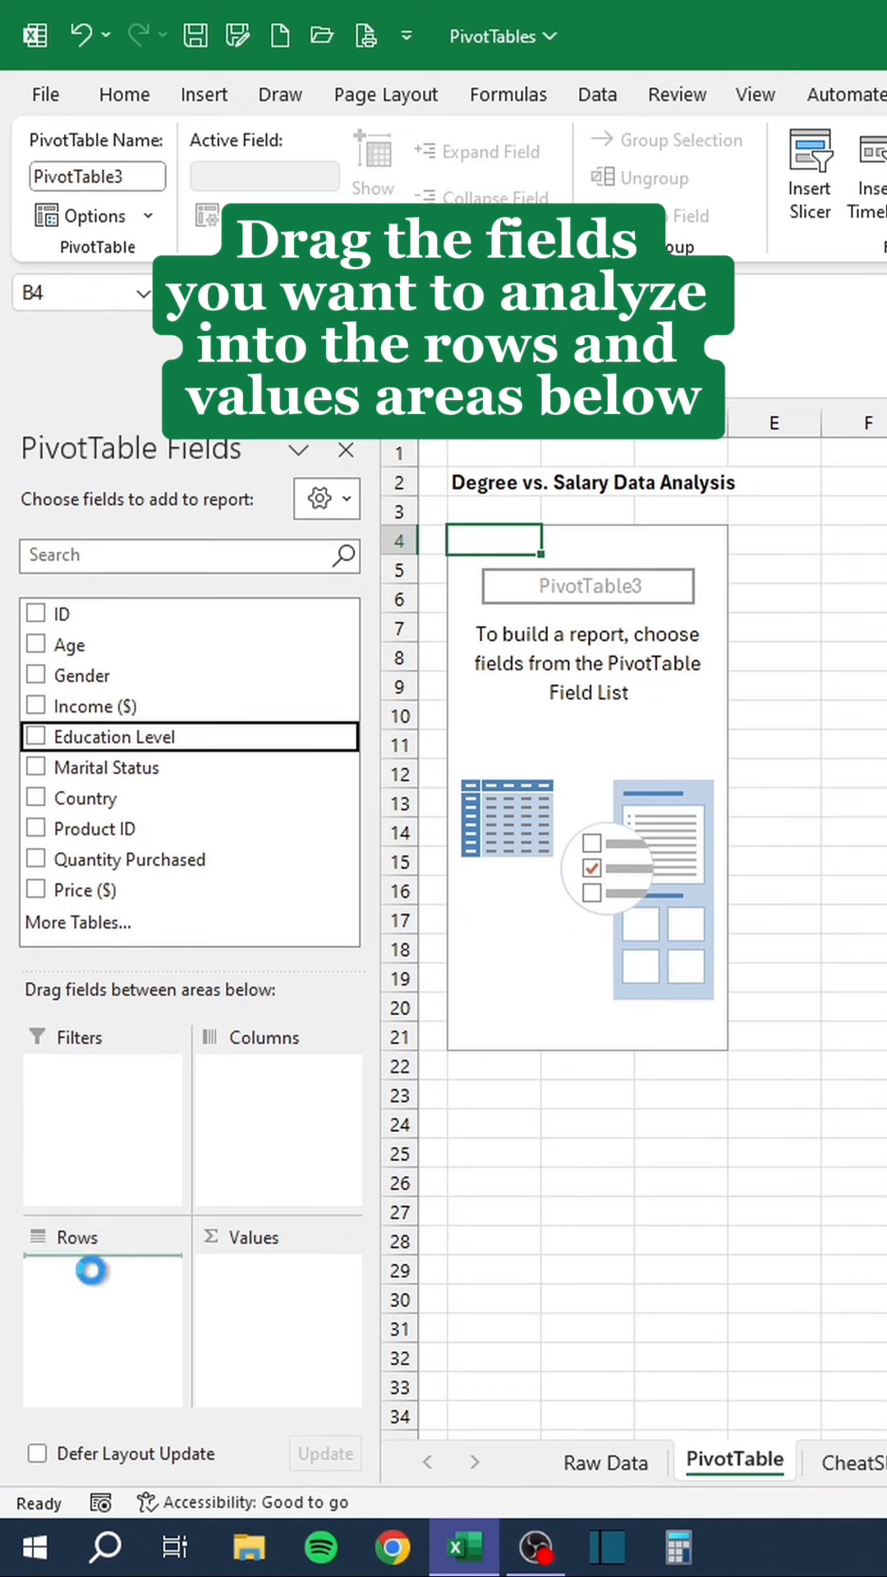
Add Education Level to Rows and change how income values are summarised.
{"action": "left_click", "coordinate": [35, 705]}
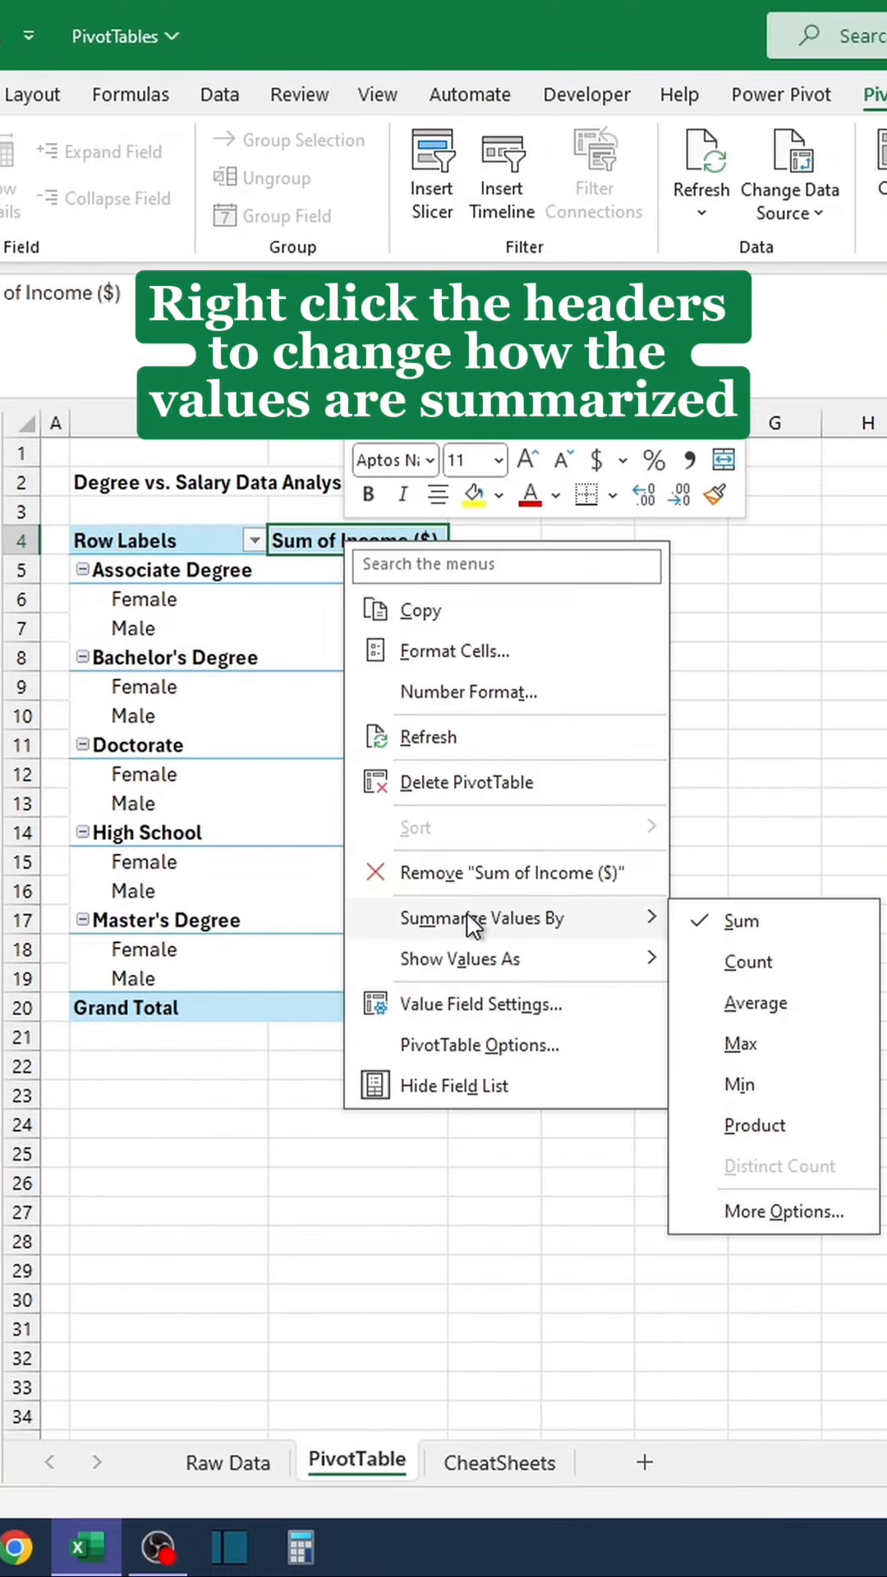
{"action": "left_click", "coordinate": [755, 1002]}
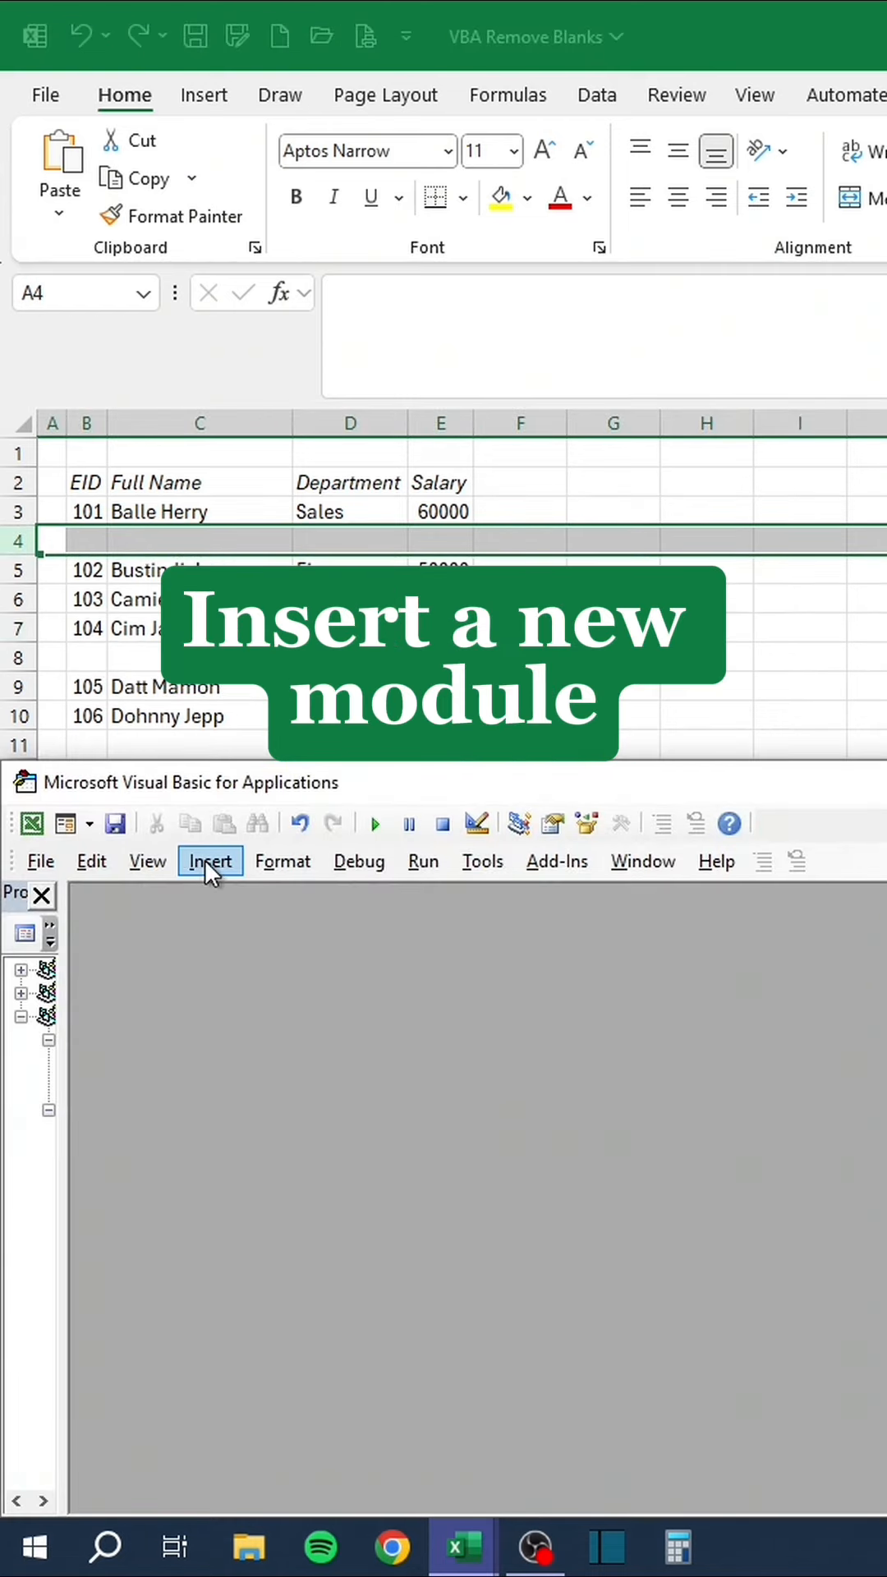
Write a RemoveBlanks sub in a new module that deletes rows blank in column B, and run it.
{"action": "left_click", "coordinate": [210, 861]}
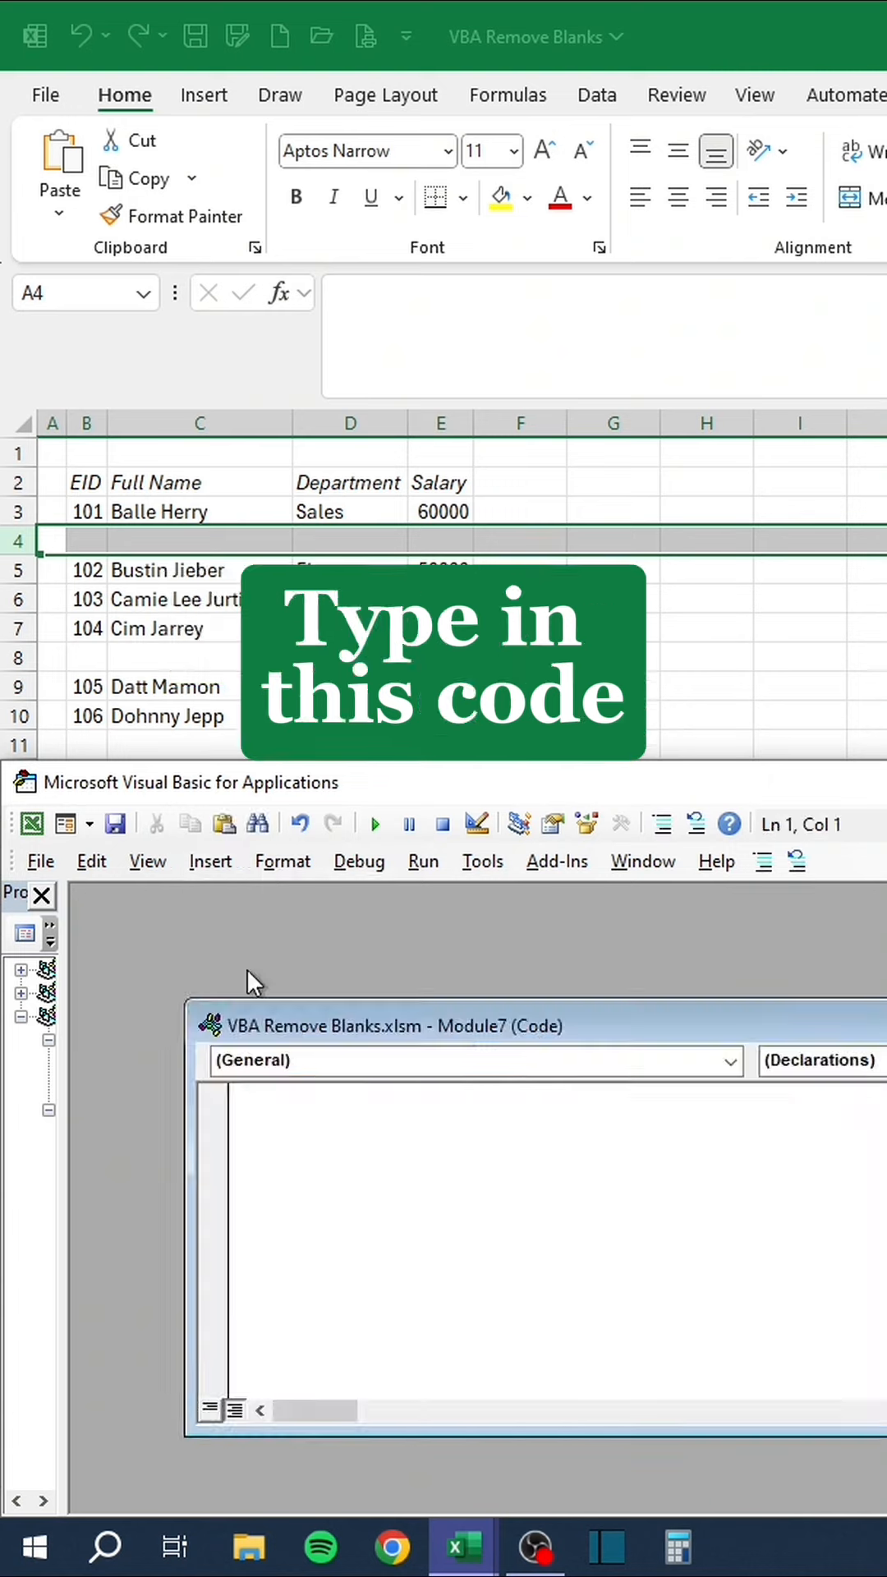
{"action": "type", "text": "Sub RemoveBlanks("}
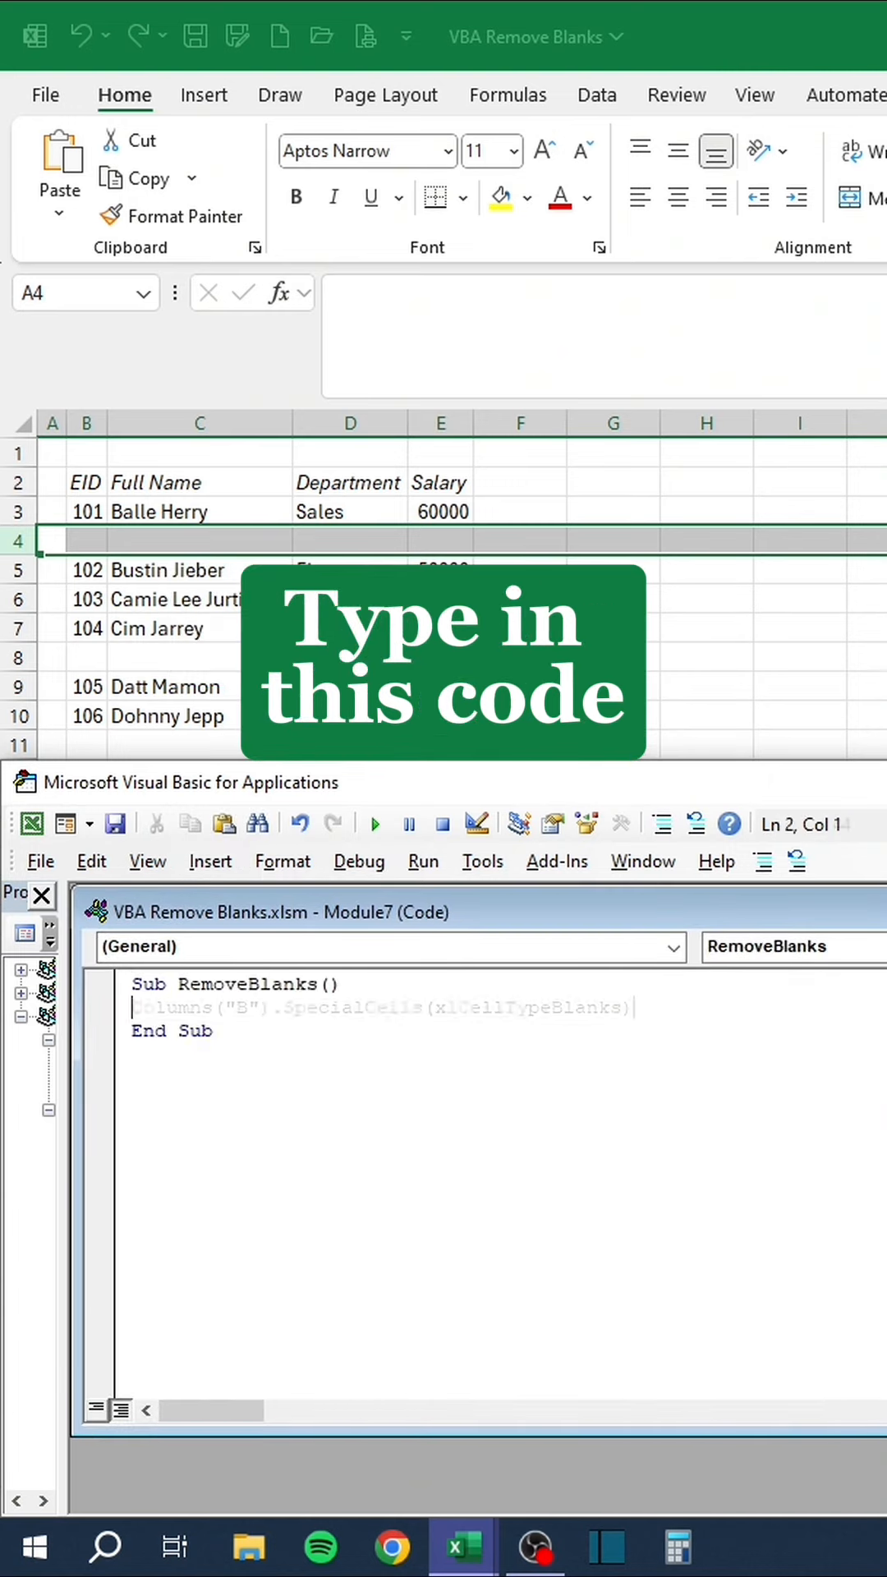
{"action": "type", "text": ".EntireRow.Delete"}
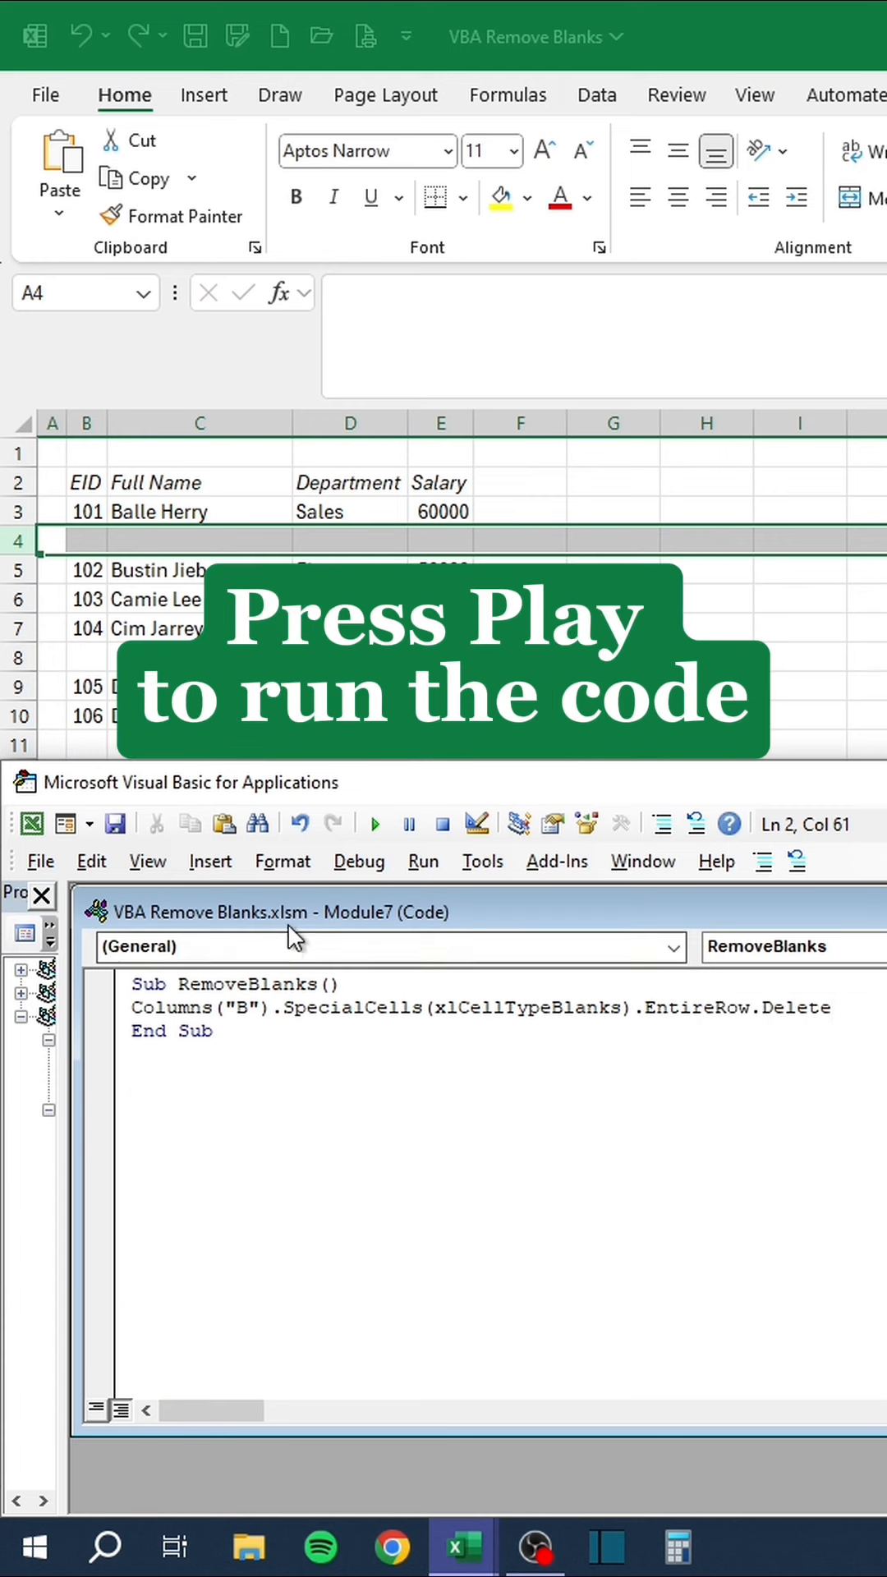
{"action": "left_click", "coordinate": [375, 823]}
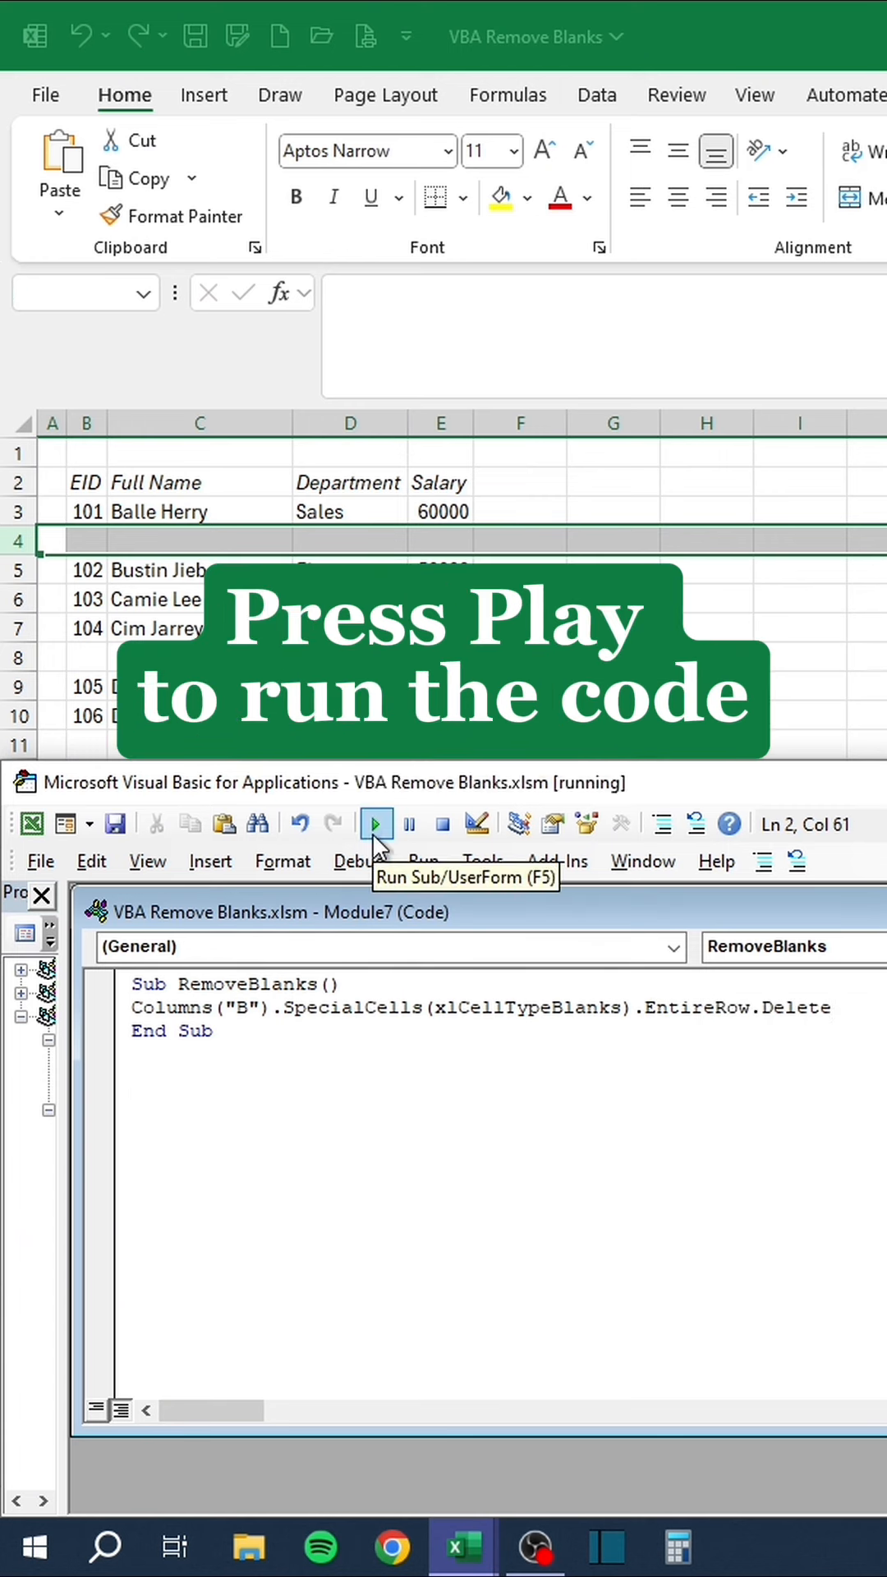
{"action": "left_click", "coordinate": [375, 823]}
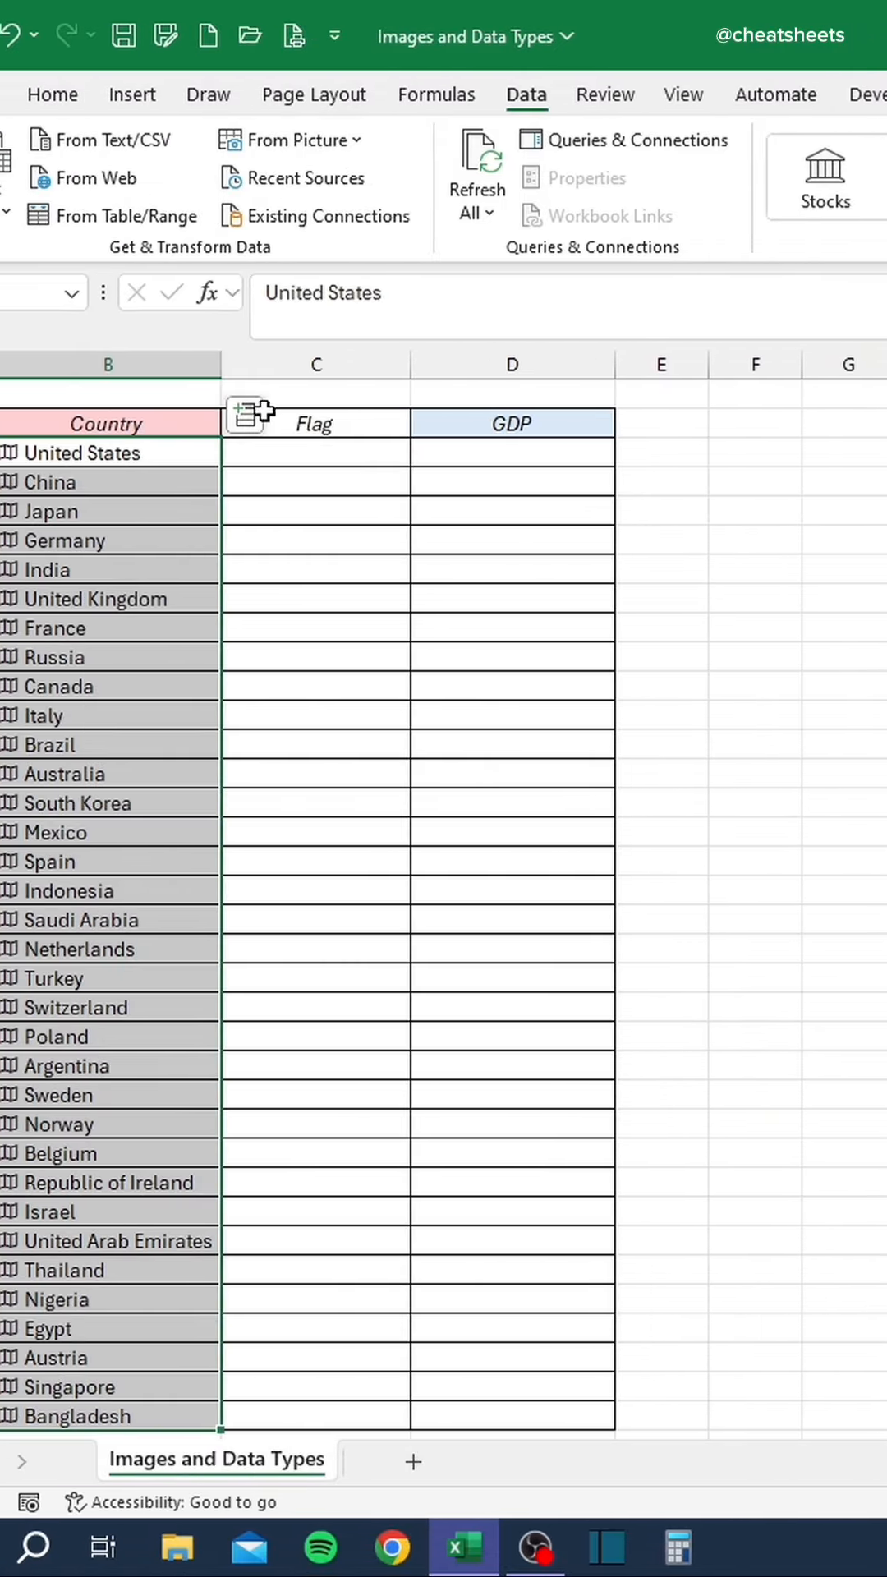
Insert each country's flag Image and GDP fields from the Country data type.
{"action": "left_click", "coordinate": [315, 416]}
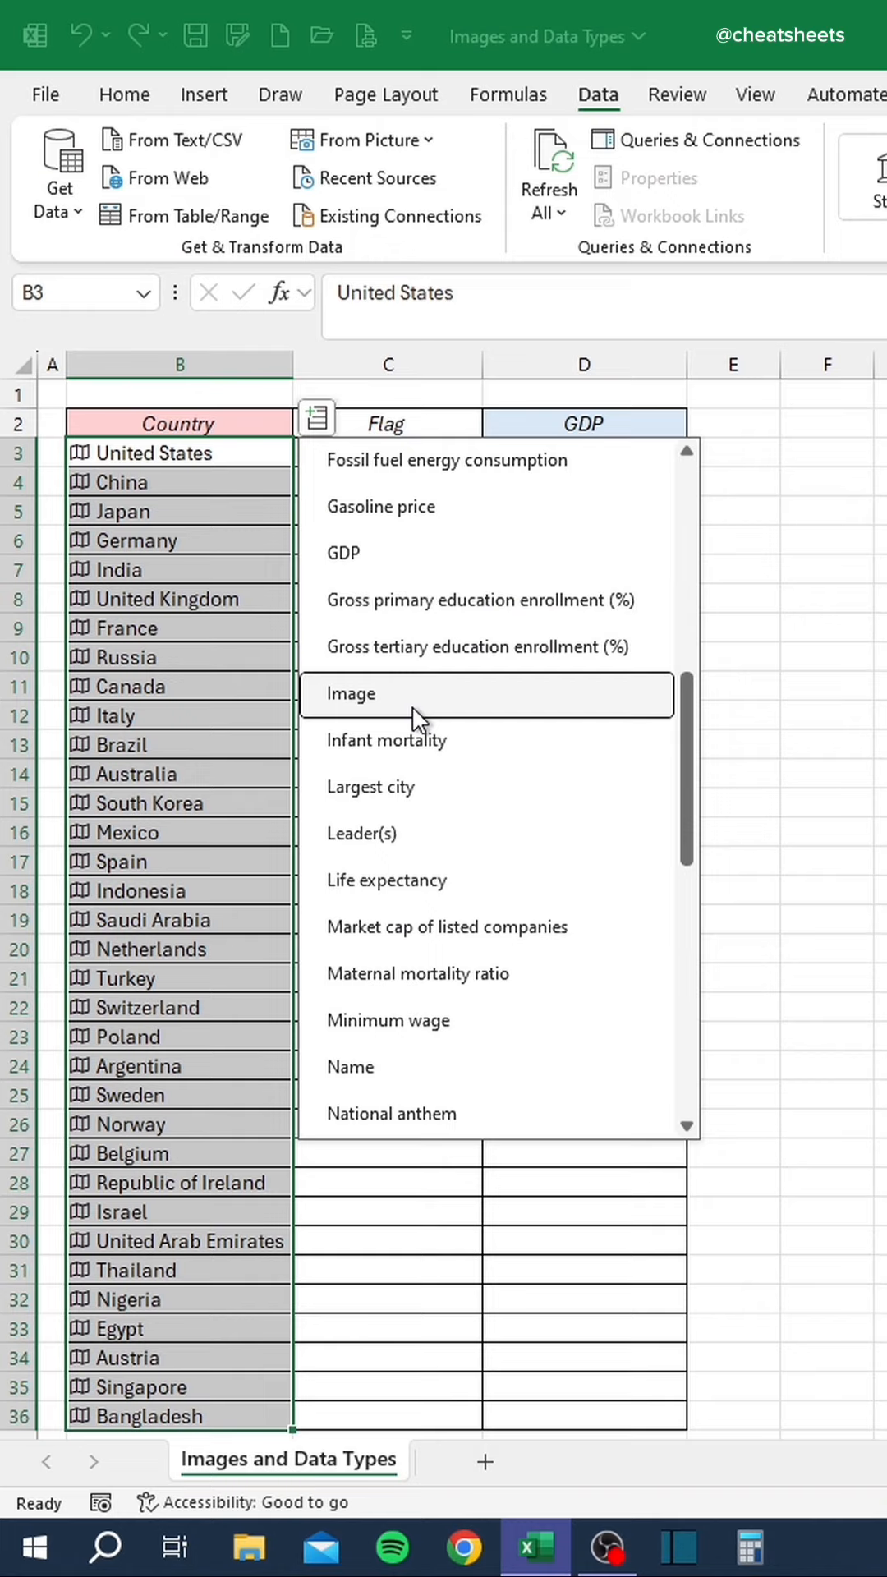
{"action": "left_click", "coordinate": [350, 694]}
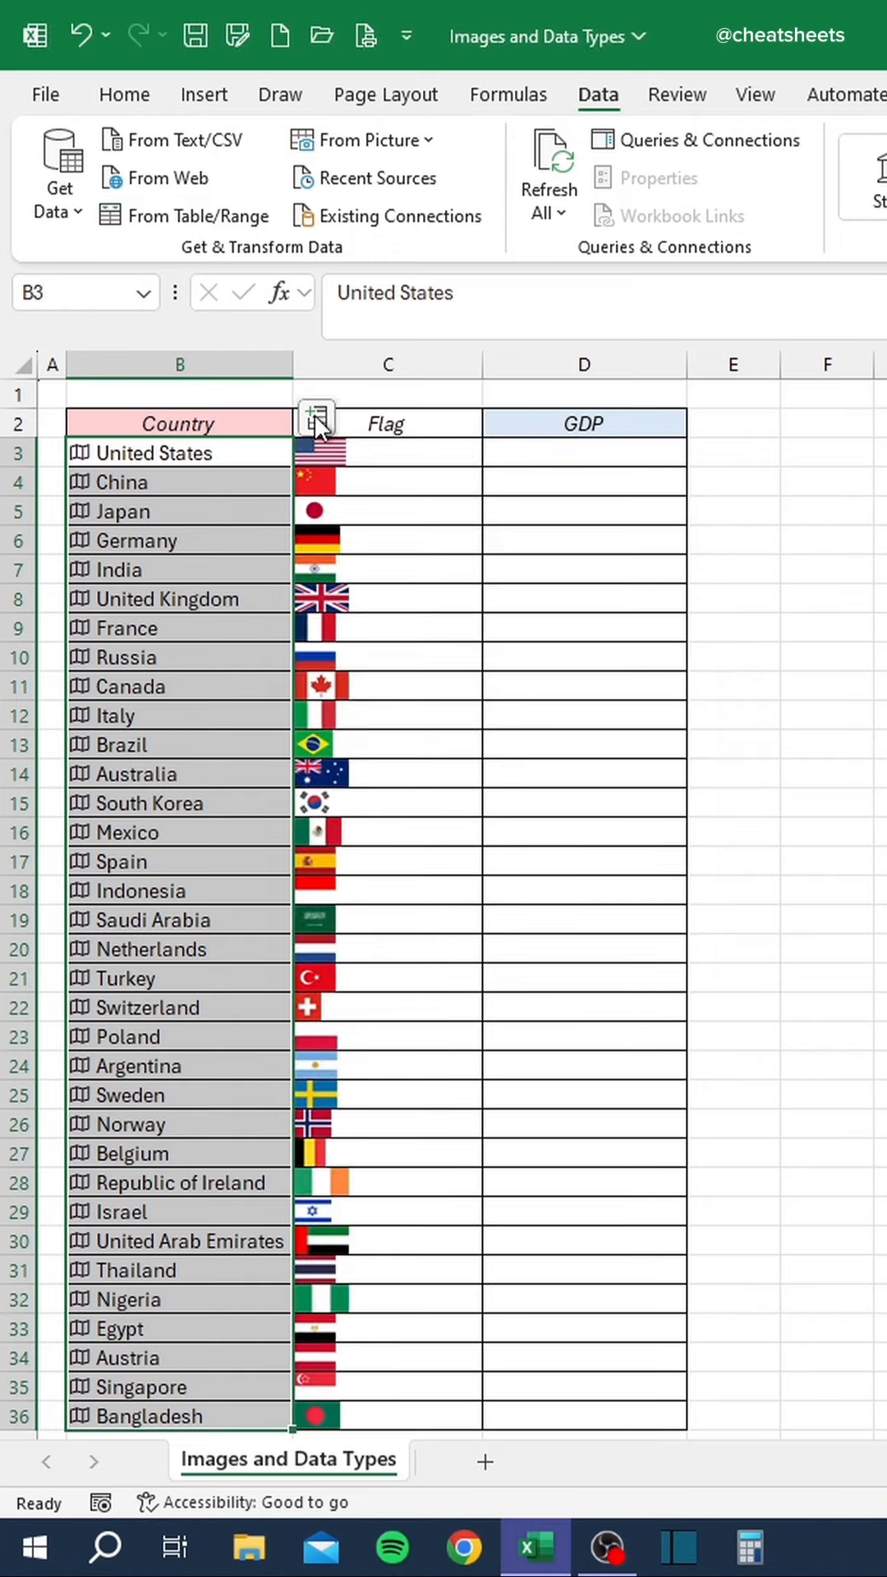
{"action": "left_click", "coordinate": [315, 416]}
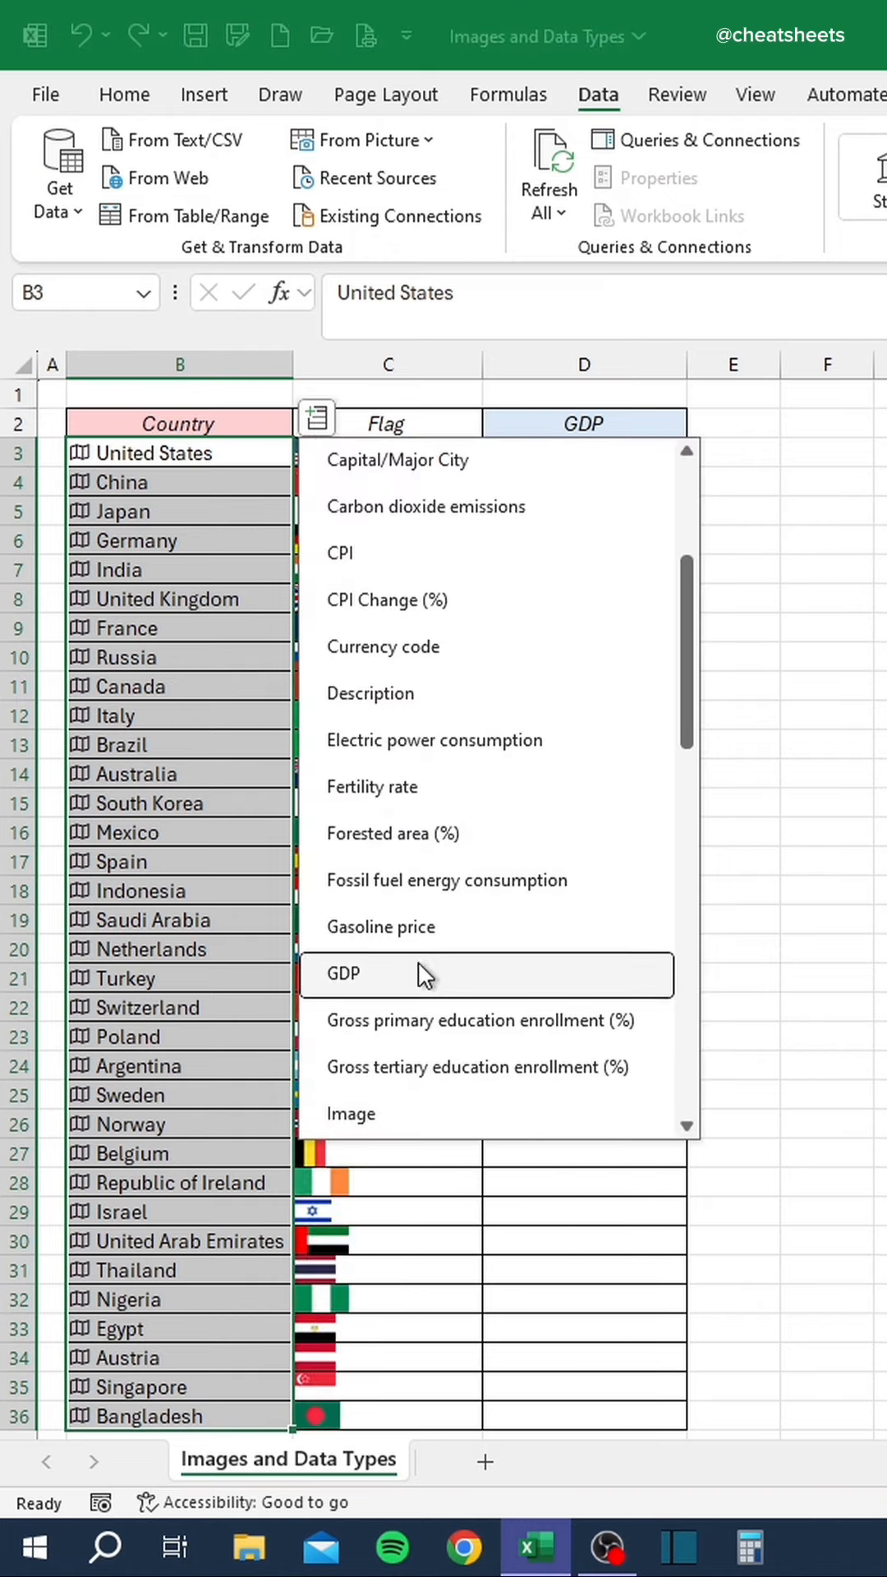
{"action": "left_click", "coordinate": [344, 974]}
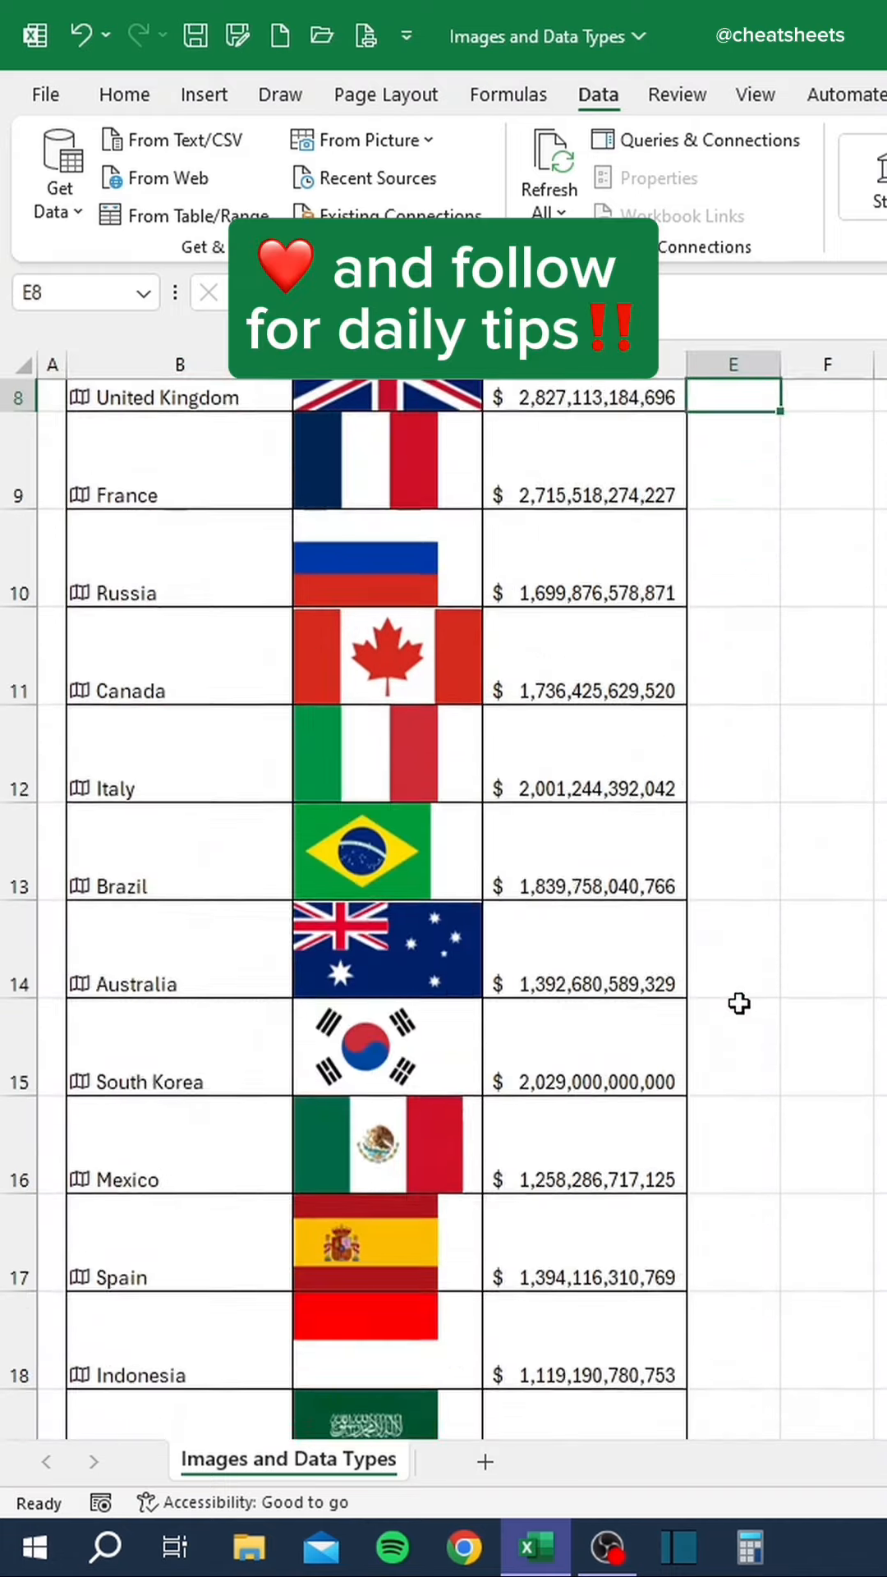
{"action": "scroll", "scroll_direction": "down", "scroll_amount": 3}
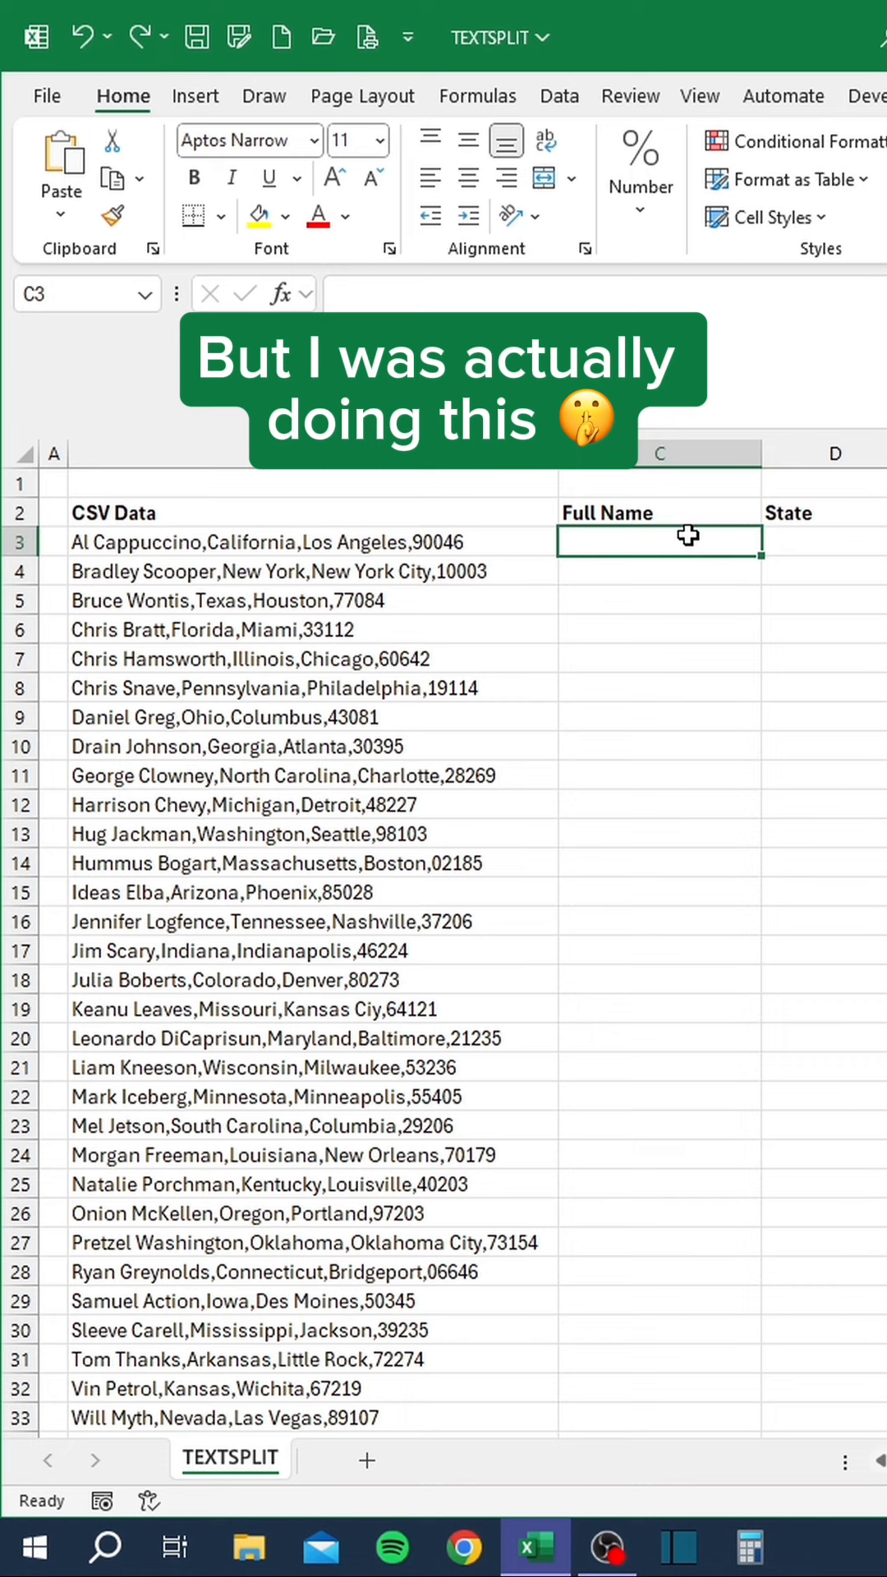
Begin =TEXTSPLIT(B3, "," to split the CSV record in B3 at commas.
{"action": "type", "text": "=TEXTSPLI"}
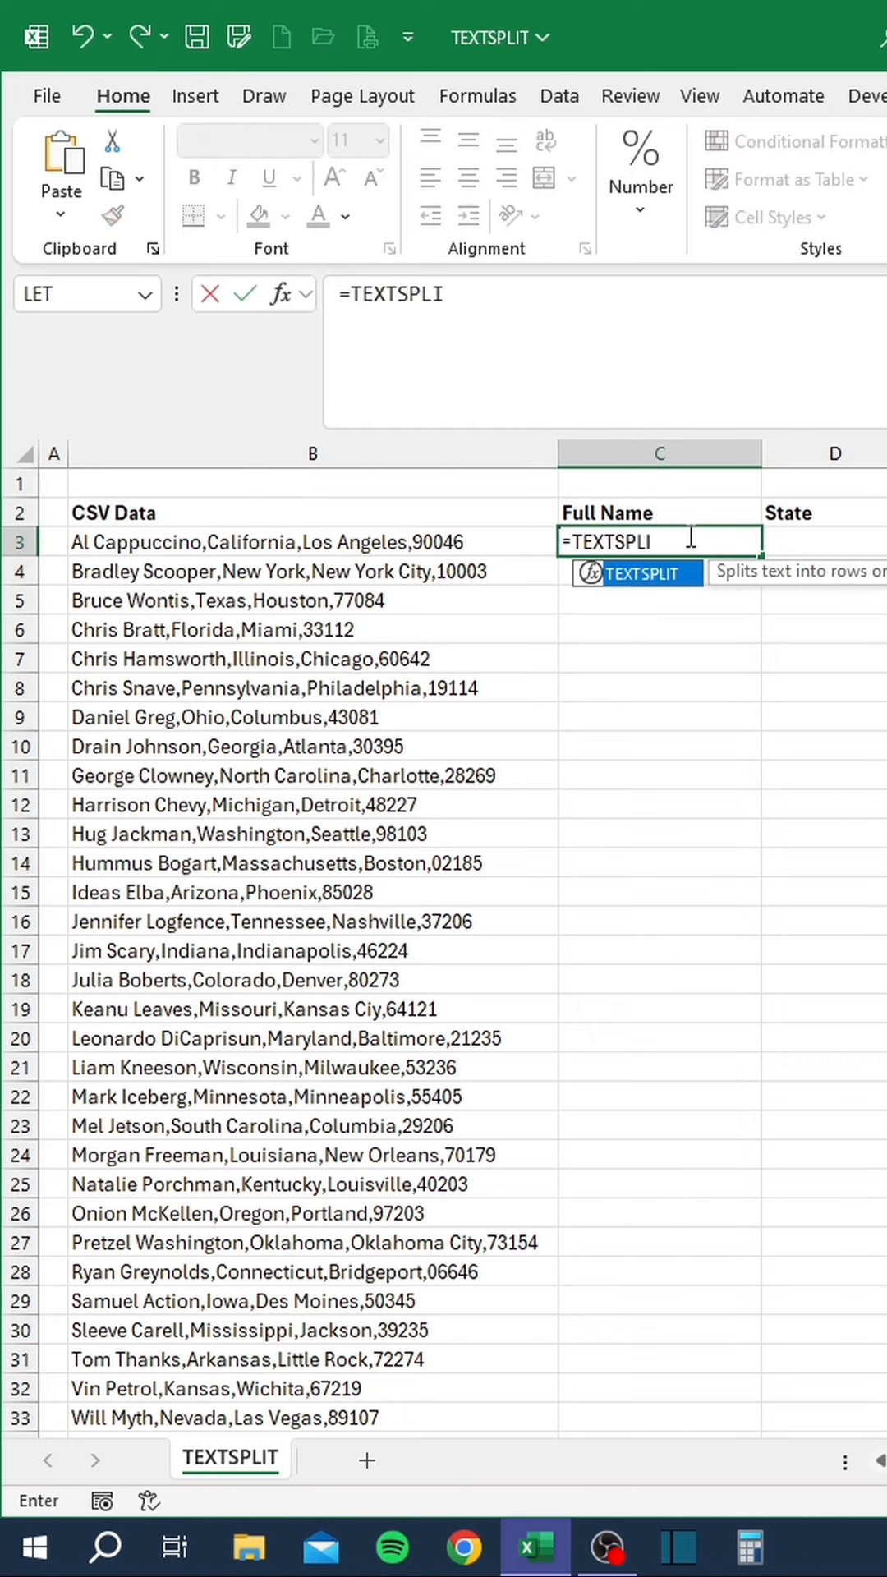
{"action": "type", "text": "T("}
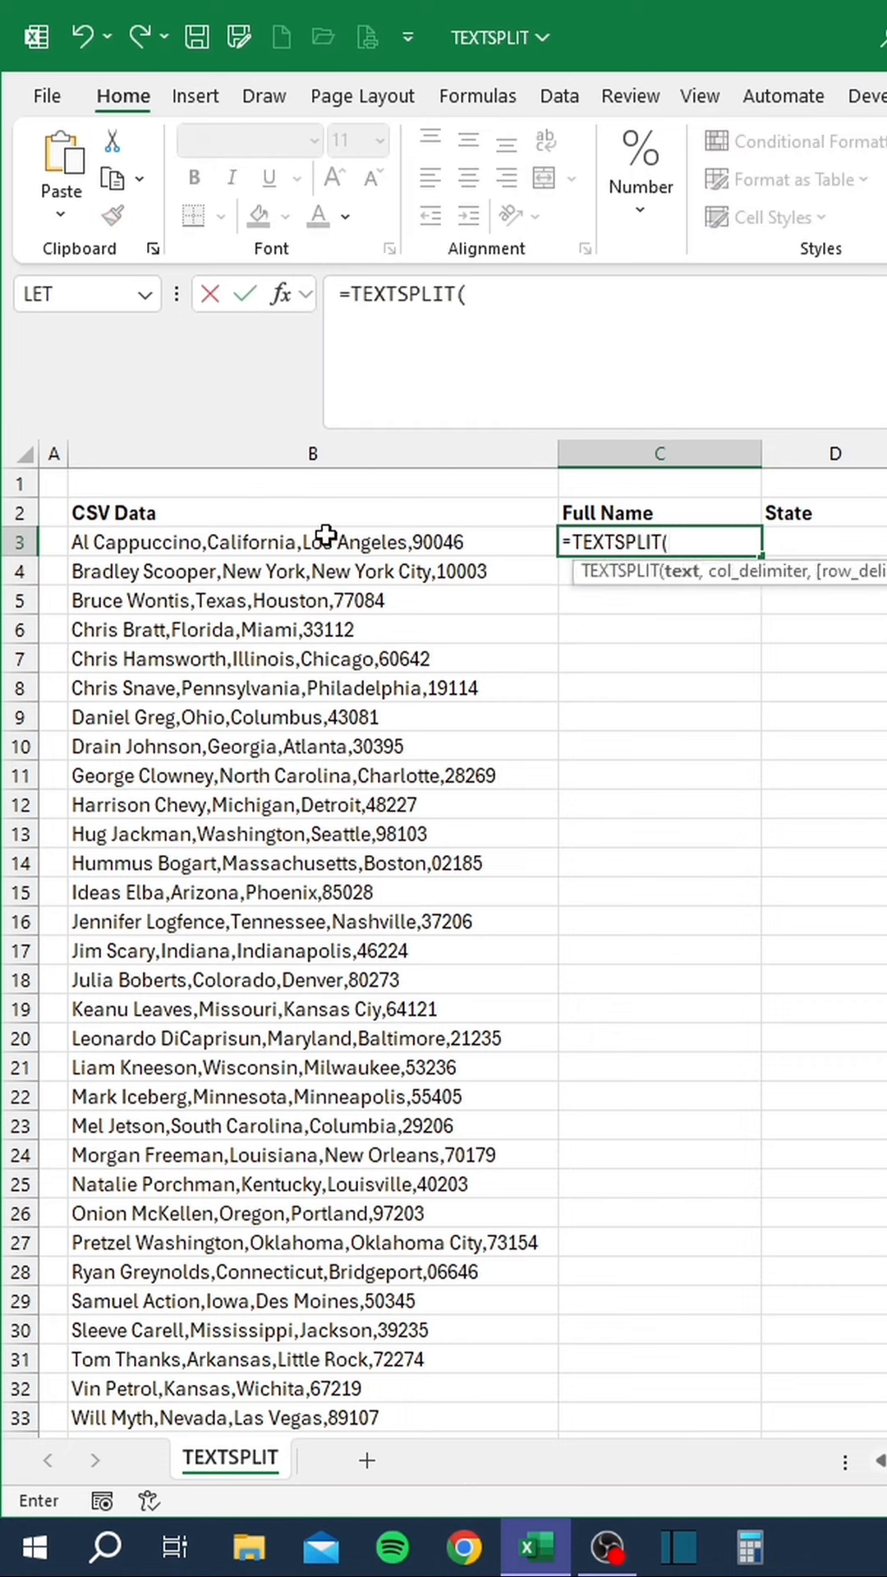
{"action": "left_click", "coordinate": [302, 541]}
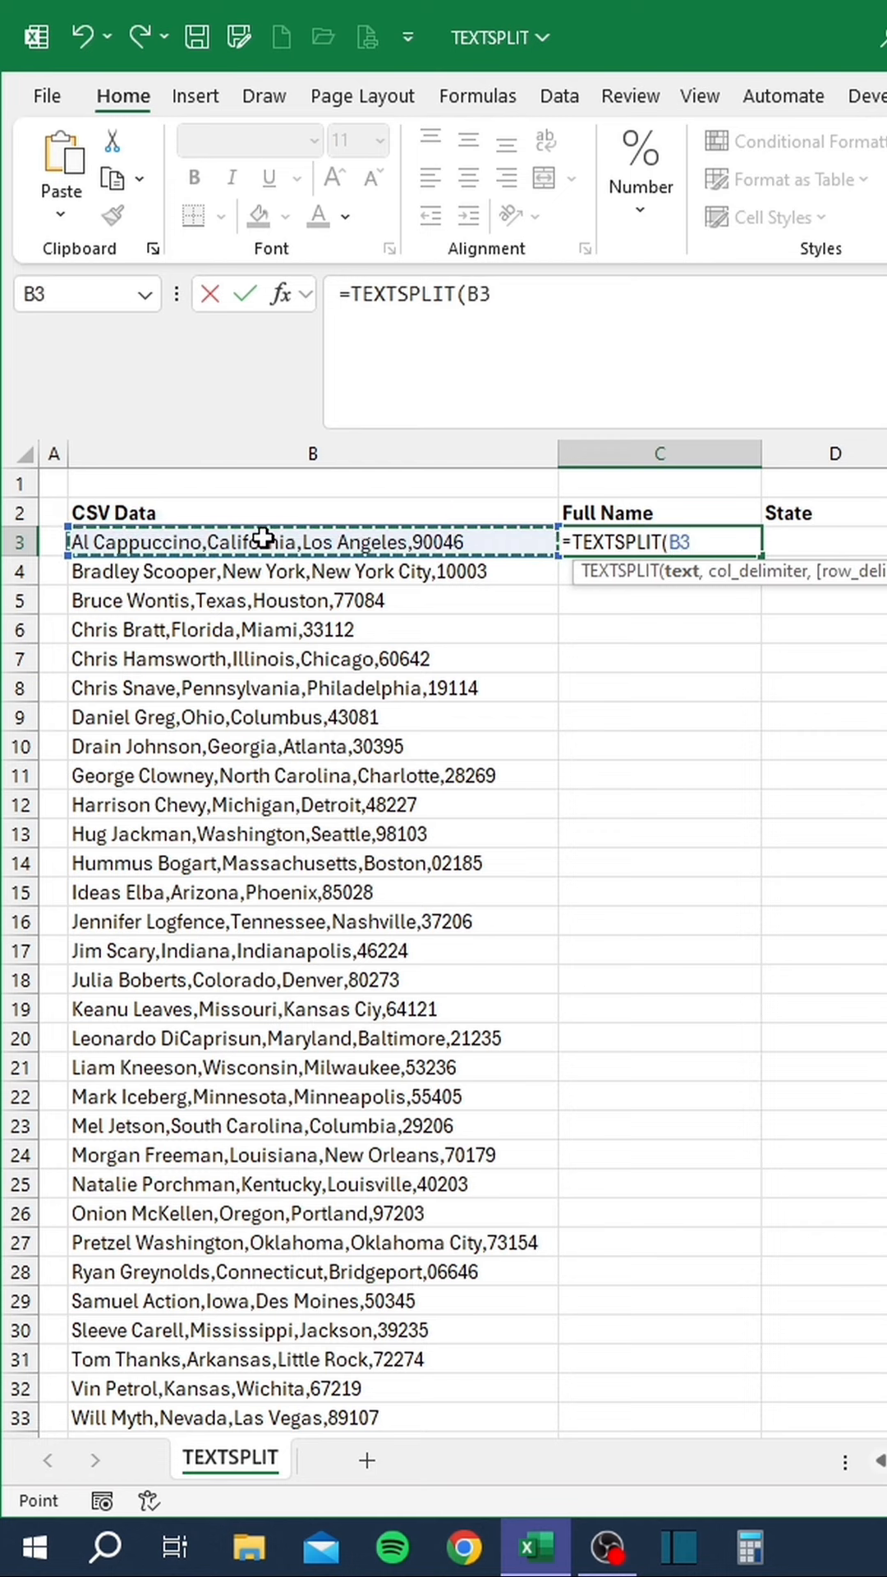
{"action": "type", "text": ","}
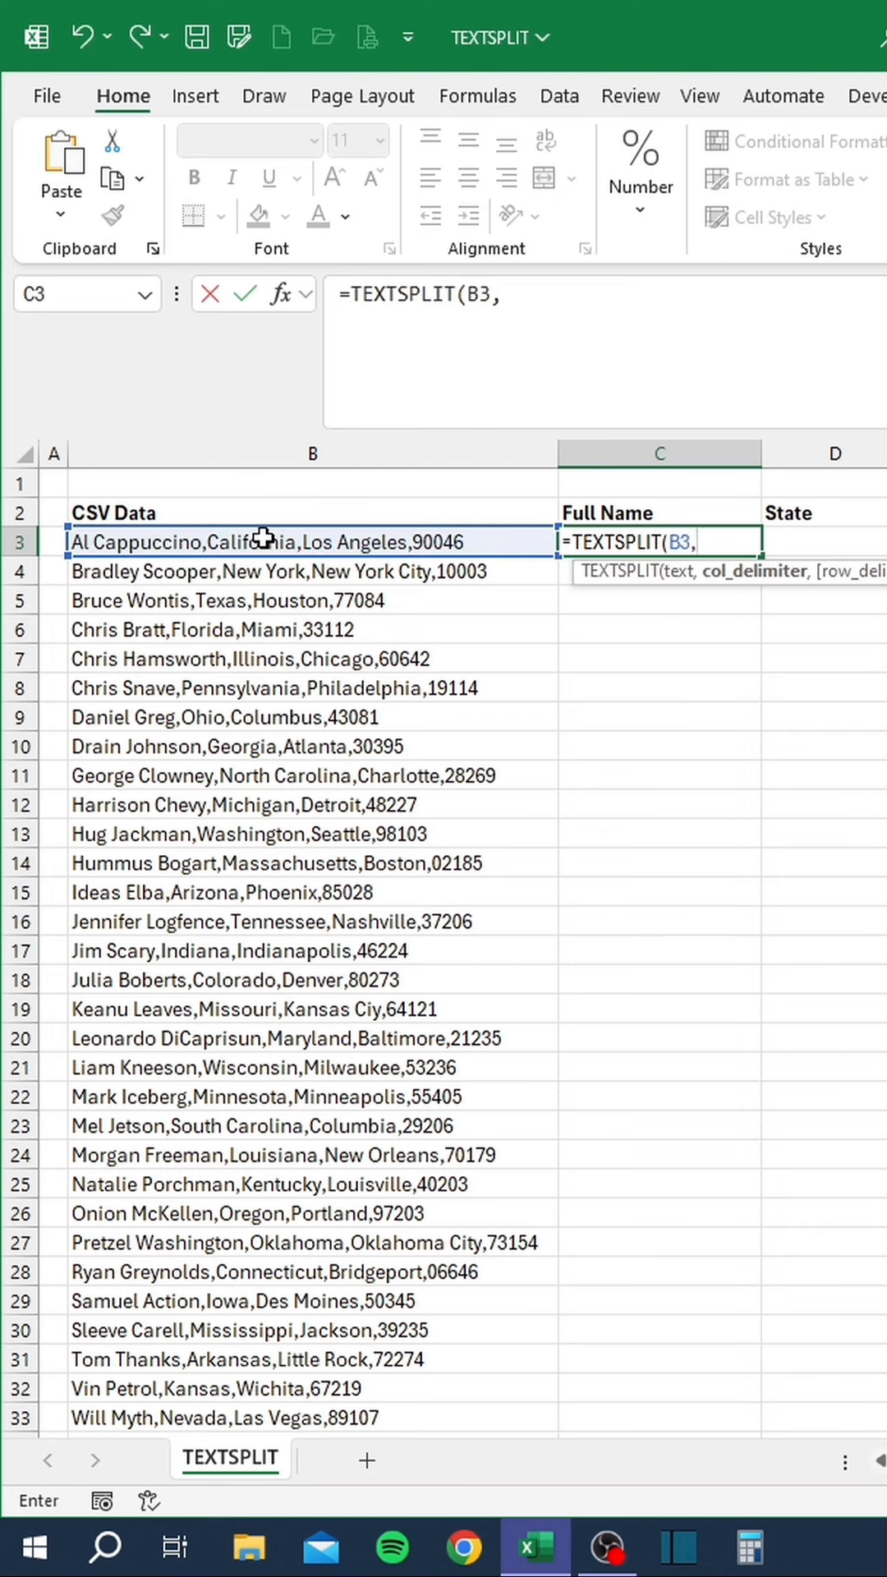
{"action": "type", "text": "\",\""}
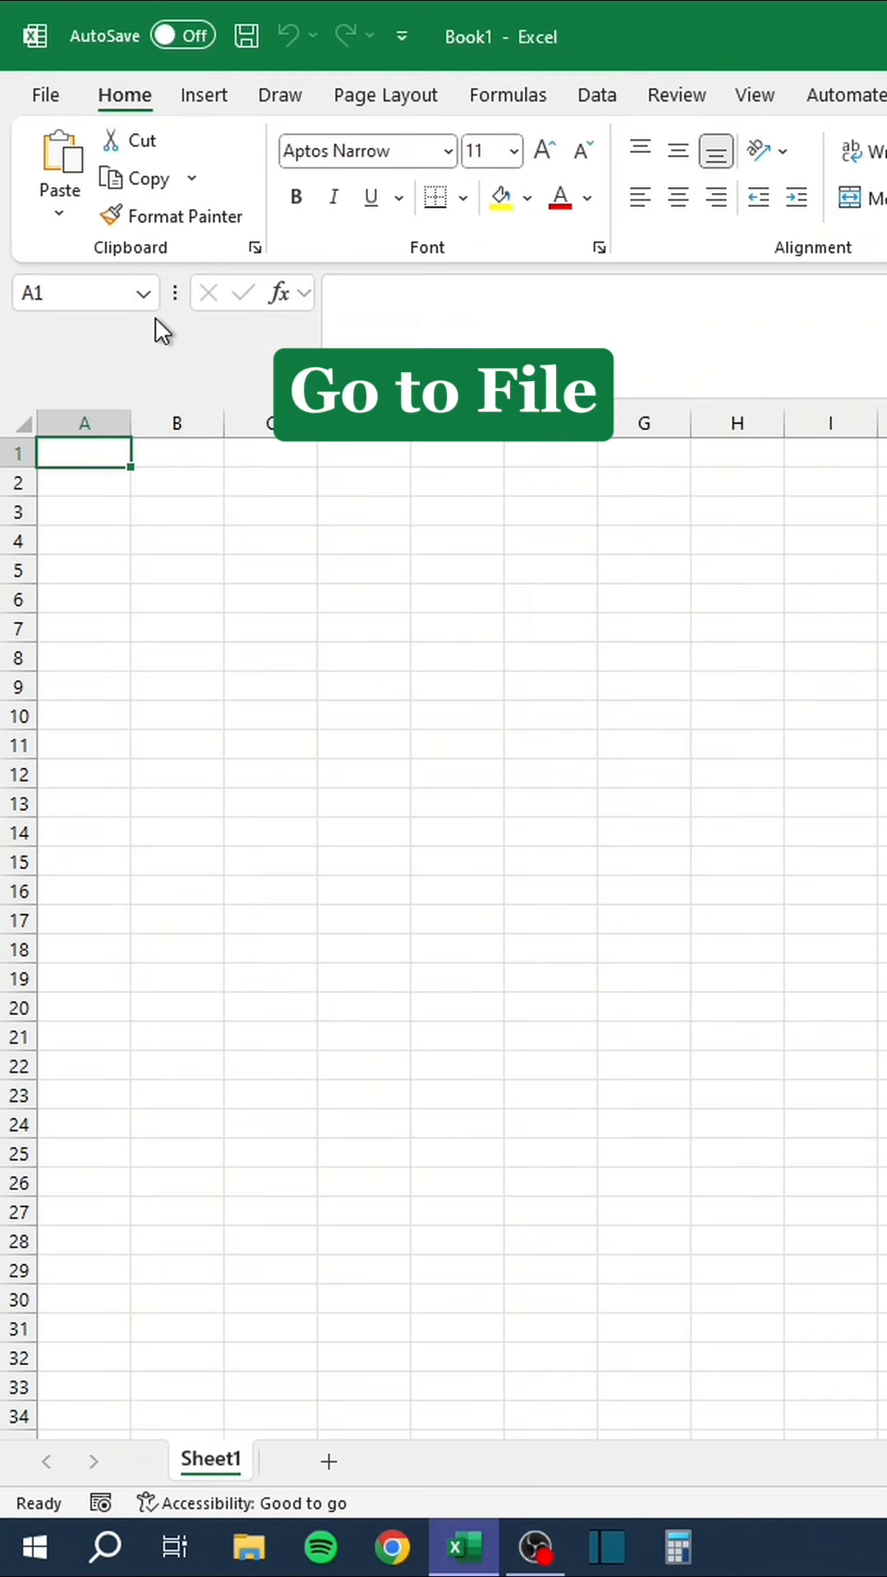
Recover the unsaved How to VLOOKUP workbook via File > Info > Manage Workbook.
{"action": "left_click", "coordinate": [45, 95]}
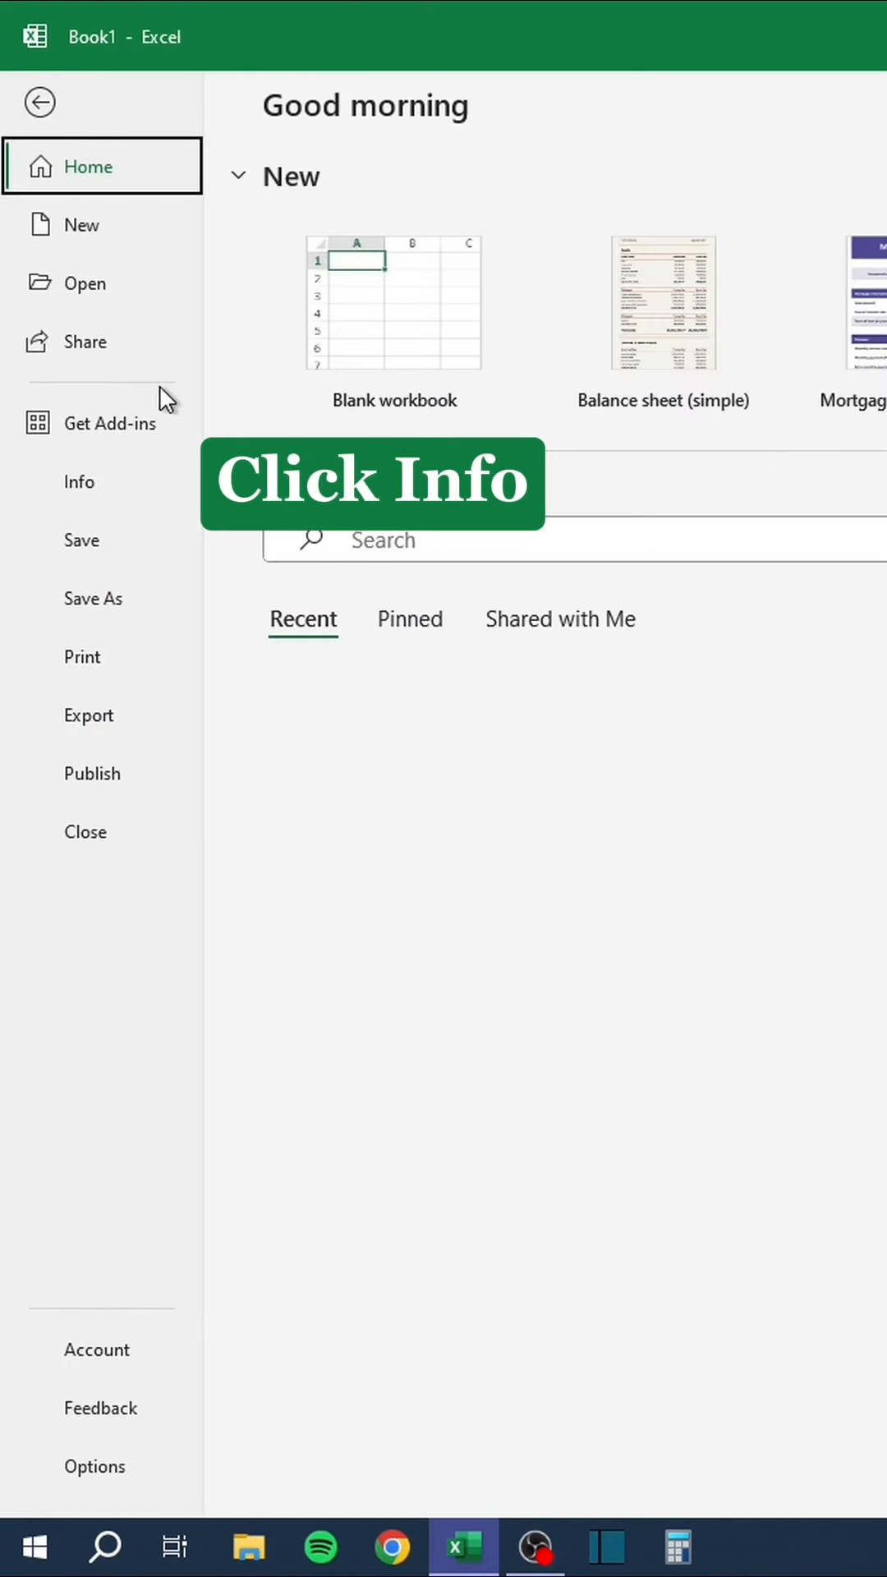
{"action": "left_click", "coordinate": [79, 481]}
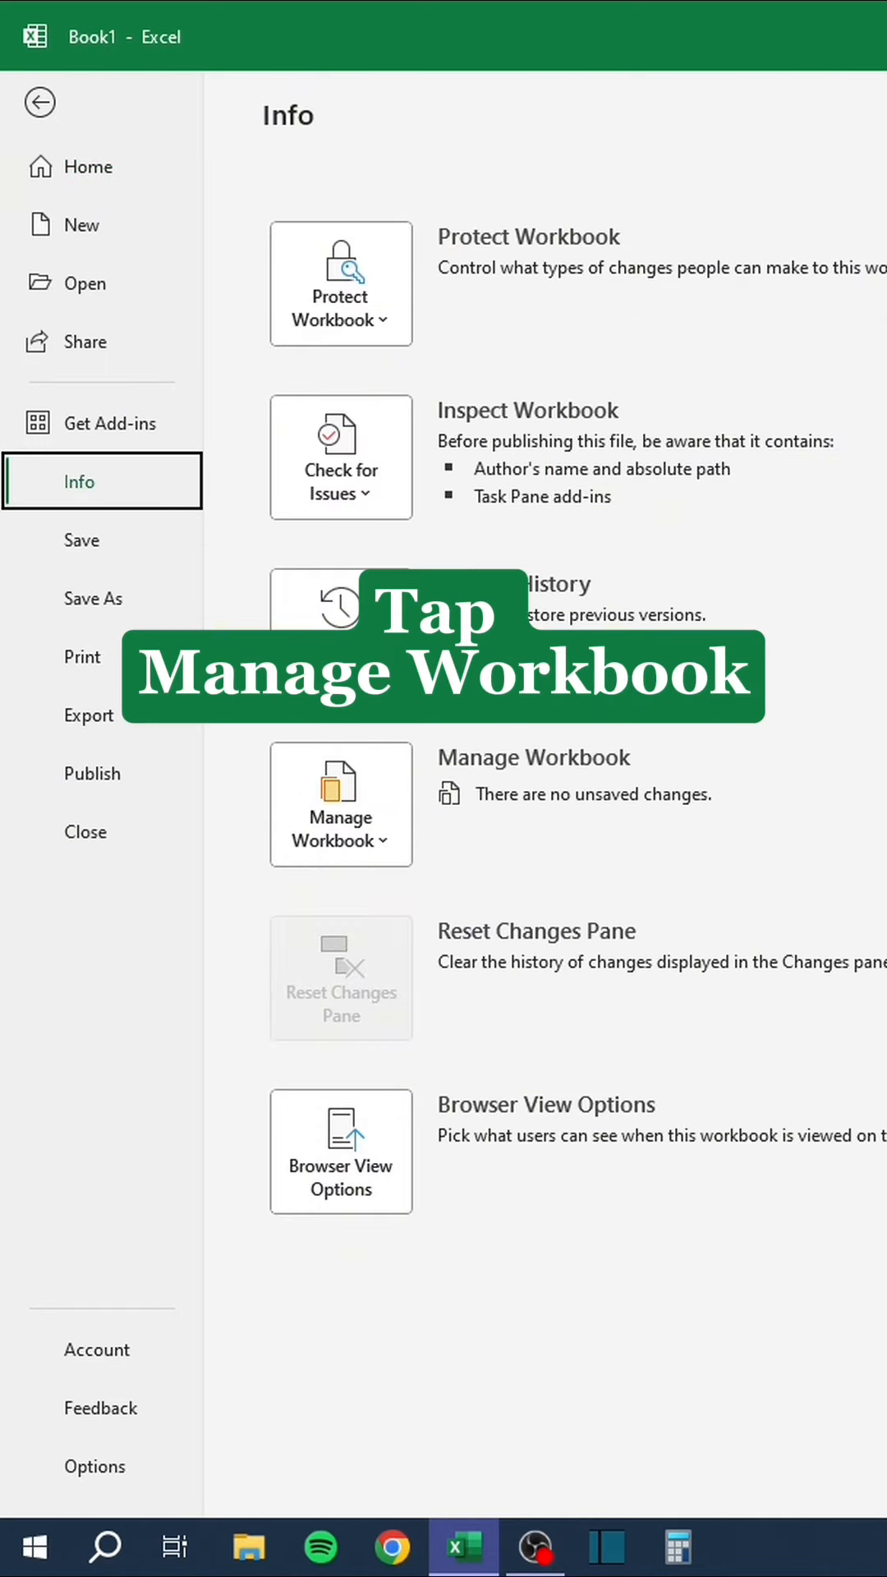
{"action": "left_click", "coordinate": [340, 805]}
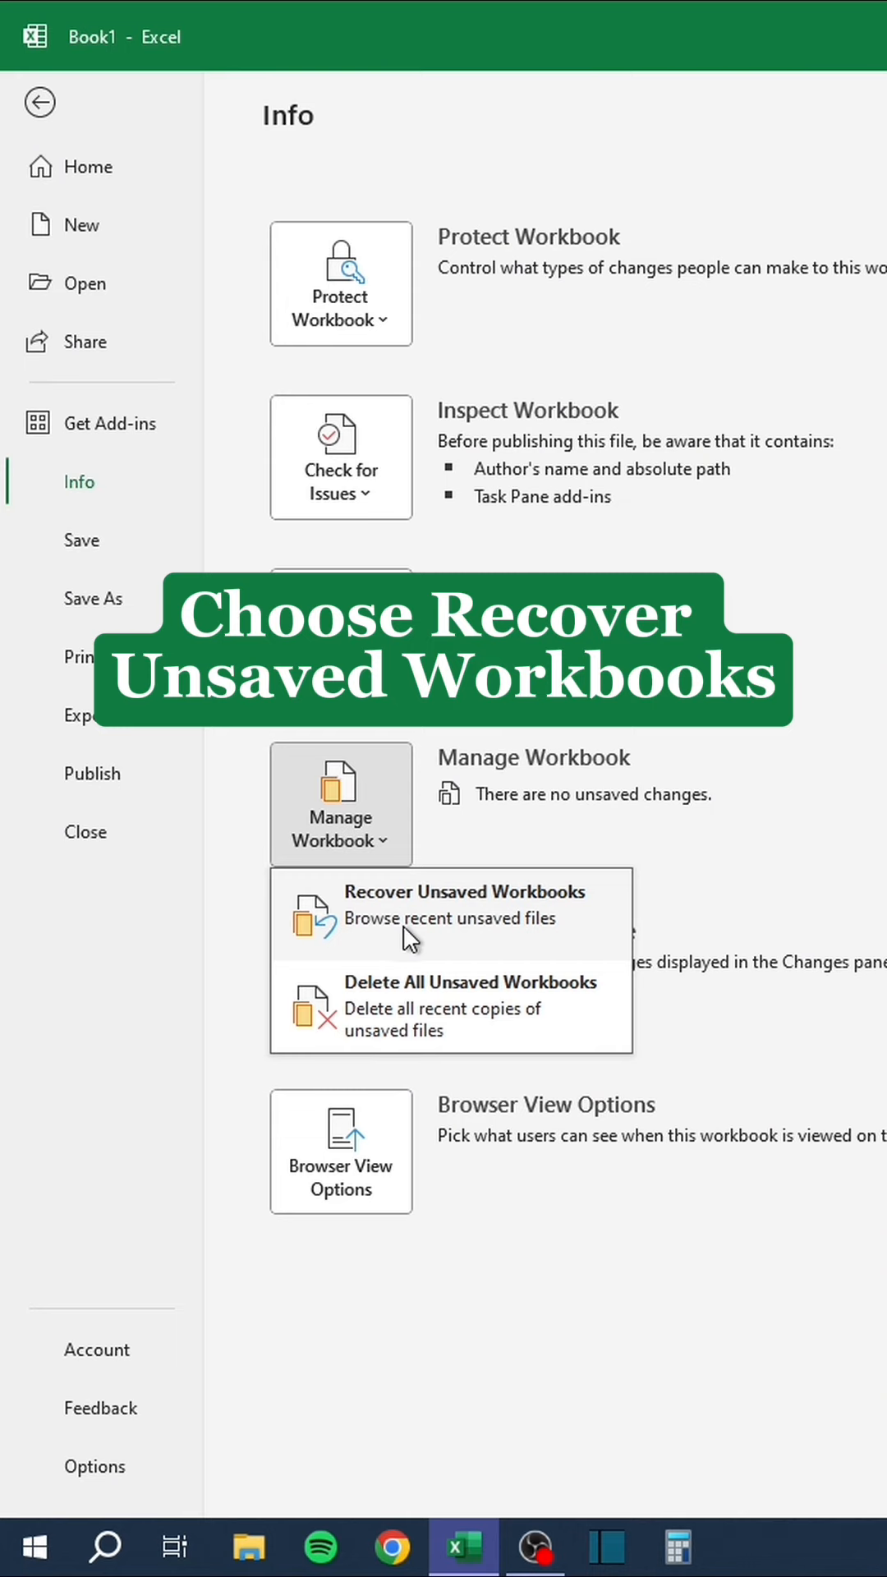
{"action": "left_click", "coordinate": [464, 904]}
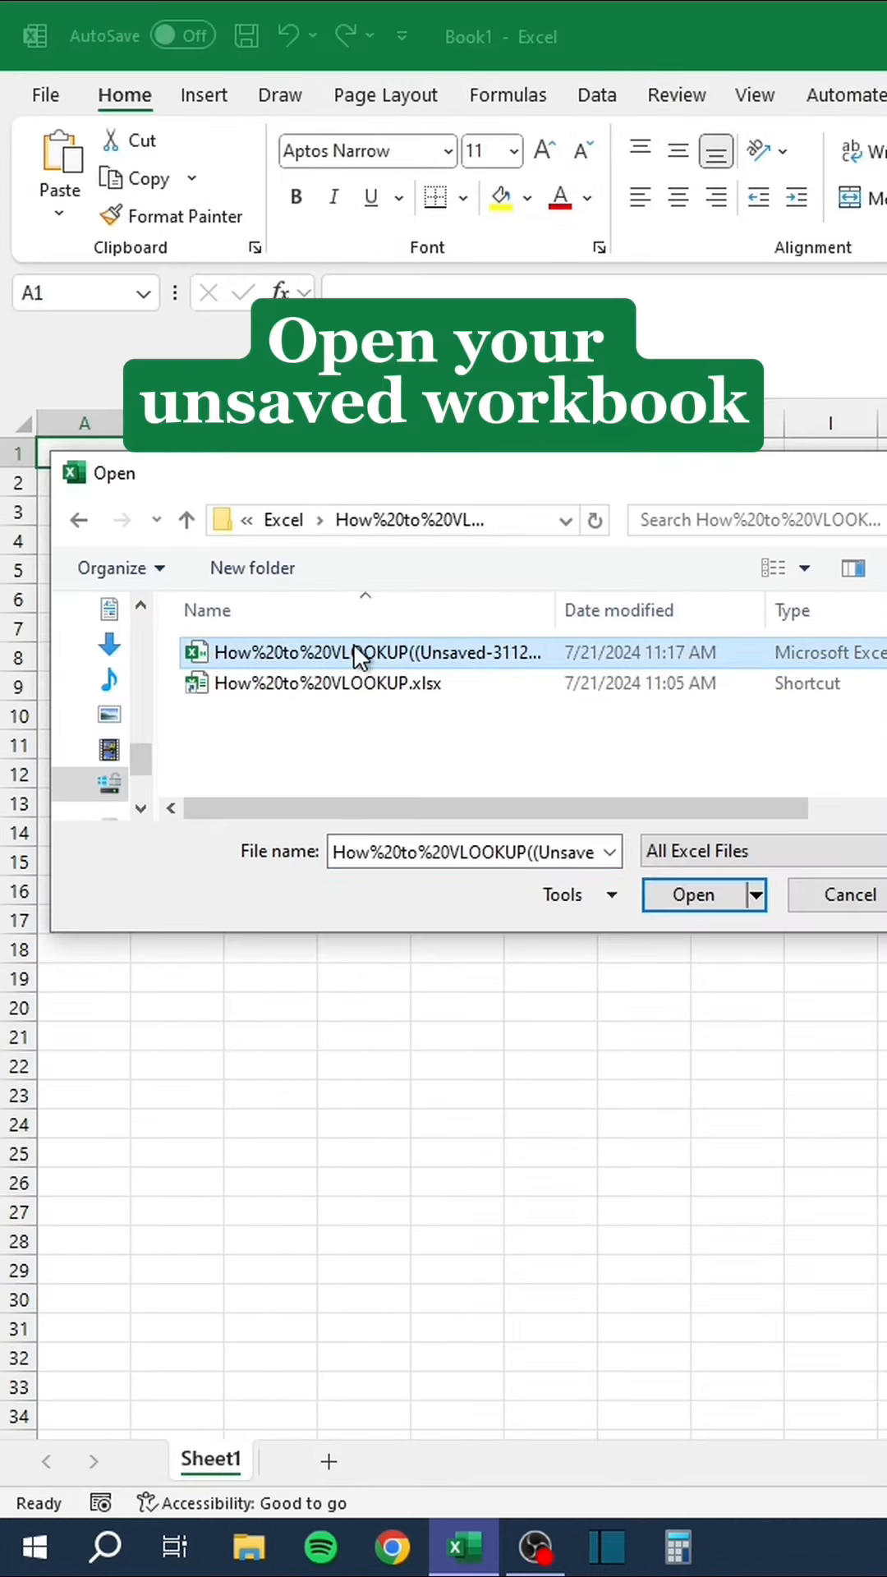
{"action": "left_click", "coordinate": [691, 894]}
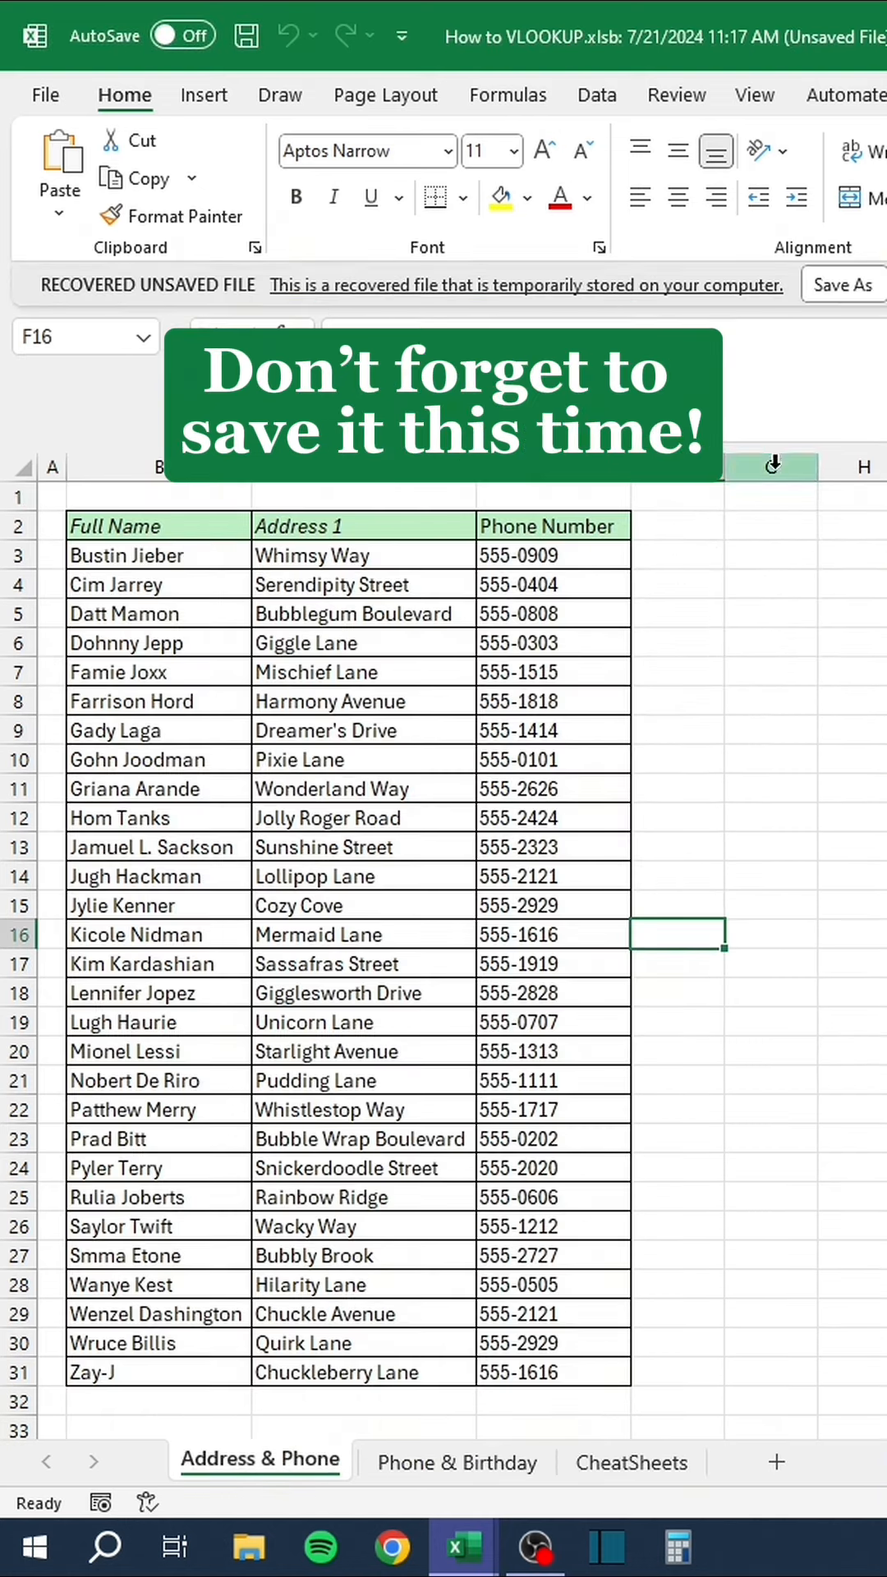
Save the recovered workbook from the recovered-file bar's Save As prompt.
{"action": "left_click", "coordinate": [843, 284]}
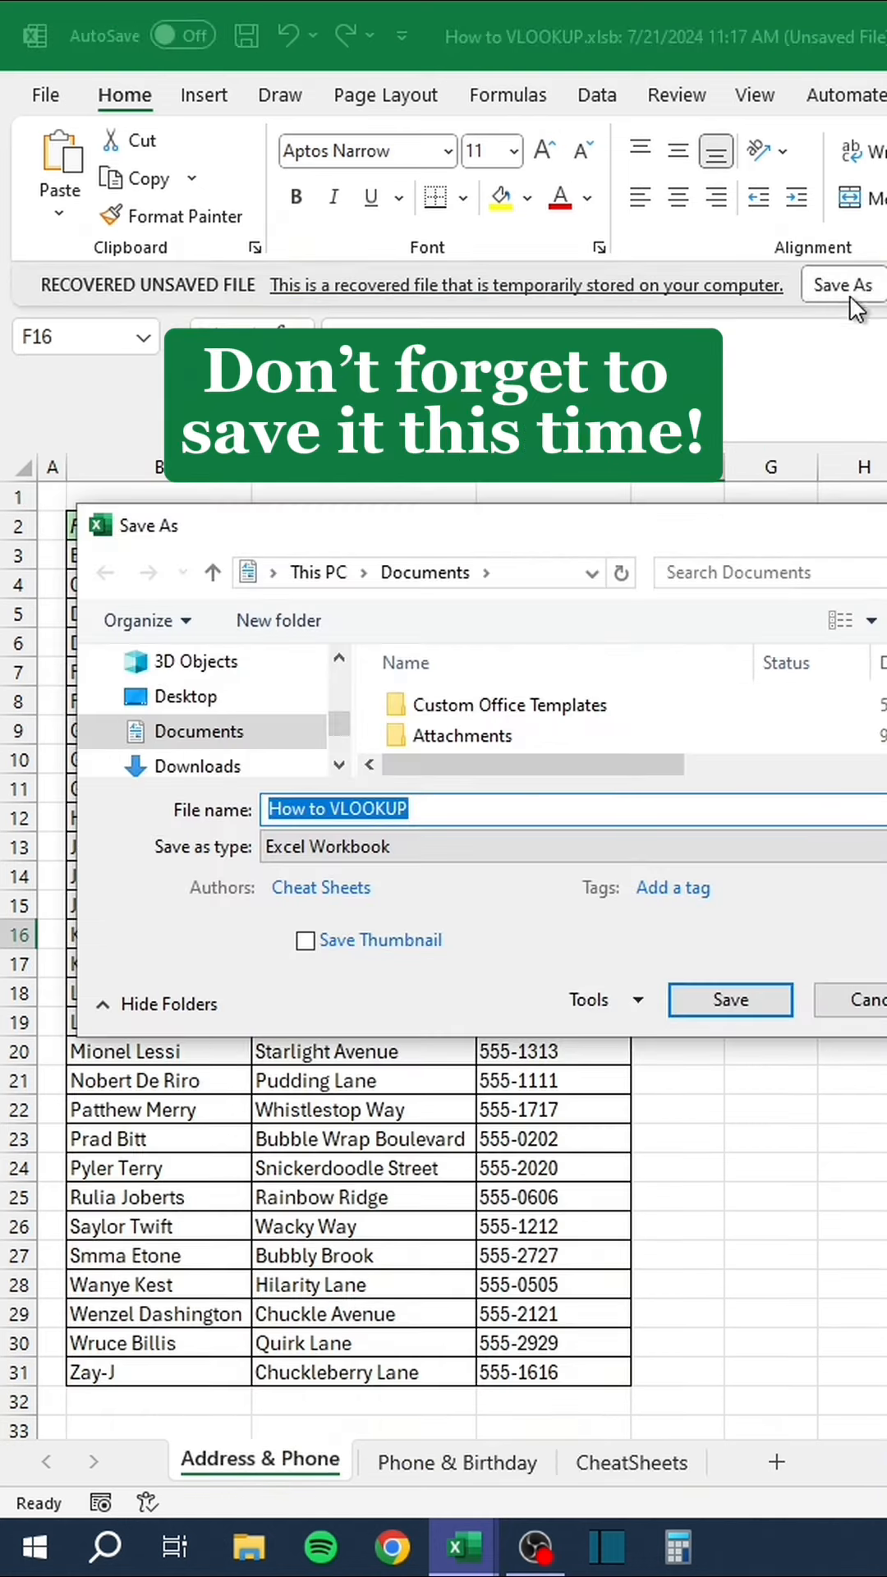
{"action": "left_click", "coordinate": [730, 1000]}
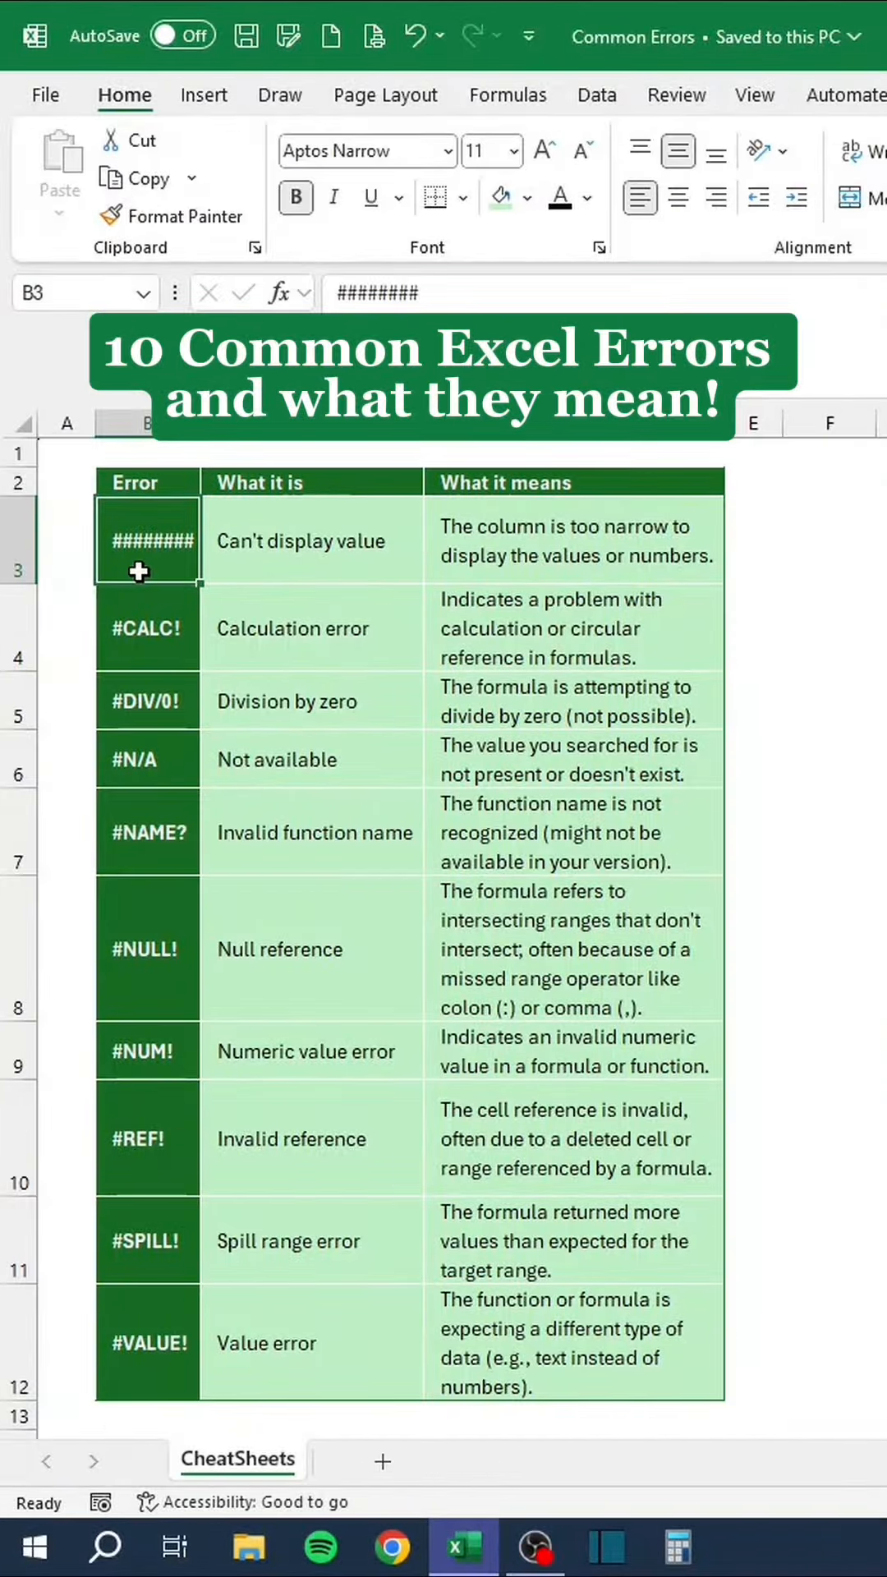
{"action": "left_click", "coordinate": [146, 628]}
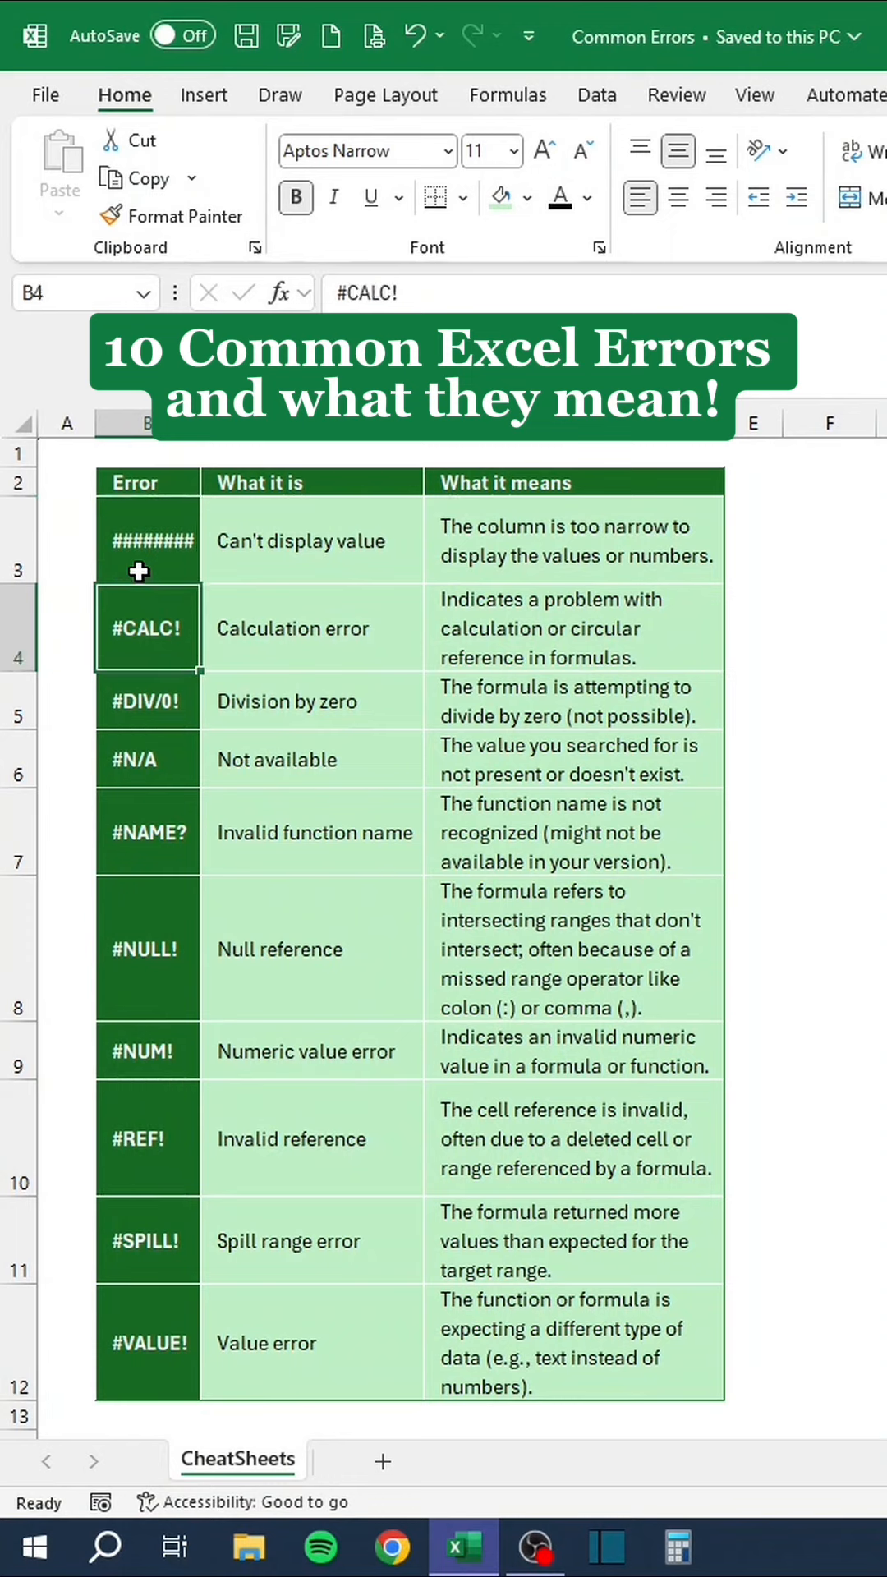
{"action": "left_click", "coordinate": [146, 700]}
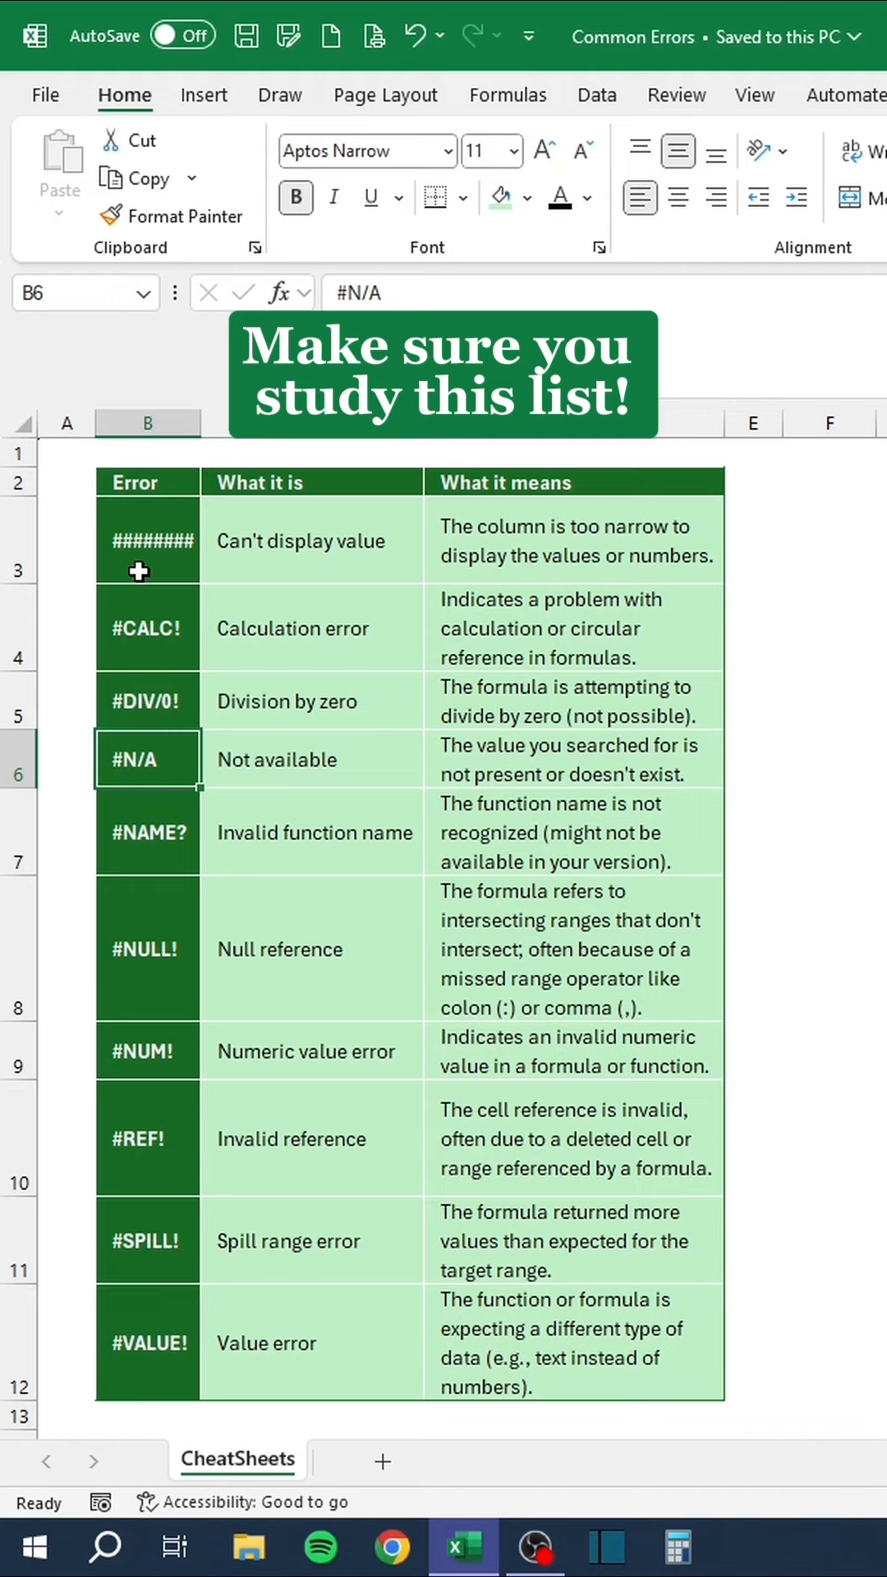
{"action": "left_click", "coordinate": [146, 831]}
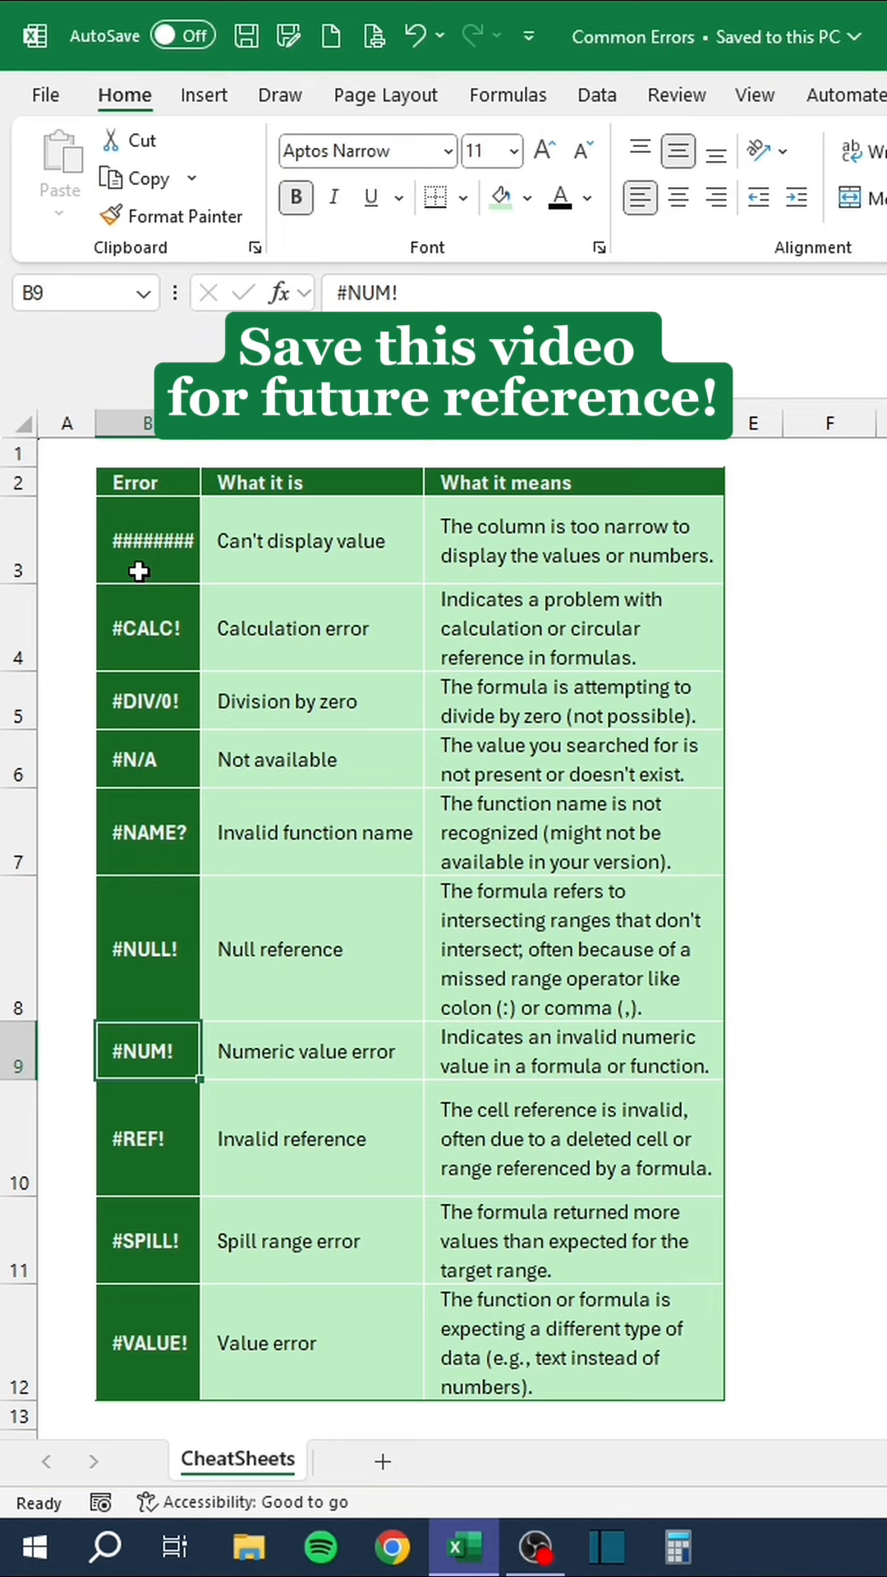
{"action": "left_click", "coordinate": [147, 1137]}
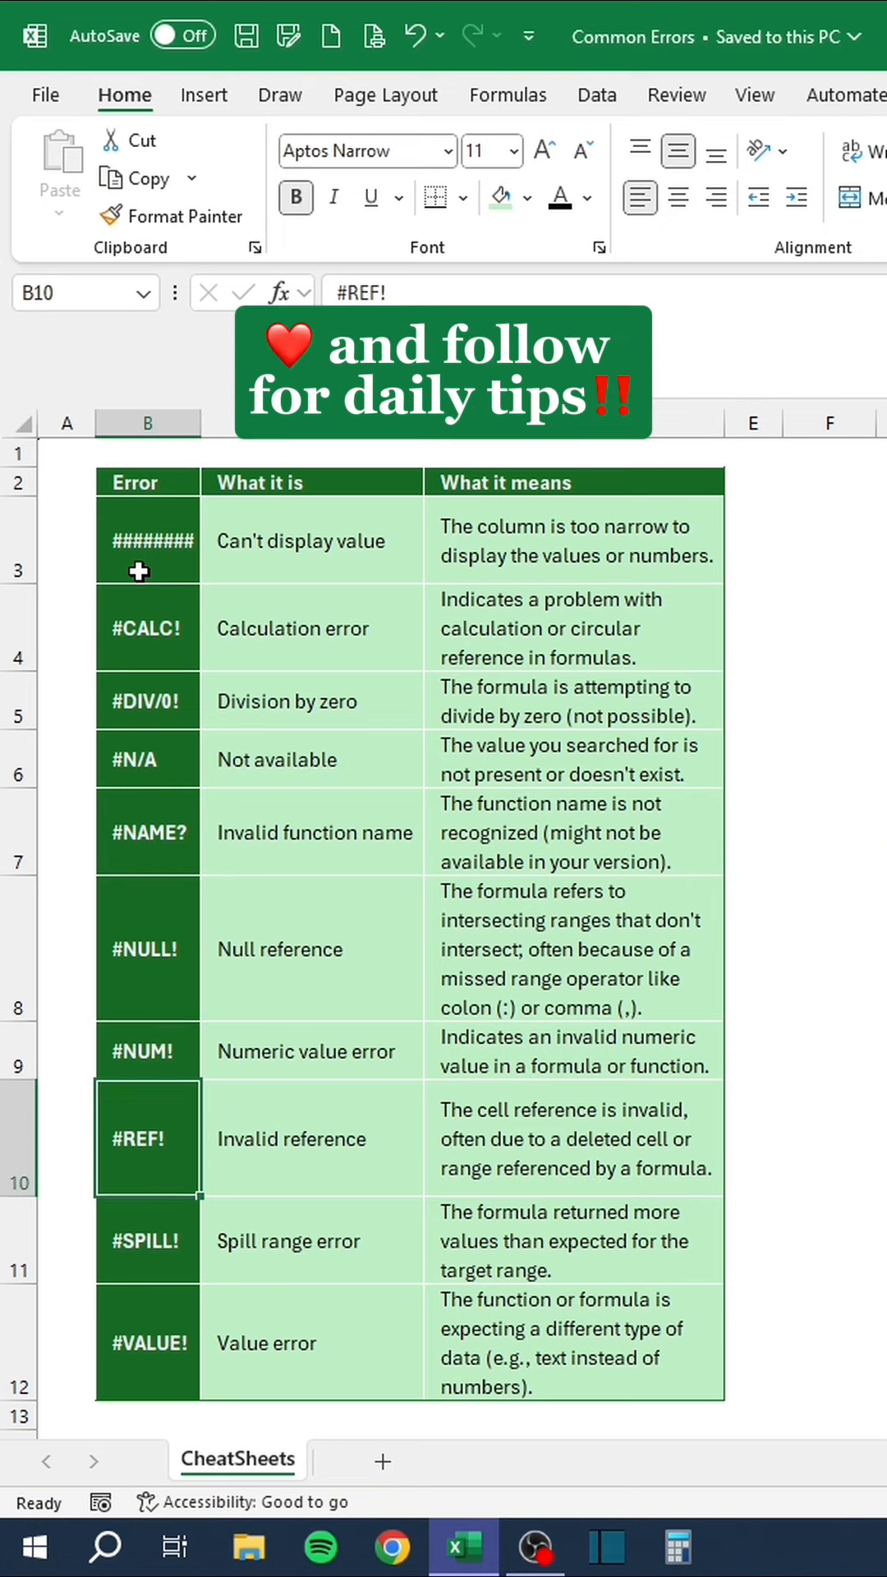
{"action": "left_click", "coordinate": [146, 1240]}
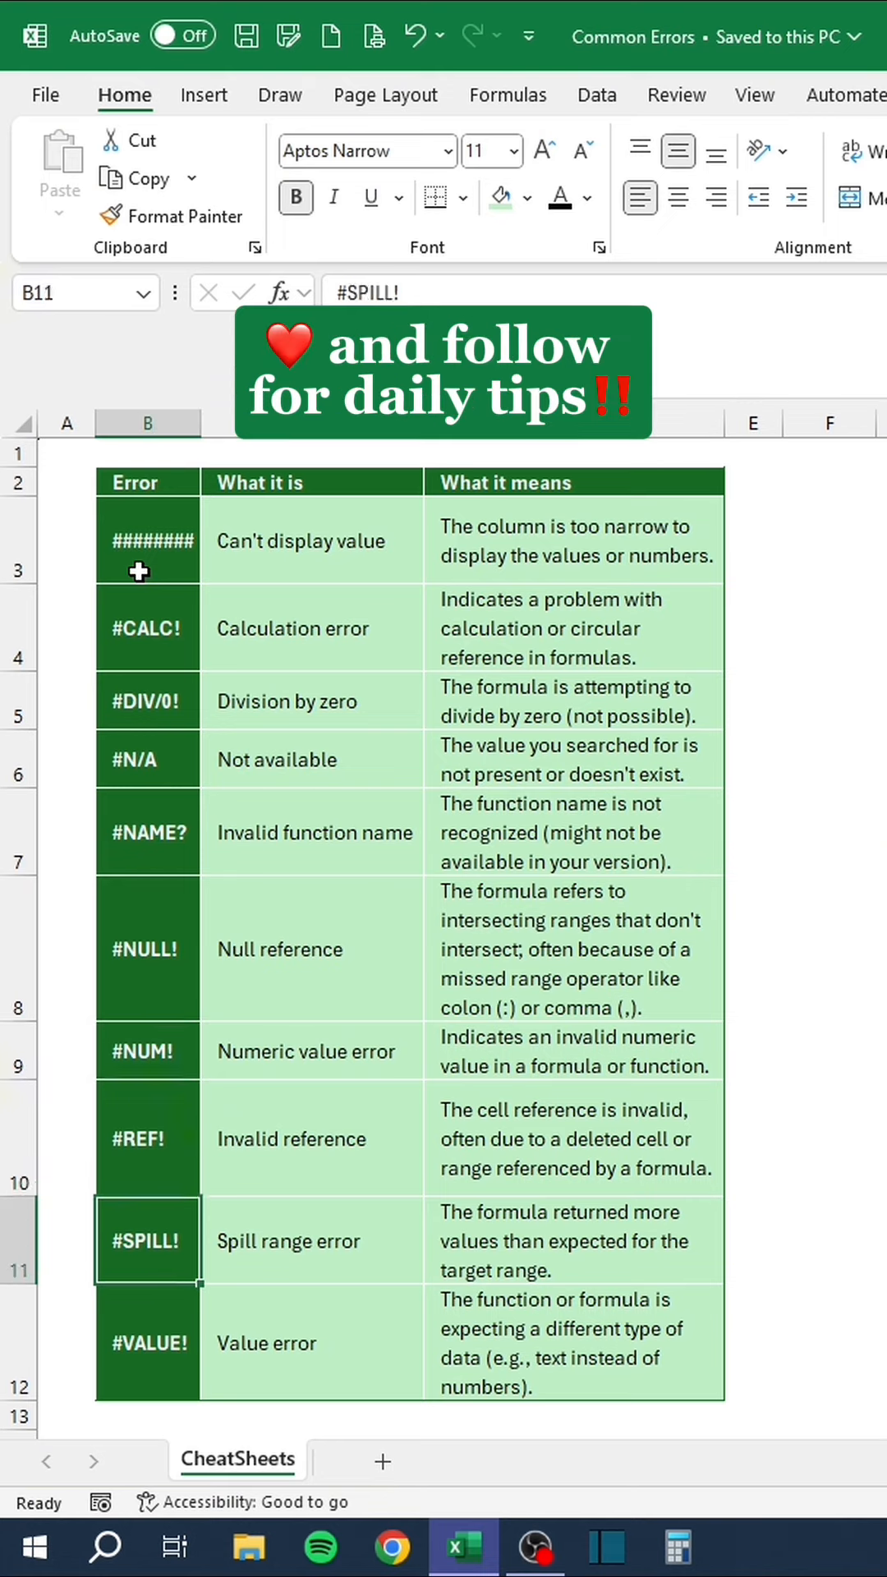
{"action": "left_click", "coordinate": [147, 1343]}
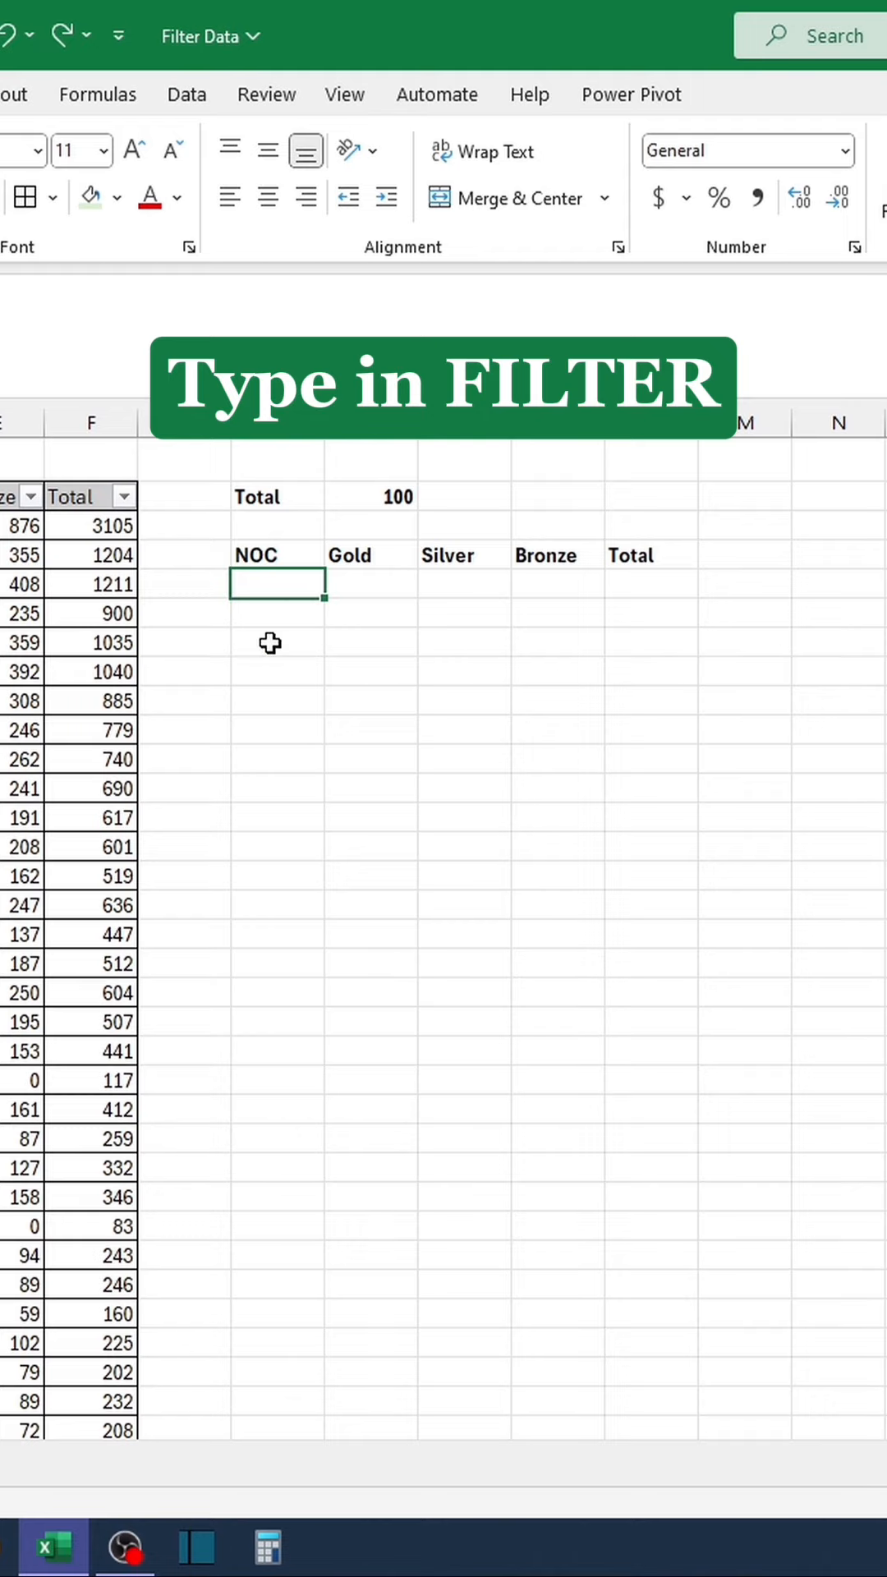
Enter =FILTER(B3:F339, F3:F339>I2) in H4 and set the Total threshold to 500.
{"action": "type", "text": "=FILTER("}
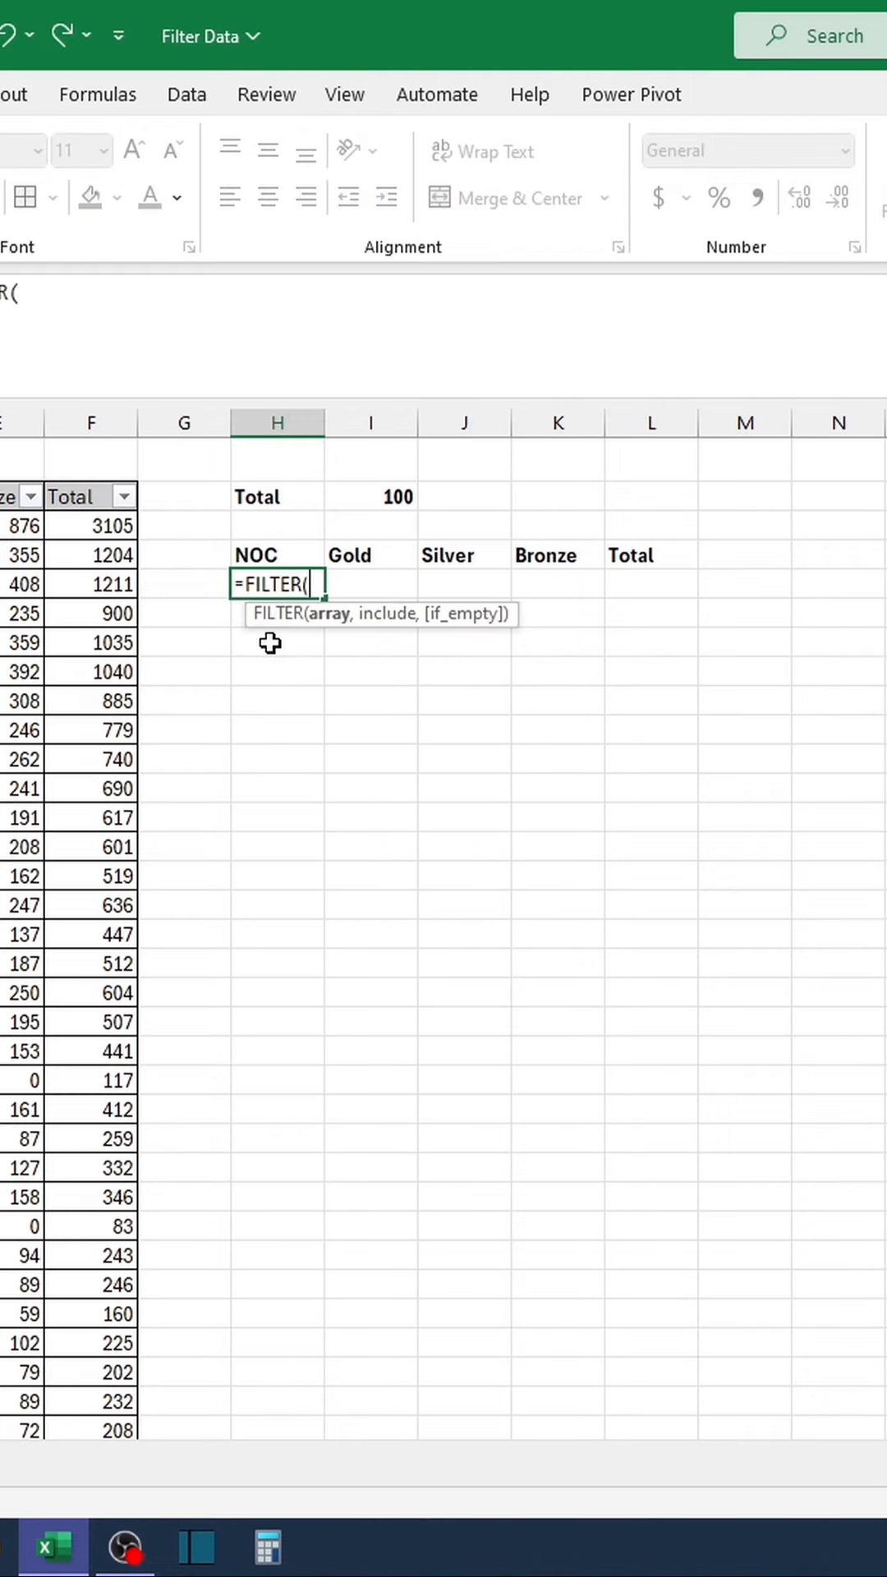
{"action": "left_click", "coordinate": [108, 526]}
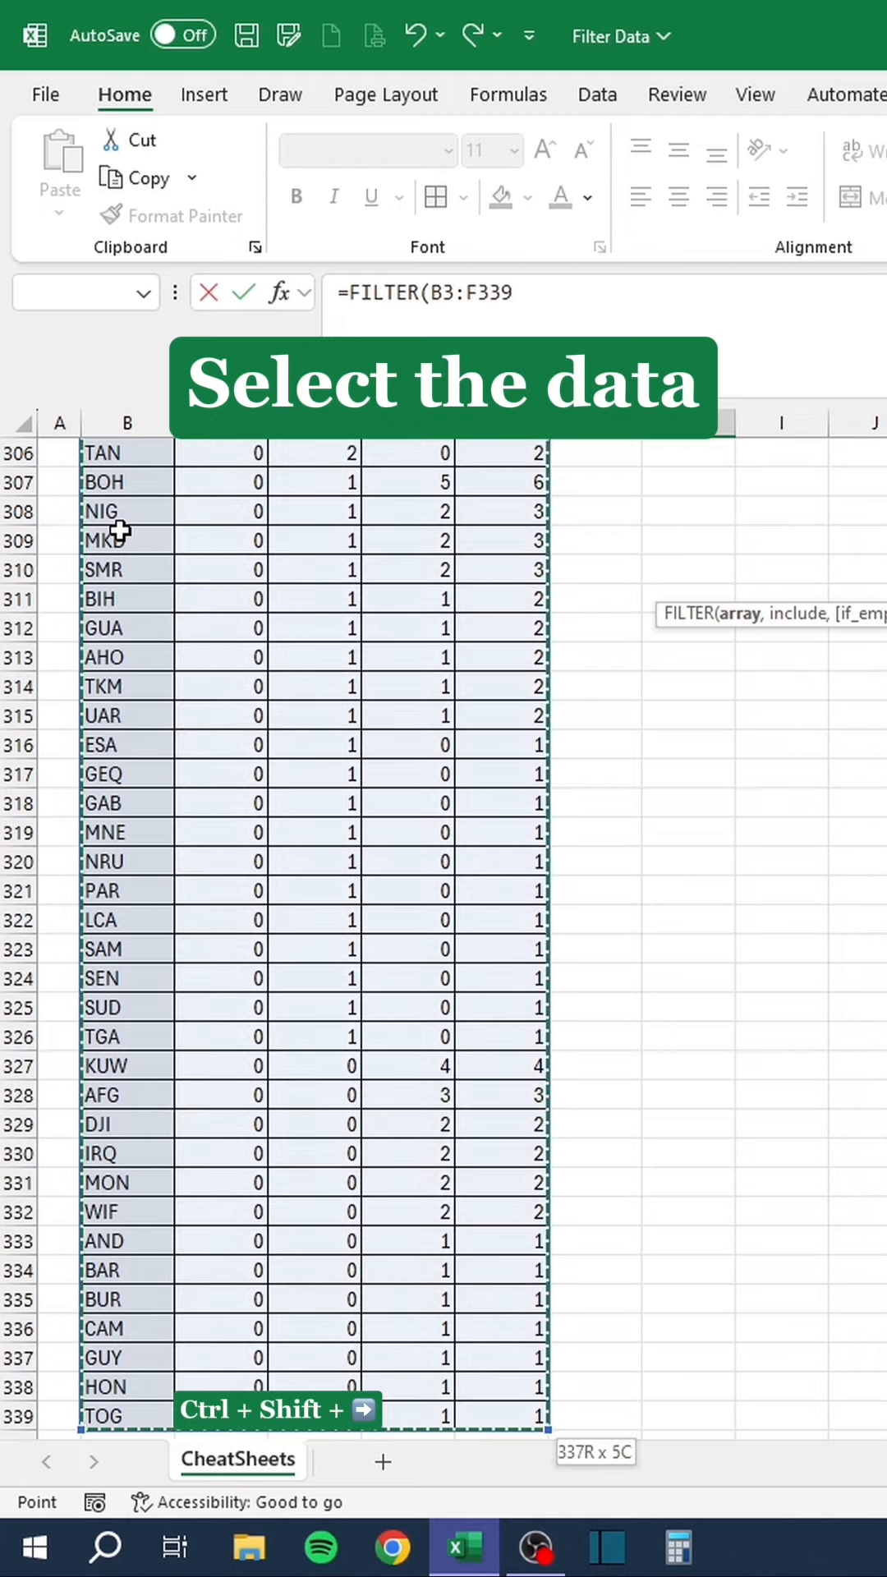
{"action": "type", "text": ","}
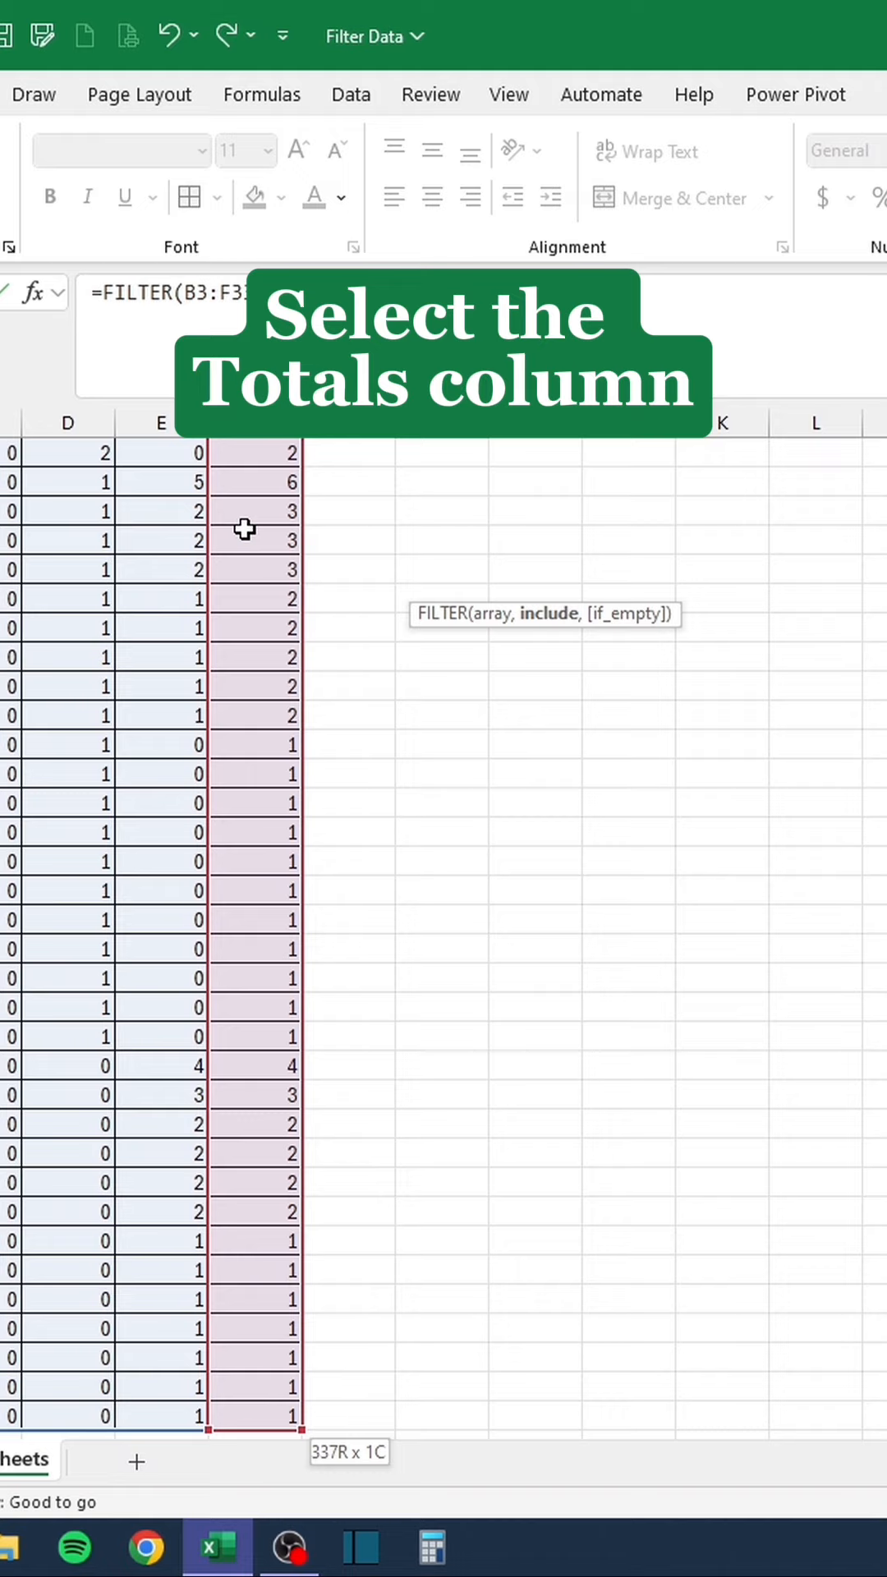
{"action": "type", "text": ">"}
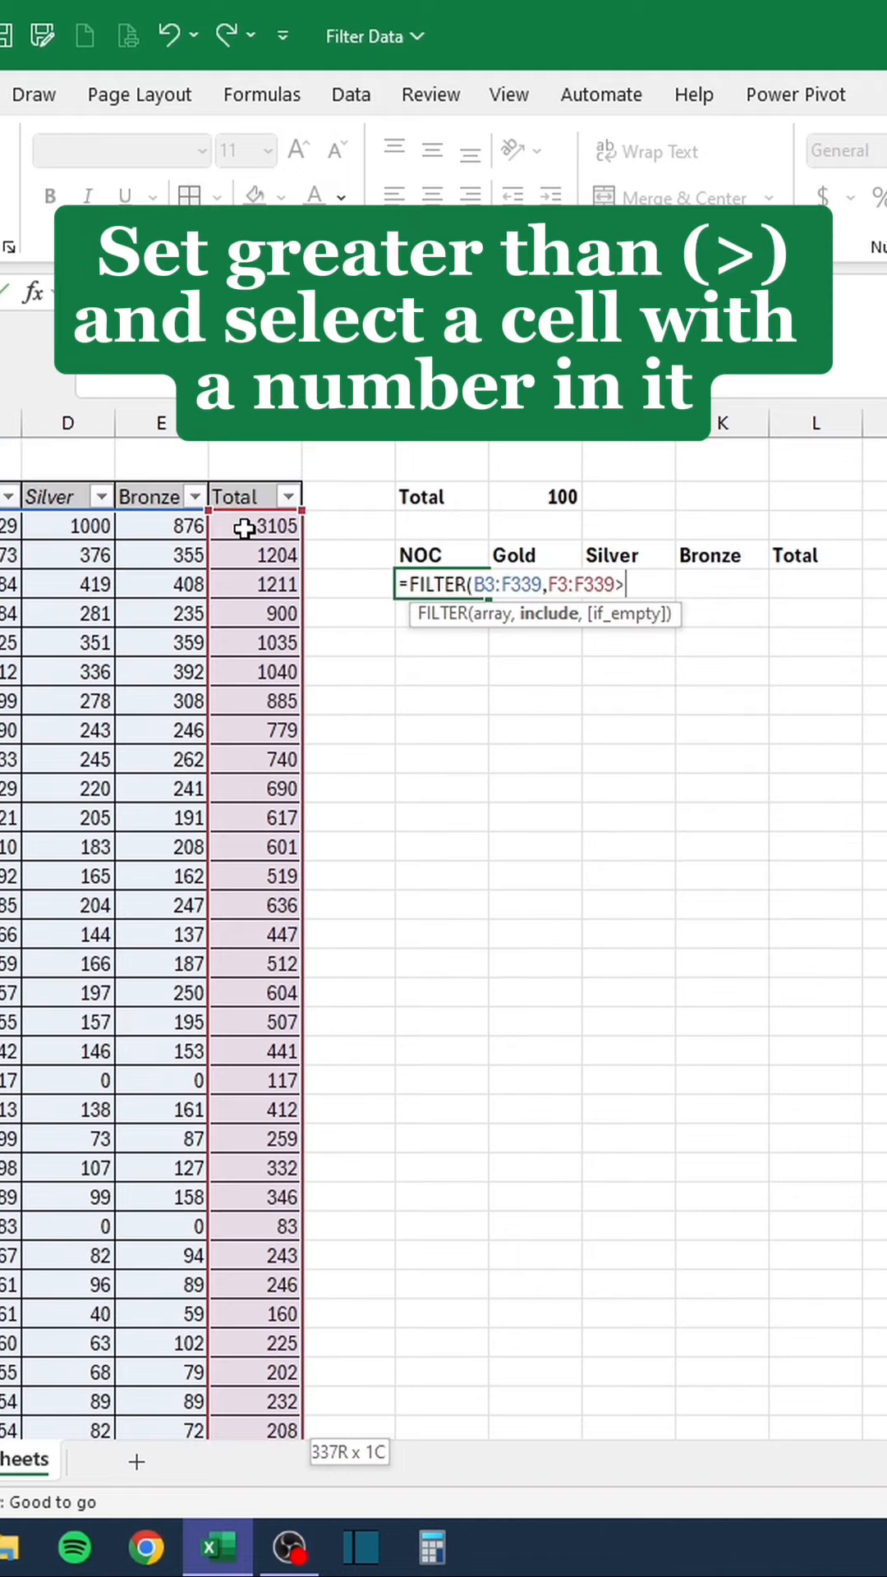
{"action": "left_click", "coordinate": [372, 497]}
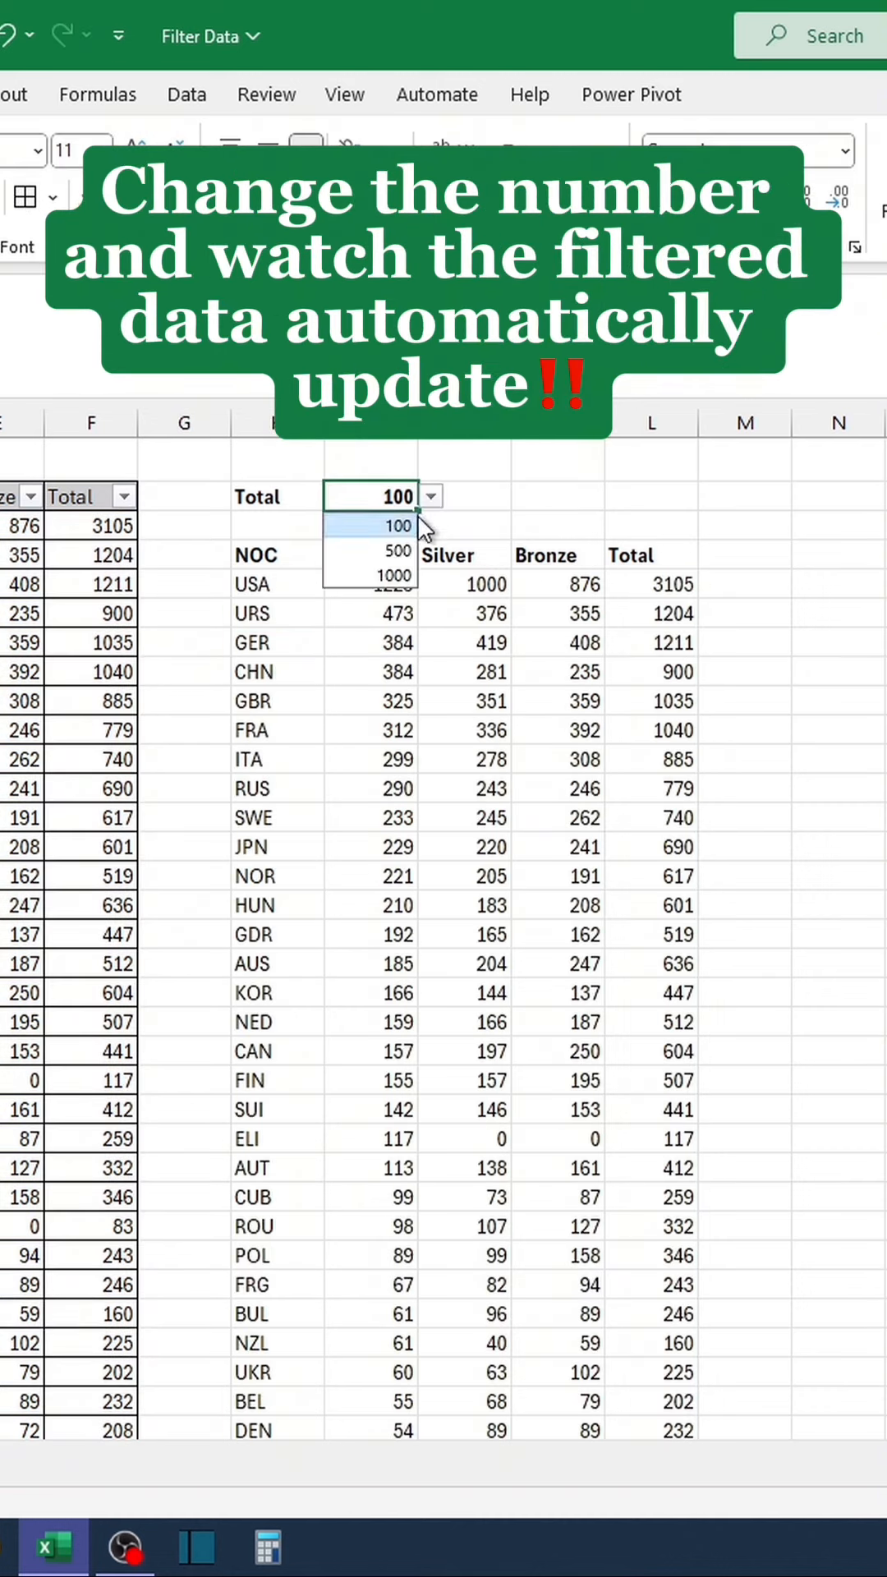
{"action": "left_click", "coordinate": [397, 553]}
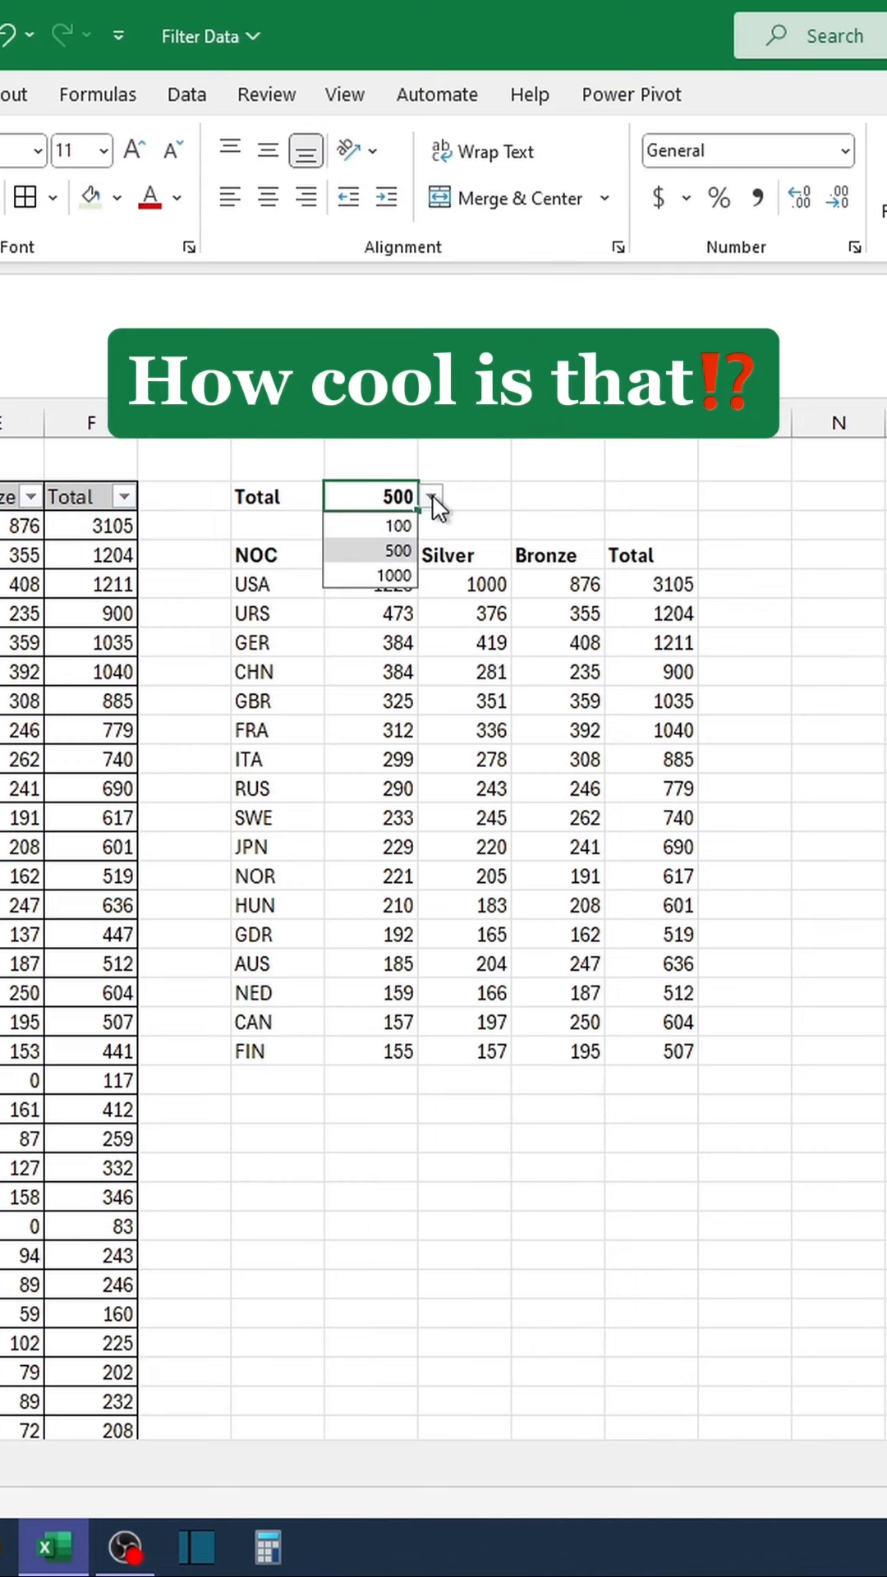